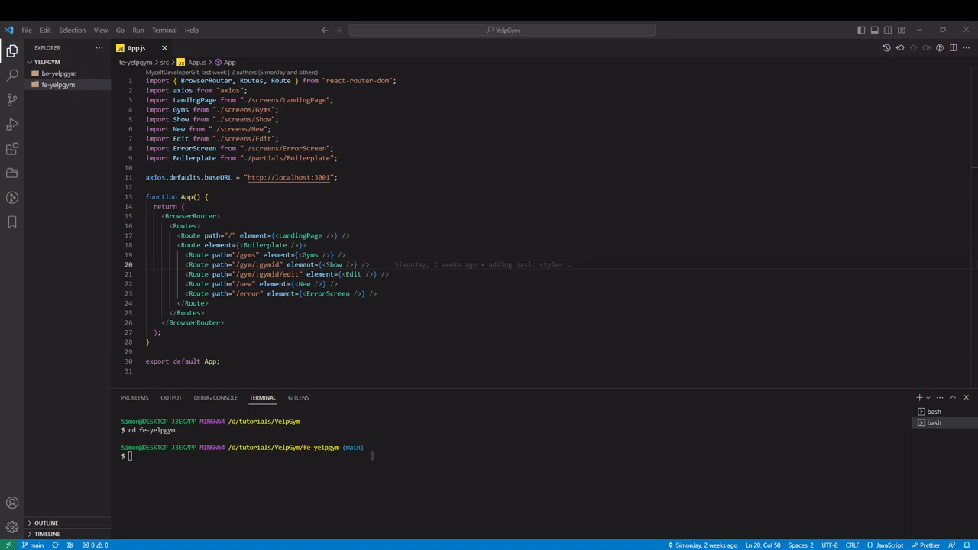
{"action": "mouse_move", "coordinate": [628, 446]}
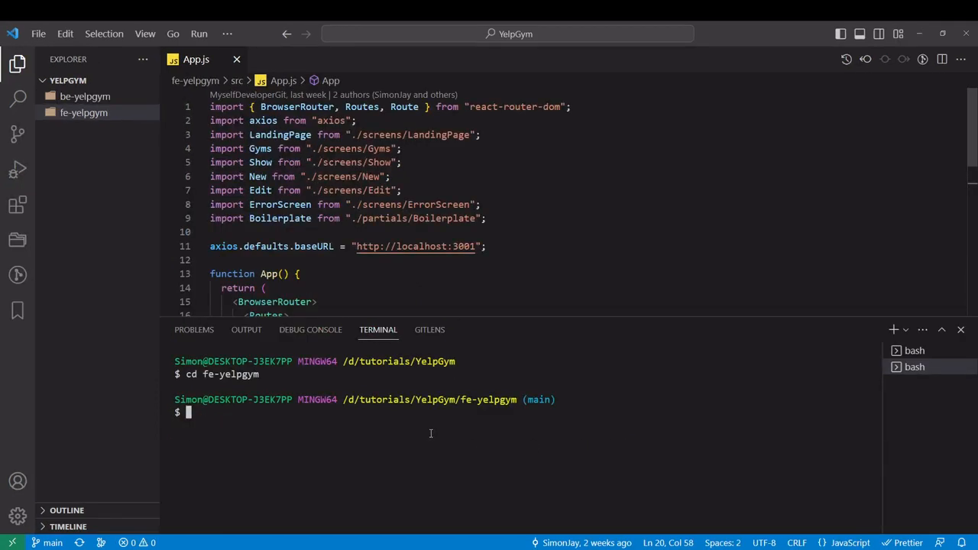
Create and check out the Stage5-Reviews branch in both fe-yelpgym and be-yelpgym
{"action": "type", "text": "git checkout -b Stage"}
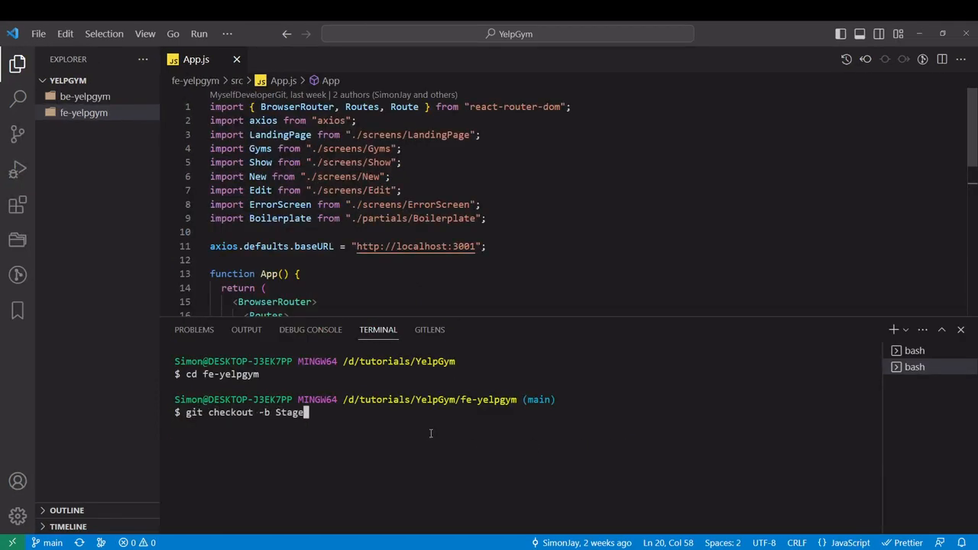
{"action": "key", "text": "Return"}
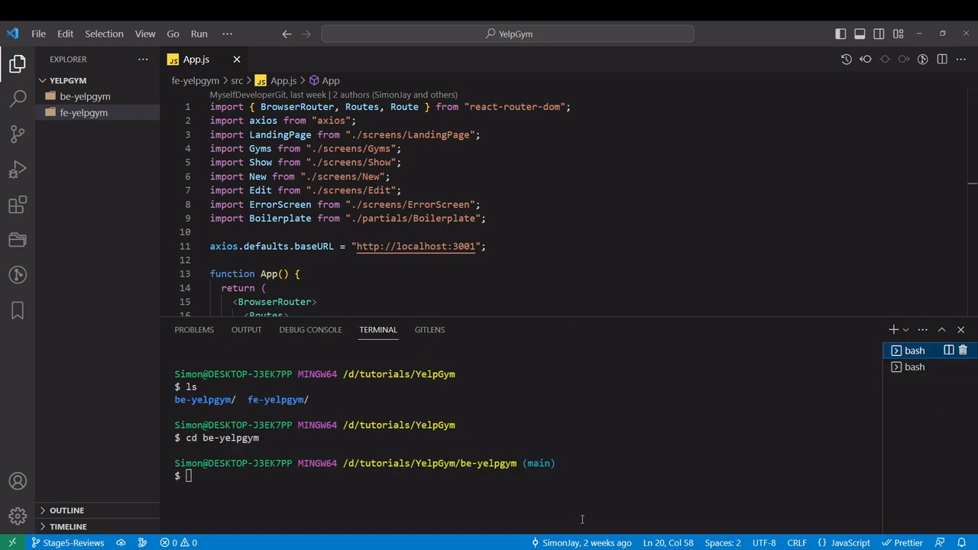
{"action": "type", "text": "git checkout -b Stage5-rev"}
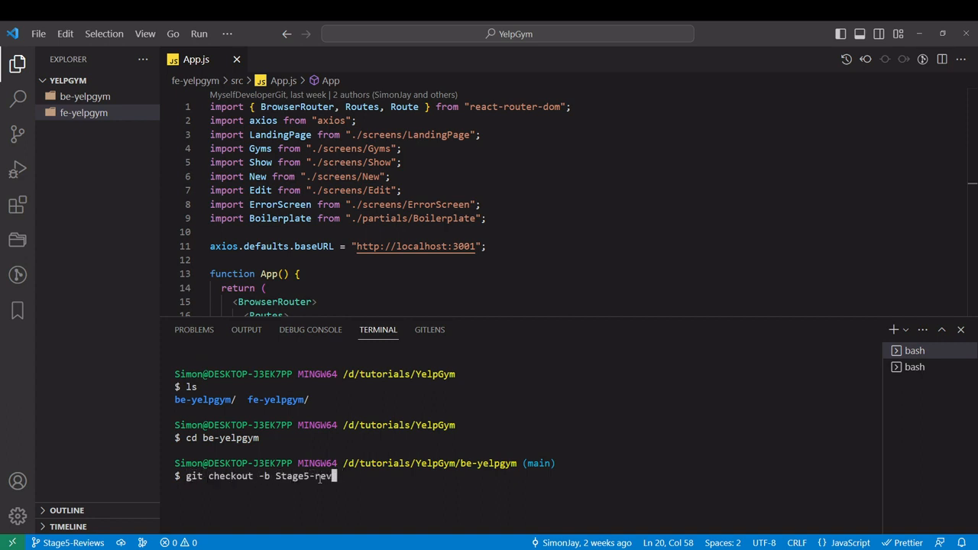
{"action": "key", "text": "Return"}
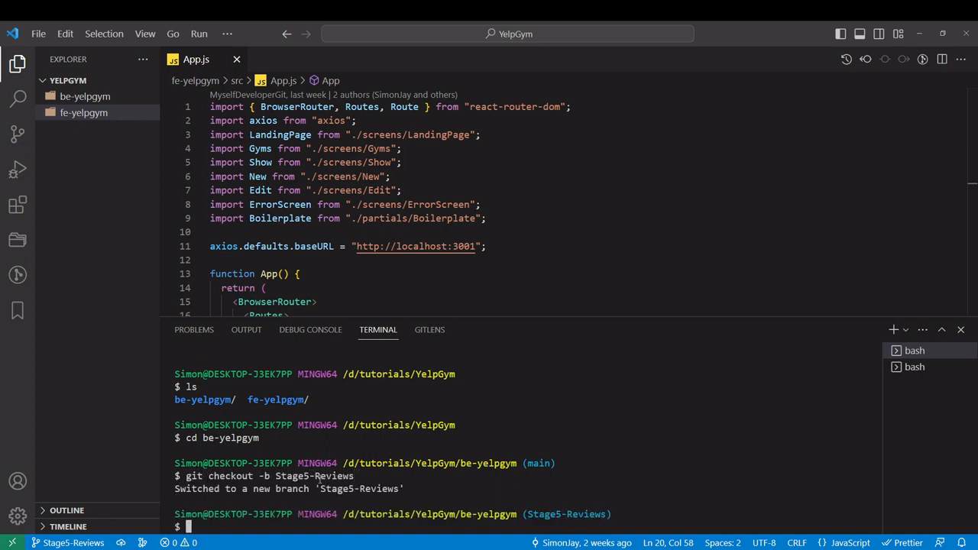
Start the back-end dev server with npm run dev, then begin starting the front-end
{"action": "type", "text": "n"}
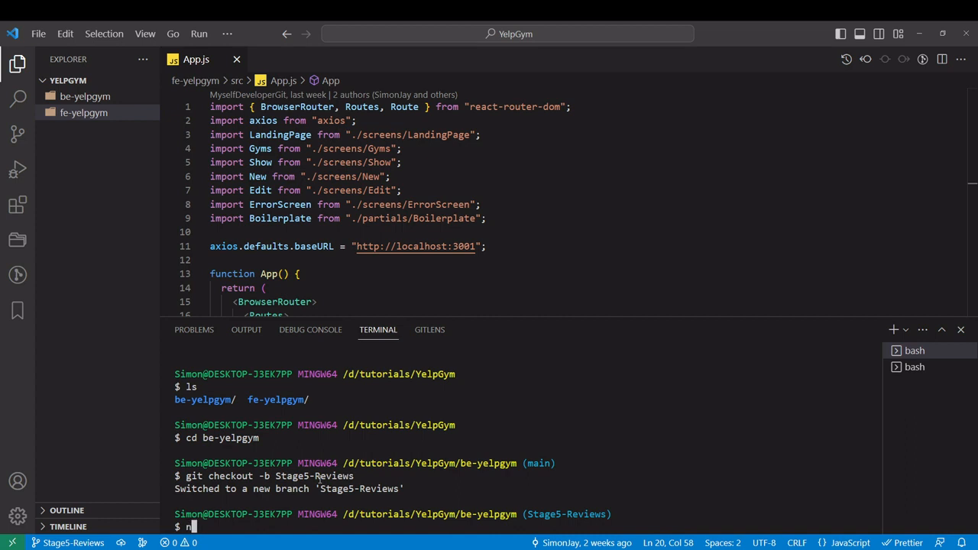
{"action": "type", "text": "pm run dev"}
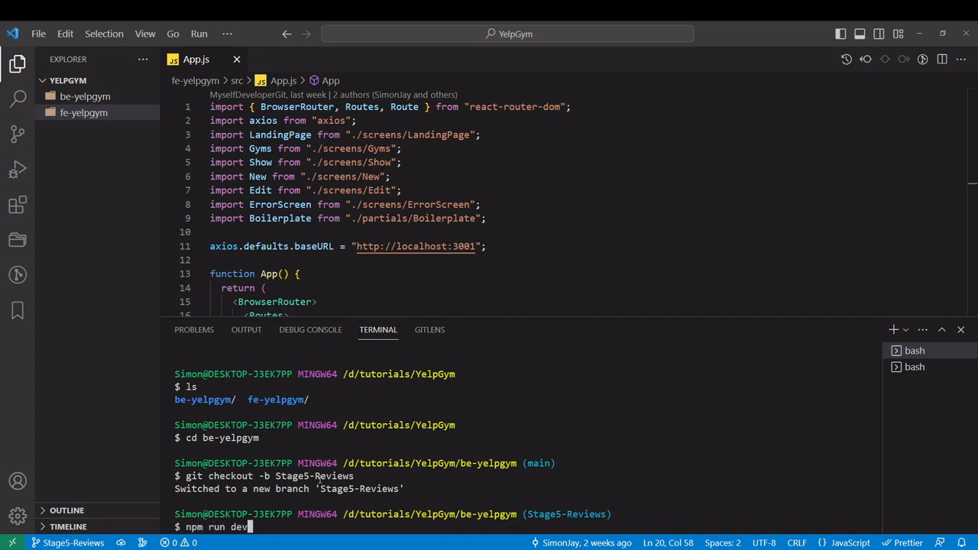
{"action": "key", "text": "Return"}
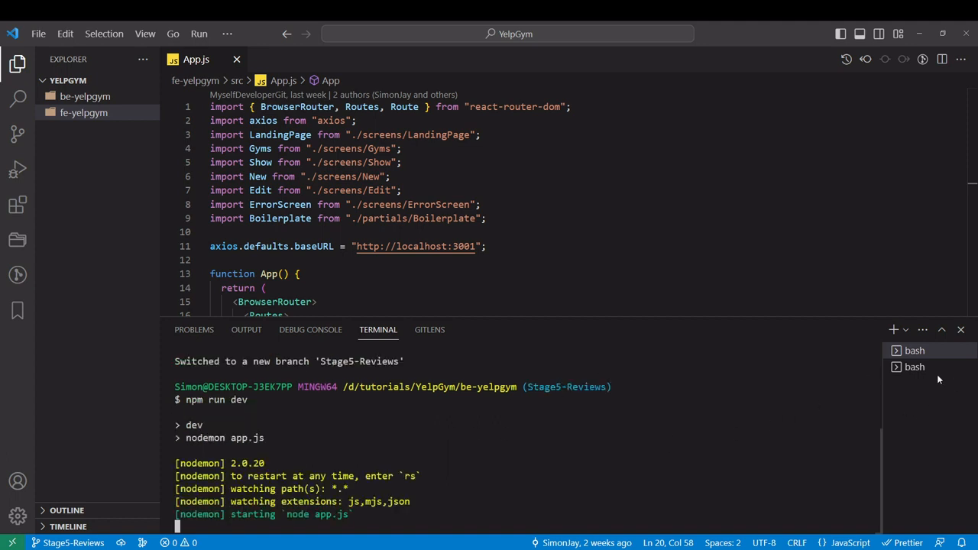
{"action": "left_click", "coordinate": [913, 367]}
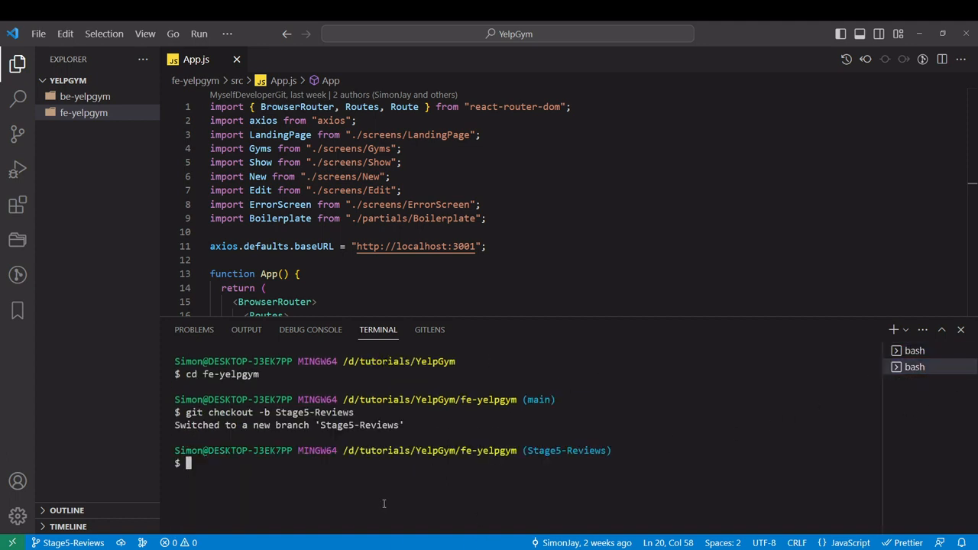
{"action": "type", "text": "npm"}
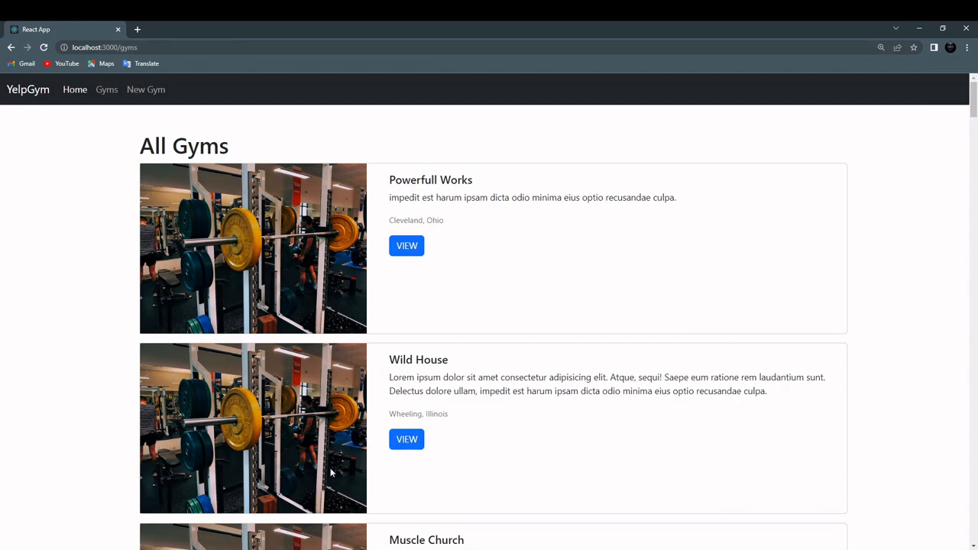
Return from the All Gyms page in Chrome to the code editor
{"action": "key", "text": "alt+tab"}
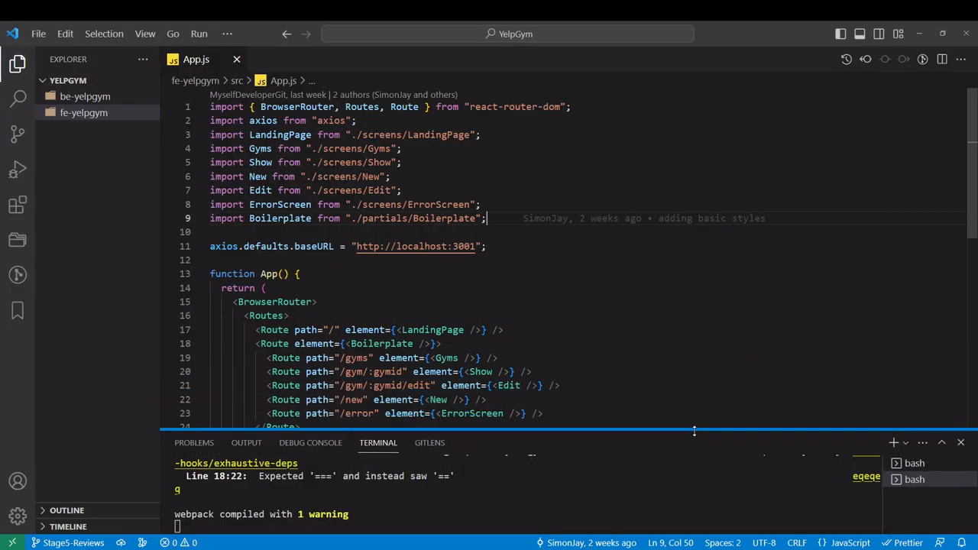
Create a new Review.js file inside be-yelpgym/models
{"action": "left_click", "coordinate": [85, 95]}
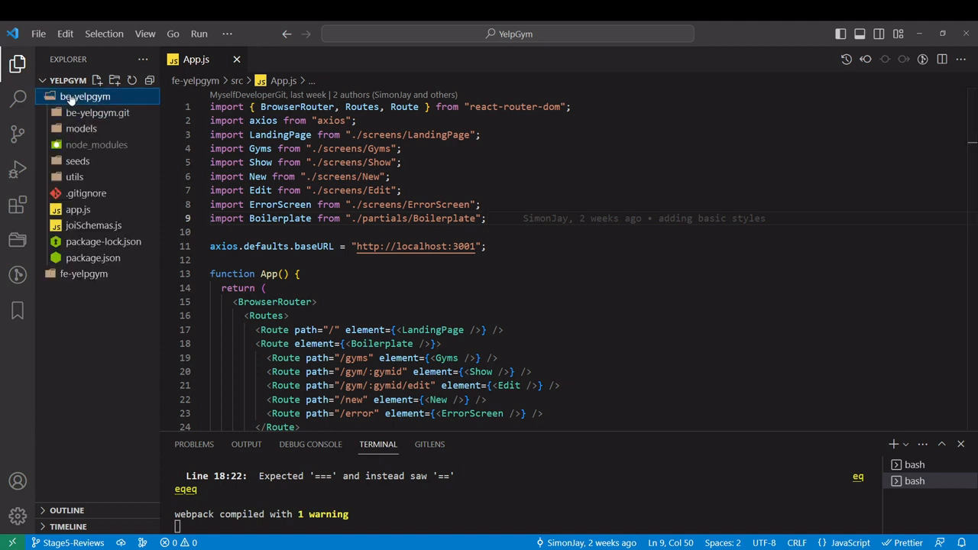
{"action": "left_click", "coordinate": [81, 128]}
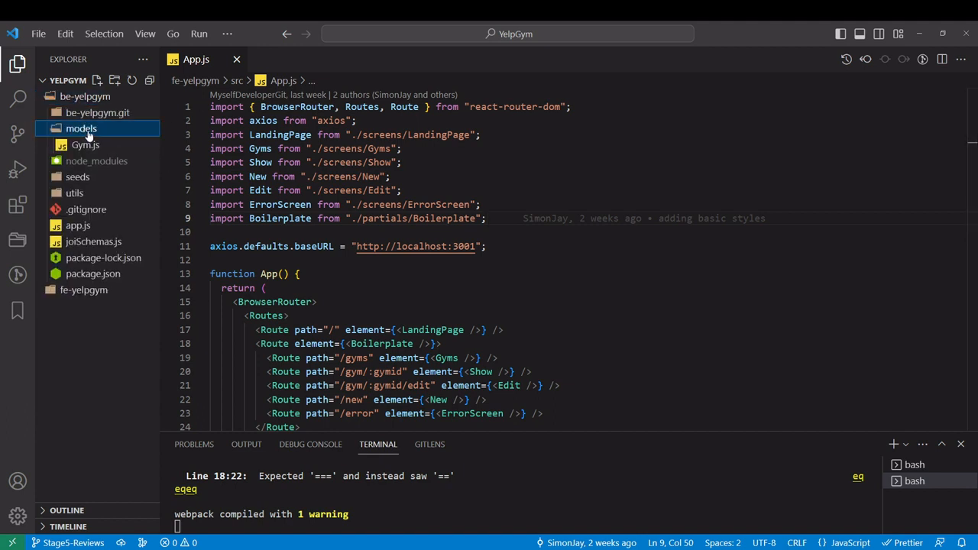
{"action": "right_click", "coordinate": [81, 128]}
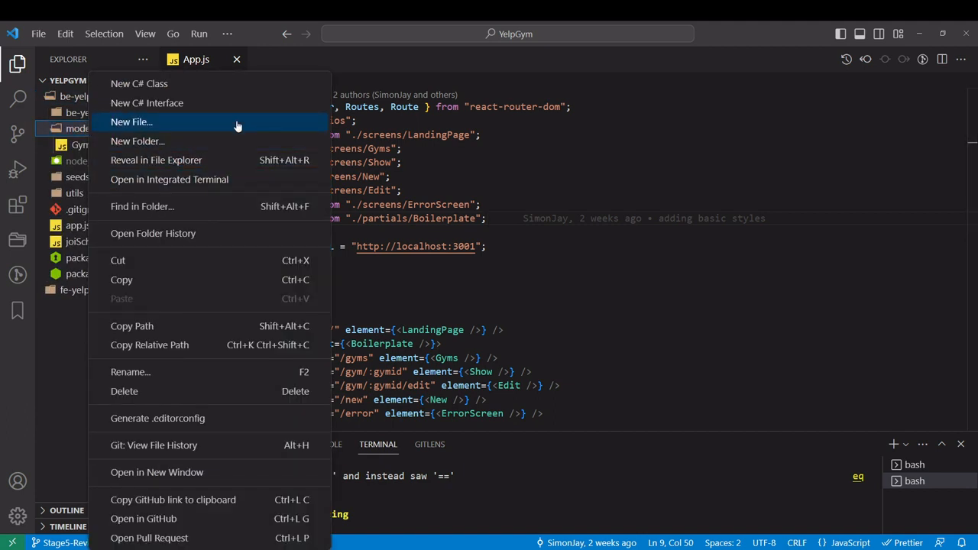
{"action": "left_click", "coordinate": [132, 122]}
{"action": "type", "text": "Review.js"}
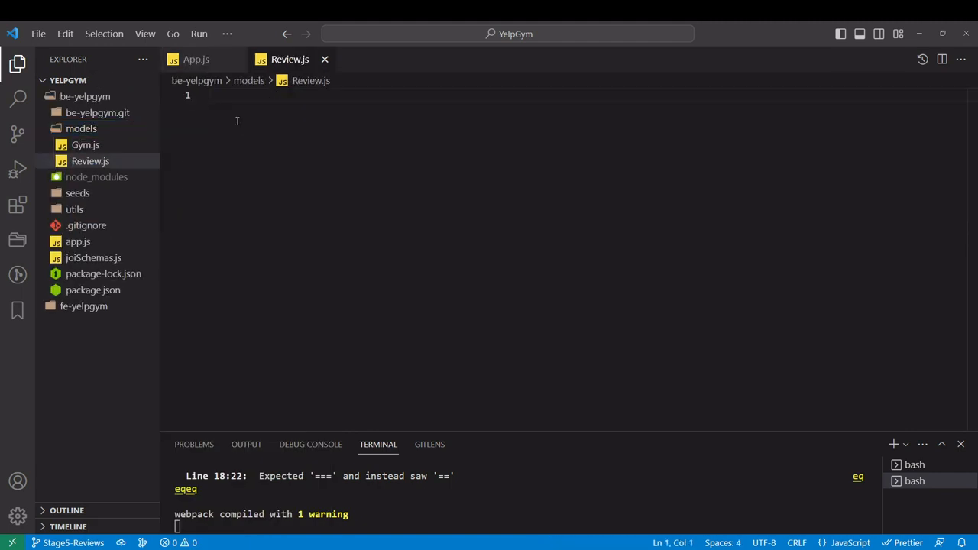
Import mongoose and destructure Schema from it at the top of Review.js
{"action": "type", "text": "import mongoose from \"mongoose"}
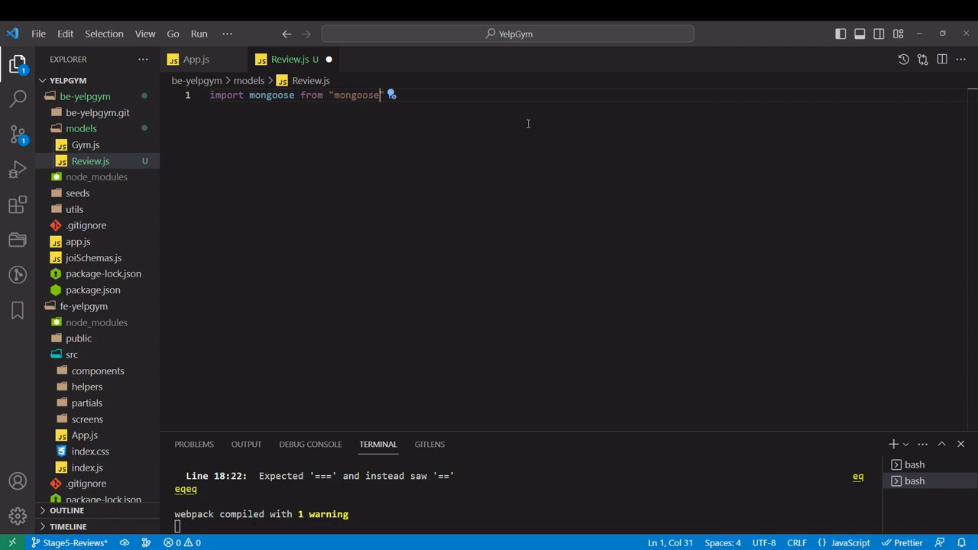
{"action": "key", "text": "Enter"}
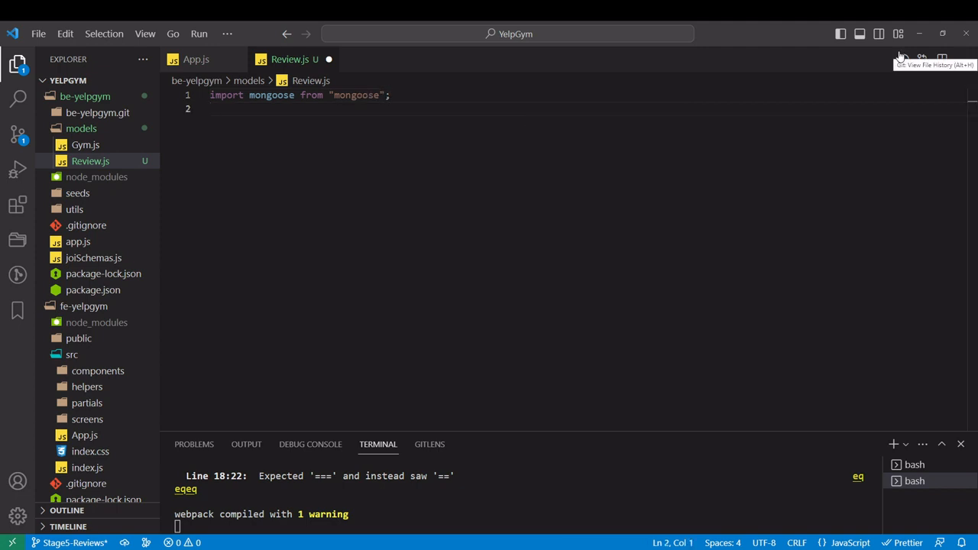
{"action": "type", "text": "const Schema"}
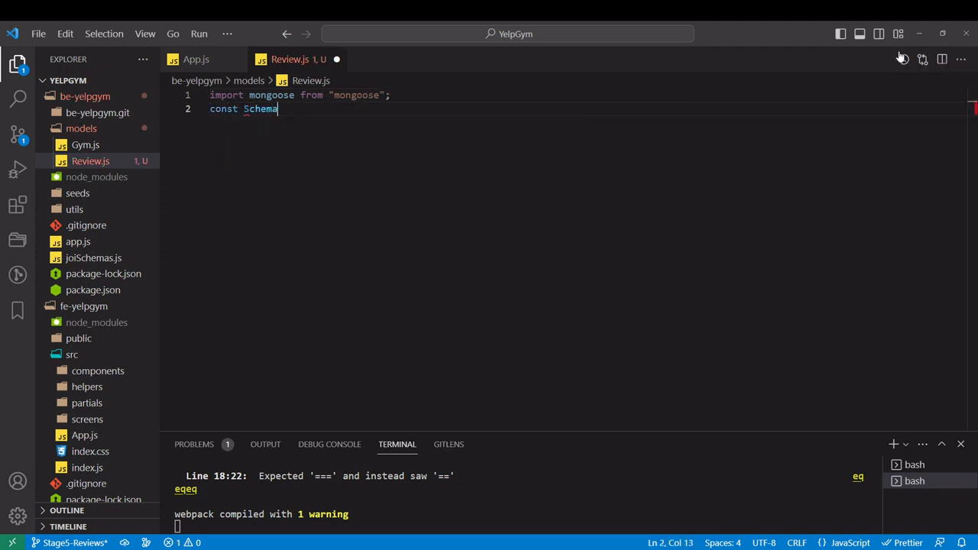
{"action": "type", "text": "= mongoose.Schema;"}
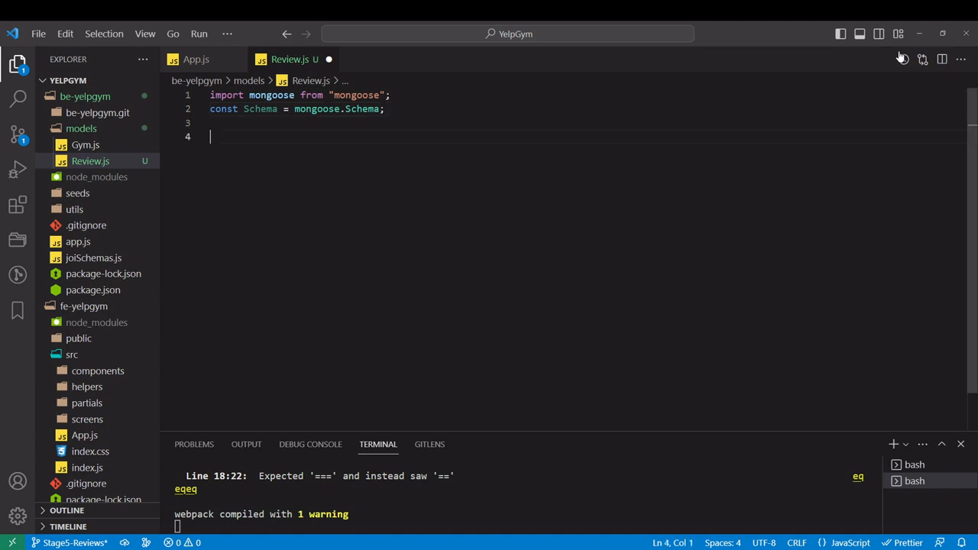
Define reviewSchema as a new Schema with body: String and rating: Number
{"action": "type", "text": "const re"}
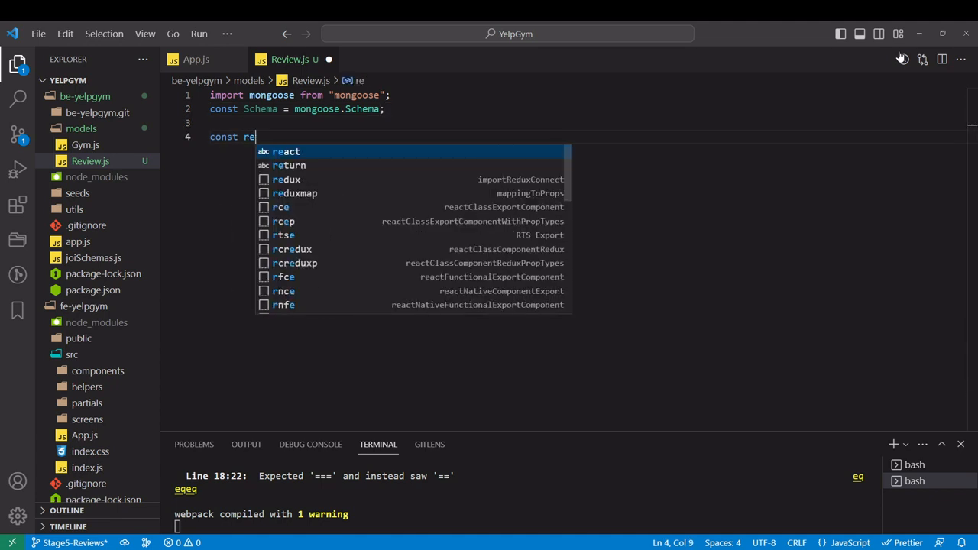
{"action": "type", "text": "vi"}
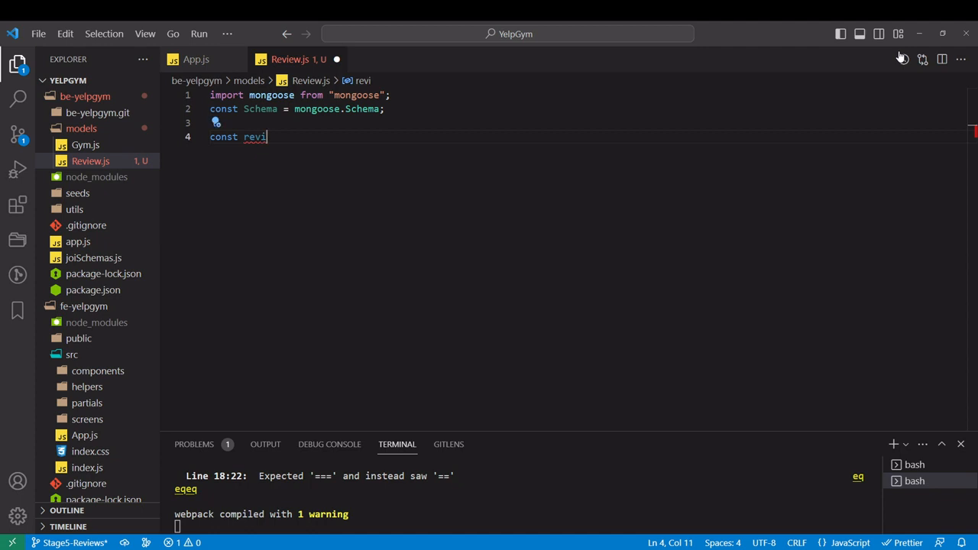
{"action": "type", "text": "ewSchema"}
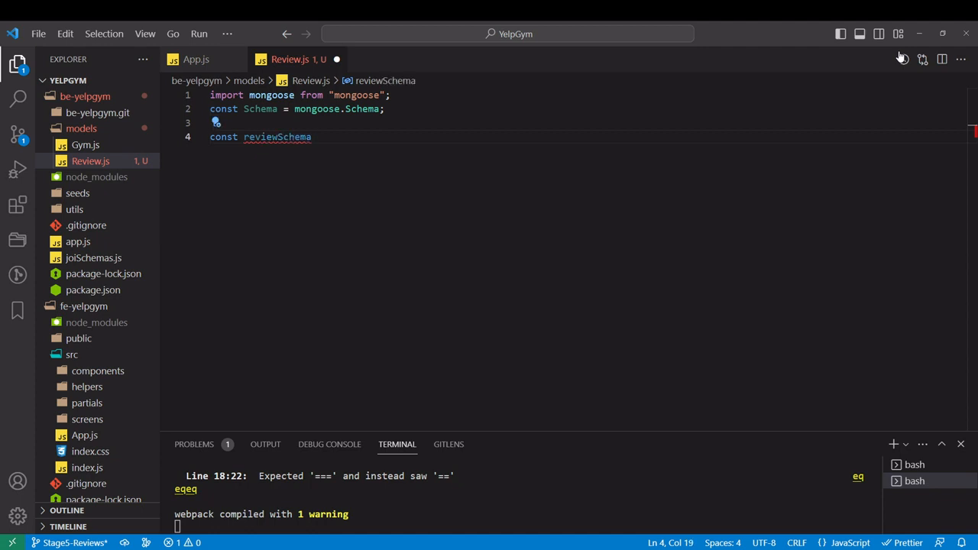
{"action": "type", "text": "= new"}
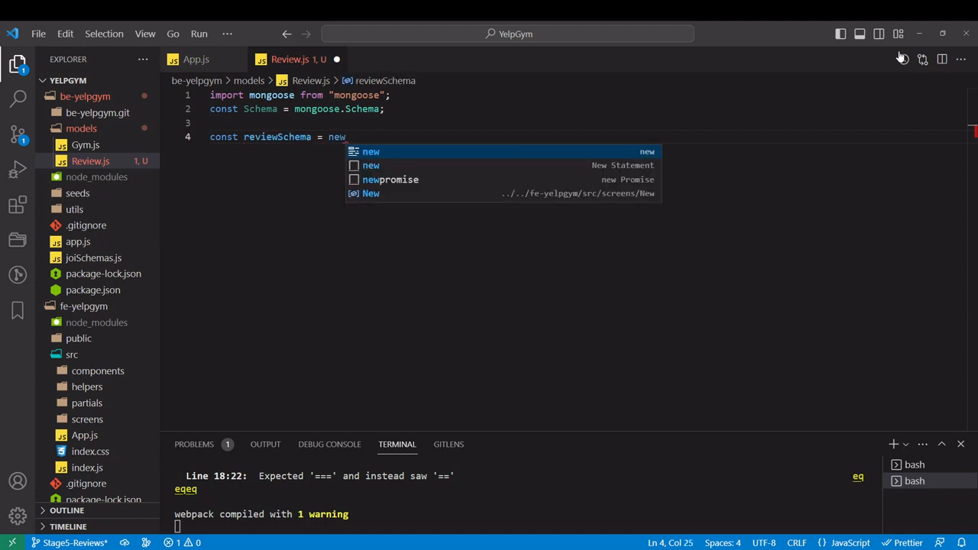
{"action": "type", "text": "Schema("}
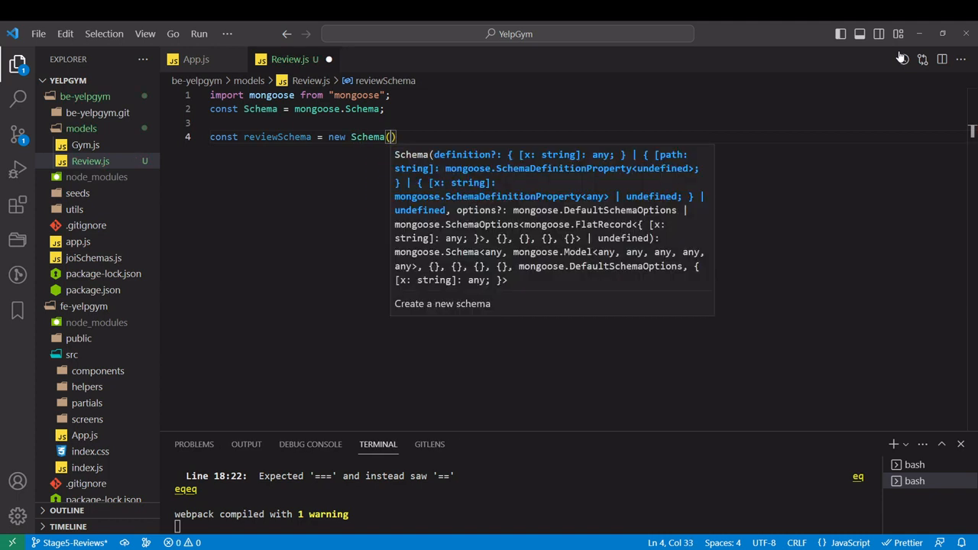
{"action": "type", "text": "{"}
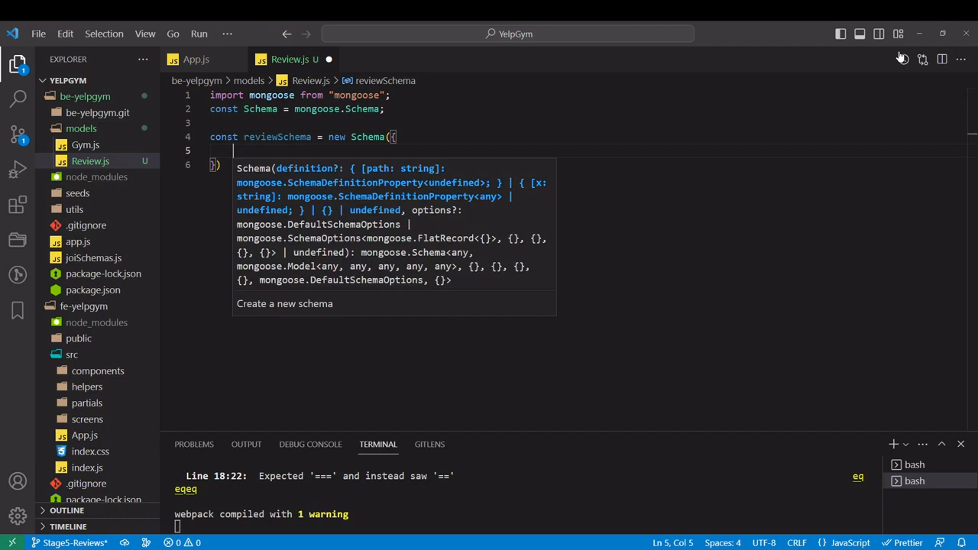
{"action": "type", "text": "bod"}
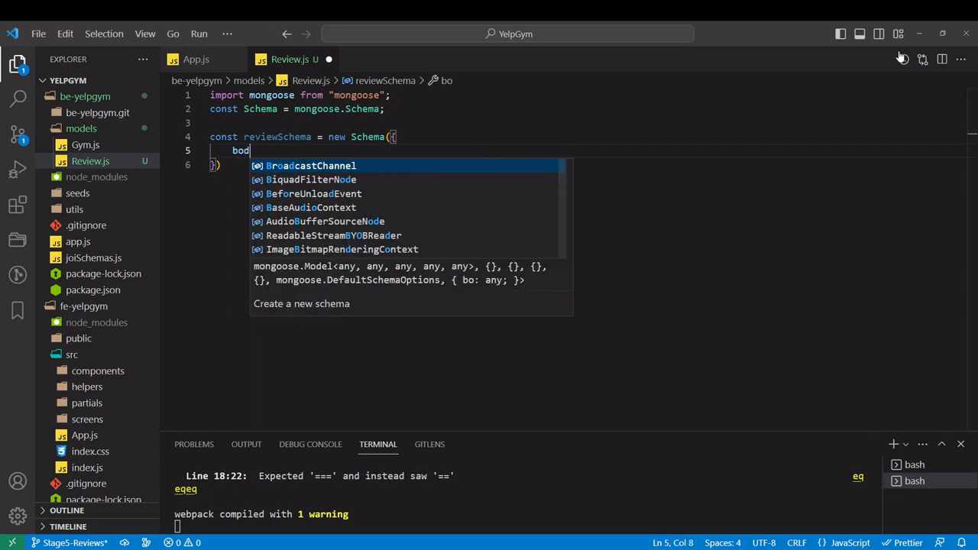
{"action": "type", "text": "y:"}
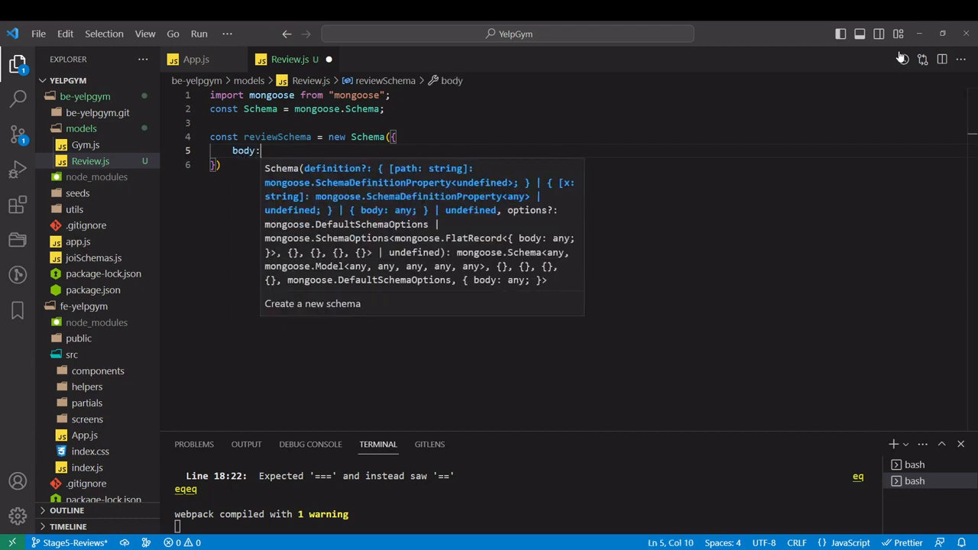
{"action": "type", "text": "String,"}
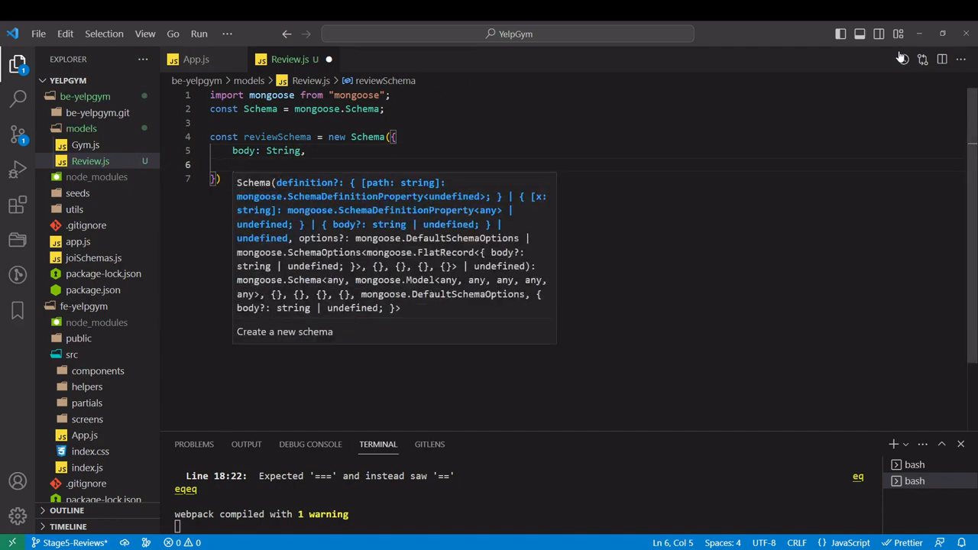
{"action": "type", "text": "rating"}
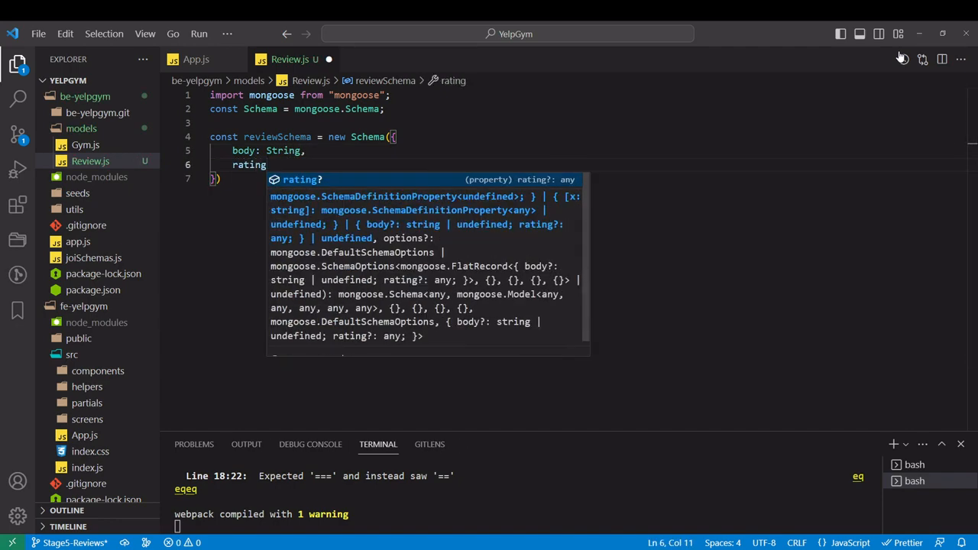
{"action": "type", "text": ": Number"}
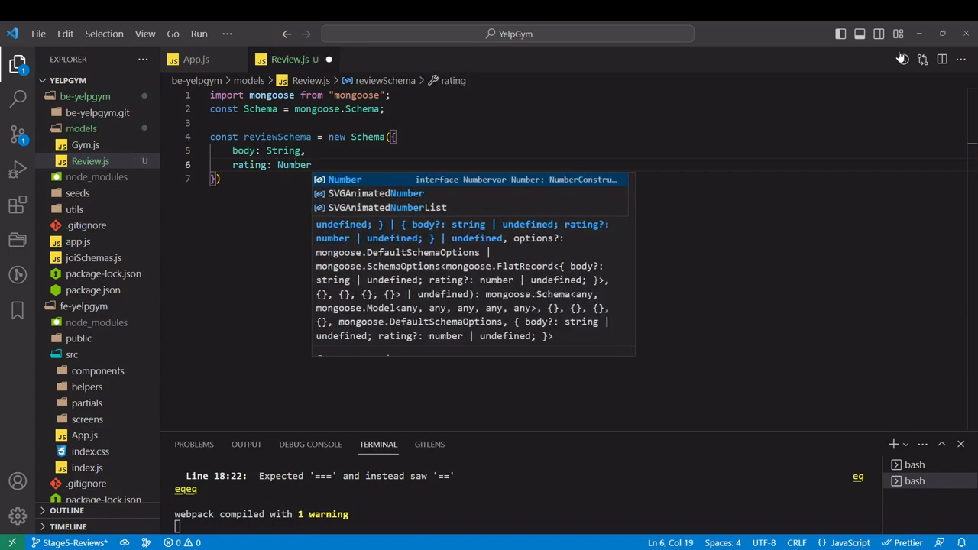
{"action": "mouse_move", "coordinate": [678, 126]}
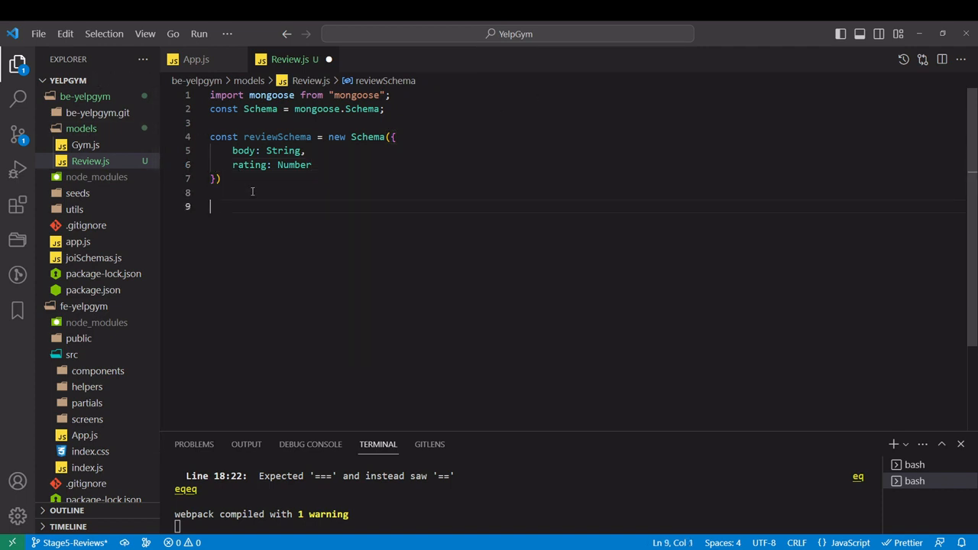
Export default mongoose.model("Review", reviewSchema)
{"action": "type", "text": "export de"}
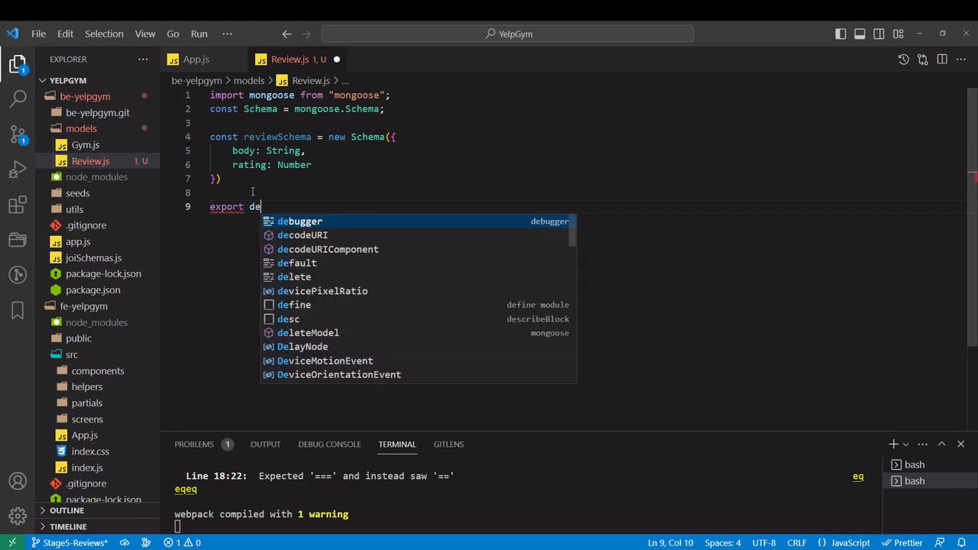
{"action": "type", "text": "fault mongoos"}
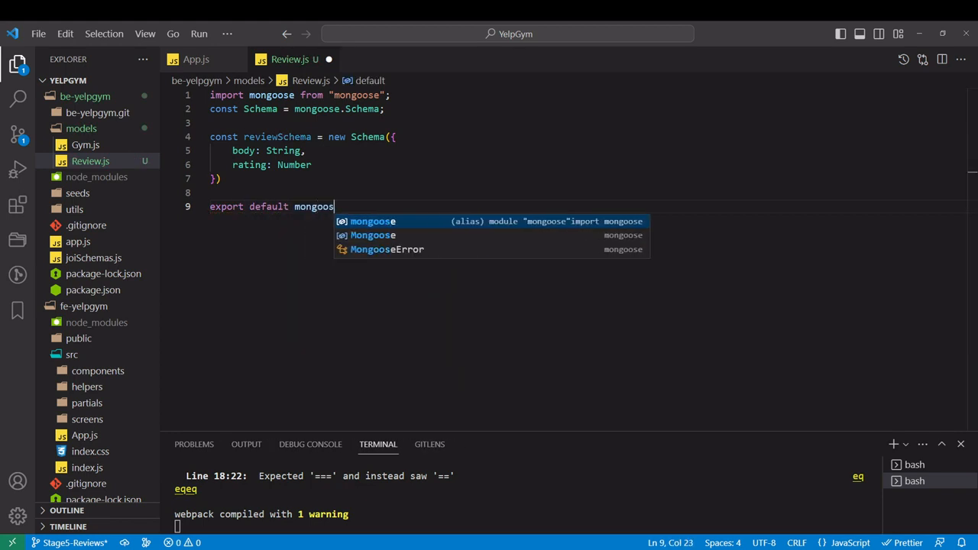
{"action": "type", "text": "e.model(\""}
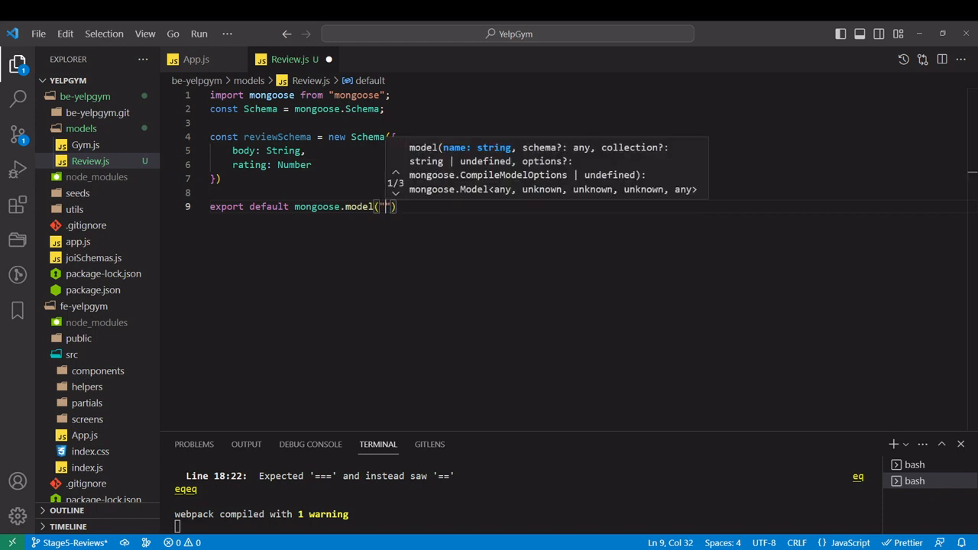
{"action": "type", "text": "Review"}
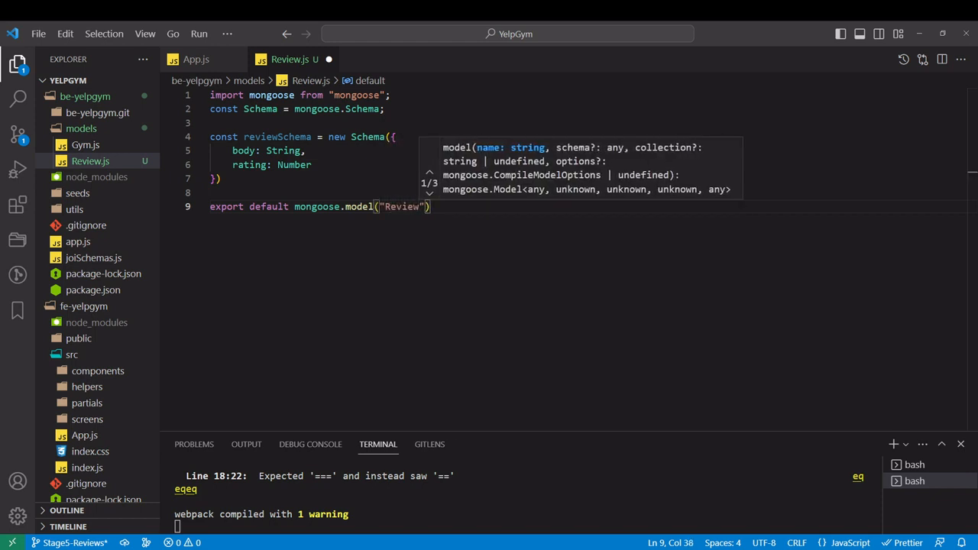
{"action": "type", "text": ", reviewSchema"}
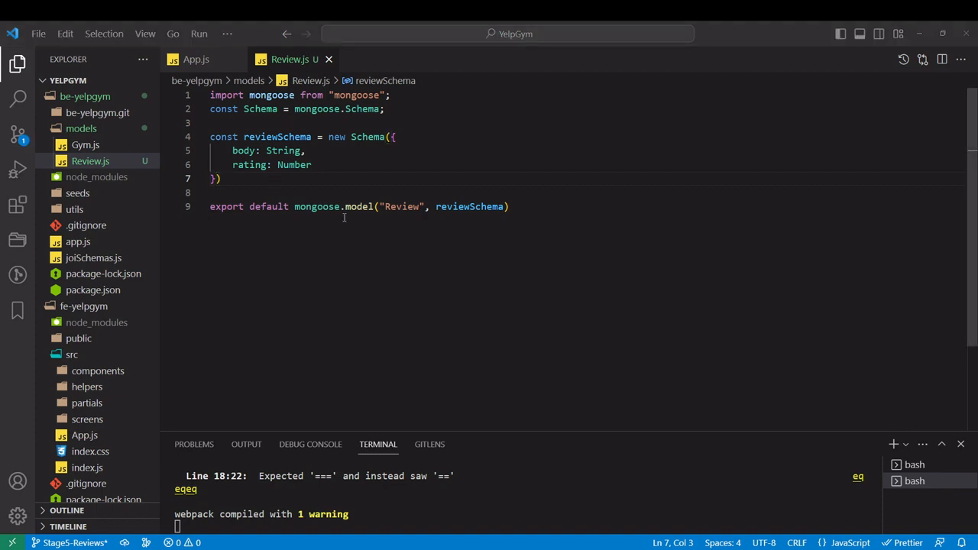
{"action": "mouse_move", "coordinate": [70, 115]}
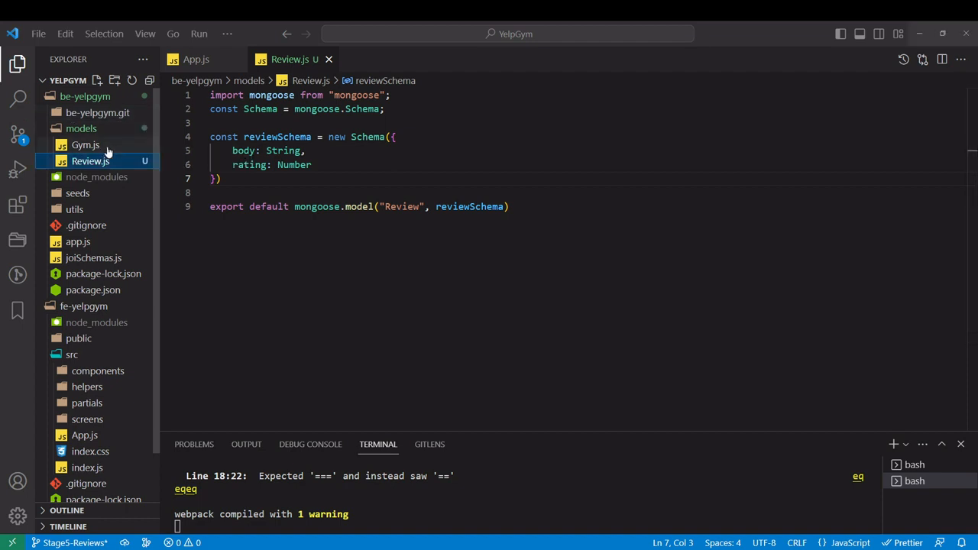
Add a reviews field to GymSchema as an array of Schema.Types.ObjectId entries
{"action": "left_click", "coordinate": [86, 143]}
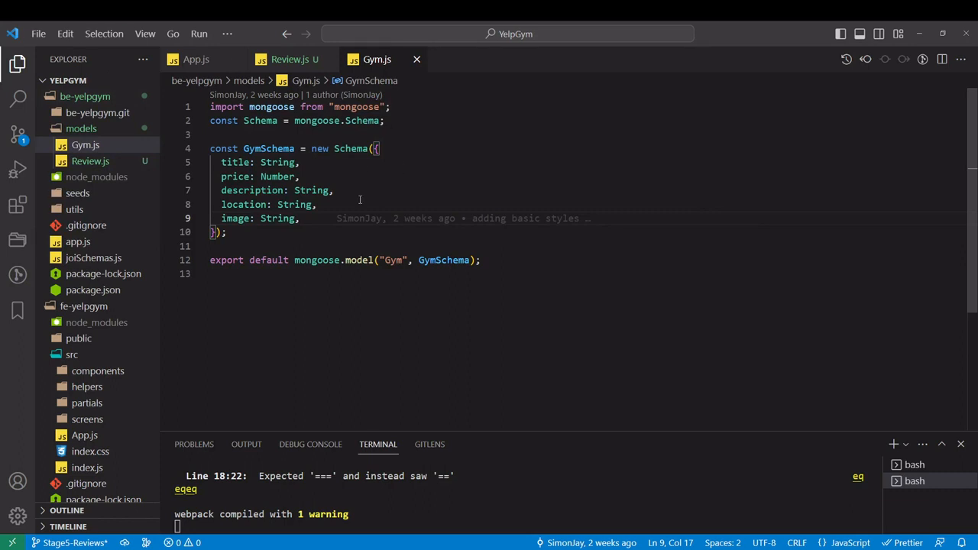
{"action": "key", "text": "Enter"}
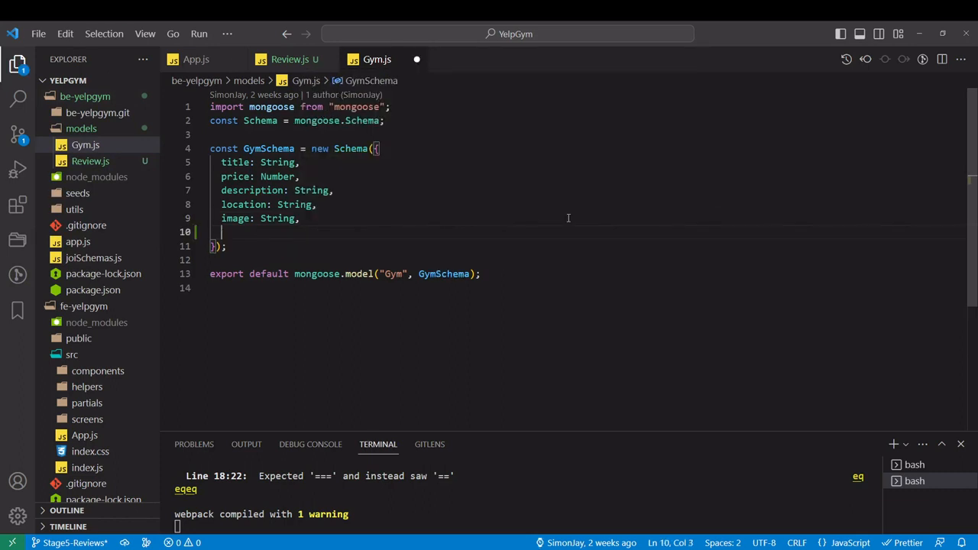
{"action": "type", "text": "revie"}
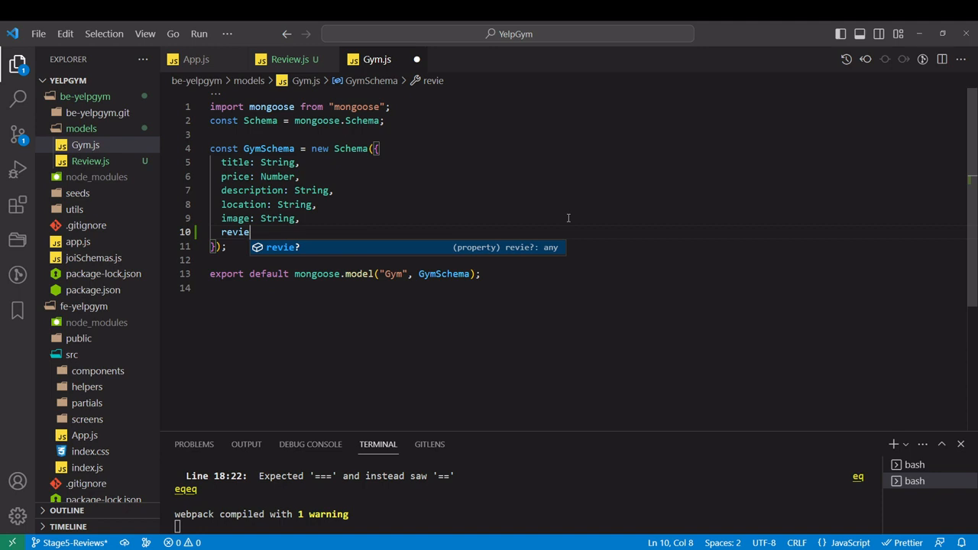
{"action": "type", "text": "ws:"}
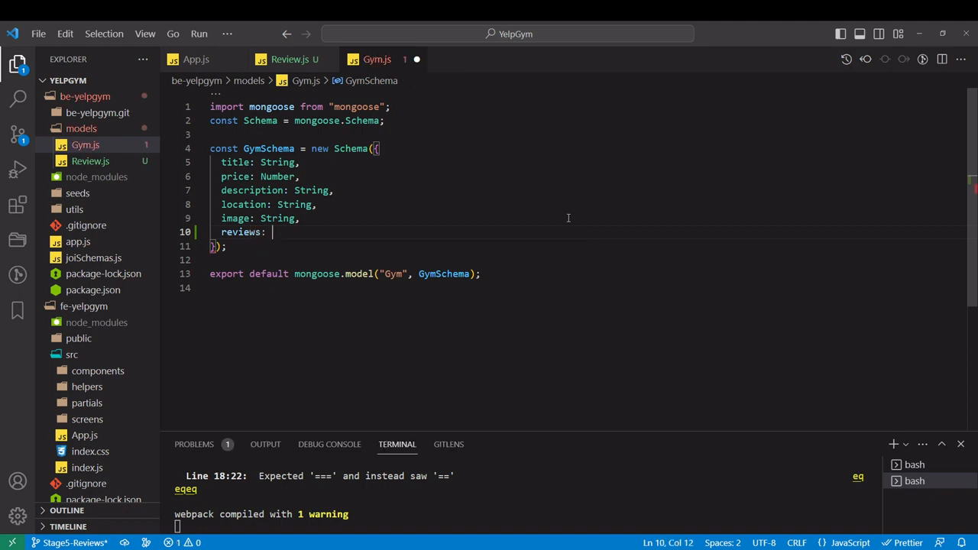
{"action": "type", "text": "{"}
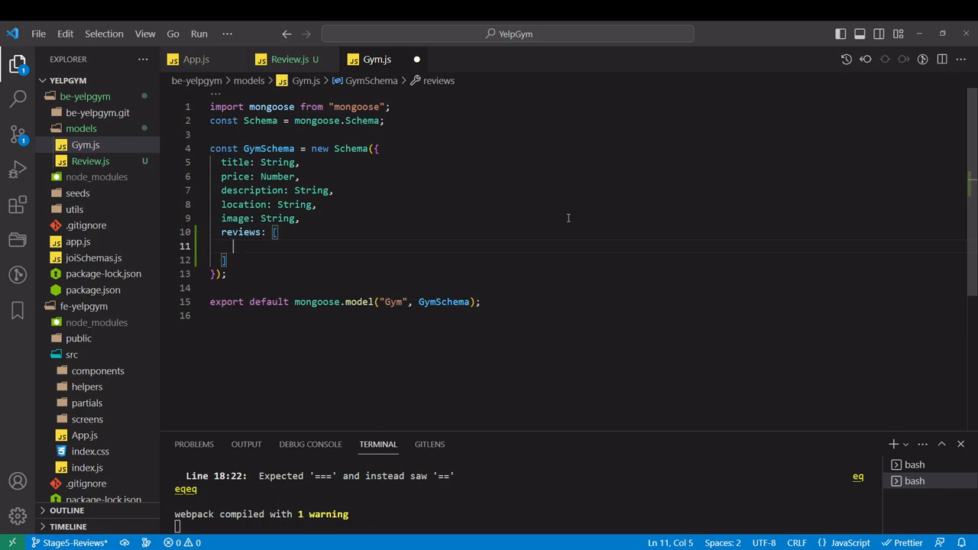
{"action": "type", "text": "{}"}
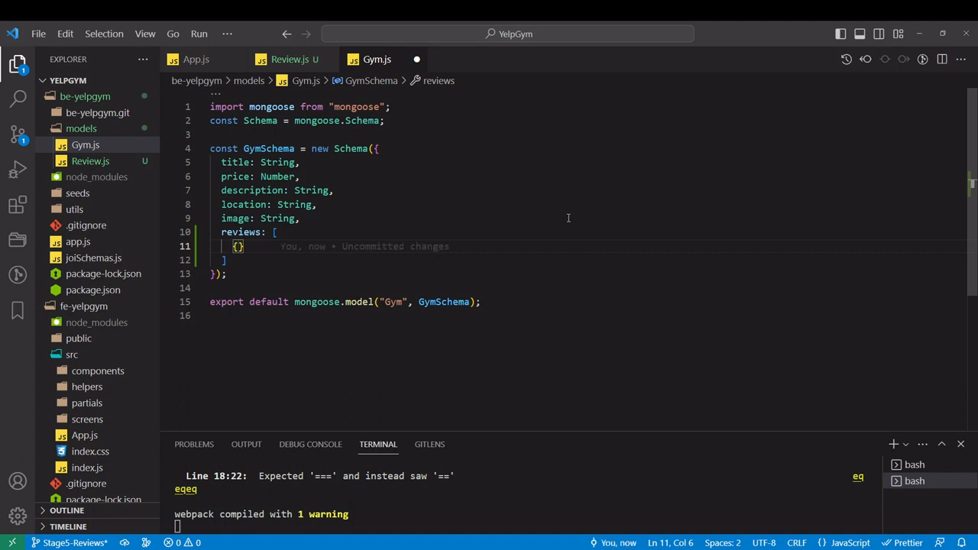
{"action": "type", "text": "type:"}
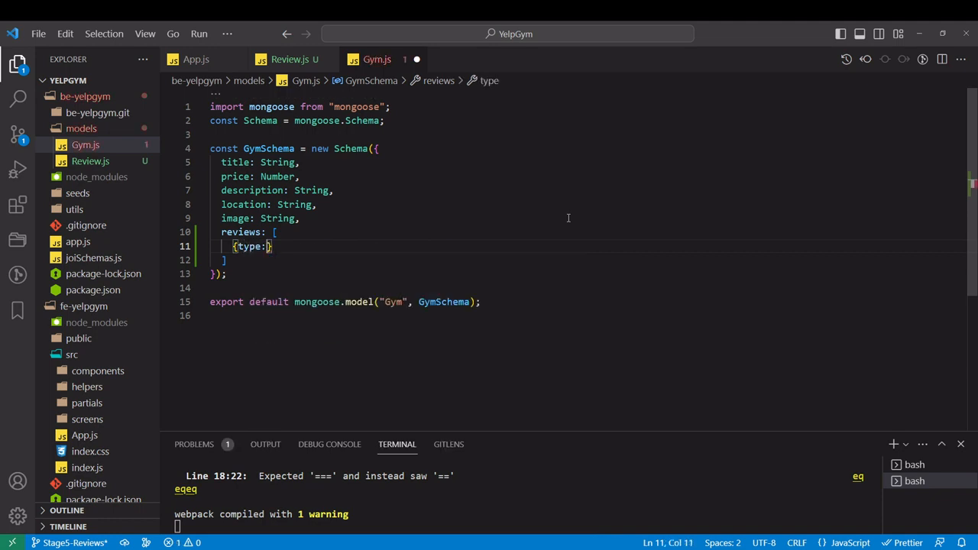
{"action": "type", "text": "Schema.Types.ObjectId,"}
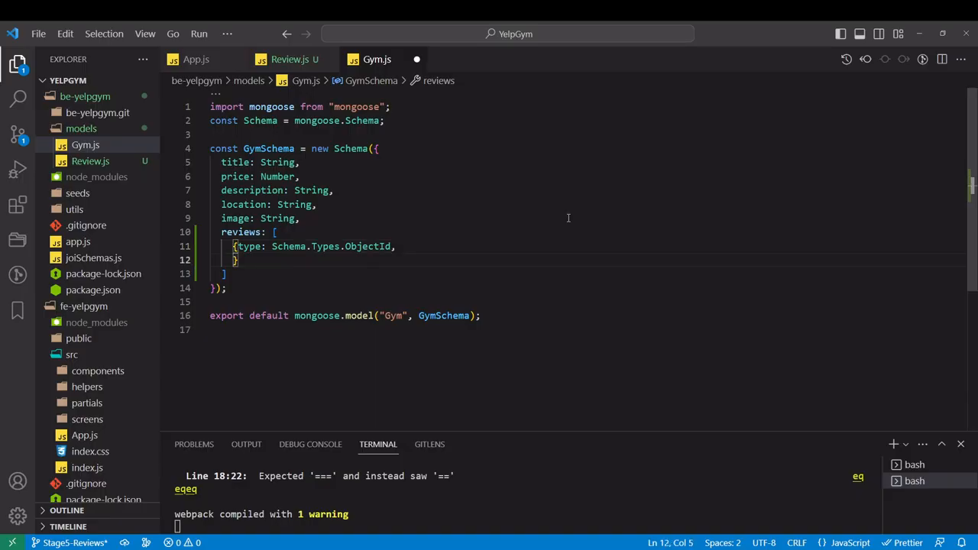
Set the reviews ref to "Review", confirming the model name against Review.js
{"action": "type", "text": "ref: }"}
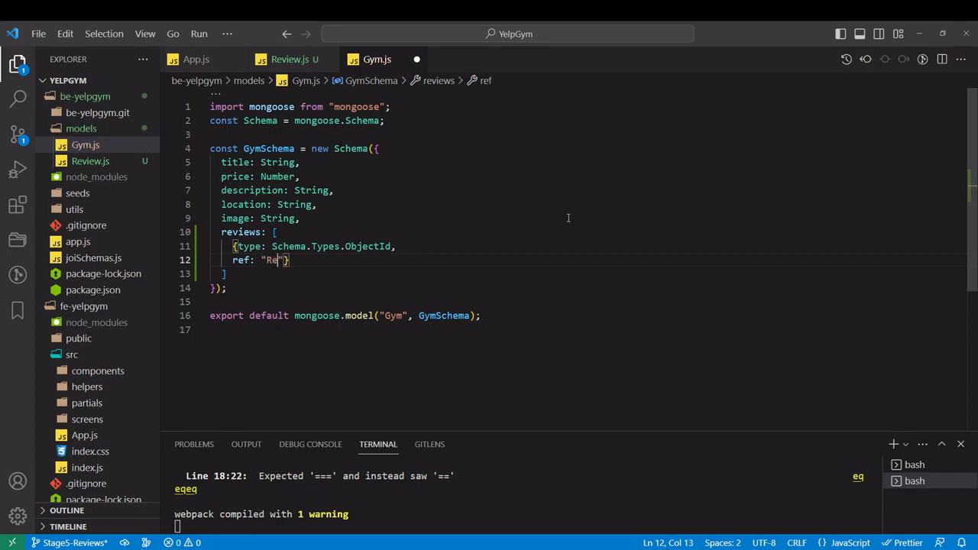
{"action": "type", "text": "view"}
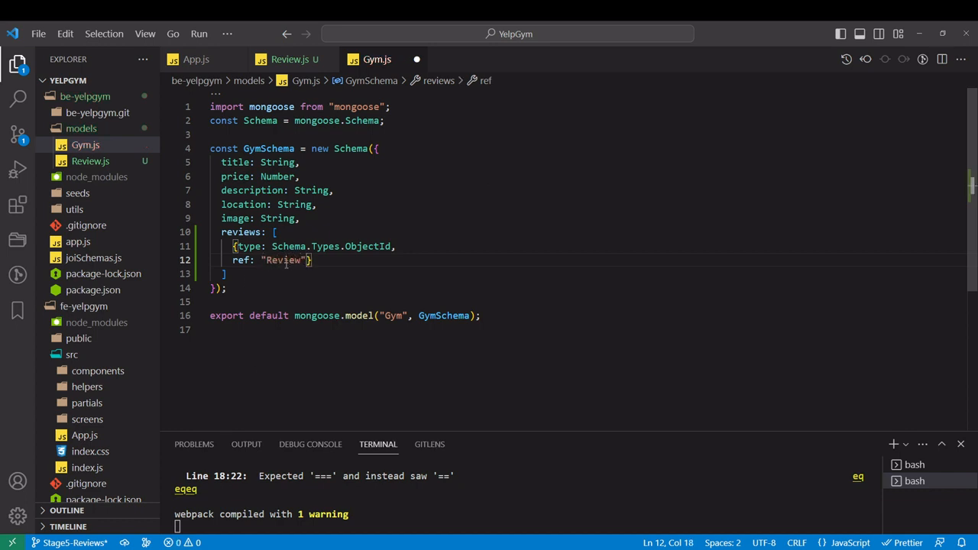
{"action": "left_click", "coordinate": [290, 58]}
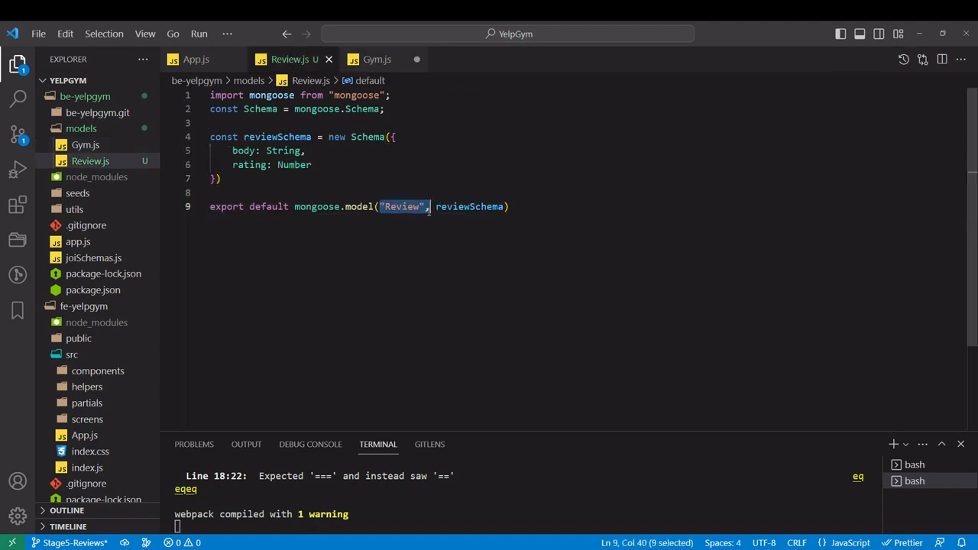
{"action": "left_click", "coordinate": [376, 58]}
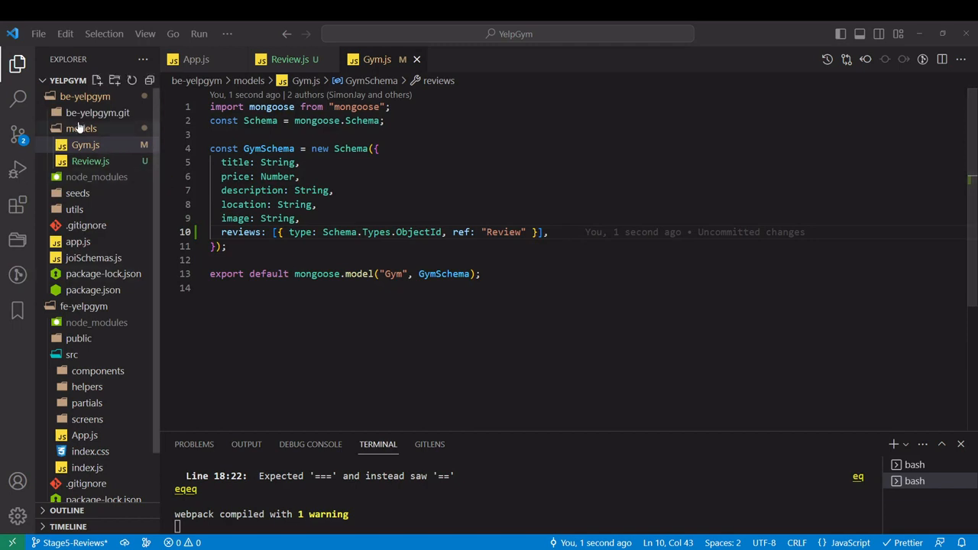
{"action": "left_click", "coordinate": [86, 95]}
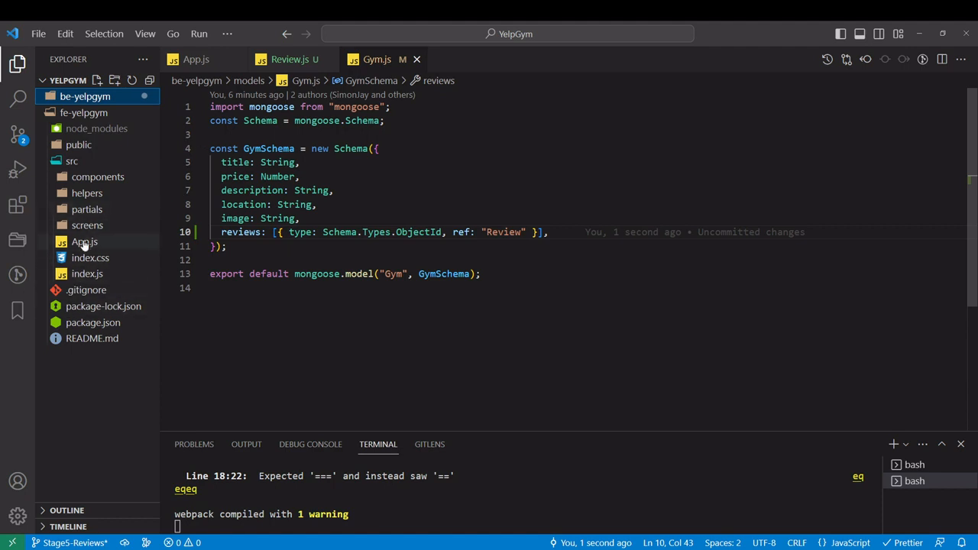
Add a ReviewFrom component in Show.jsx rendering an h2 "Leave a review" heading
{"action": "left_click", "coordinate": [87, 225]}
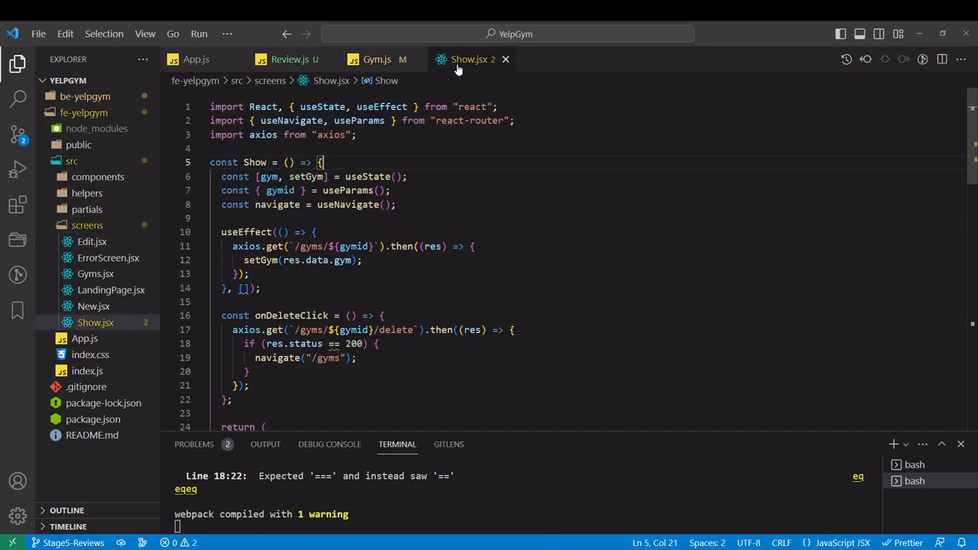
{"action": "scroll", "scroll_direction": "down", "scroll_amount": 3}
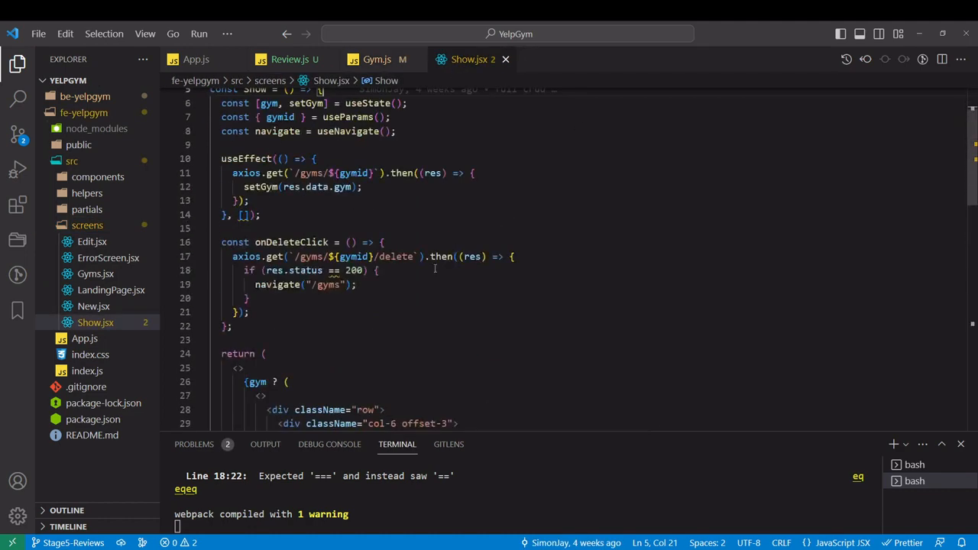
{"action": "scroll", "scroll_direction": "down", "scroll_amount": 3}
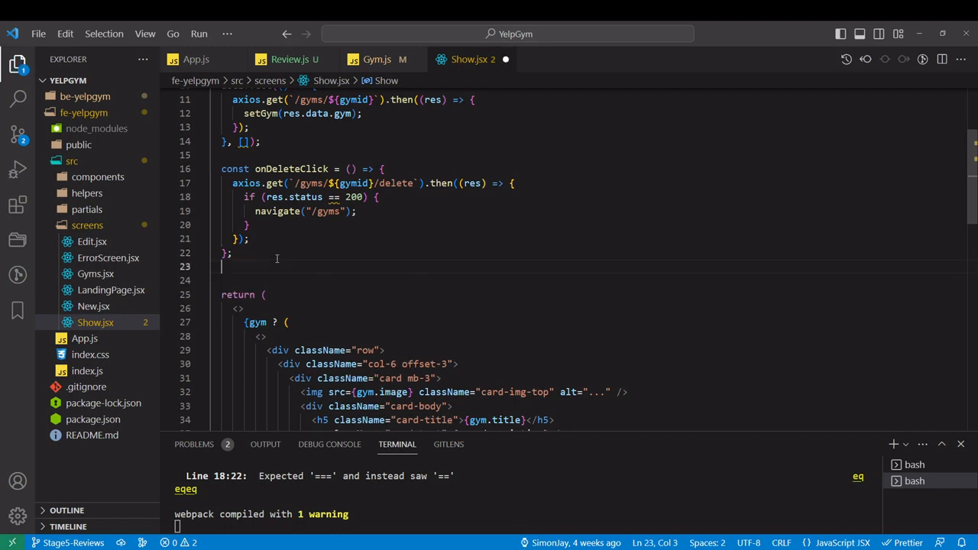
{"action": "type", "text": "const"}
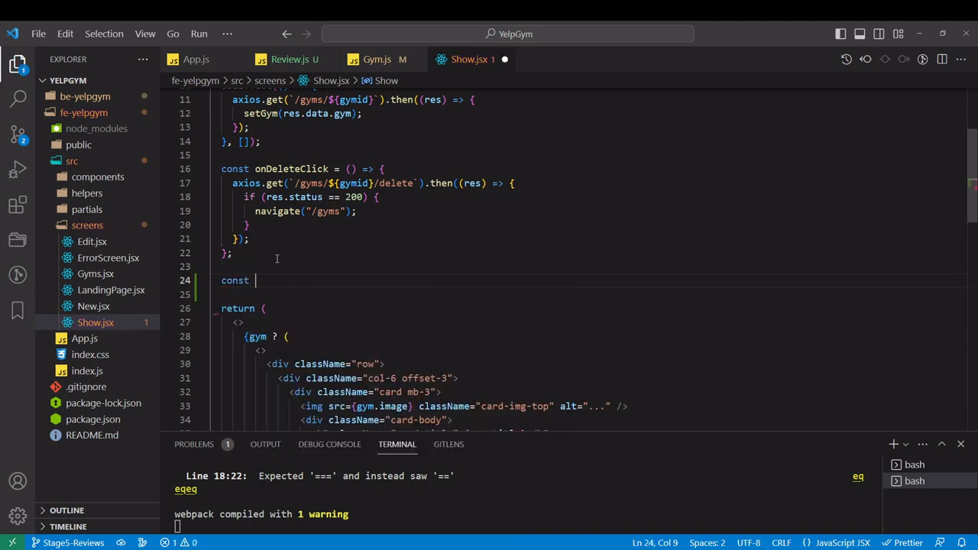
{"action": "type", "text": "ReviewFrom"}
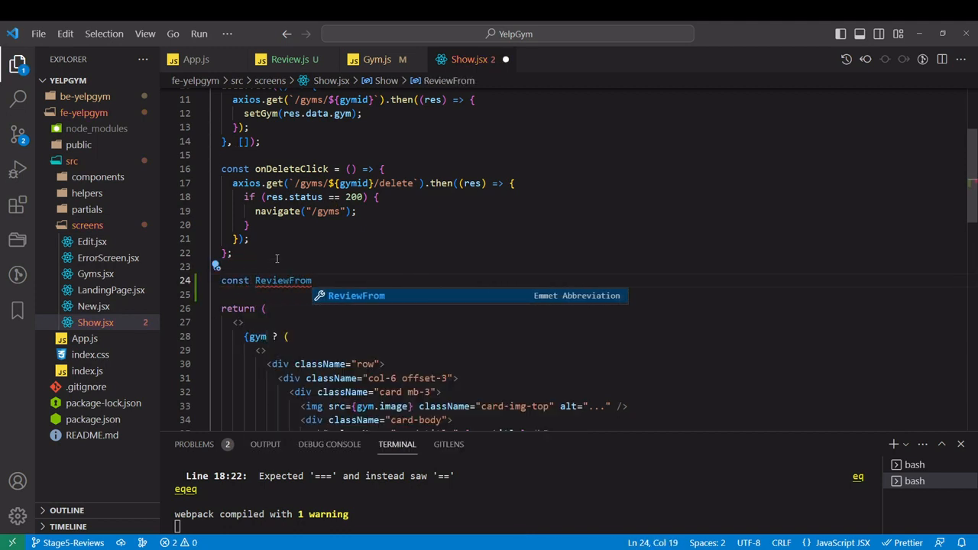
{"action": "type", "text": "= () => {"}
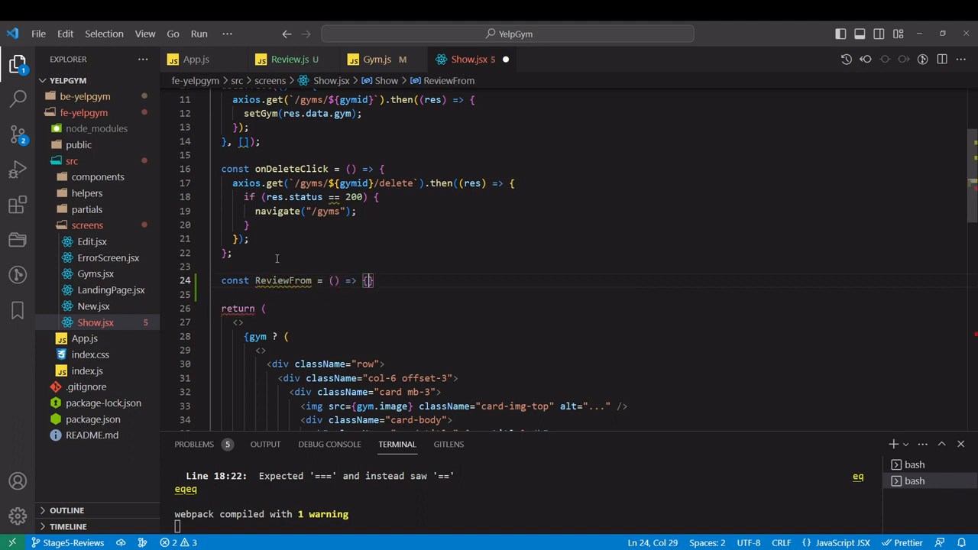
{"action": "type", "text": "<></>"}
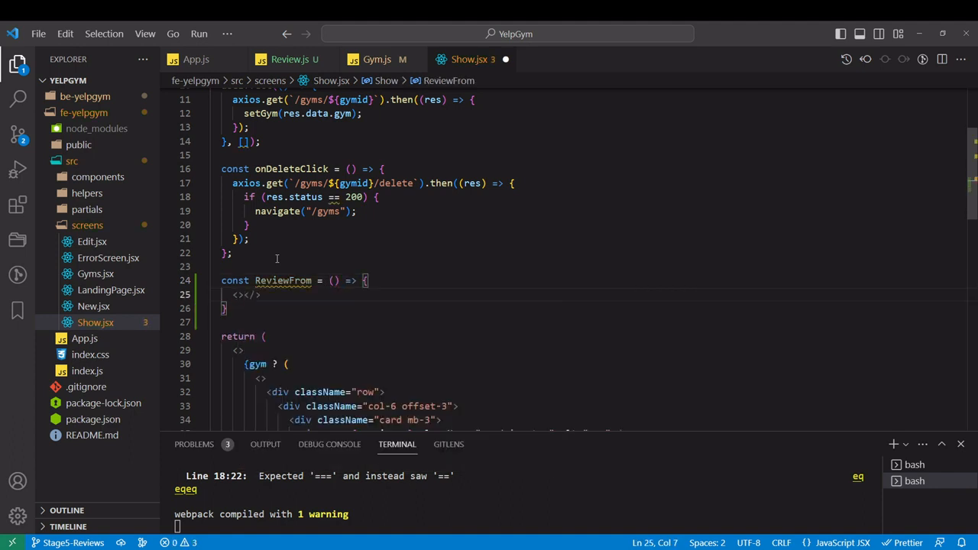
{"action": "type", "text": "h2"}
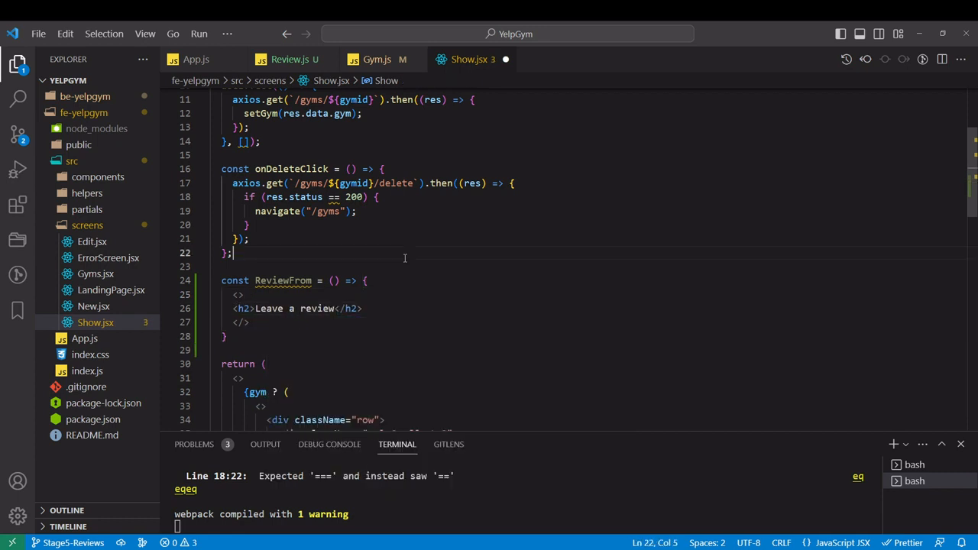
Select the gym card column's offset class in the Show.jsx markup
{"action": "scroll", "scroll_direction": "down", "scroll_amount": 3}
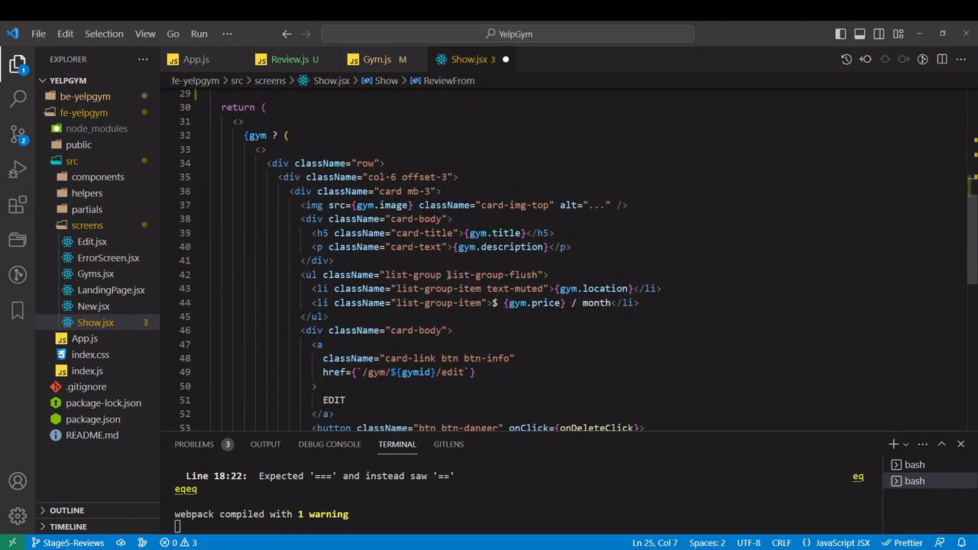
{"action": "scroll", "scroll_direction": "up", "scroll_amount": 3}
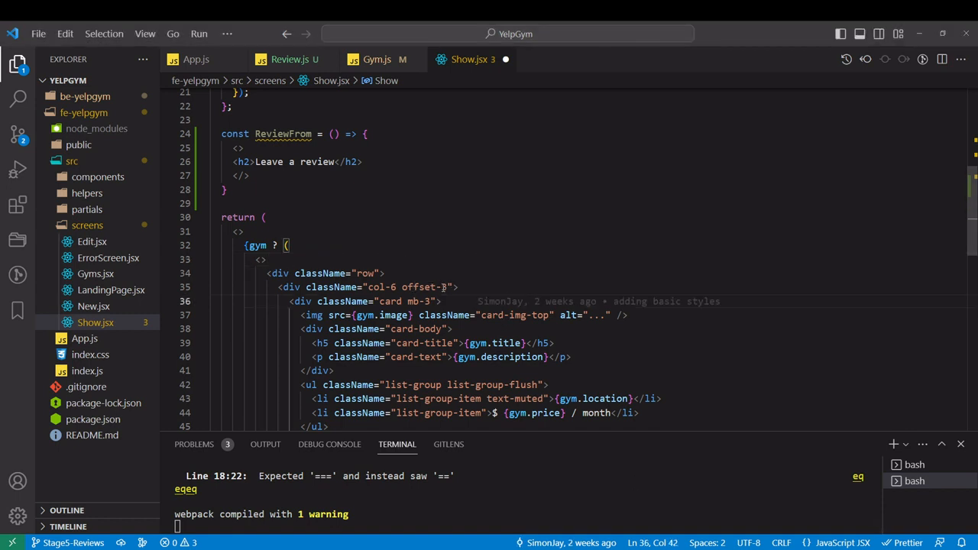
{"action": "double_click", "coordinate": [422, 288]}
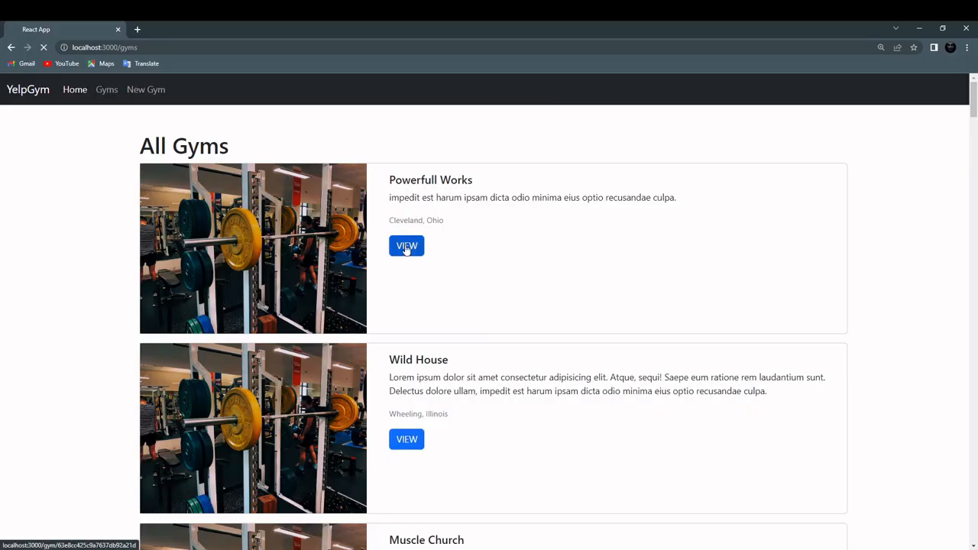
View the Powerfull Works gym's detail page from the All Gyms list
{"action": "left_click", "coordinate": [407, 244]}
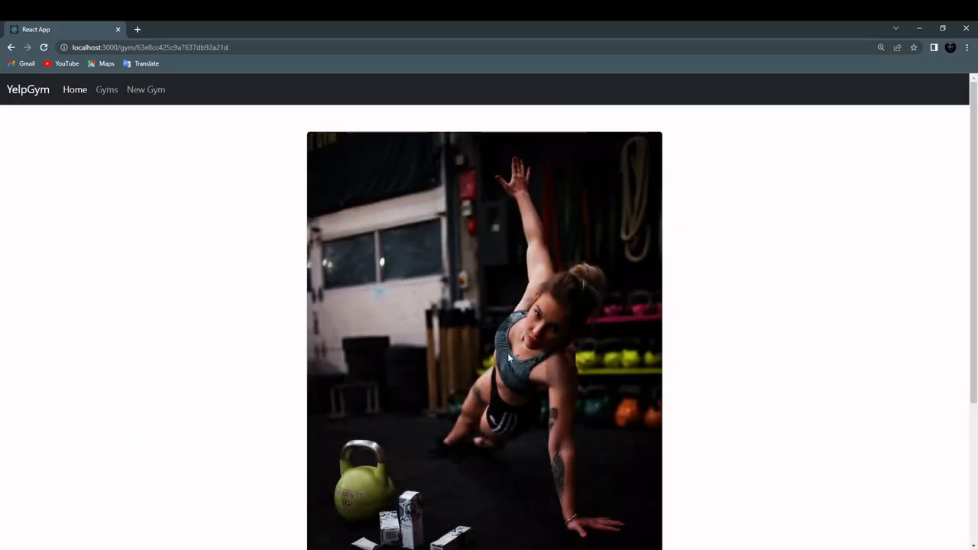
{"action": "mouse_move", "coordinate": [571, 269]}
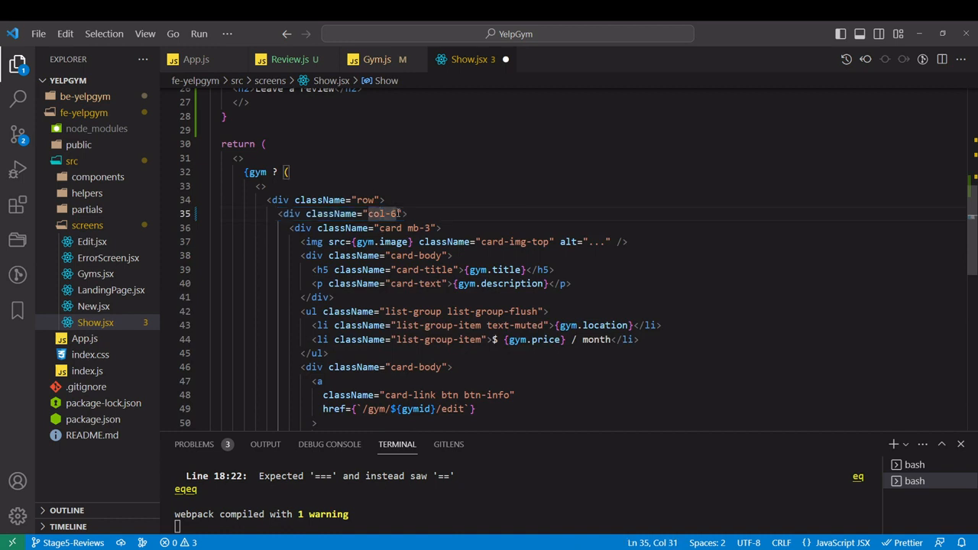
Render <ReviewFrom /> inside the empty col-6 div beside the gym card
{"action": "scroll", "scroll_direction": "down", "scroll_amount": 3}
{"action": "type", "text": "<div className=\"col-6\">"}
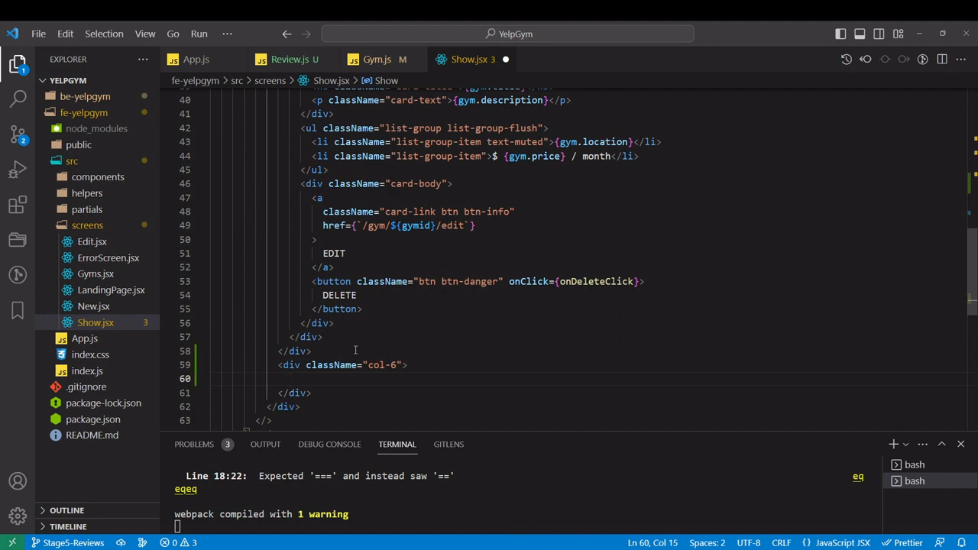
{"action": "type", "text": "<ReviewFrom /"}
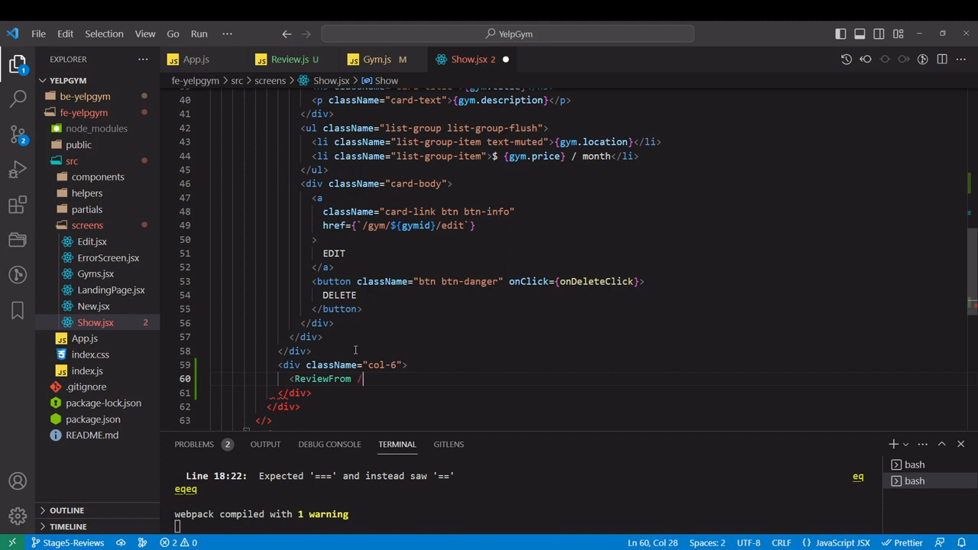
{"action": "type", "text": ">"}
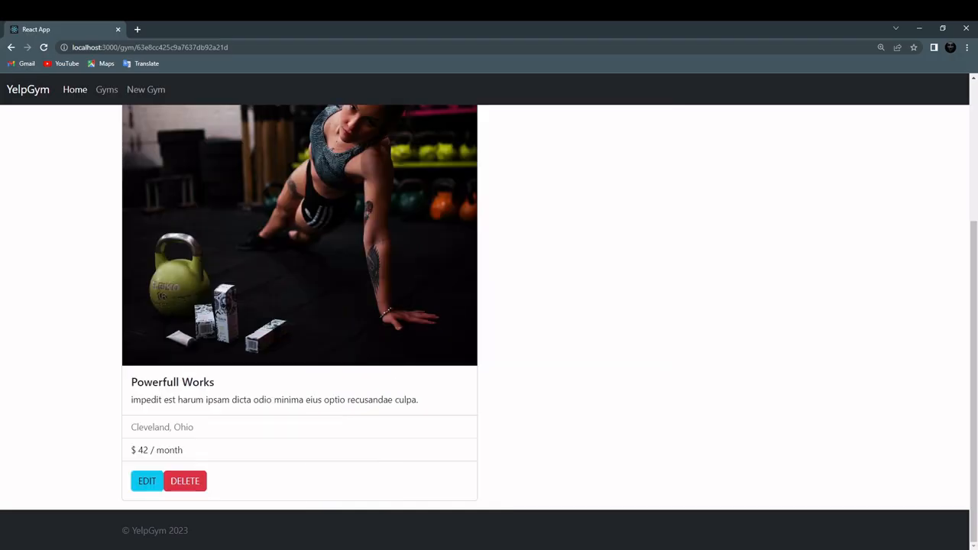
{"action": "scroll", "scroll_direction": "up", "scroll_amount": 3}
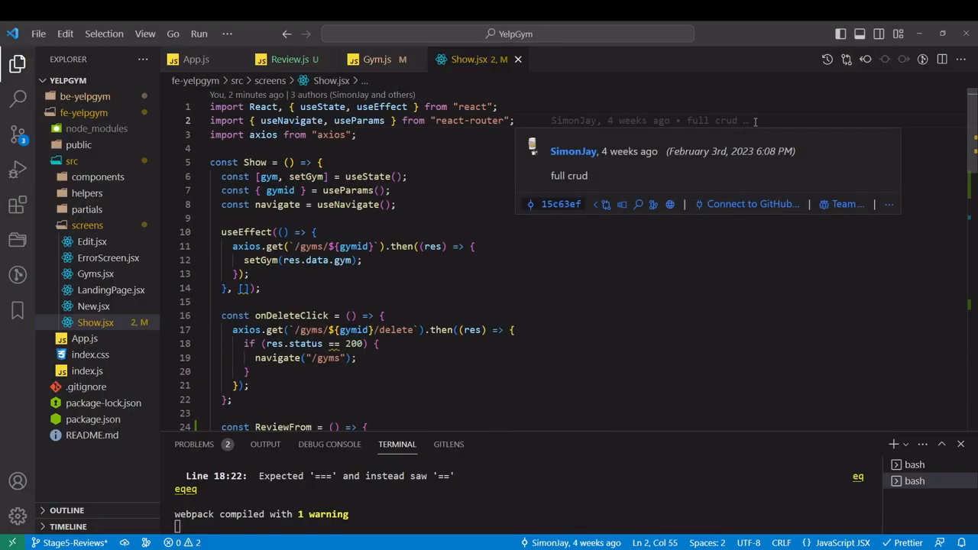
Import {Form, Field} from "react-final-form" at the top of Show.jsx
{"action": "key", "text": "Enter"}
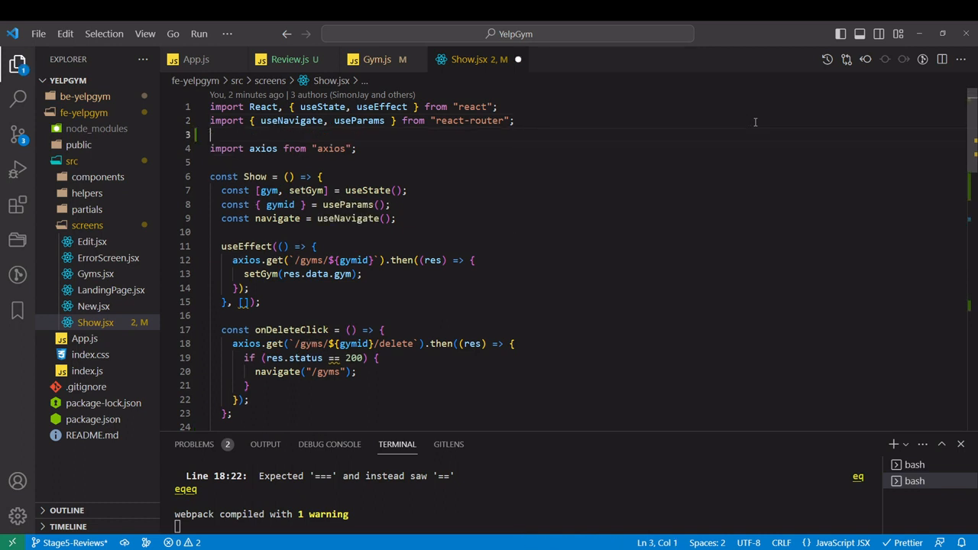
{"action": "type", "text": "import {Form"}
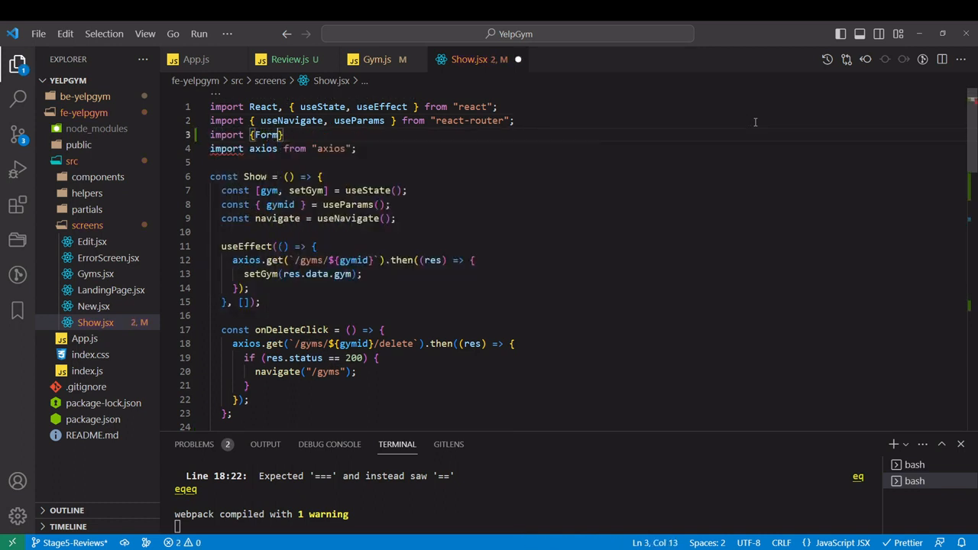
{"action": "type", "text": ", Field} from"}
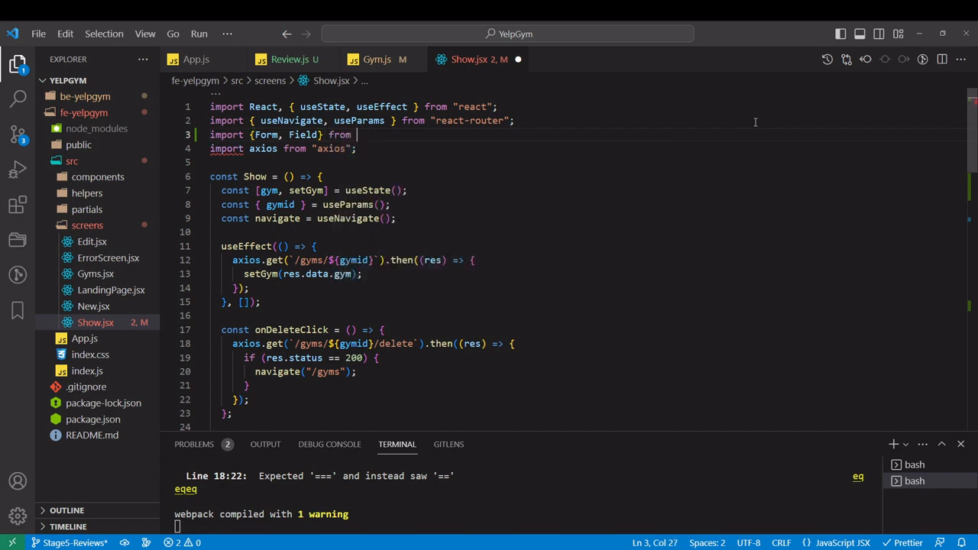
{"action": "type", "text": "react-final-form"}
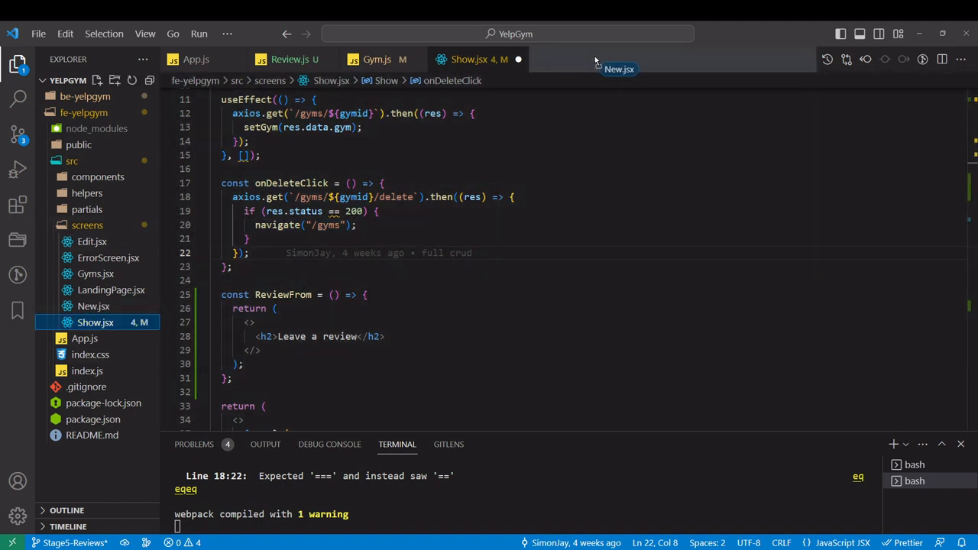
Copy the Form wrapper from New.jsx into ReviewFrom and reformat the code
{"action": "left_click", "coordinate": [569, 58]}
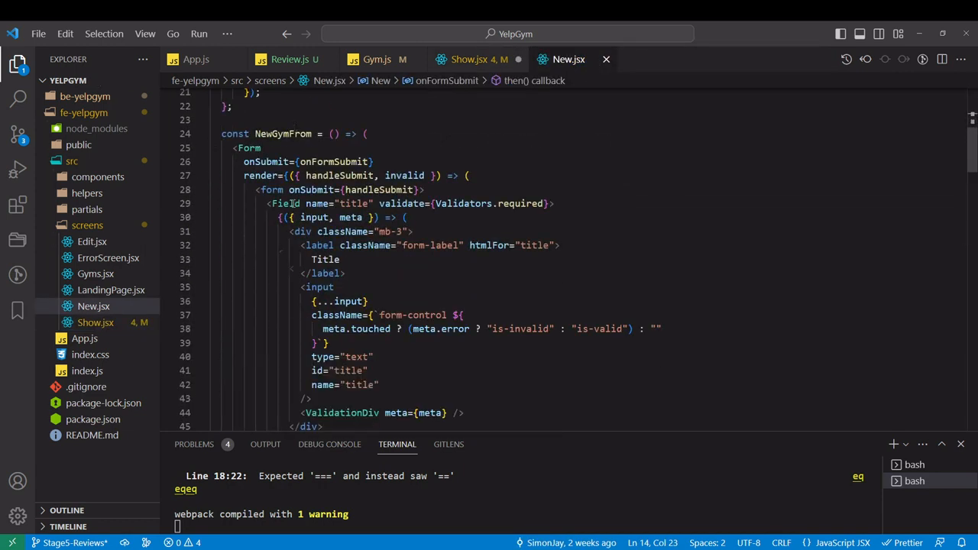
{"action": "double_click", "coordinate": [248, 183]}
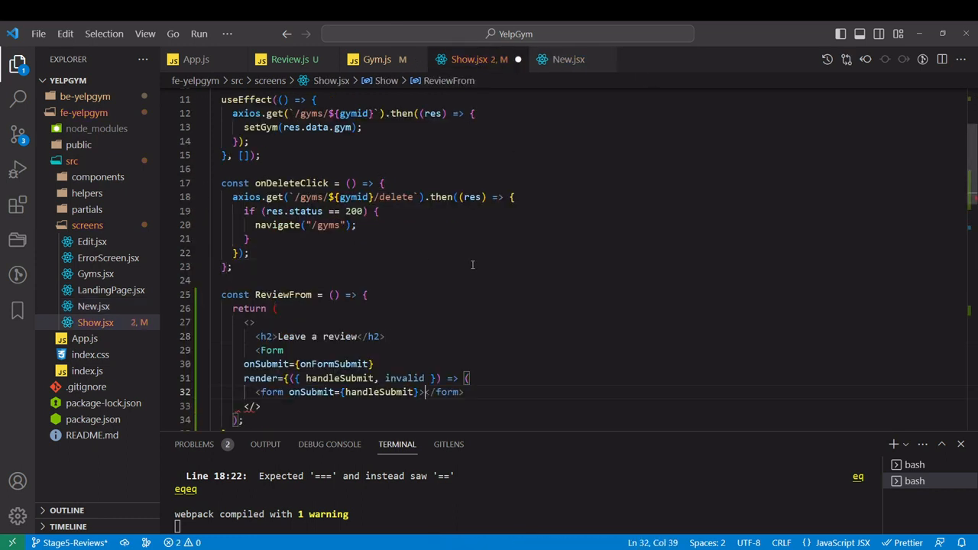
{"action": "scroll", "scroll_direction": "down", "scroll_amount": 3}
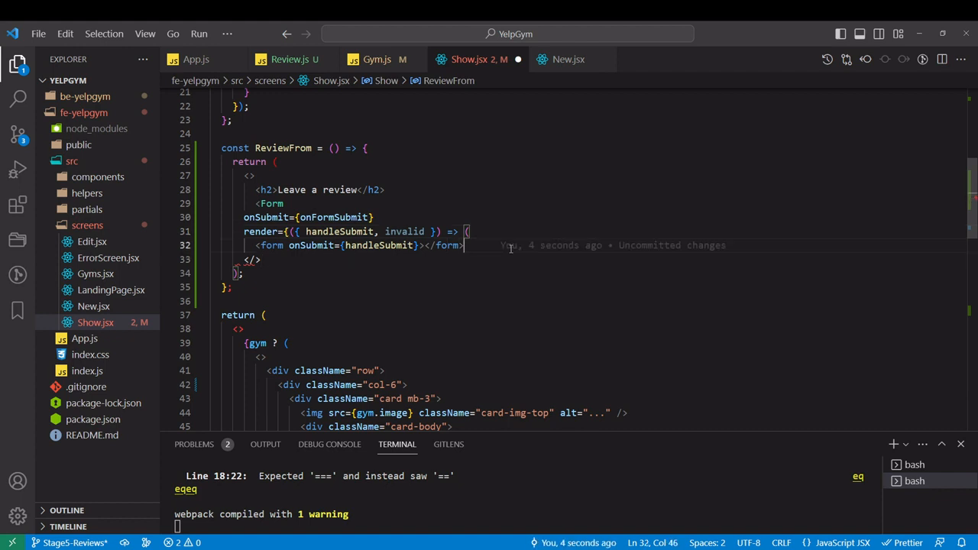
{"action": "type", "text": "}"}
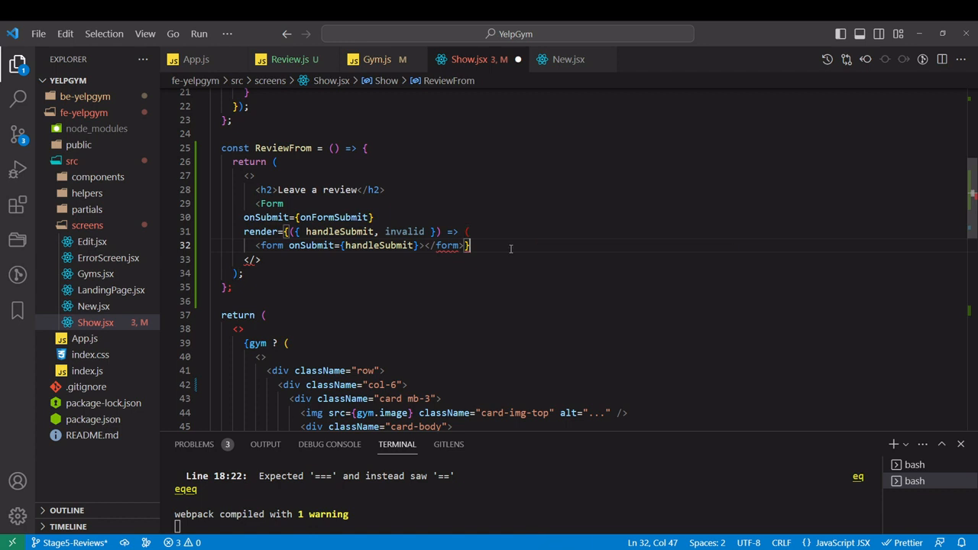
{"action": "type", "text": ")"}
{"action": "key", "text": "Enter"}
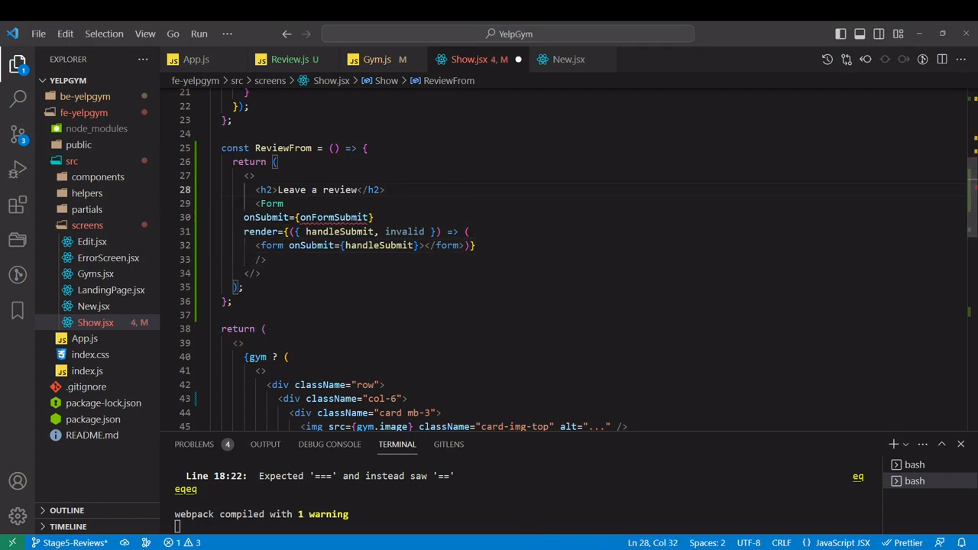
Rename the submit handler to onReviewSubmit and define it as an empty function
{"action": "double_click", "coordinate": [333, 217]}
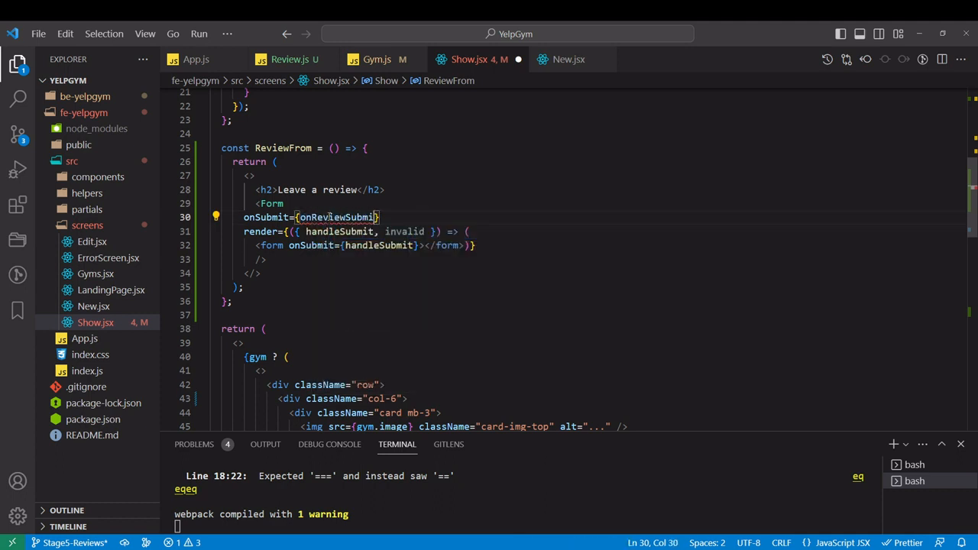
{"action": "double_click", "coordinate": [339, 217]}
{"action": "type", "text": "t"}
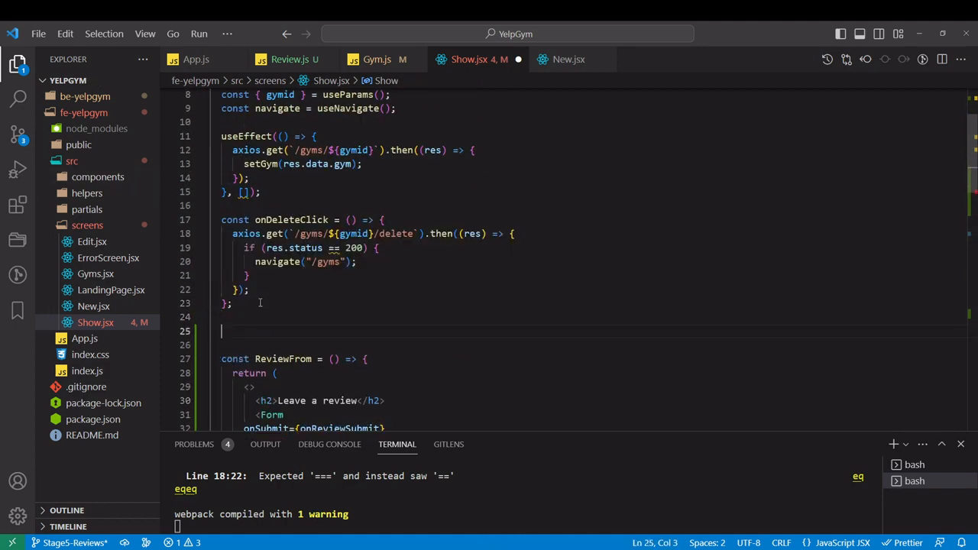
{"action": "type", "text": "const onReviewSubmit = () => {"}
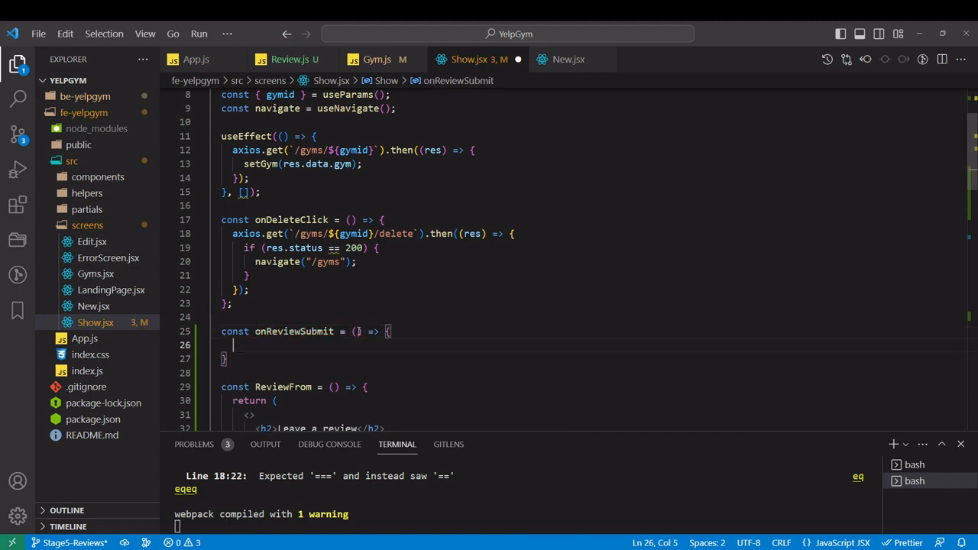
{"action": "type", "text": "va"}
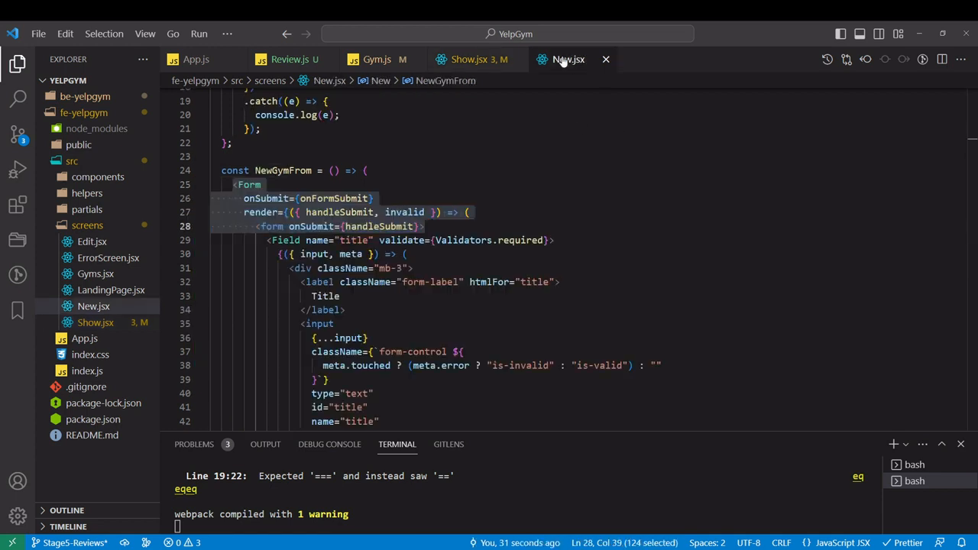
Turn a copied title Field into a rating input of type range, min 1, max 5, without required validation
{"action": "scroll", "scroll_direction": "down", "scroll_amount": 3}
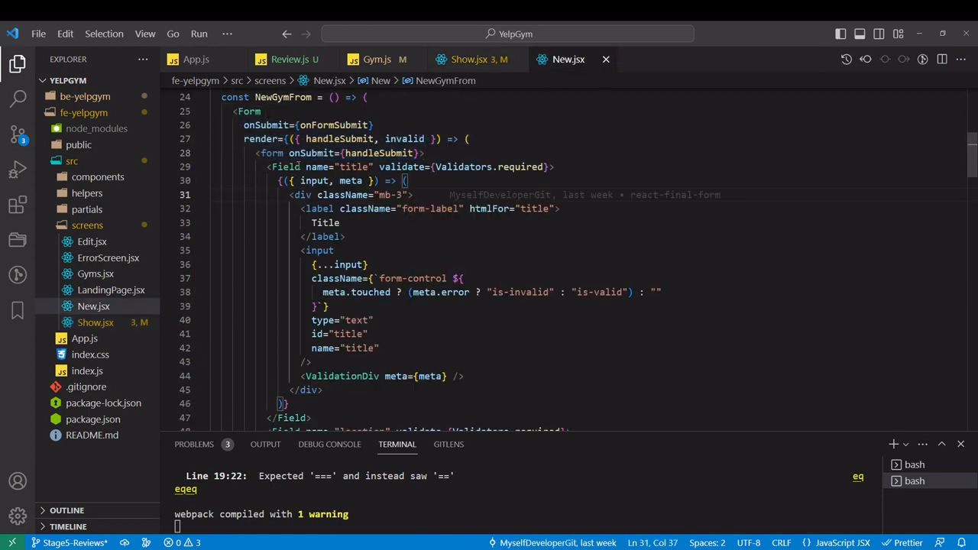
{"action": "left_click", "coordinate": [553, 166]}
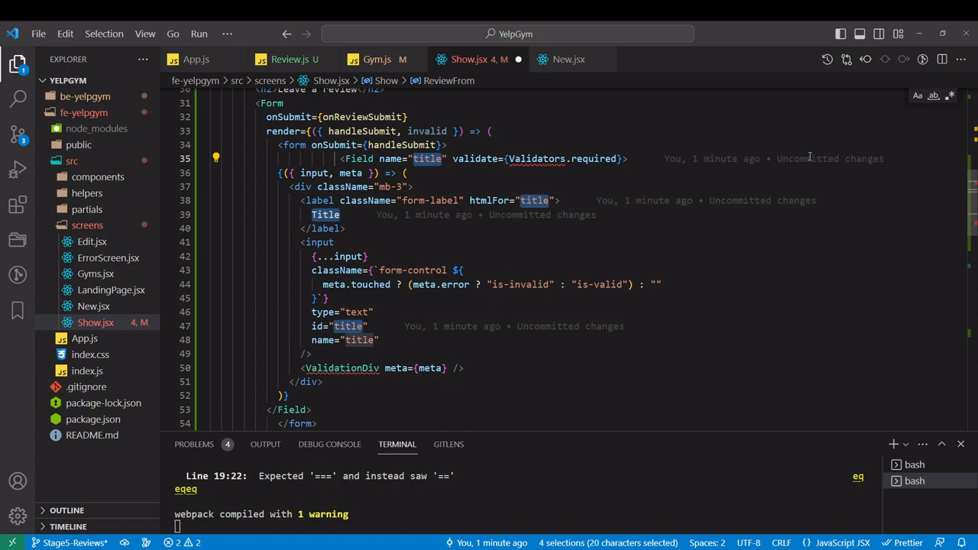
{"action": "type", "text": "rating"}
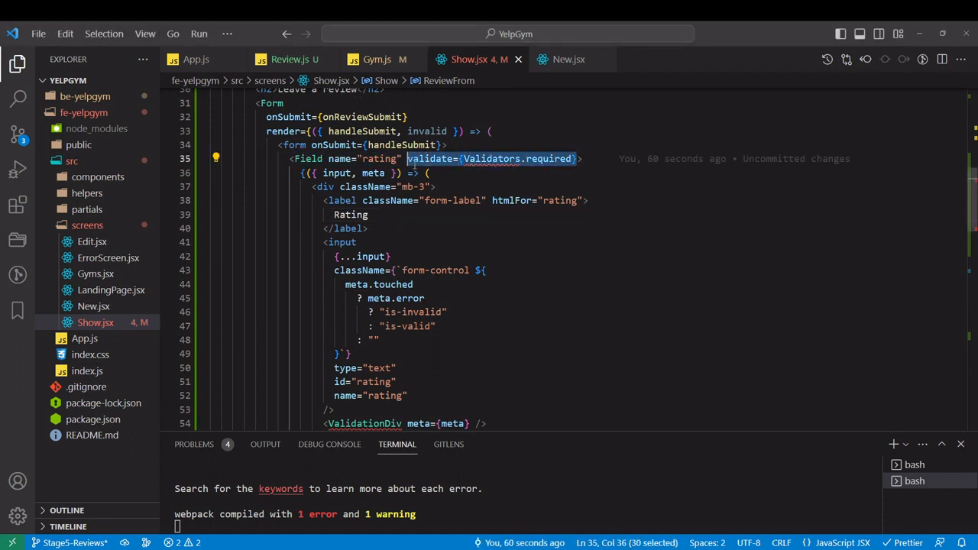
{"action": "key", "text": "Delete"}
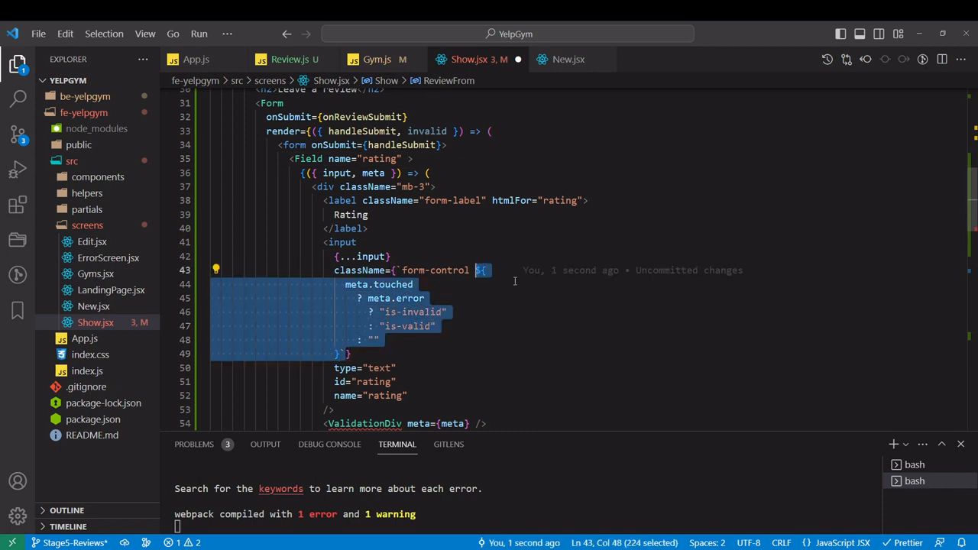
{"action": "key", "text": "Delete"}
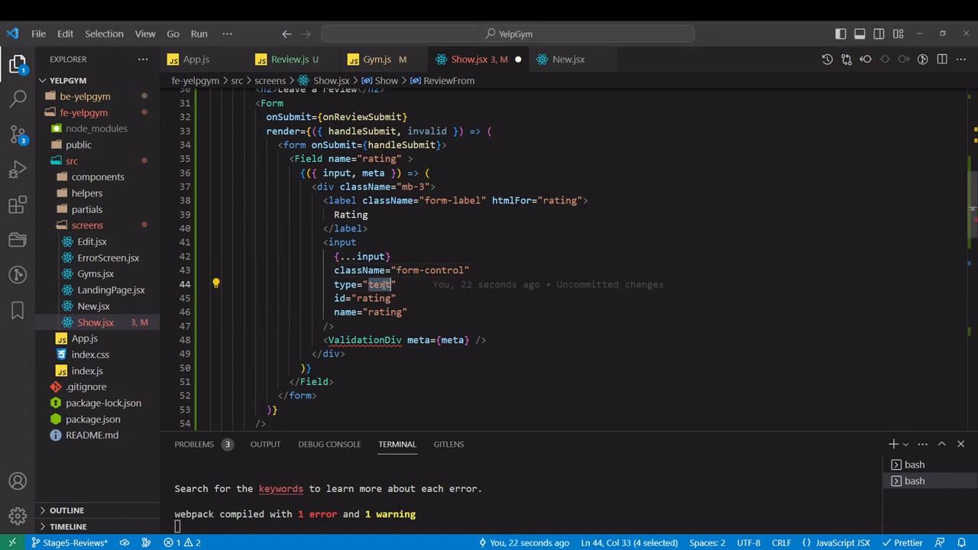
{"action": "type", "text": "range"}
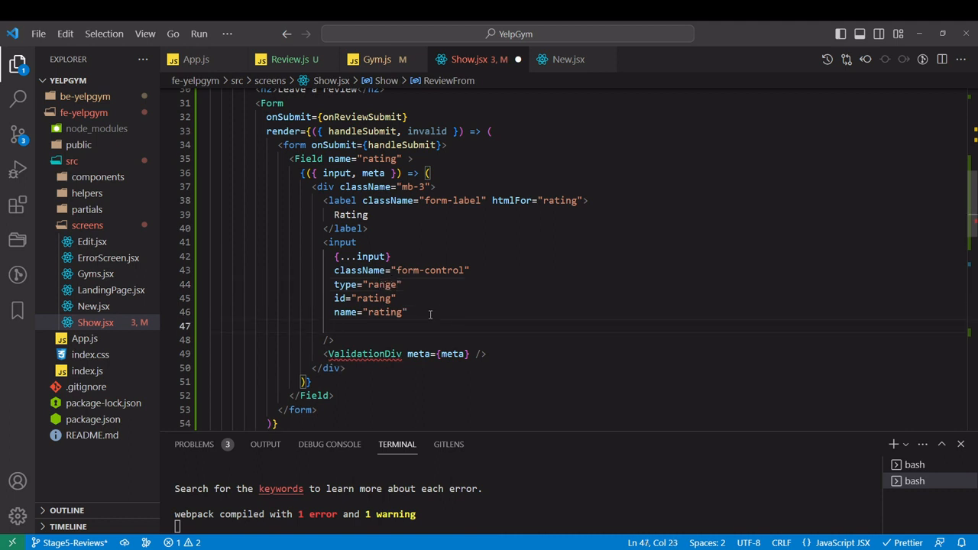
{"action": "type", "text": "min="}
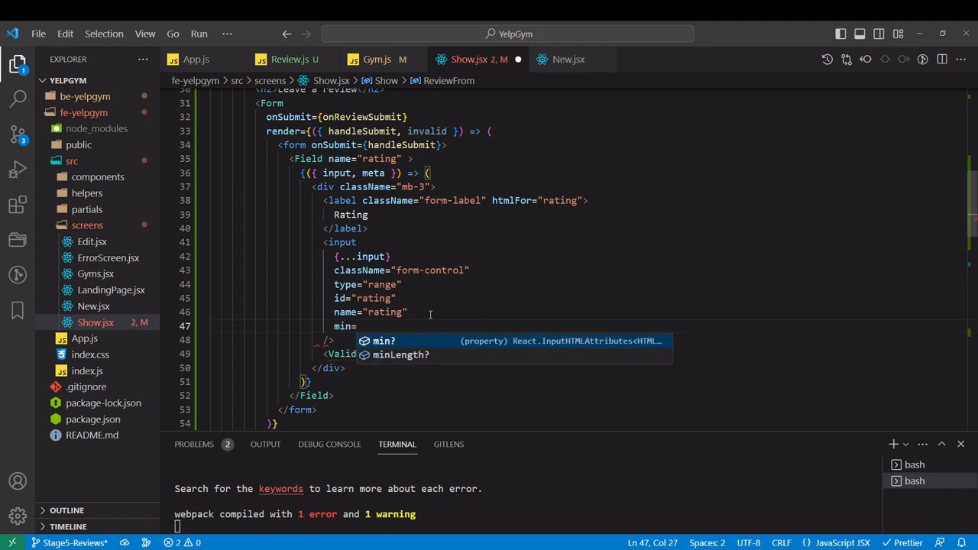
{"action": "type", "text": "=\"1"}
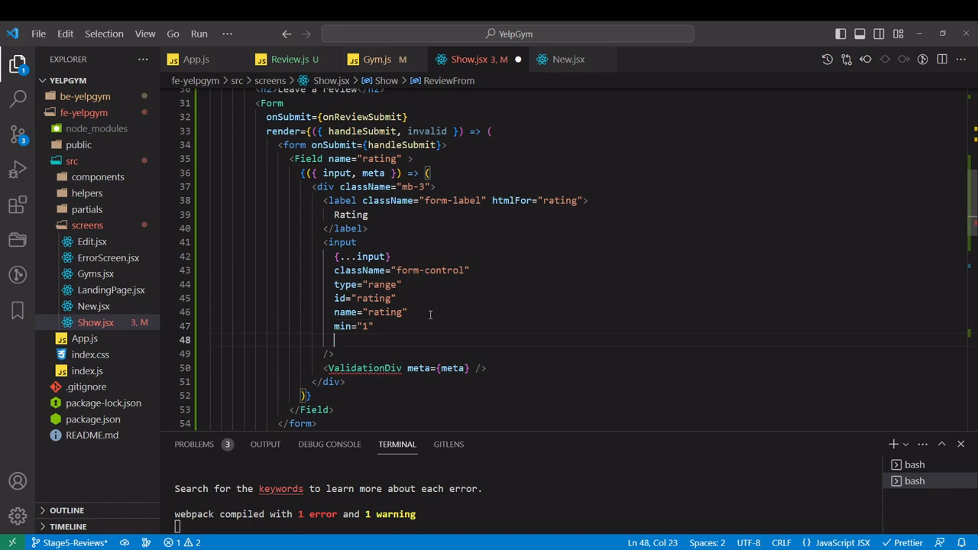
{"action": "type", "text": "max="}
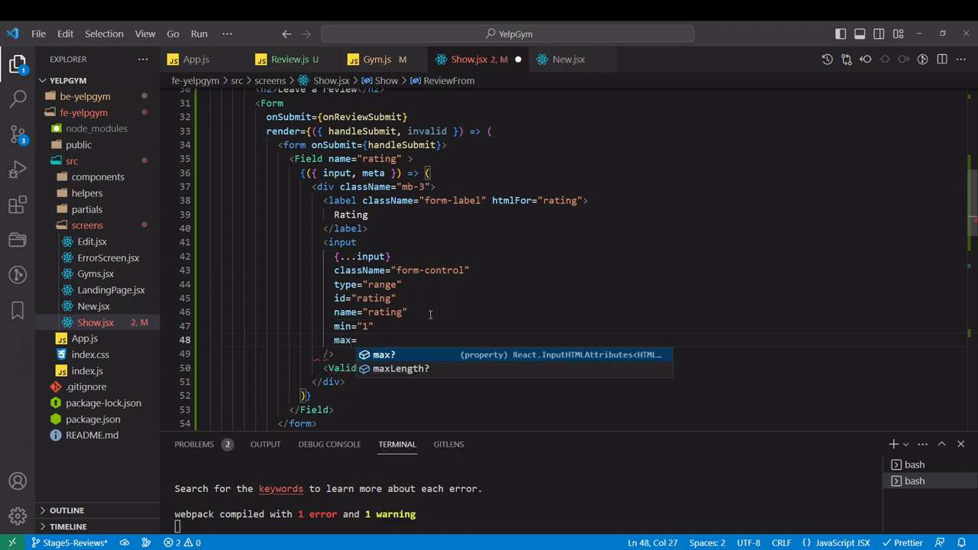
{"action": "type", "text": "5\""}
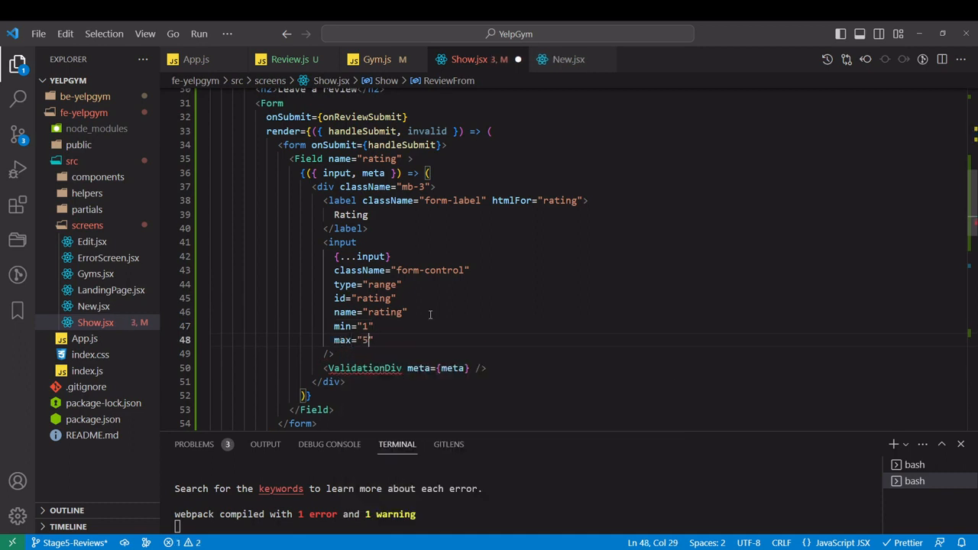
{"action": "left_click", "coordinate": [510, 367]}
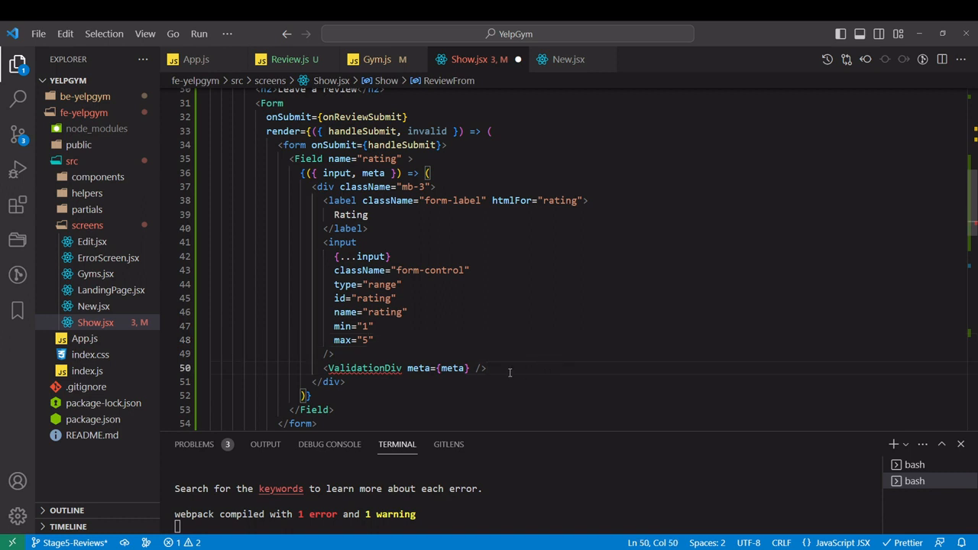
View the gym page in Chrome and drag the Rating slider across its values
{"action": "left_click", "coordinate": [510, 367]}
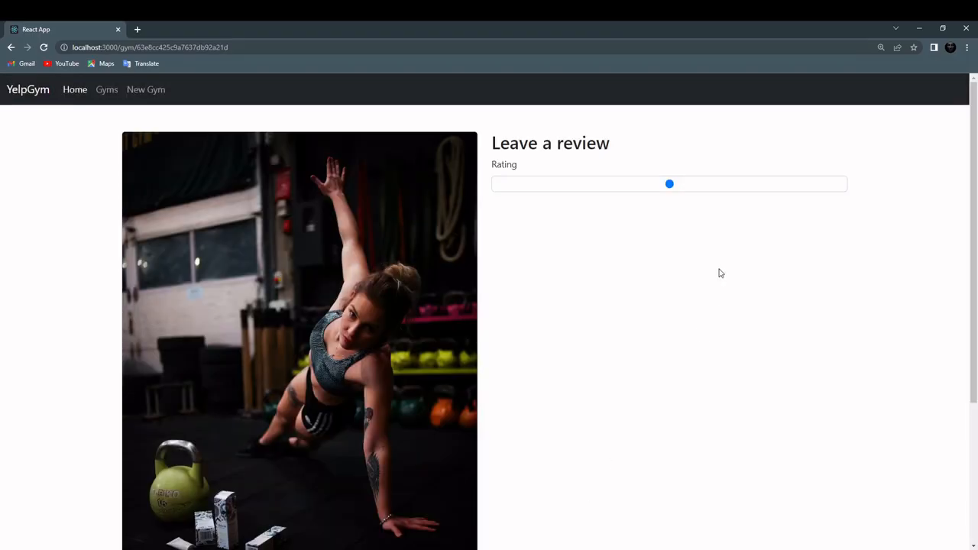
{"action": "left_click_drag", "start_coordinate": [669, 183], "coordinate": [503, 183]}
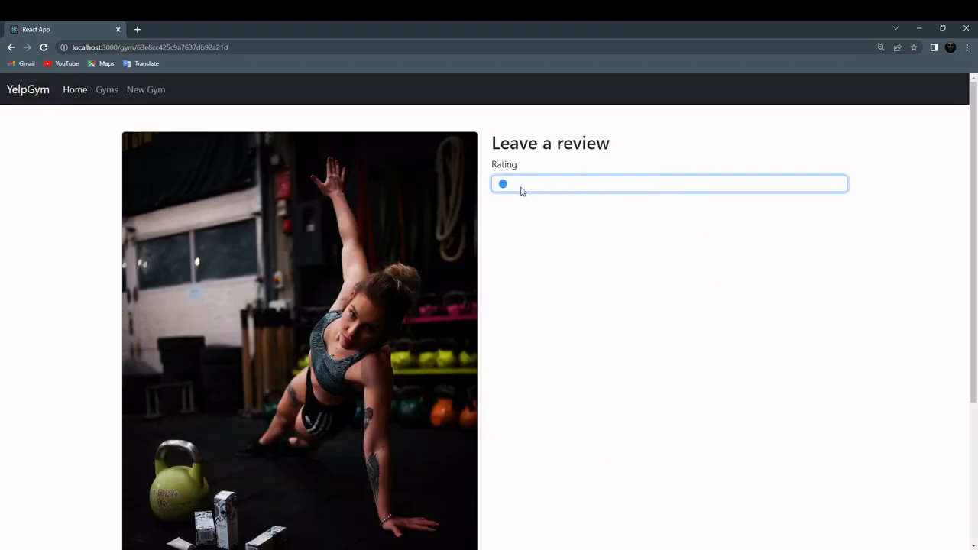
{"action": "left_click_drag", "start_coordinate": [502, 183], "coordinate": [669, 184]}
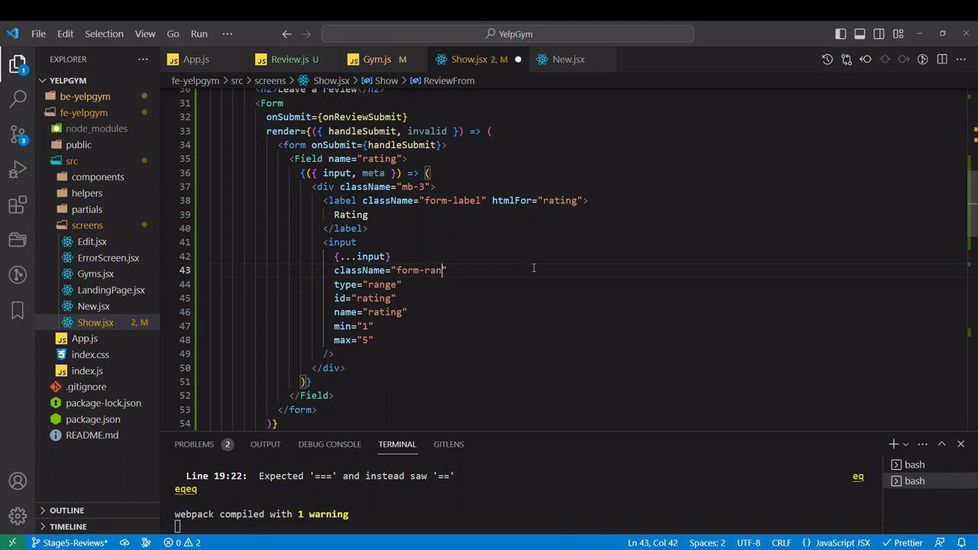
{"action": "type", "text": "ge"}
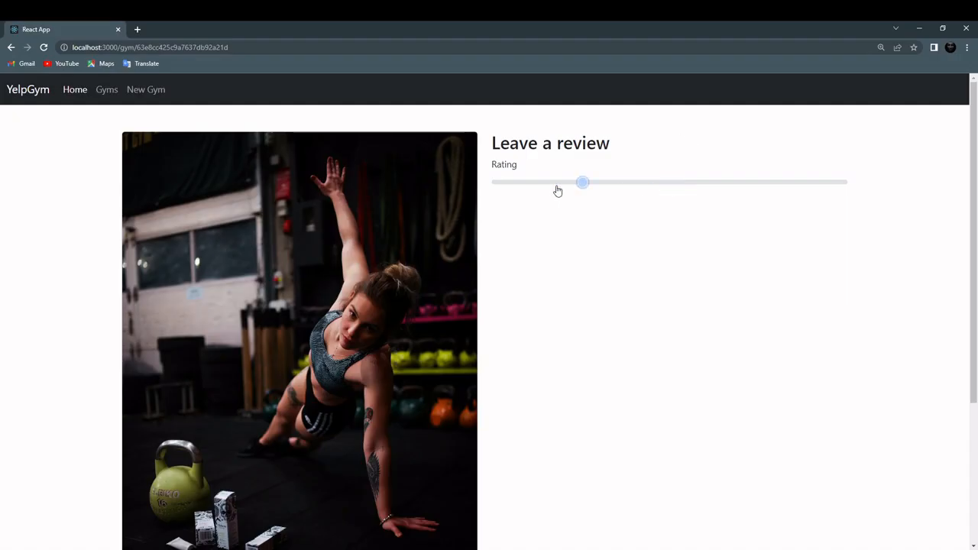
{"action": "left_click_drag", "start_coordinate": [583, 182], "coordinate": [843, 182]}
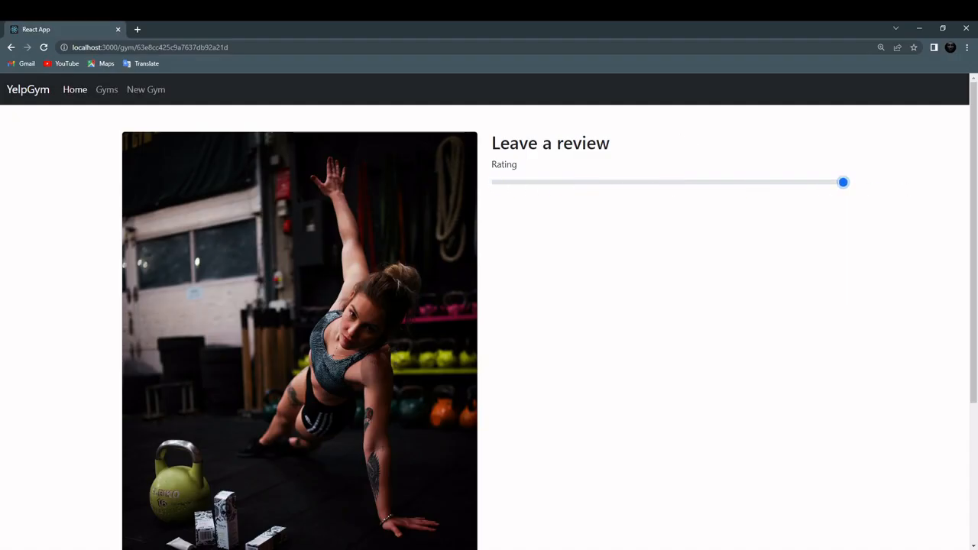
{"action": "mouse_move", "coordinate": [809, 388]}
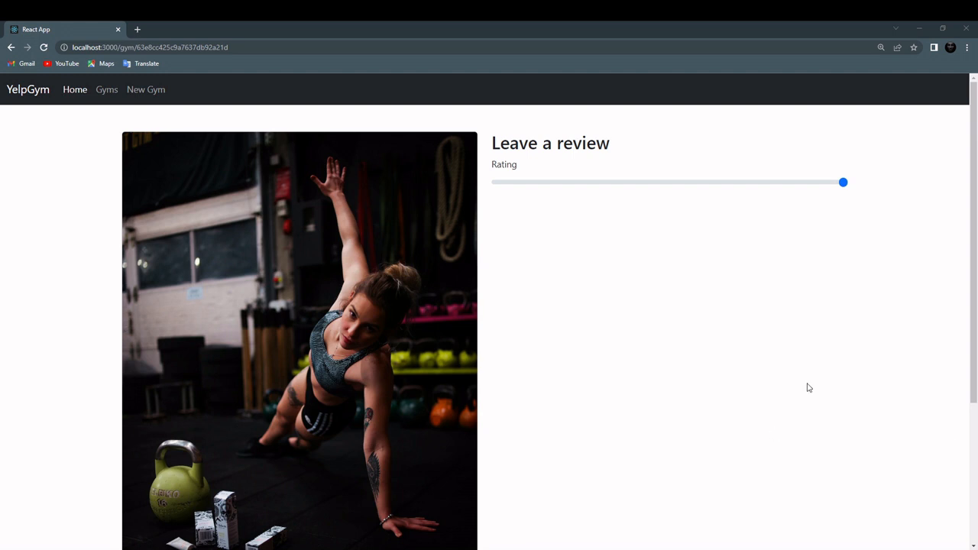
{"action": "mouse_move", "coordinate": [758, 232]}
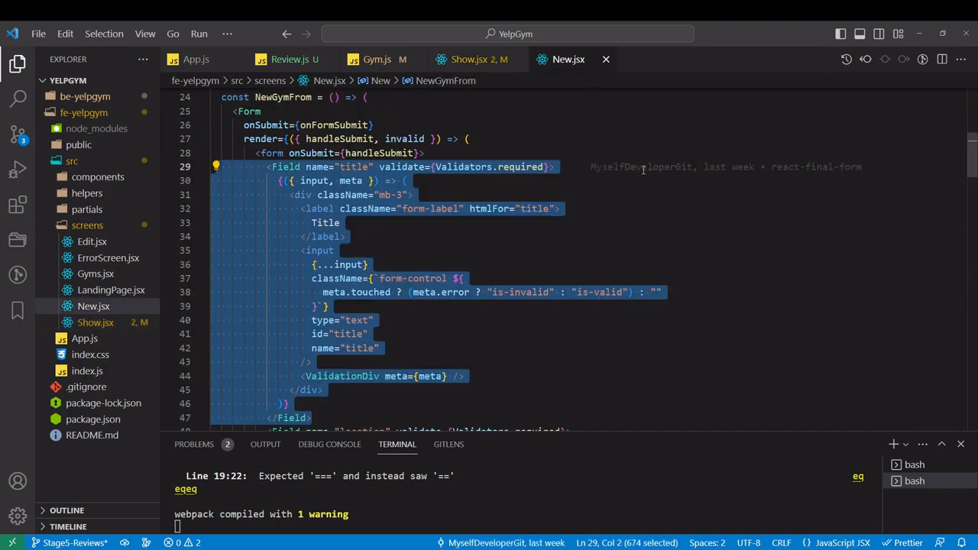
Copy the description Field block from New.jsx into Show.jsx's review form after the rating field
{"action": "scroll", "scroll_direction": "down", "scroll_amount": 3}
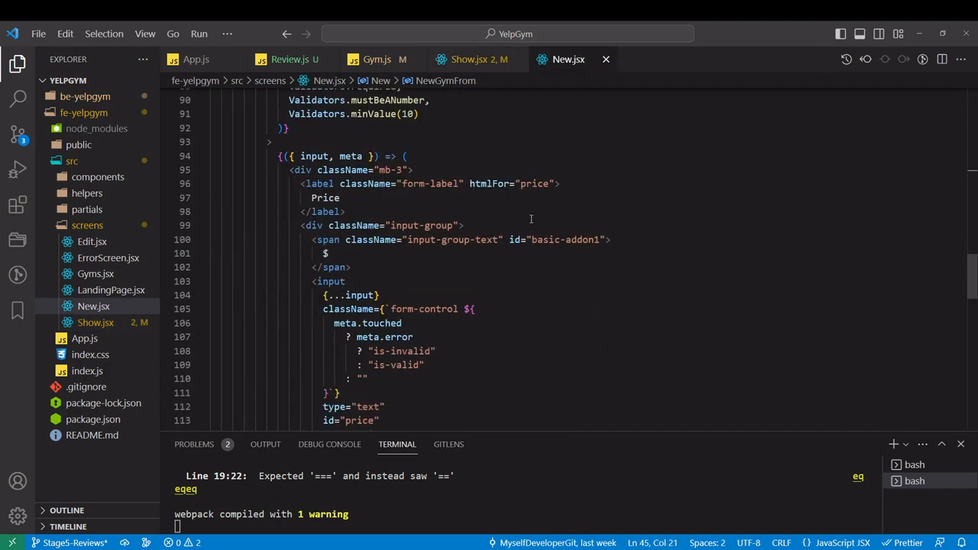
{"action": "scroll", "scroll_direction": "down", "scroll_amount": 3}
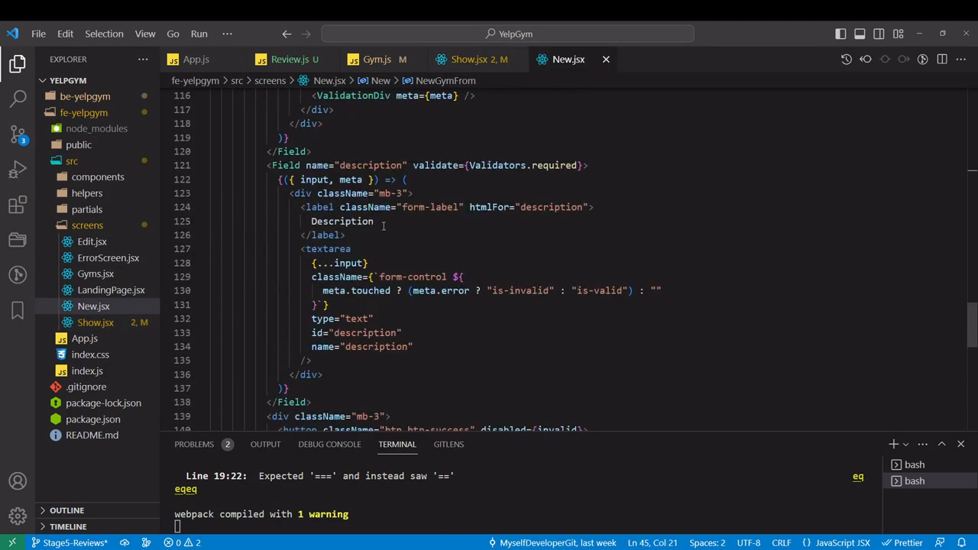
{"action": "left_click", "coordinate": [586, 165]}
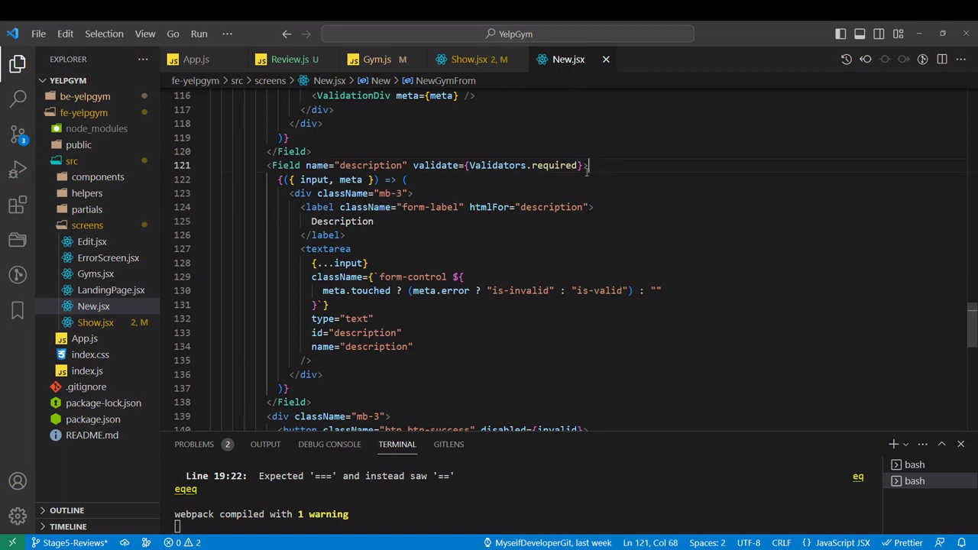
{"action": "left_click_drag", "start_coordinate": [588, 165], "coordinate": [202, 192]}
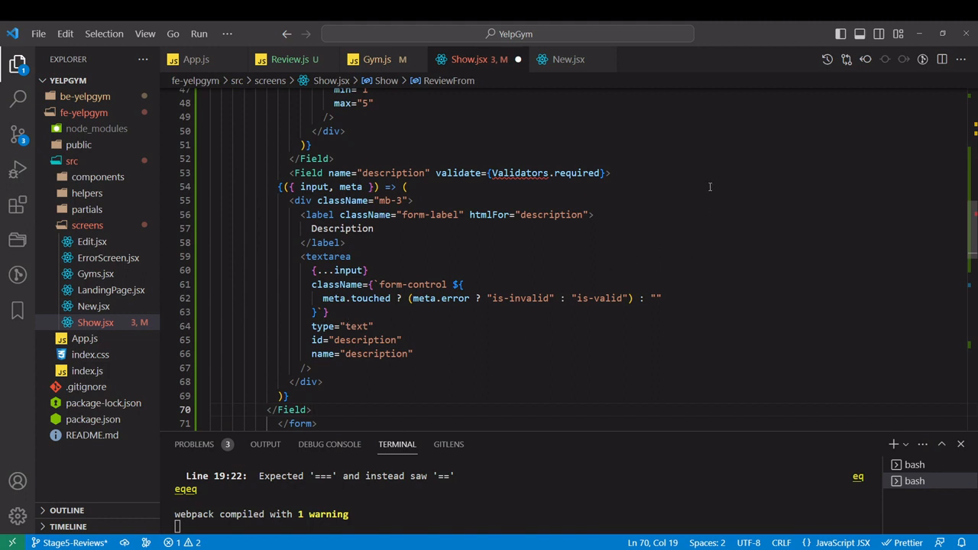
{"action": "left_click", "coordinate": [405, 186]}
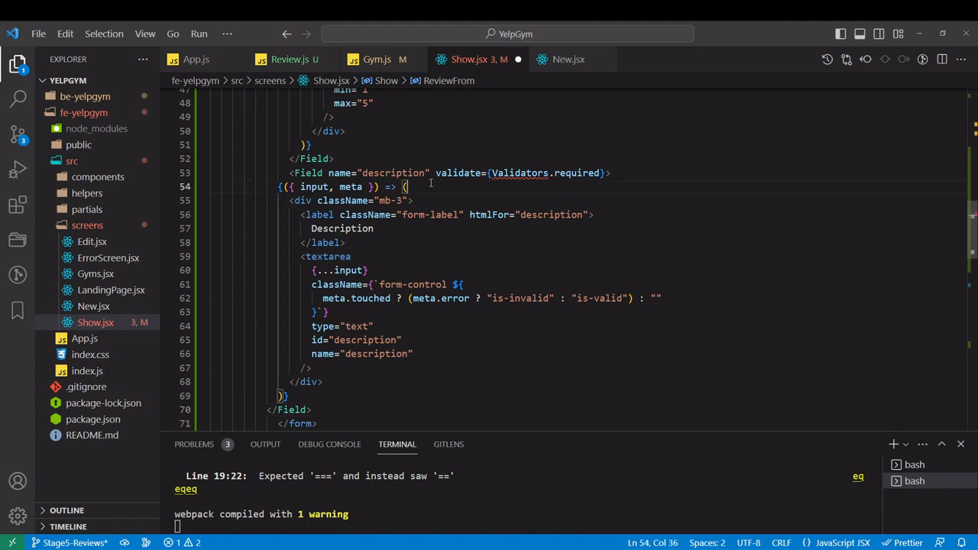
{"action": "left_click", "coordinate": [604, 172]}
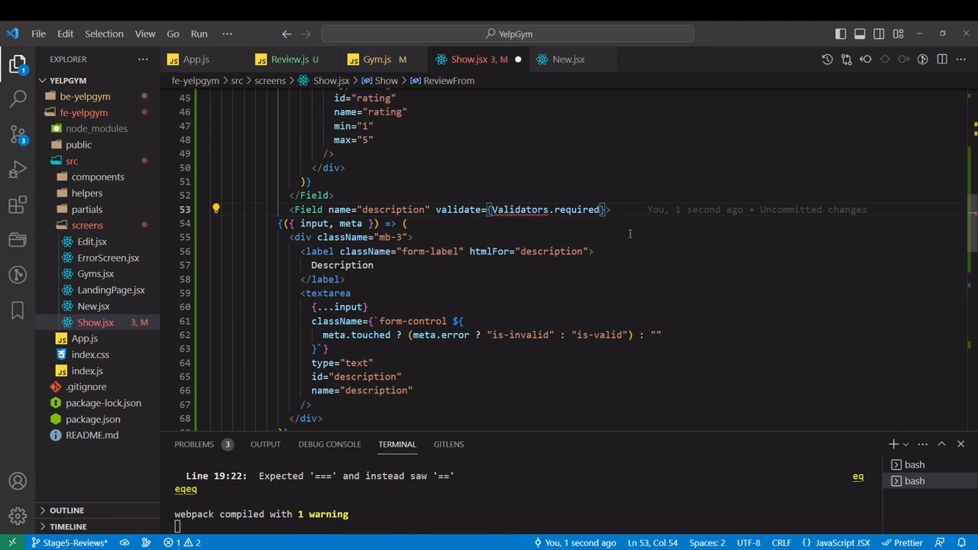
Add import * as Validators from "../helpers/..." at the top of Show.jsx
{"action": "scroll", "scroll_direction": "up", "scroll_amount": 3}
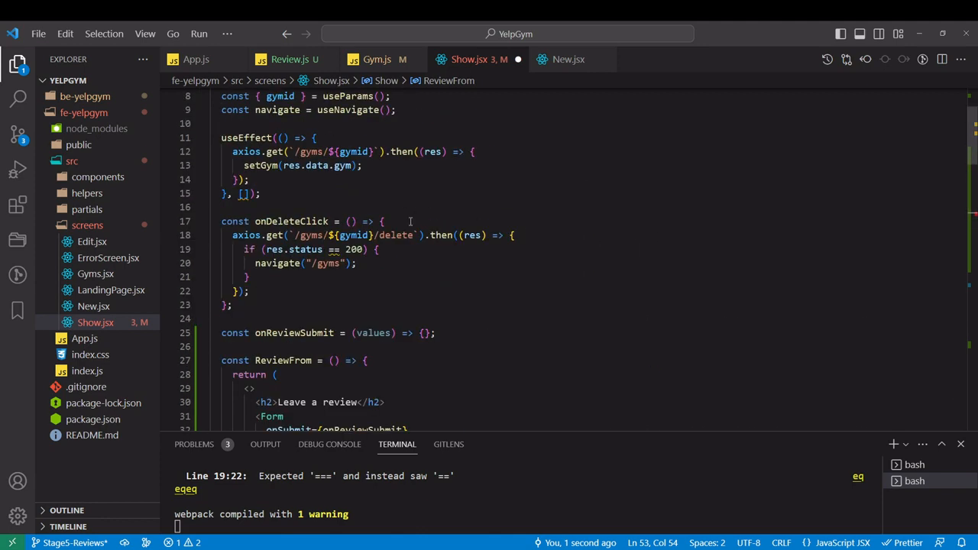
{"action": "scroll", "scroll_direction": "up", "scroll_amount": 3}
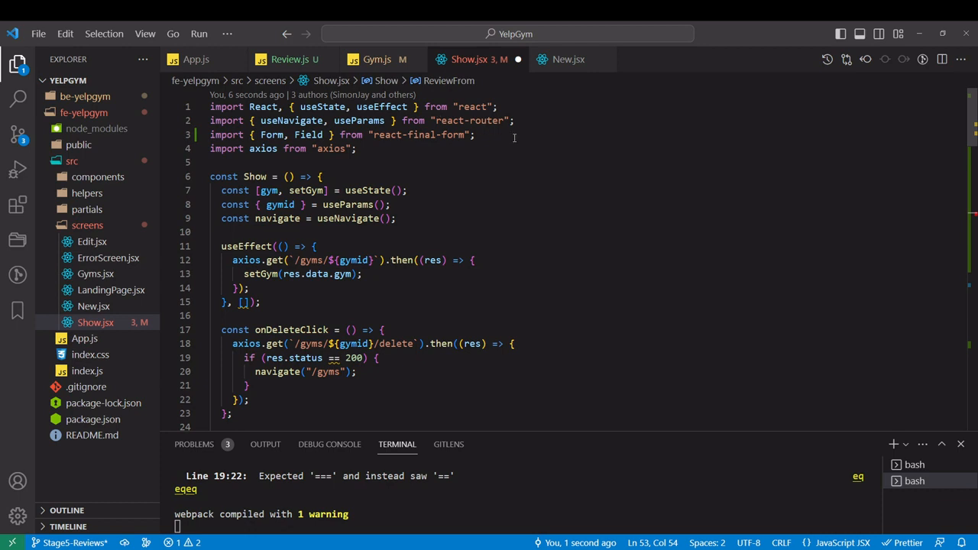
{"action": "type", "text": "import * as Validators from \""}
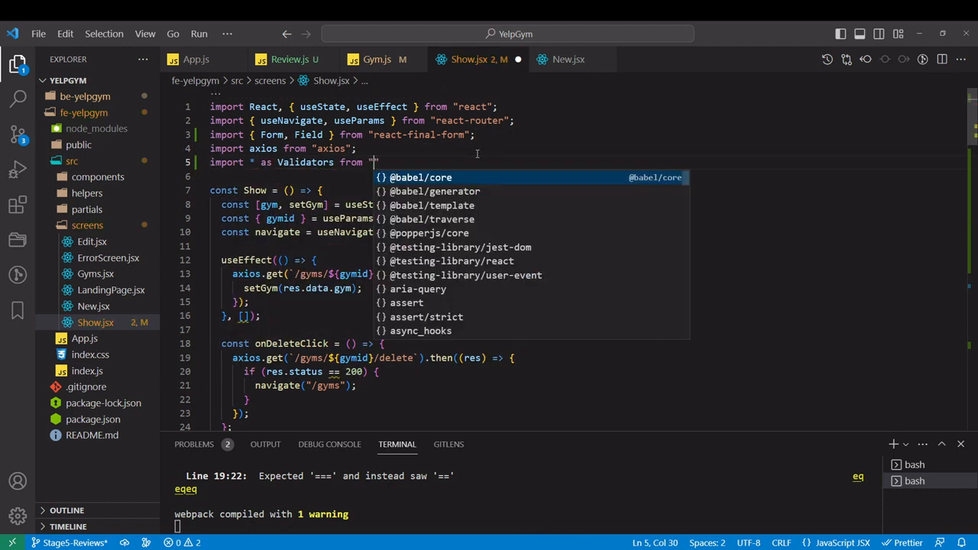
{"action": "type", "text": "../helpers/"}
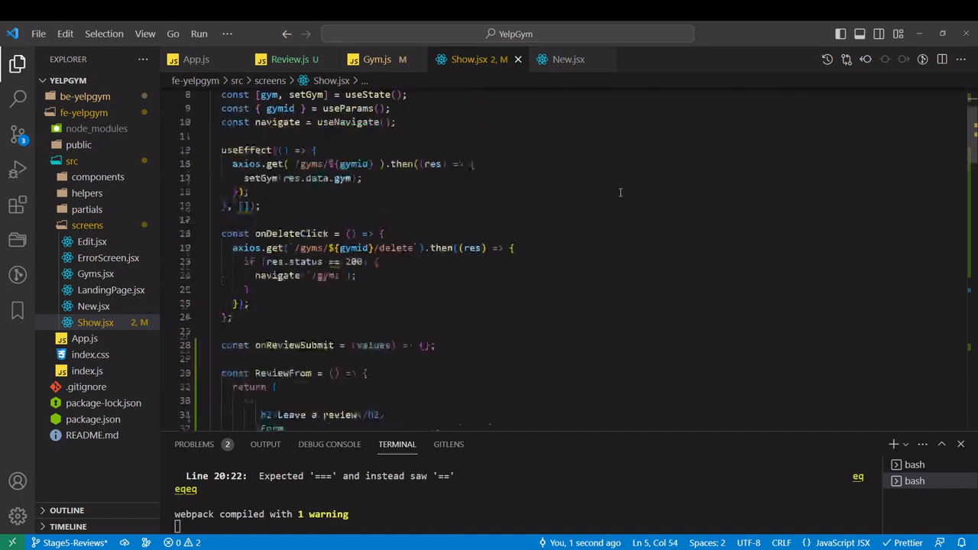
{"action": "scroll", "scroll_direction": "down", "scroll_amount": 3}
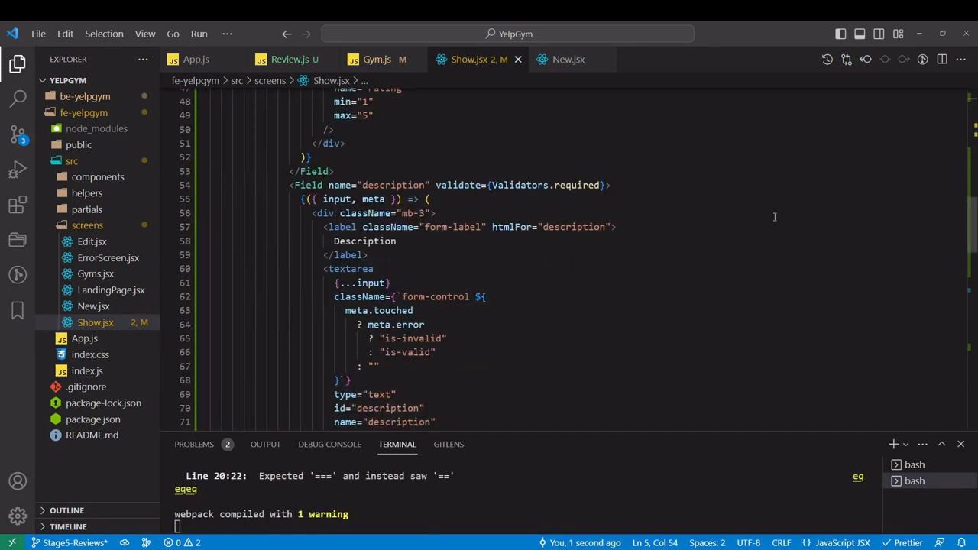
Rename every description occurrence in the field to body and relabel it Review
{"action": "scroll", "scroll_direction": "down", "scroll_amount": 3}
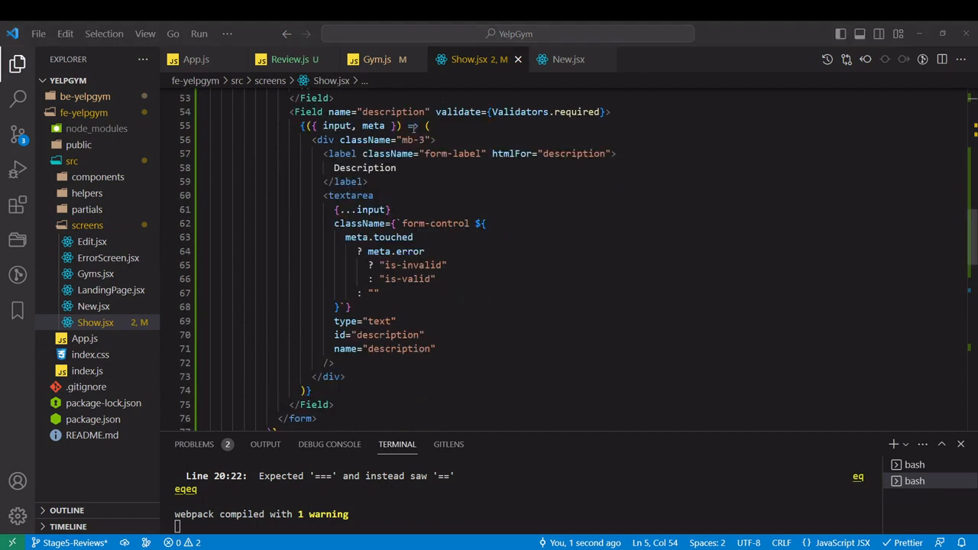
{"action": "double_click", "coordinate": [392, 112]}
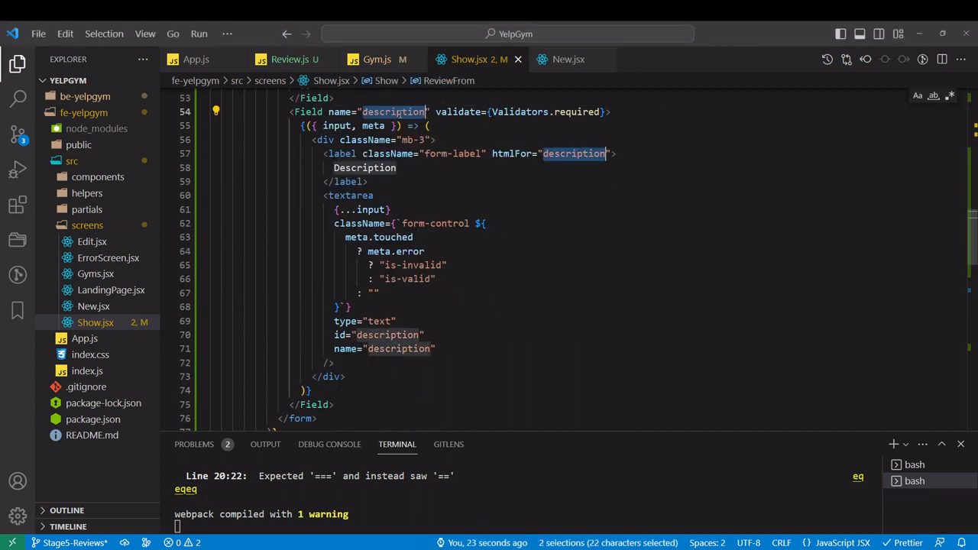
{"action": "key", "text": "Ctrl+D"}
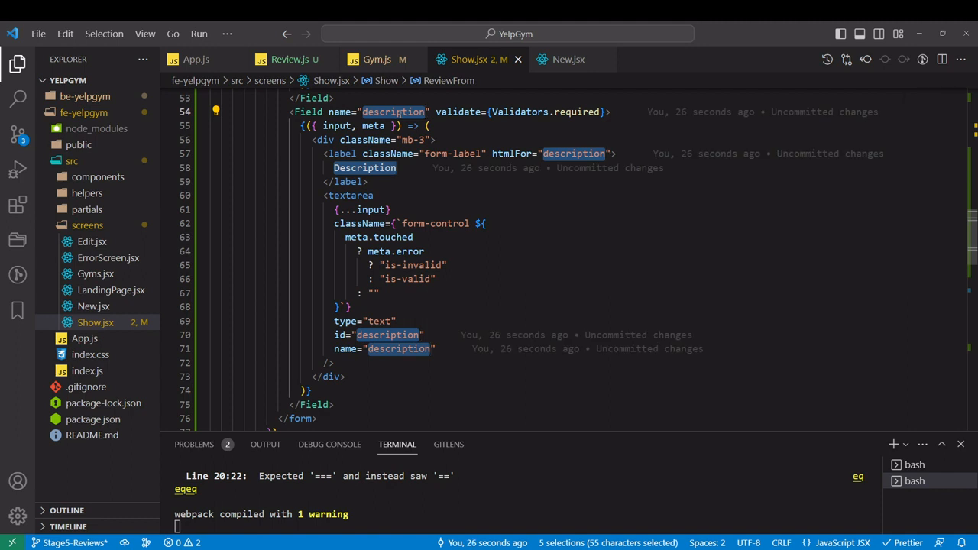
{"action": "type", "text": "body"}
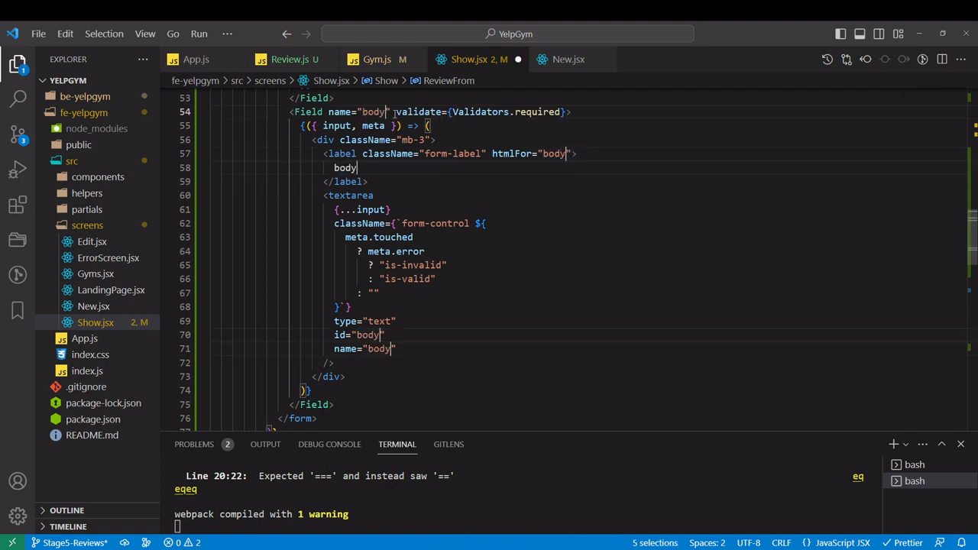
{"action": "double_click", "coordinate": [344, 167]}
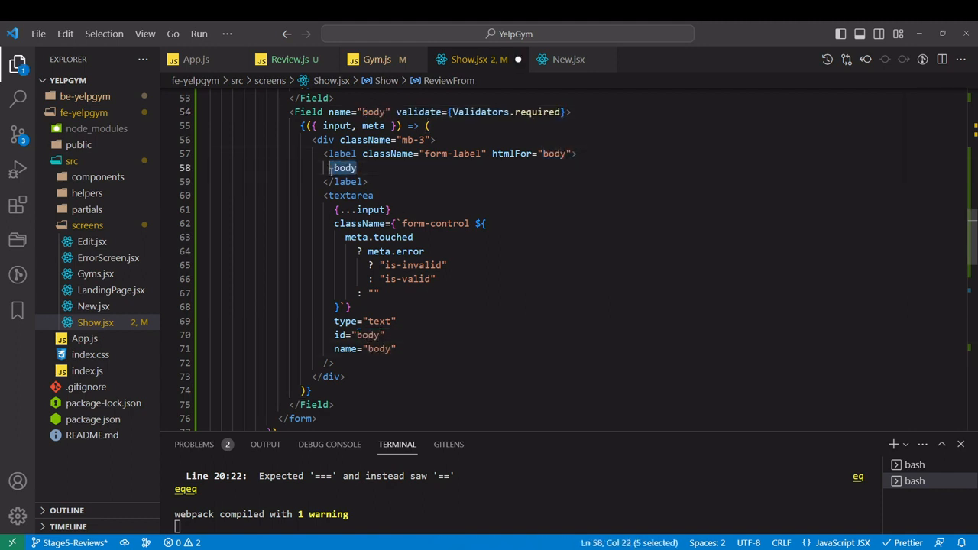
{"action": "type", "text": "Review"}
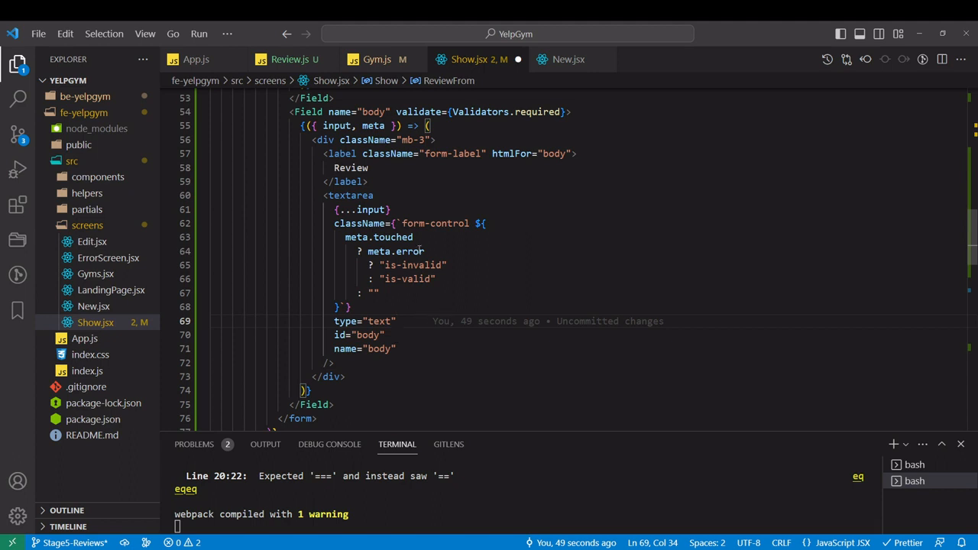
Give the Review textarea cols="30" rows="4" and check it on the gym page
{"action": "left_click", "coordinate": [397, 348]}
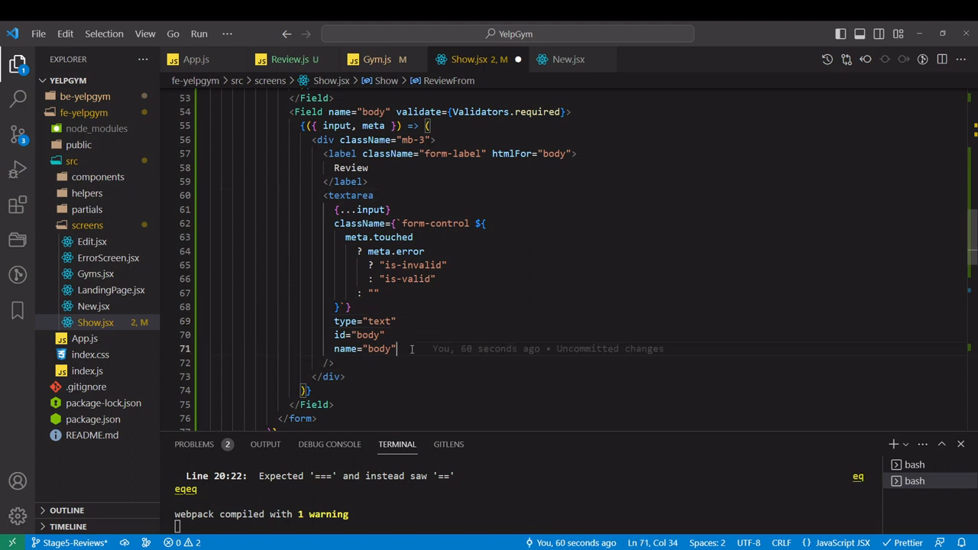
{"action": "type", "text": "cols"}
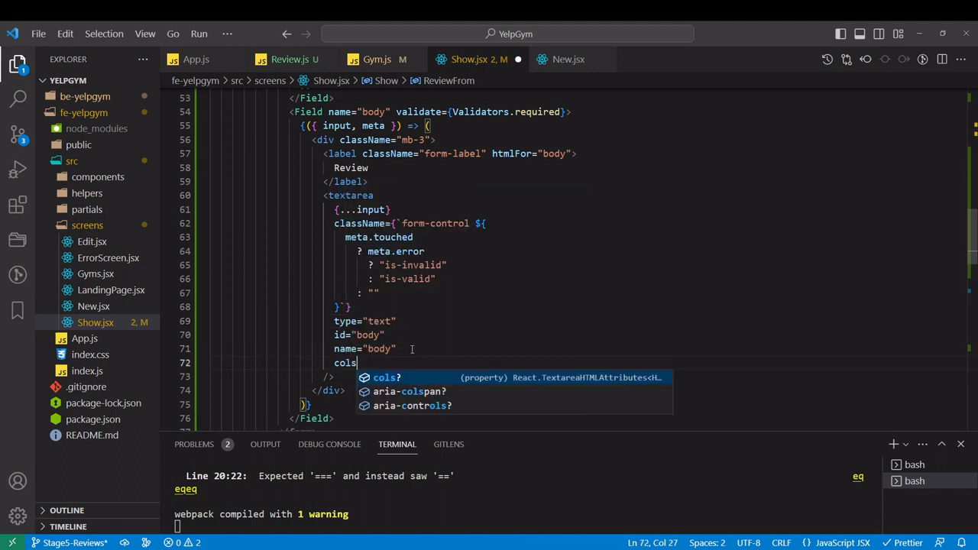
{"action": "type", "text": "=\"30\""}
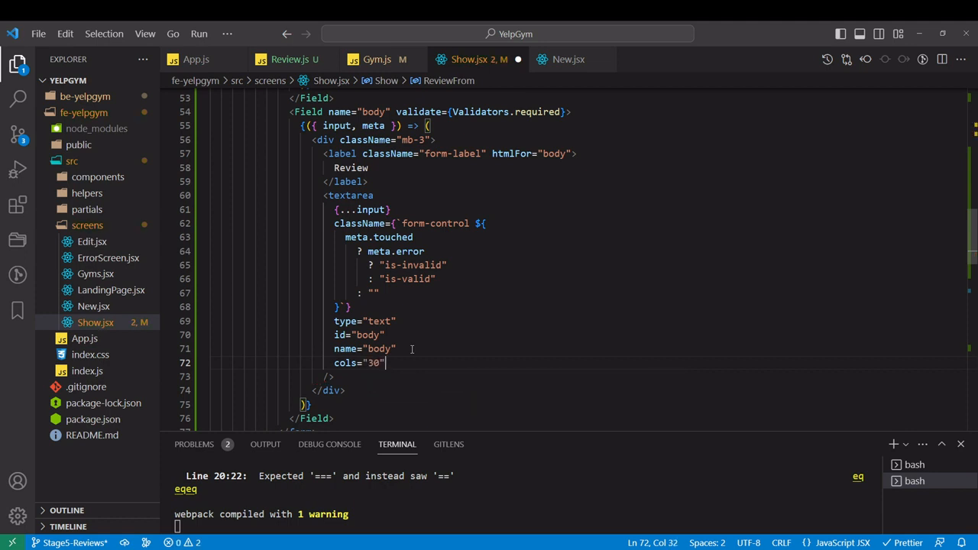
{"action": "type", "text": "rows=\""}
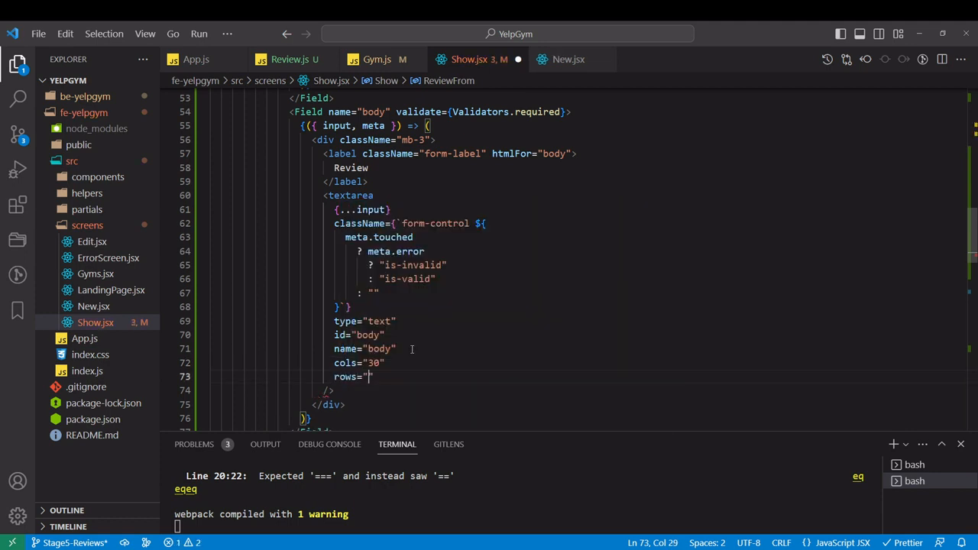
{"action": "type", "text": "4"}
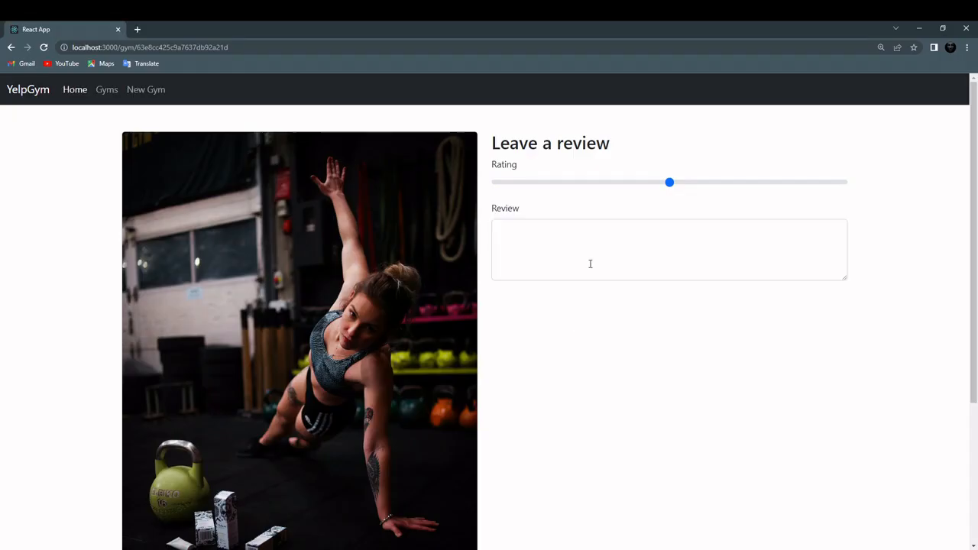
{"action": "left_click", "coordinate": [670, 249]}
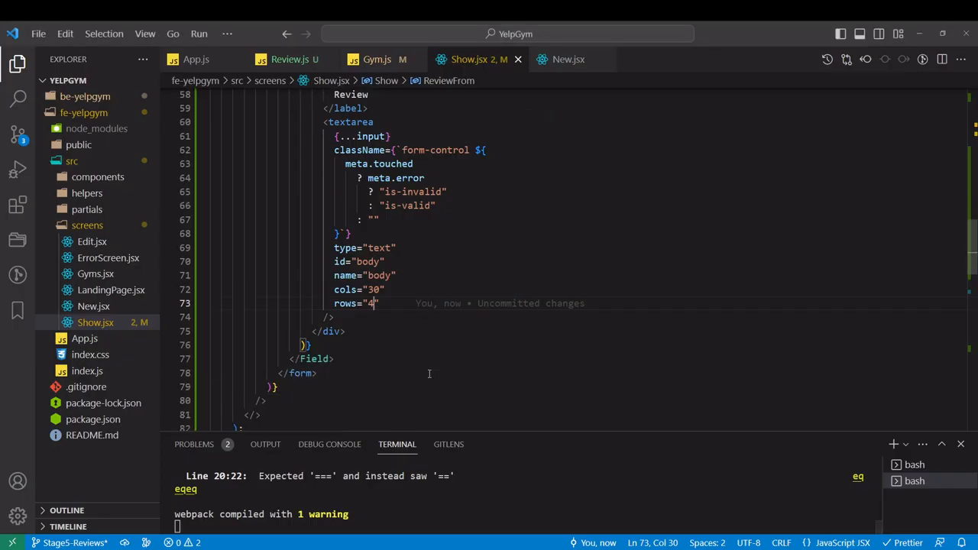
{"action": "mouse_move", "coordinate": [396, 341]}
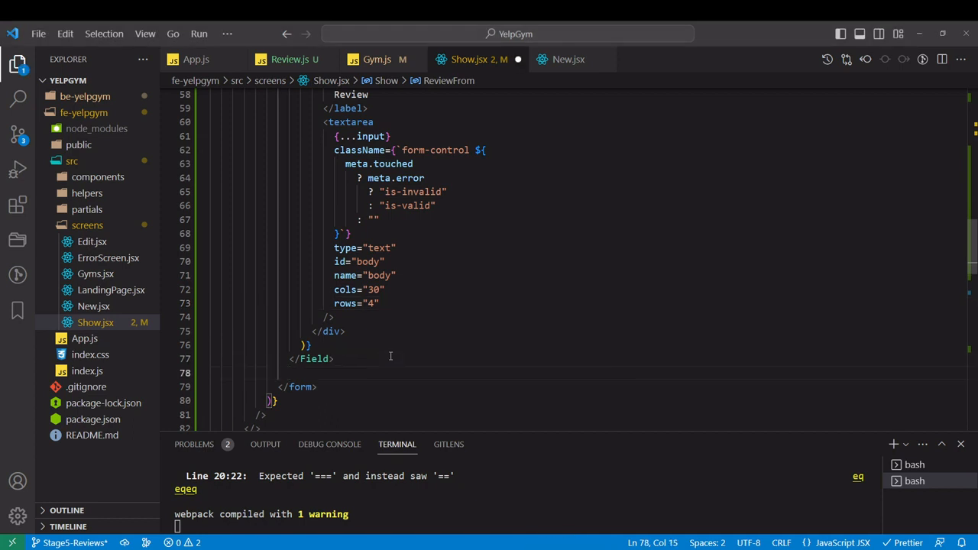
Add a div with an Add Review button styled btn btn-success to the review form
{"action": "type", "text": "div>"}
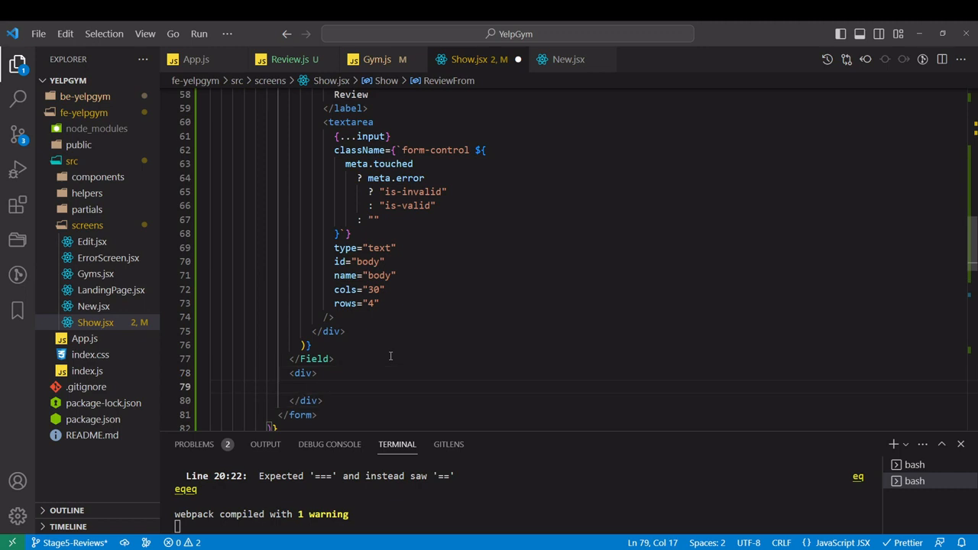
{"action": "type", "text": "button"}
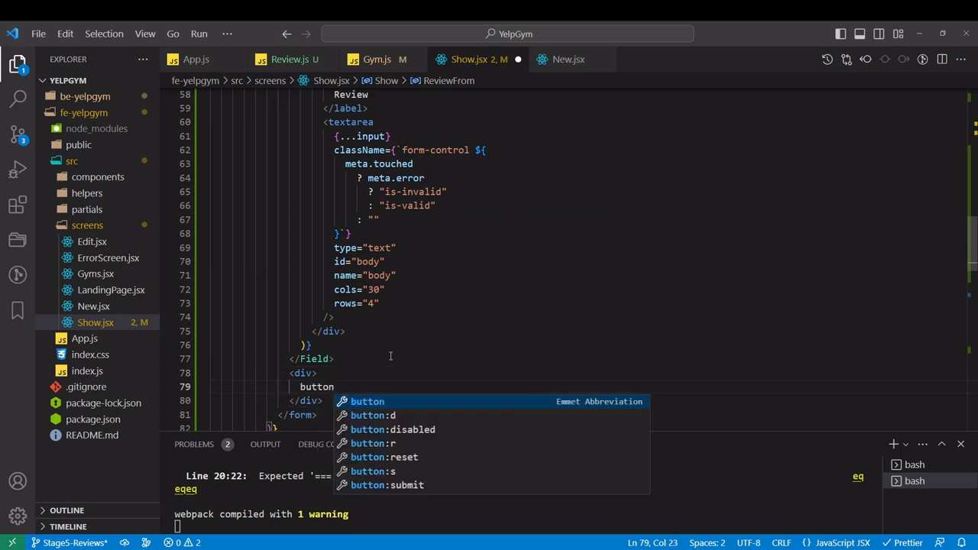
{"action": "type", "text": ".b"}
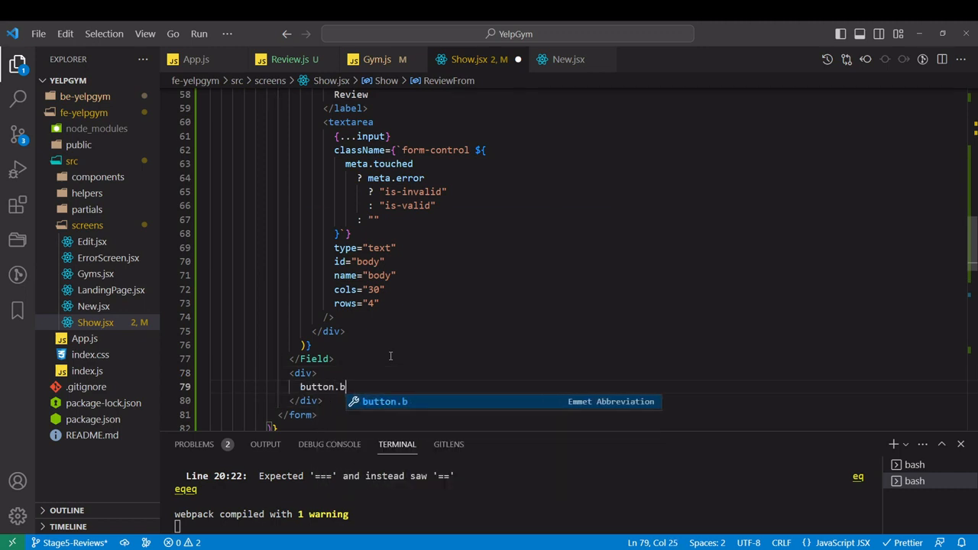
{"action": "type", "text": "tn-btn"}
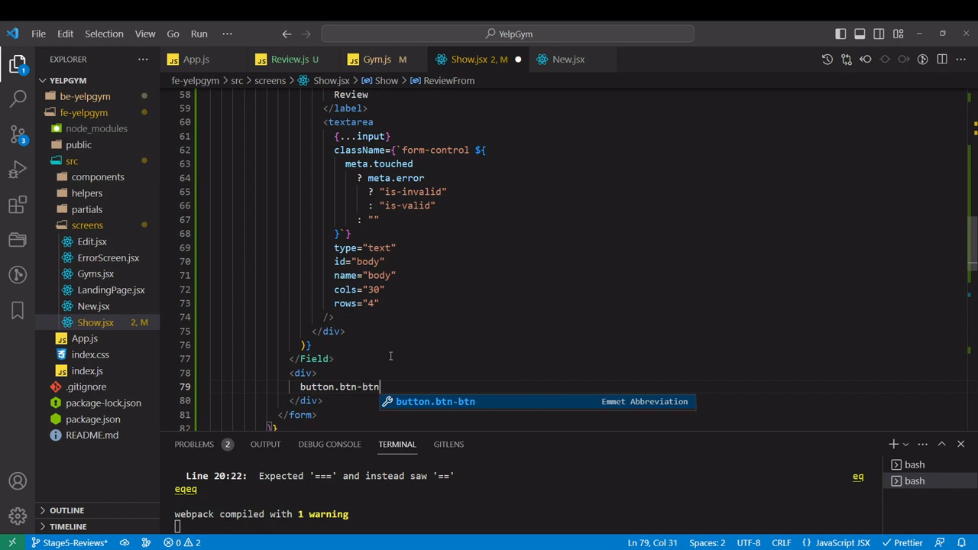
{"action": "type", "text": "-success\">"}
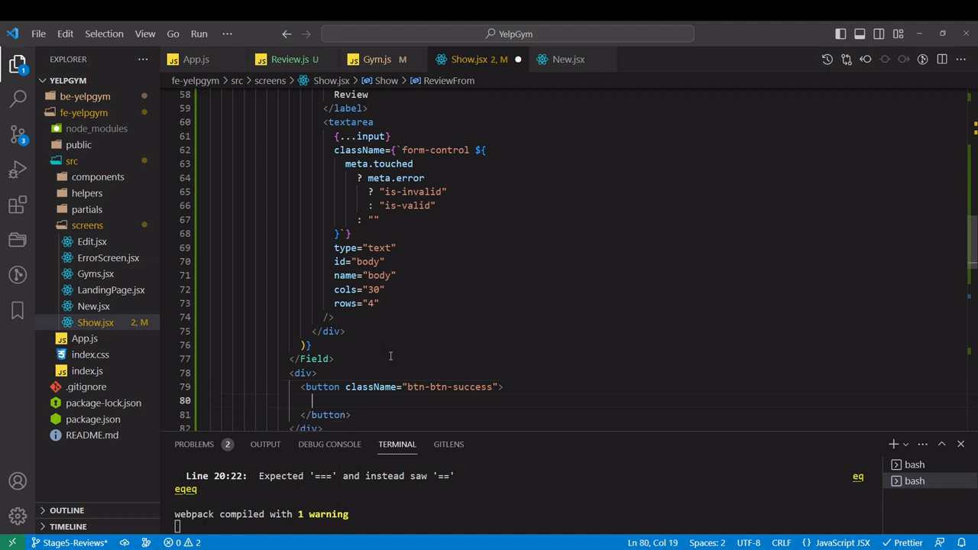
{"action": "type", "text": "Add Review</button>"}
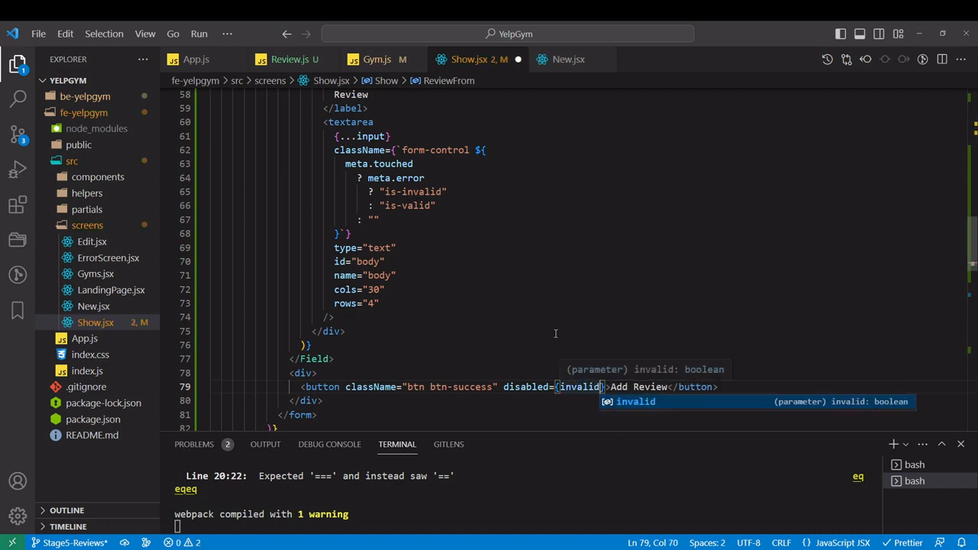
Destructure invalid from the Form render props, set disabled={invalid} on the button, and save
{"action": "scroll", "scroll_direction": "up", "scroll_amount": 3}
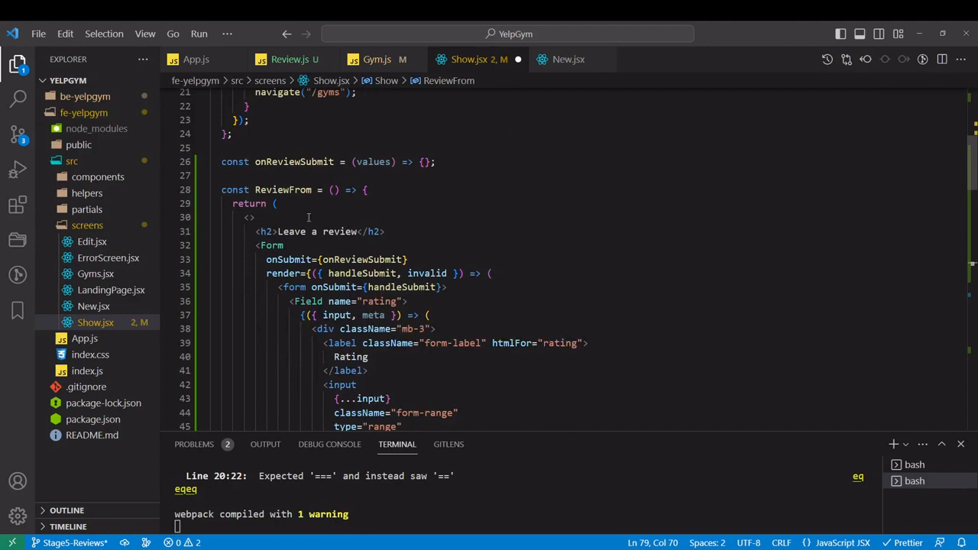
{"action": "double_click", "coordinate": [427, 272]}
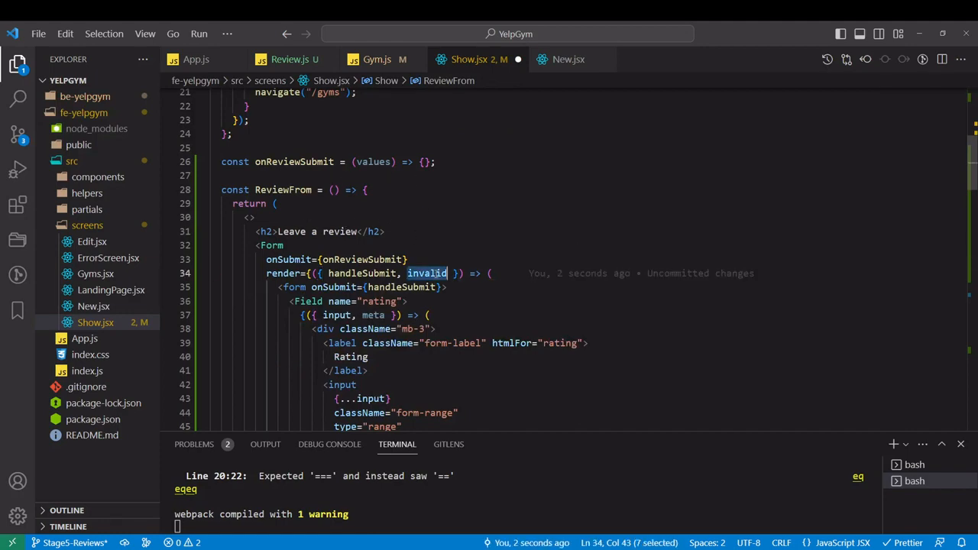
{"action": "scroll", "scroll_direction": "down", "scroll_amount": 3}
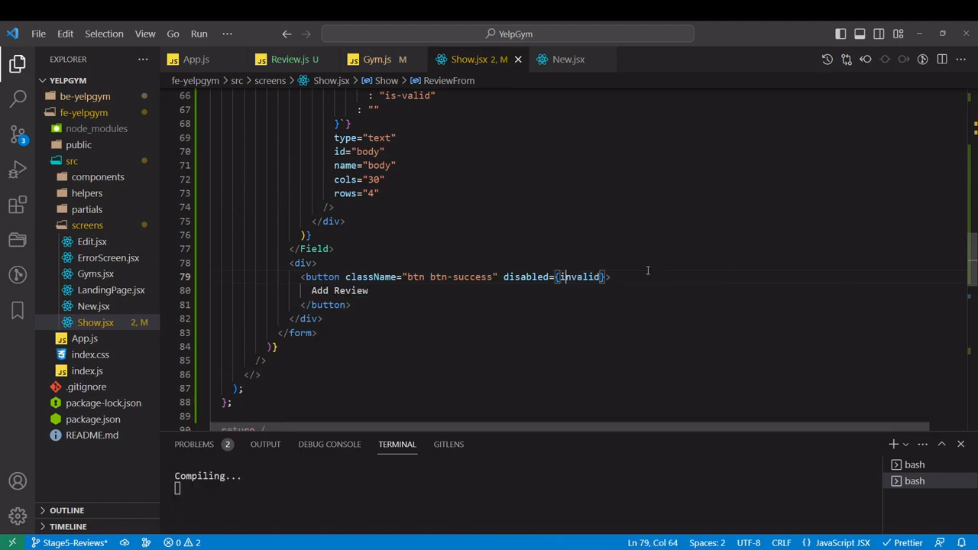
{"action": "key", "text": "alt+tab"}
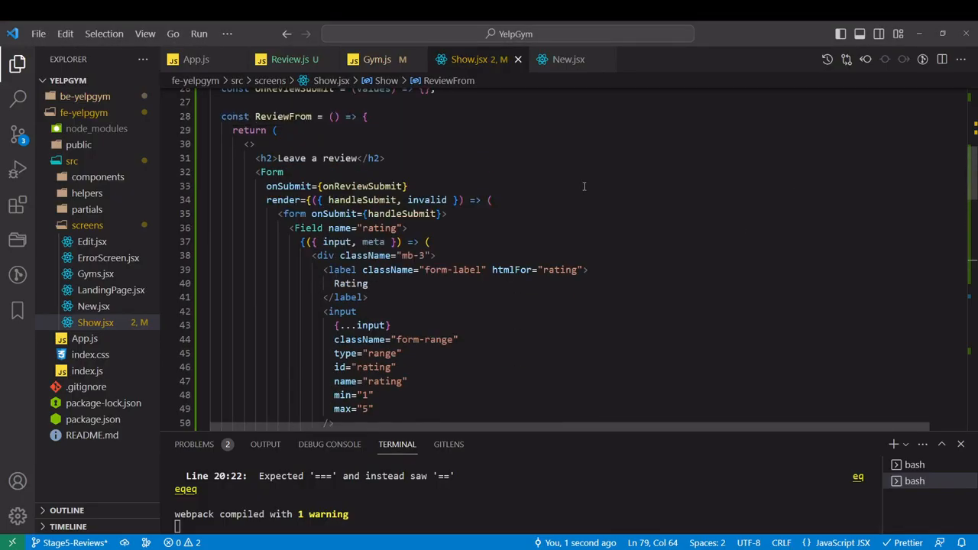
Expand the empty onReviewSubmit body and begin a const payload declaration
{"action": "scroll", "scroll_direction": "up", "scroll_amount": 3}
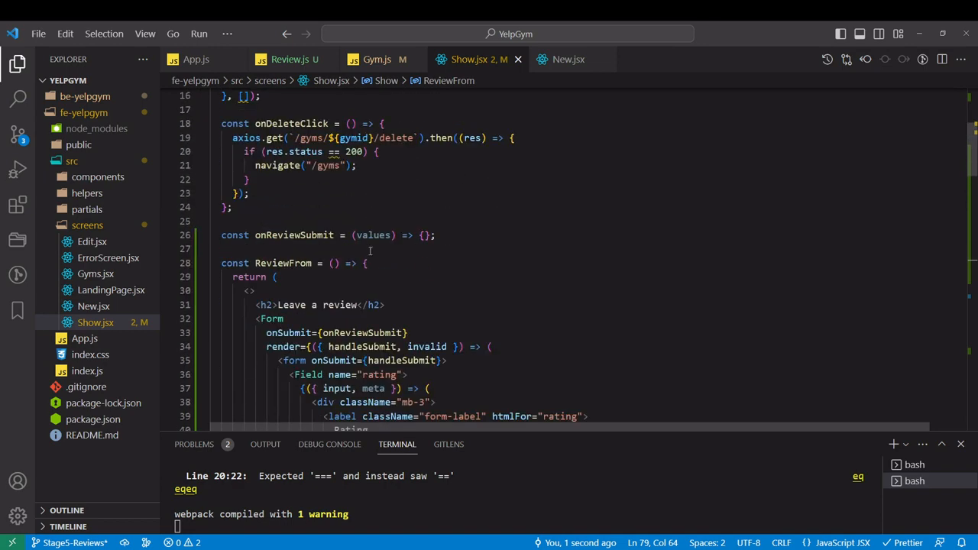
{"action": "double_click", "coordinate": [373, 236]}
{"action": "type", "text": "const pa"}
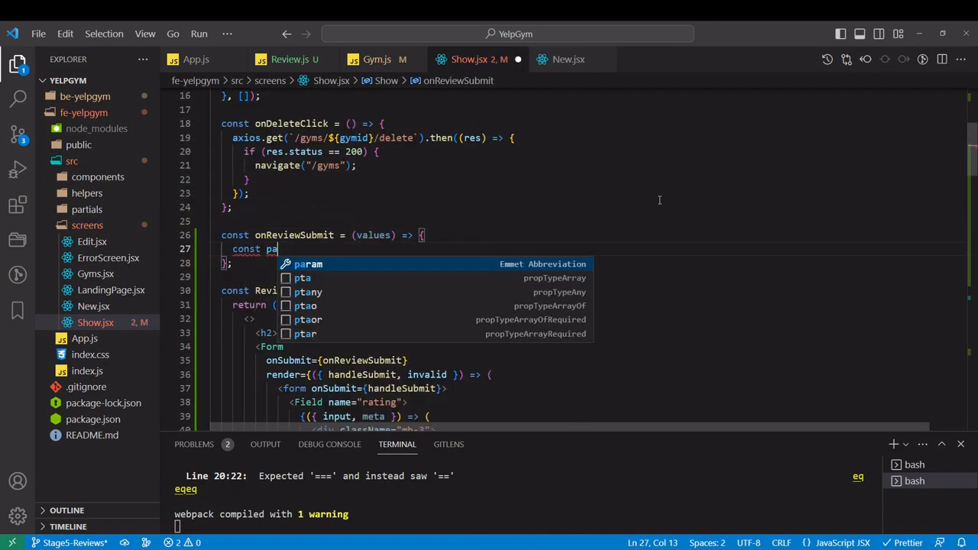
{"action": "type", "text": "yload = {review: {...values"}
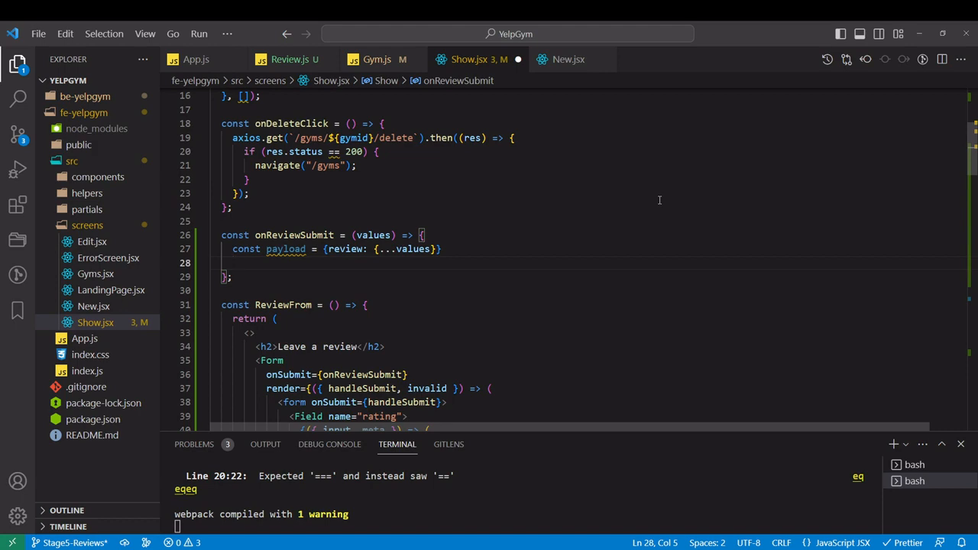
Log the payload wrapping the values under review with console.log in onReviewSubmit
{"action": "type", "text": "consol"}
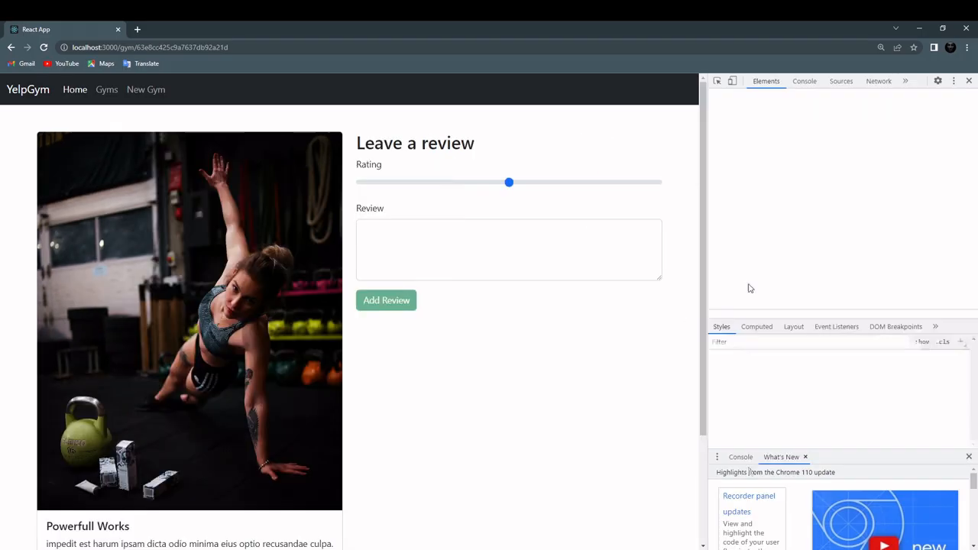
With the DevTools console open, enter "This is fantastic gym" and submit Add Review
{"action": "left_click", "coordinate": [804, 80]}
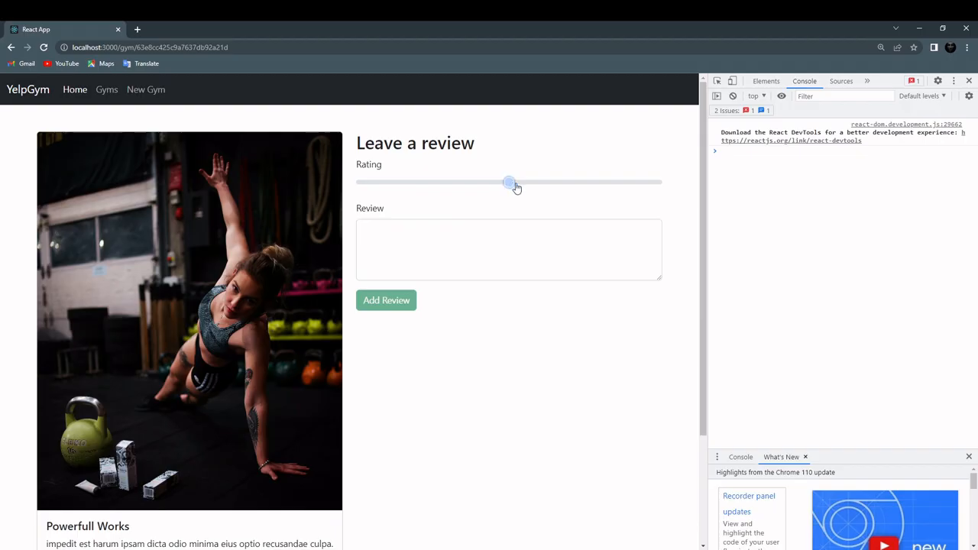
{"action": "type", "text": "This is fanta"}
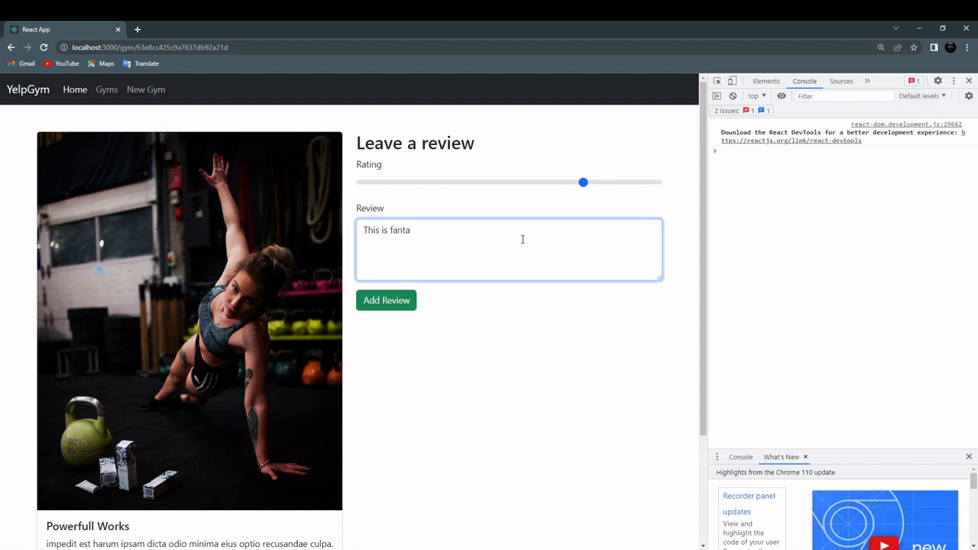
{"action": "type", "text": "stic gym"}
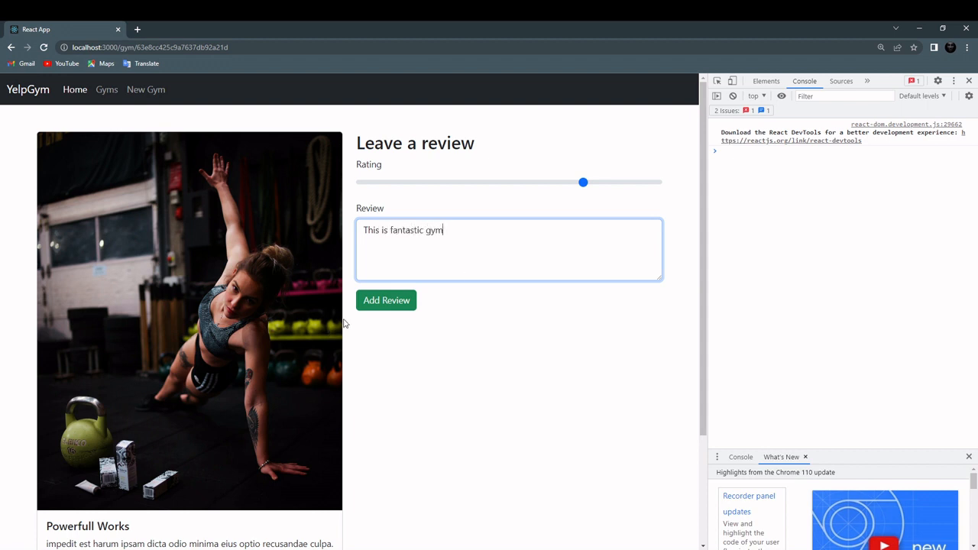
{"action": "left_click", "coordinate": [387, 300]}
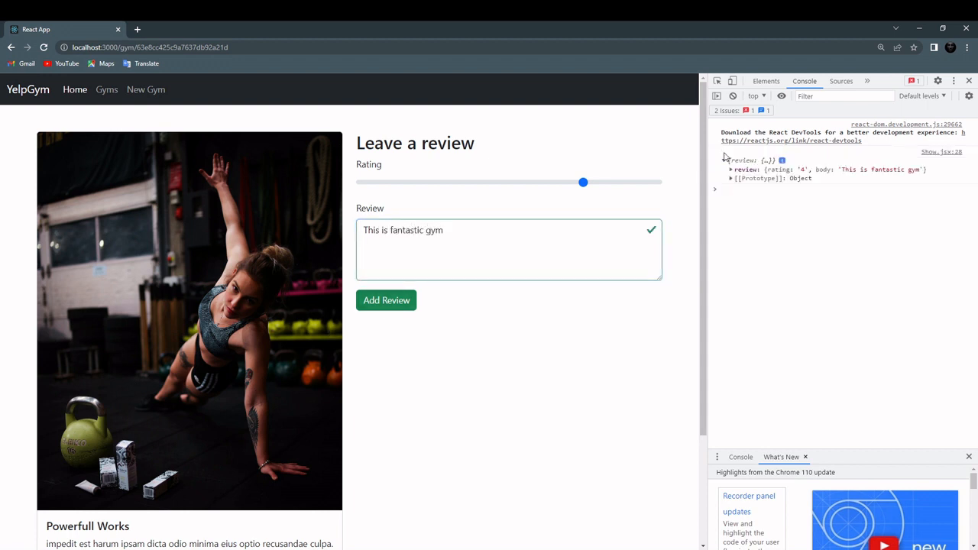
Expand the logged review object to see body and rating 4, then select the gym id in the address
{"action": "left_click", "coordinate": [724, 161]}
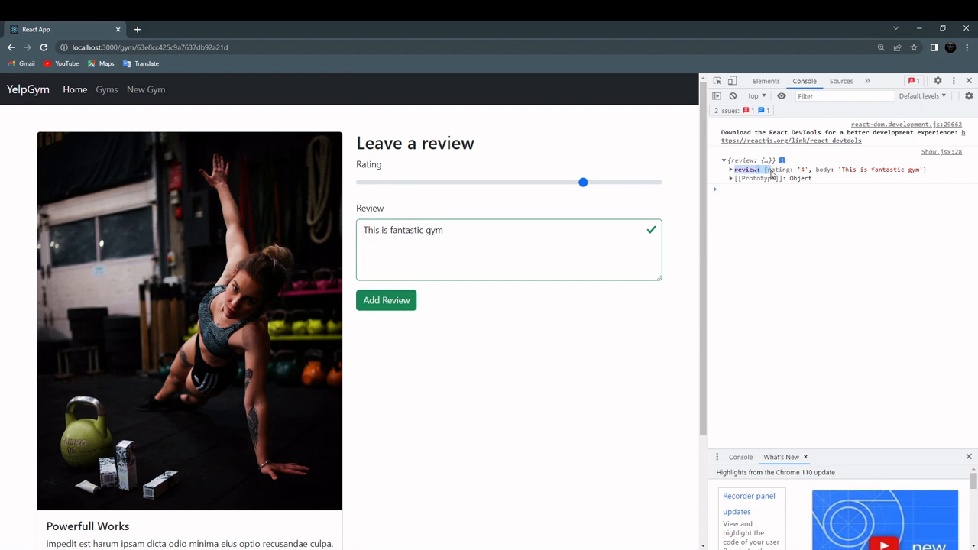
{"action": "left_click", "coordinate": [730, 169]}
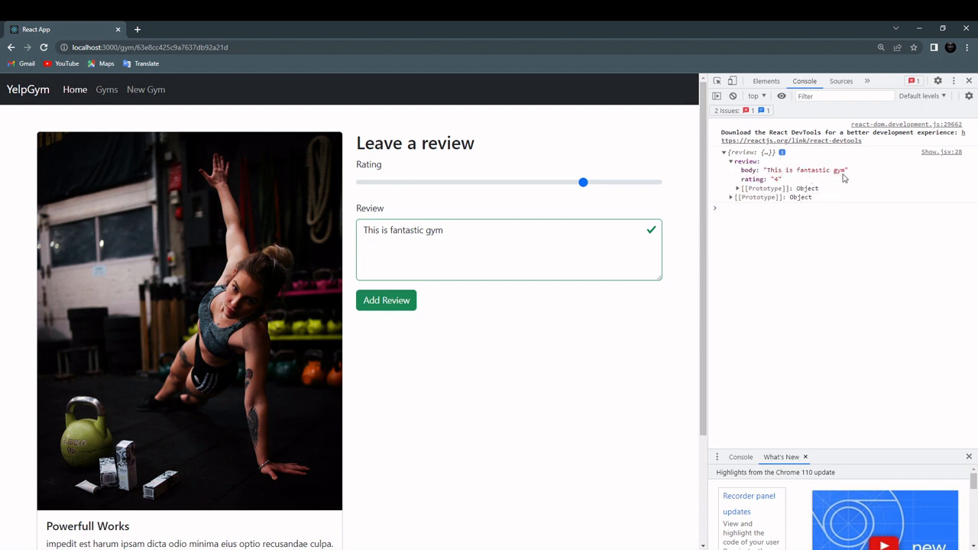
{"action": "mouse_move", "coordinate": [492, 77]}
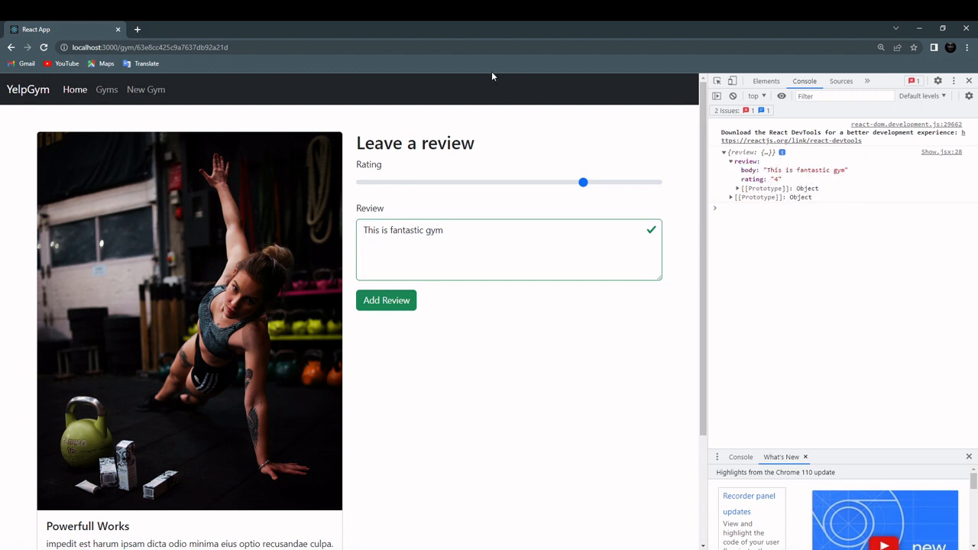
{"action": "left_click", "coordinate": [153, 48]}
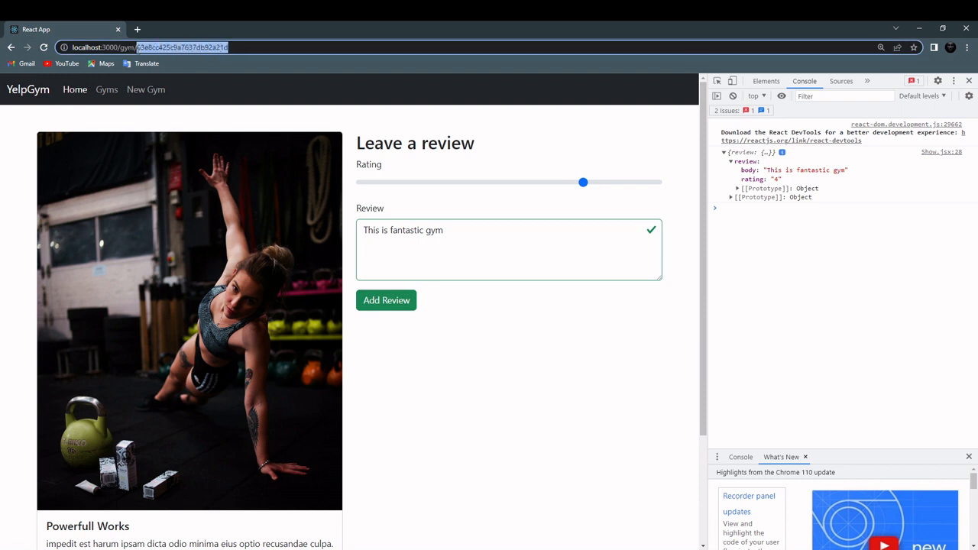
{"action": "mouse_move", "coordinate": [282, 547]}
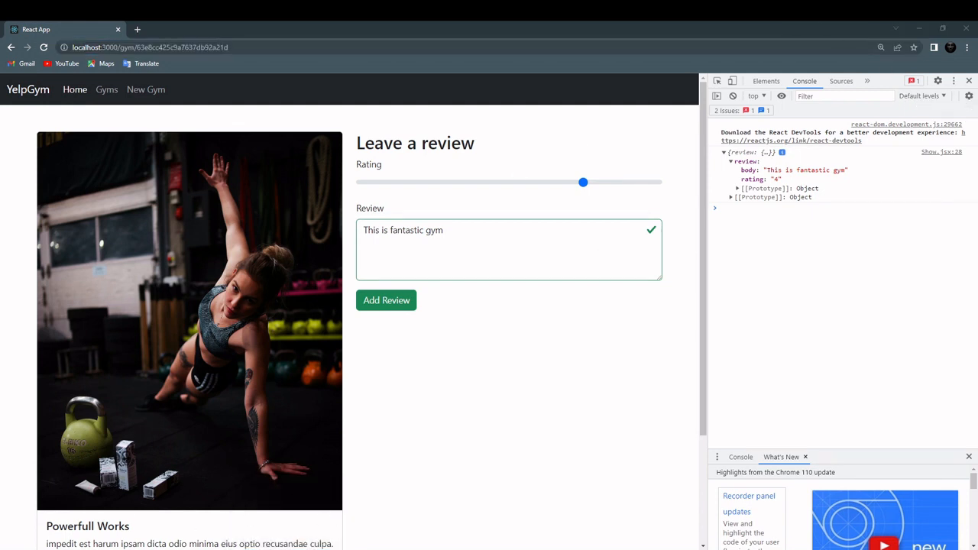
In app.js, make the route POST /gyms/:id/reviews and declare const review = new Review(req.body.review)
{"action": "key", "text": "alt+tab"}
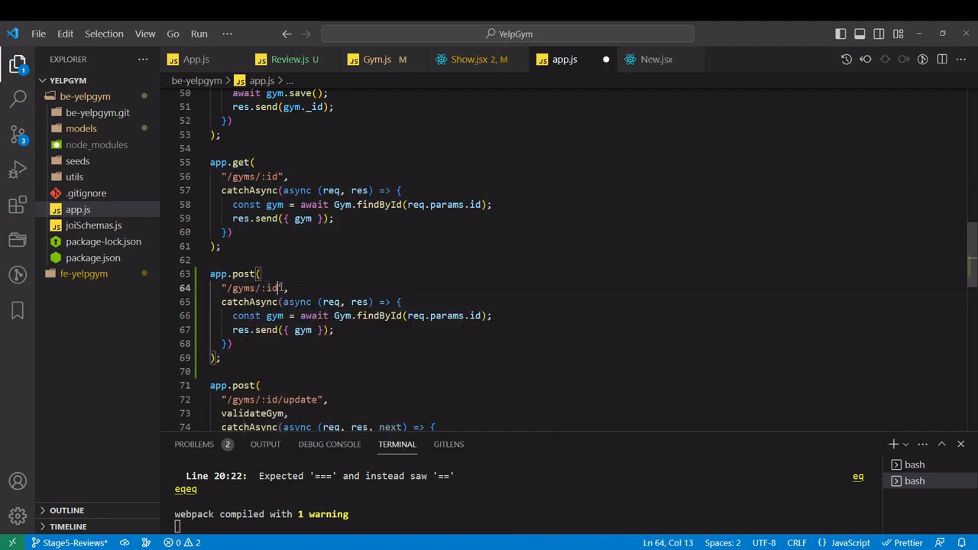
{"action": "type", "text": "/reviews"}
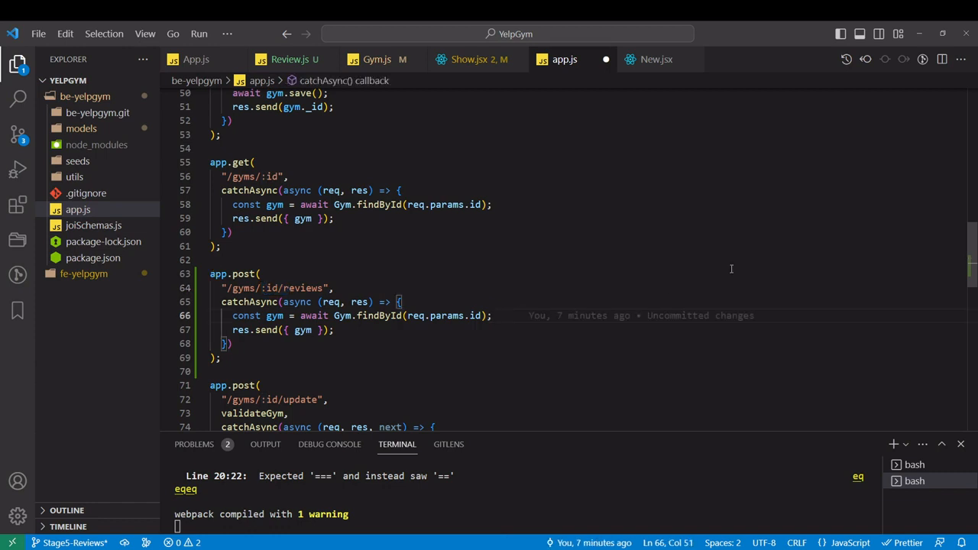
{"action": "type", "text": "const review"}
{"action": "type", "text": "= new"}
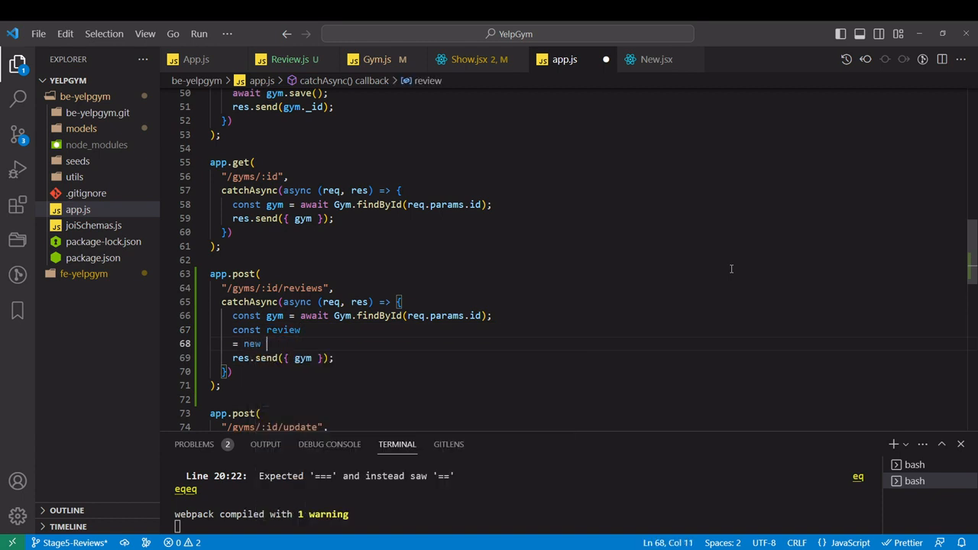
{"action": "type", "text": "Rewievc"}
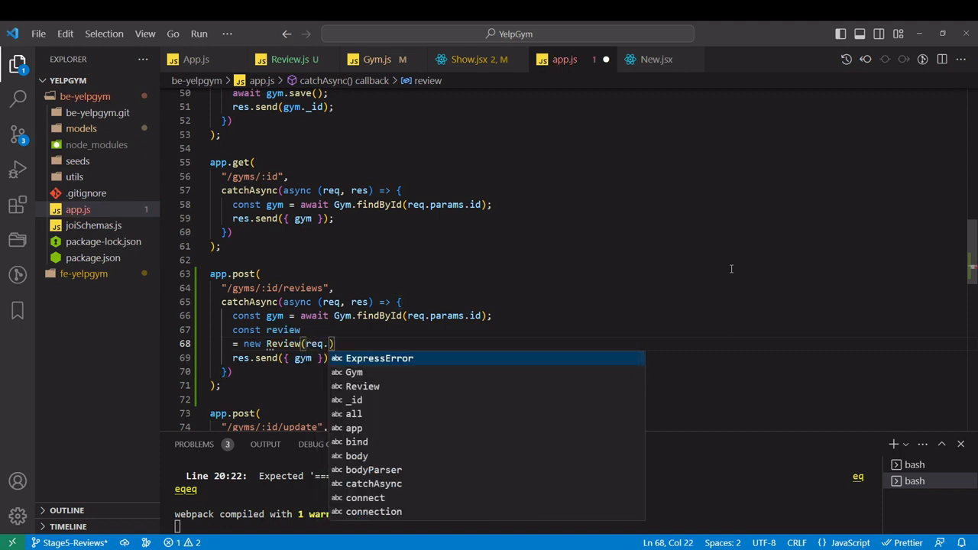
{"action": "type", "text": "body"}
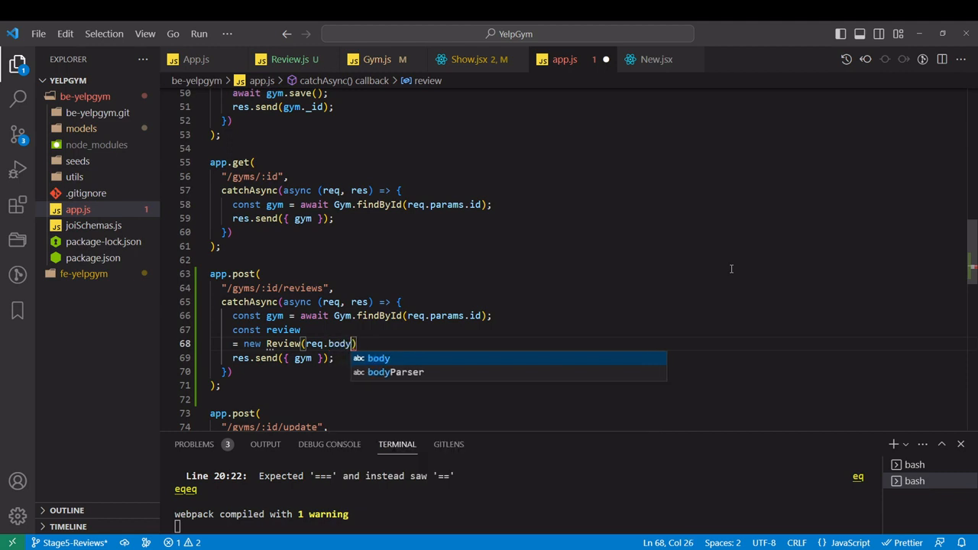
{"action": "type", "text": ".rev"}
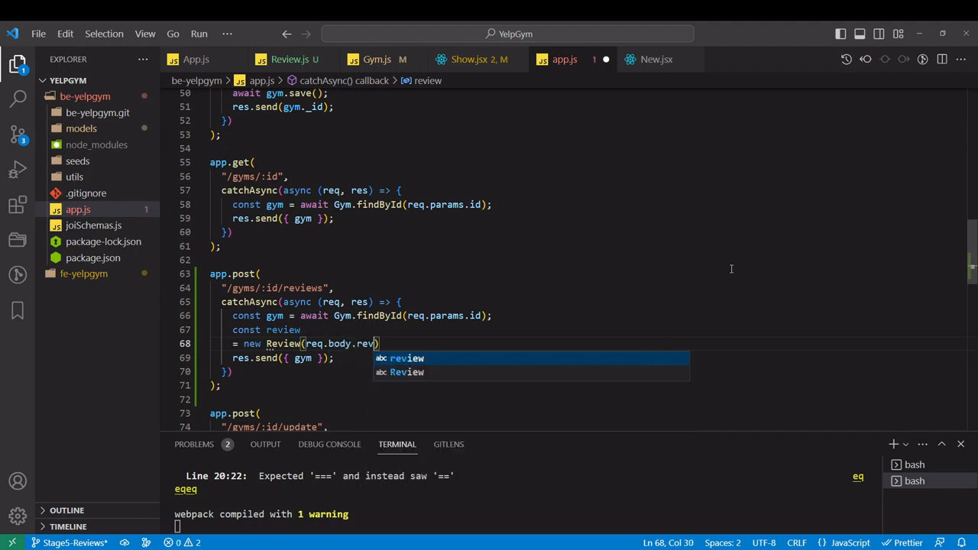
{"action": "type", "text": "iew"}
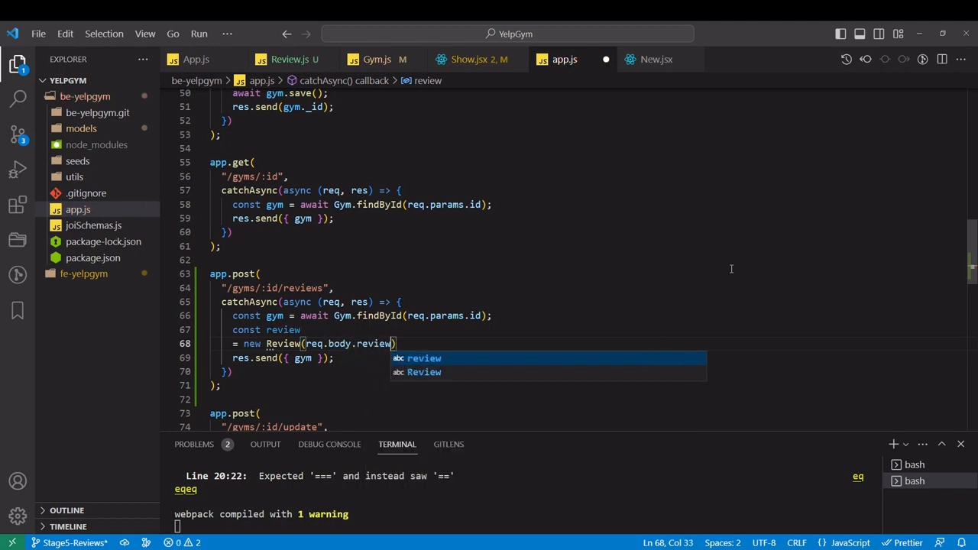
{"action": "key", "text": "Backspace"}
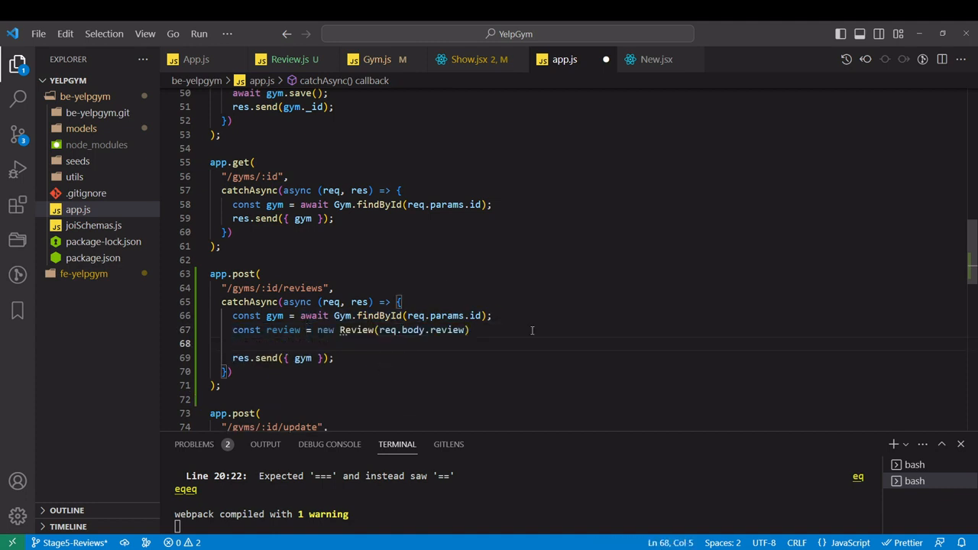
Push the review onto gym.reviews and await review.save() and gym.save()
{"action": "type", "text": "gym.reviews.push("}
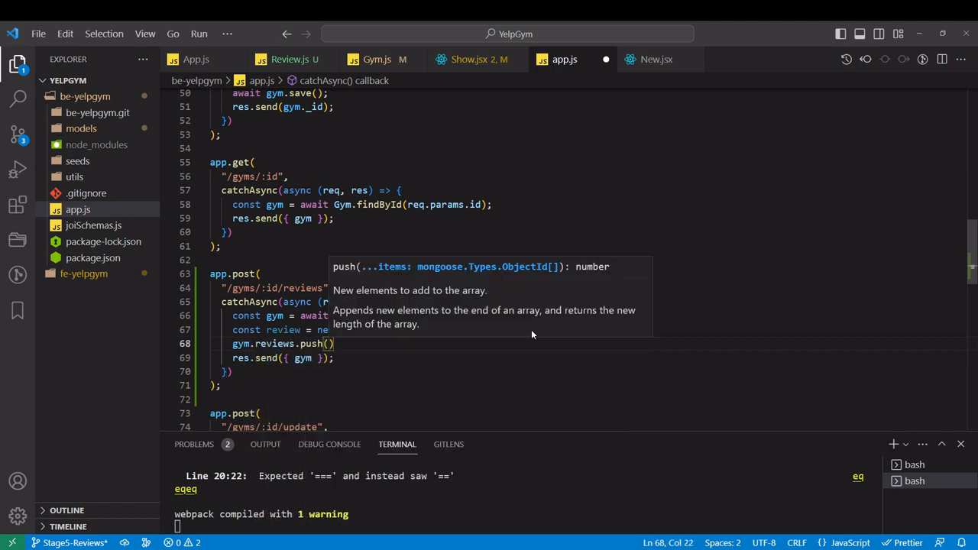
{"action": "type", "text": "review"}
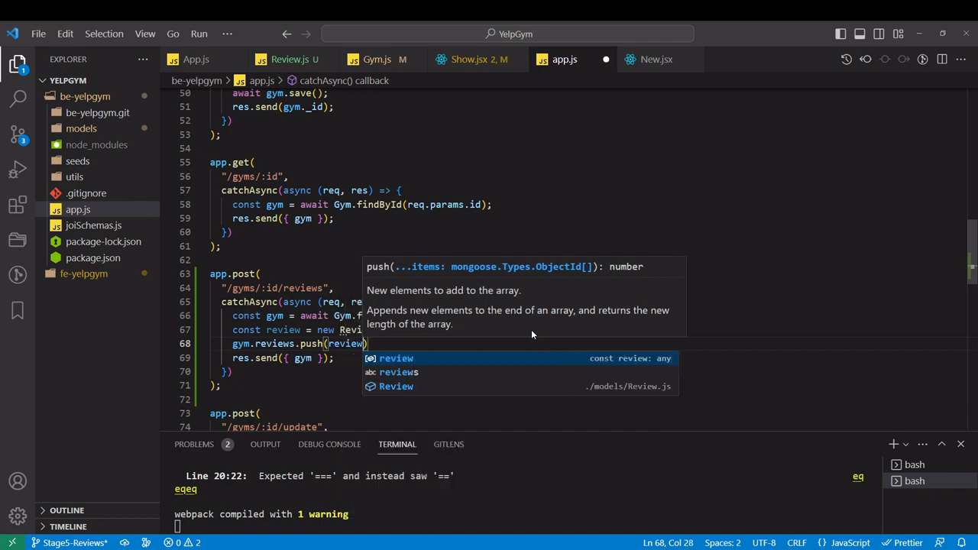
{"action": "type", "text": "a"}
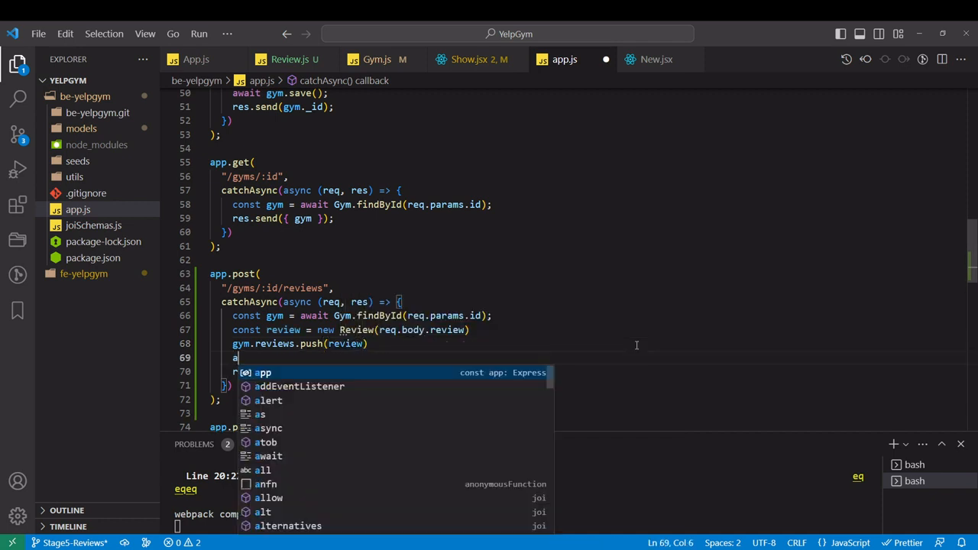
{"action": "type", "text": "wait gym"}
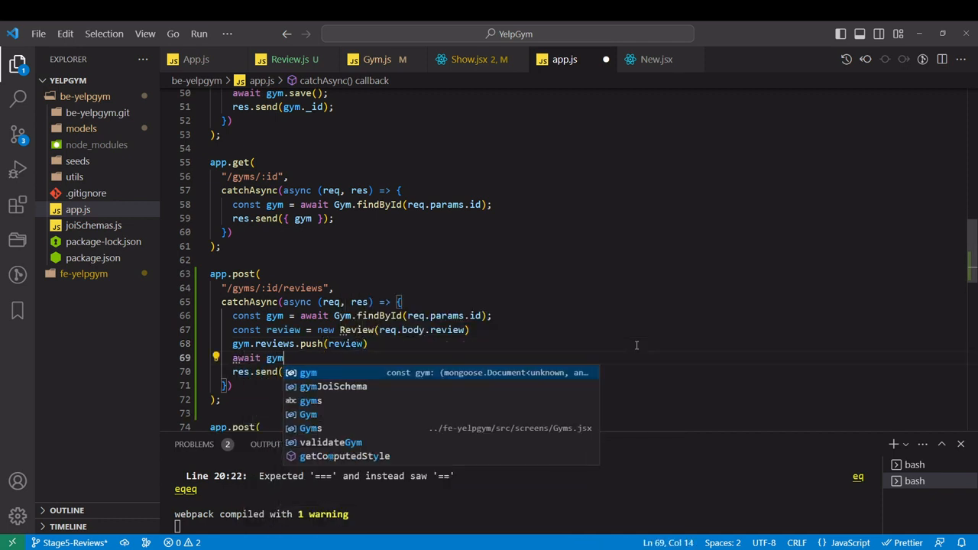
{"action": "type", "text": "review.save();"}
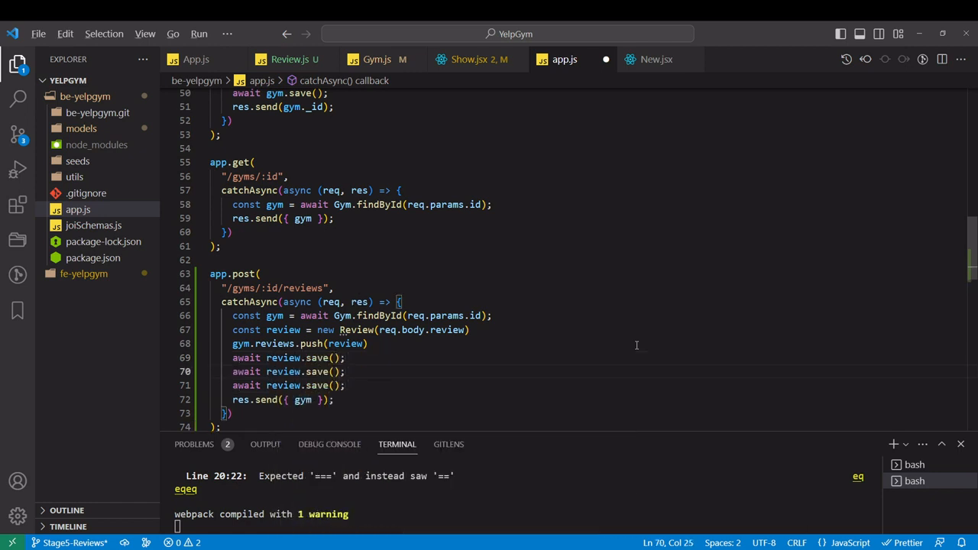
{"action": "double_click", "coordinate": [283, 371]}
{"action": "type", "text": "gym"}
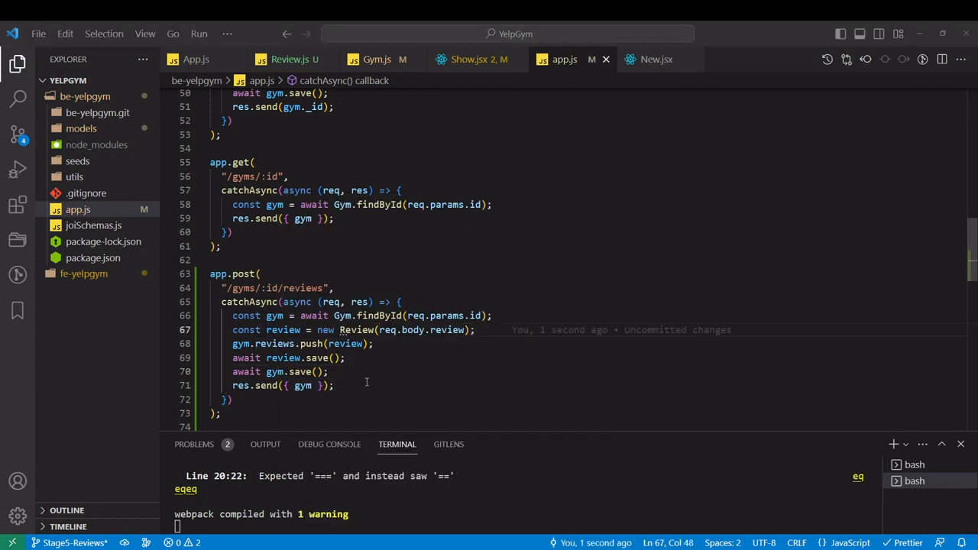
{"action": "left_click", "coordinate": [345, 357]}
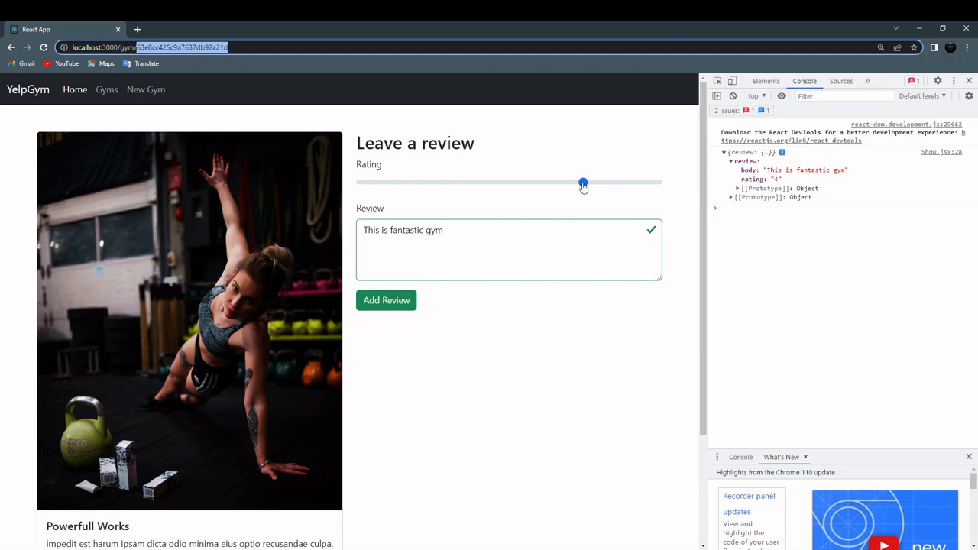
Raise the Rating slider to its maximum with "This is fantastic gym" in the review box
{"action": "left_click_drag", "start_coordinate": [584, 182], "coordinate": [657, 182]}
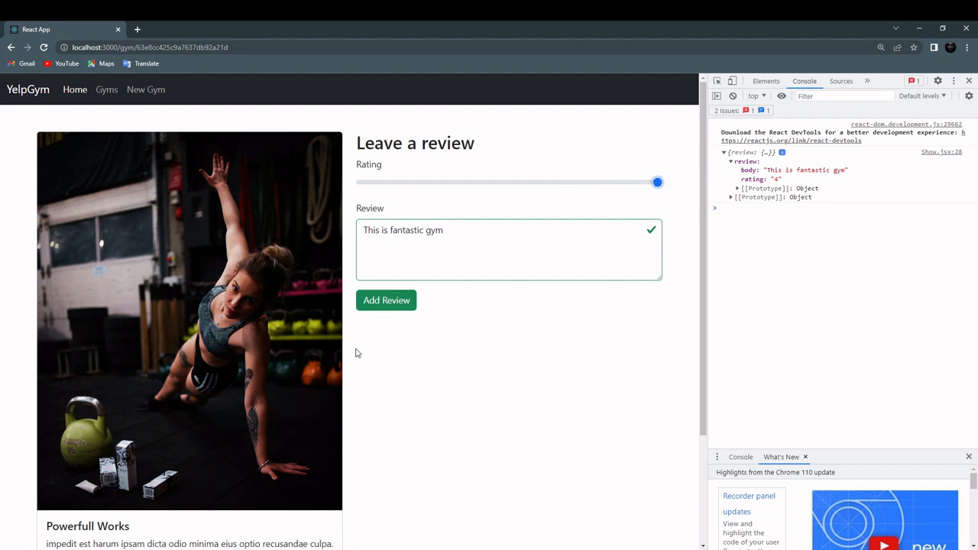
{"action": "mouse_move", "coordinate": [675, 160]}
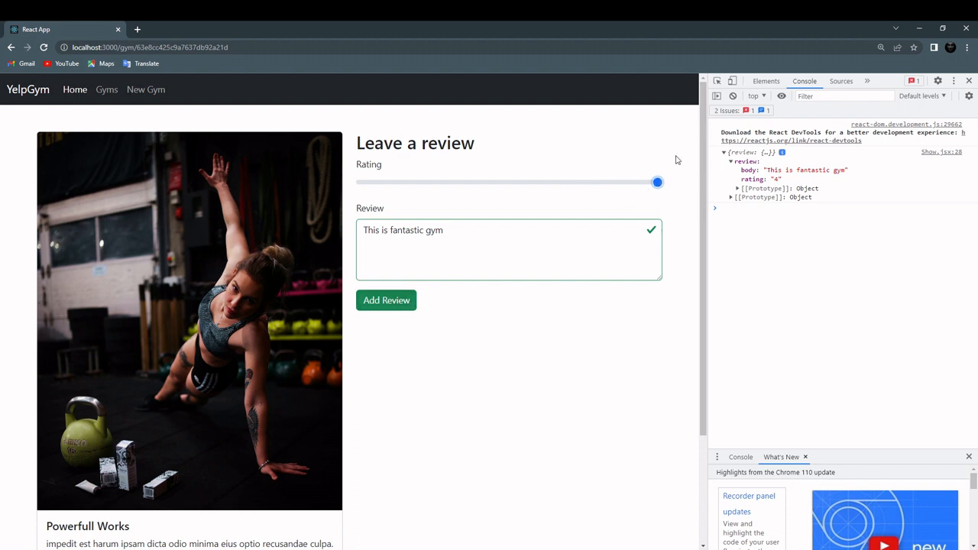
{"action": "mouse_move", "coordinate": [654, 183]}
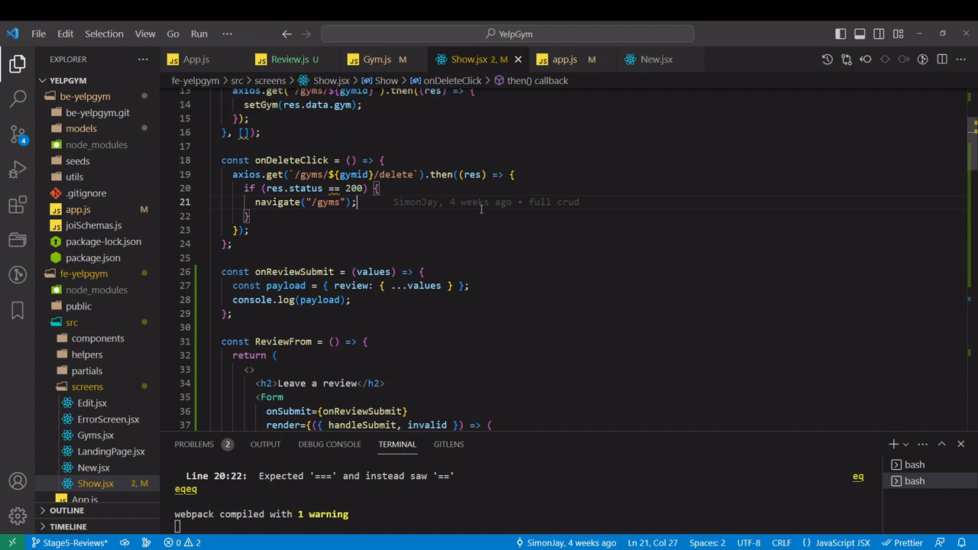
{"action": "mouse_move", "coordinate": [287, 272]}
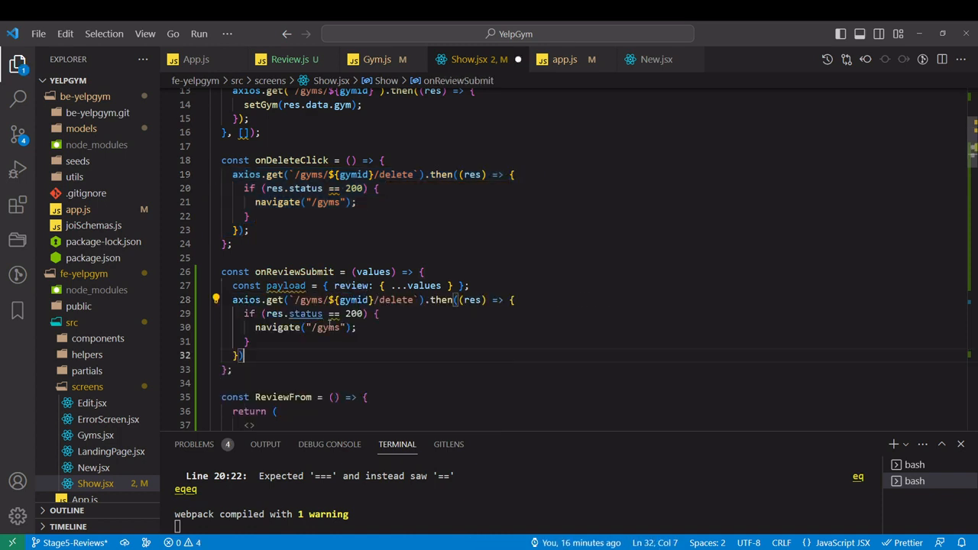
Change the request to axios.post(`/gyms/${gymid}/reviews`, payload)
{"action": "double_click", "coordinate": [275, 299]}
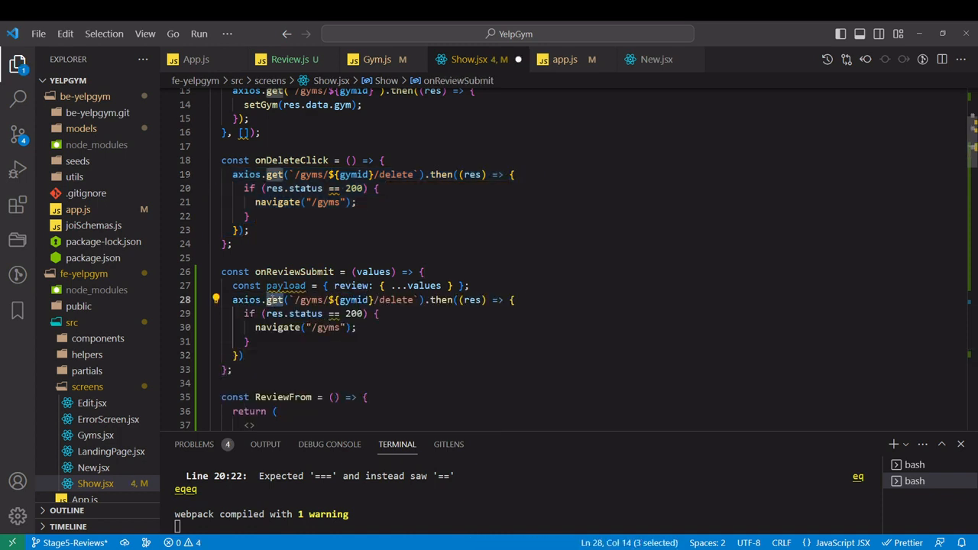
{"action": "type", "text": "post"}
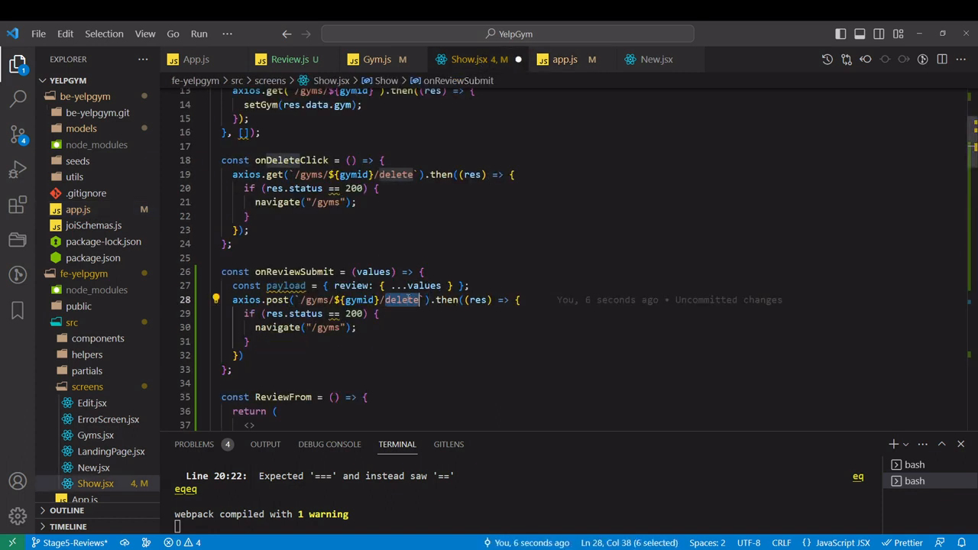
{"action": "type", "text": "reviews"}
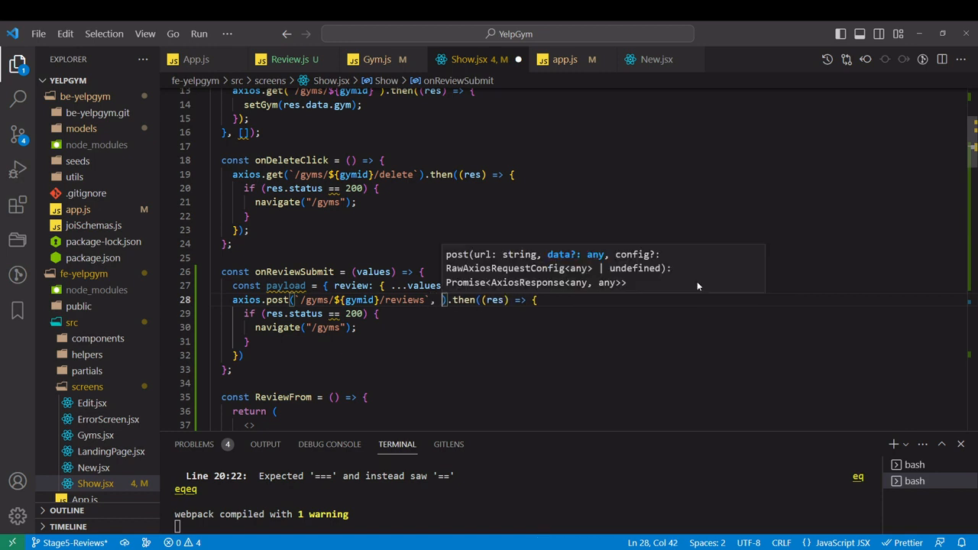
{"action": "type", "text": "payload"}
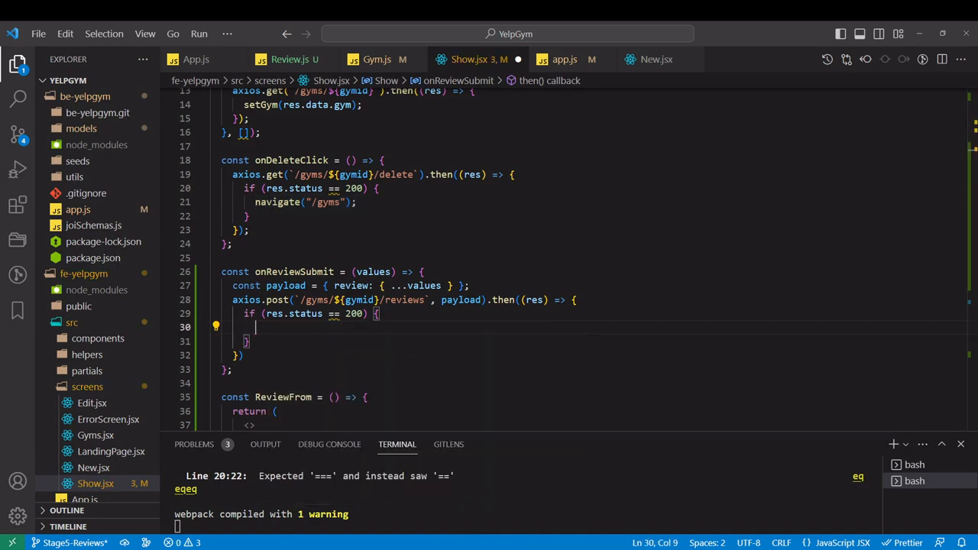
Log res.data with console.log in the status 200 branch
{"action": "type", "text": "console.log(res."}
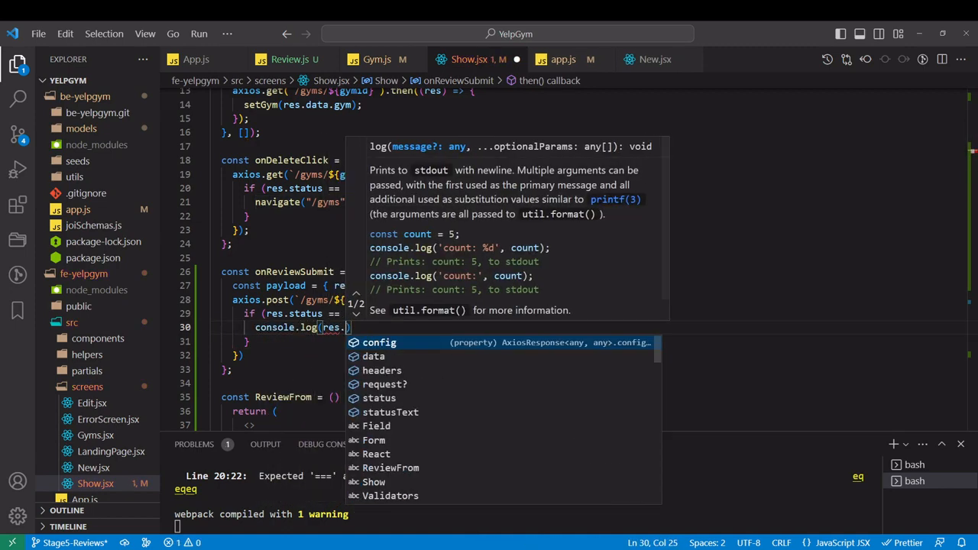
{"action": "left_click", "coordinate": [372, 356]}
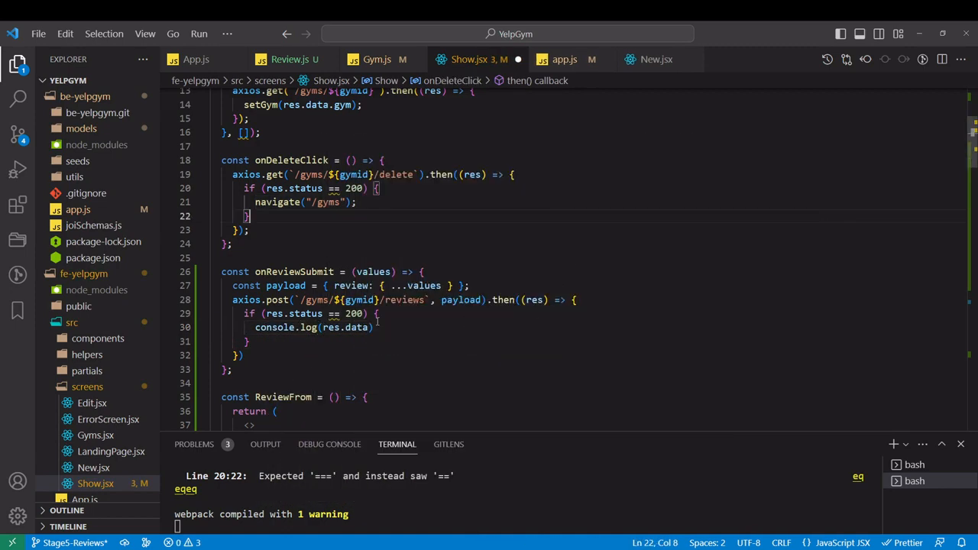
{"action": "left_click", "coordinate": [374, 314]}
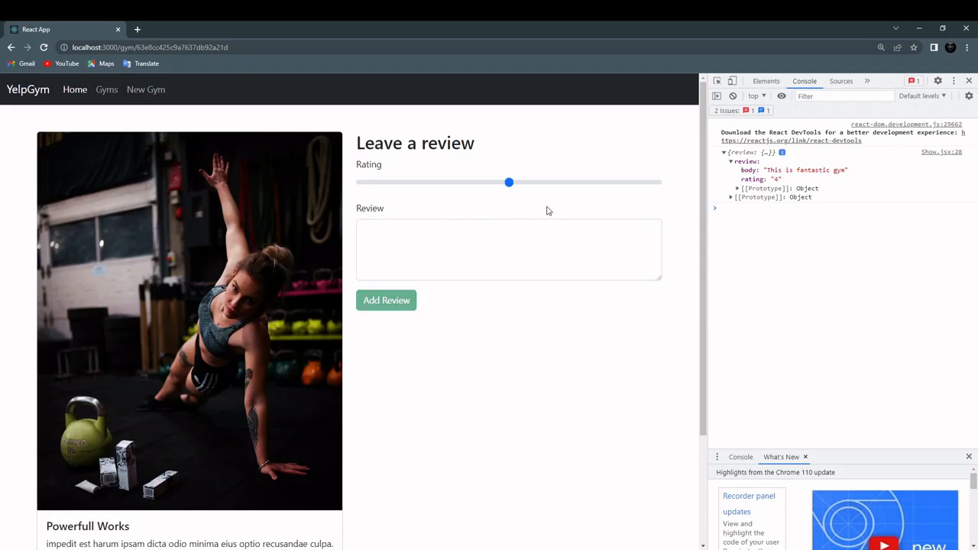
Submit a new review with the rating slider at maximum and body "Amazing"
{"action": "left_click_drag", "start_coordinate": [509, 182], "coordinate": [657, 182]}
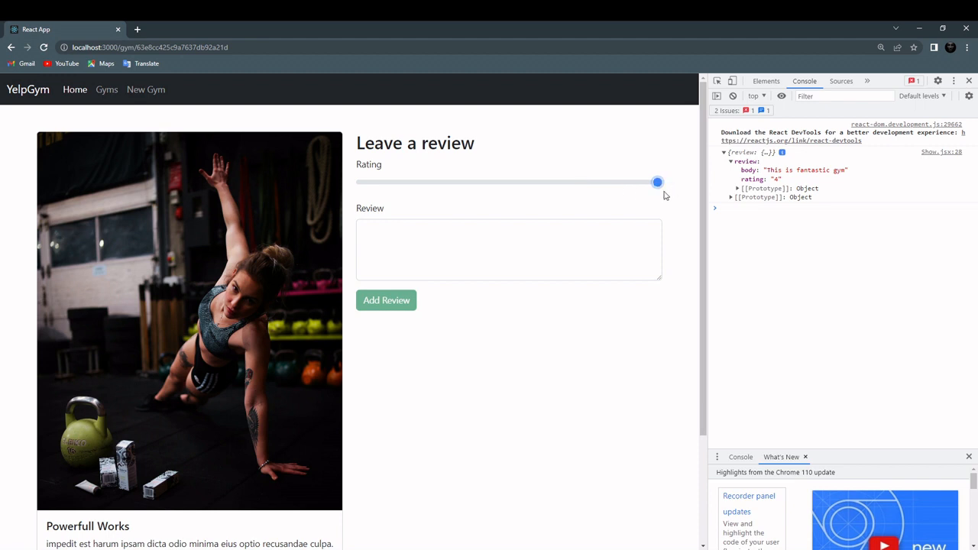
{"action": "left_click", "coordinate": [507, 251]}
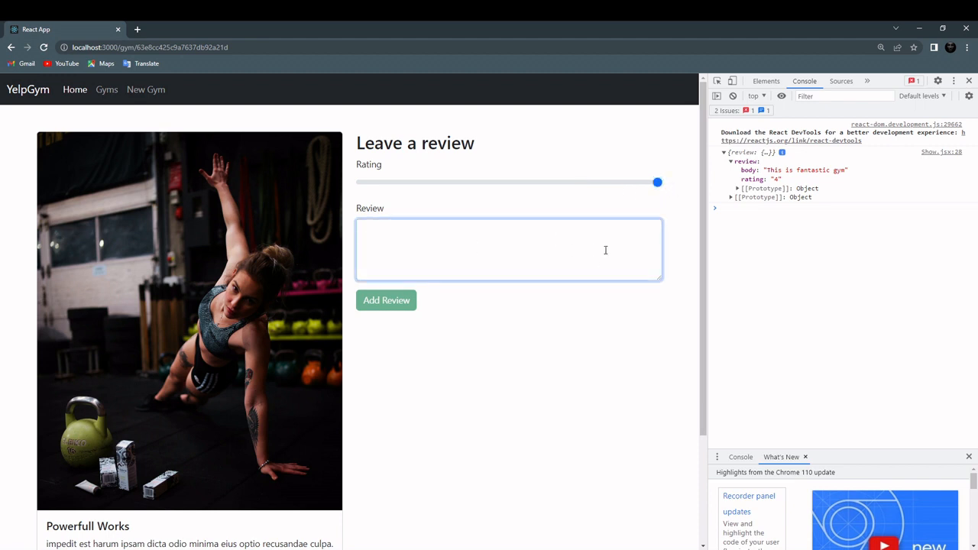
{"action": "type", "text": "Amazing"}
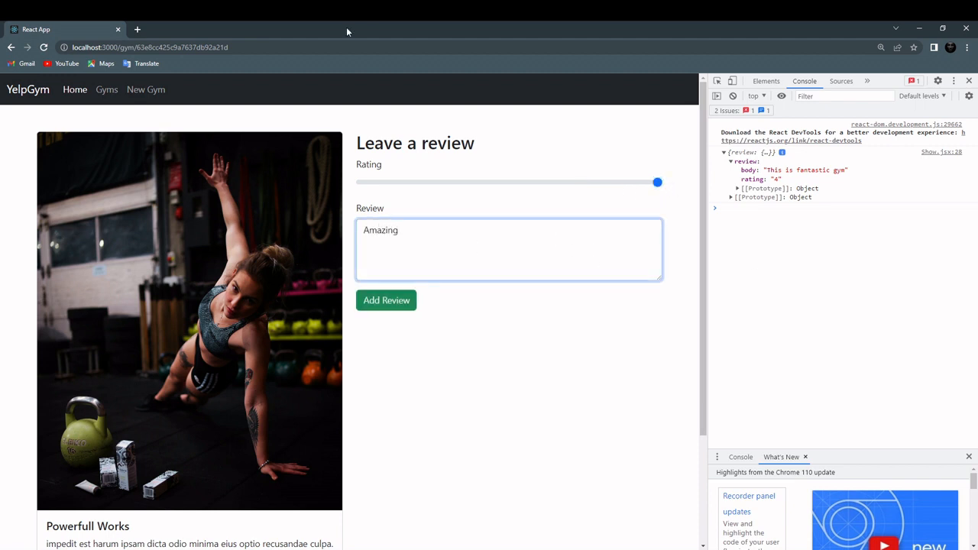
{"action": "left_click", "coordinate": [385, 299]}
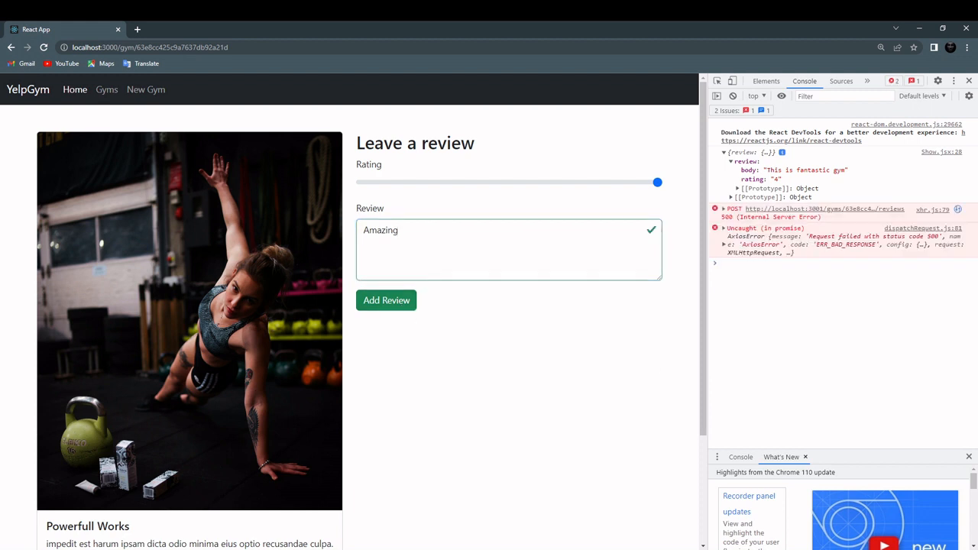
Inspect the failed 500 reviews request in DevTools Network and view its sent payload
{"action": "left_click", "coordinate": [840, 80]}
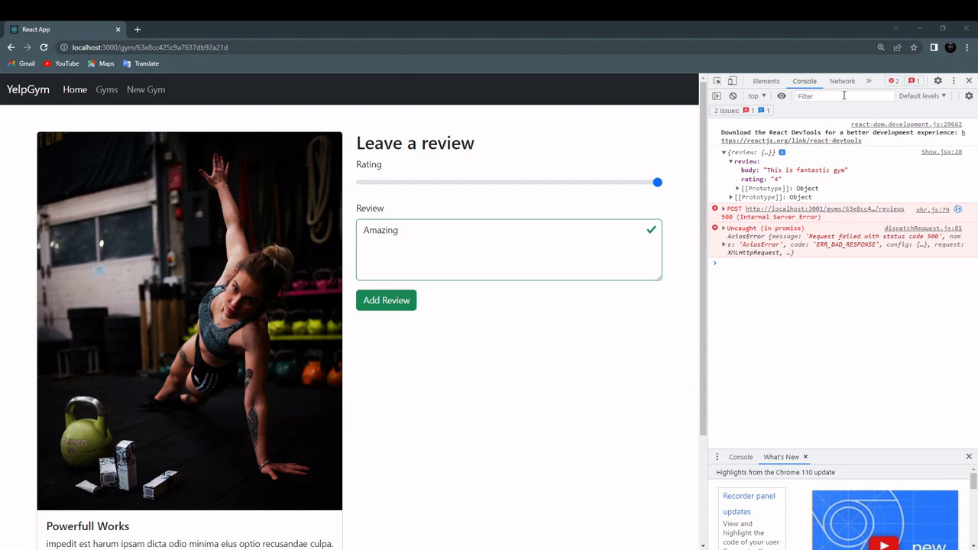
{"action": "left_click", "coordinate": [841, 80]}
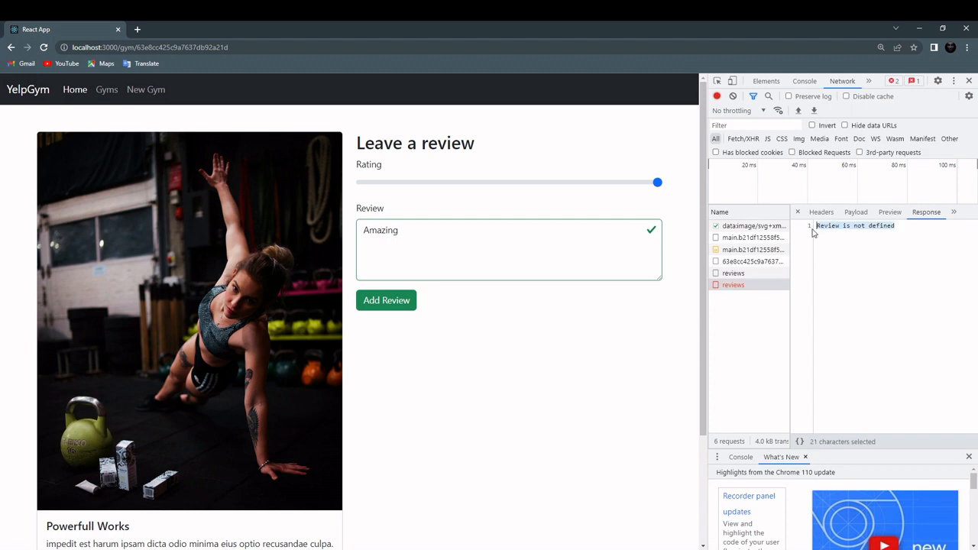
{"action": "left_click", "coordinate": [856, 211]}
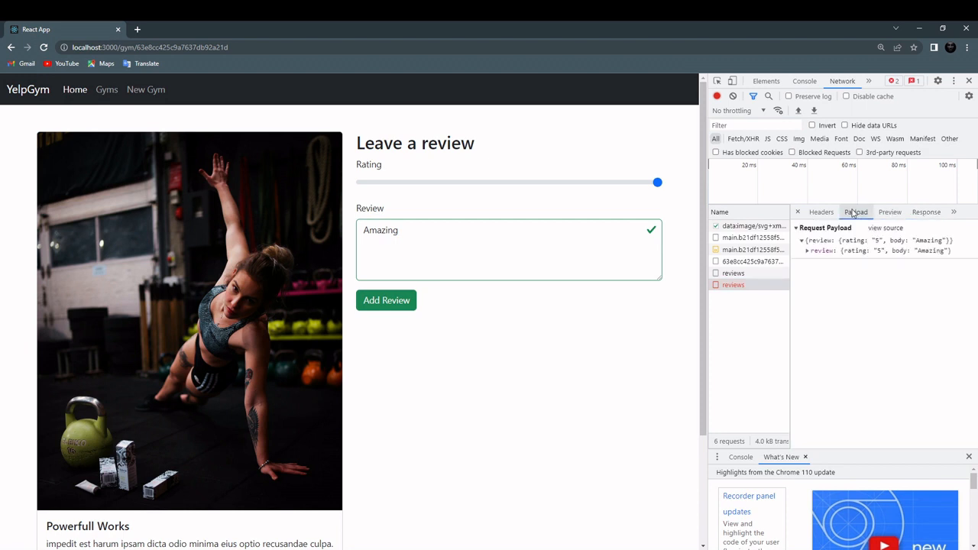
{"action": "left_click", "coordinate": [807, 251]}
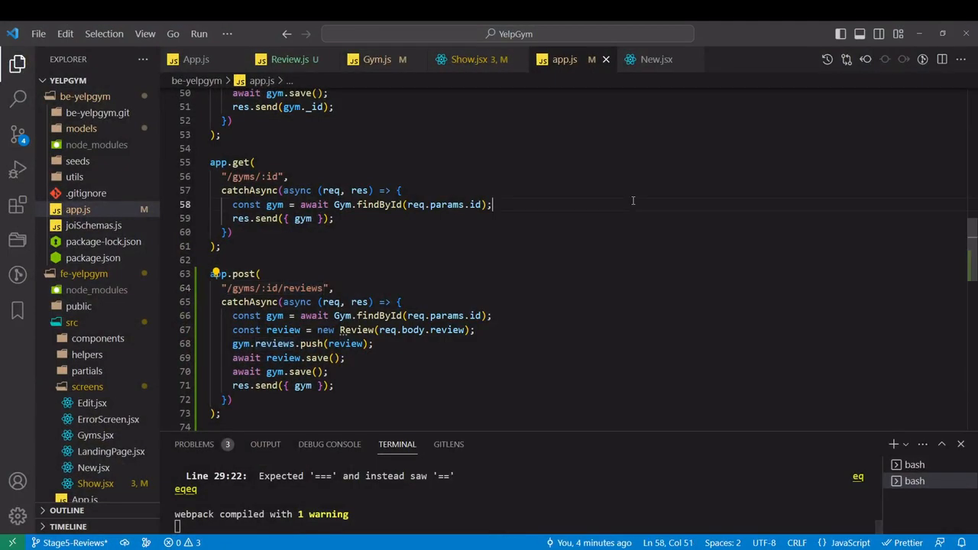
Add import Review from "./models/Review.js"; after the existing imports in app.js
{"action": "scroll", "scroll_direction": "up", "scroll_amount": 3}
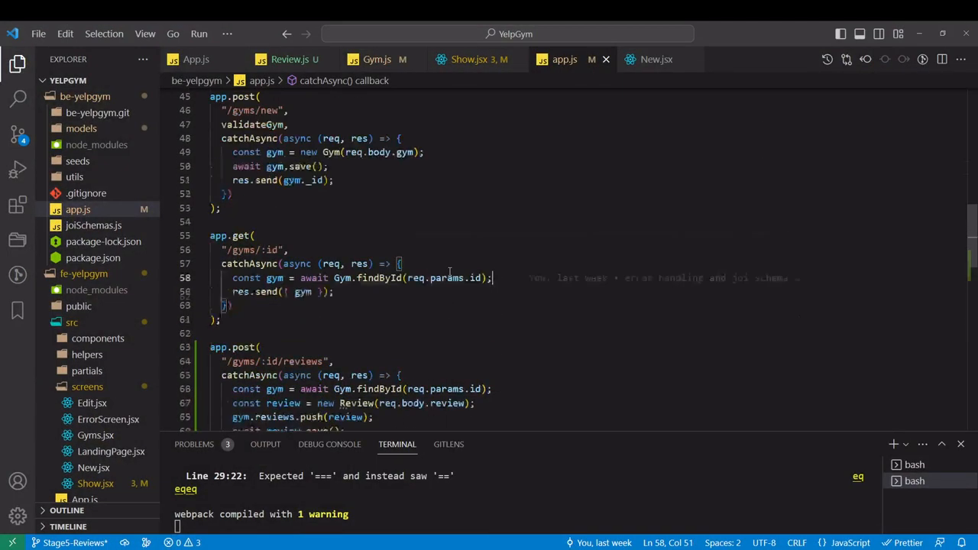
{"action": "scroll", "scroll_direction": "up", "scroll_amount": 3}
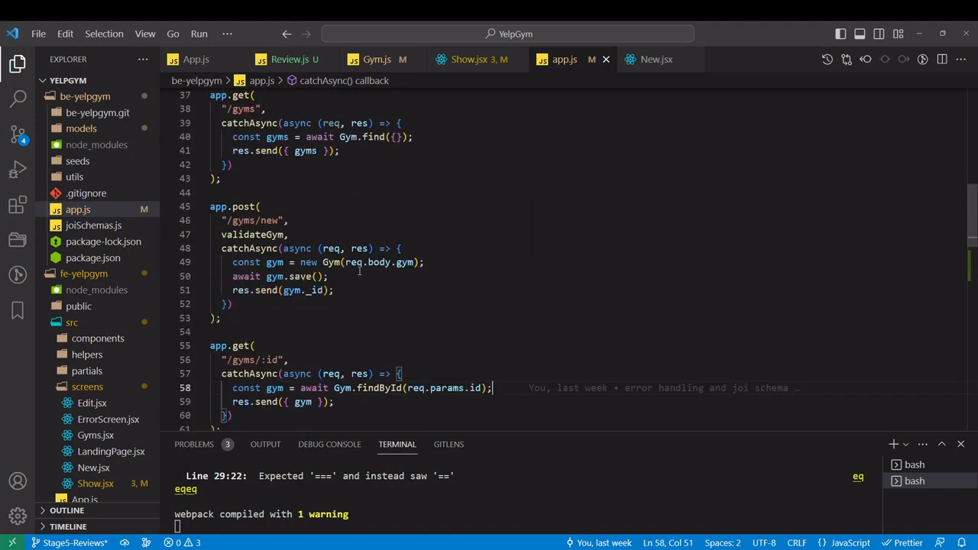
{"action": "scroll", "scroll_direction": "up", "scroll_amount": 3}
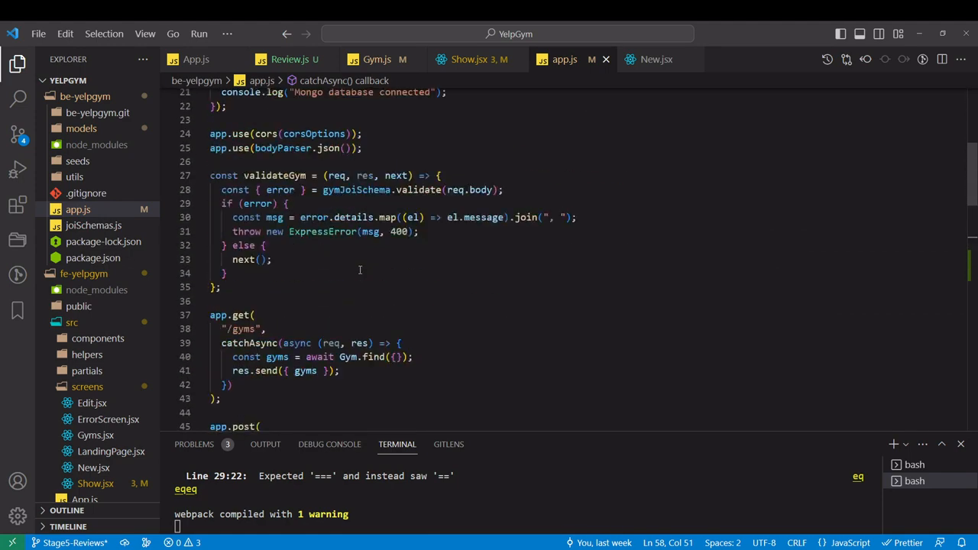
{"action": "scroll", "scroll_direction": "down", "scroll_amount": 3}
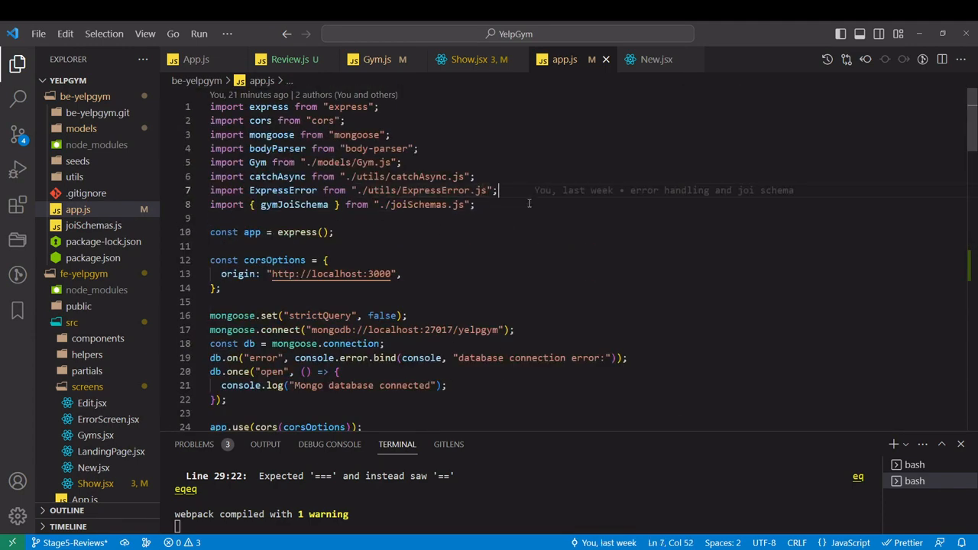
{"action": "key", "text": "Enter"}
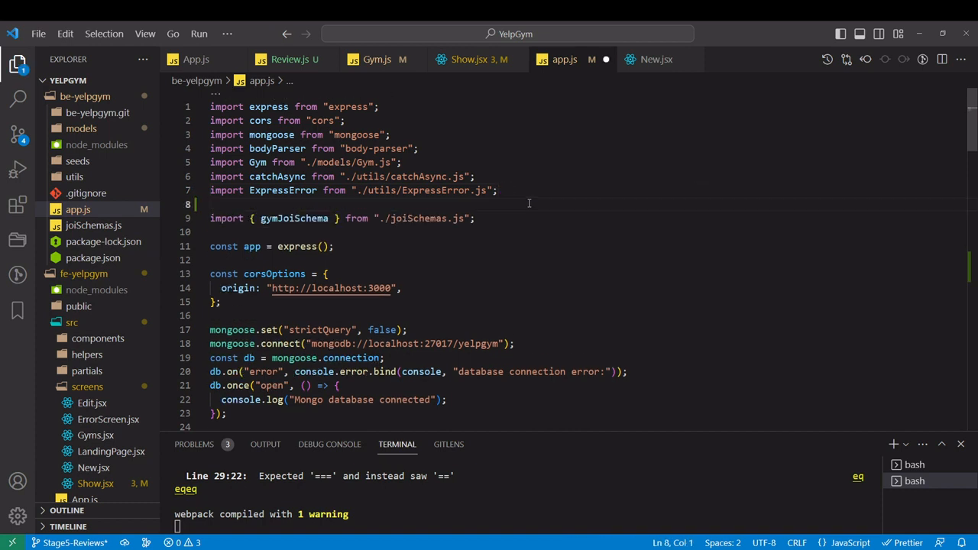
{"action": "type", "text": "import Review from \"./models/Review.js\";"}
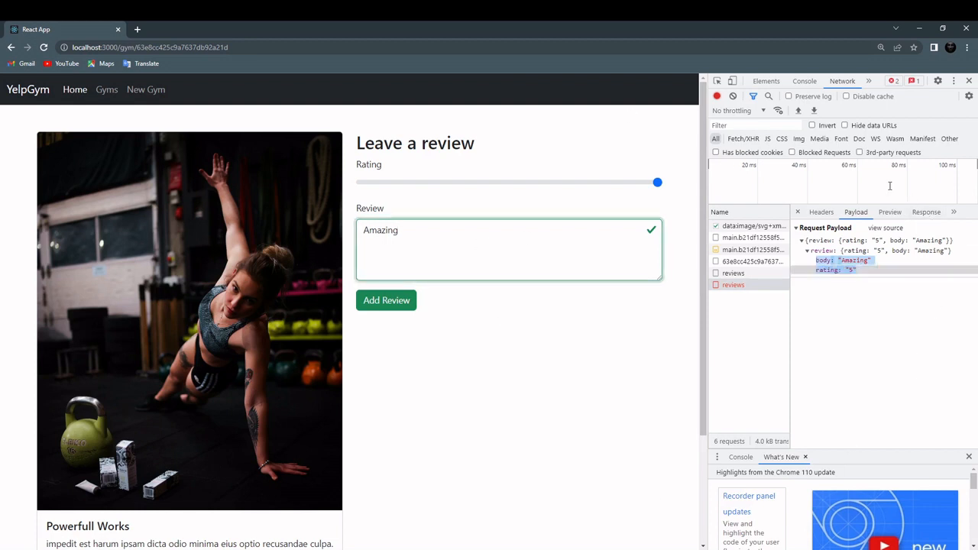
Clear the network log, resubmit the Amazing review and view the response preview
{"action": "left_click", "coordinate": [732, 94]}
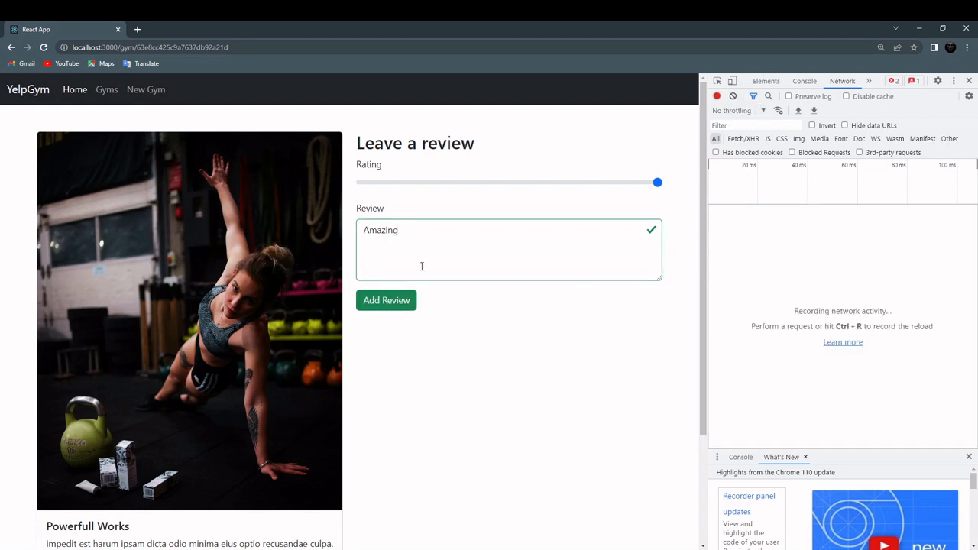
{"action": "left_click", "coordinate": [385, 299]}
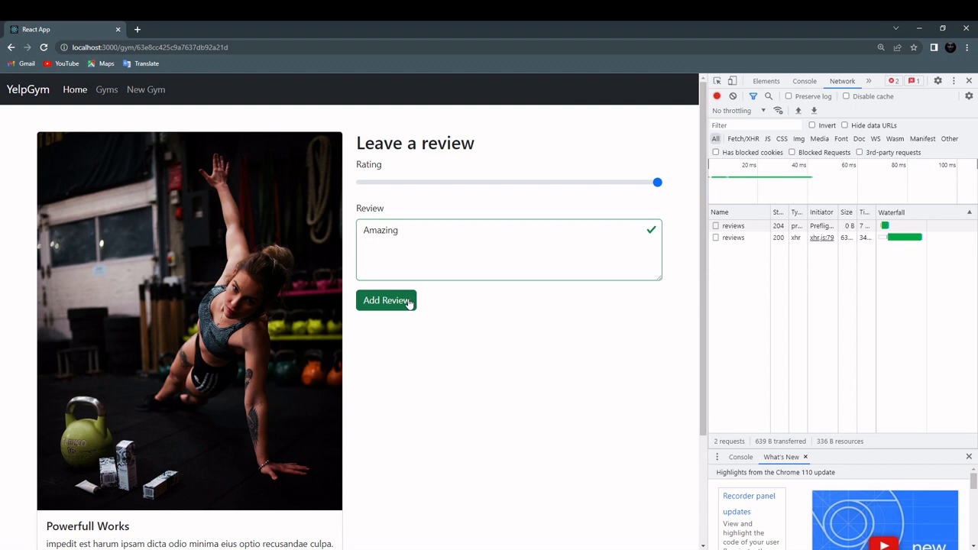
{"action": "left_click", "coordinate": [734, 237]}
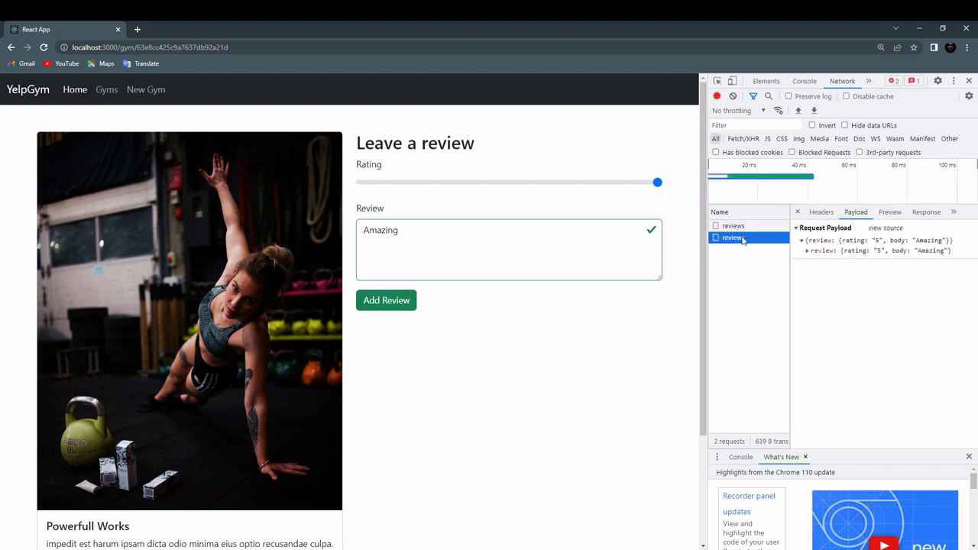
{"action": "left_click", "coordinate": [926, 211]}
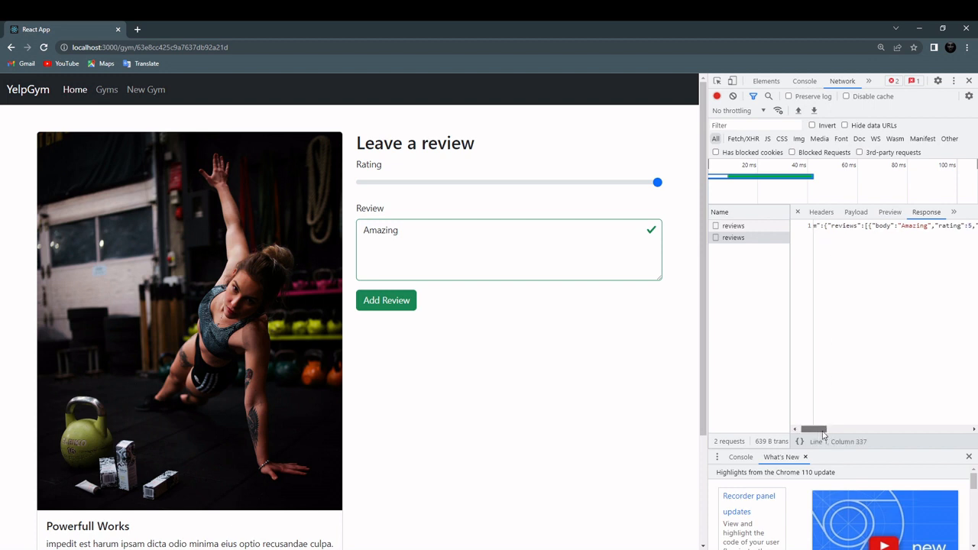
{"action": "left_click", "coordinate": [890, 211]}
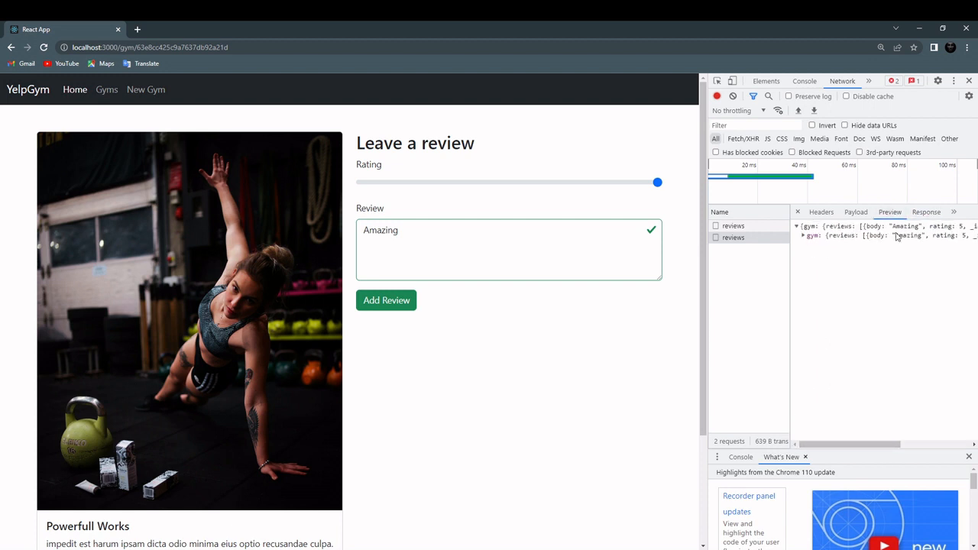
Expand the returned gym and its reviews array to see the 5-star "Amazing" review
{"action": "left_click", "coordinate": [804, 235]}
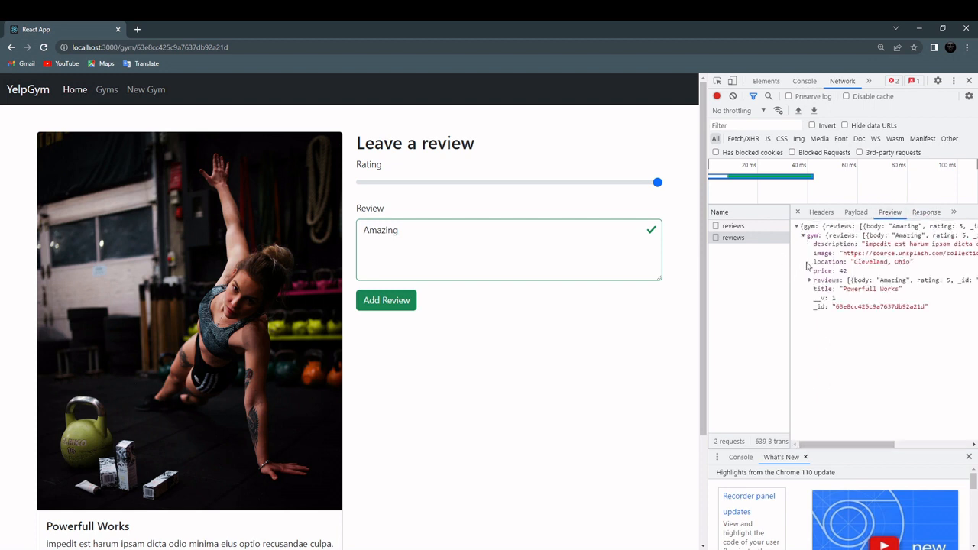
{"action": "left_click", "coordinate": [810, 279]}
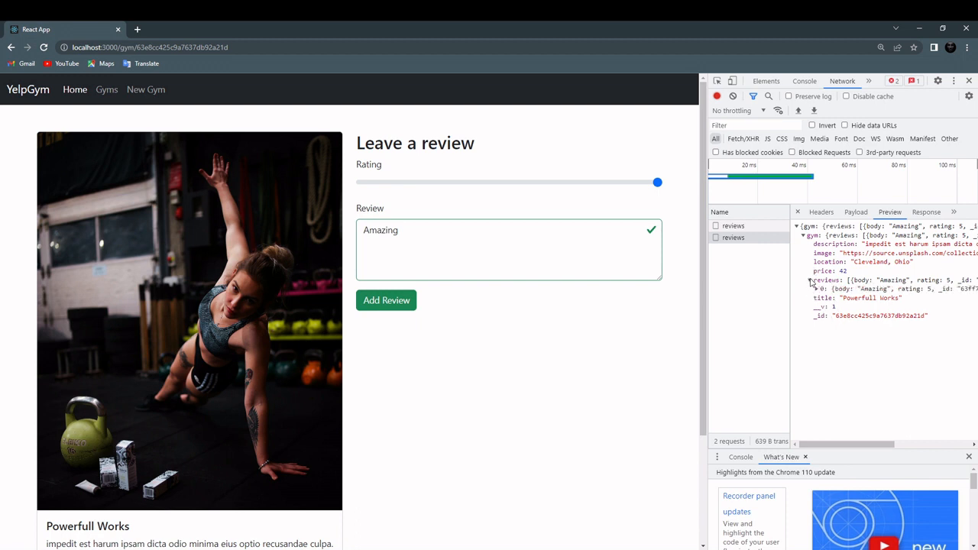
{"action": "left_click", "coordinate": [810, 281]}
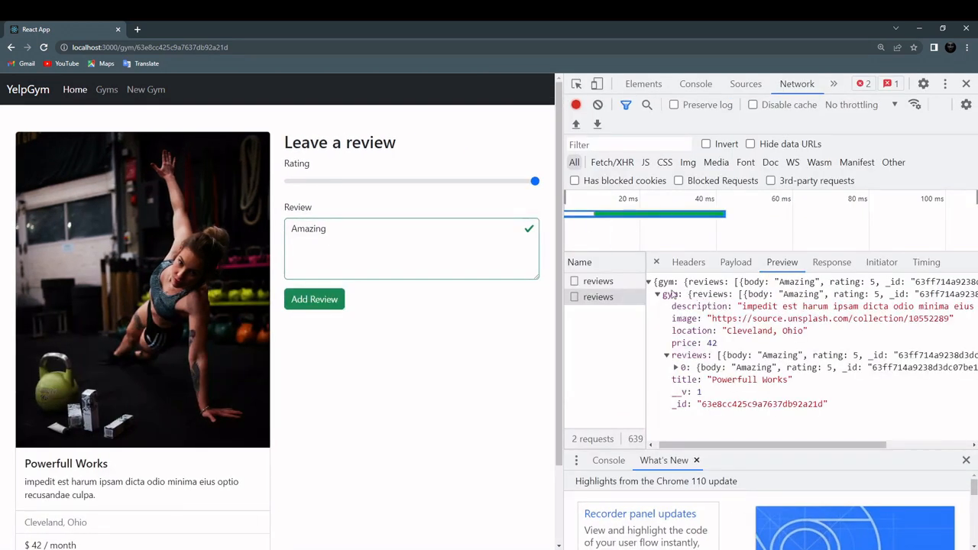
{"action": "left_click", "coordinate": [657, 293]}
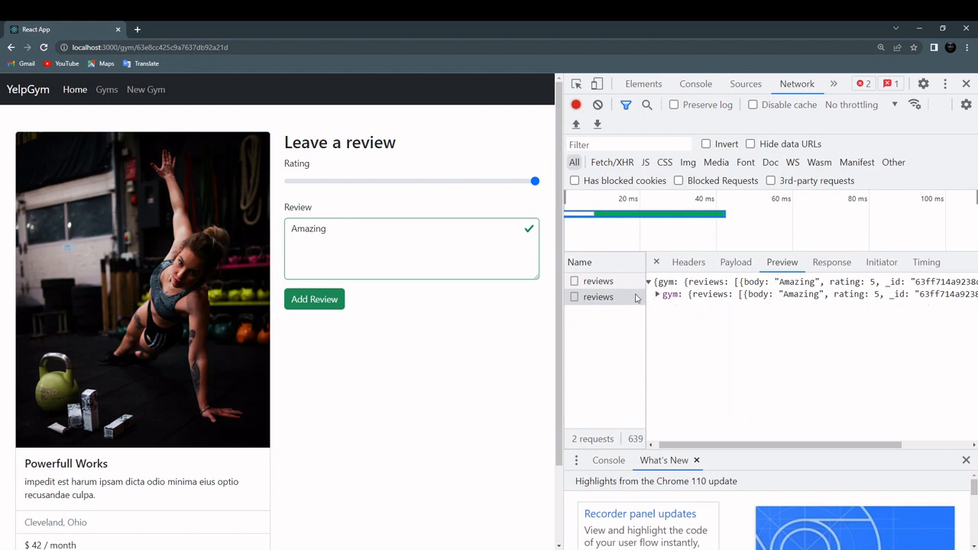
{"action": "left_click", "coordinate": [657, 293]}
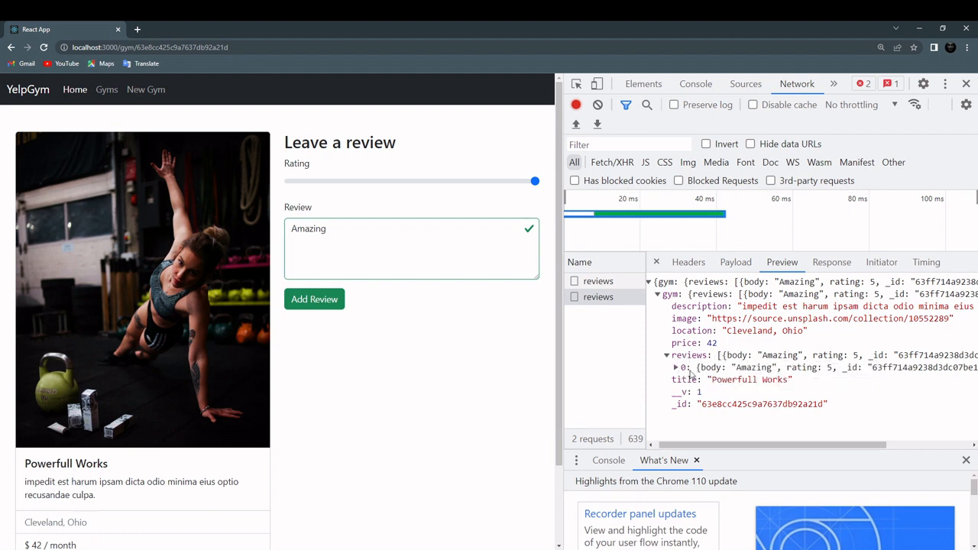
{"action": "left_click", "coordinate": [666, 367]}
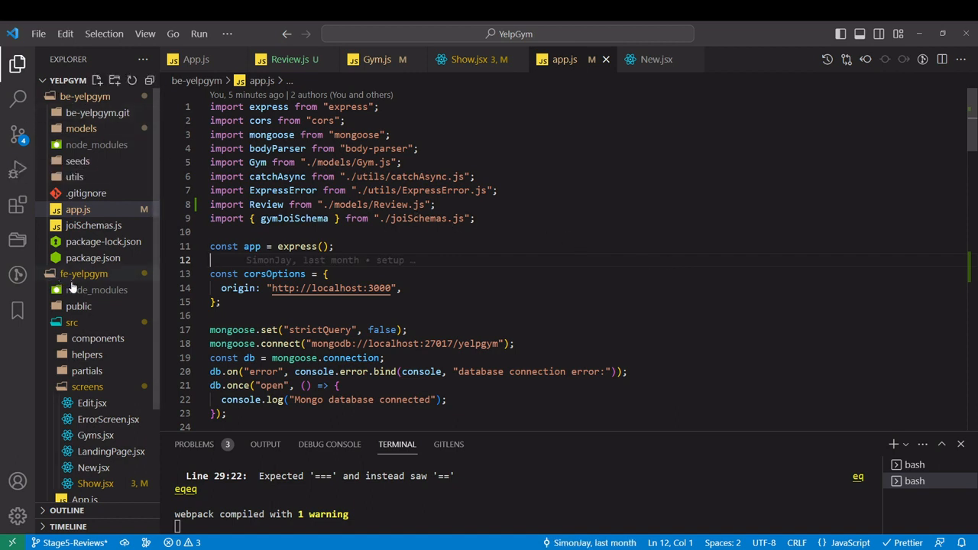
In joiSchemas.js, start export const reviewSchema = Joi.object with a nested review Joi.object
{"action": "left_click", "coordinate": [93, 224]}
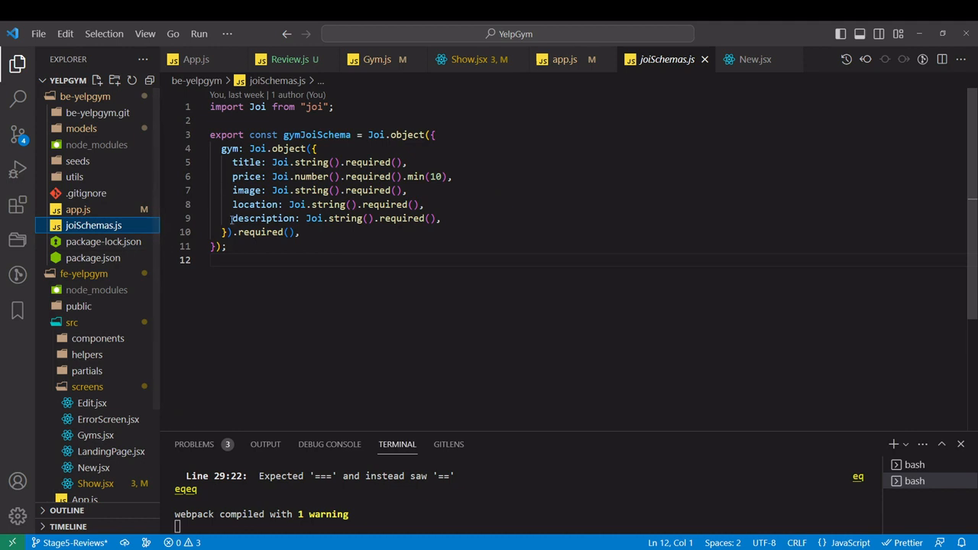
{"action": "key", "text": "Enter"}
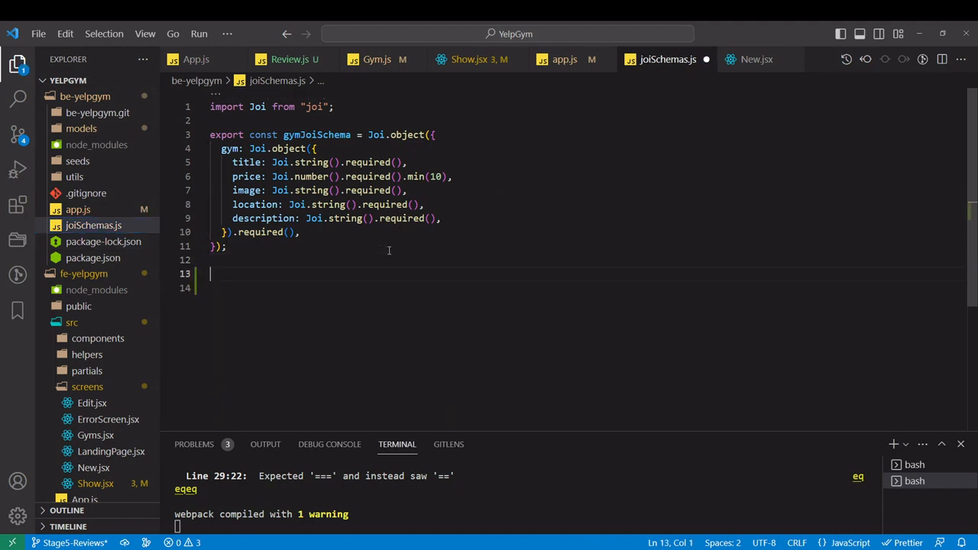
{"action": "type", "text": "export const"}
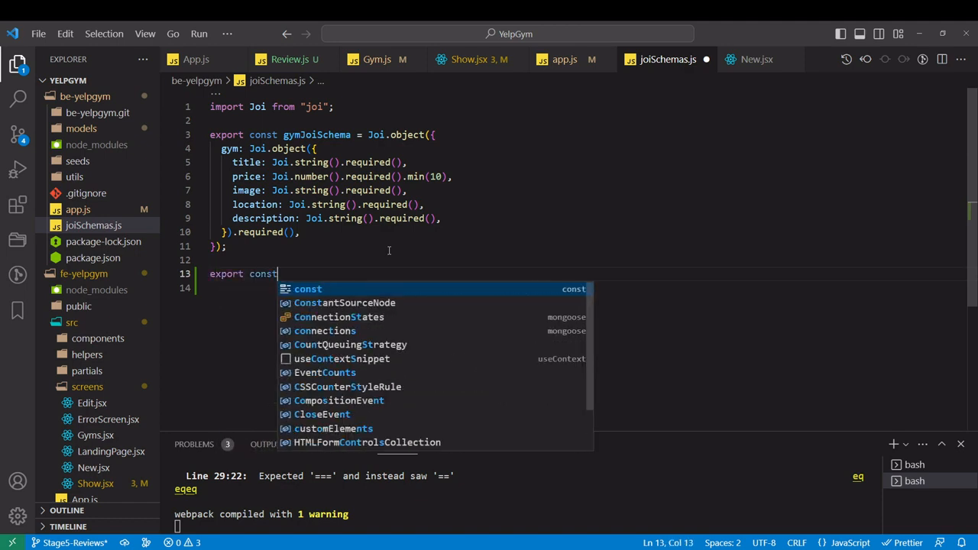
{"action": "type", "text": "reviewSchema ="}
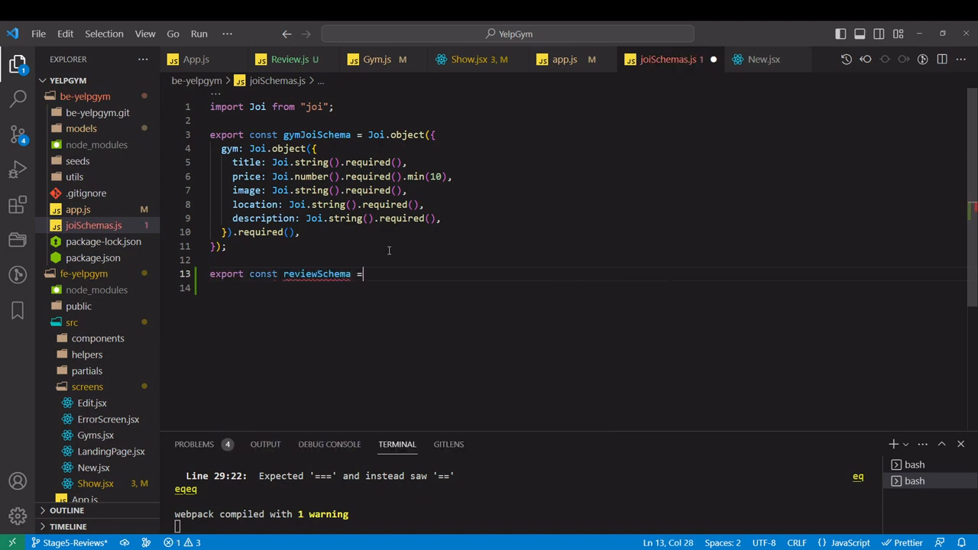
{"action": "type", "text": "Joi.object"}
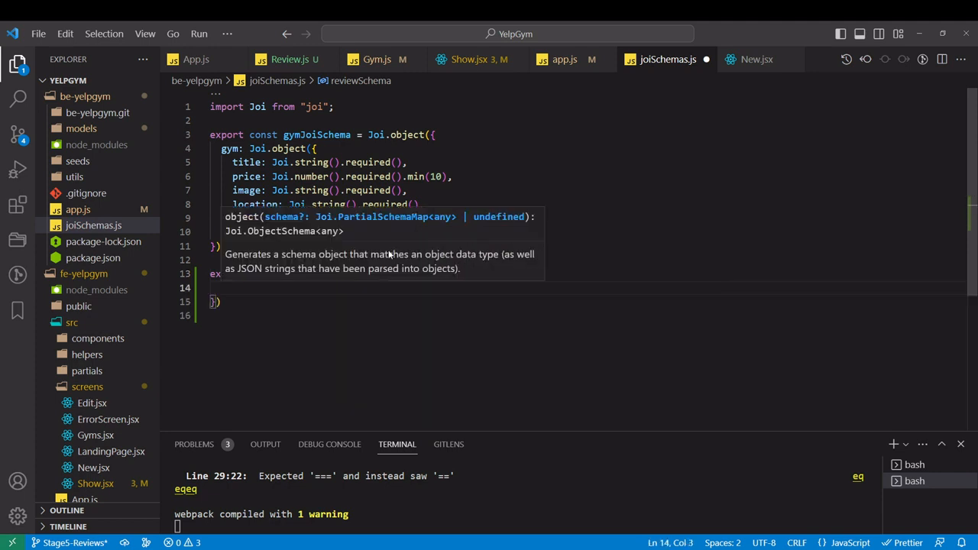
{"action": "type", "text": "review"}
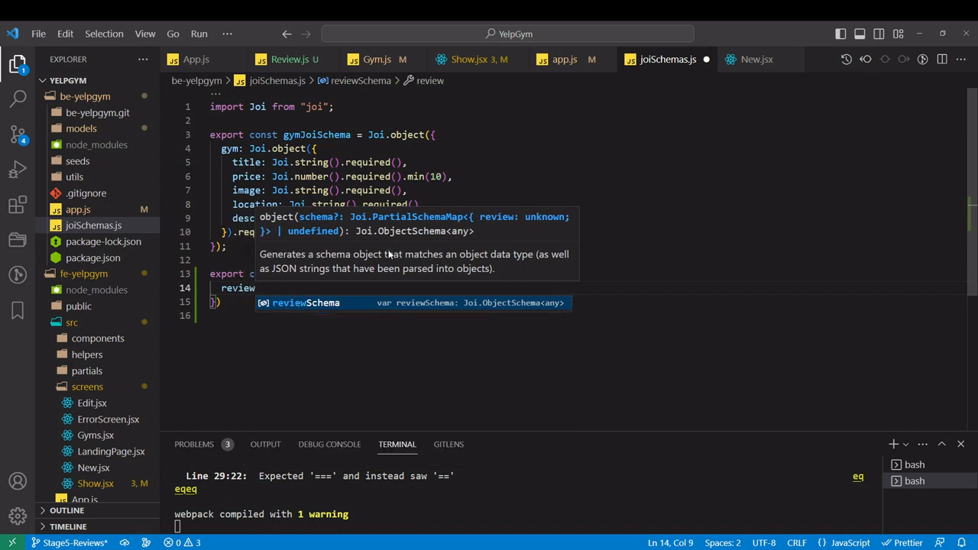
{"action": "type", "text": ": Joi.object"}
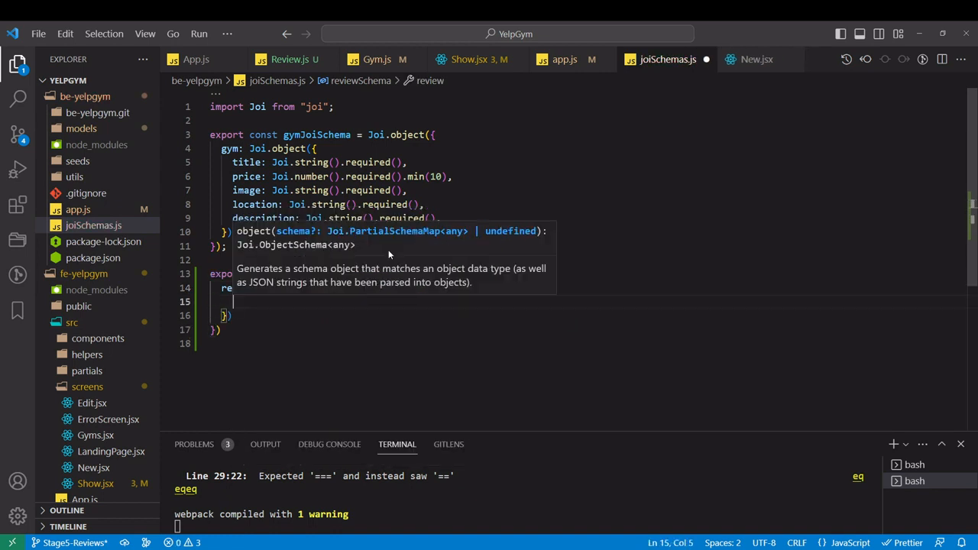
Define rating as Joi.number().required().min(1).max(5)
{"action": "type", "text": "ra"}
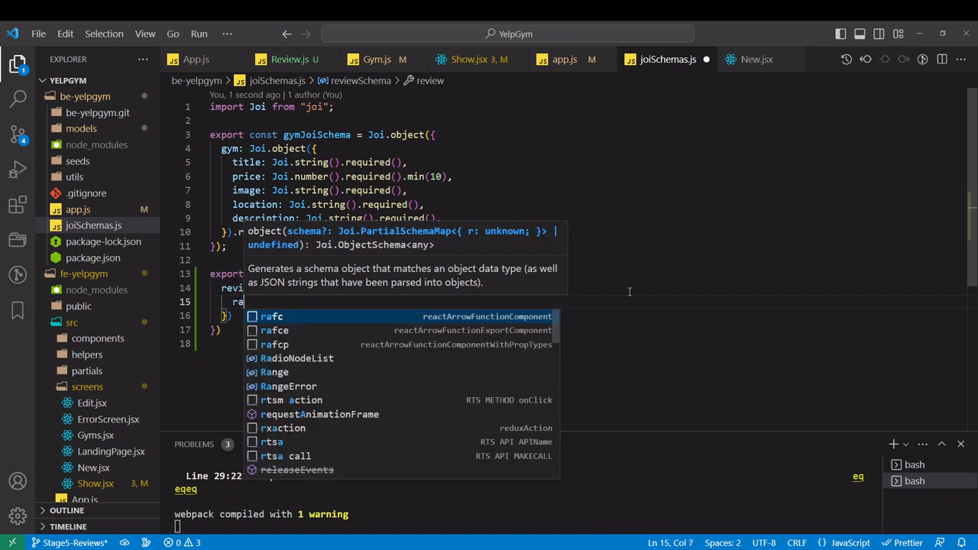
{"action": "type", "text": "rating:"}
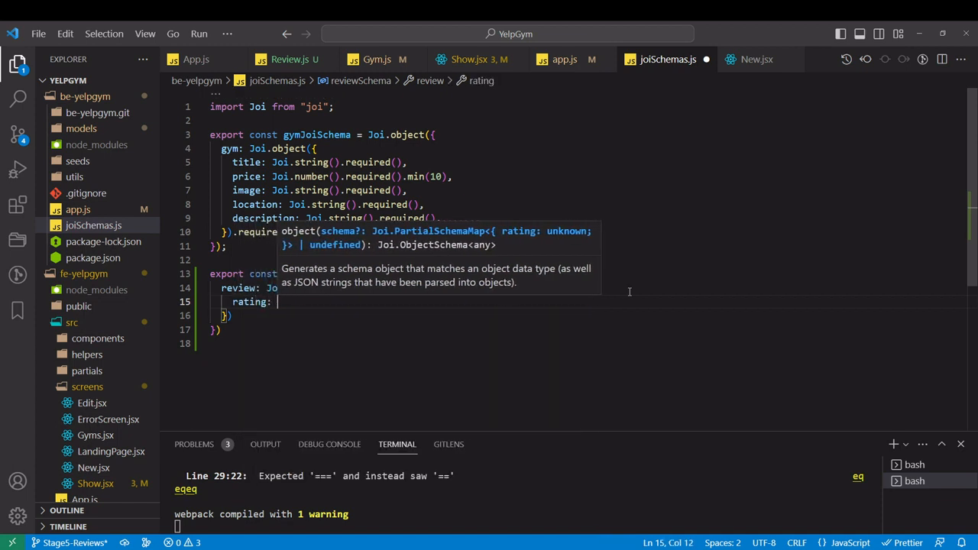
{"action": "type", "text": "Join"}
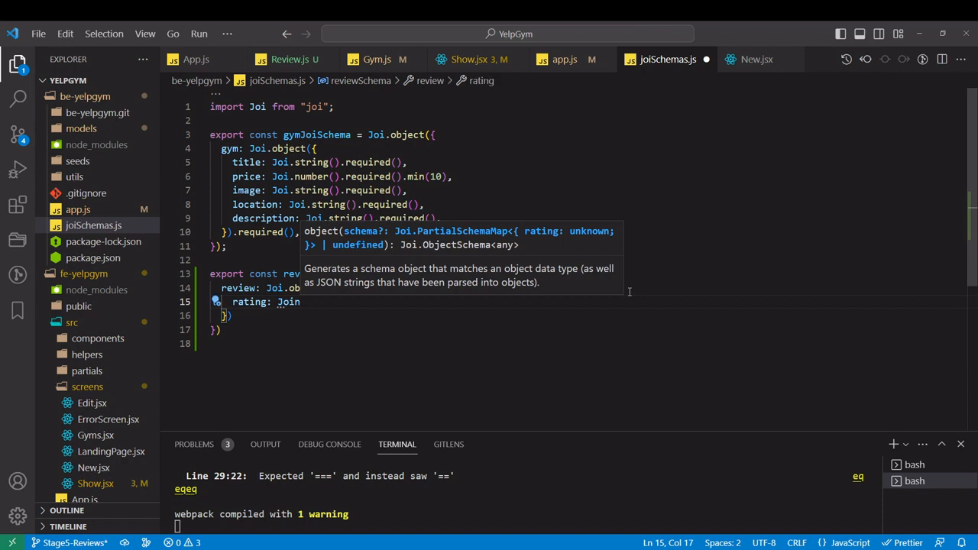
{"action": "type", "text": ".number("}
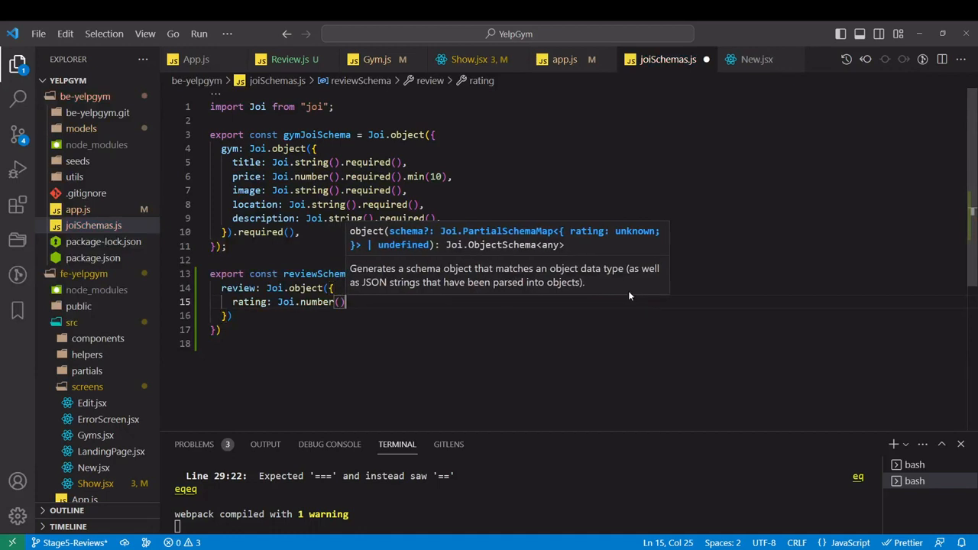
{"action": "type", "text": ".required()."}
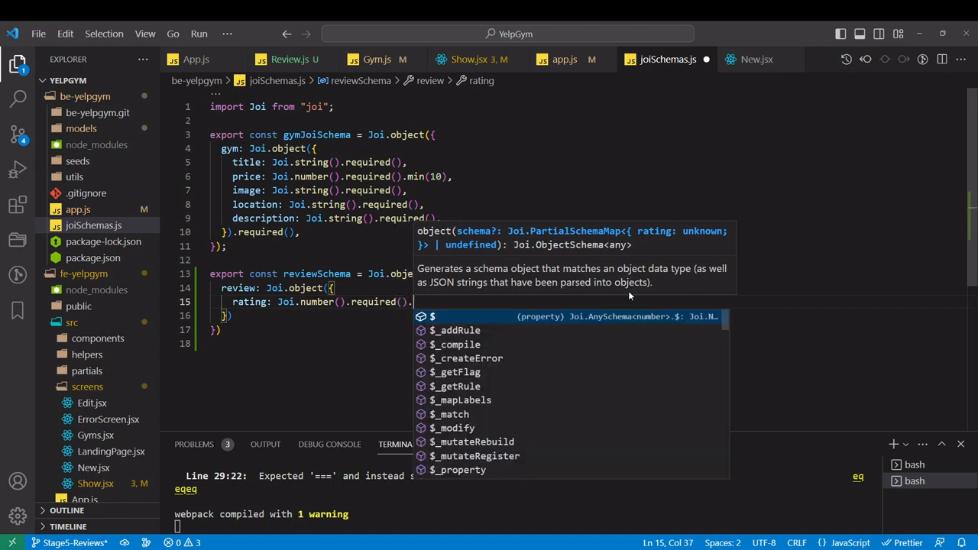
{"action": "type", "text": "min("}
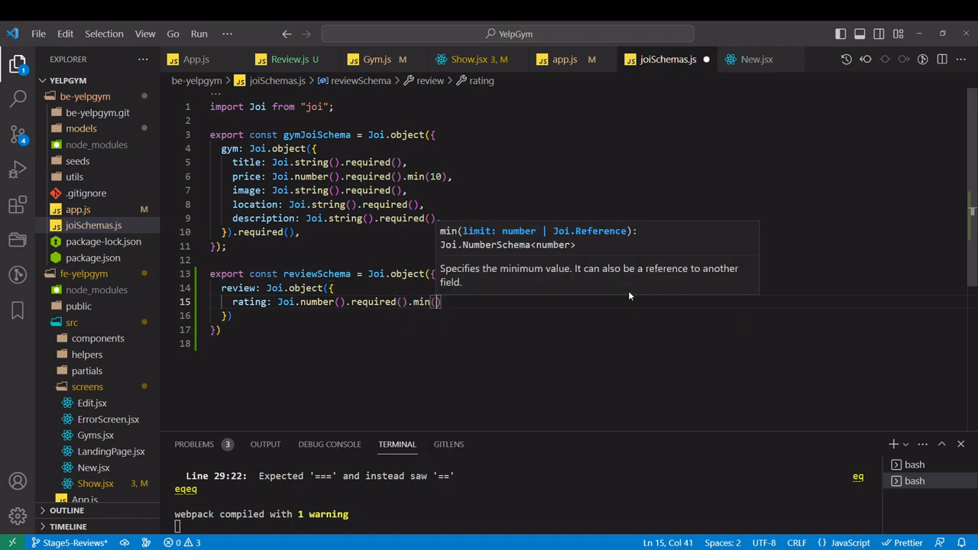
{"action": "type", "text": "1"}
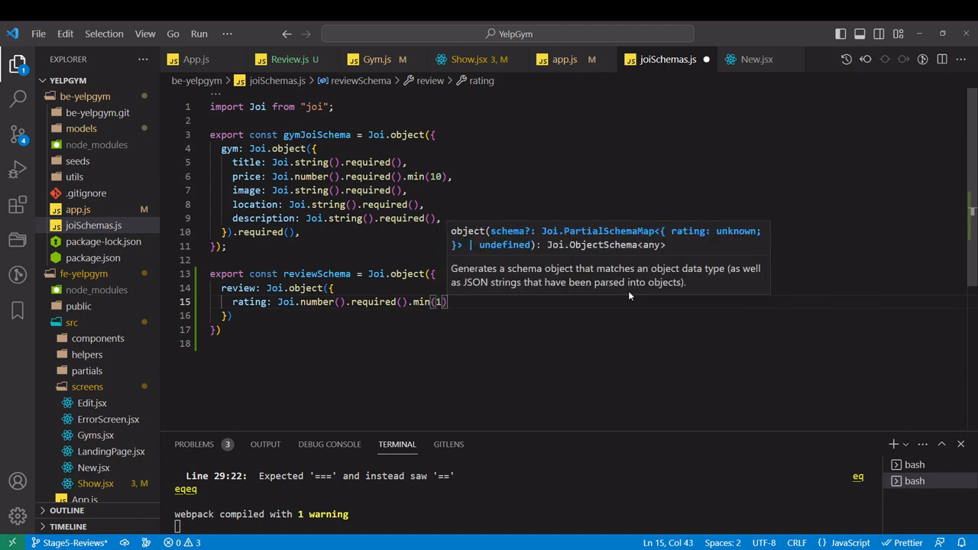
{"action": "type", "text": "."}
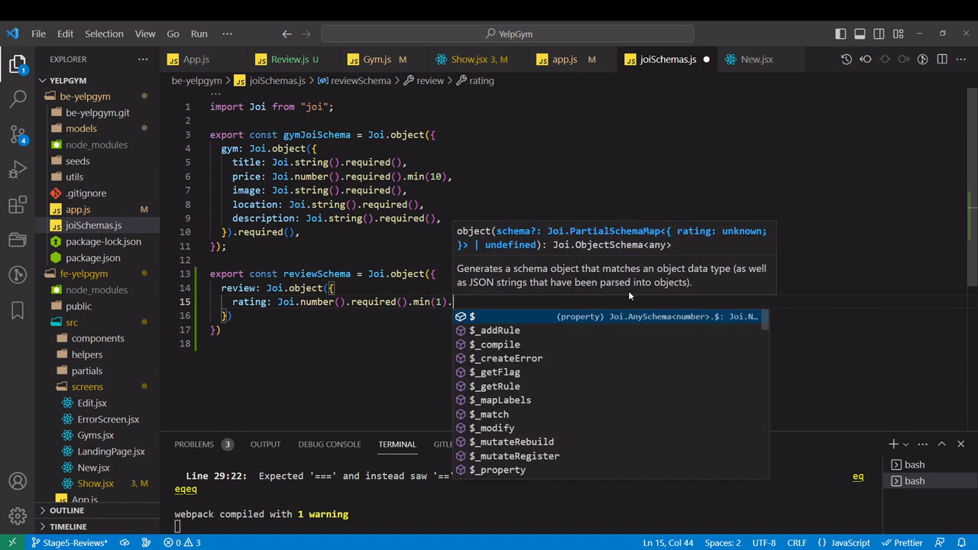
{"action": "type", "text": "max(5)"}
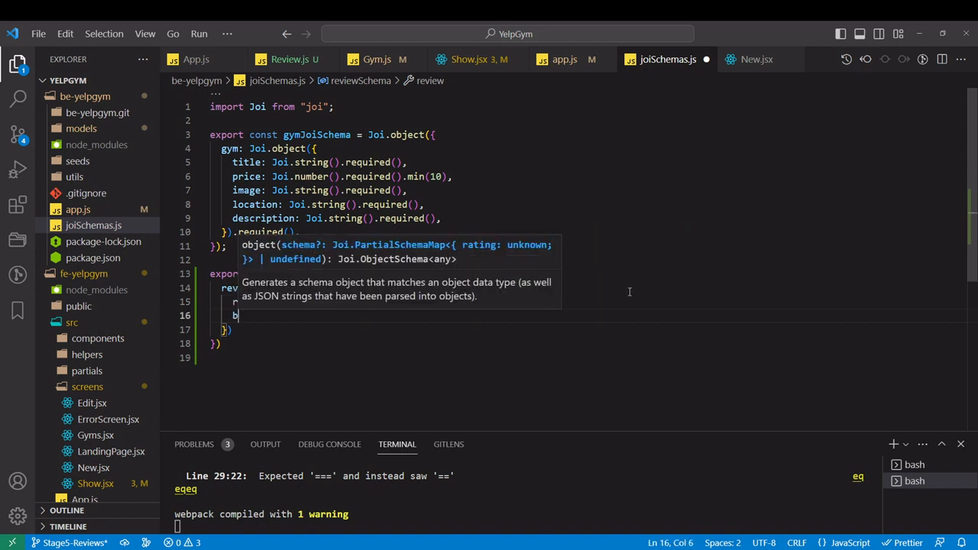
Define body as Joi.string().required() and close the required review object
{"action": "type", "text": "body:"}
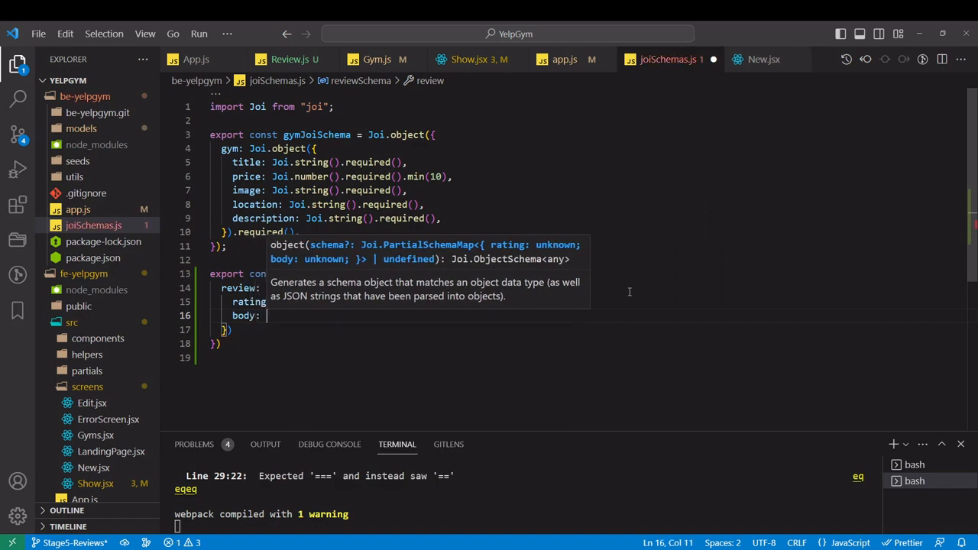
{"action": "type", "text": "Joi.string("}
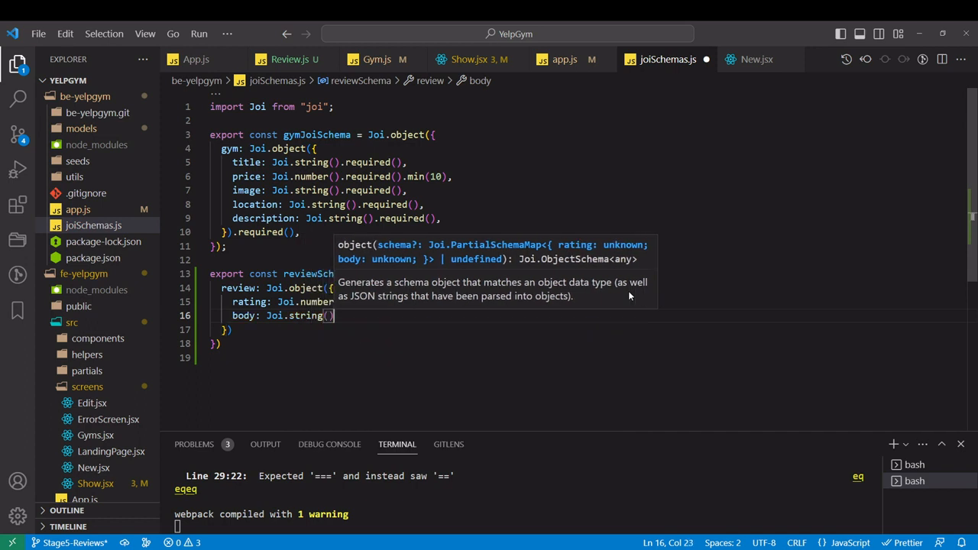
{"action": "type", "text": ".required"}
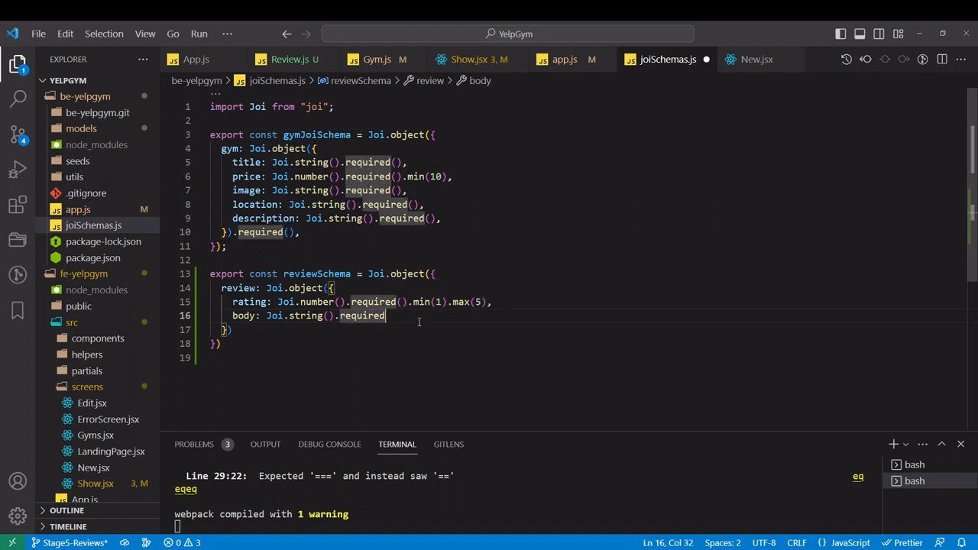
{"action": "type", "text": "(),"}
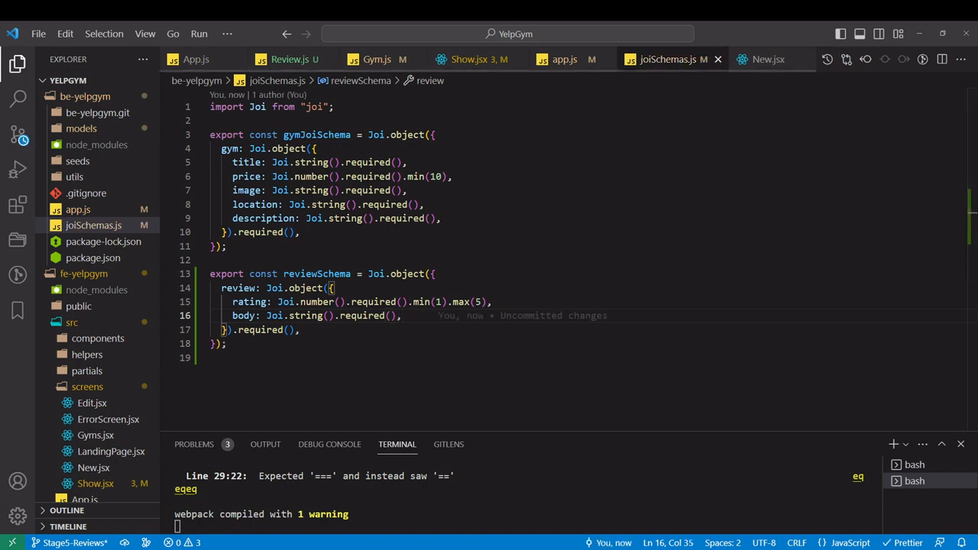
{"action": "left_click", "coordinate": [564, 58]}
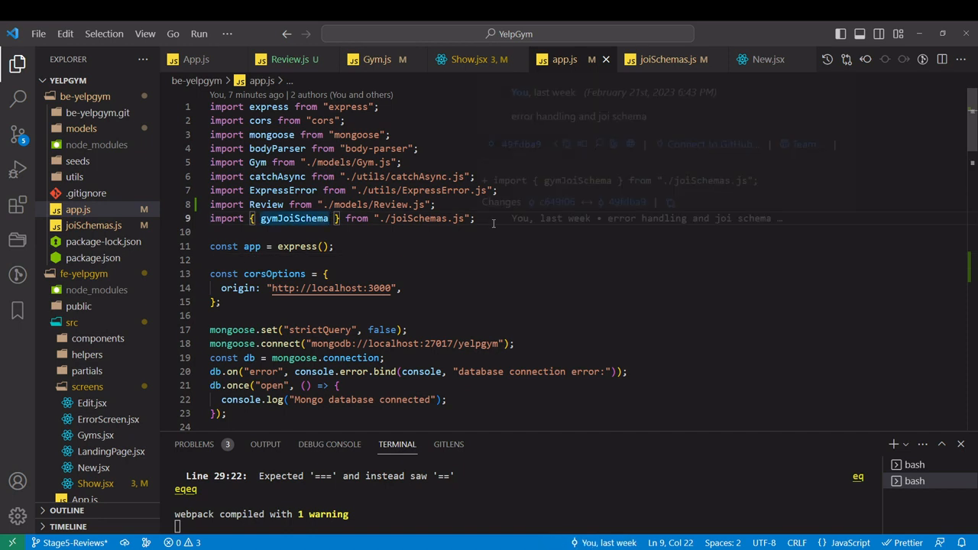
Import reviewSchema alongside gymSchema in app.js
{"action": "type", "text": ", reviewSchema"}
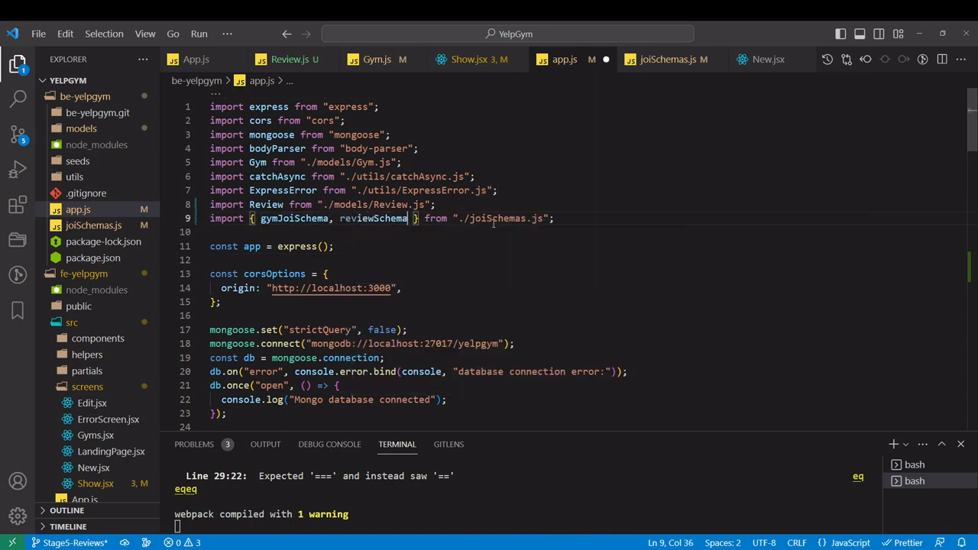
{"action": "scroll", "scroll_direction": "down", "scroll_amount": 3}
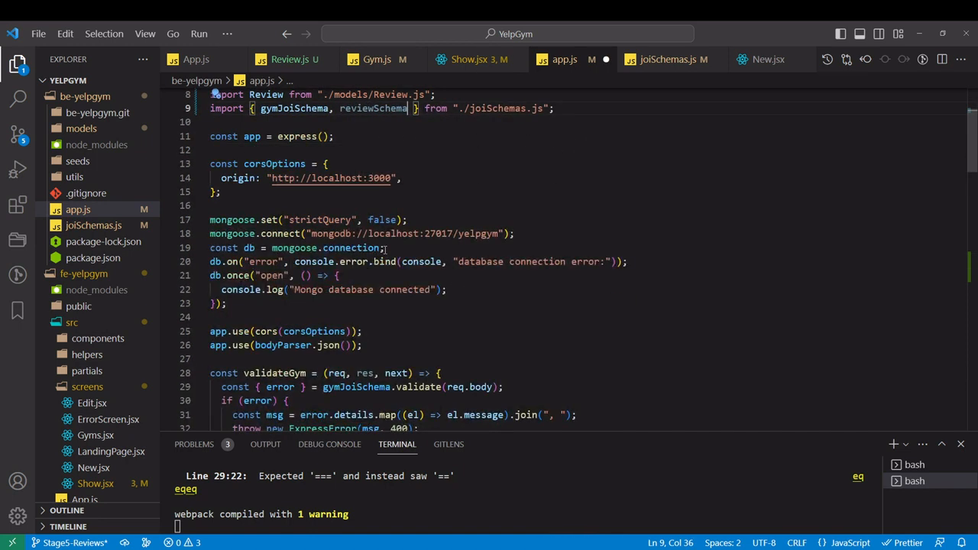
{"action": "scroll", "scroll_direction": "down", "scroll_amount": 3}
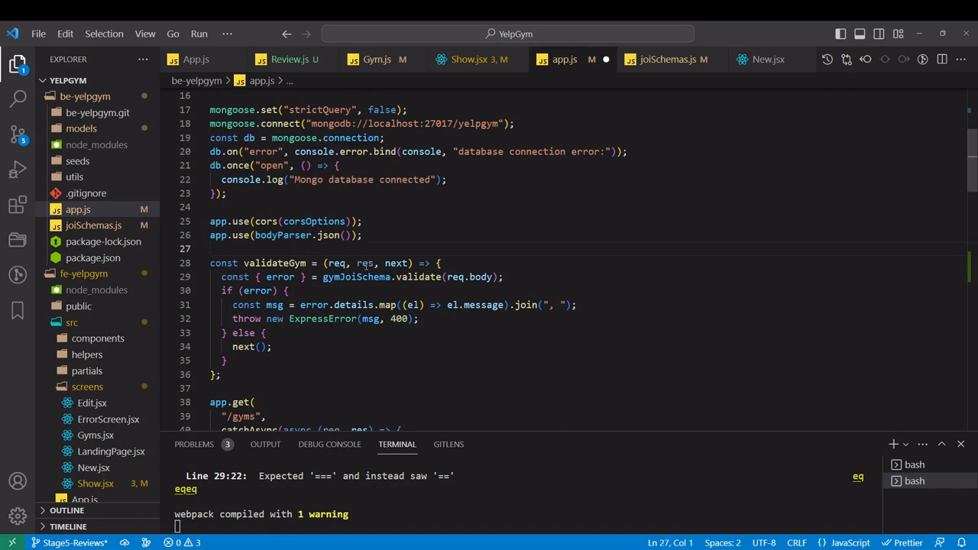
{"action": "scroll", "scroll_direction": "down", "scroll_amount": 3}
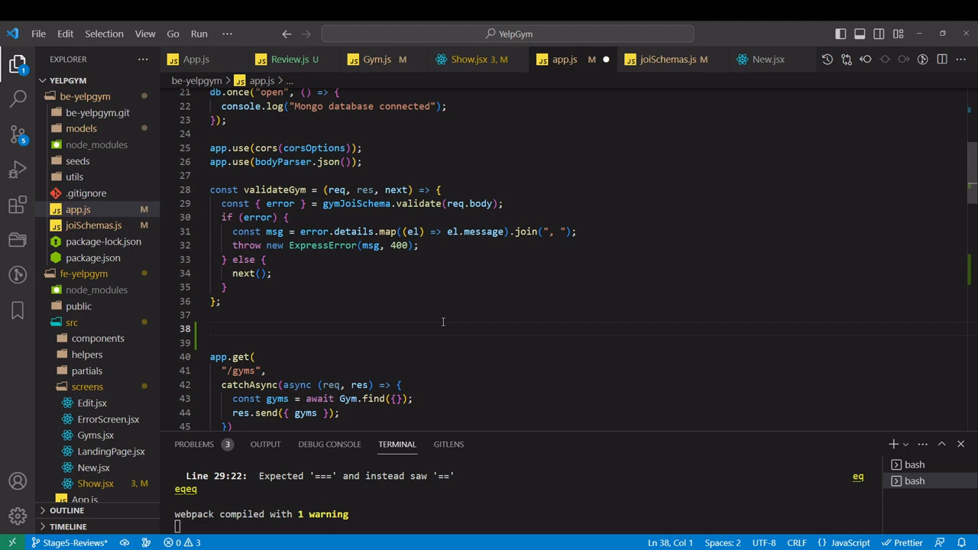
Write const validateReview = (req, res, next) => {...} calling reviewSchema.validate(req.body) and throwing ExpressError on failure
{"action": "type", "text": "const validateRevie"}
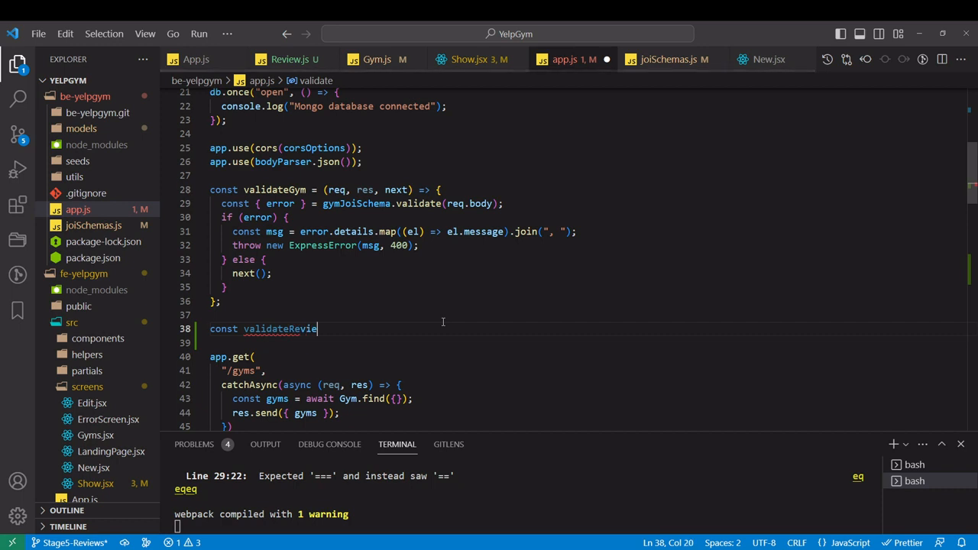
{"action": "type", "text": "w"}
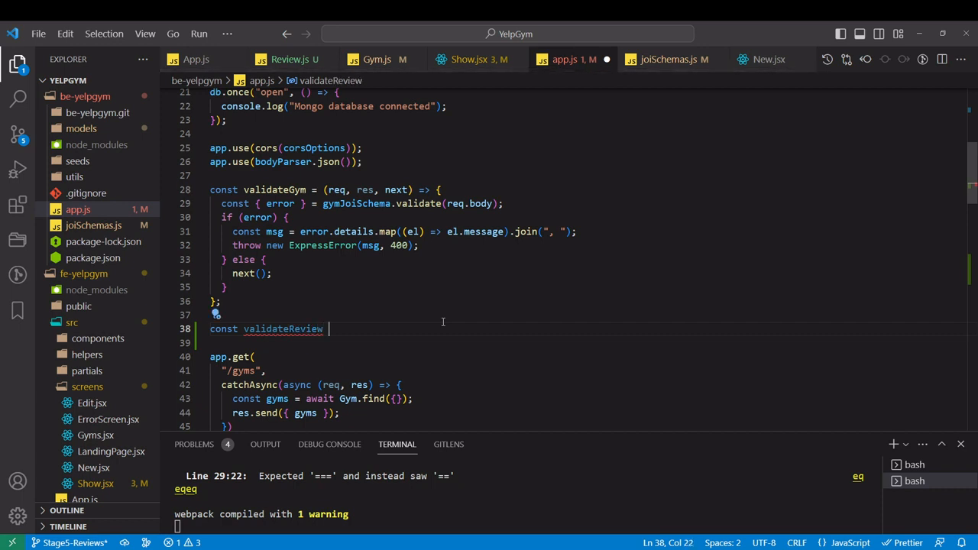
{"action": "type", "text": "= (req,res, next"}
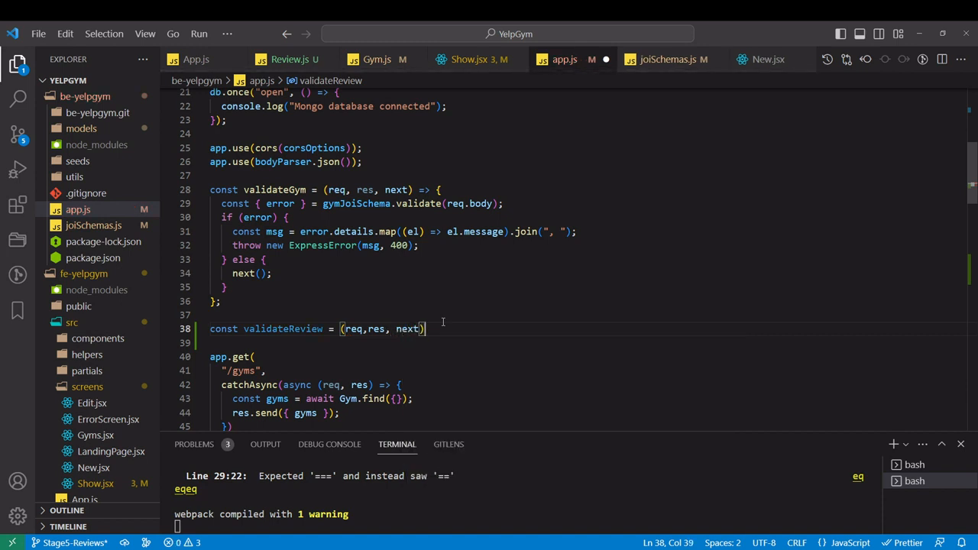
{"action": "type", "text": "=< {"}
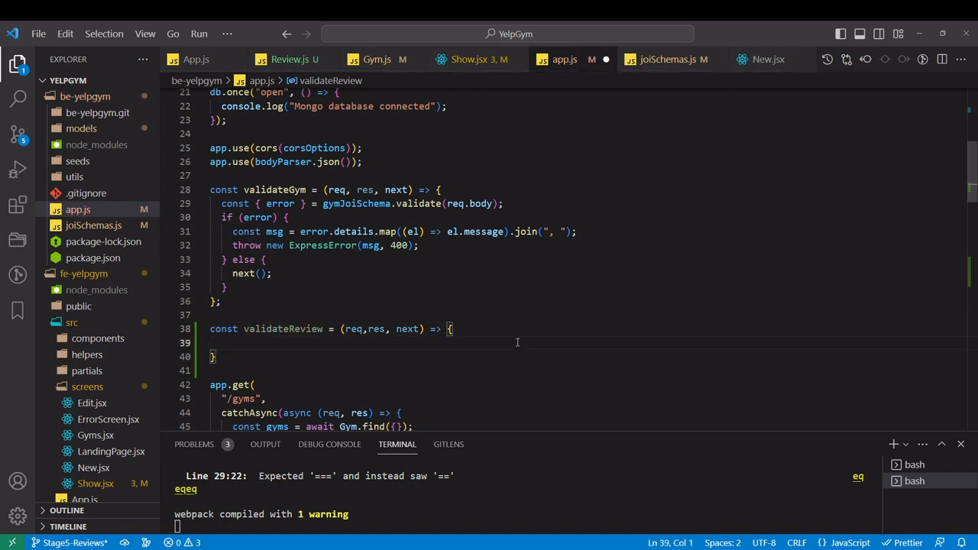
{"action": "left_click", "coordinate": [222, 342]}
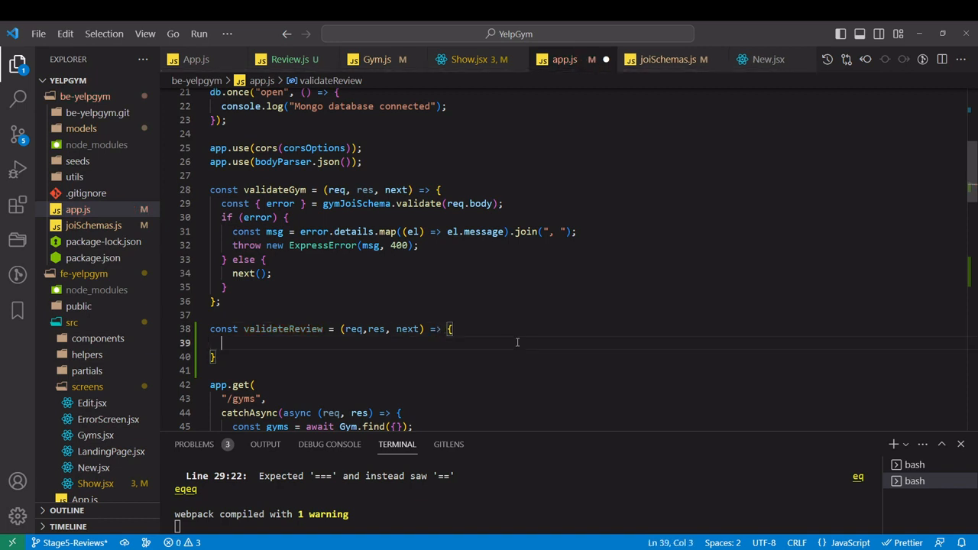
{"action": "type", "text": "reviewSchema"}
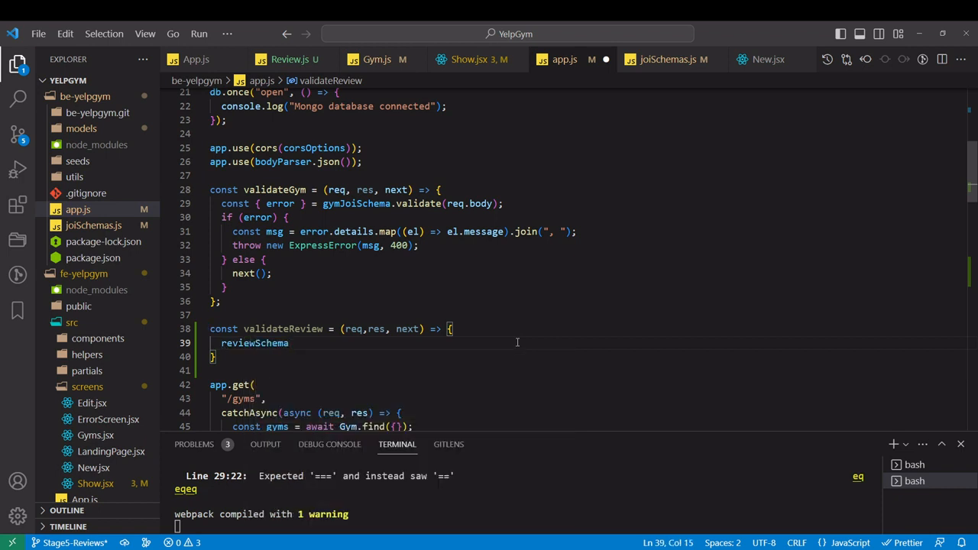
{"action": "type", "text": ".validate(req.body"}
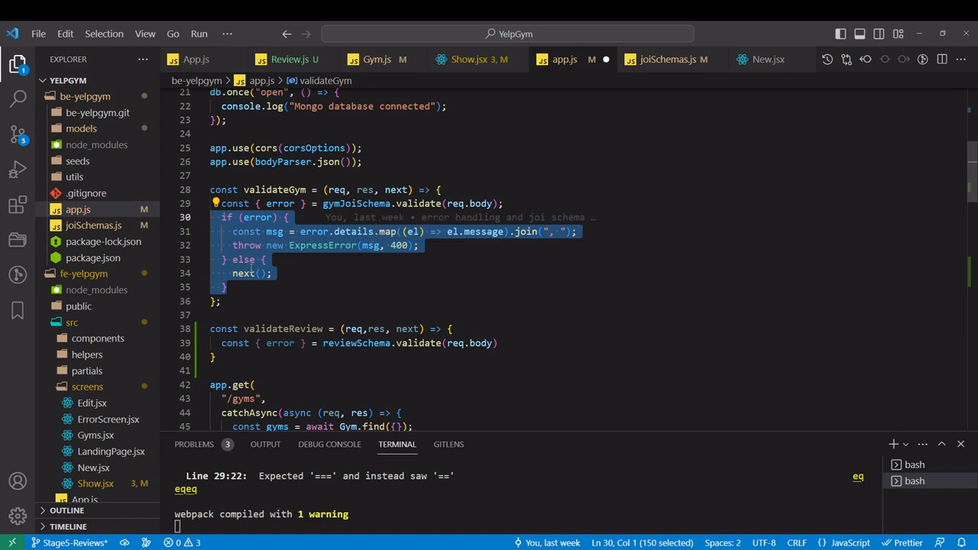
{"action": "mouse_move", "coordinate": [563, 345]}
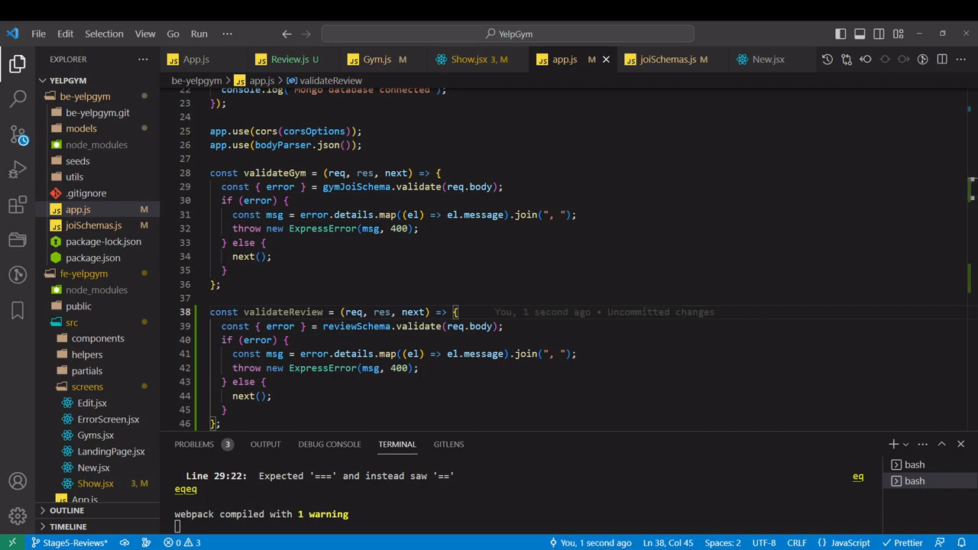
{"action": "scroll", "scroll_direction": "down", "scroll_amount": 3}
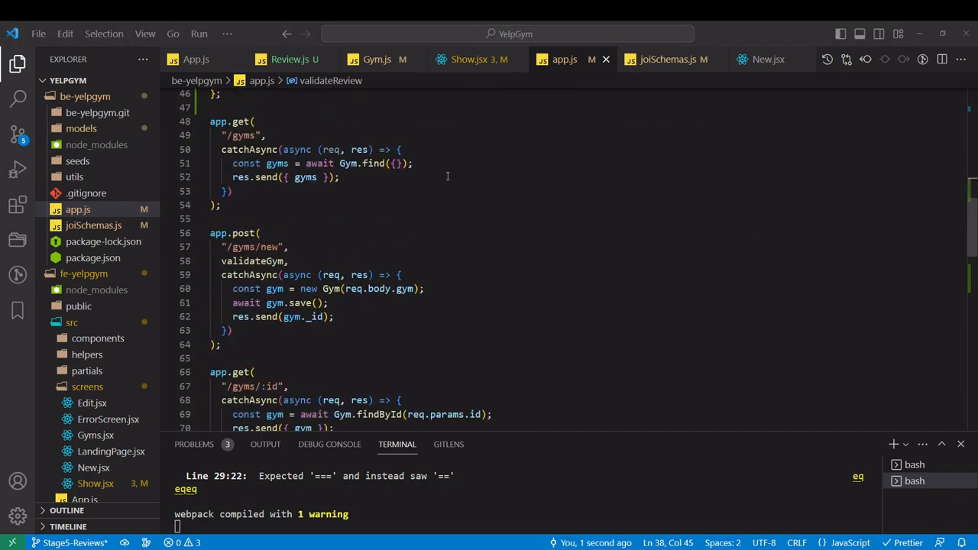
{"action": "scroll", "scroll_direction": "down", "scroll_amount": 3}
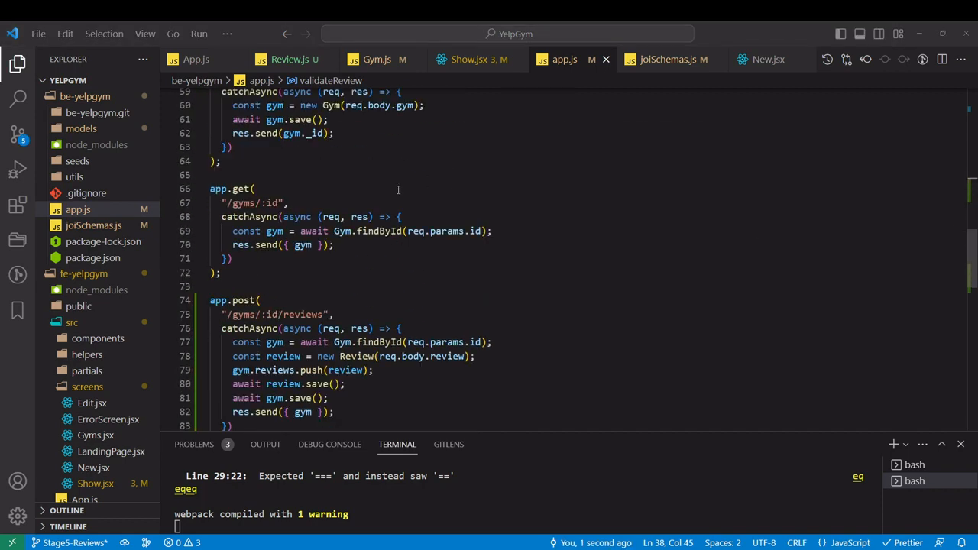
{"action": "scroll", "scroll_direction": "down", "scroll_amount": 3}
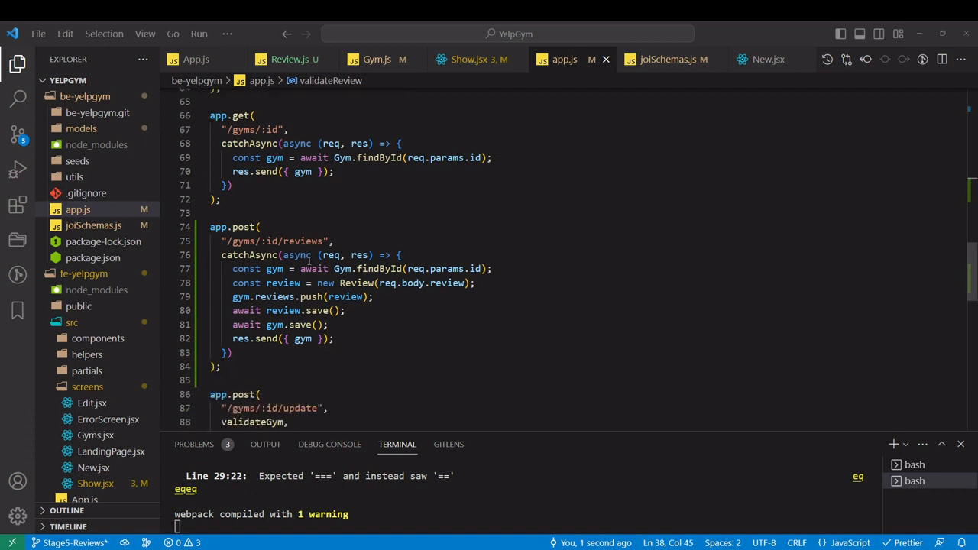
Add validateReview as middleware on the app.post "/gyms/:id/reviews" route
{"action": "left_click", "coordinate": [336, 242]}
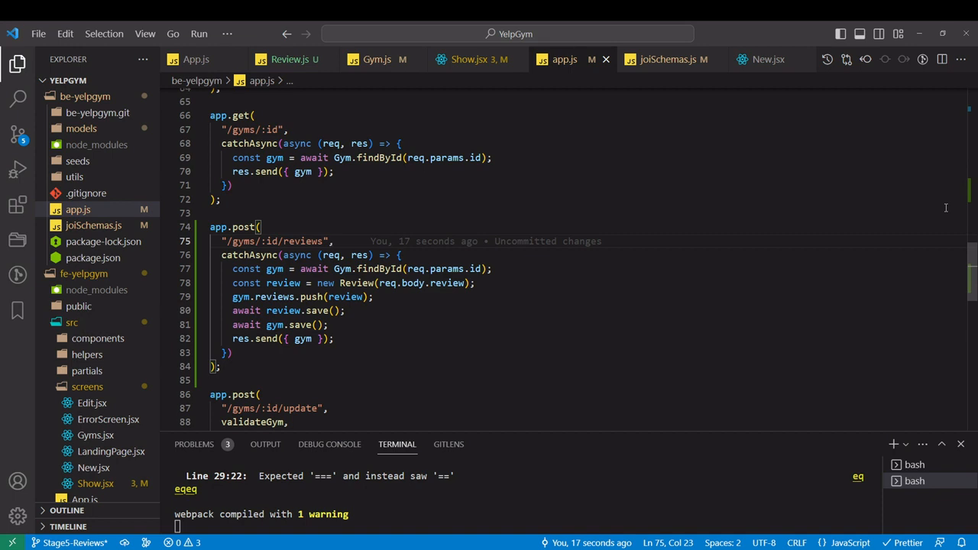
{"action": "type", "text": "v"}
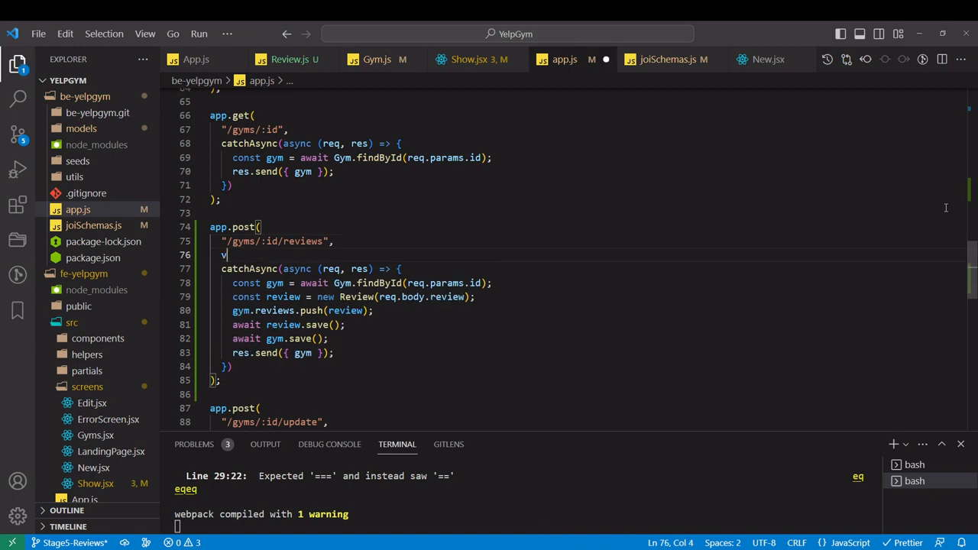
{"action": "type", "text": "alidateReview"}
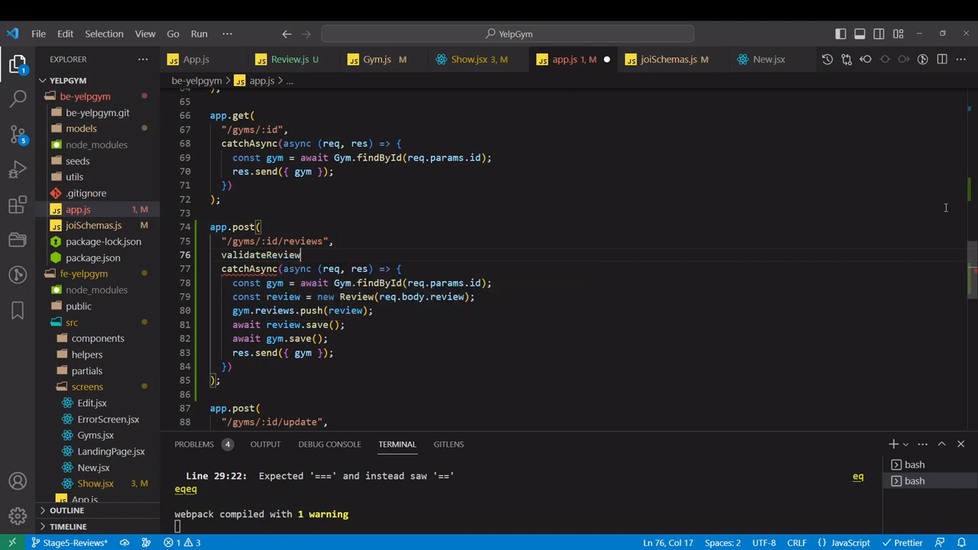
{"action": "type", "text": ","}
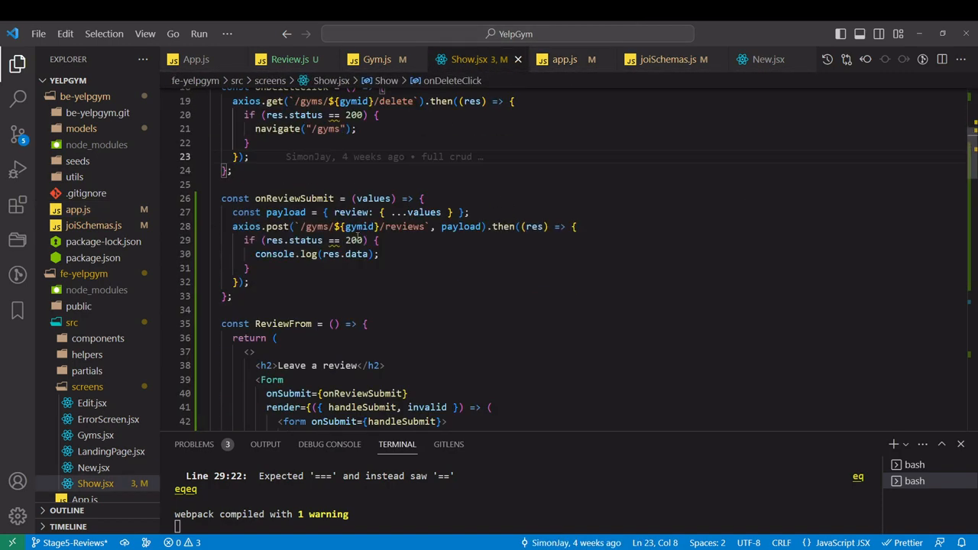
Delete validate={Validators.required} from the review body Field in Show.jsx
{"action": "scroll", "scroll_direction": "down", "scroll_amount": 3}
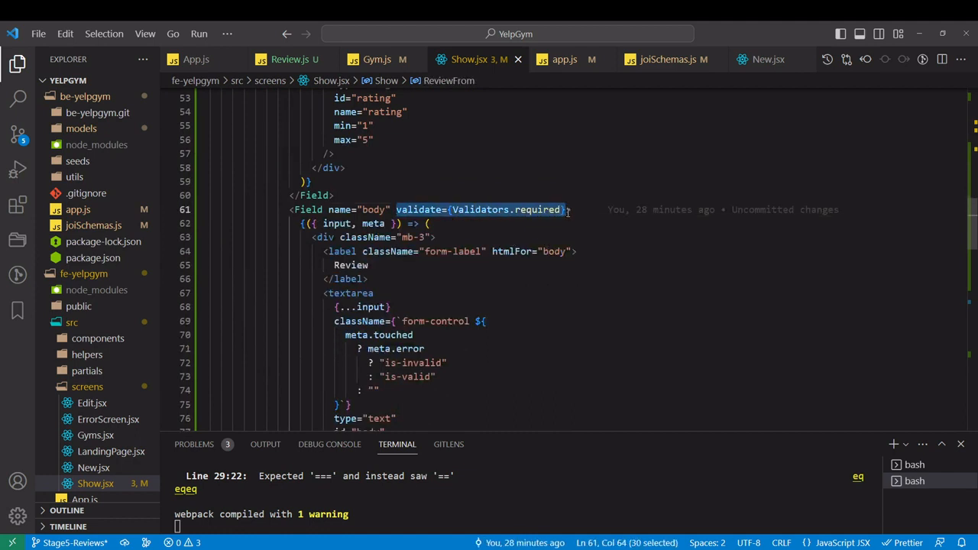
{"action": "key", "text": "Delete"}
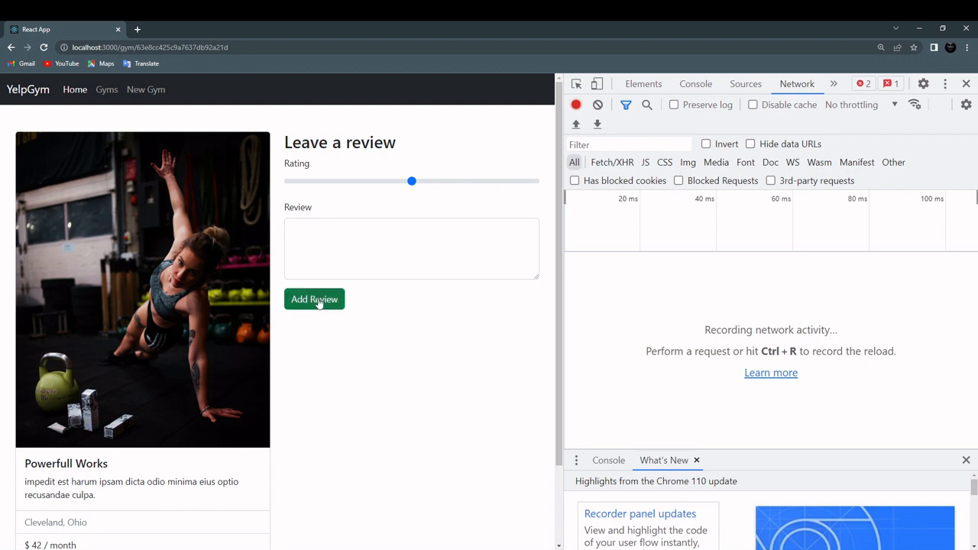
Submit the empty review and inspect the 400 response reading "review.rating" is required
{"action": "left_click", "coordinate": [315, 298]}
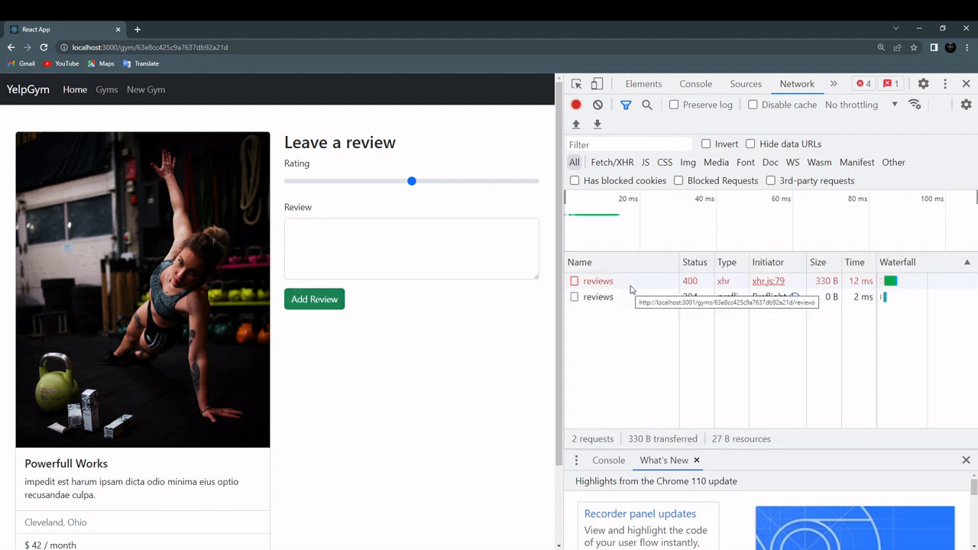
{"action": "left_click", "coordinate": [598, 281]}
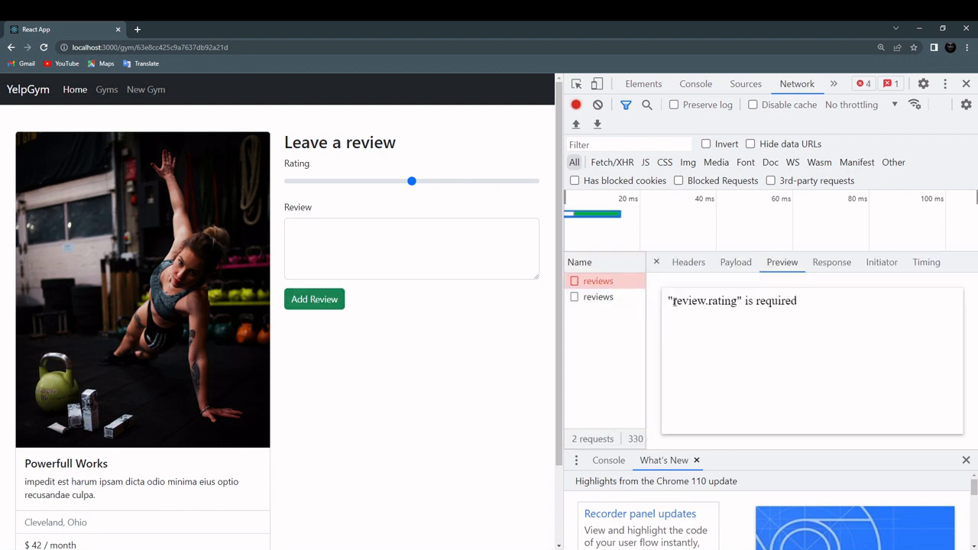
{"action": "double_click", "coordinate": [700, 300]}
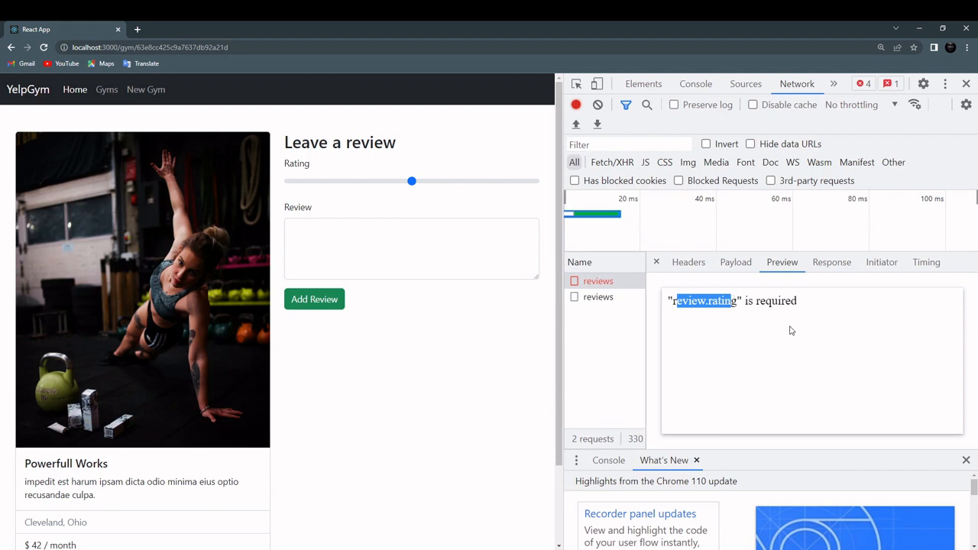
{"action": "mouse_move", "coordinate": [792, 330]}
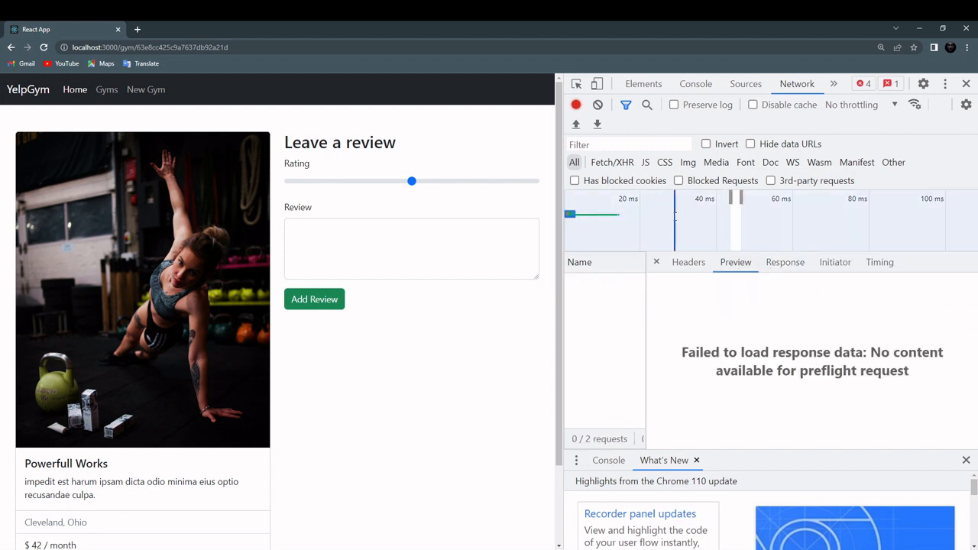
{"action": "left_click", "coordinate": [315, 298]}
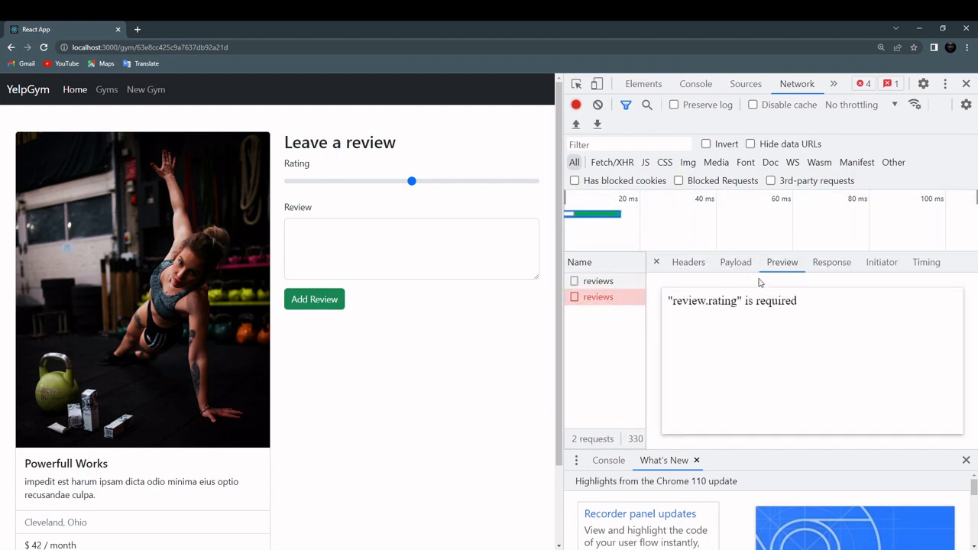
{"action": "left_click", "coordinate": [735, 263]}
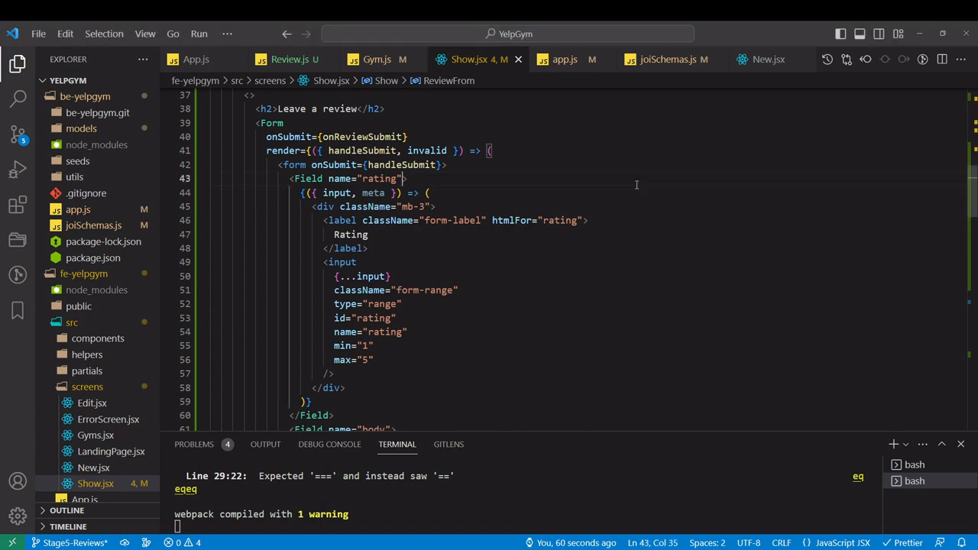
Edit the rating Field in the Show.jsx review form and save
{"action": "type", "text": "db92a21d"}
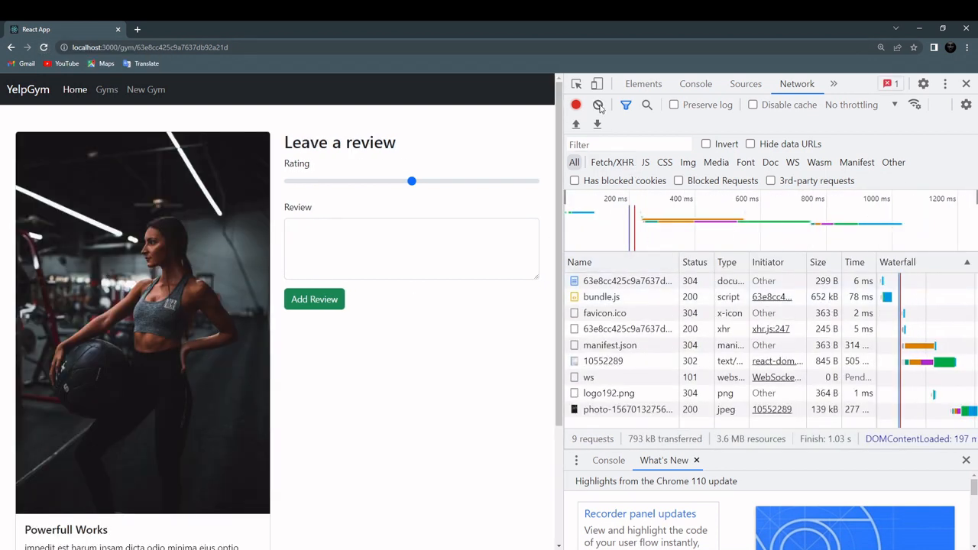
Clear the network log, submit with only a rating and inspect the review.body error
{"action": "left_click", "coordinate": [599, 104]}
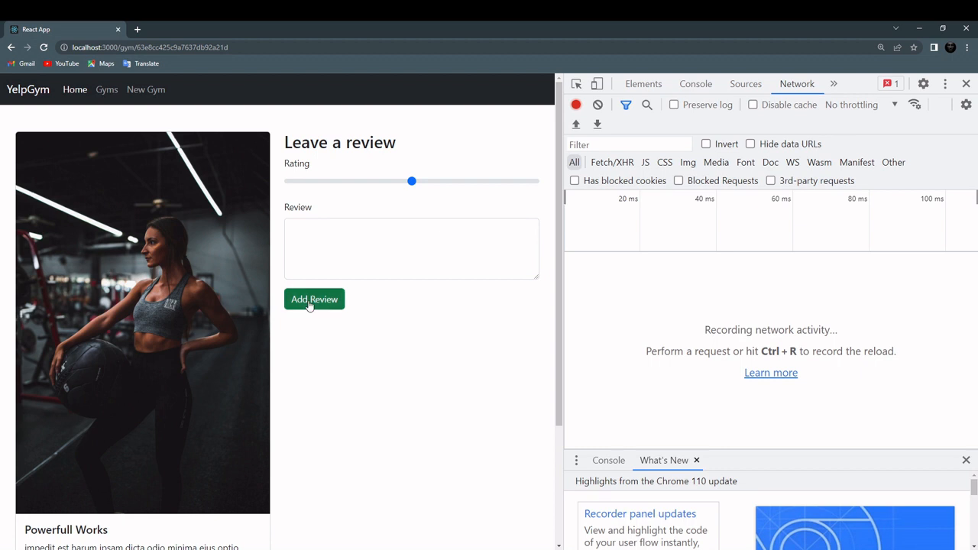
{"action": "left_click", "coordinate": [315, 298]}
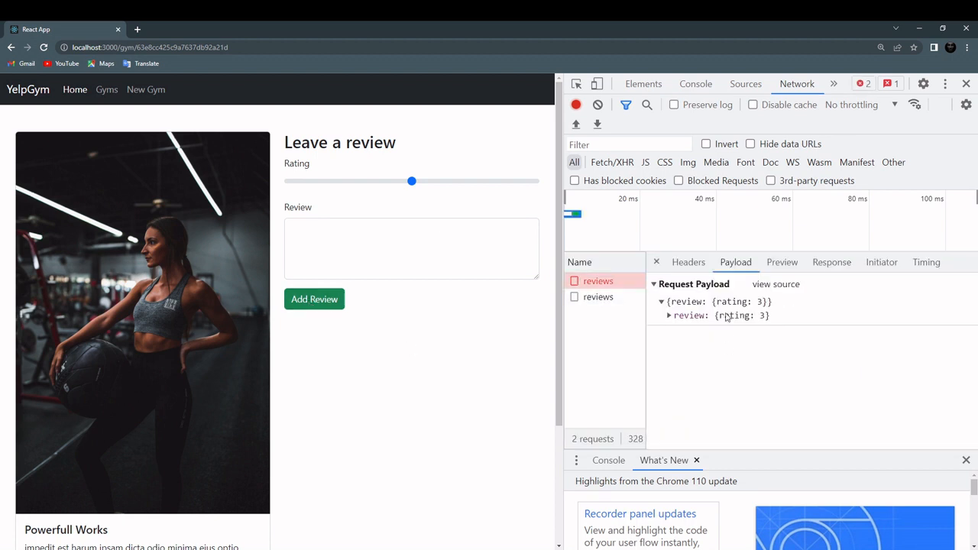
{"action": "left_click", "coordinate": [783, 261]}
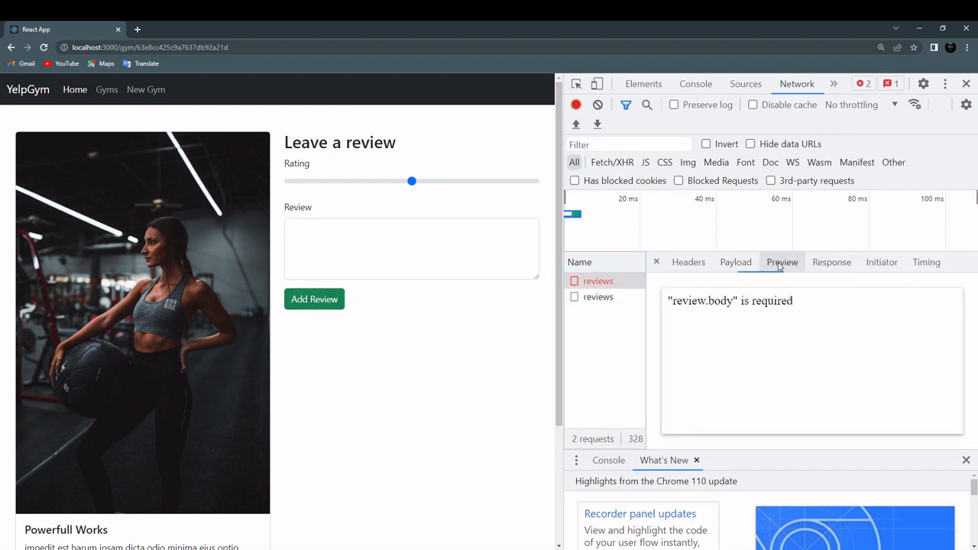
{"action": "double_click", "coordinate": [718, 299]}
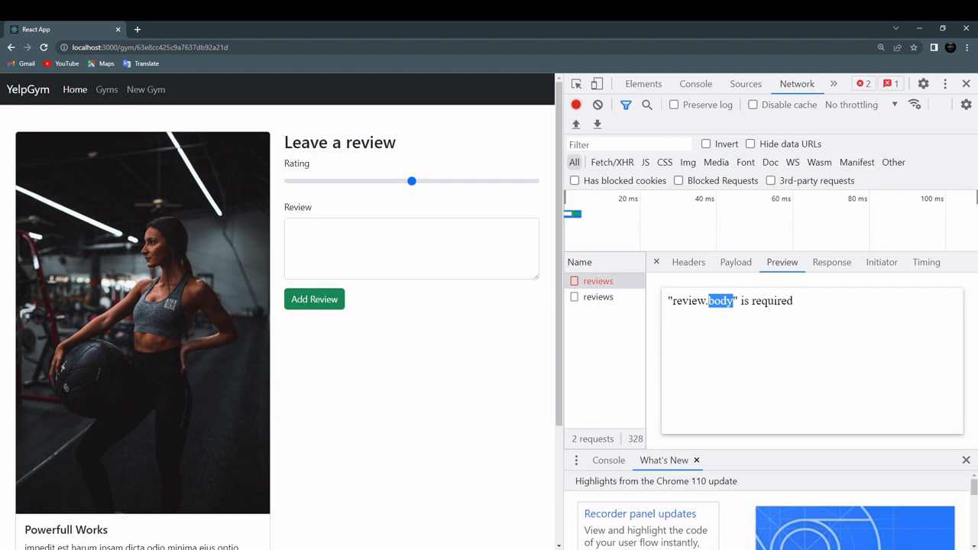
Submit the review "Adding valid review" and expand the returned gym's reviews in Preview
{"action": "left_click", "coordinate": [411, 247]}
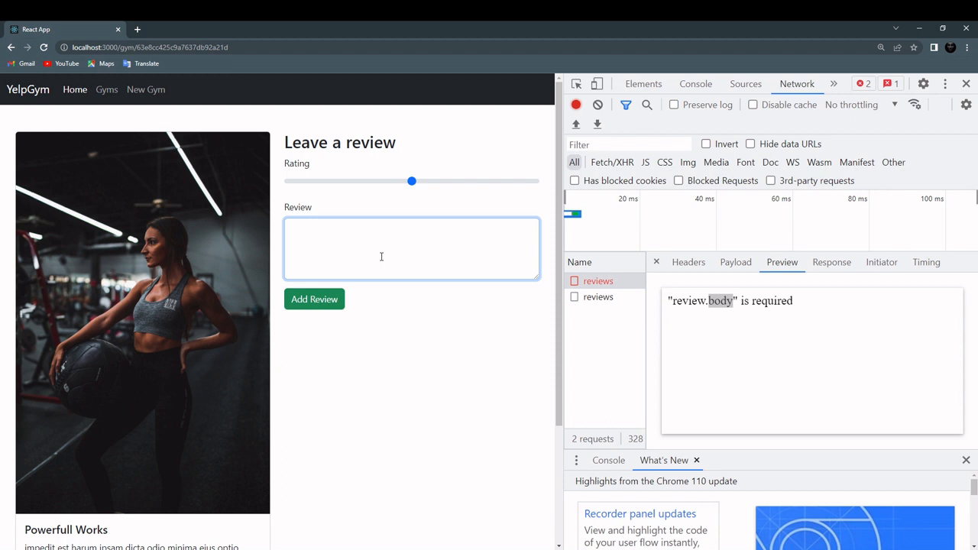
{"action": "type", "text": "Adding"}
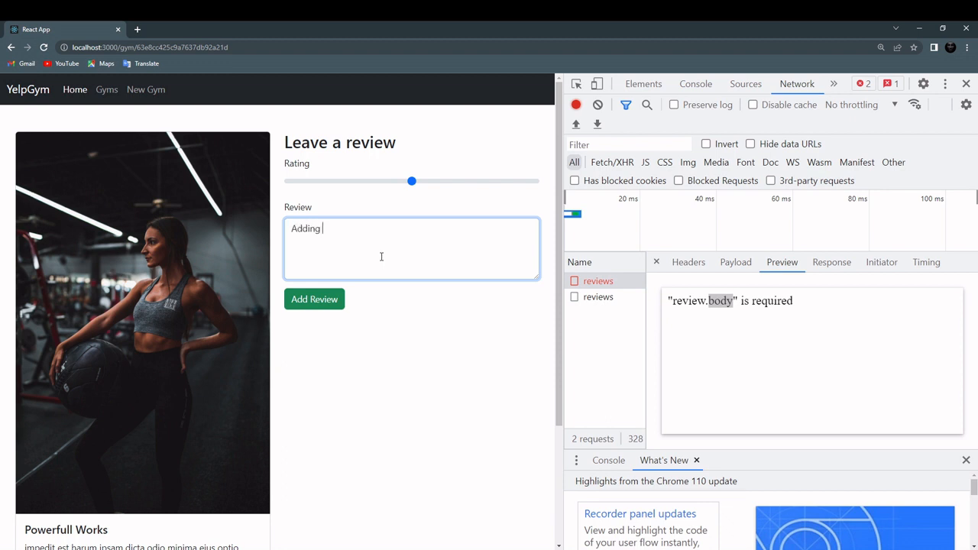
{"action": "type", "text": "valid review"}
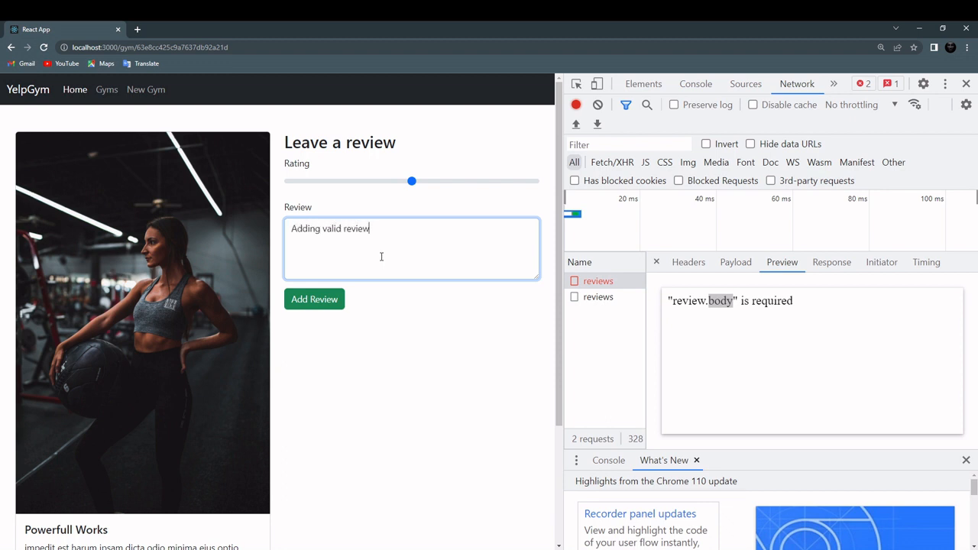
{"action": "left_click", "coordinate": [314, 298]}
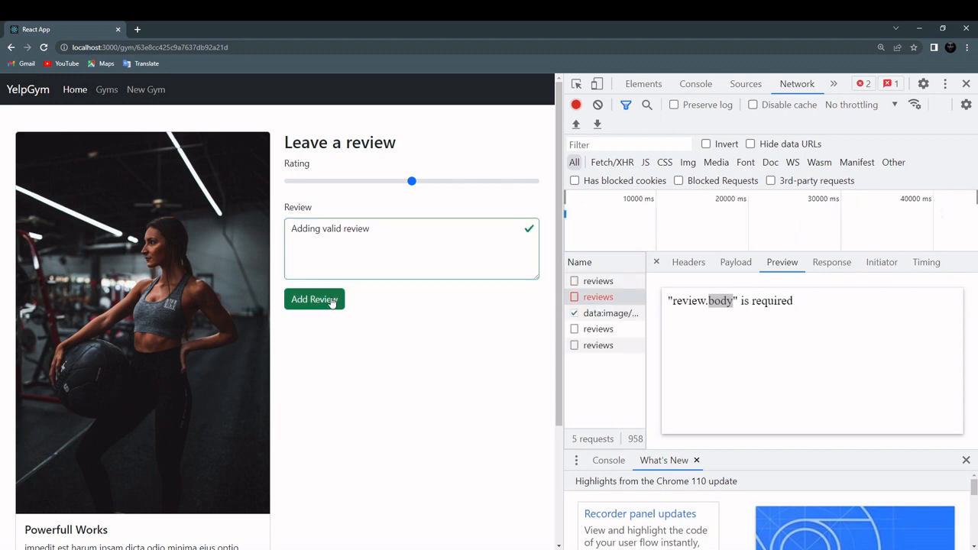
{"action": "left_click", "coordinate": [599, 346]}
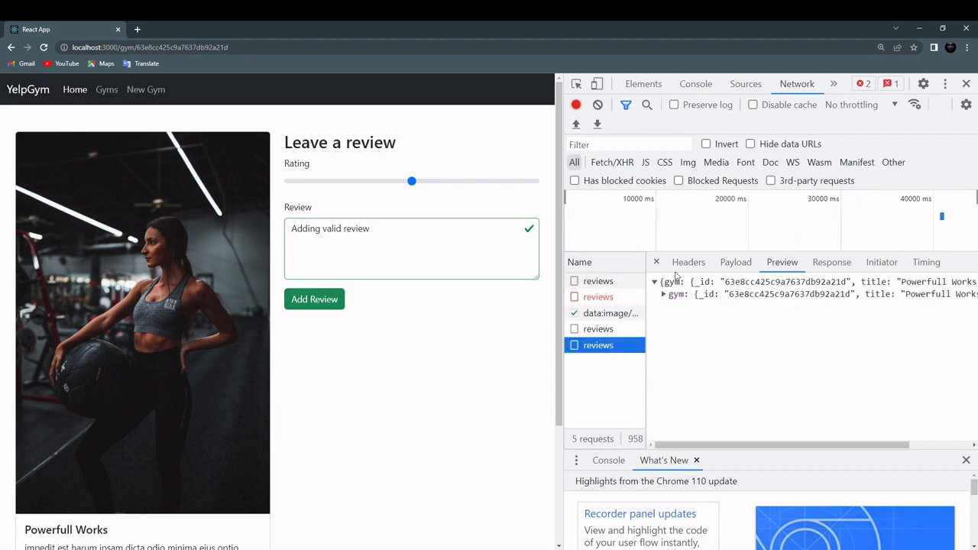
{"action": "left_click", "coordinate": [735, 262]}
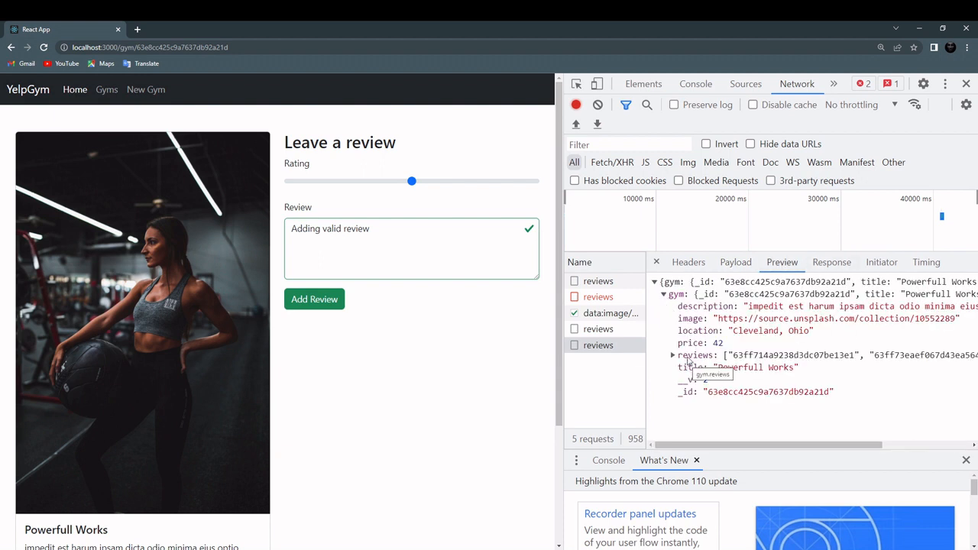
{"action": "left_click", "coordinate": [677, 355]}
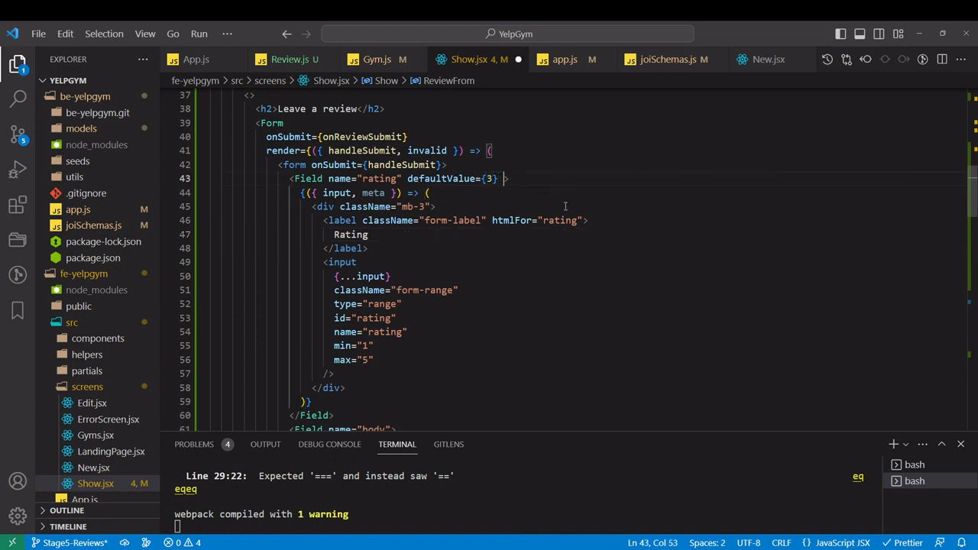
Add validate={Validators.required} to the review body Field
{"action": "type", "text": "validate={Validators.required}"}
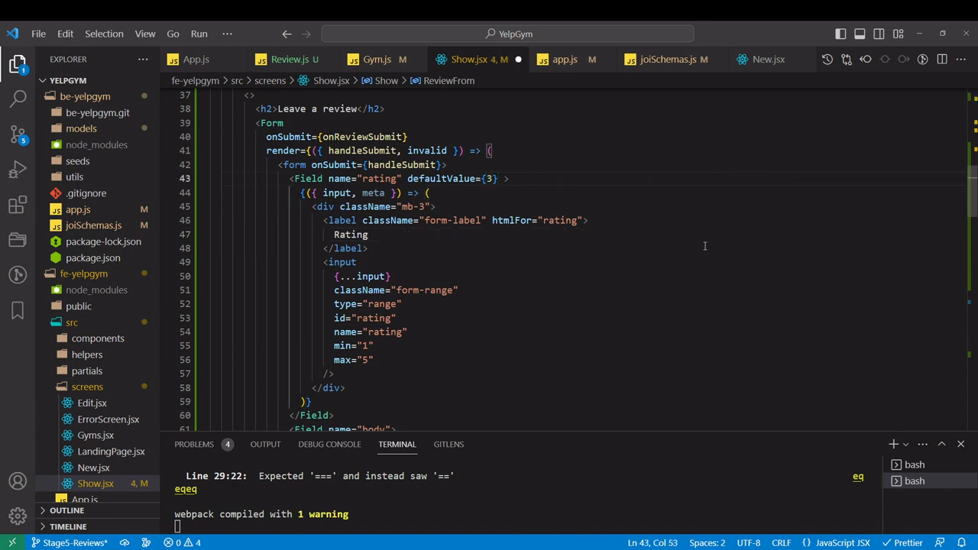
{"action": "scroll", "scroll_direction": "down", "scroll_amount": 3}
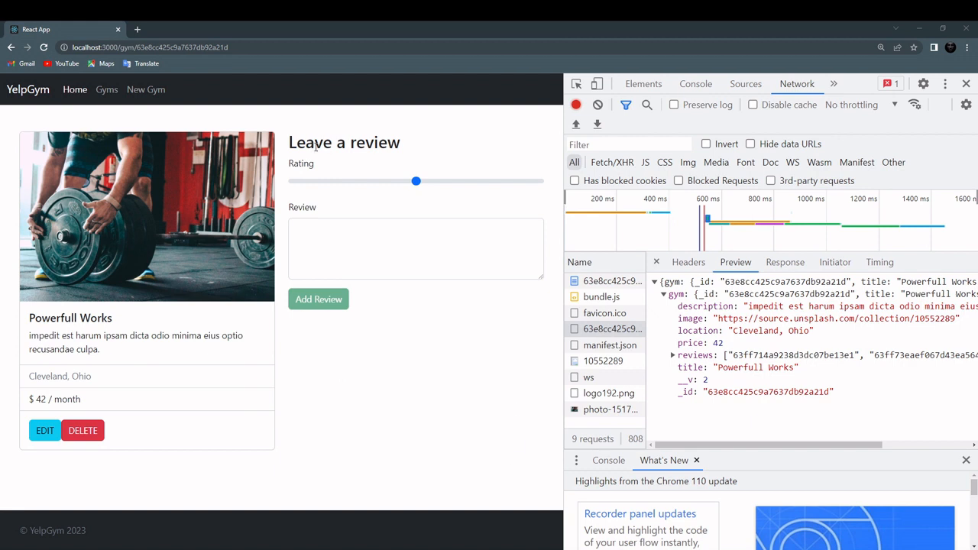
{"action": "mouse_move", "coordinate": [225, 273]}
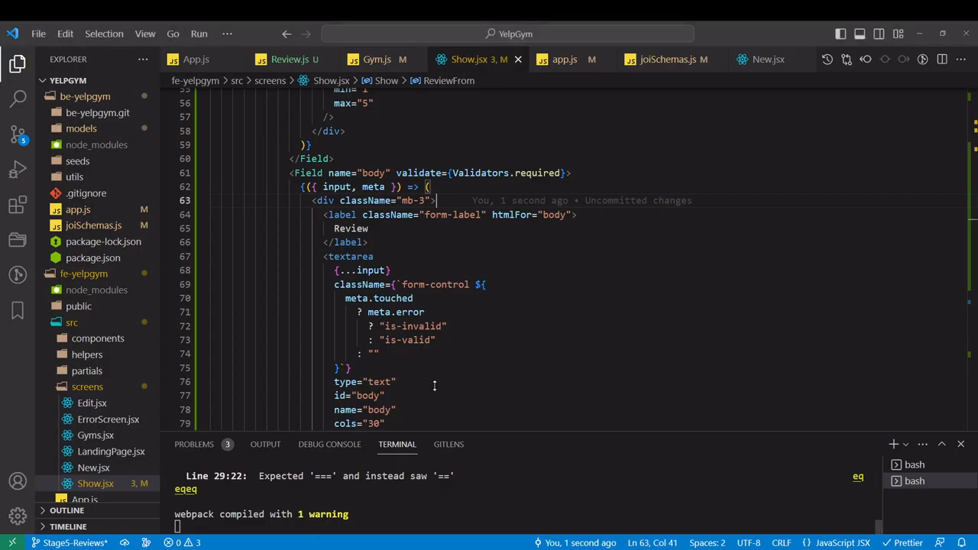
Compare the GET /gyms/:id route in app.js with how Show.jsx consumes the gym
{"action": "left_click", "coordinate": [565, 58]}
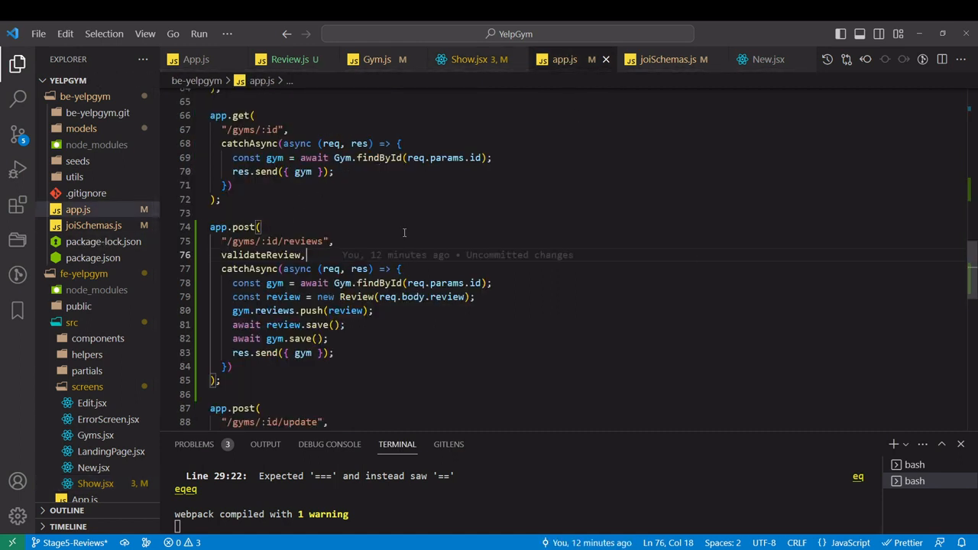
{"action": "scroll", "scroll_direction": "up", "scroll_amount": 3}
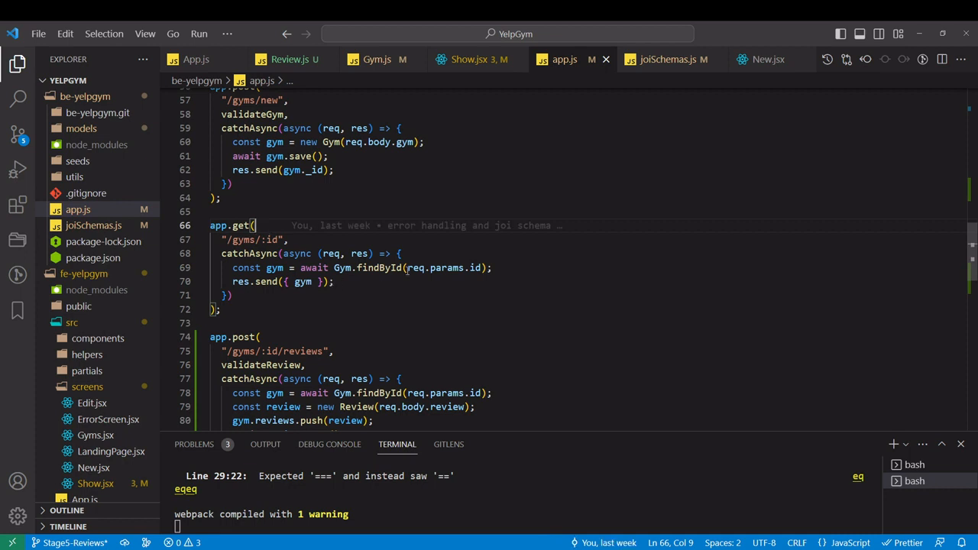
{"action": "left_click", "coordinate": [469, 58]}
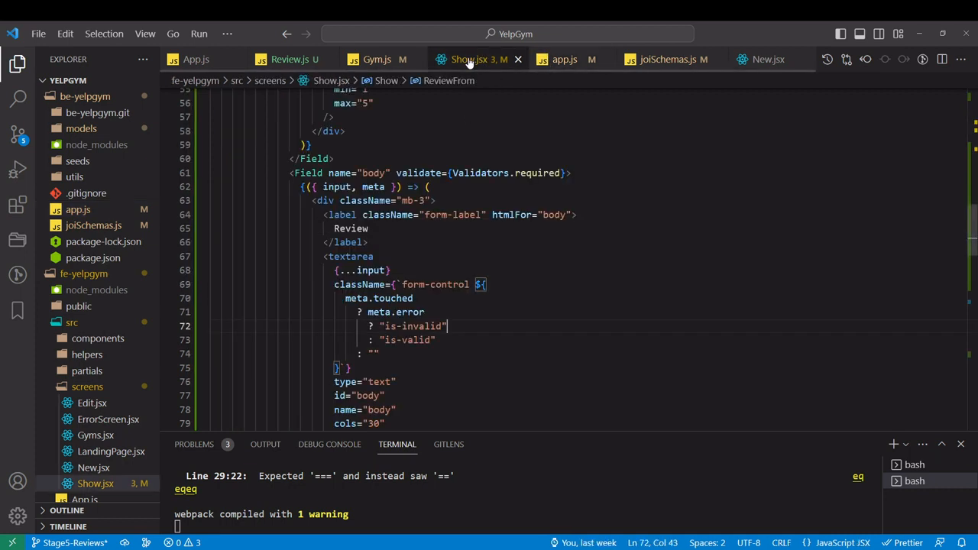
{"action": "scroll", "scroll_direction": "up", "scroll_amount": 3}
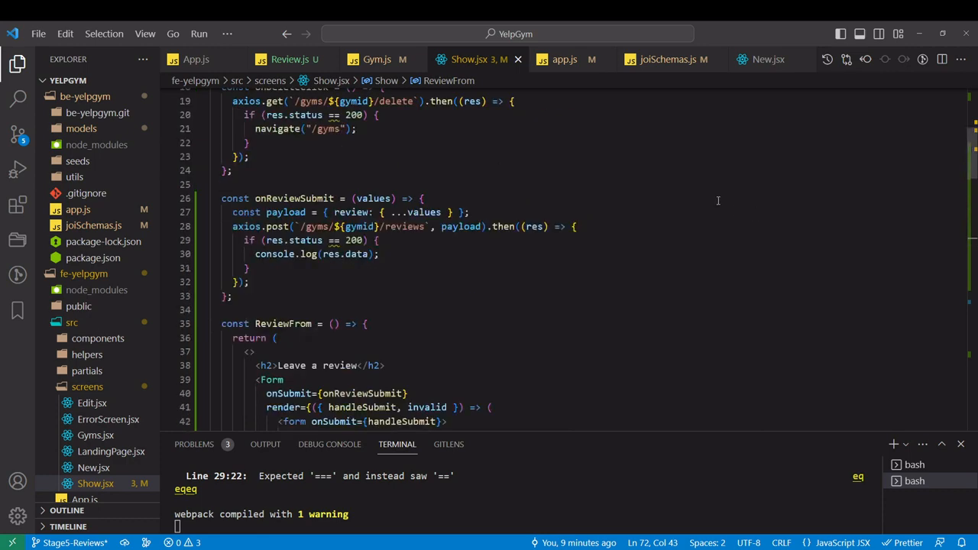
{"action": "scroll", "scroll_direction": "up", "scroll_amount": 3}
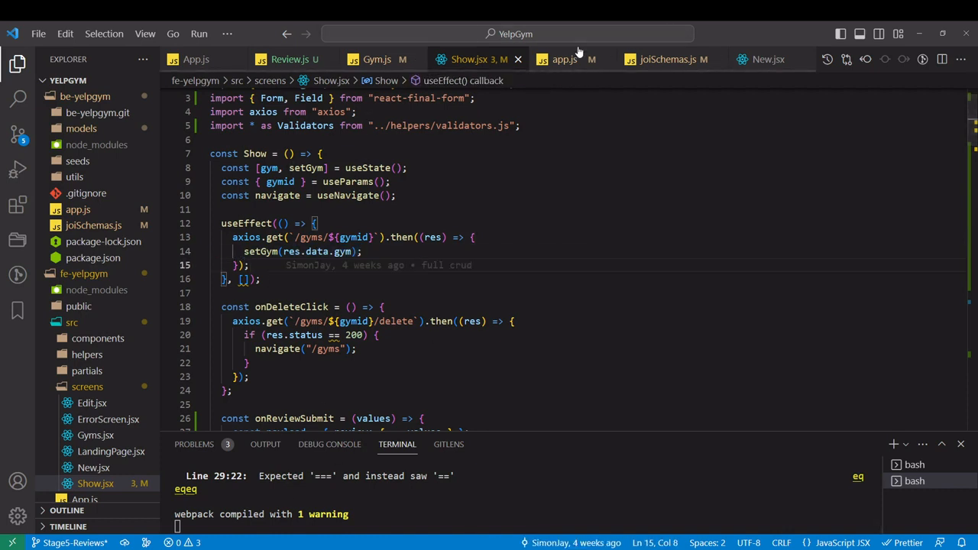
Chain .populate("reviews") onto Gym.findById(req.params.id) in the gym route
{"action": "left_click", "coordinate": [566, 58]}
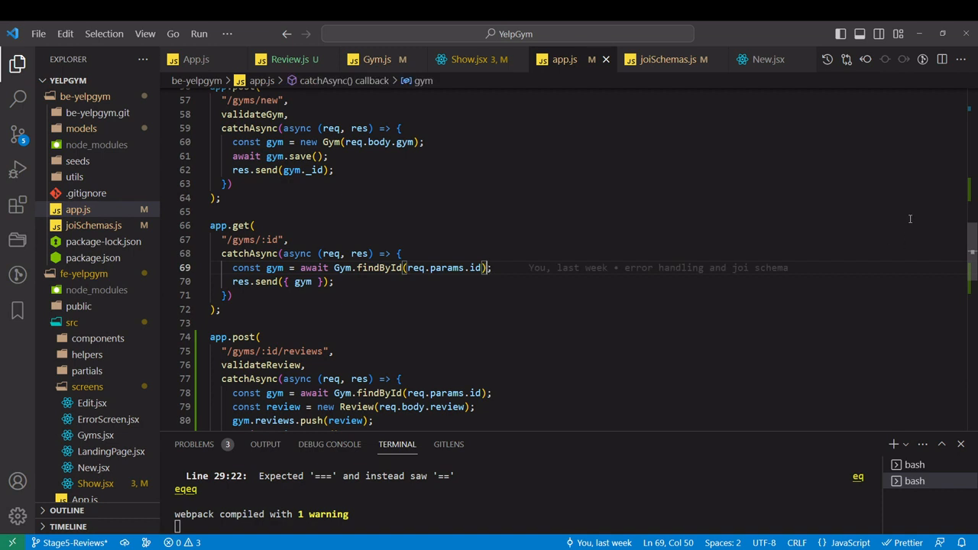
{"action": "type", "text": ".populate"}
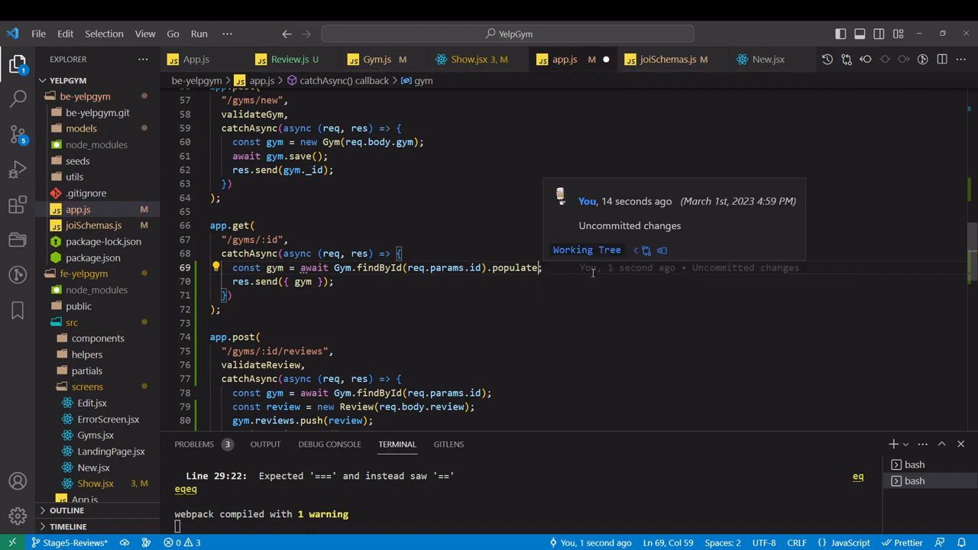
{"action": "type", "text": "(\"reviews\""}
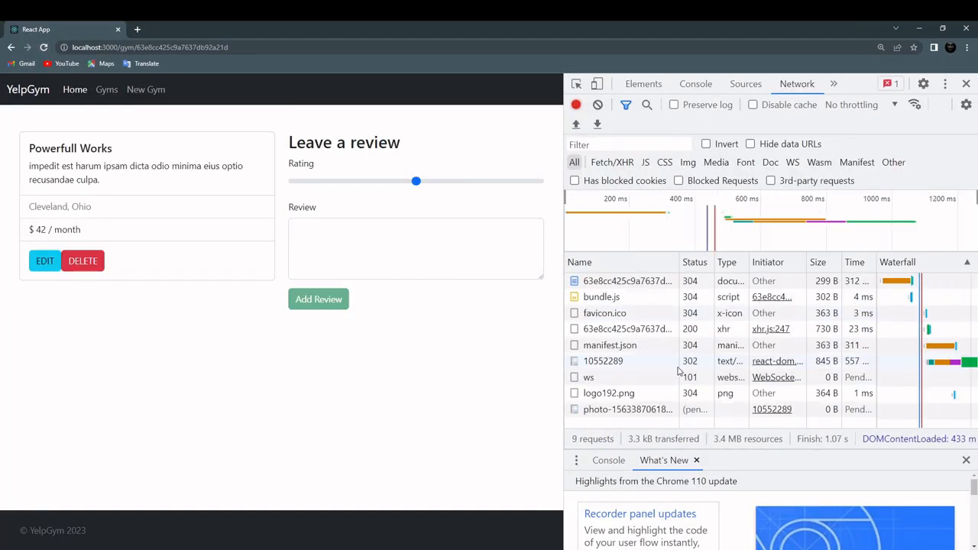
Inspect the gym request's Preview, expanding gym and reviews to see body "Amazing", rating 5
{"action": "left_click", "coordinate": [611, 329]}
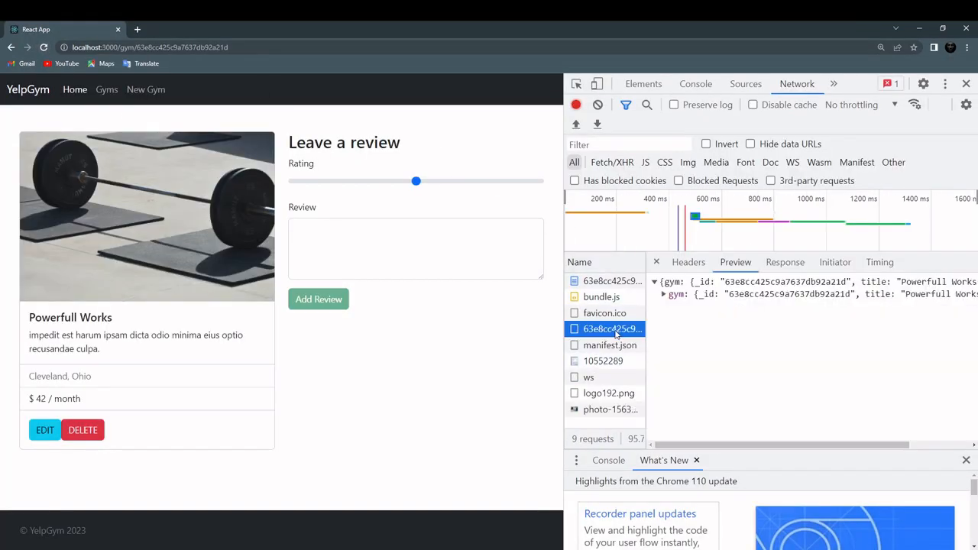
{"action": "left_click", "coordinate": [666, 293]}
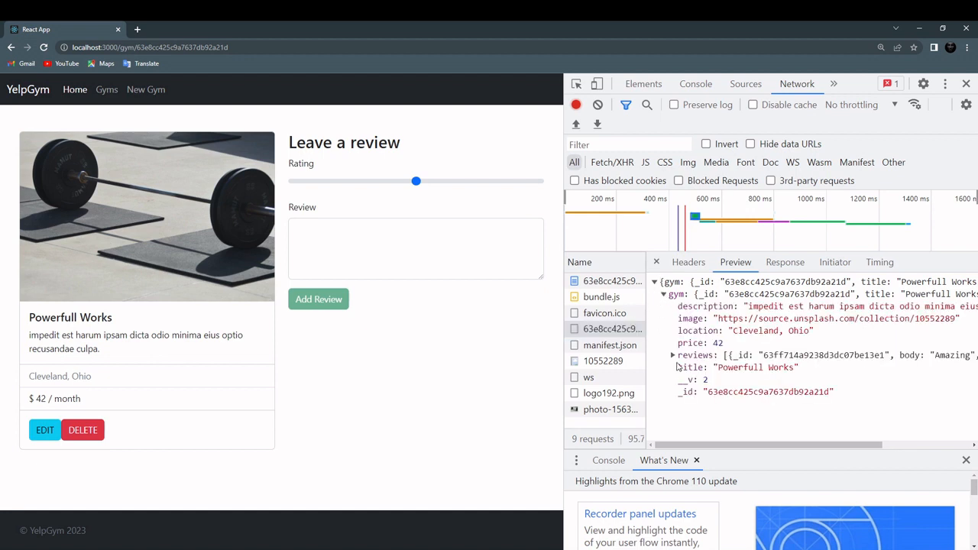
{"action": "left_click", "coordinate": [675, 355]}
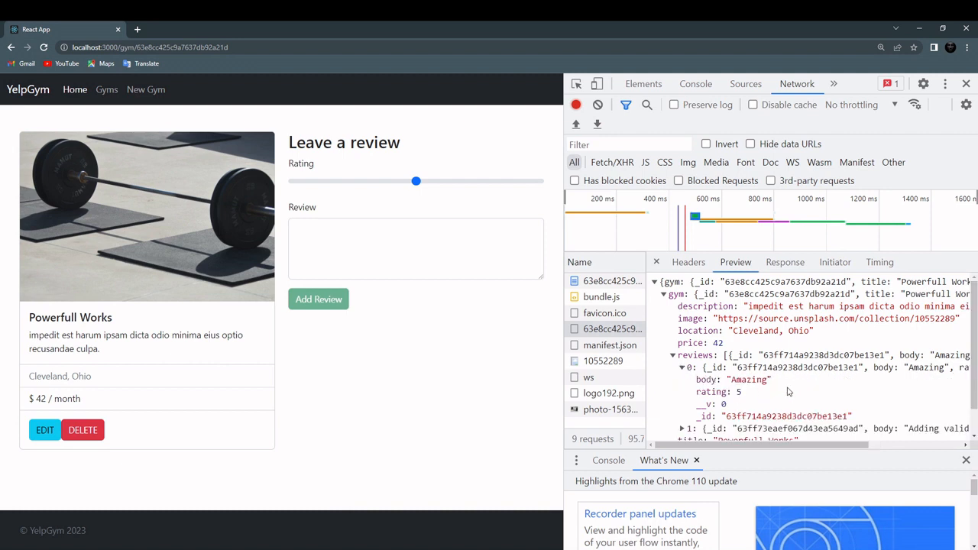
{"action": "mouse_move", "coordinate": [725, 388]}
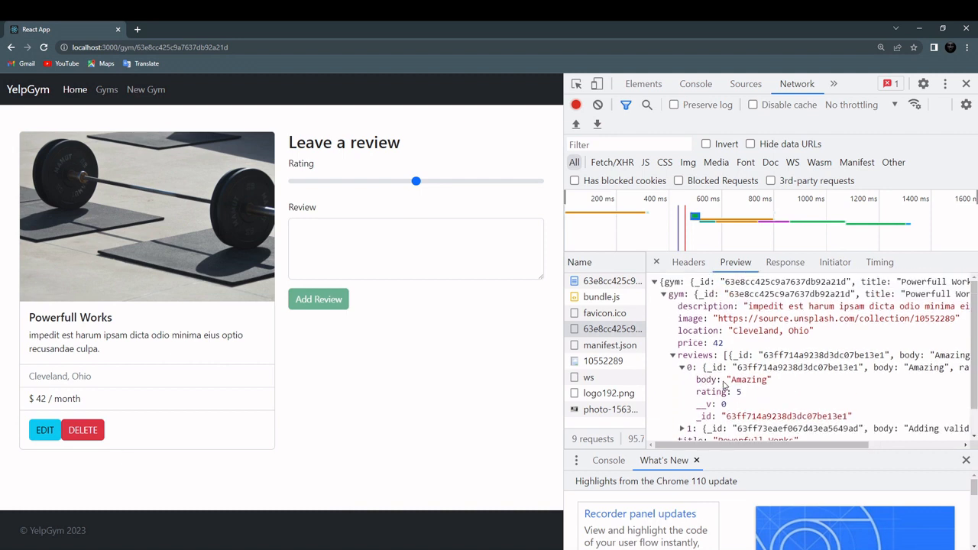
{"action": "scroll", "scroll_direction": "down", "scroll_amount": 3}
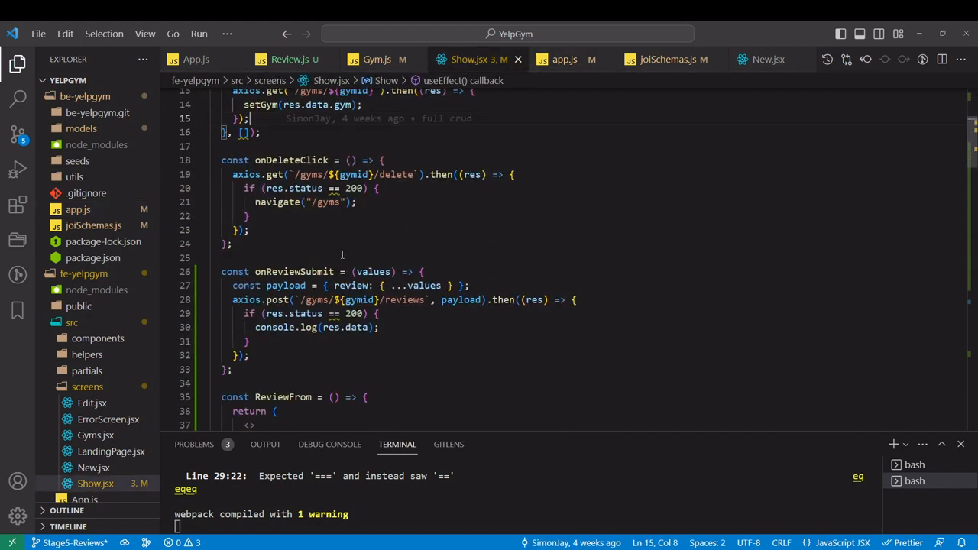
Define a ReviewList component that maps over gym.reviews with a return block
{"action": "scroll", "scroll_direction": "down", "scroll_amount": 3}
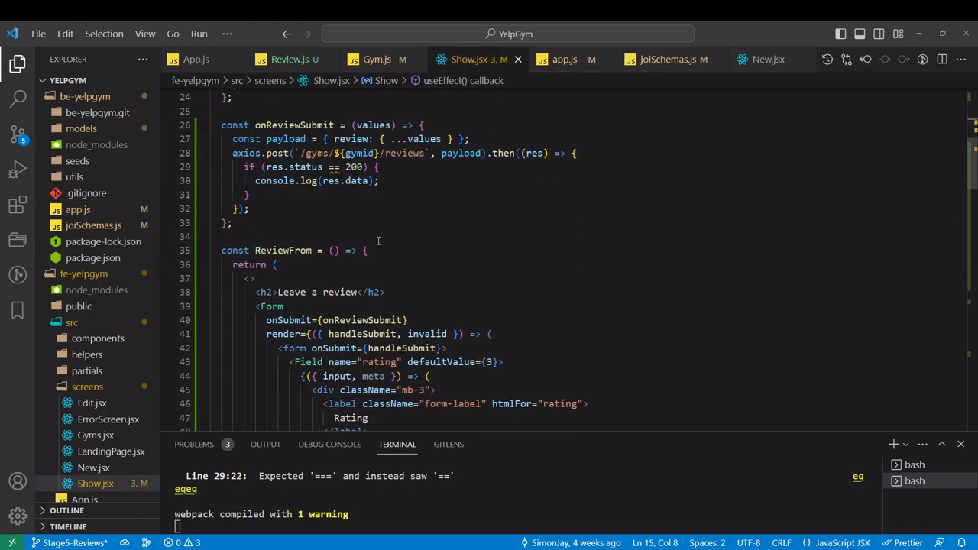
{"action": "scroll", "scroll_direction": "up", "scroll_amount": 3}
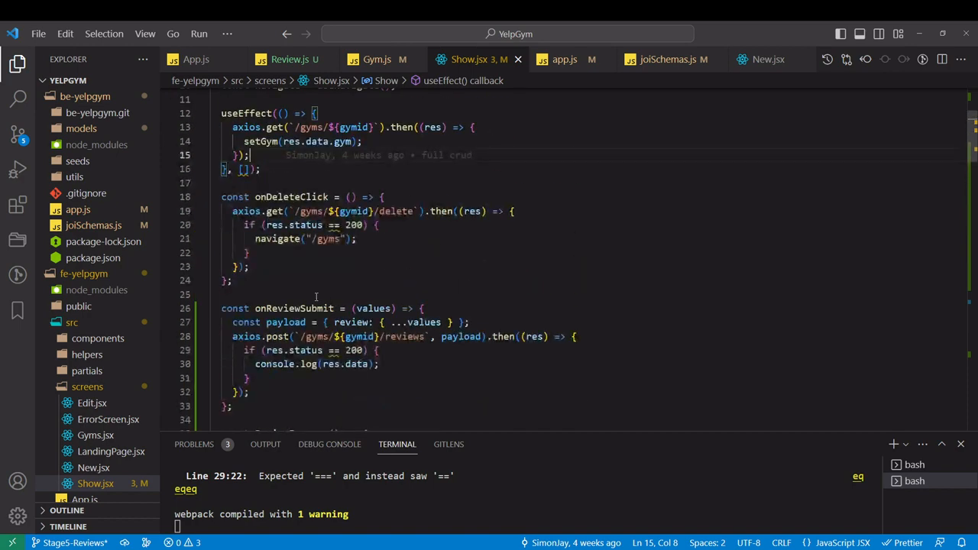
{"action": "scroll", "scroll_direction": "down", "scroll_amount": 3}
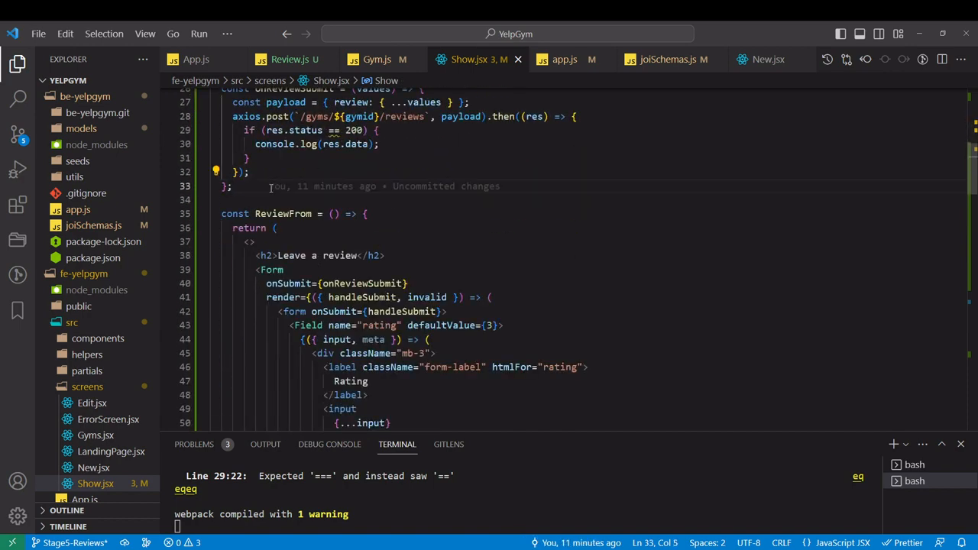
{"action": "type", "text": "const"}
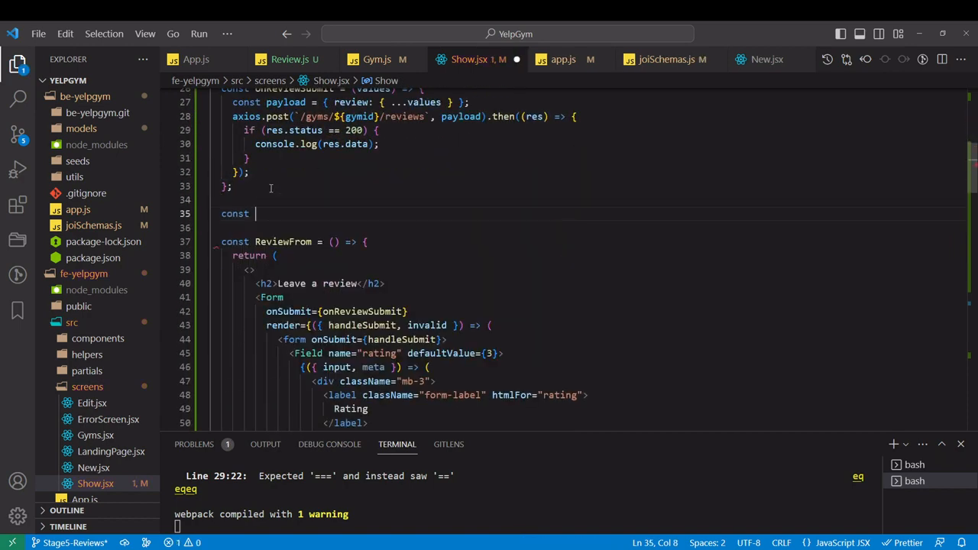
{"action": "type", "text": "ReviewList = () => {"}
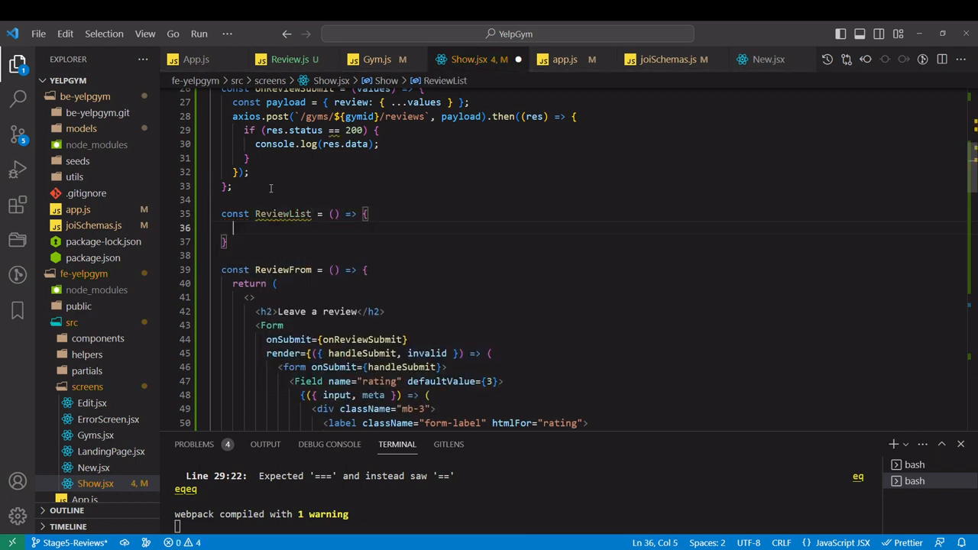
{"action": "type", "text": "gy"}
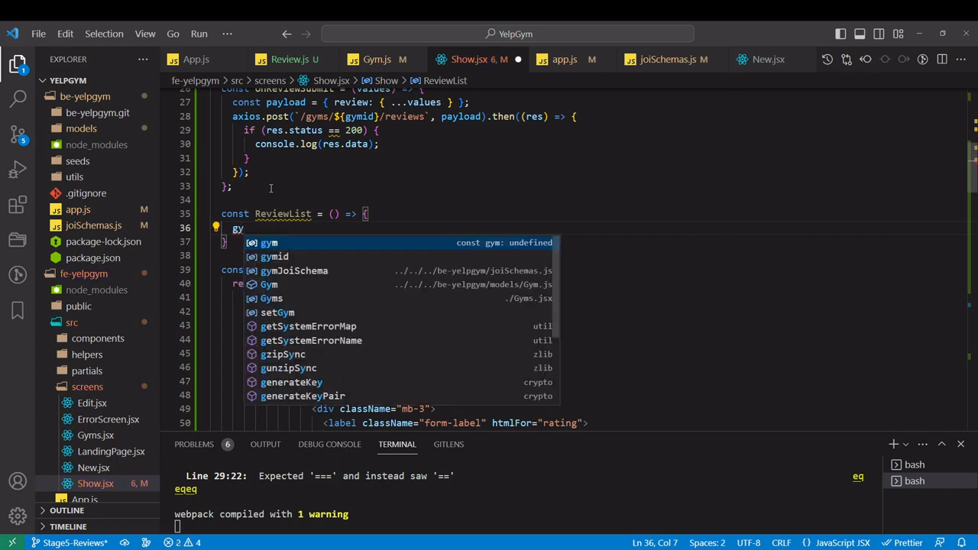
{"action": "type", "text": "m"}
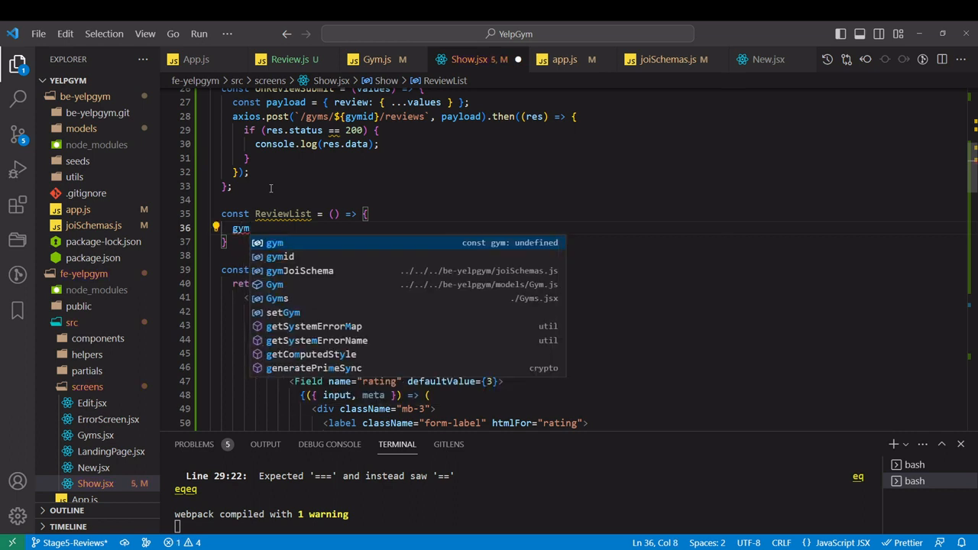
{"action": "type", "text": ".review"}
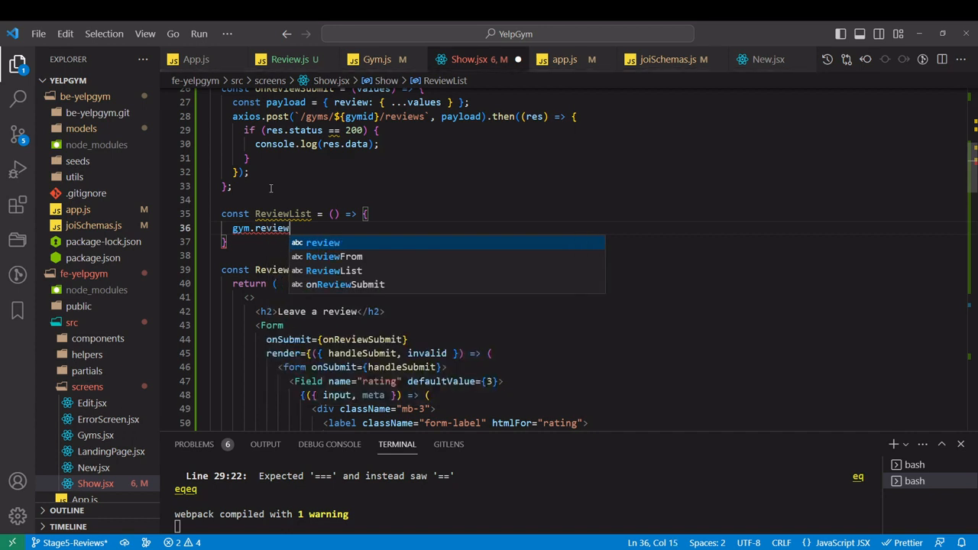
{"action": "type", "text": "s.map("}
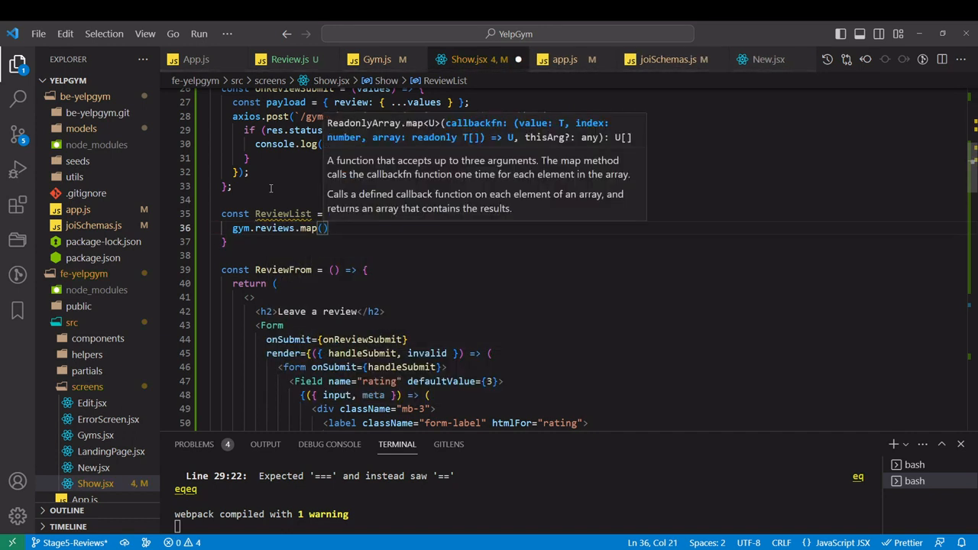
{"action": "type", "text": "review =>"}
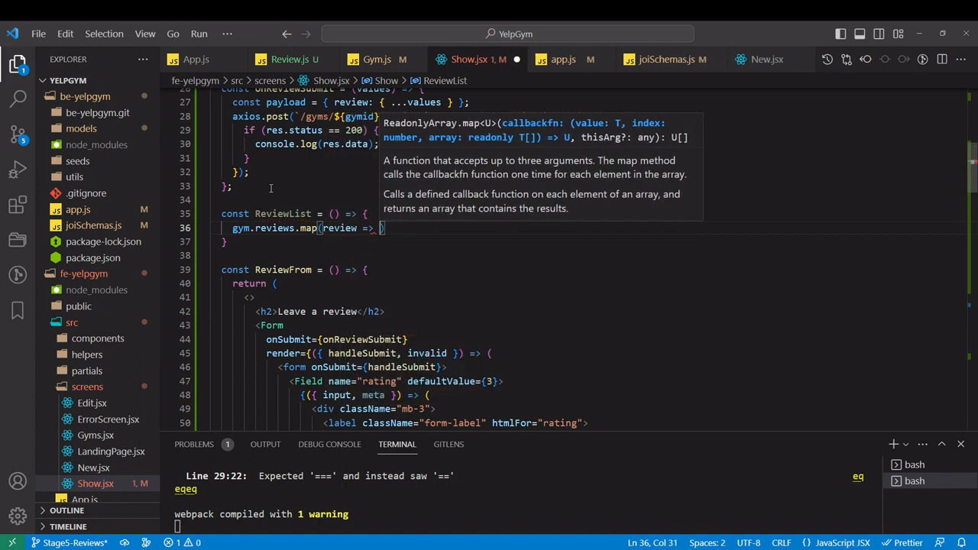
{"action": "type", "text": "{}"}
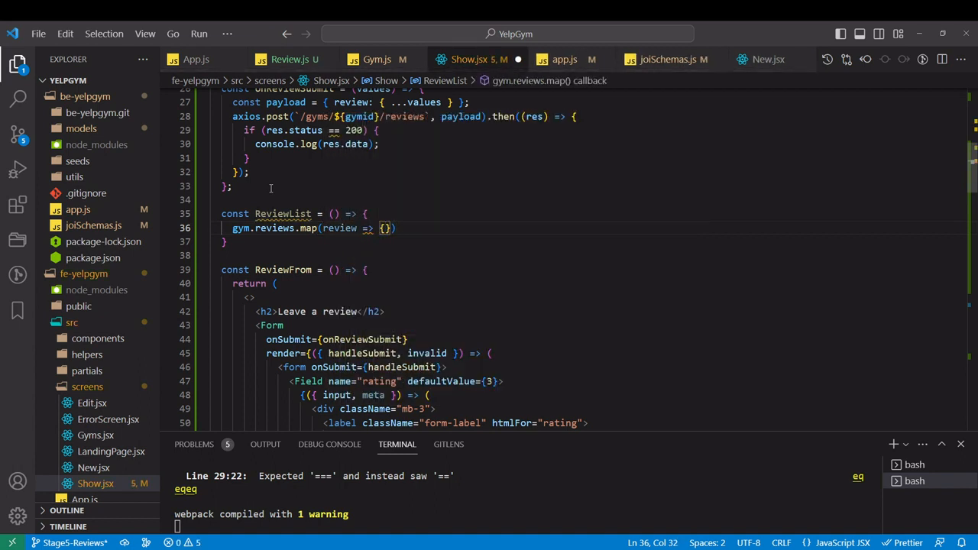
{"action": "type", "text": "return ("}
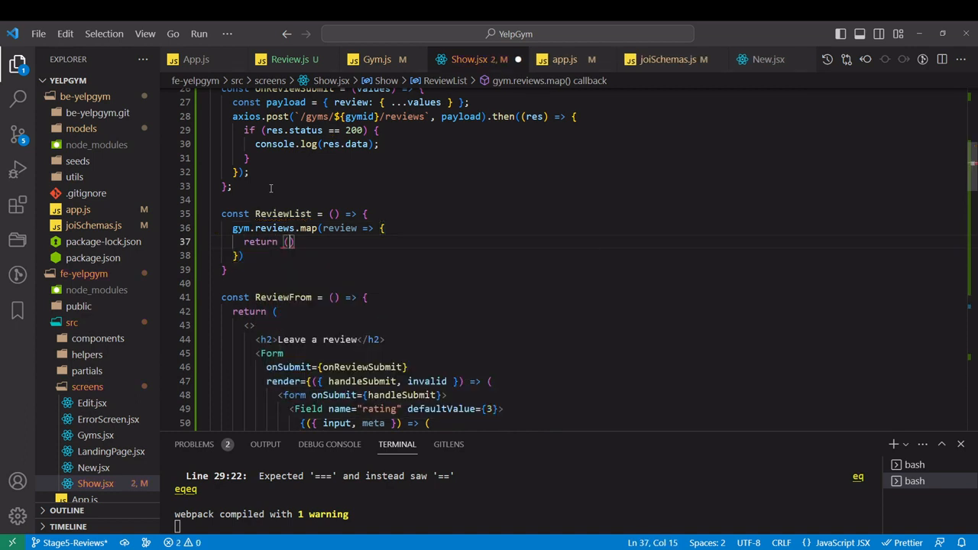
{"action": "key", "text": "Enter"}
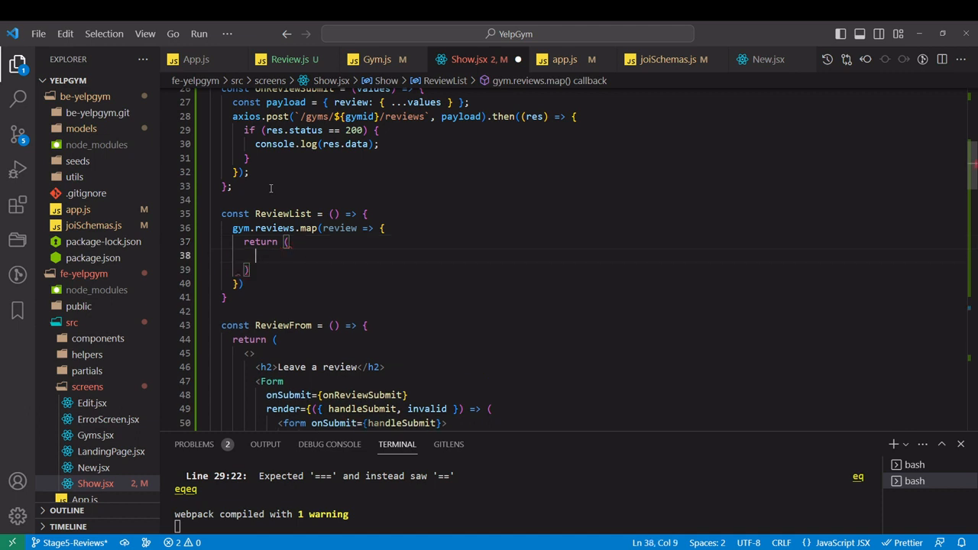
Expand Emmet div.mb-3.card as each mapped review's wrapper element
{"action": "type", "text": "div"}
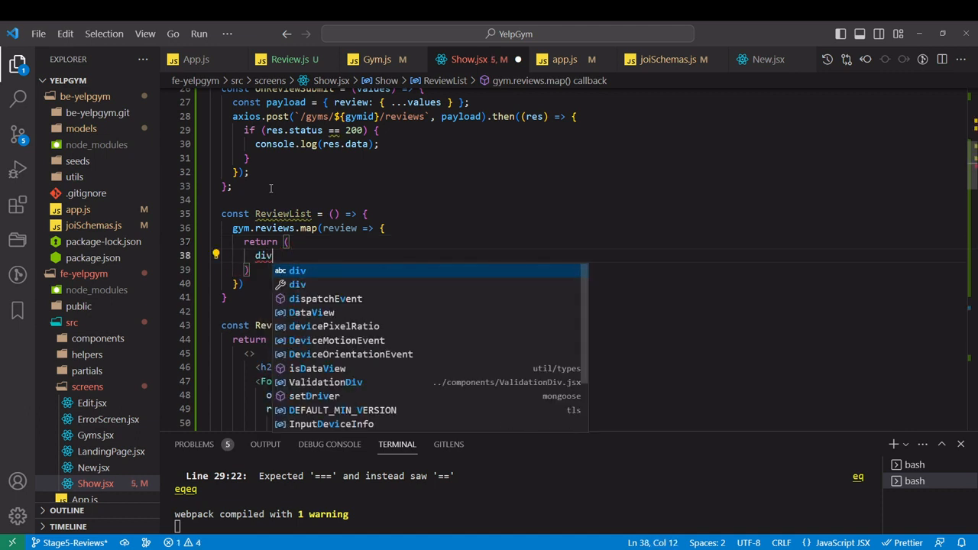
{"action": "type", "text": "."}
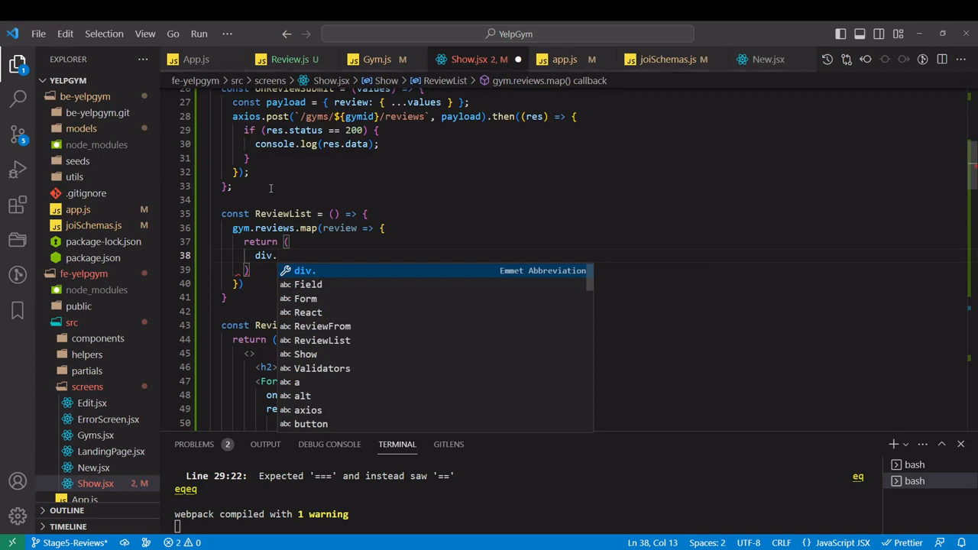
{"action": "type", "text": "mb-"}
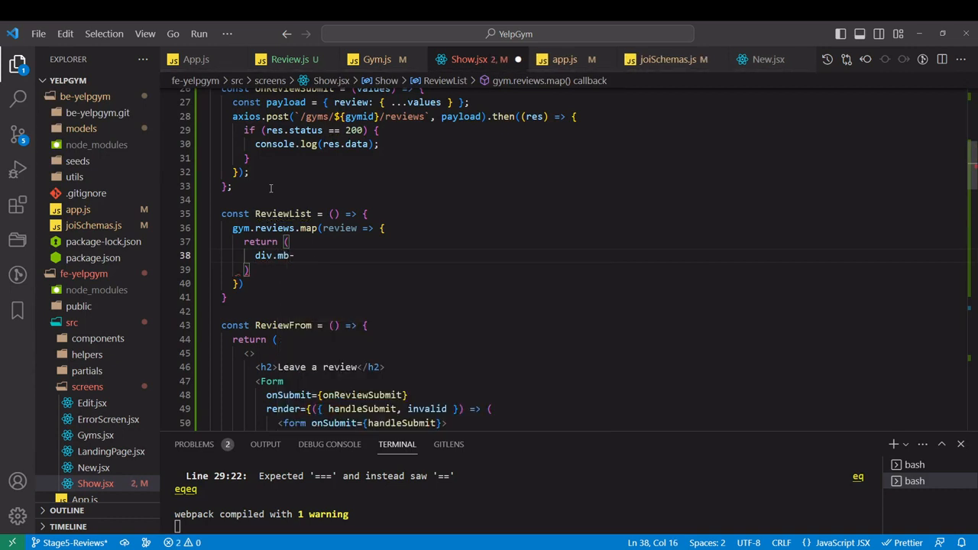
{"action": "type", "text": "3"}
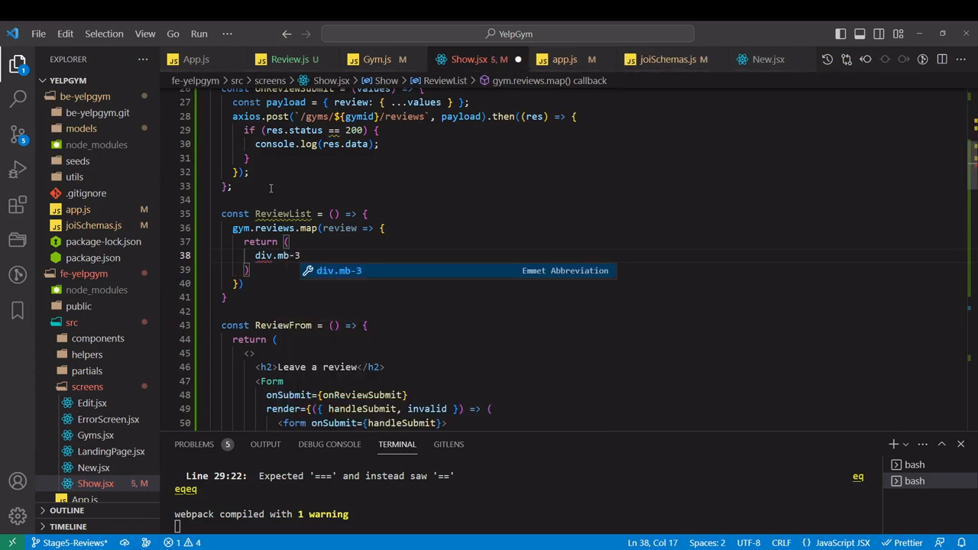
{"action": "type", "text": "."}
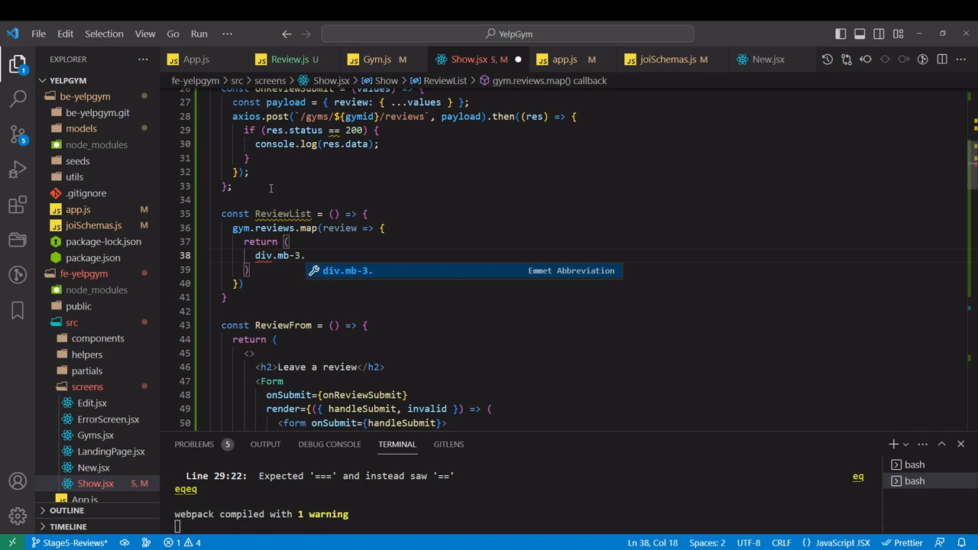
{"action": "type", "text": "card\">"}
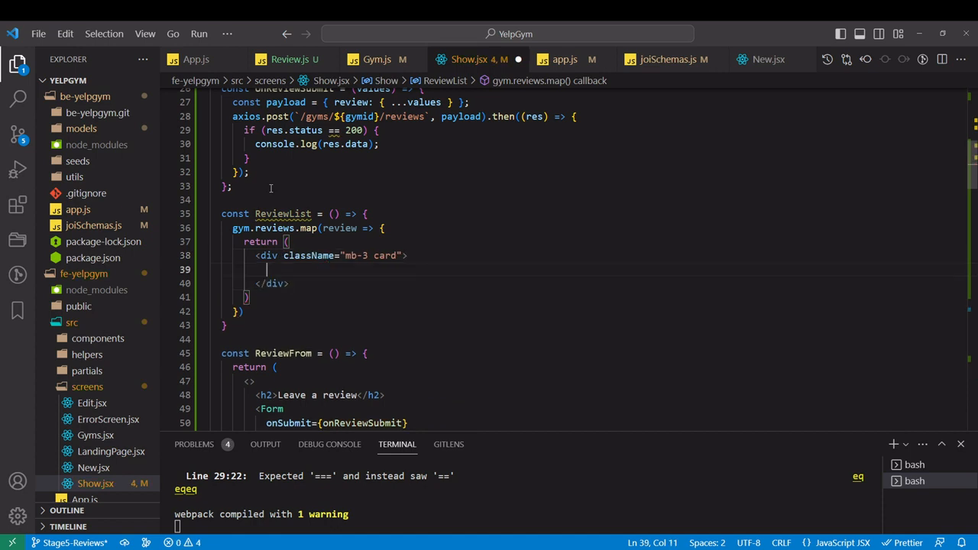
Add div.card-body with an h5.card-title reading "Rating: {review.rating}"
{"action": "type", "text": "div"}
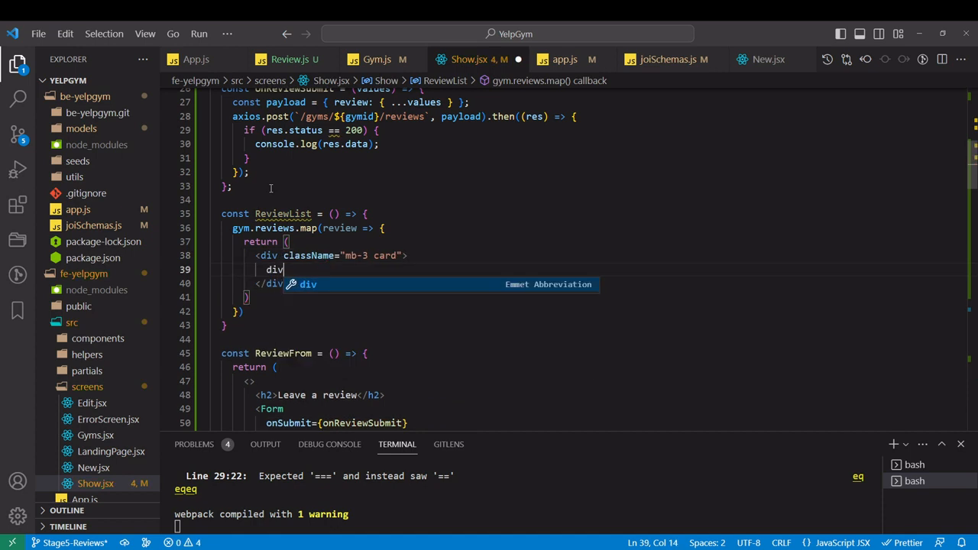
{"action": "type", "text": ".card-b"}
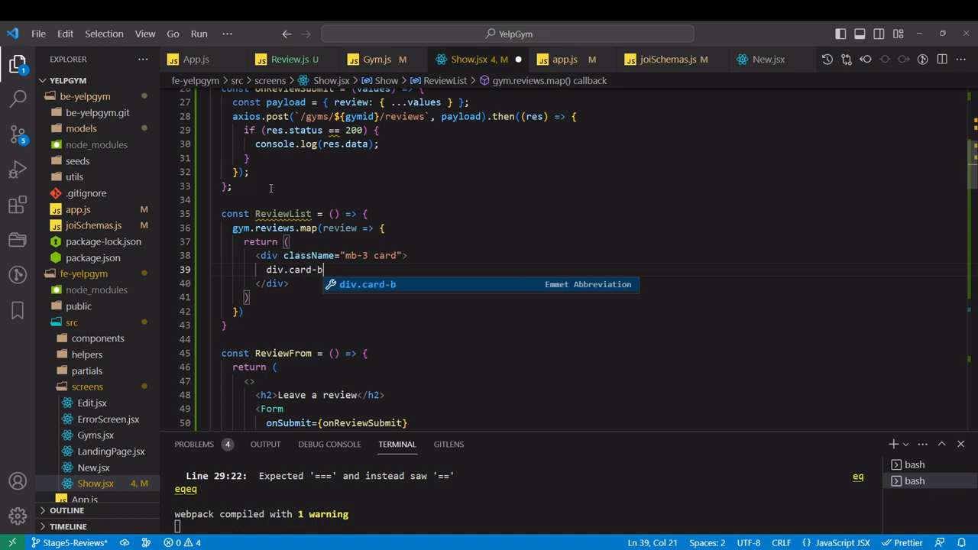
{"action": "type", "text": "ody\">"}
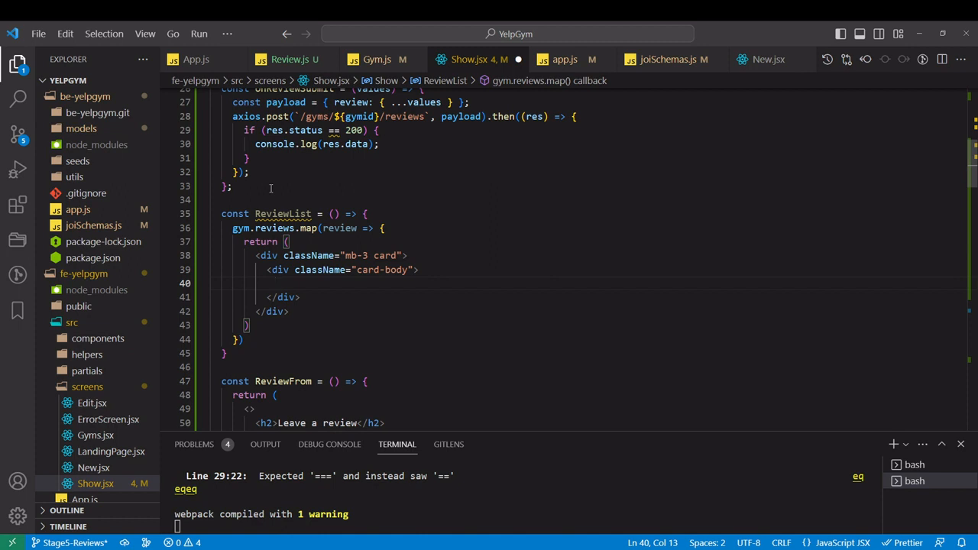
{"action": "type", "text": "h5"}
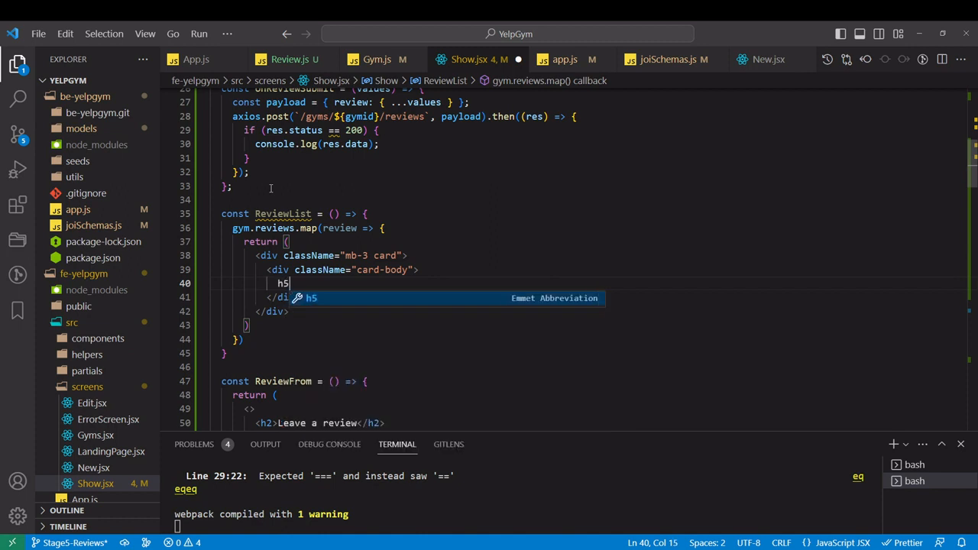
{"action": "type", "text": "."}
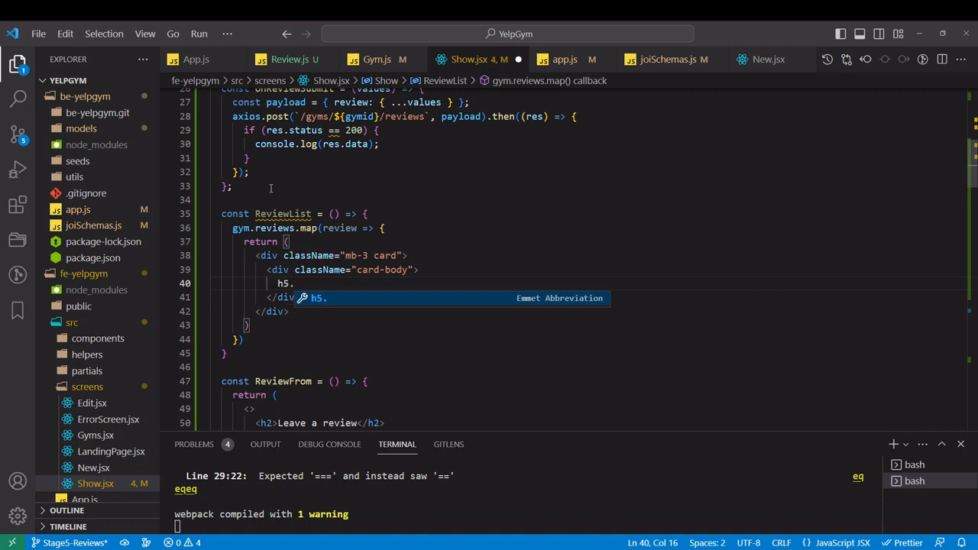
{"action": "type", "text": "card-title\">R</h5>"}
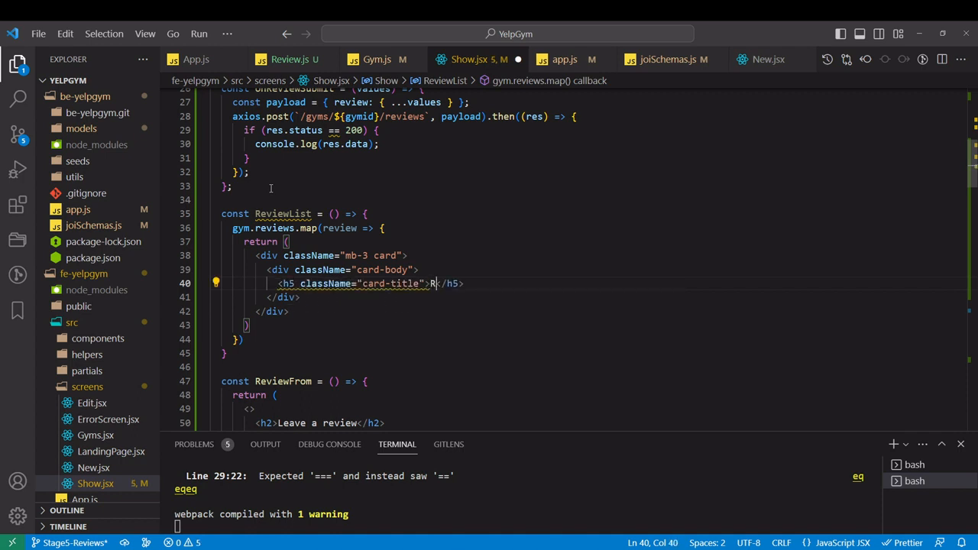
{"action": "type", "text": "ating:"}
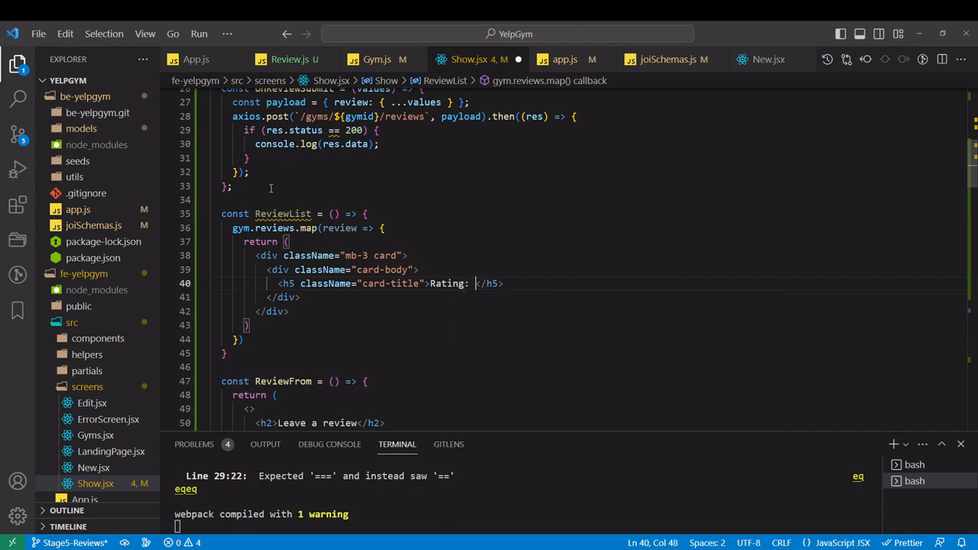
{"action": "left_click", "coordinate": [351, 228]}
{"action": "type", "text": "review"}
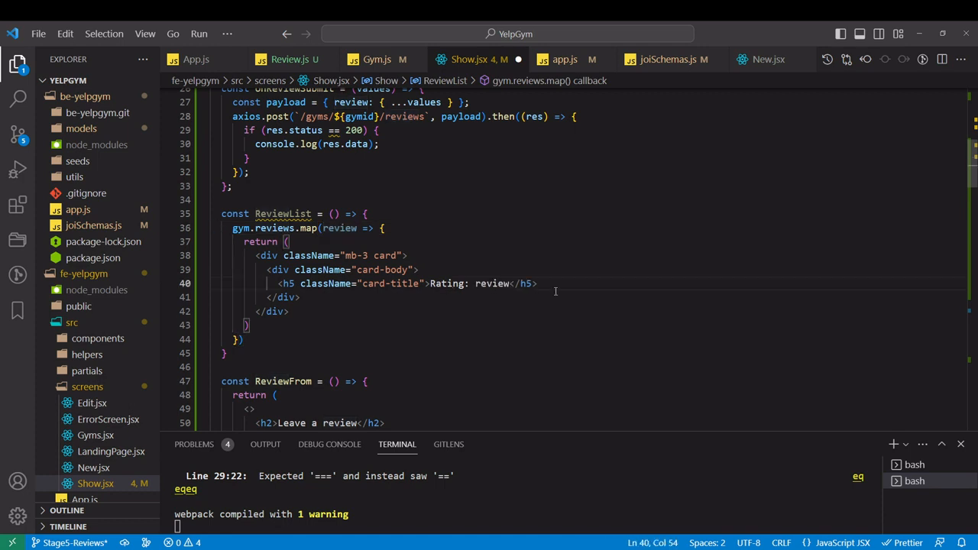
{"action": "type", "text": "."}
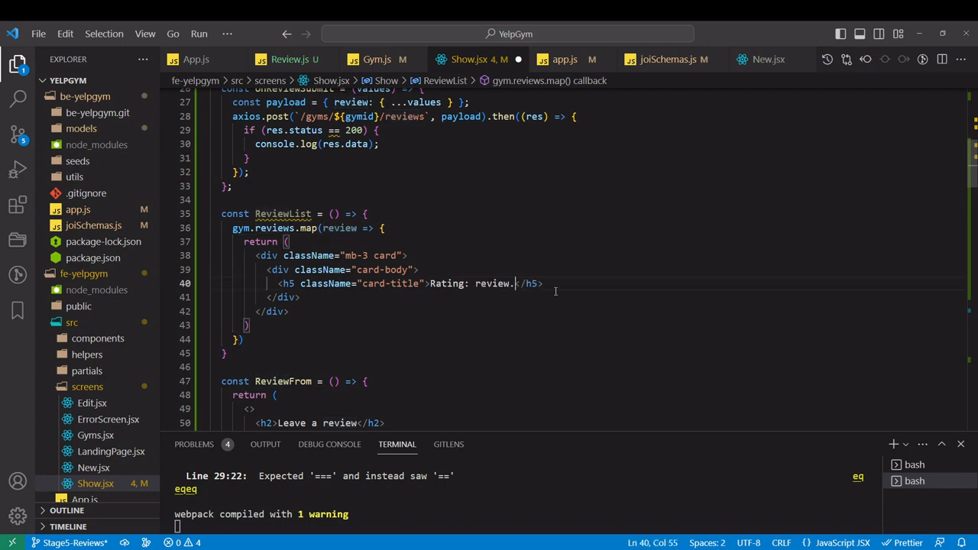
{"action": "type", "text": "rating}"}
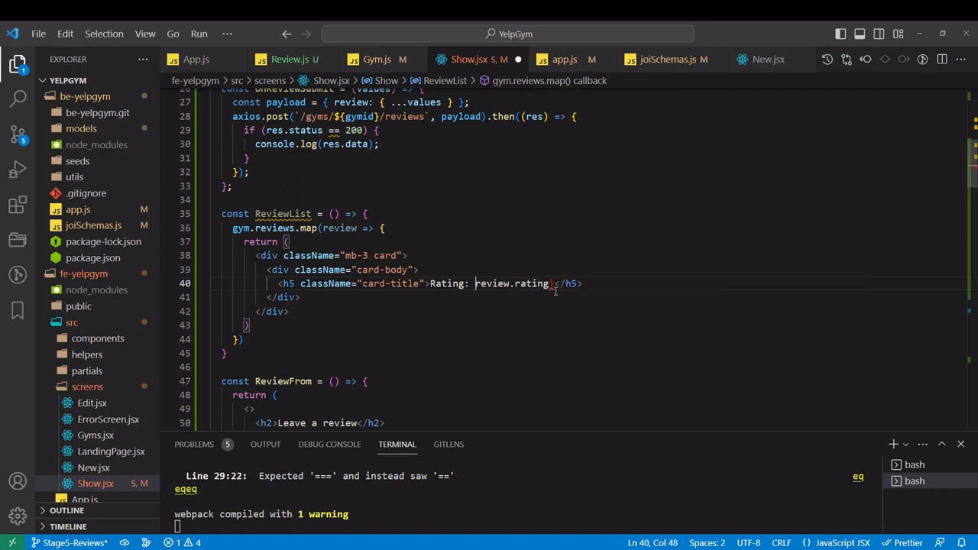
{"action": "type", "text": "{review.rating}"}
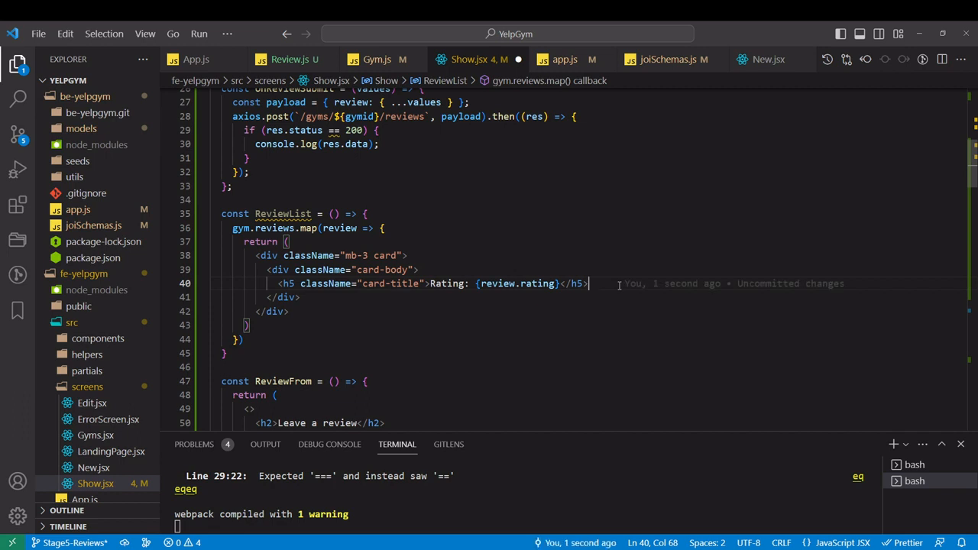
Add a p.card-text paragraph reading "Review: {review.body}" below the title
{"action": "key", "text": "Enter"}
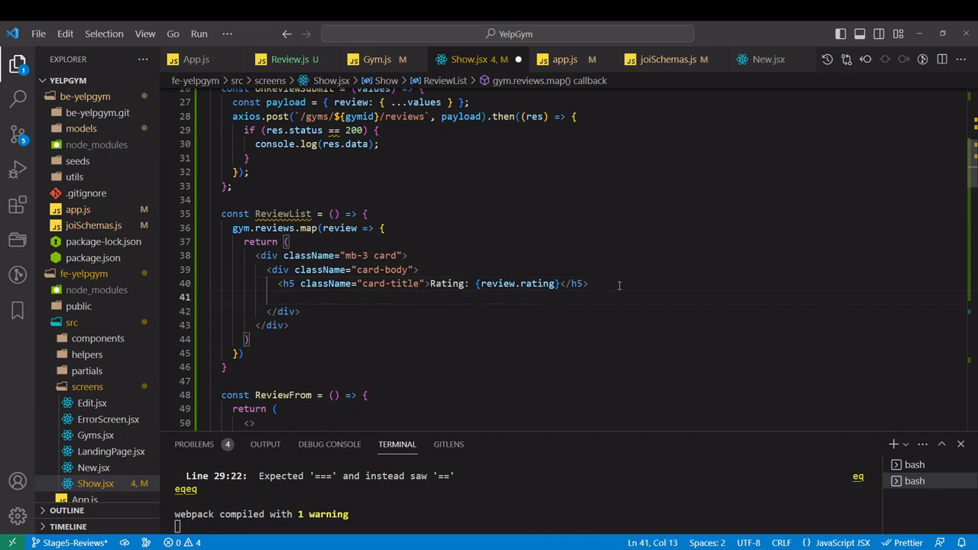
{"action": "type", "text": "p.card"}
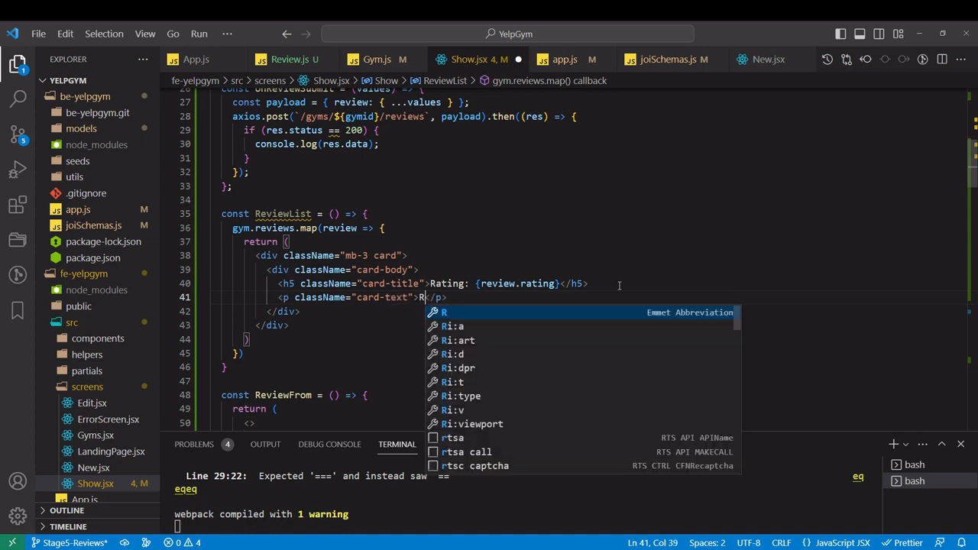
{"action": "type", "text": "eview: {review.body"}
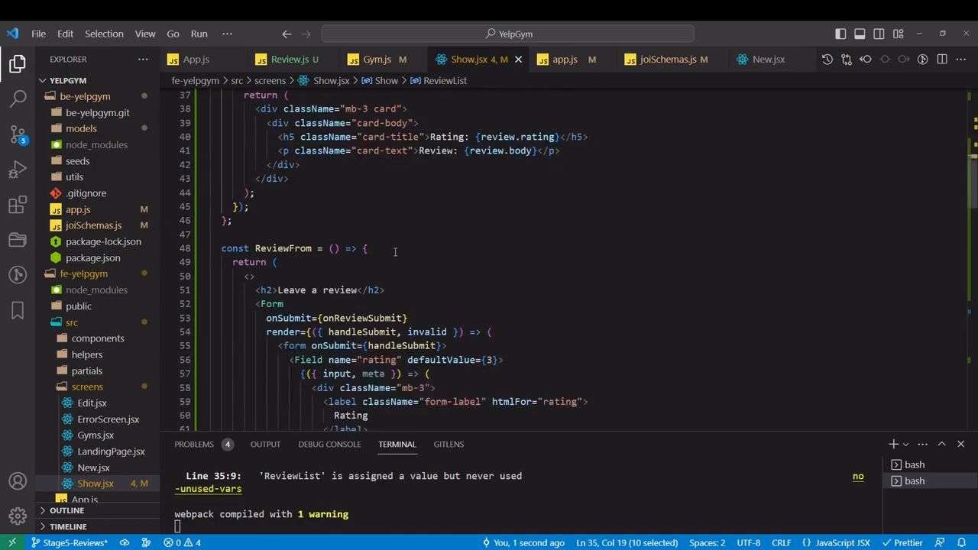
Render <ReviewList/> directly after <ReviewFrom /> in the col-6 column
{"action": "scroll", "scroll_direction": "down", "scroll_amount": 3}
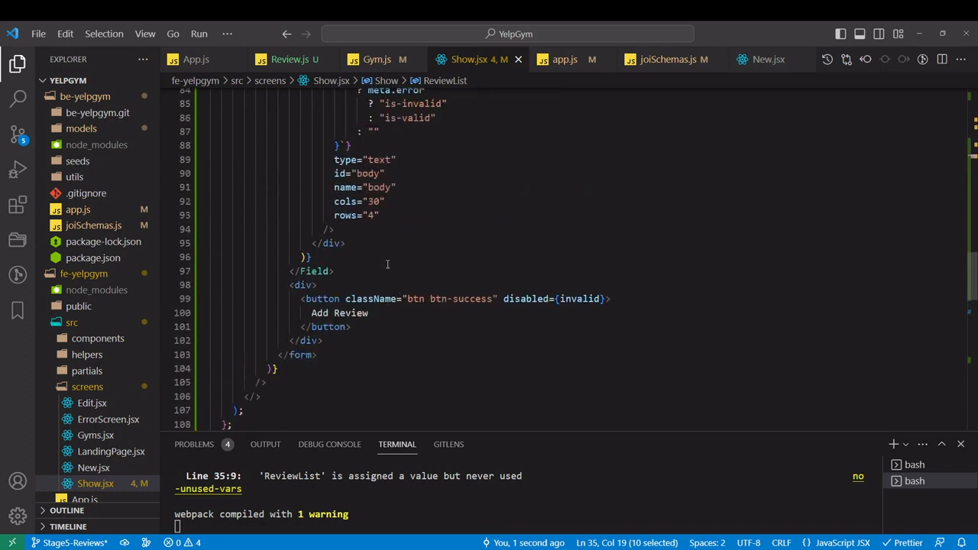
{"action": "scroll", "scroll_direction": "down", "scroll_amount": 3}
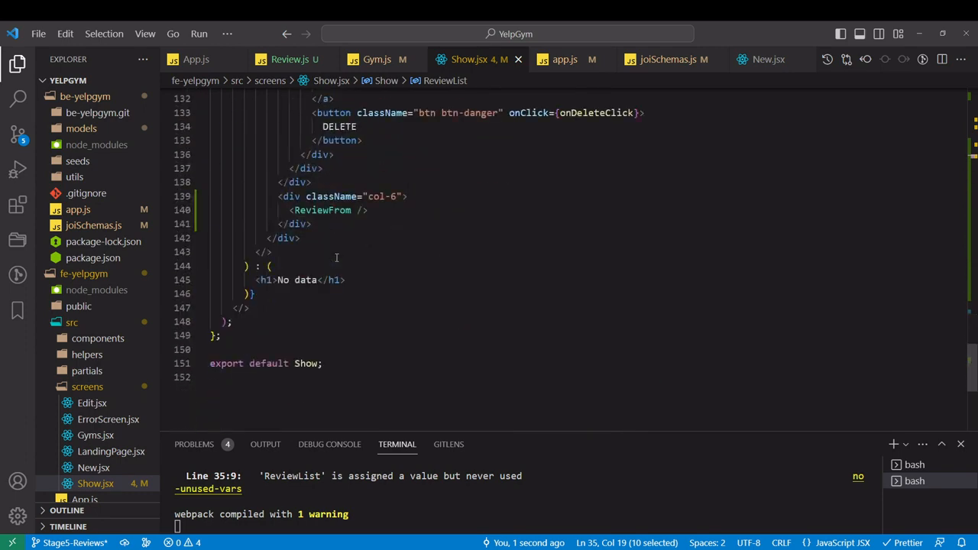
{"action": "key", "text": "Enter"}
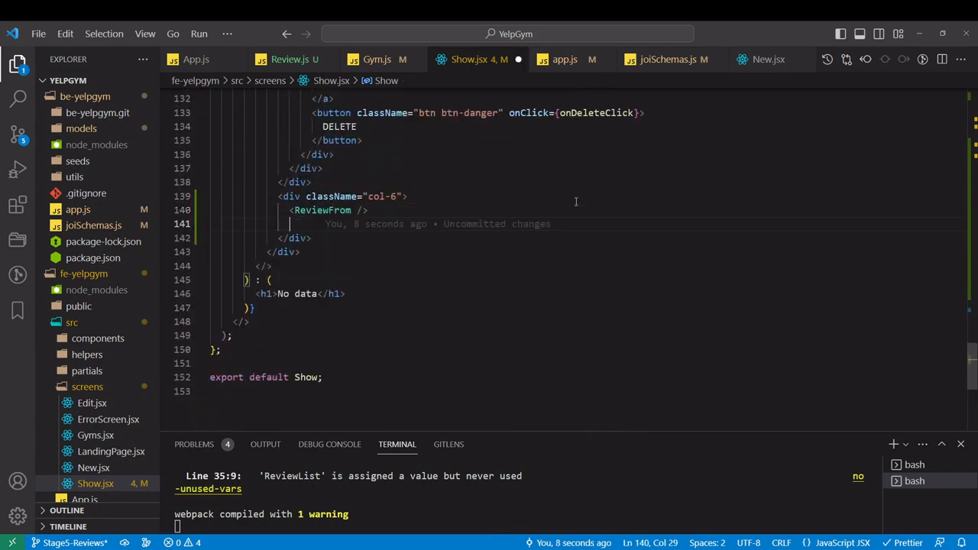
{"action": "type", "text": "ReviewList"}
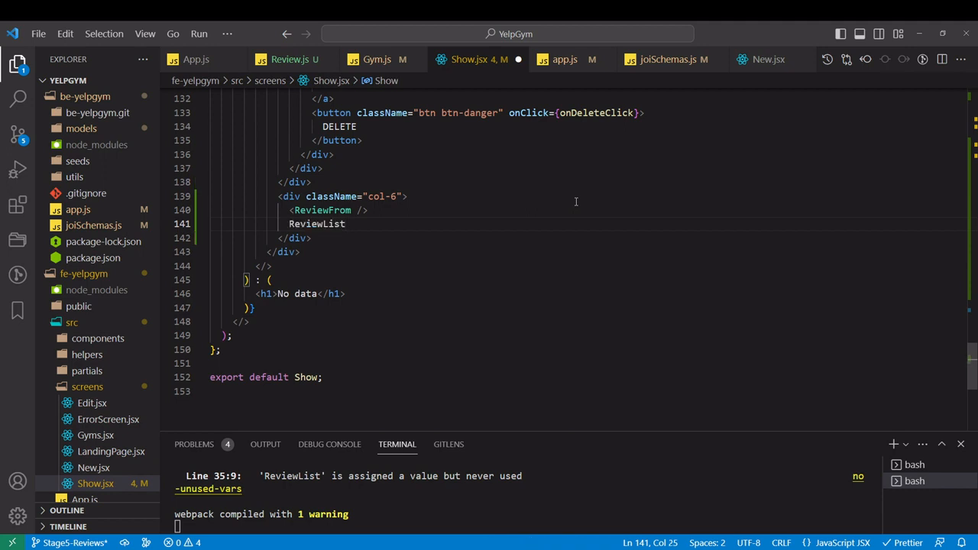
{"action": "type", "text": "/>"}
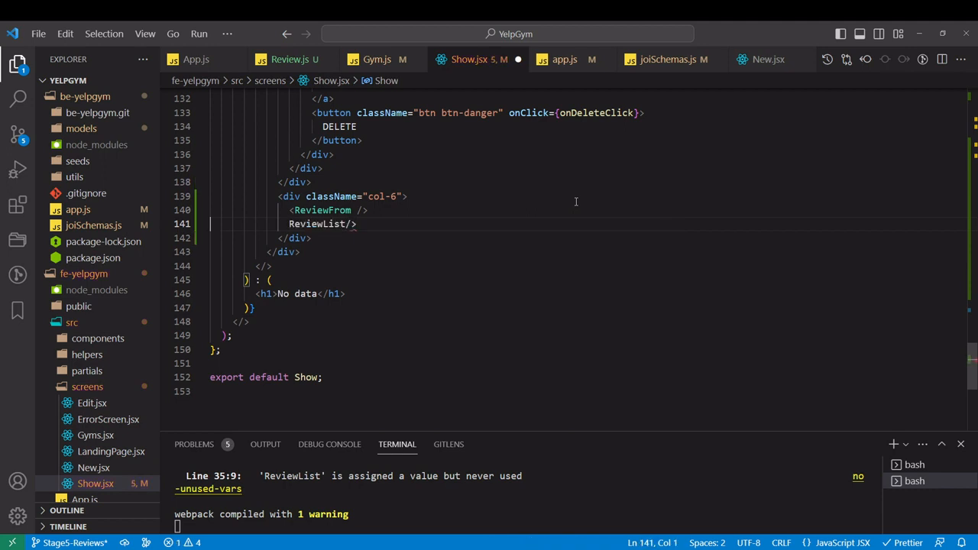
{"action": "left_click", "coordinate": [327, 223]}
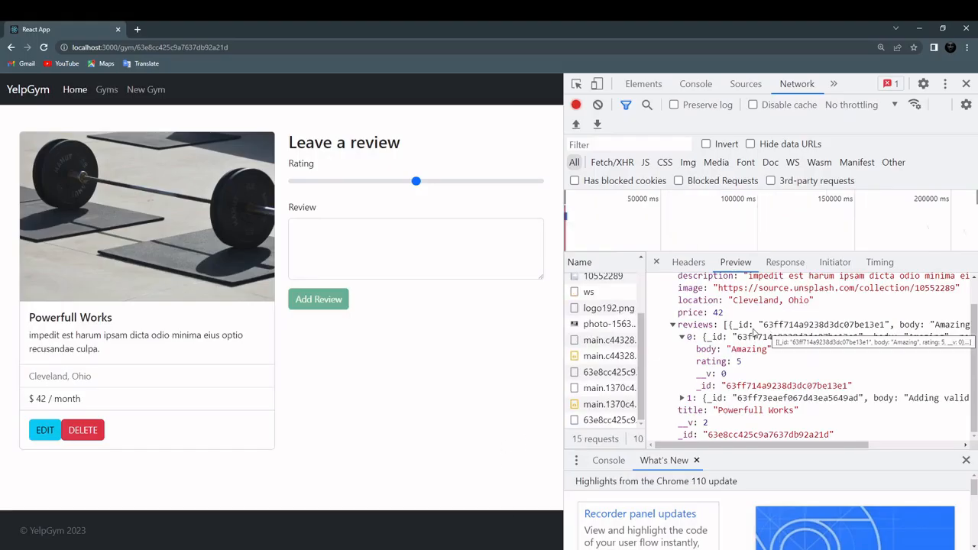
After the reload shows no reviews, wrap ReviewList's map return in parentheses and save
{"action": "left_click", "coordinate": [43, 47]}
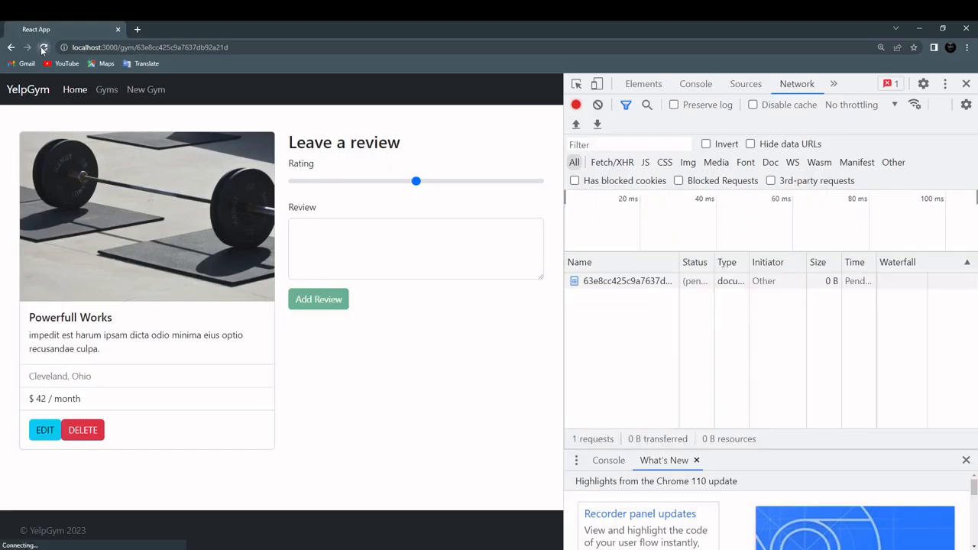
{"action": "left_click", "coordinate": [43, 48]}
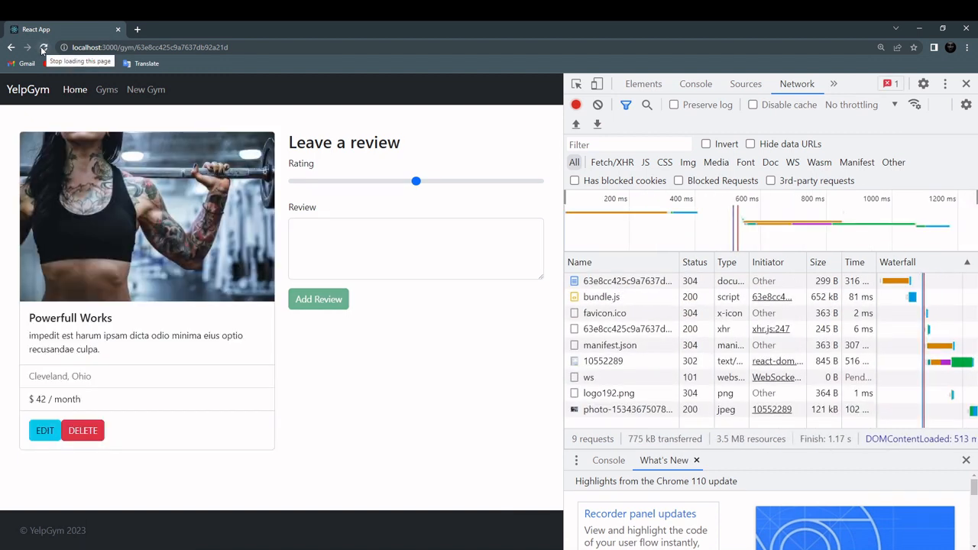
{"action": "key", "text": "alt+tab"}
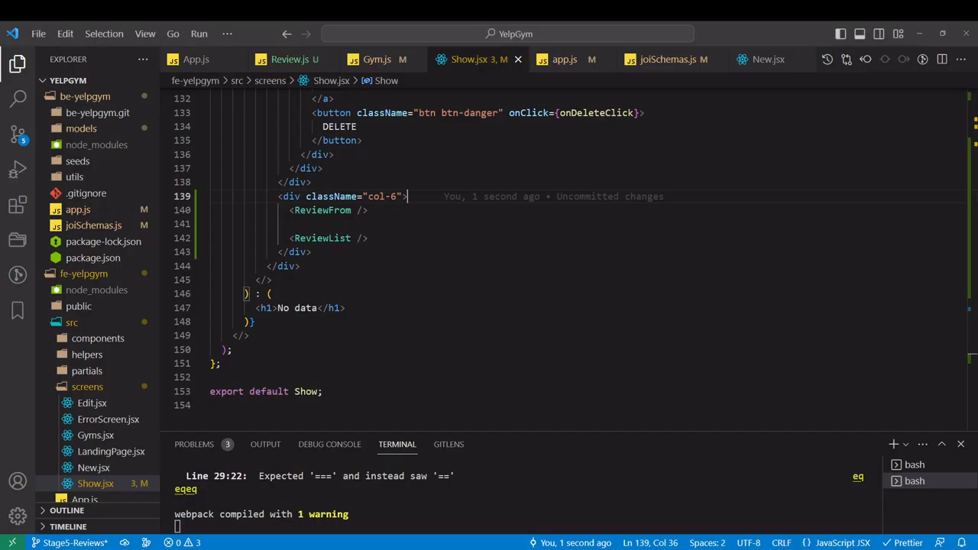
{"action": "scroll", "scroll_direction": "up", "scroll_amount": 3}
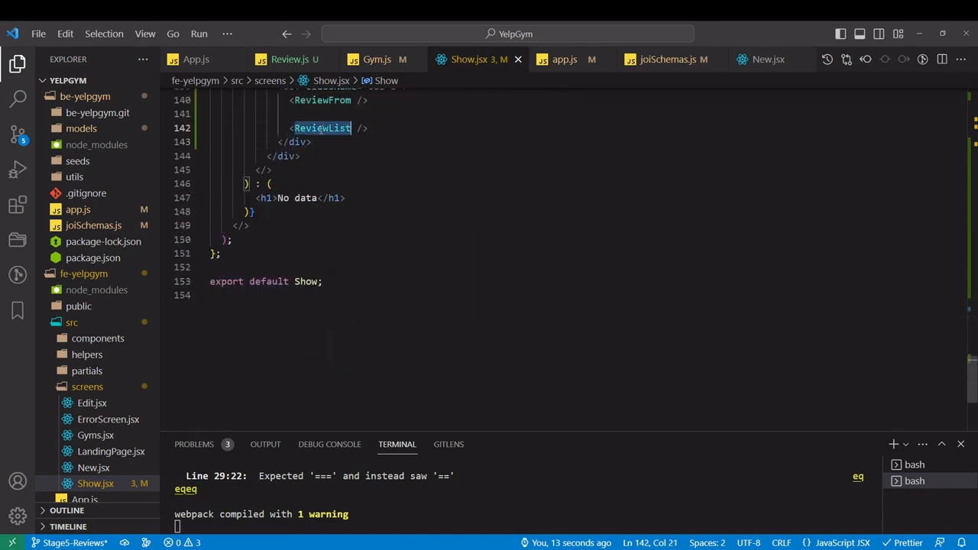
{"action": "scroll", "scroll_direction": "up", "scroll_amount": 3}
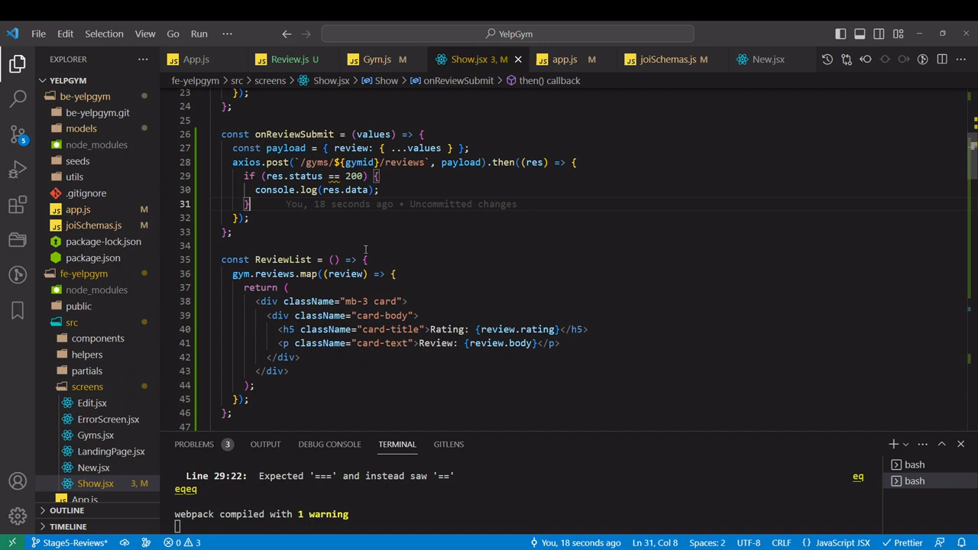
{"action": "scroll", "scroll_direction": "down", "scroll_amount": 3}
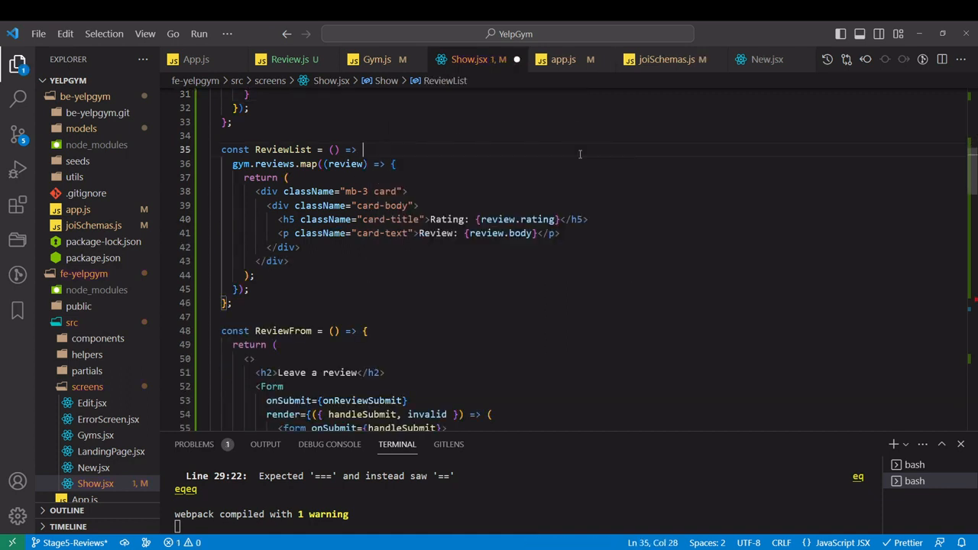
{"action": "type", "text": "()"}
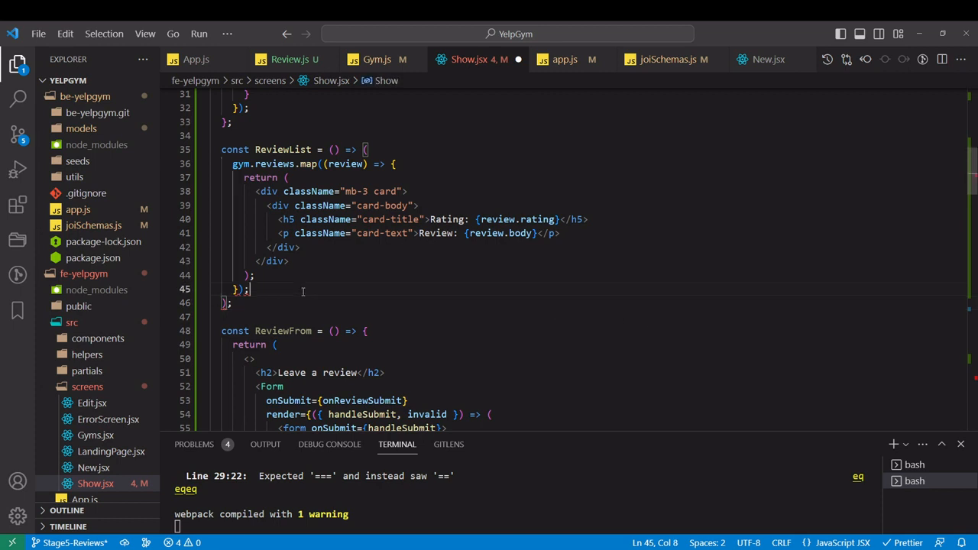
{"action": "key", "text": "Backspace"}
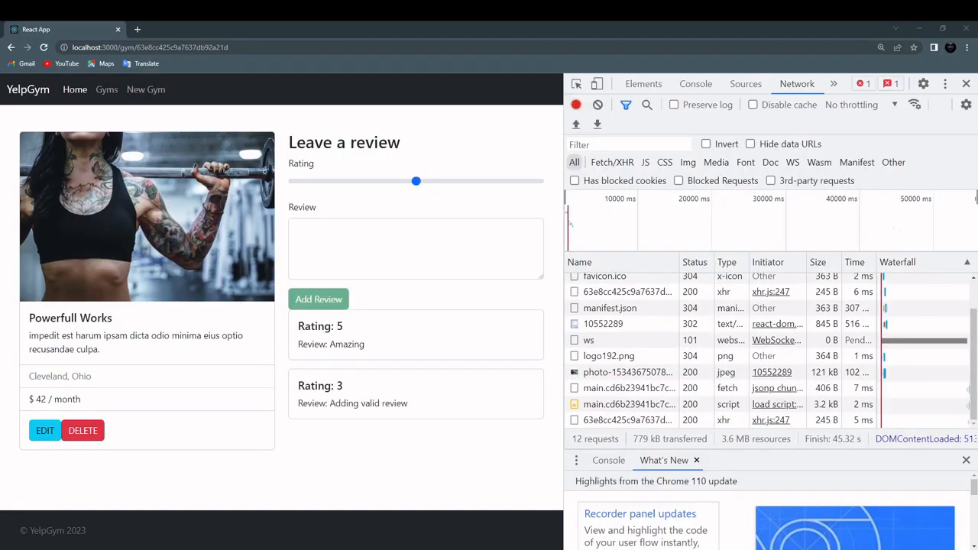
{"action": "mouse_move", "coordinate": [397, 315]}
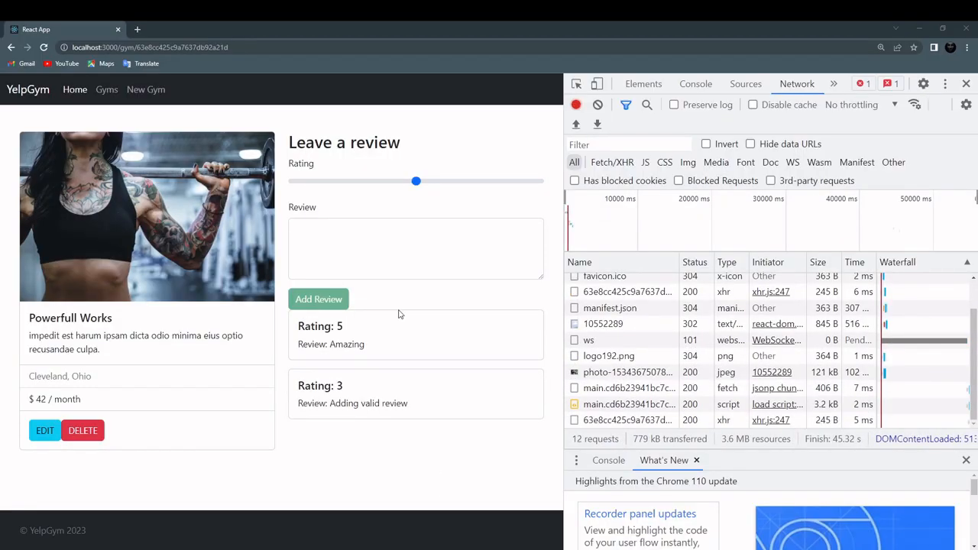
{"action": "mouse_move", "coordinate": [523, 220]}
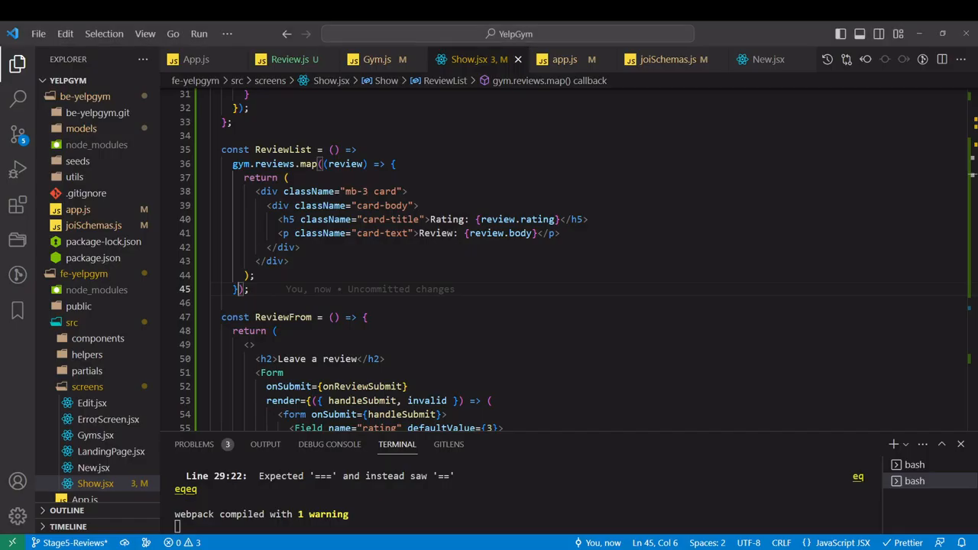
Add a className="mb-..." margin class to the review form element
{"action": "scroll", "scroll_direction": "down", "scroll_amount": 3}
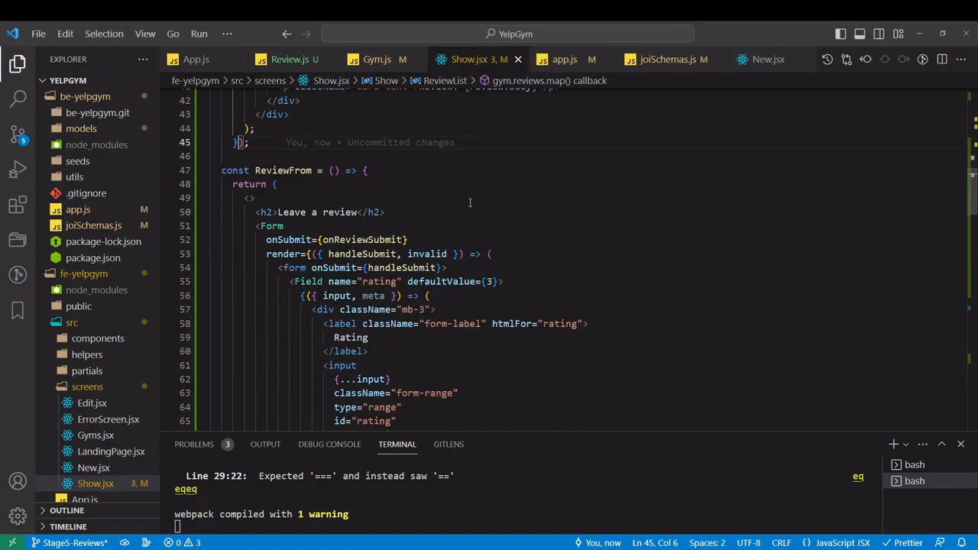
{"action": "mouse_move", "coordinate": [457, 263]}
{"action": "type", "text": " dc"}
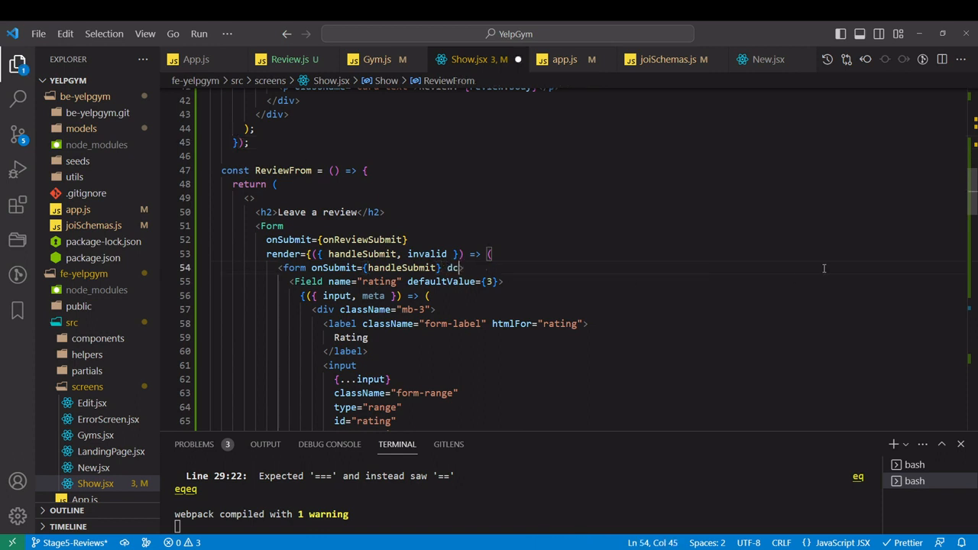
{"action": "type", "text": "lassName=\"\">"}
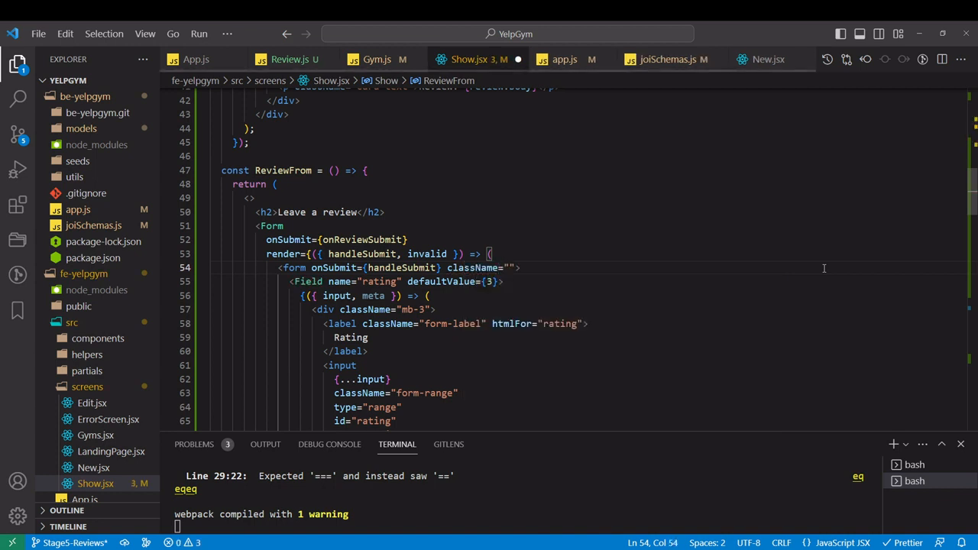
{"action": "type", "text": "mb-"}
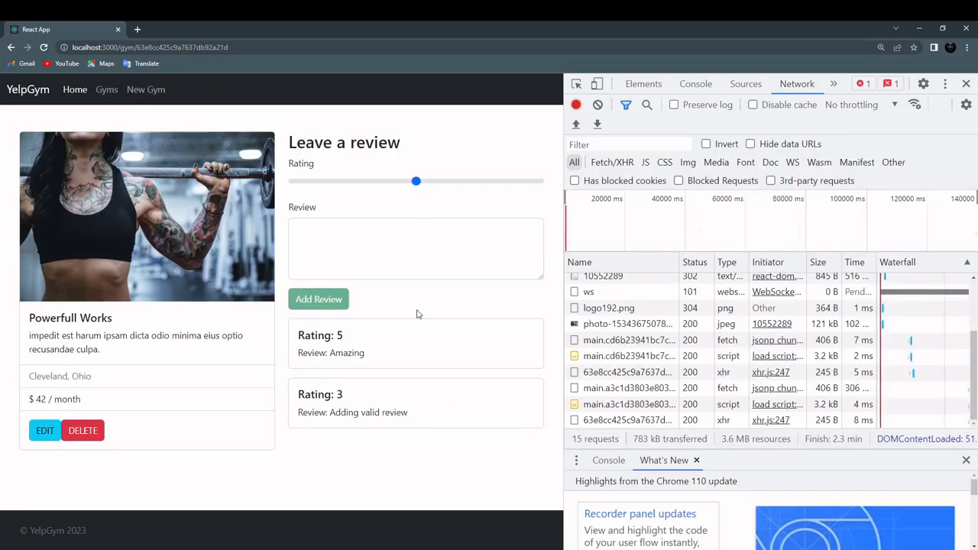
{"action": "mouse_move", "coordinate": [315, 348]}
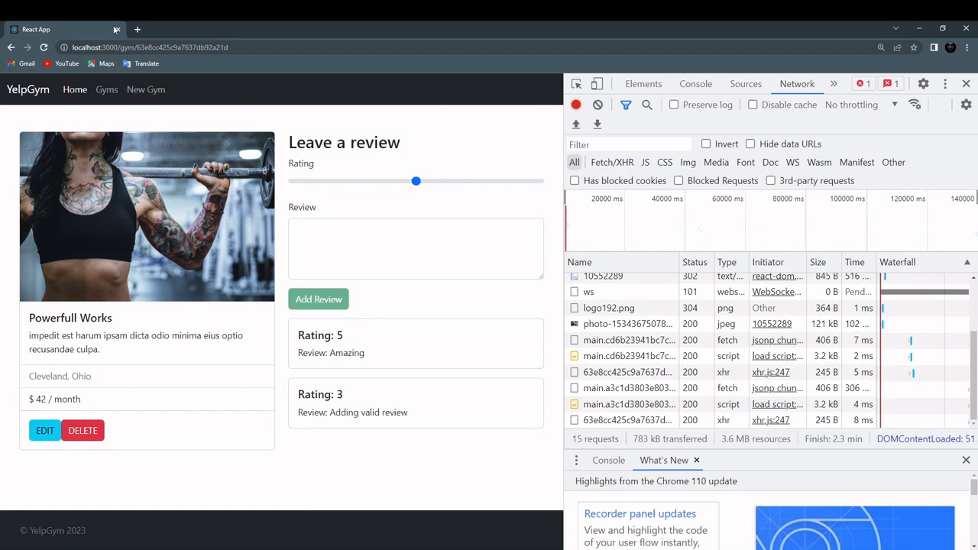
{"action": "mouse_move", "coordinate": [107, 88]}
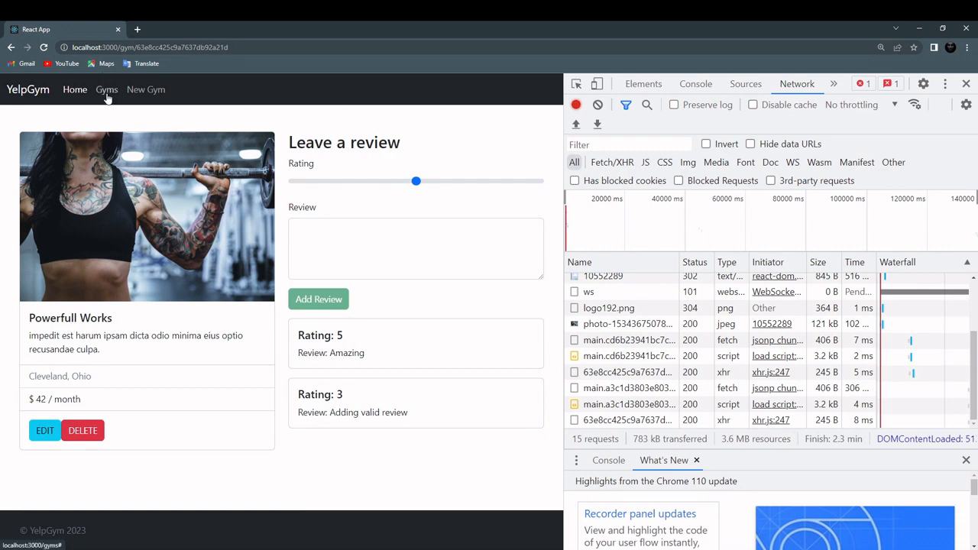
Navigate from the Gyms list to the Muscle Church page with the Console open
{"action": "left_click", "coordinate": [107, 89]}
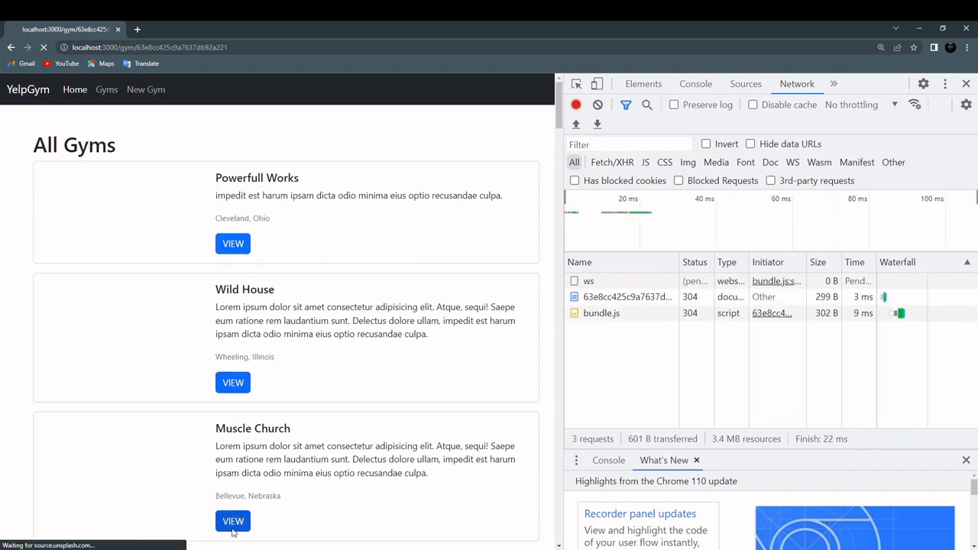
{"action": "left_click", "coordinate": [233, 521]}
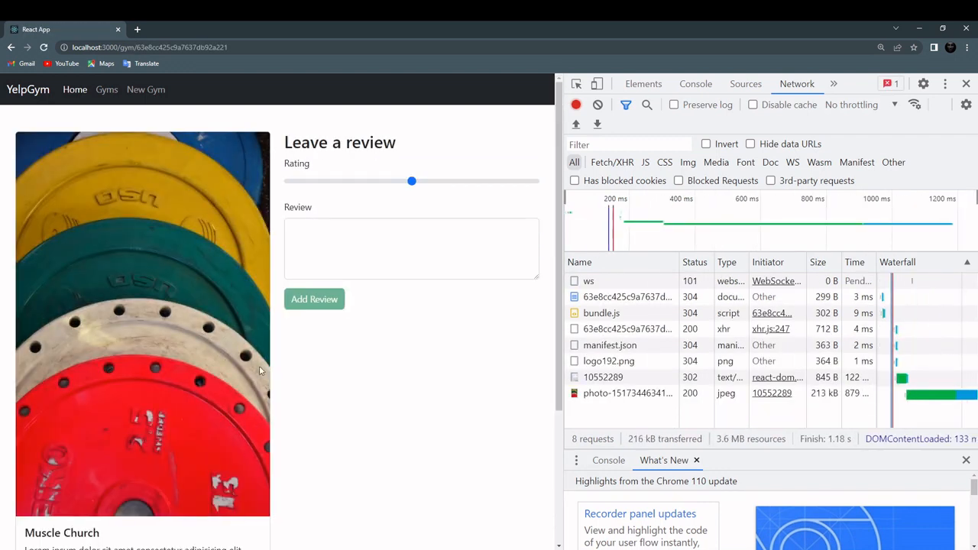
{"action": "left_click", "coordinate": [694, 83]}
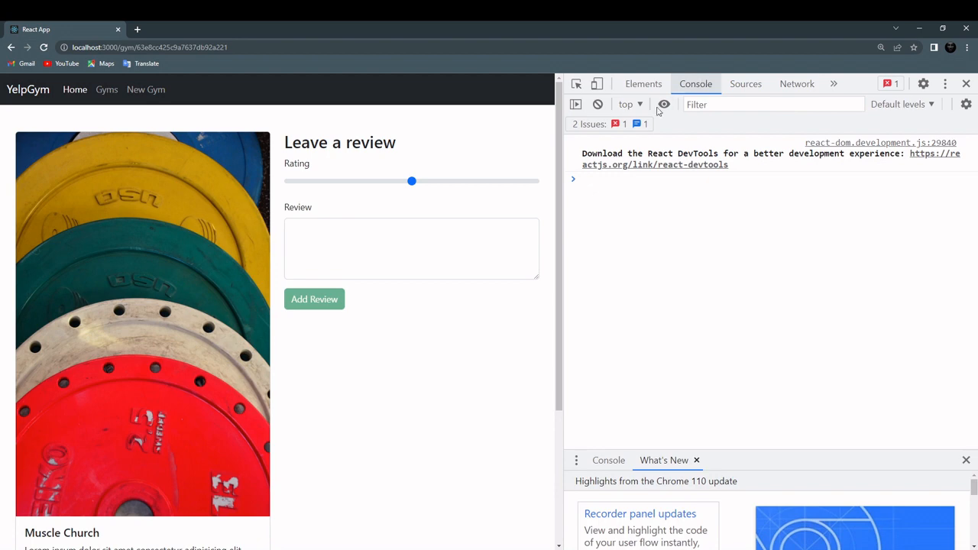
{"action": "scroll", "scroll_direction": "down", "scroll_amount": 3}
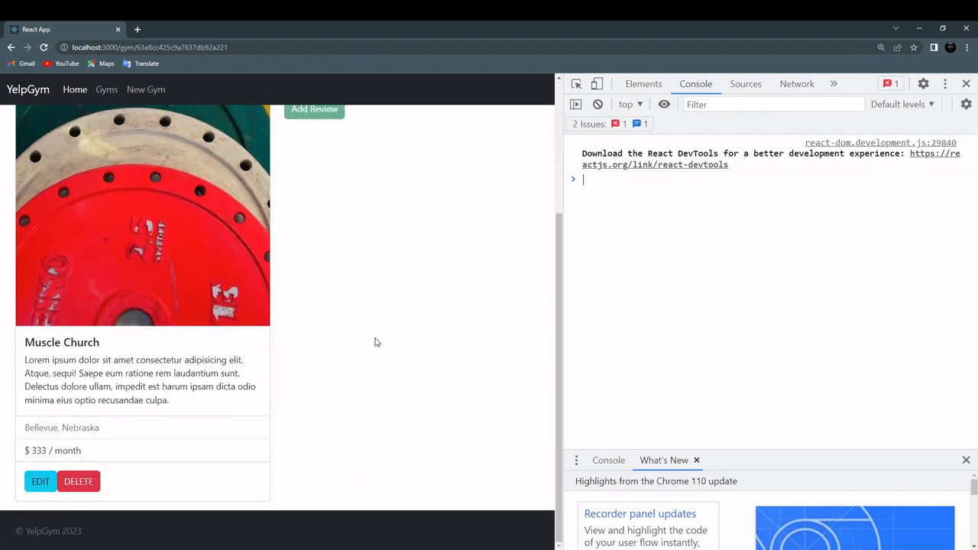
{"action": "scroll", "scroll_direction": "up", "scroll_amount": 3}
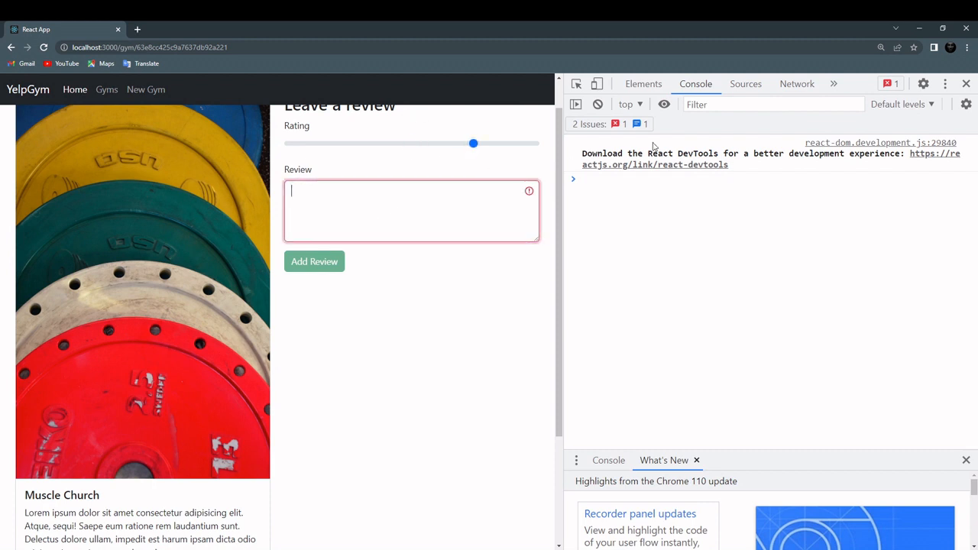
Post a rating 4 review "Solid equipment" and reload to see its card
{"action": "type", "text": "Solid"}
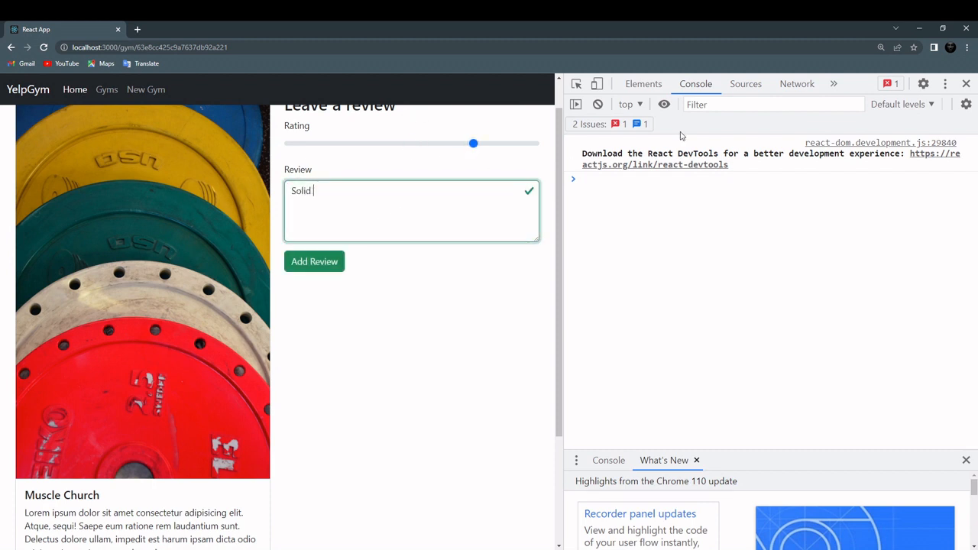
{"action": "type", "text": "equipment"}
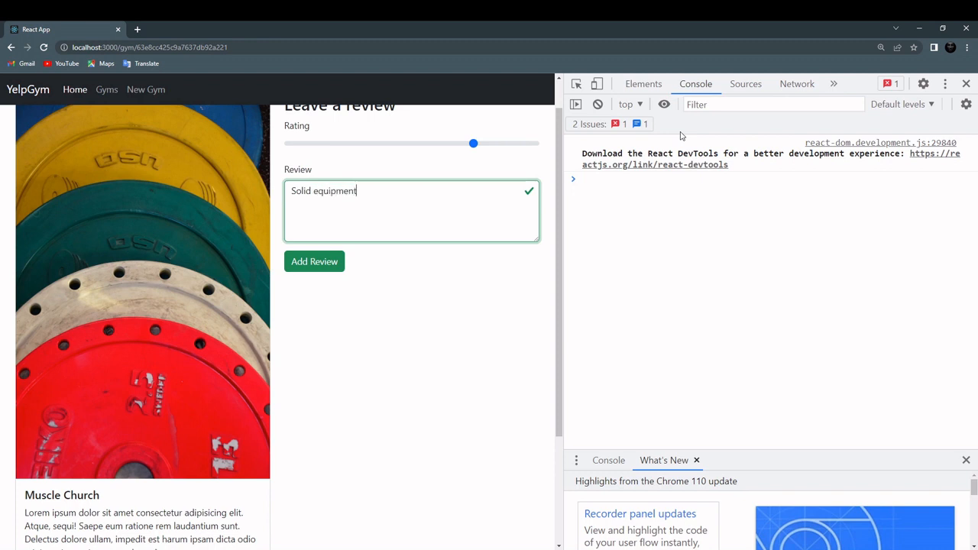
{"action": "left_click", "coordinate": [314, 262]}
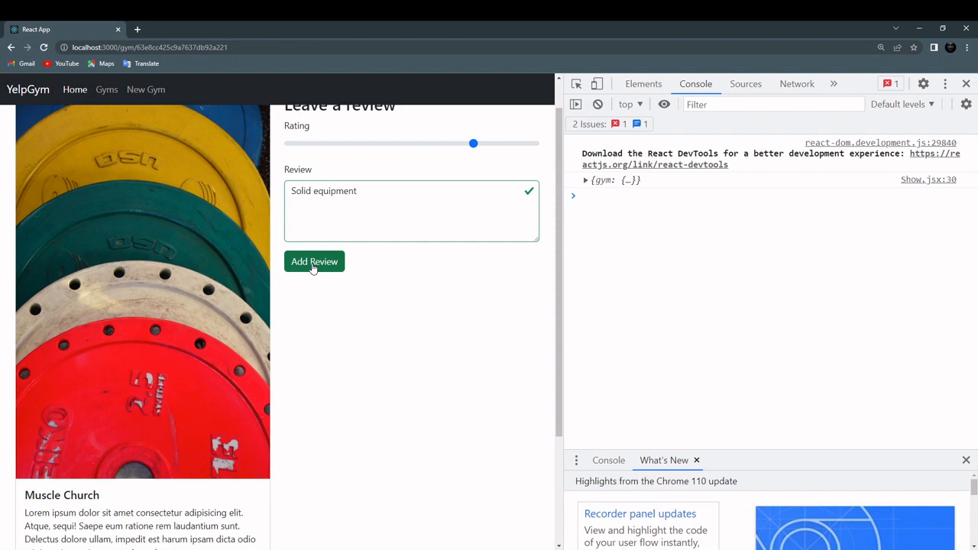
{"action": "mouse_move", "coordinate": [585, 189]}
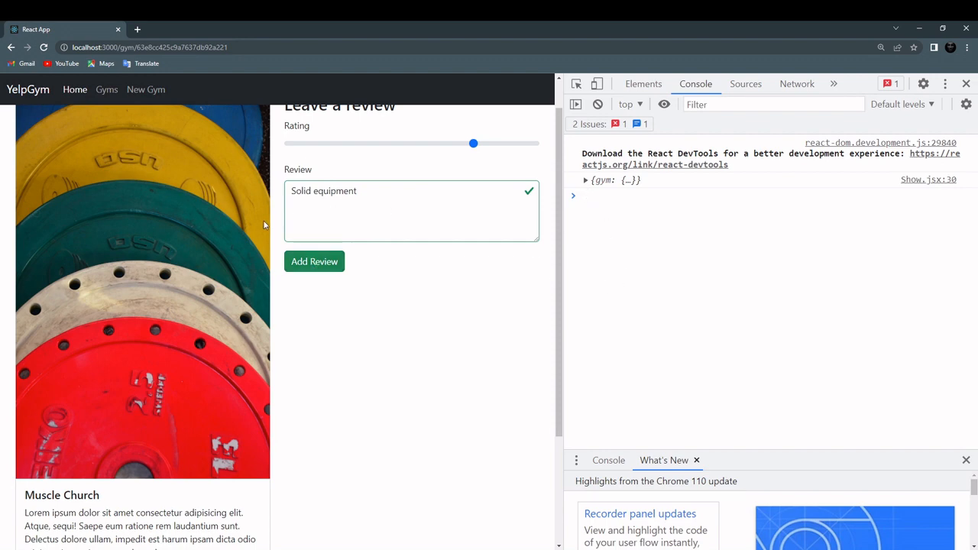
{"action": "mouse_move", "coordinate": [267, 354]}
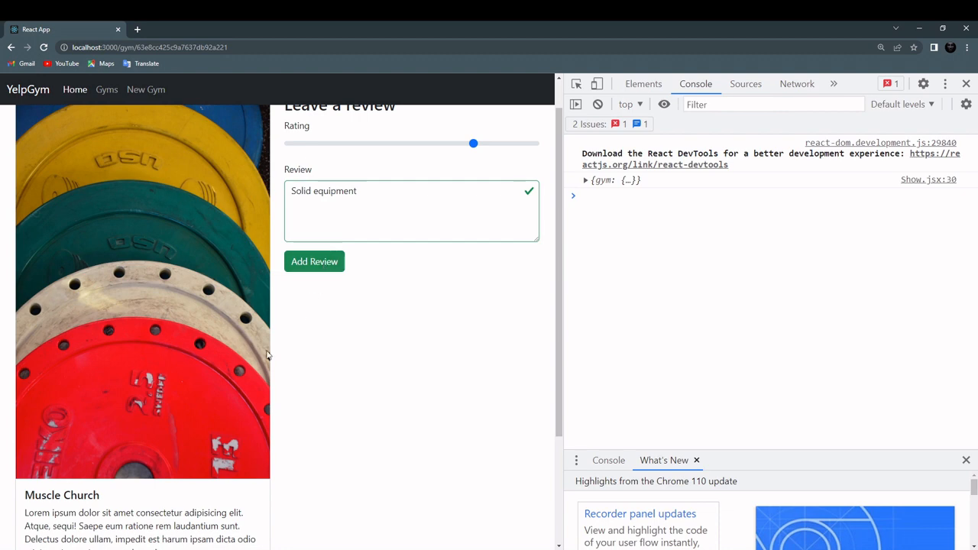
{"action": "left_click", "coordinate": [315, 260]}
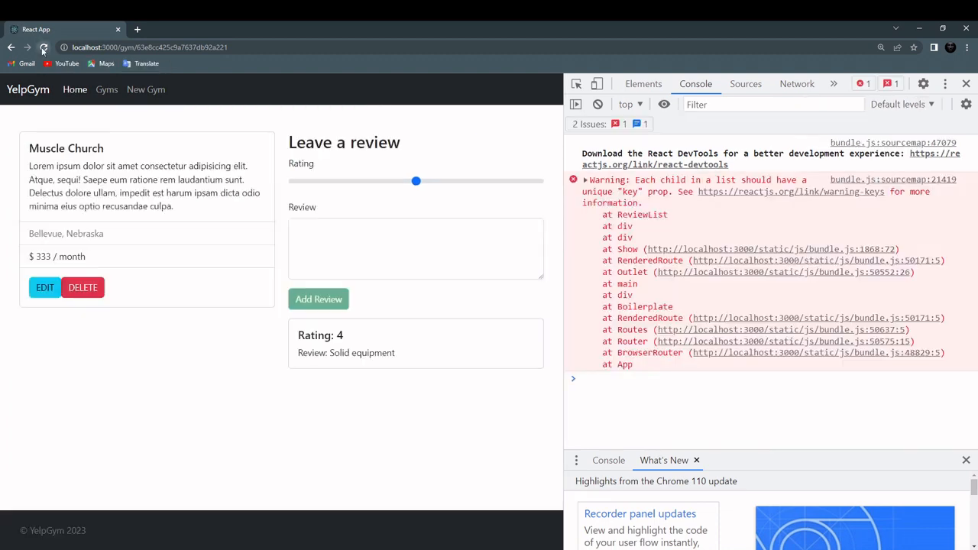
{"action": "left_click", "coordinate": [43, 47]}
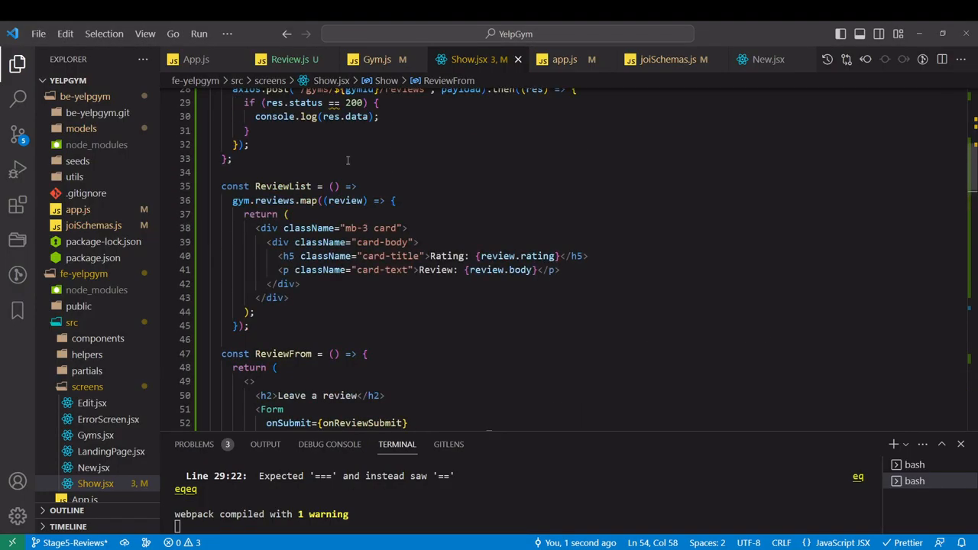
Extract the gym fetch into a getGym function called from useEffect
{"action": "scroll", "scroll_direction": "up", "scroll_amount": 3}
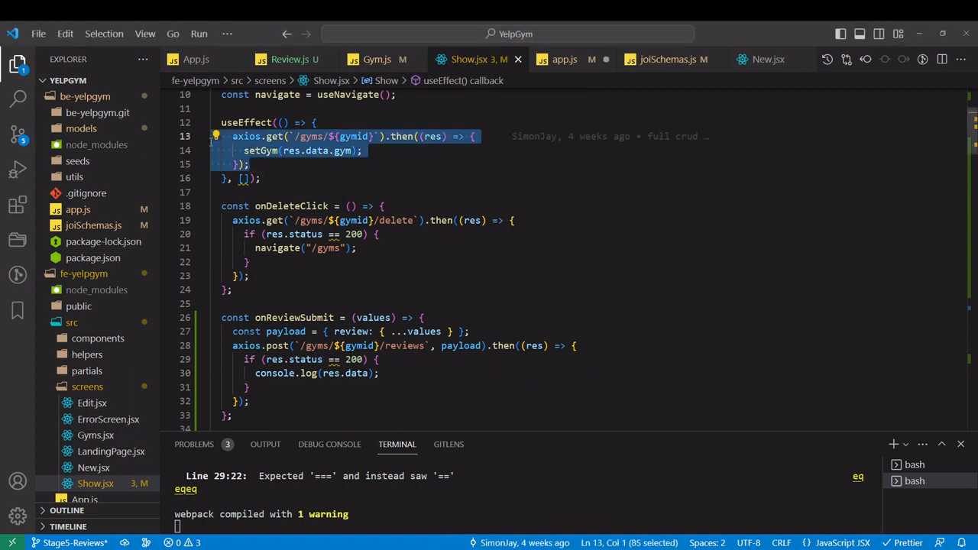
{"action": "left_click", "coordinate": [262, 177]}
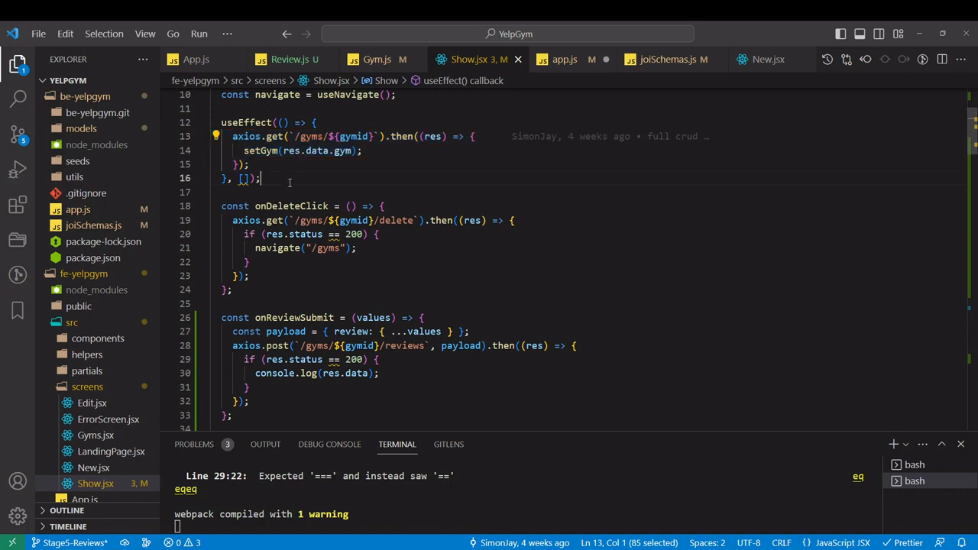
{"action": "type", "text": "f"}
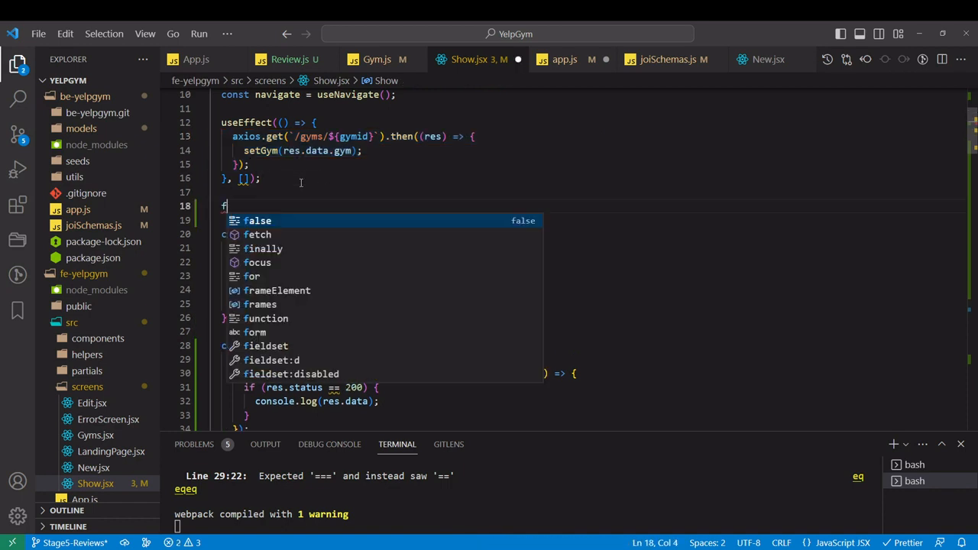
{"action": "type", "text": "unction getGym() {"}
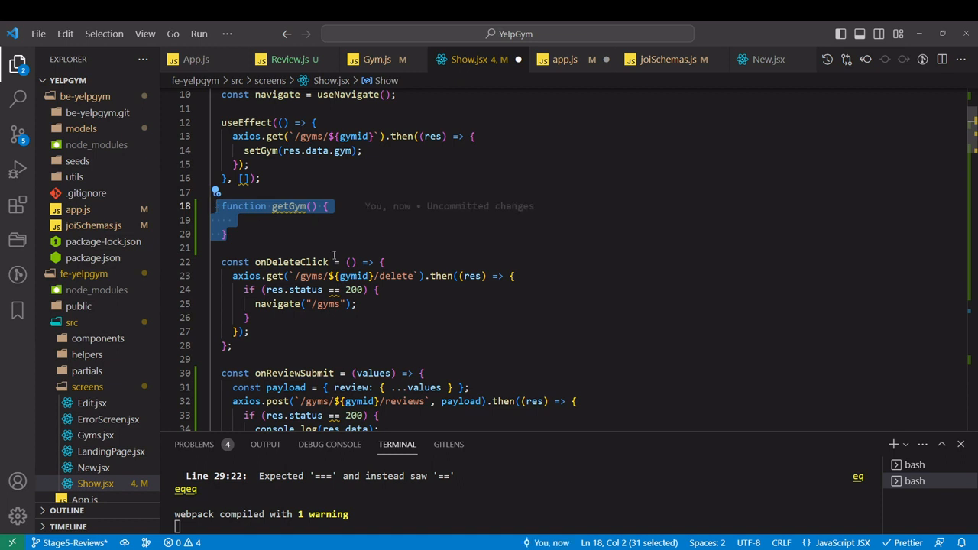
{"action": "mouse_move", "coordinate": [286, 315]}
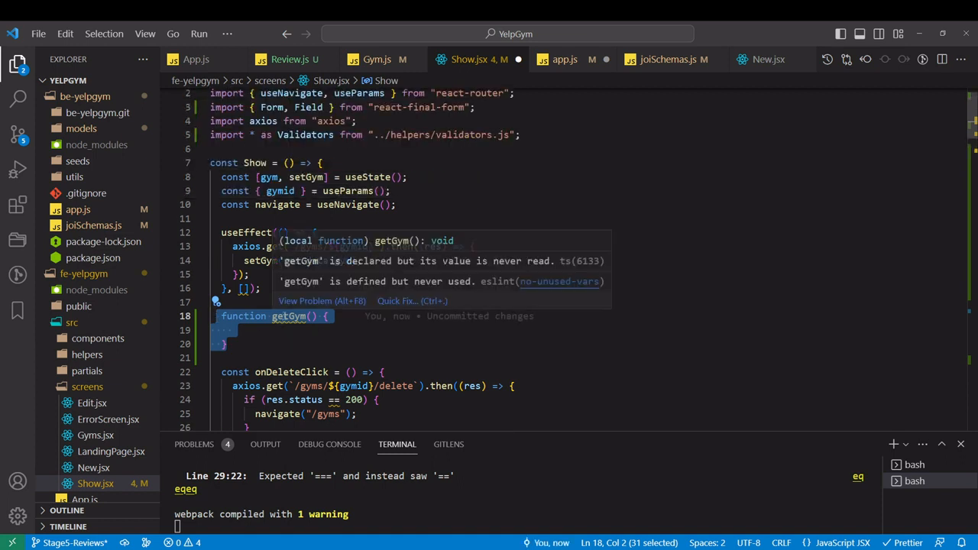
{"action": "mouse_move", "coordinate": [246, 233]}
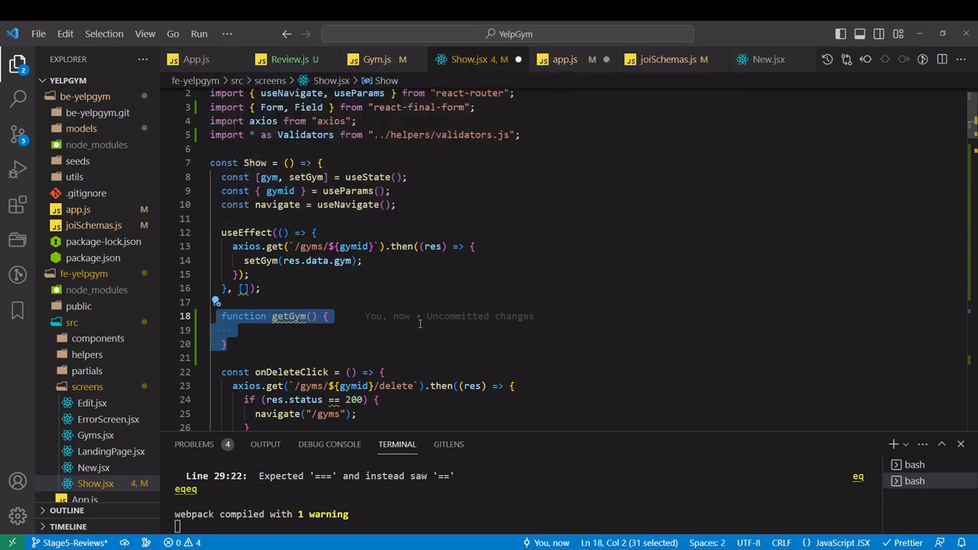
{"action": "left_click", "coordinate": [245, 330]}
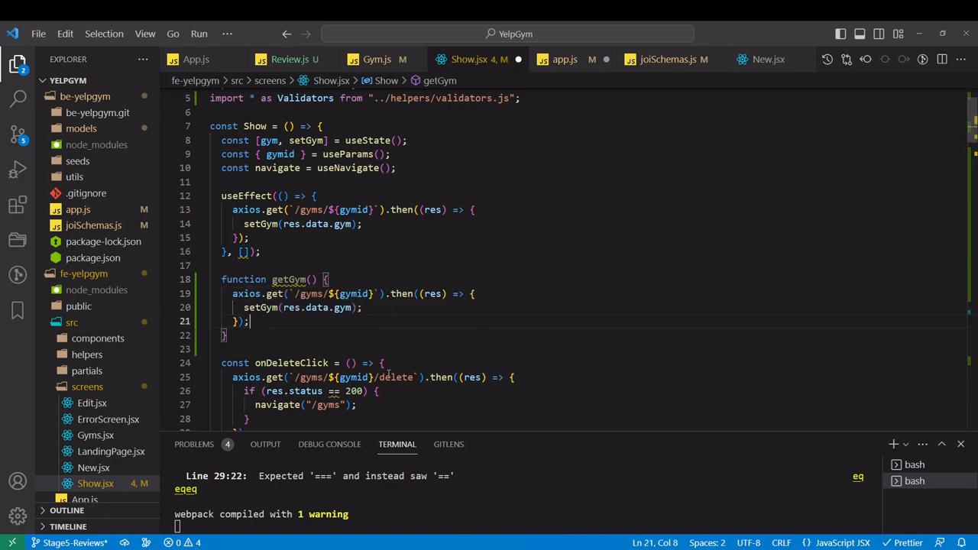
{"action": "mouse_move", "coordinate": [302, 339]}
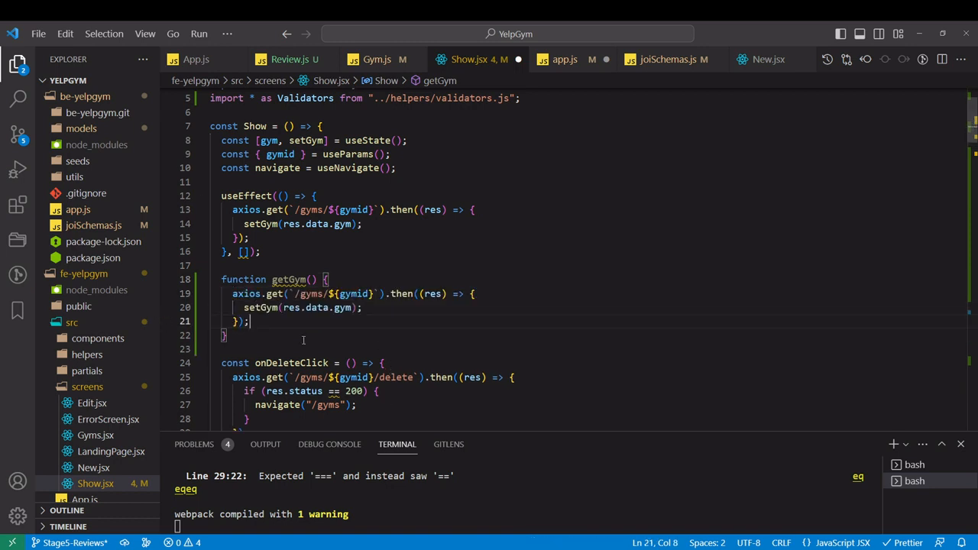
{"action": "double_click", "coordinate": [288, 278]}
{"action": "type", "text": "getGym()"}
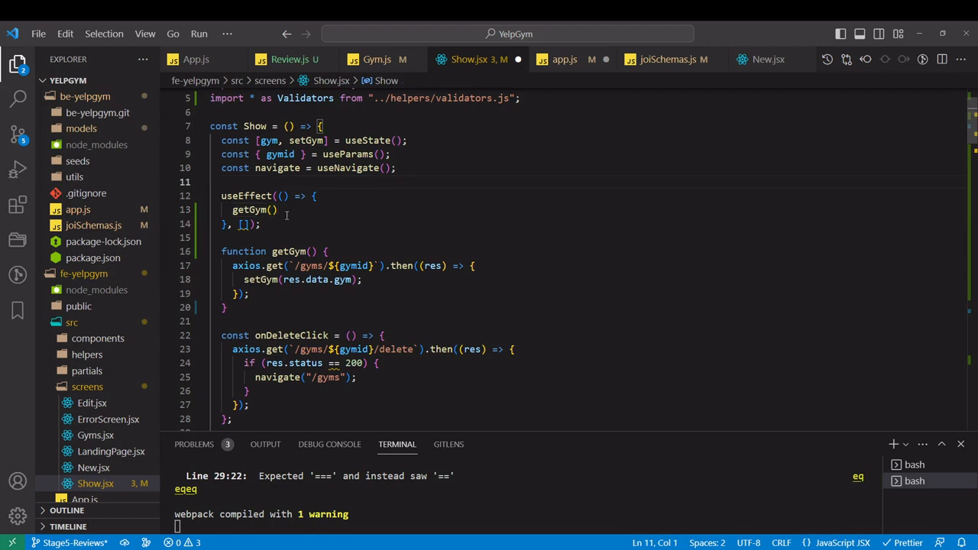
{"action": "double_click", "coordinate": [245, 209]}
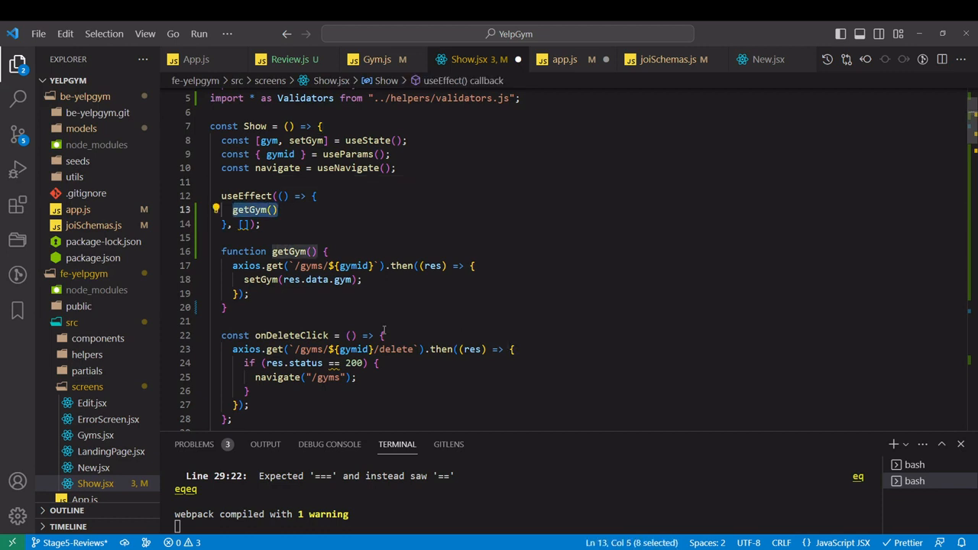
{"action": "scroll", "scroll_direction": "down", "scroll_amount": 3}
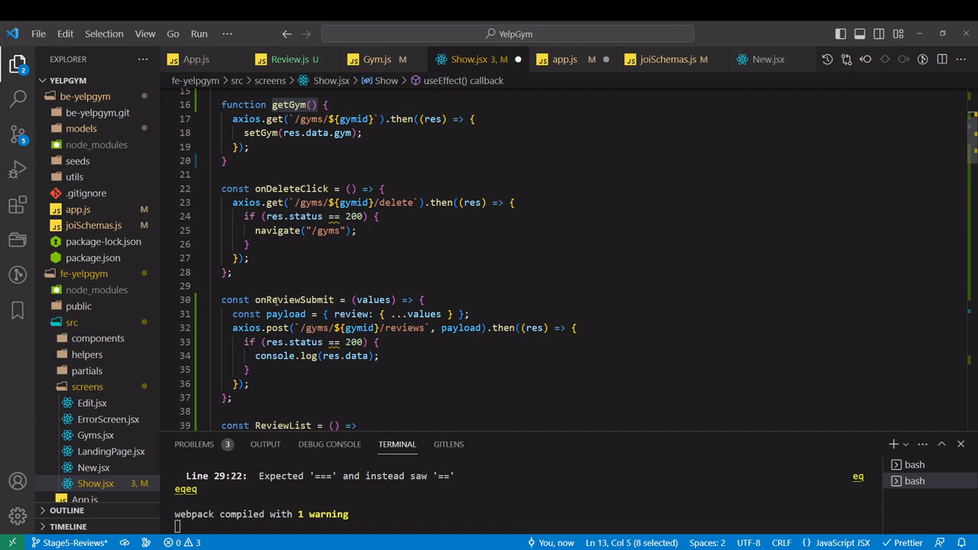
{"action": "mouse_move", "coordinate": [271, 315]}
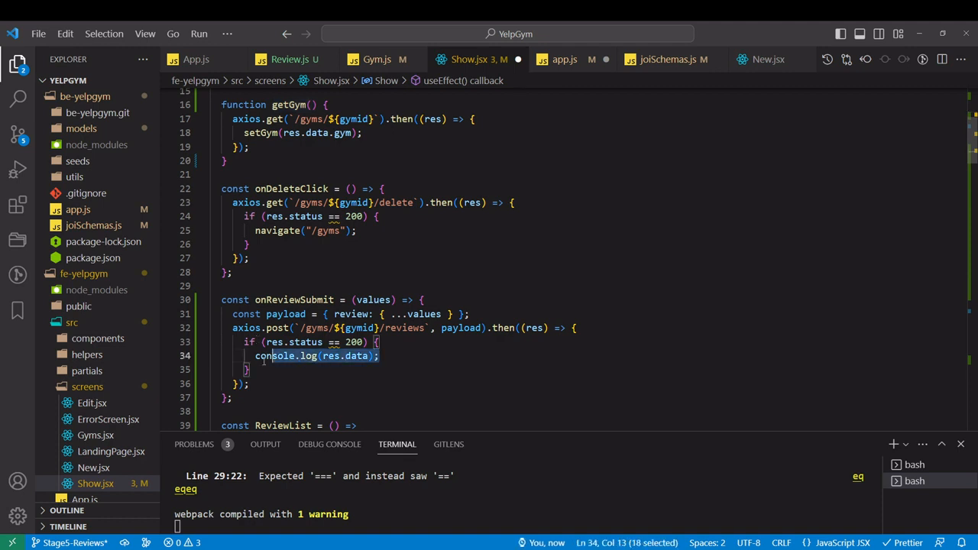
Replace console.log(res.data) with getGym() in onReviewSubmit's status 200 branch
{"action": "left_click", "coordinate": [379, 355]}
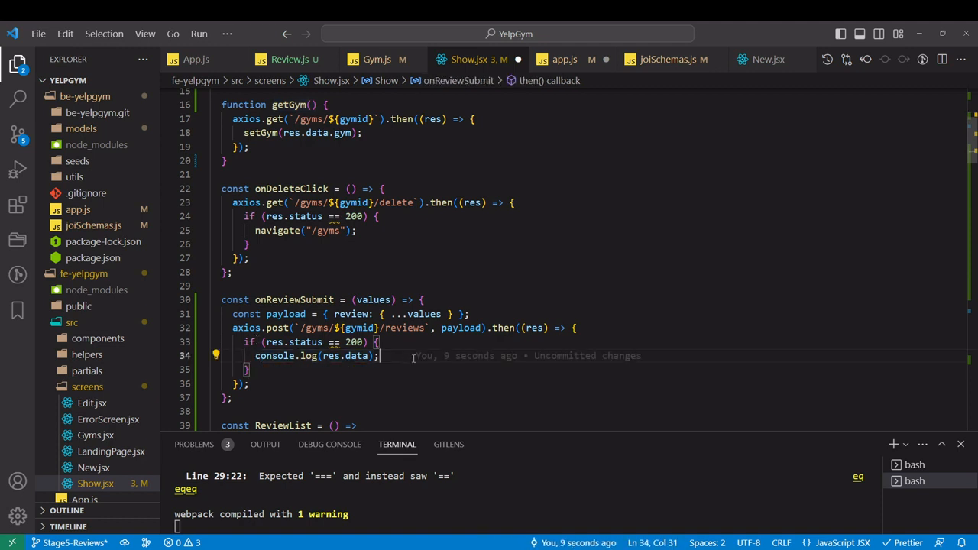
{"action": "type", "text": "getGym();"}
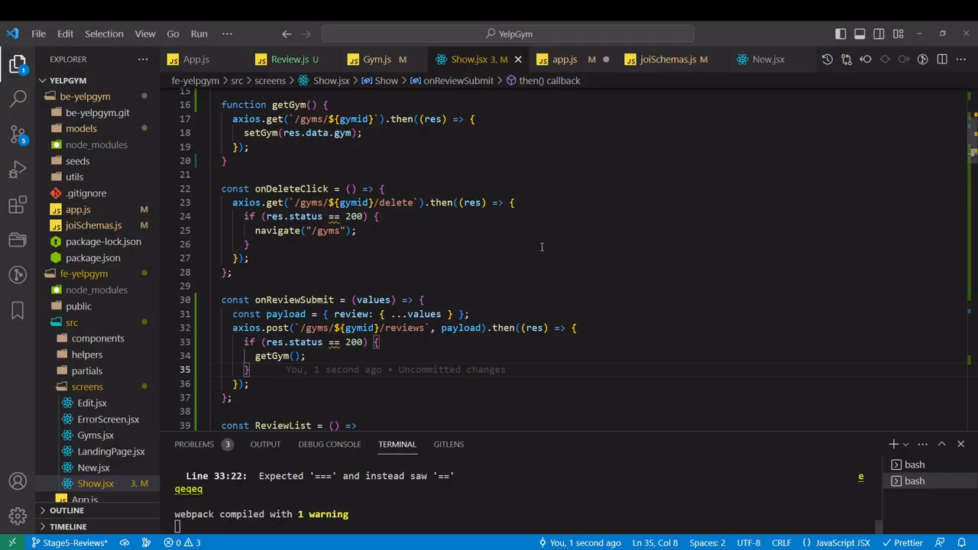
Add a key={idx} attribute to the mb-3 card div in ReviewList
{"action": "scroll", "scroll_direction": "down", "scroll_amount": 3}
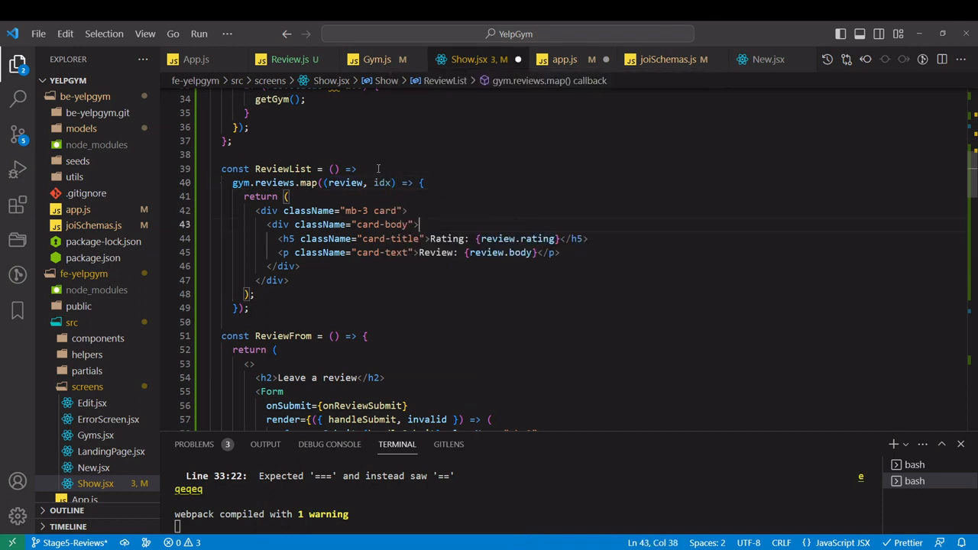
{"action": "left_click", "coordinate": [406, 211]}
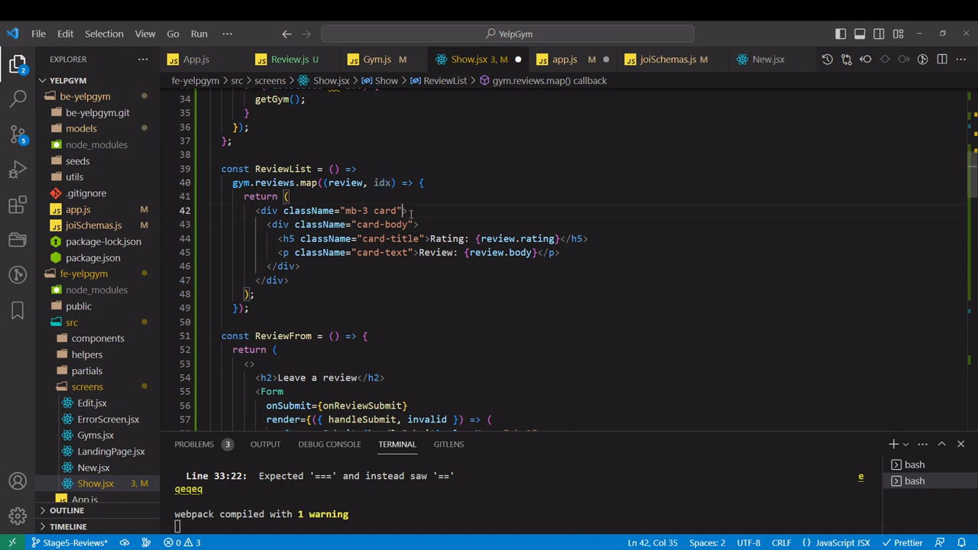
{"action": "type", "text": "key={}"}
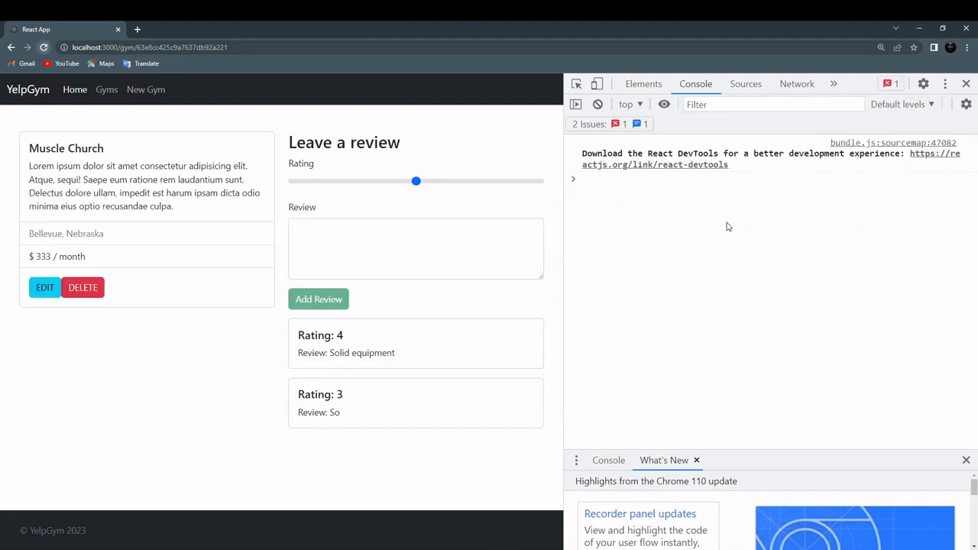
Submit a new review 'Very crowded' with rating 2 on the Muscle Church page
{"action": "left_click", "coordinate": [416, 248]}
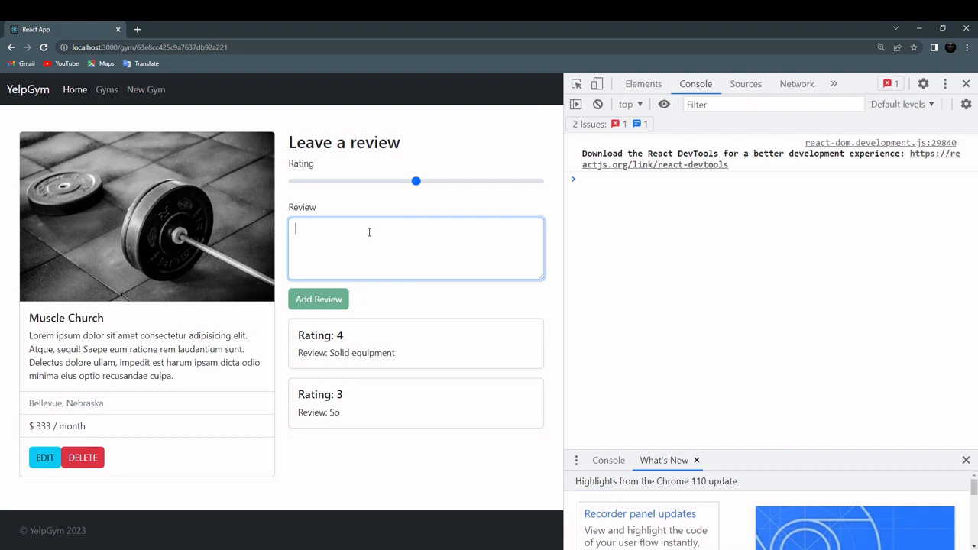
{"action": "type", "text": "Very crowd"}
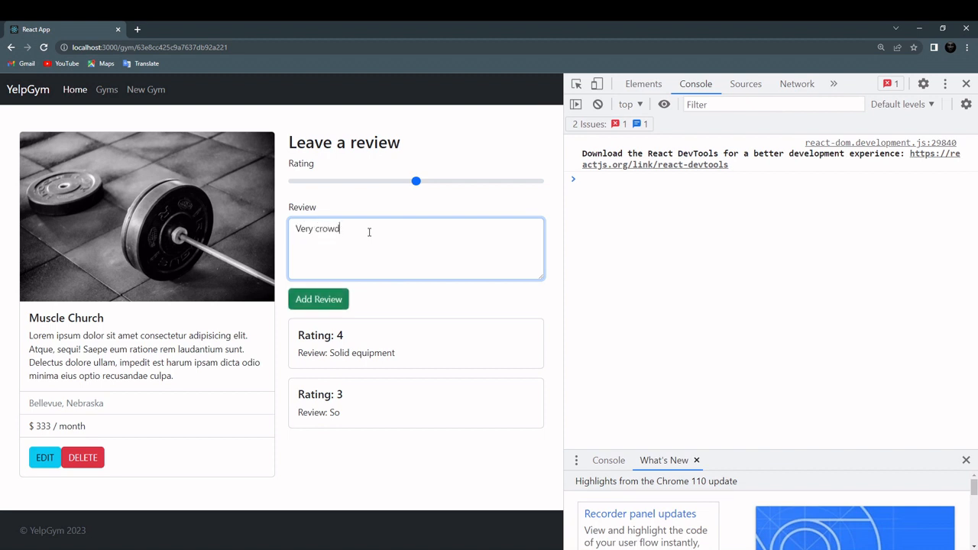
{"action": "type", "text": "ed"}
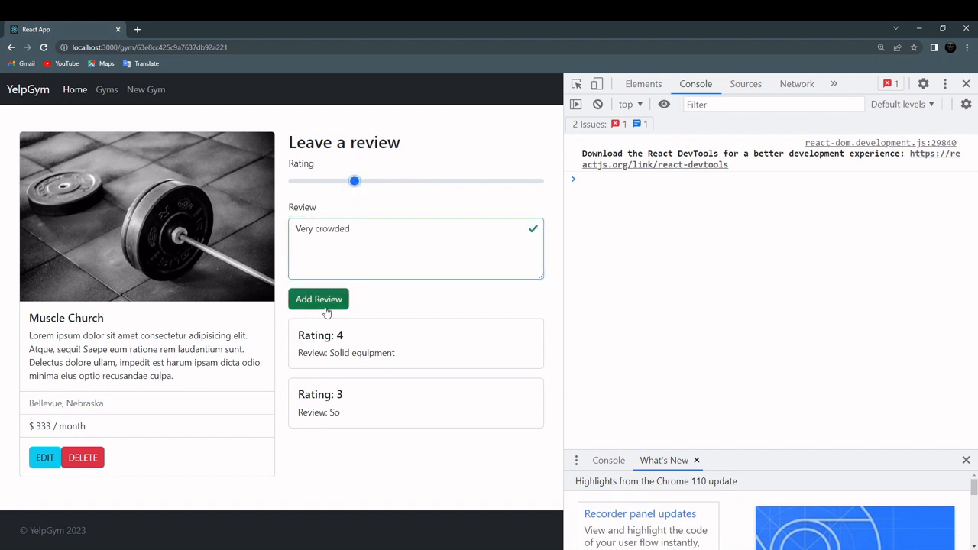
{"action": "left_click", "coordinate": [318, 298]}
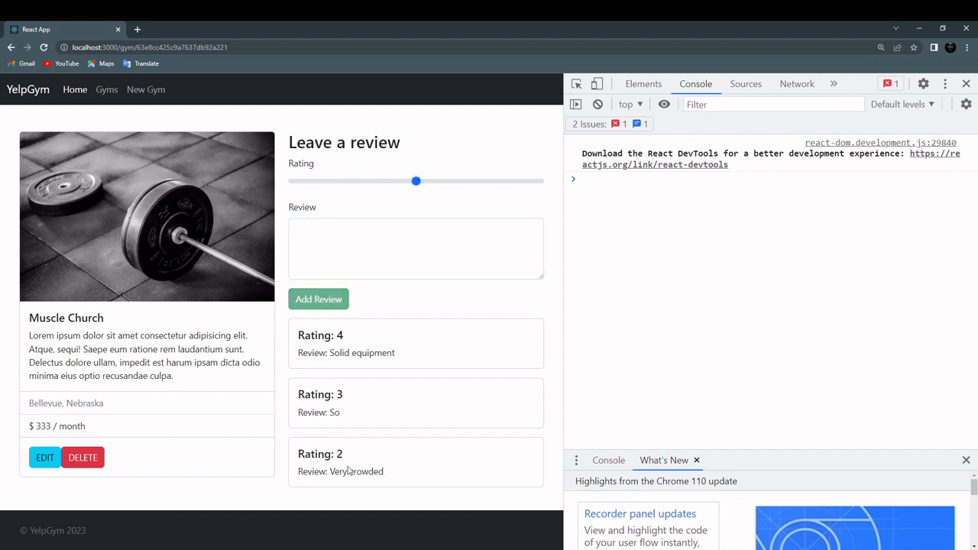
Check the new review appears in the list, then return to the code editor
{"action": "double_click", "coordinate": [344, 471]}
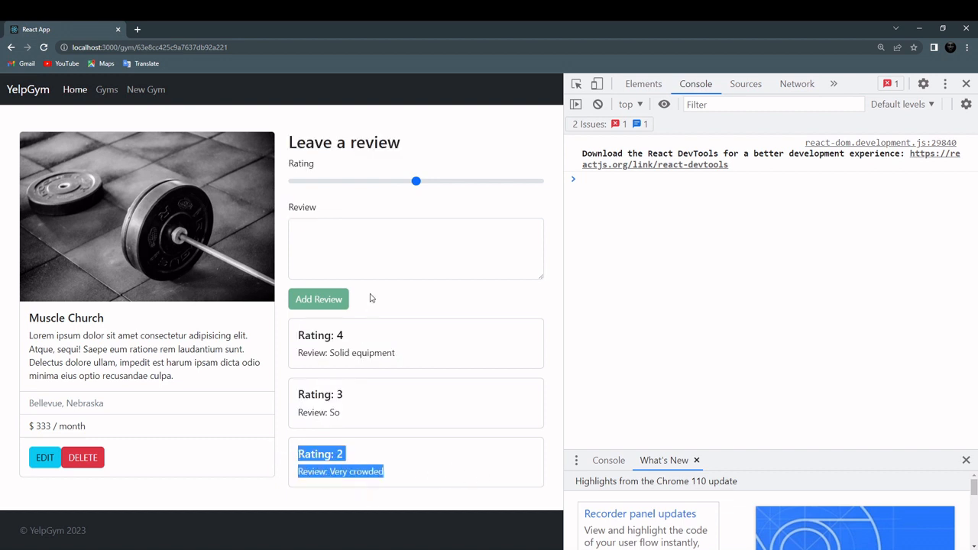
{"action": "left_click", "coordinate": [415, 248]}
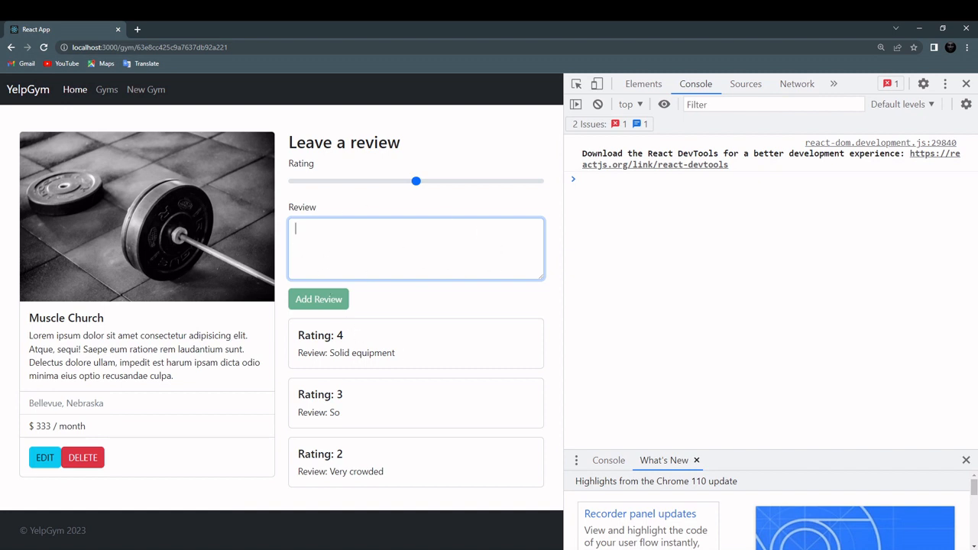
{"action": "left_click", "coordinate": [318, 298]}
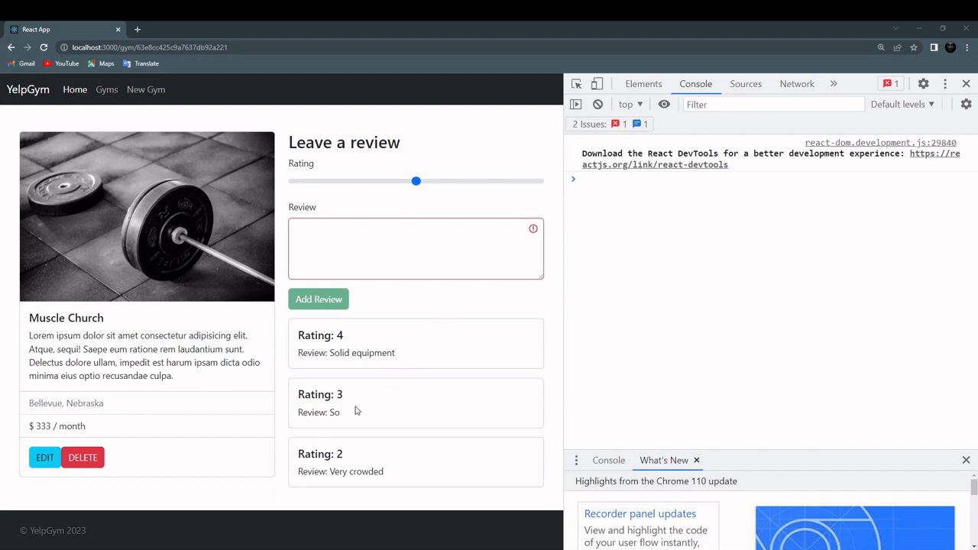
{"action": "mouse_move", "coordinate": [370, 390]}
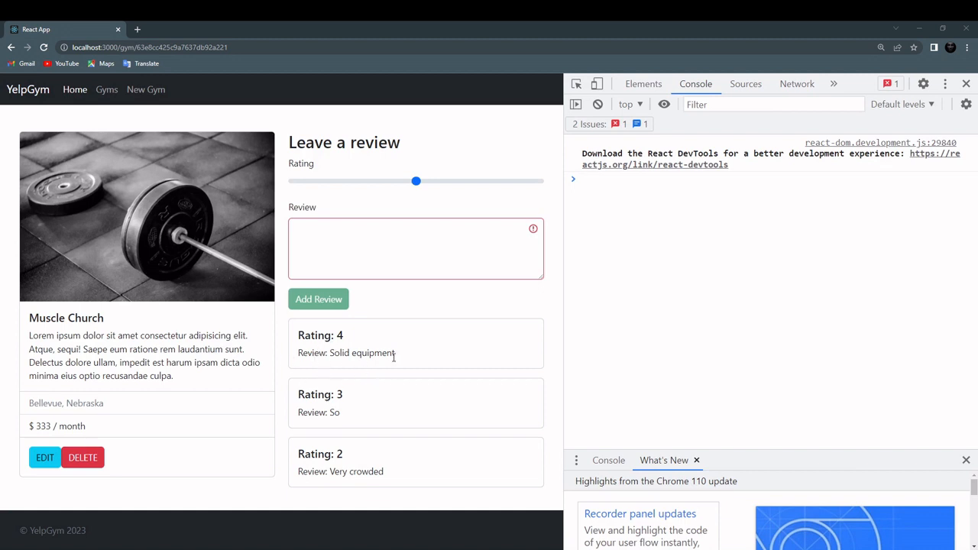
{"action": "key", "text": "alt+tab"}
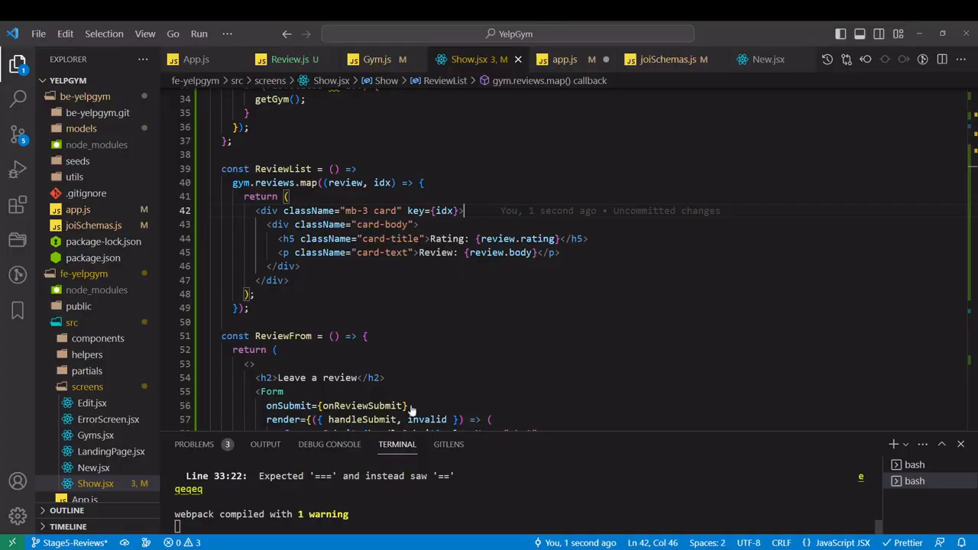
In app.js, write the /gyms/:id/reviews/:reviewId route updating the Gym by req.params.id
{"action": "left_click", "coordinate": [566, 59]}
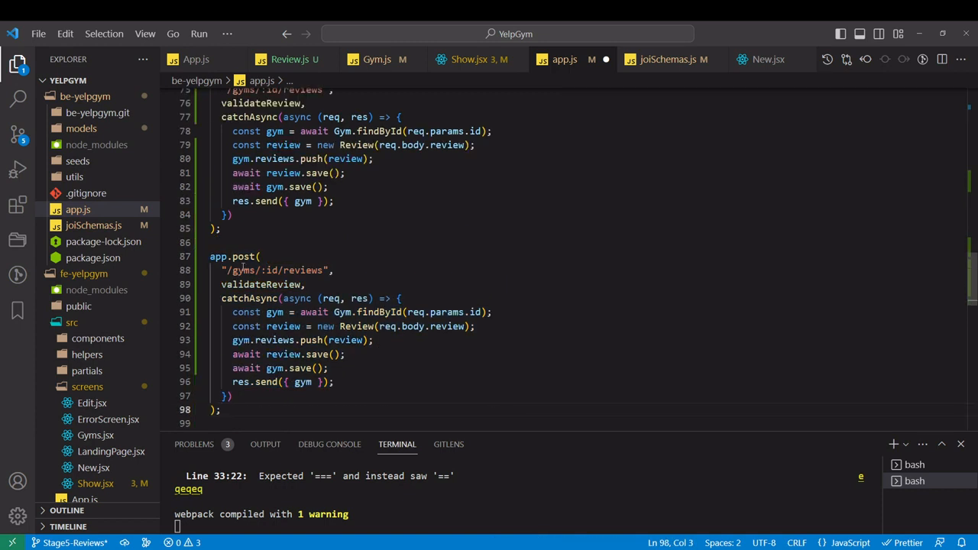
{"action": "type", "text": "ge"}
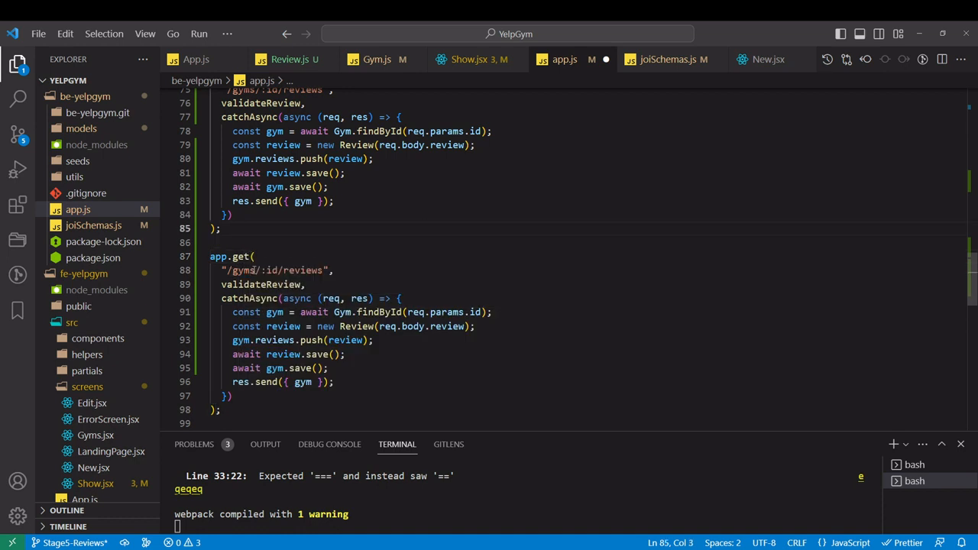
{"action": "type", "text": "/"}
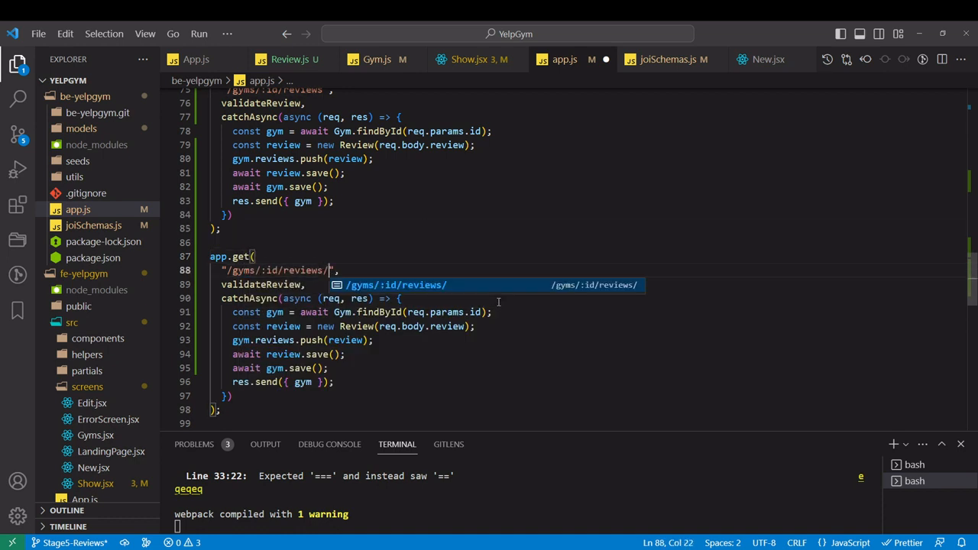
{"action": "type", "text": "reviewId"}
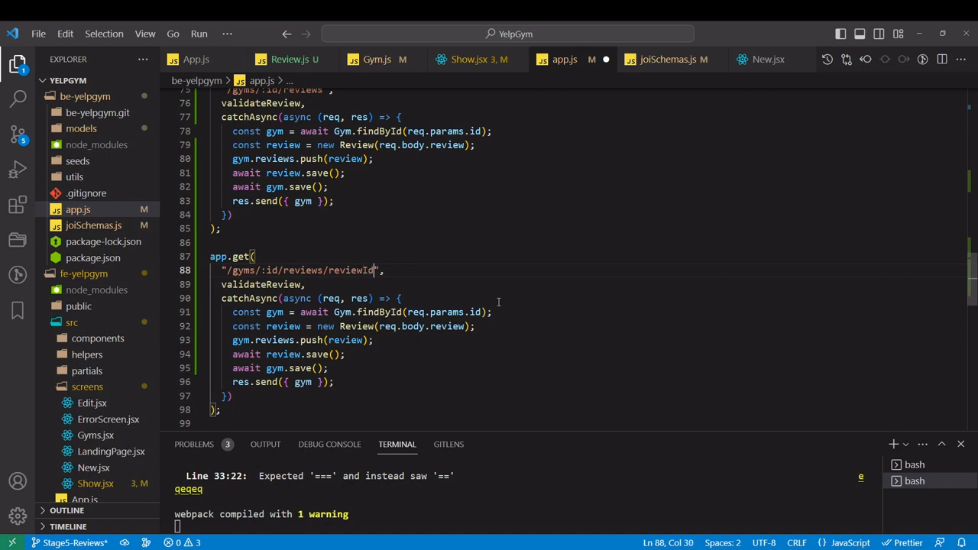
{"action": "mouse_move", "coordinate": [446, 283]}
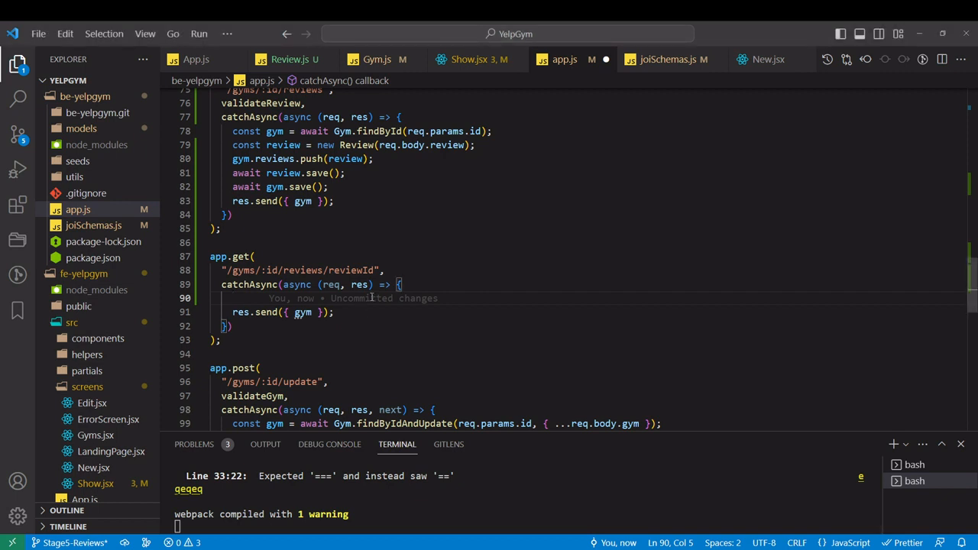
{"action": "type", "text": "await"}
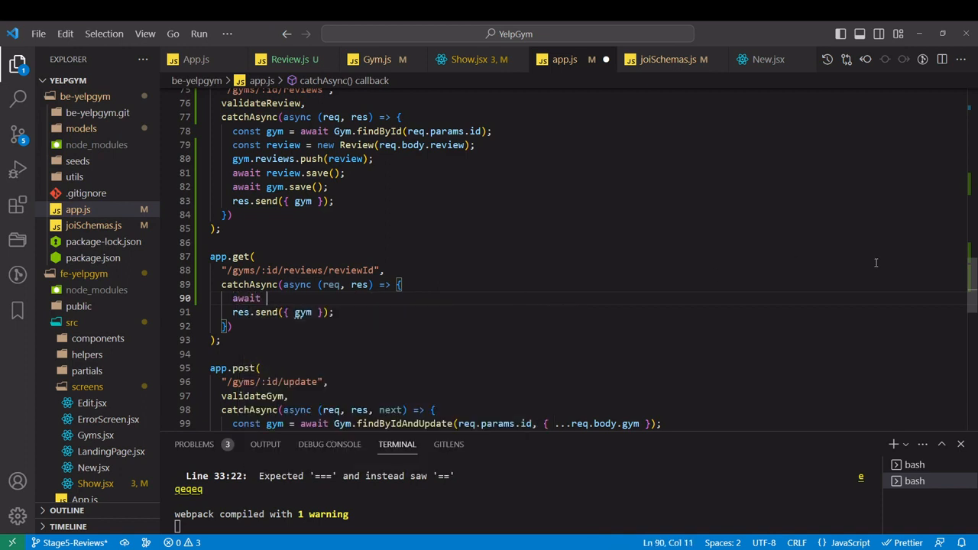
{"action": "type", "text": "Gym"}
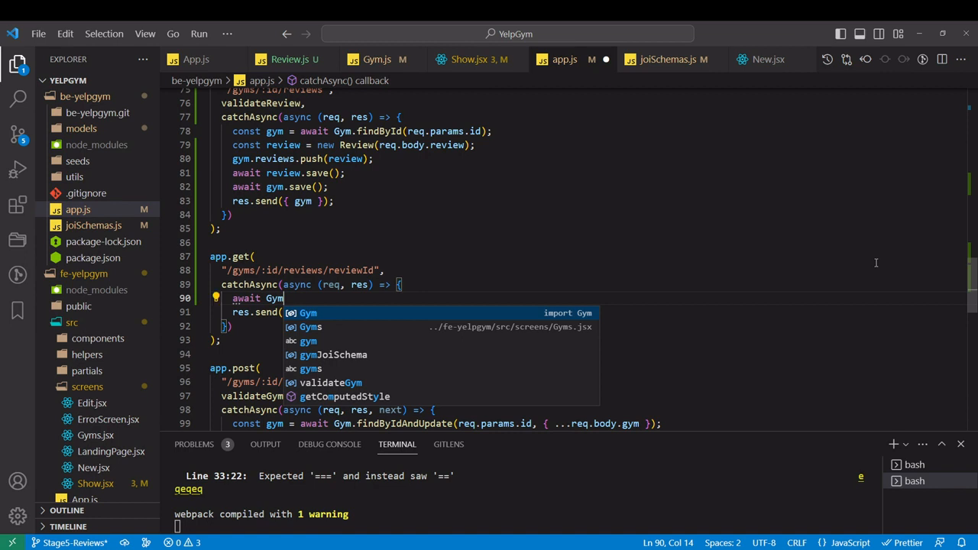
{"action": "type", "text": "findByIdAndUpdate("}
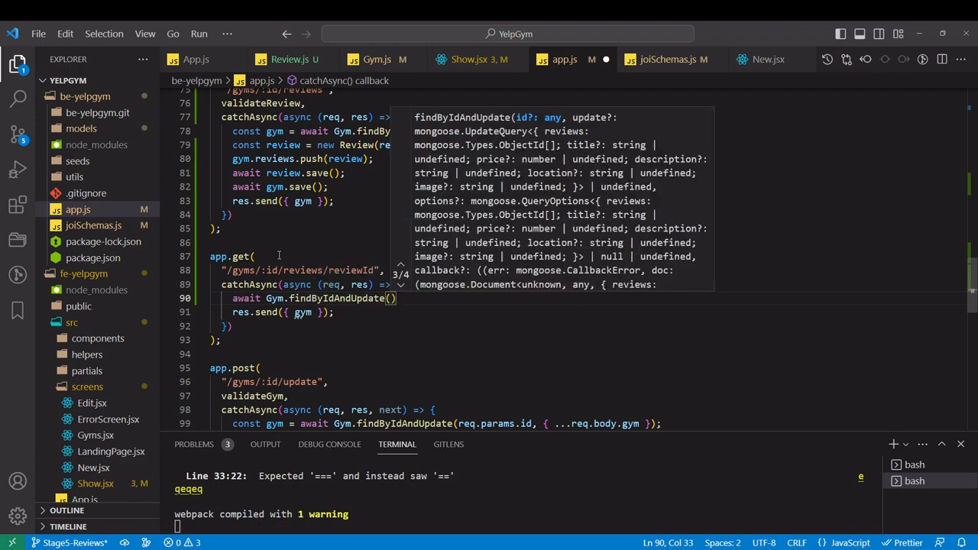
{"action": "type", "text": "re"}
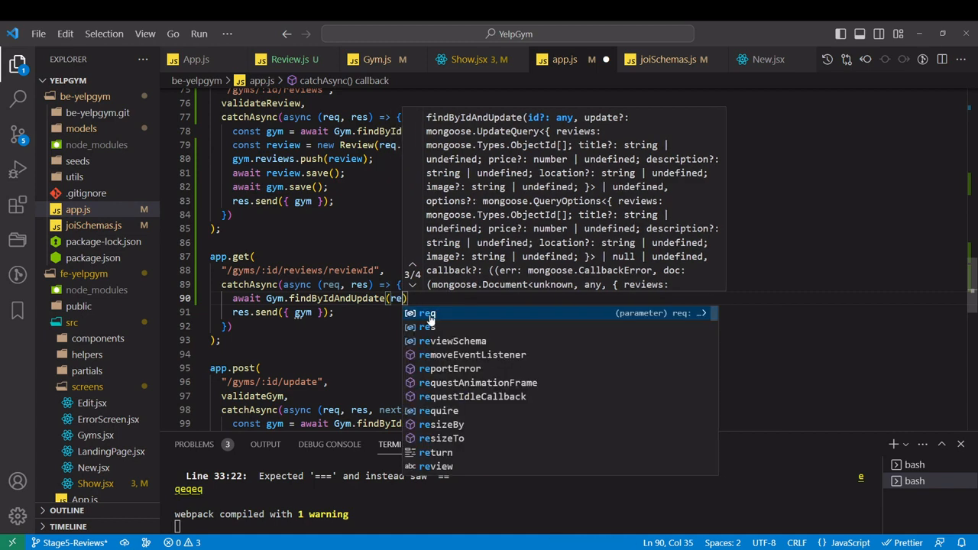
{"action": "type", "text": ".params"}
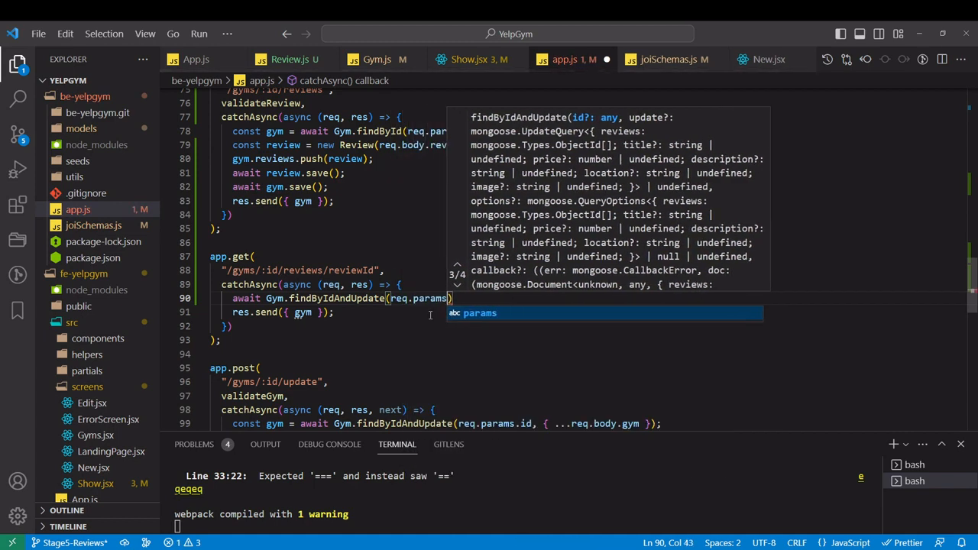
{"action": "type", "text": ".id,"}
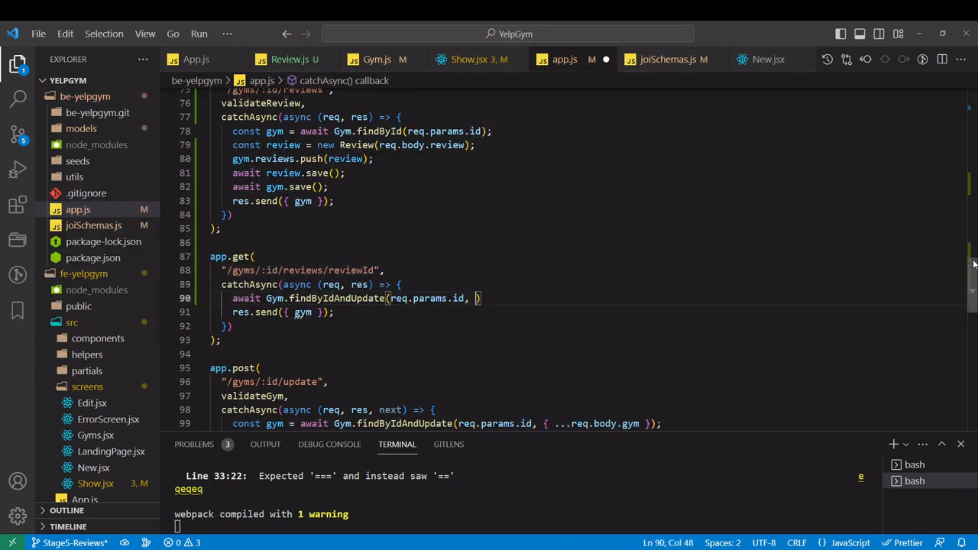
Add the $pull update removing req.params.reviewId from the gym's reviews
{"action": "type", "text": "{"}
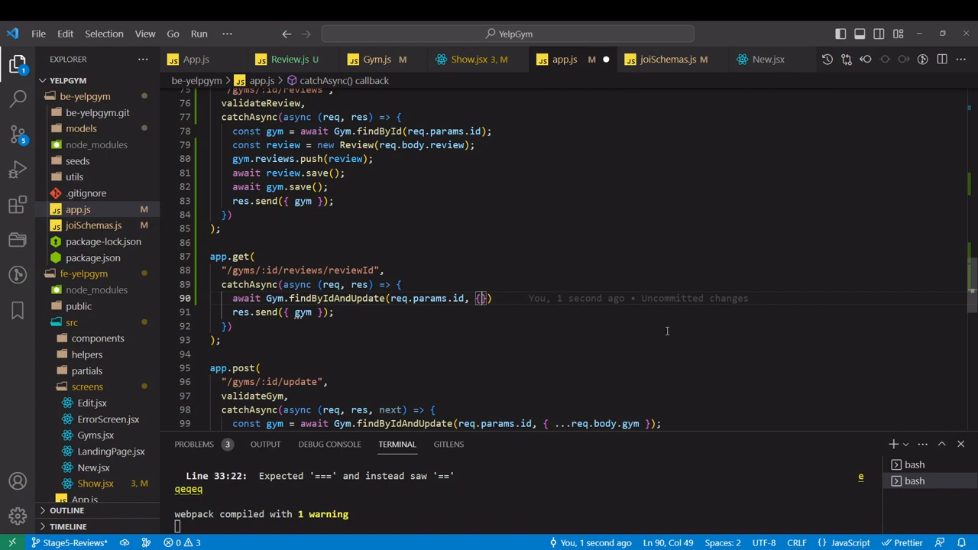
{"action": "type", "text": "$pull: {reviews:"}
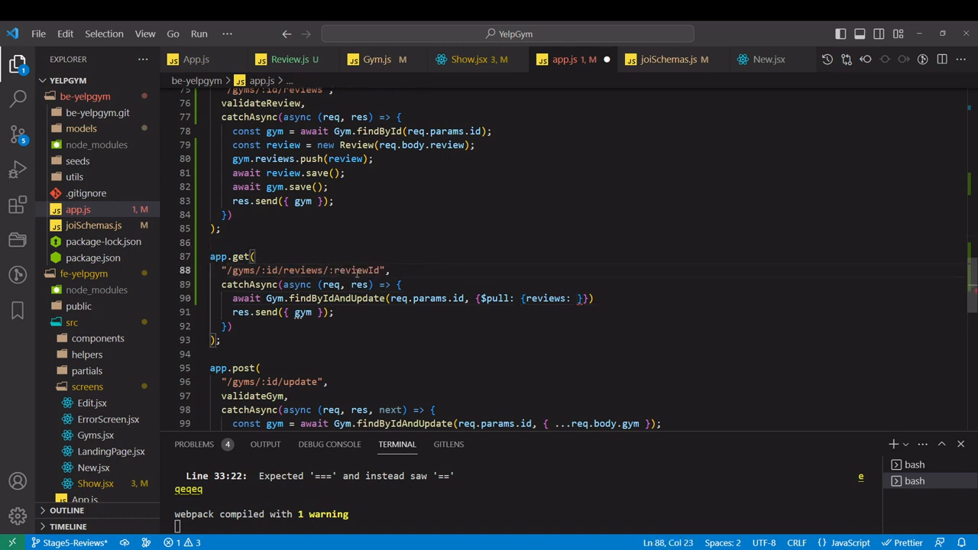
{"action": "mouse_move", "coordinate": [578, 298]}
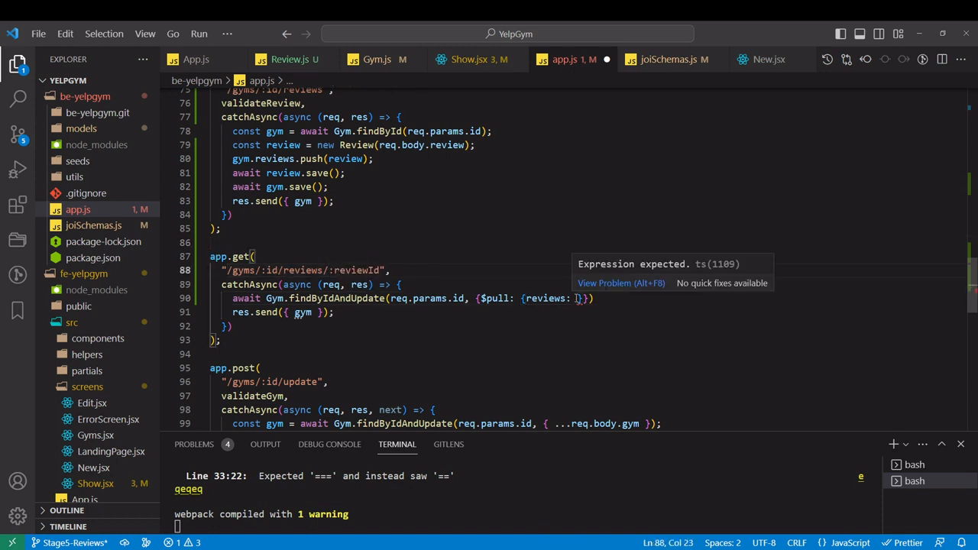
{"action": "type", "text": "req"}
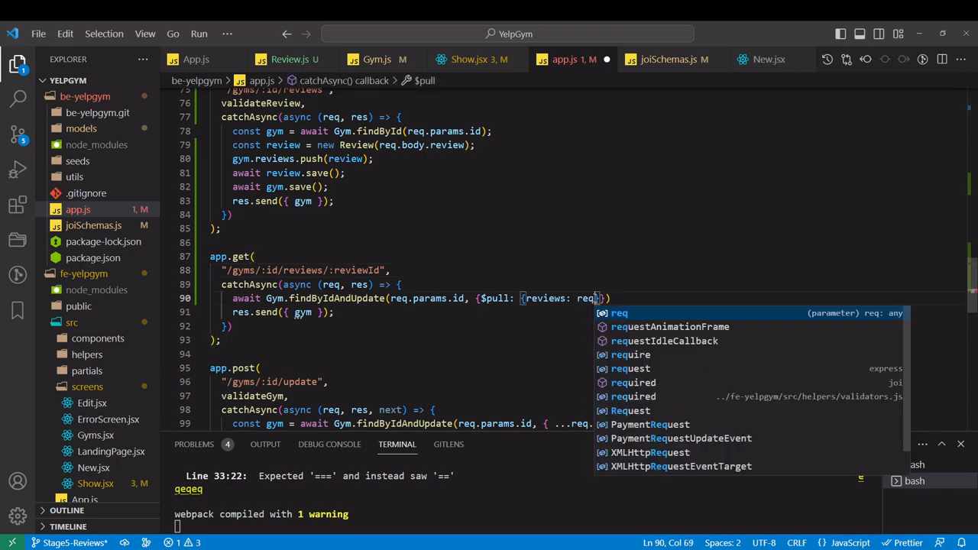
{"action": "type", "text": ".params.reviewId}"}
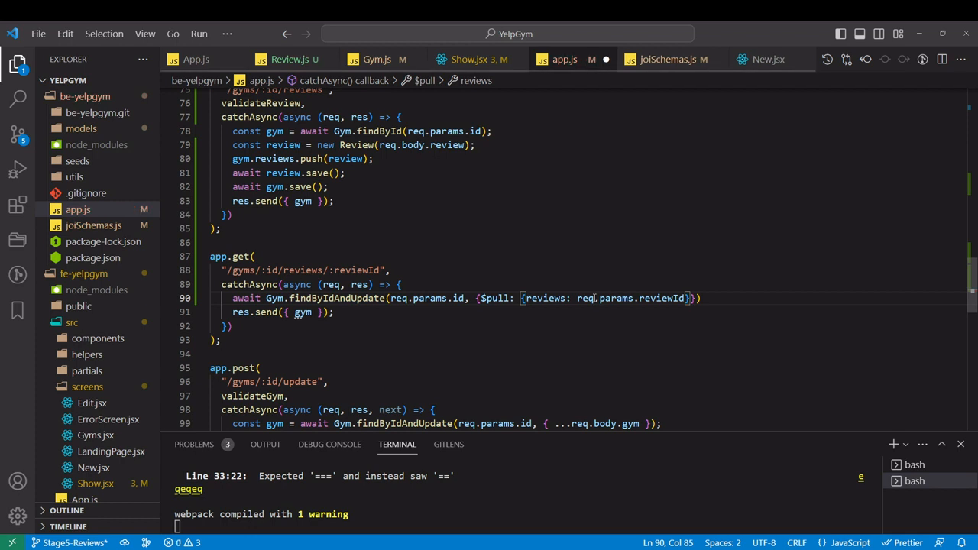
{"action": "mouse_move", "coordinate": [808, 269]}
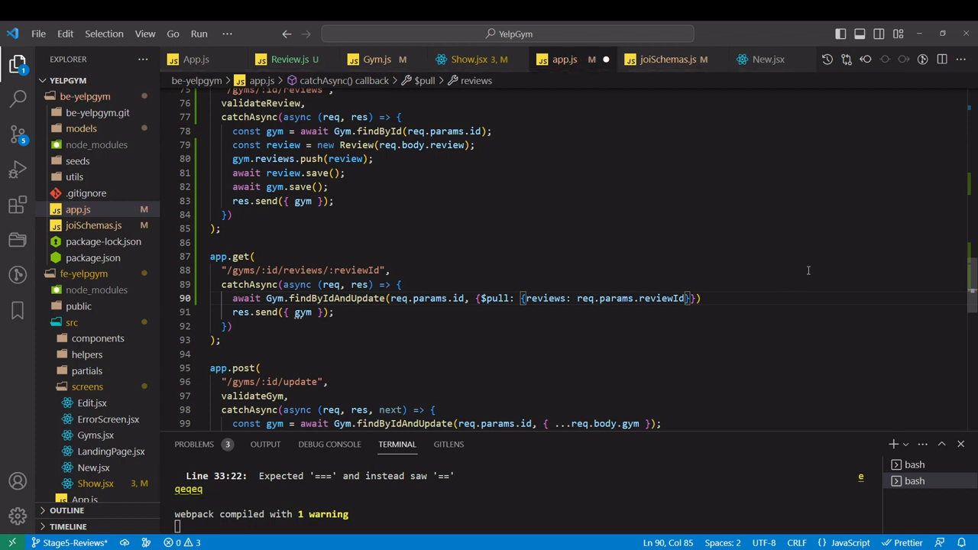
{"action": "mouse_move", "coordinate": [474, 298]}
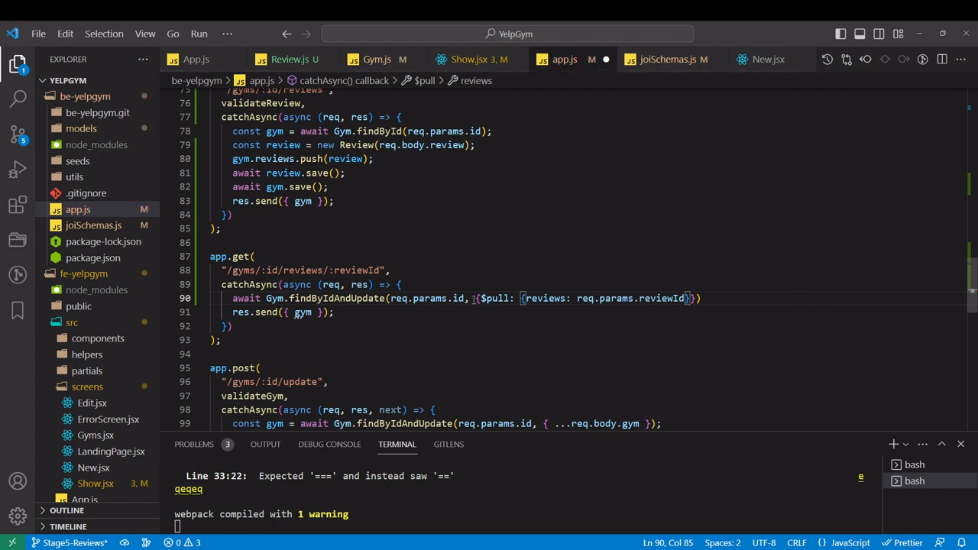
{"action": "left_click", "coordinate": [390, 269]}
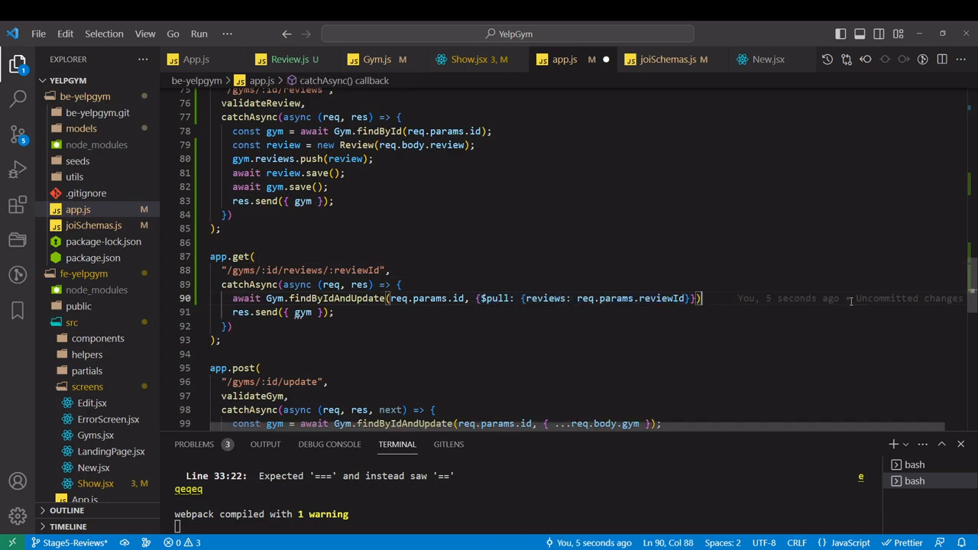
{"action": "key", "text": "Enter"}
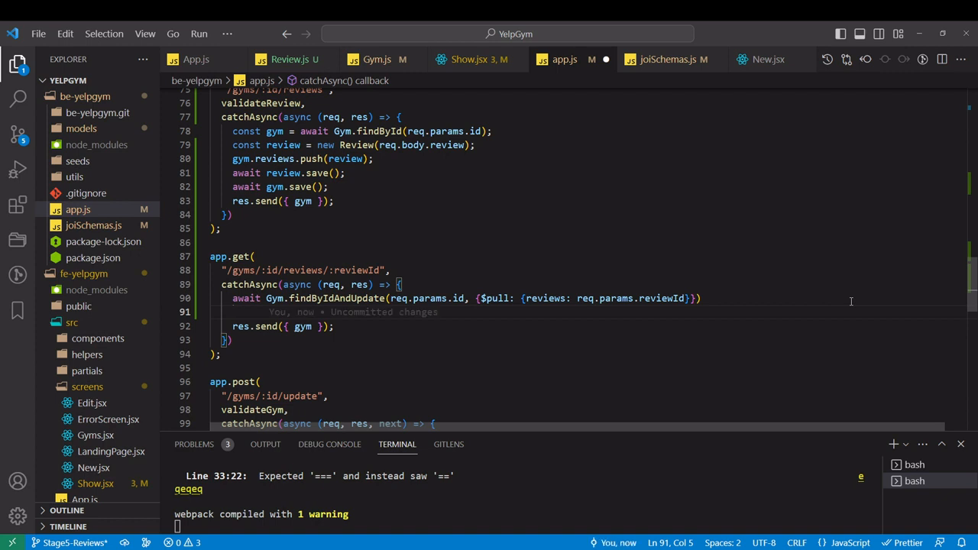
Add await Review.findByIdAndDelete(req.params.reviewId) after the $pull update
{"action": "type", "text": "await Review."}
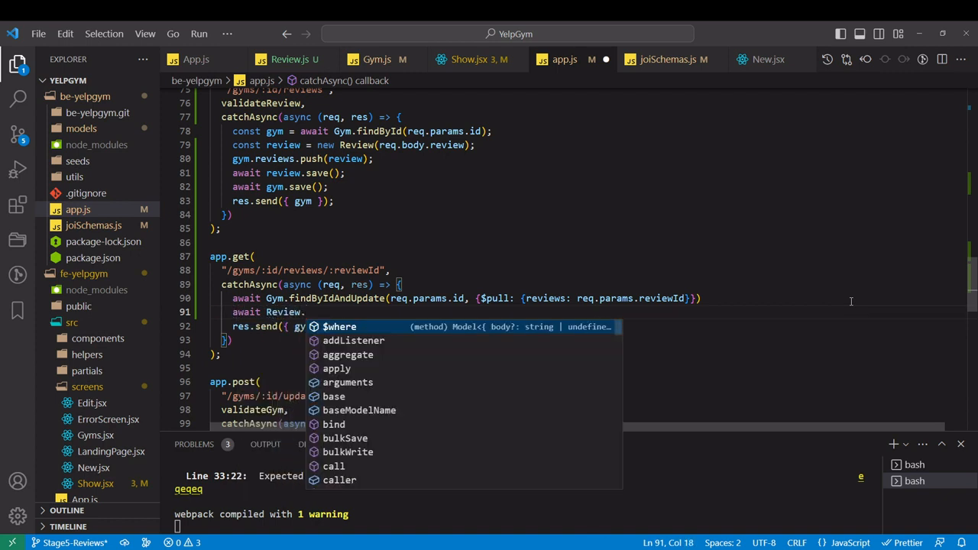
{"action": "type", "text": "findByIdAndDelete"}
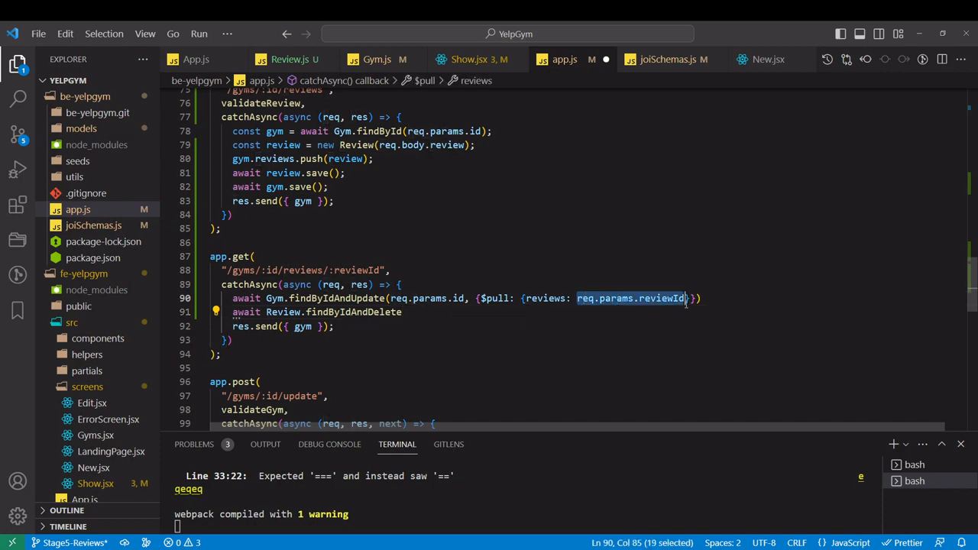
{"action": "left_click", "coordinate": [402, 312]}
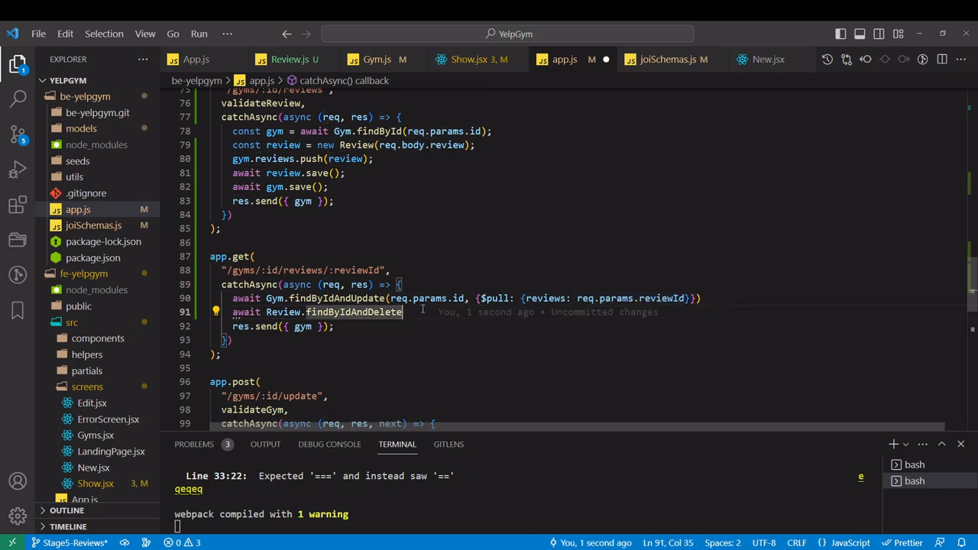
{"action": "type", "text": "(req.params.reviewId)"}
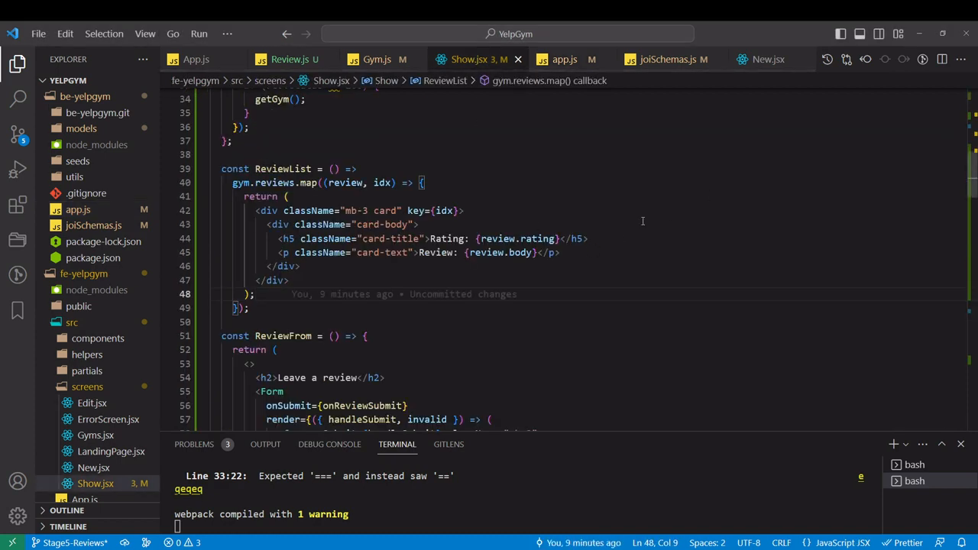
Add a btn btn-danger Delete button inside each review card body in ReviewList
{"action": "scroll", "scroll_direction": "down", "scroll_amount": 3}
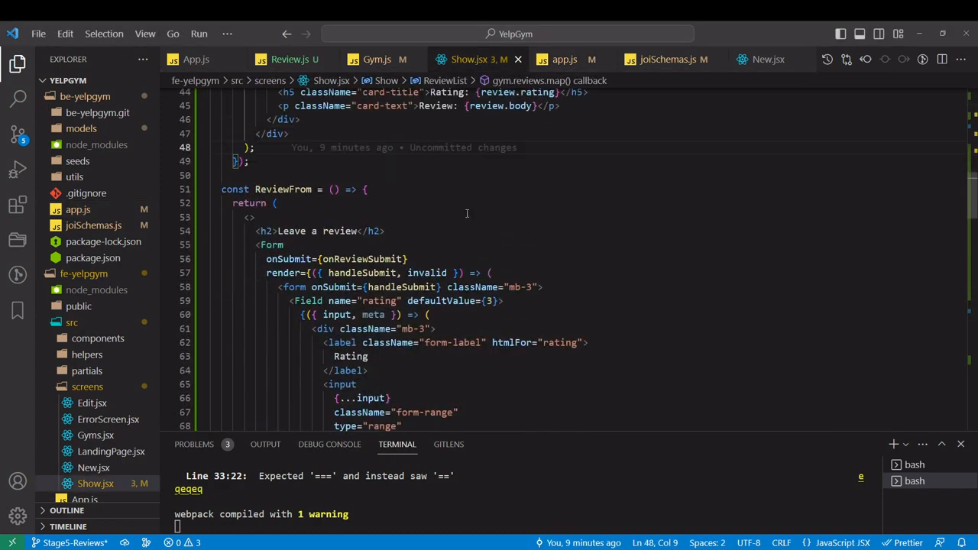
{"action": "scroll", "scroll_direction": "up", "scroll_amount": 3}
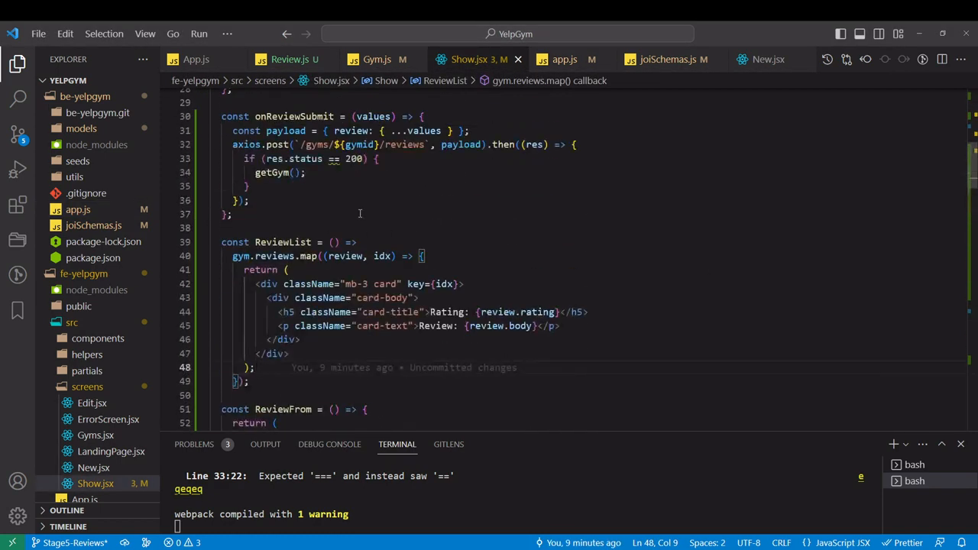
{"action": "scroll", "scroll_direction": "down", "scroll_amount": 3}
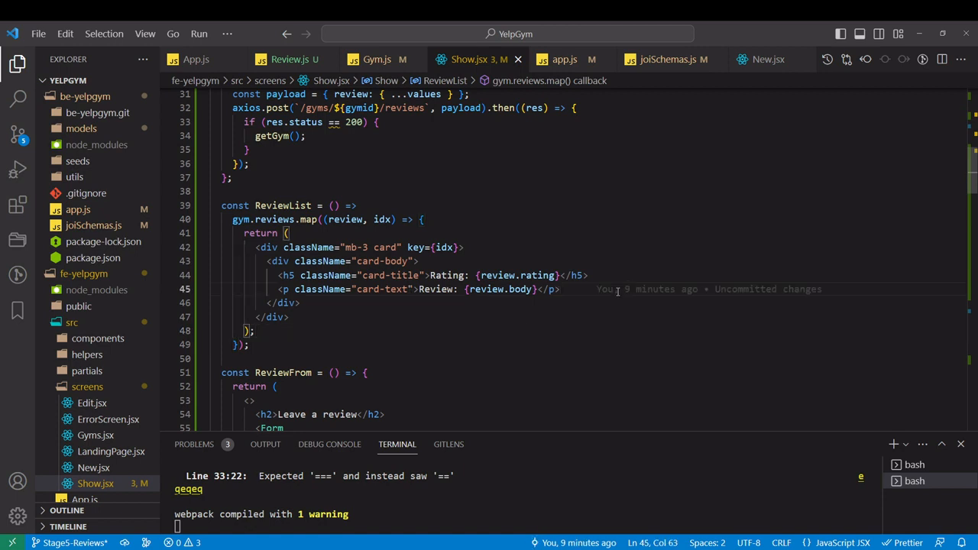
{"action": "key", "text": "Enter"}
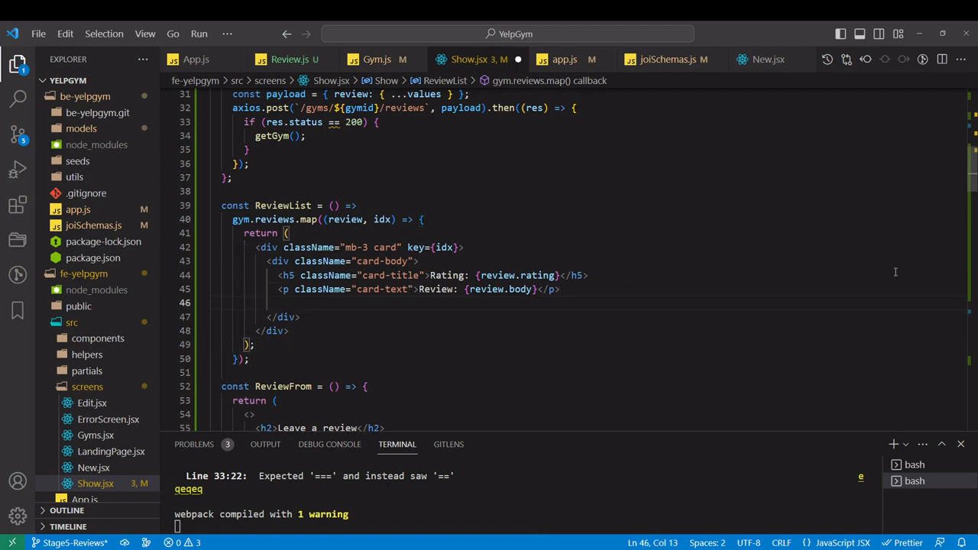
{"action": "type", "text": "button"}
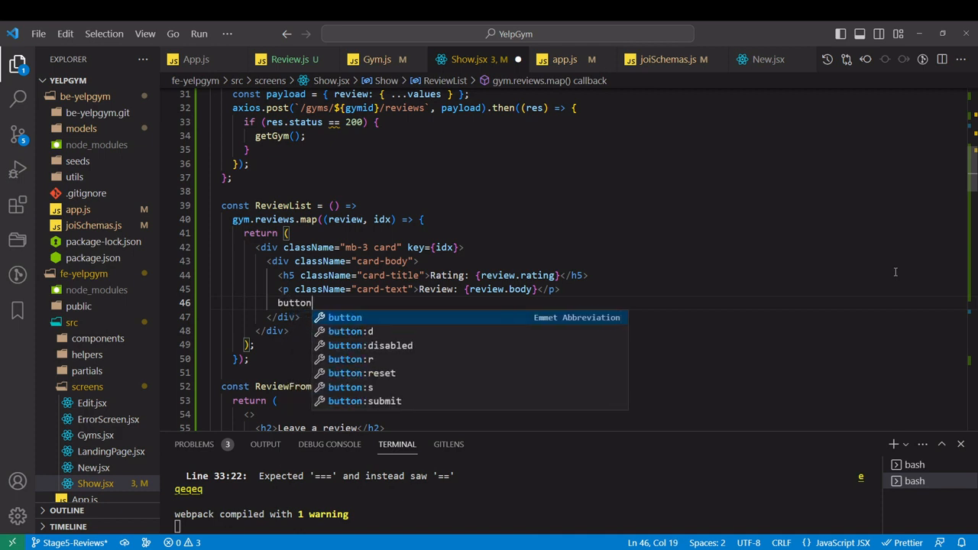
{"action": "type", "text": ".b"}
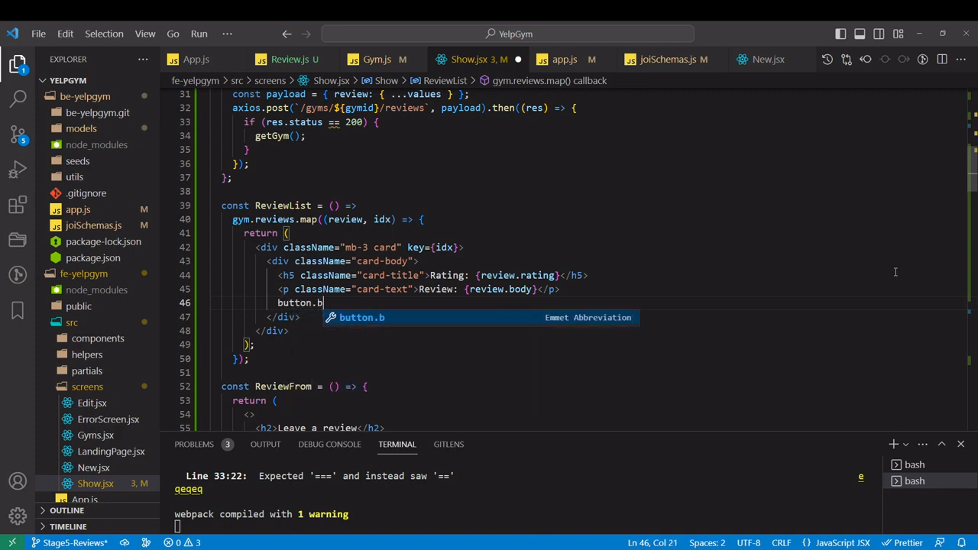
{"action": "type", "text": "tn-btn-"}
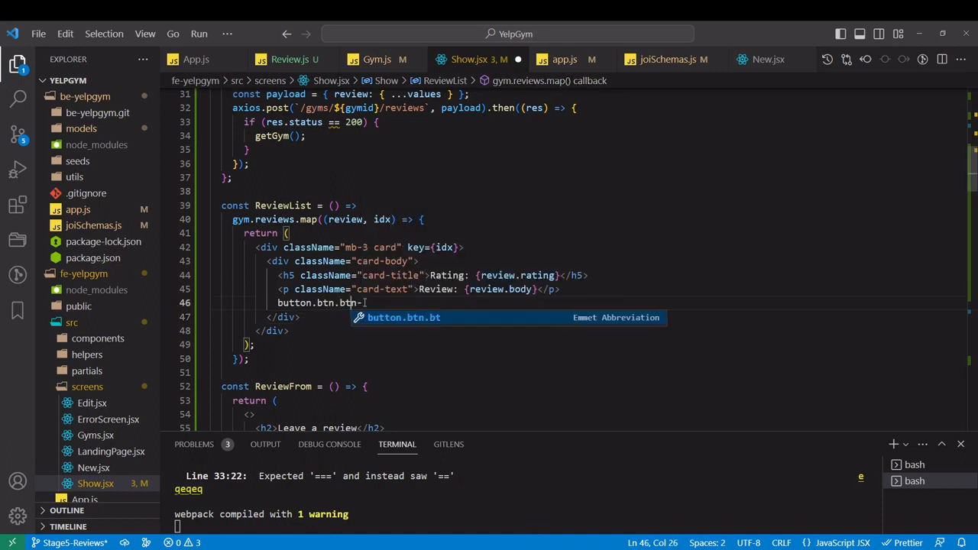
{"action": "type", "text": "n-"}
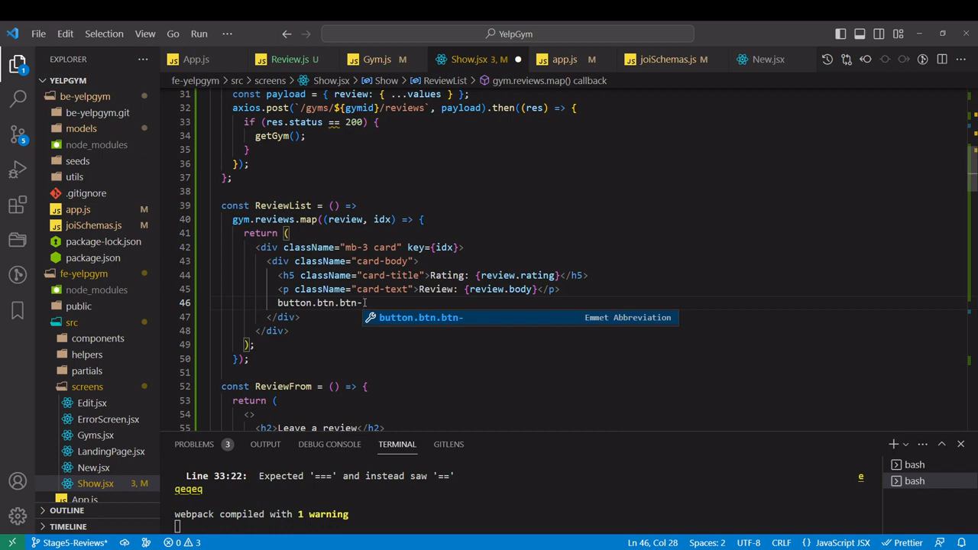
{"action": "type", "text": "danger\"></button>"}
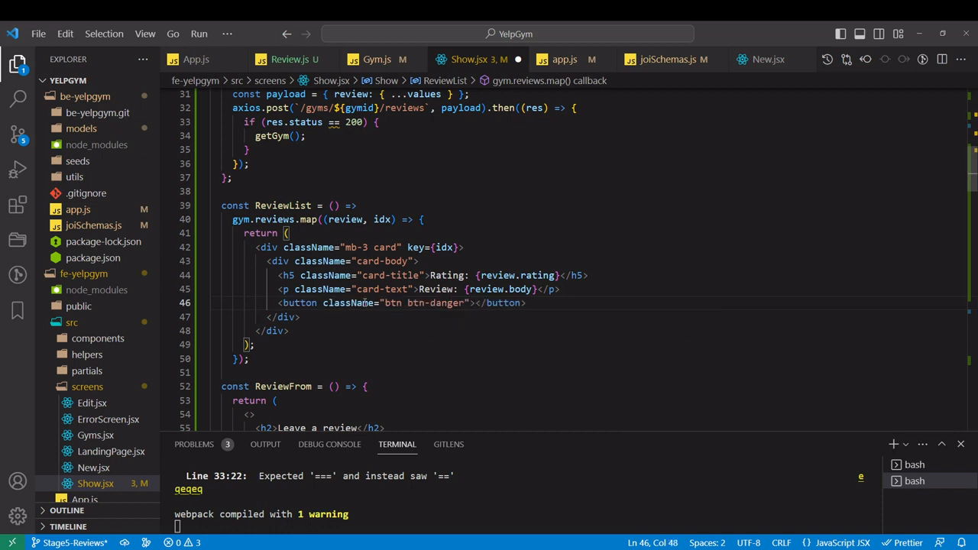
{"action": "type", "text": "D"}
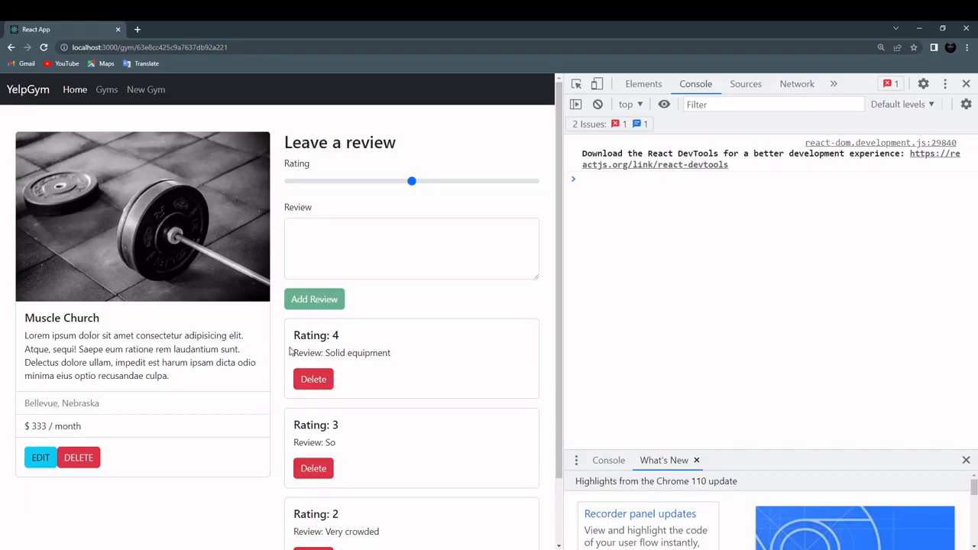
{"action": "mouse_move", "coordinate": [425, 529]}
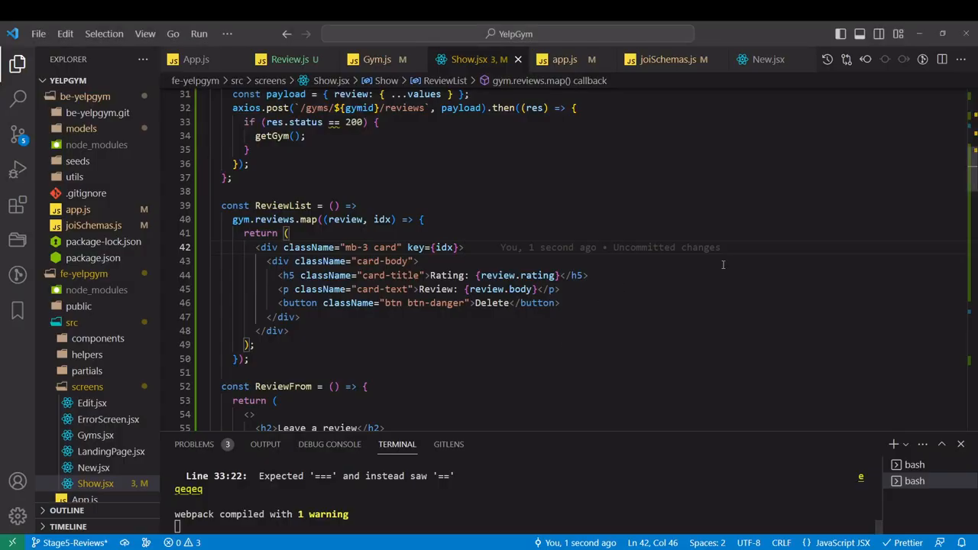
{"action": "mouse_move", "coordinate": [723, 264]}
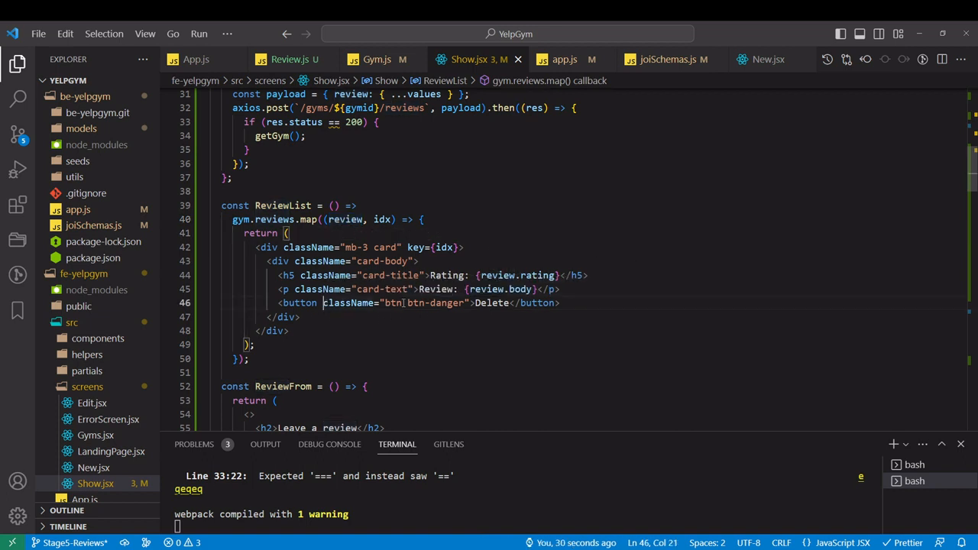
Give the Delete button onClick={() => onReviewDelete(review._id)}
{"action": "type", "text": "onClick={"}
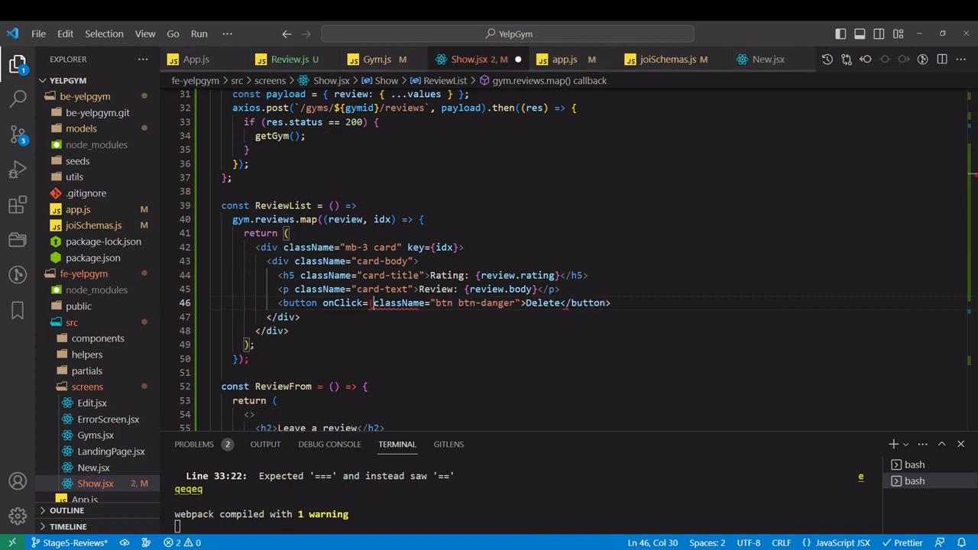
{"action": "type", "text": "()=> onReview"}
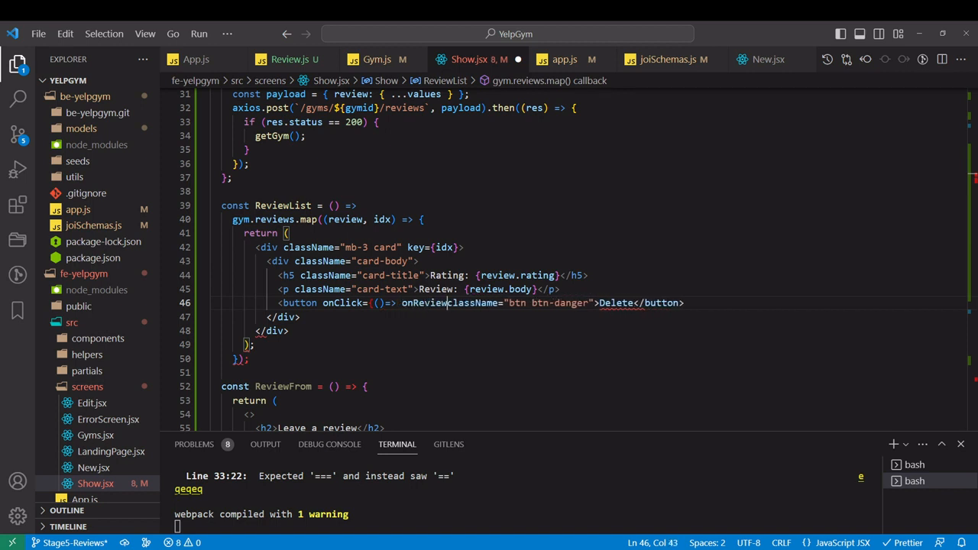
{"action": "type", "text": "Delete(review._"}
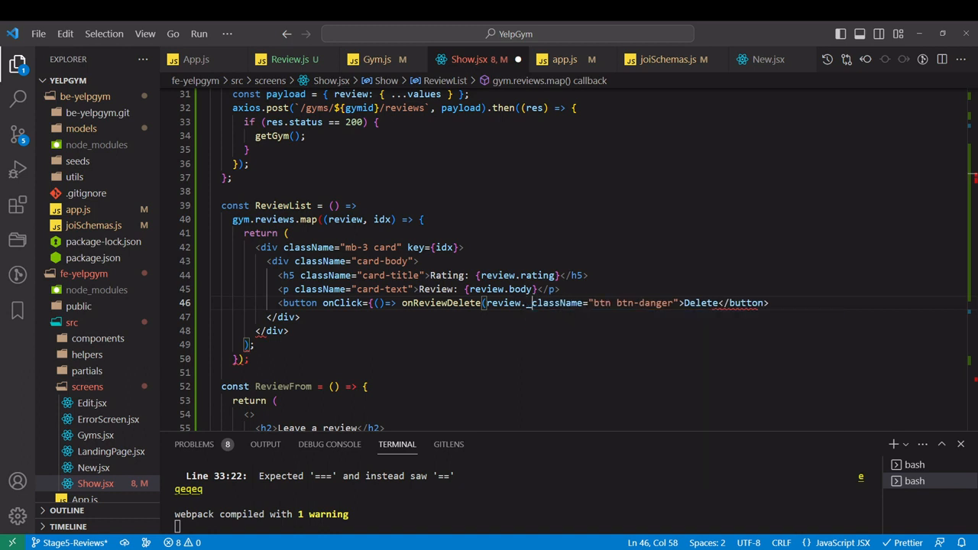
{"action": "type", "text": "id)"}
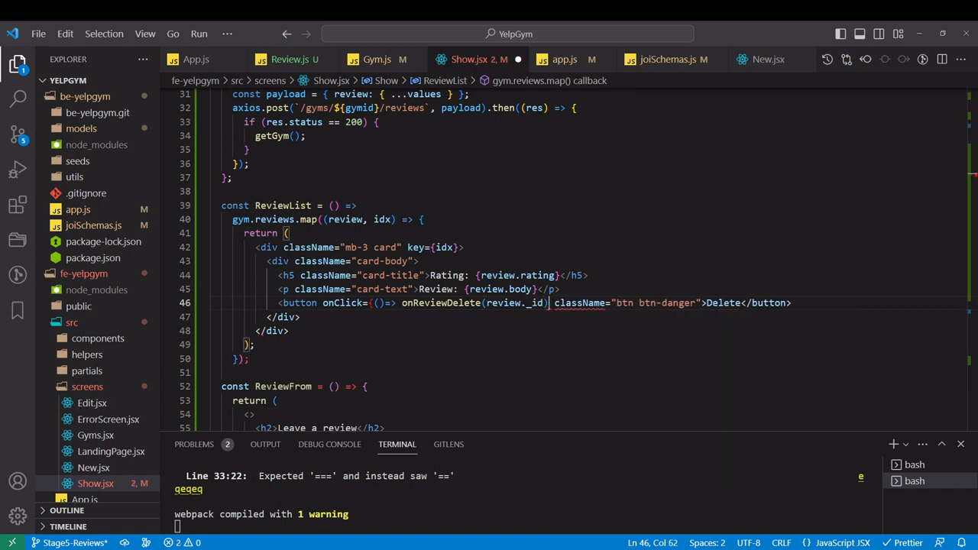
{"action": "type", "text": ")"}
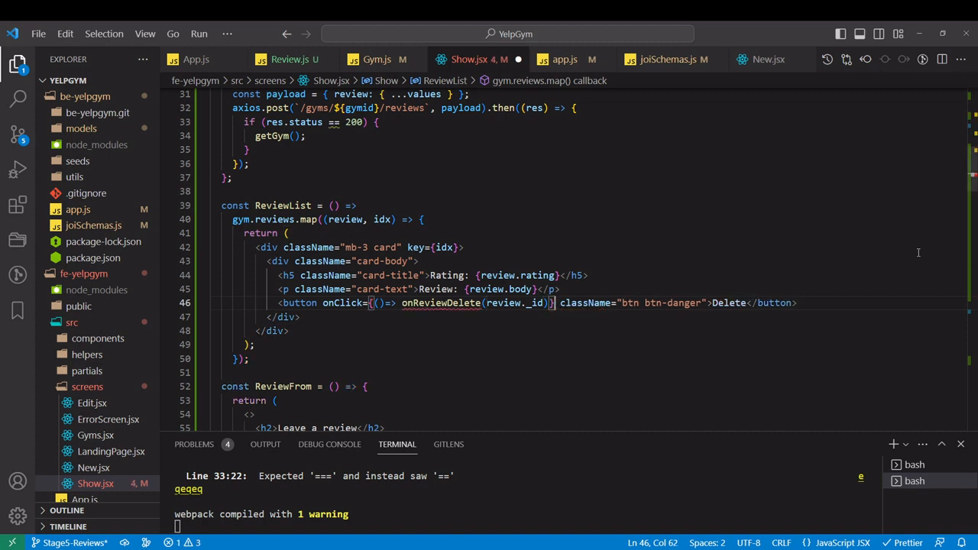
{"action": "double_click", "coordinate": [440, 302]}
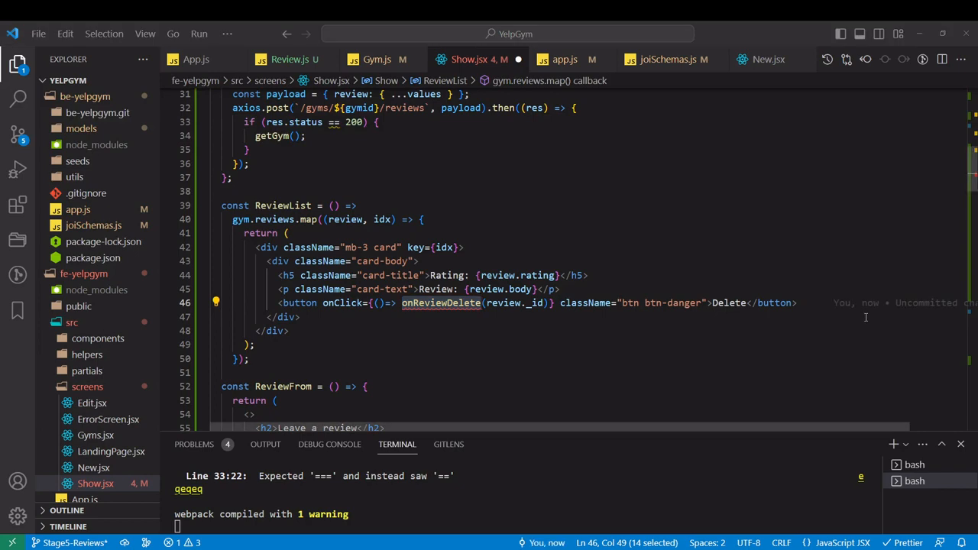
{"action": "scroll", "scroll_direction": "up", "scroll_amount": 3}
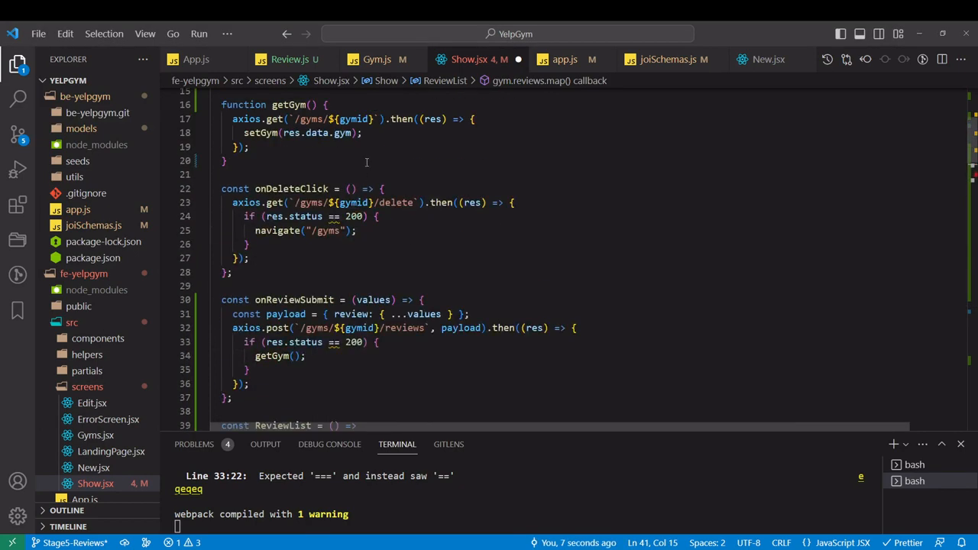
{"action": "mouse_move", "coordinate": [265, 245]}
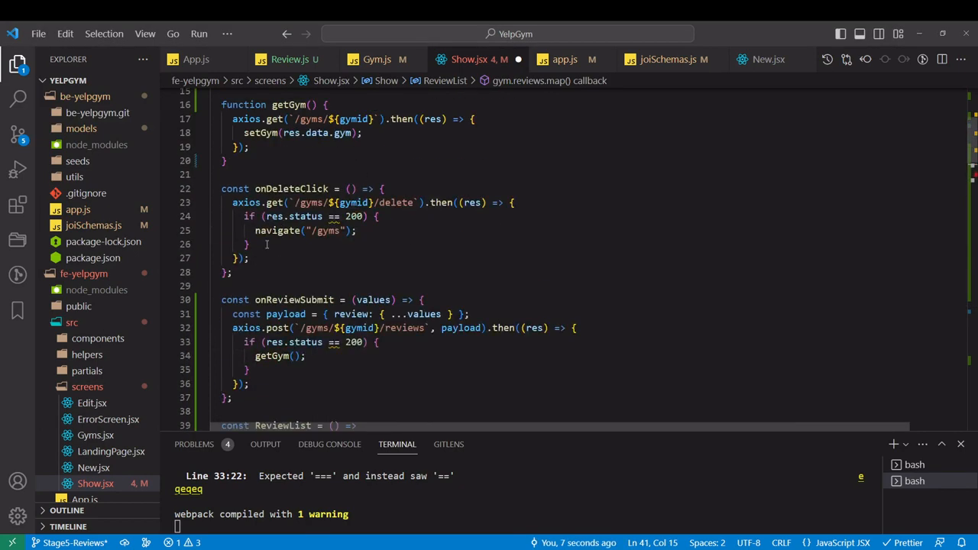
Declare an async onReviewDelete(id) handler and add await to the existing axios.post
{"action": "scroll", "scroll_direction": "down", "scroll_amount": 3}
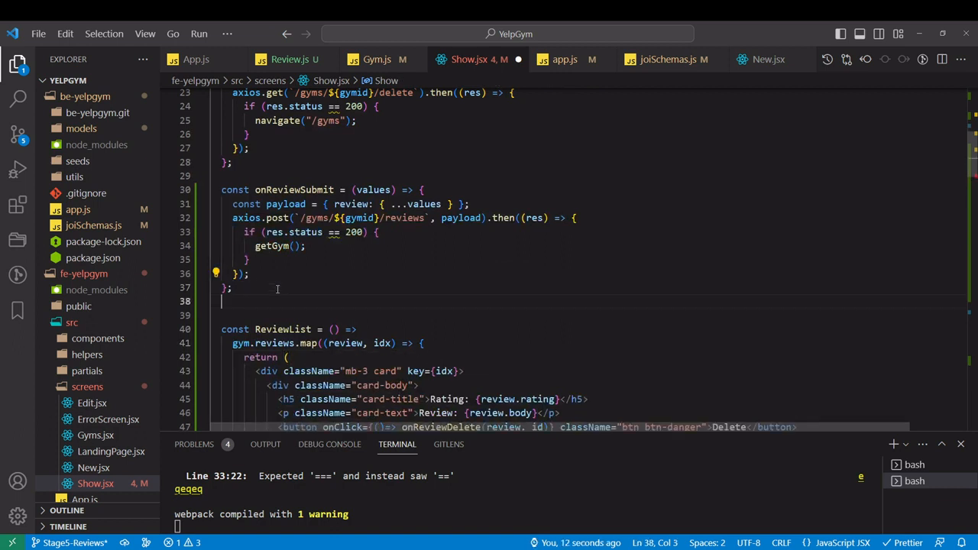
{"action": "type", "text": "const onReviewDelete ="}
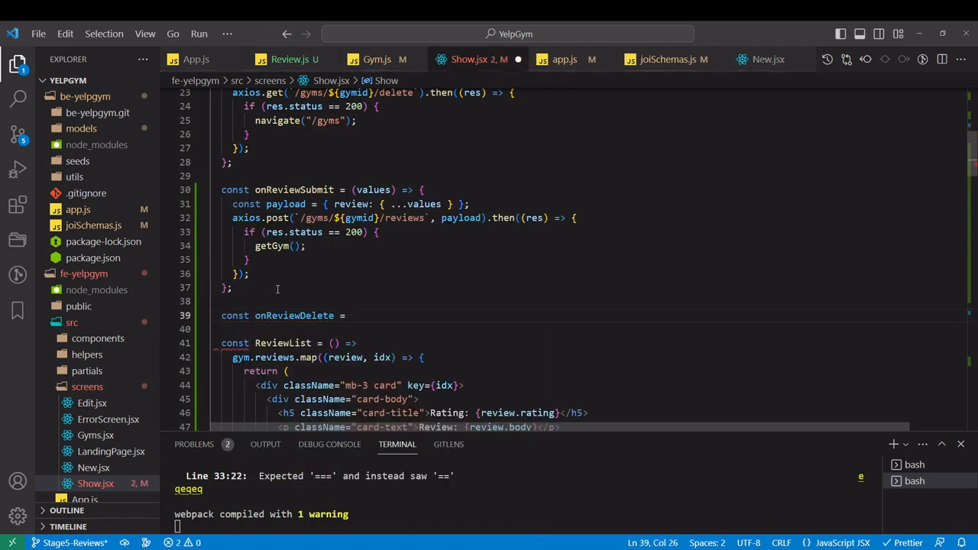
{"action": "type", "text": "("}
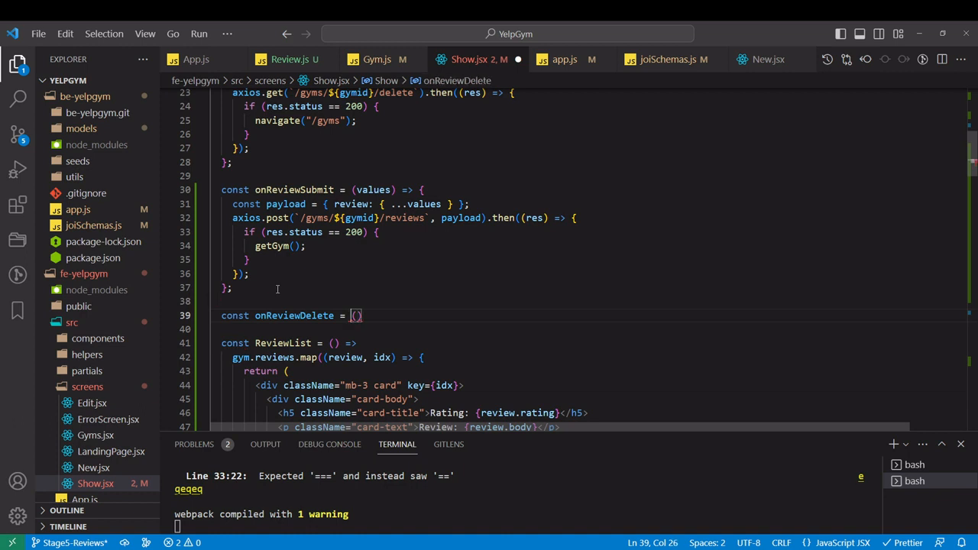
{"action": "type", "text": "async"}
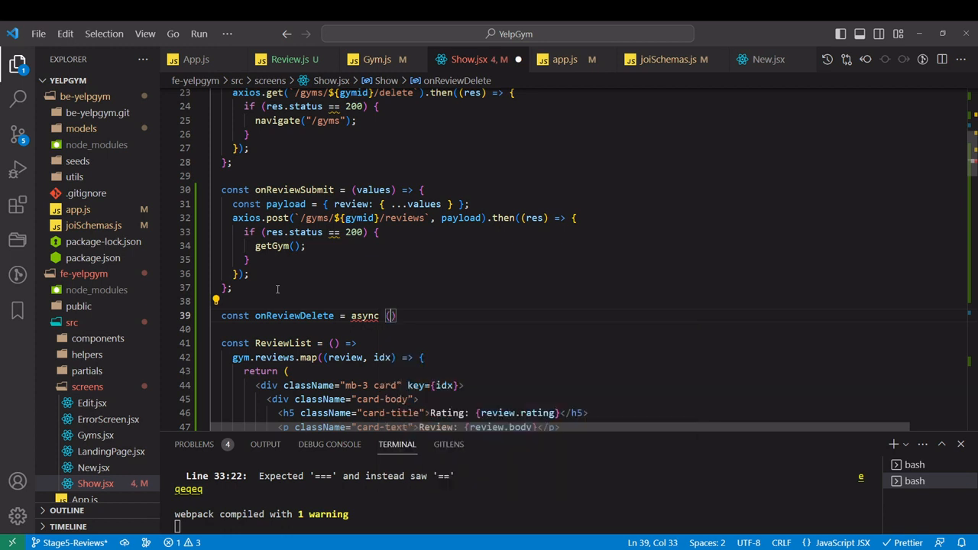
{"action": "type", "text": "id"}
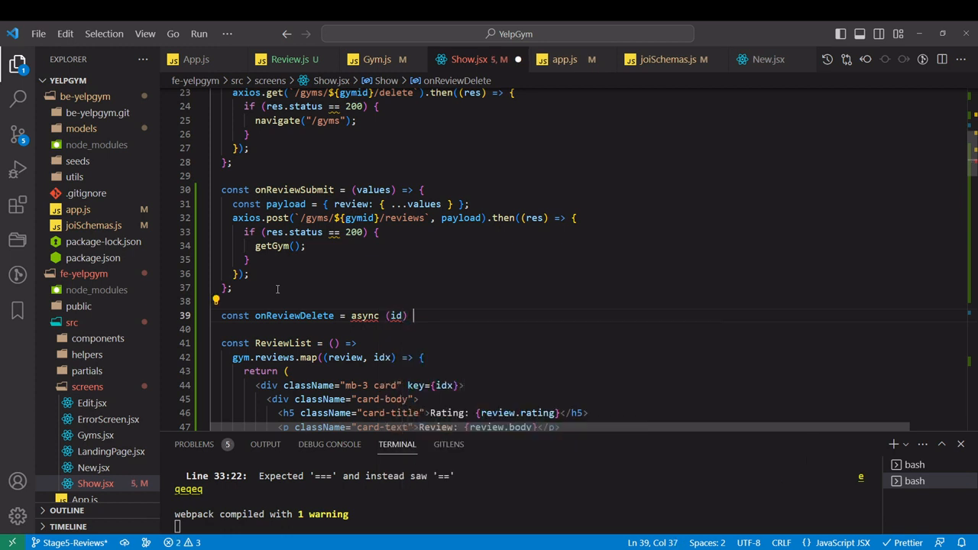
{"action": "type", "text": "=> {"}
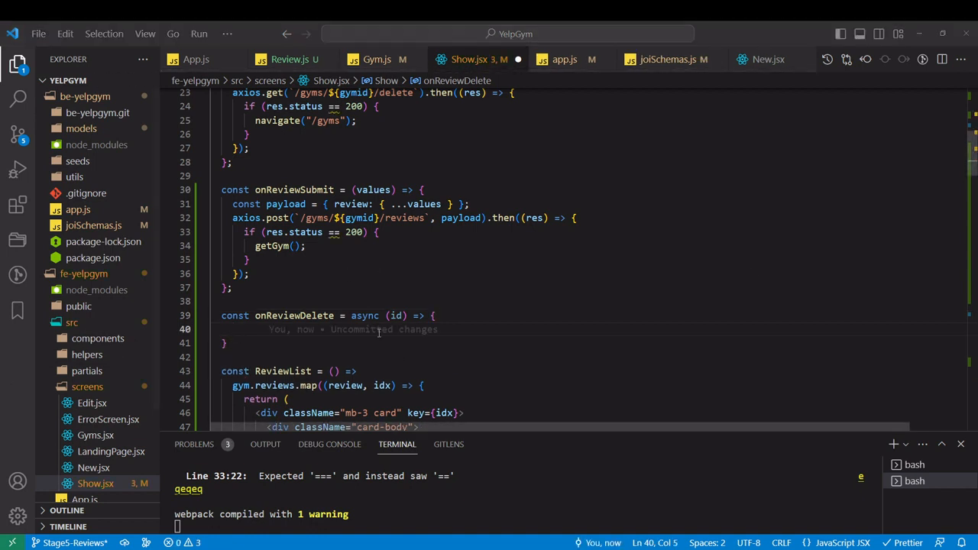
{"action": "double_click", "coordinate": [364, 314]}
{"action": "type", "text": "async "}
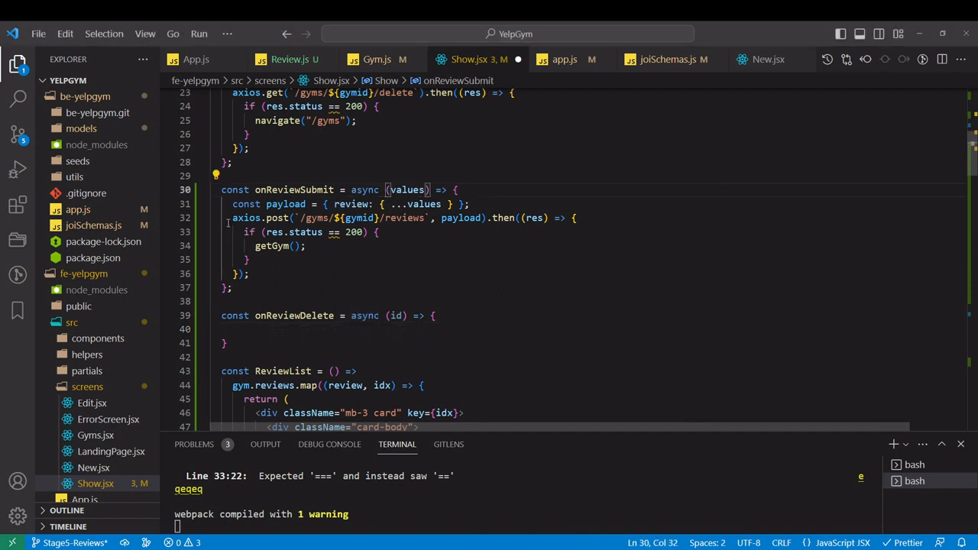
{"action": "type", "text": "await"}
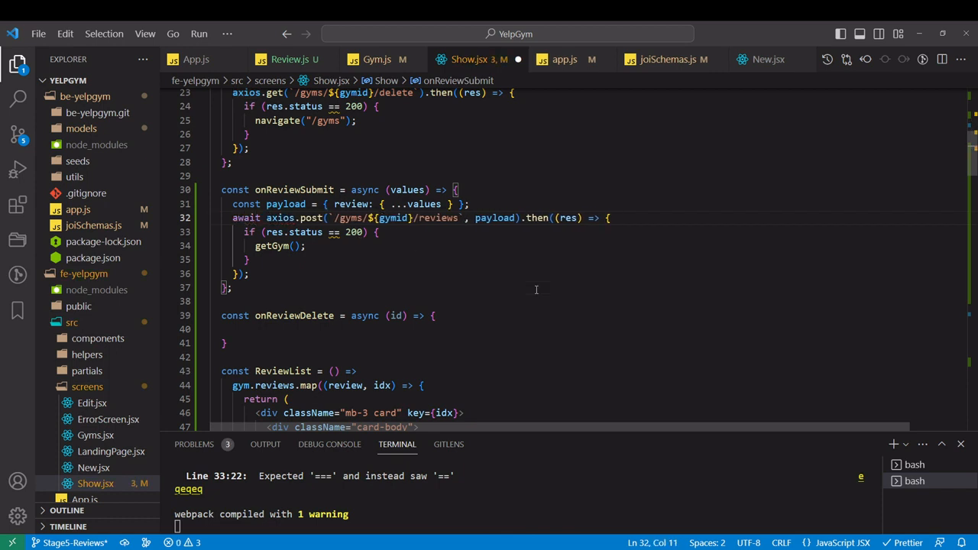
Await axios.get(`/gyms/${gymid}/reviews/${id}`) inside onReviewDelete
{"action": "left_click", "coordinate": [404, 321]}
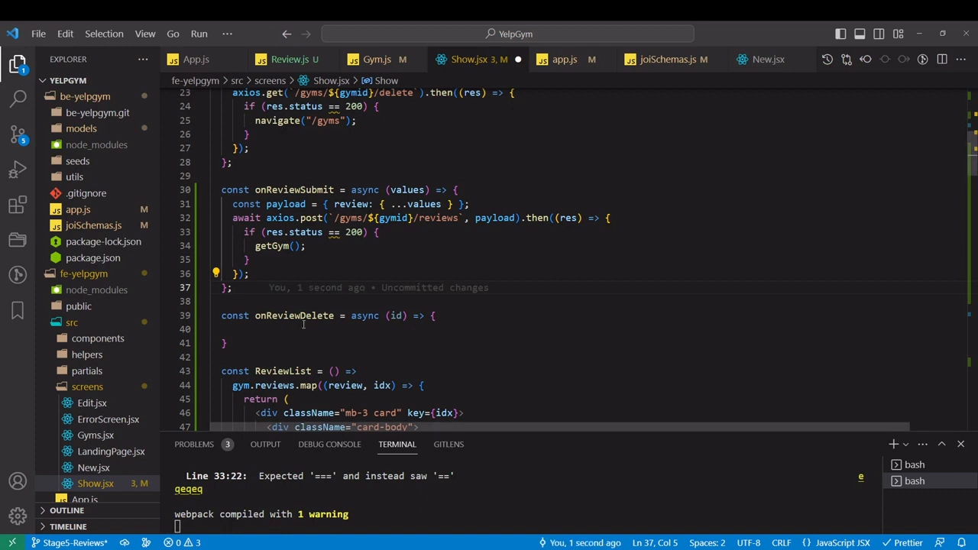
{"action": "type", "text": "await"}
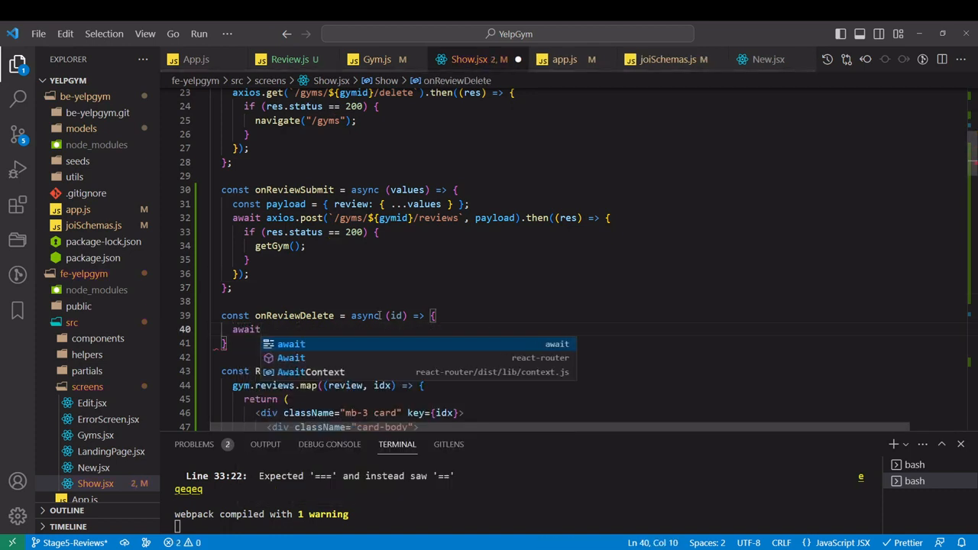
{"action": "type", "text": "axios"}
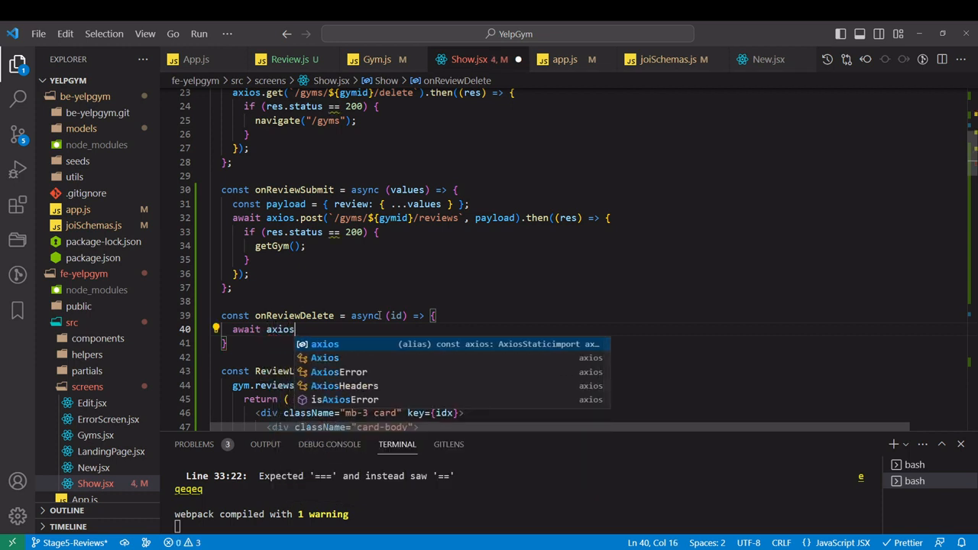
{"action": "type", "text": ".get(`/gyms/${gymid}/reviews"}
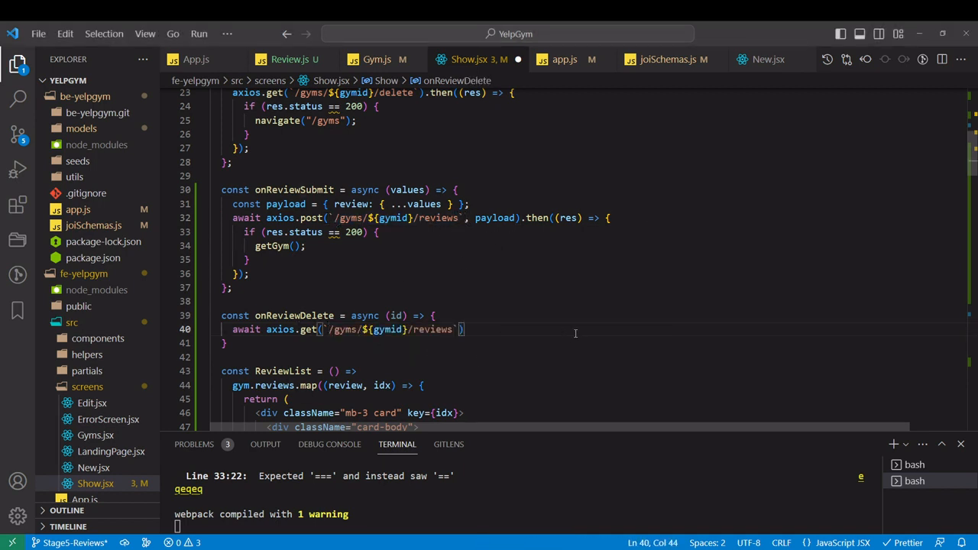
{"action": "type", "text": "/"}
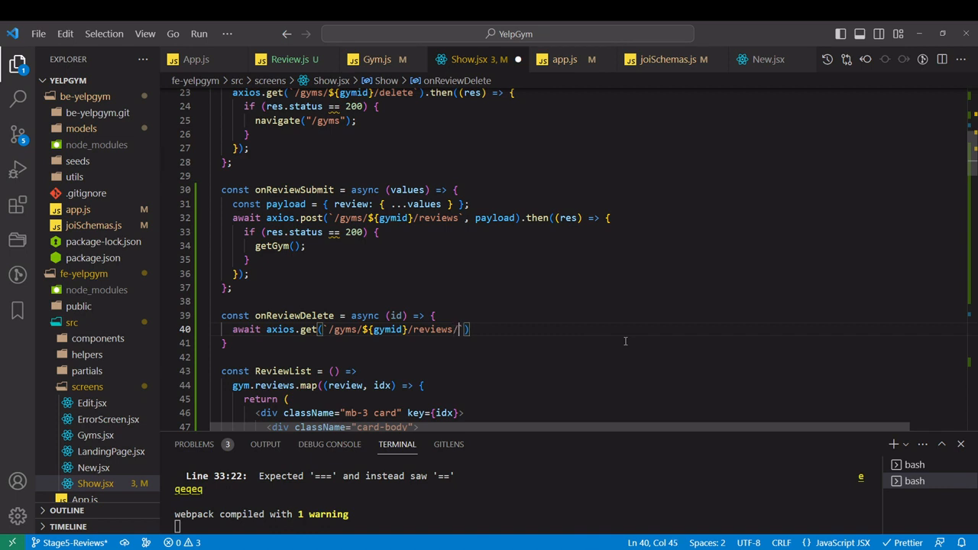
{"action": "type", "text": "${}"}
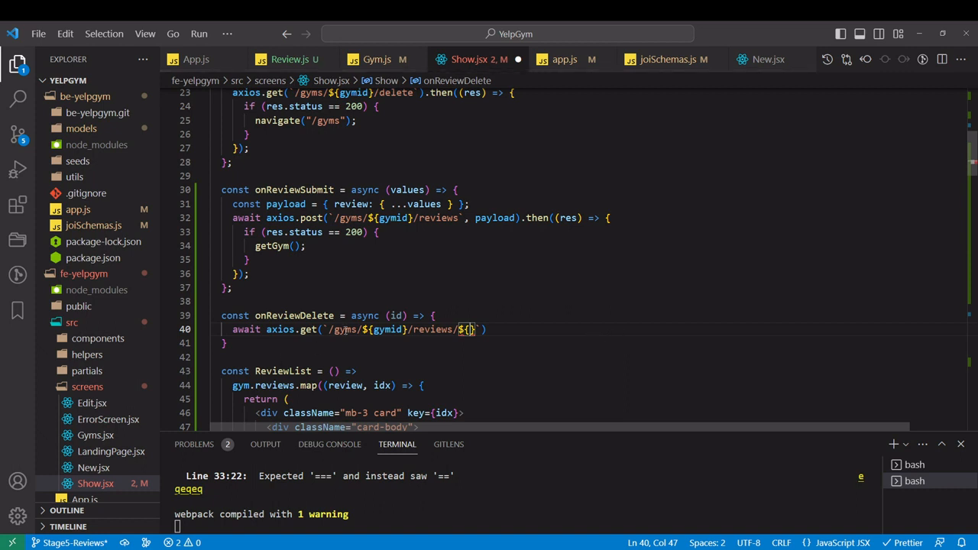
{"action": "type", "text": "id"}
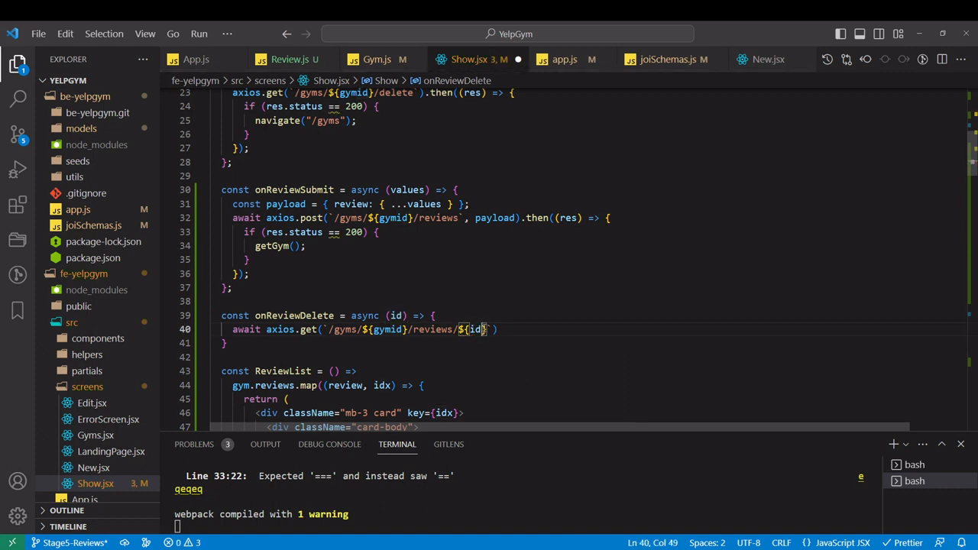
{"action": "double_click", "coordinate": [474, 330]}
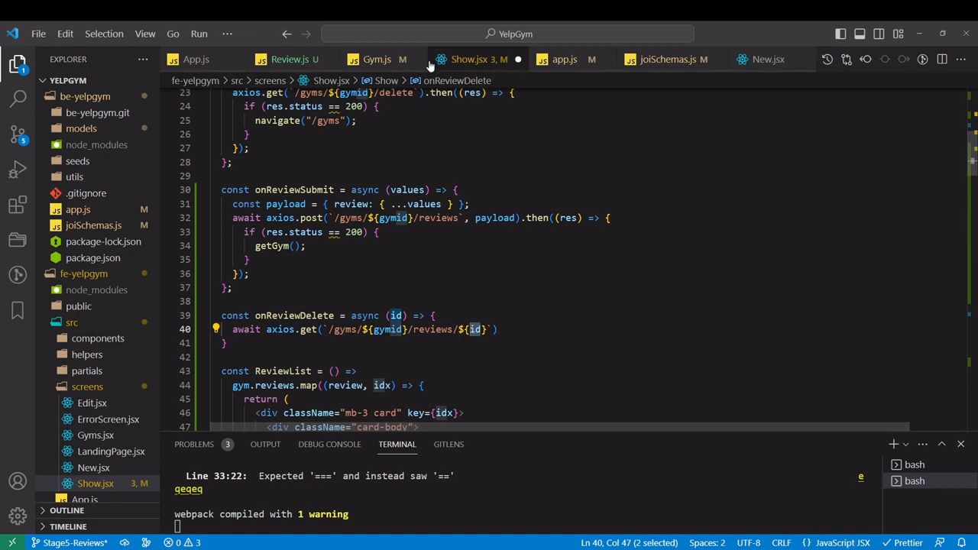
{"action": "left_click", "coordinate": [564, 58]}
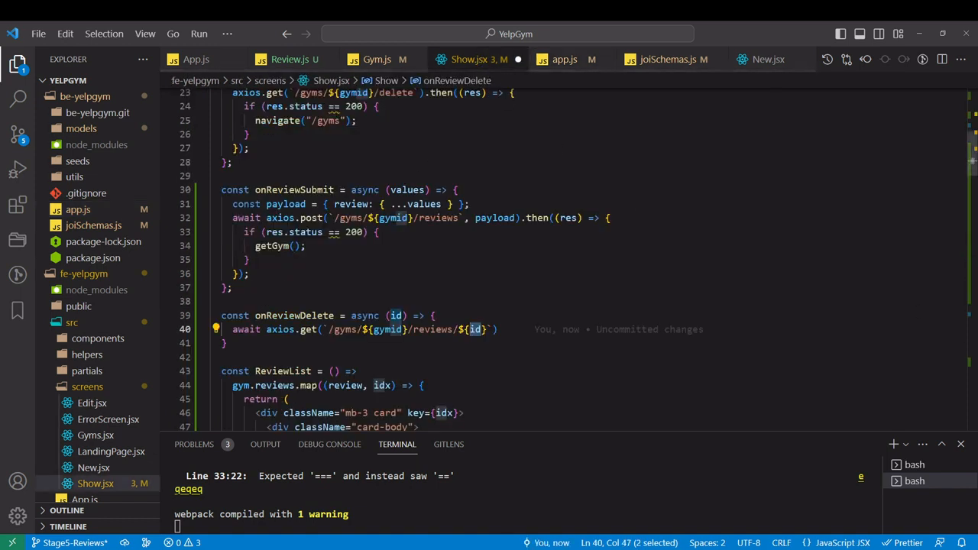
{"action": "mouse_move", "coordinate": [315, 355]}
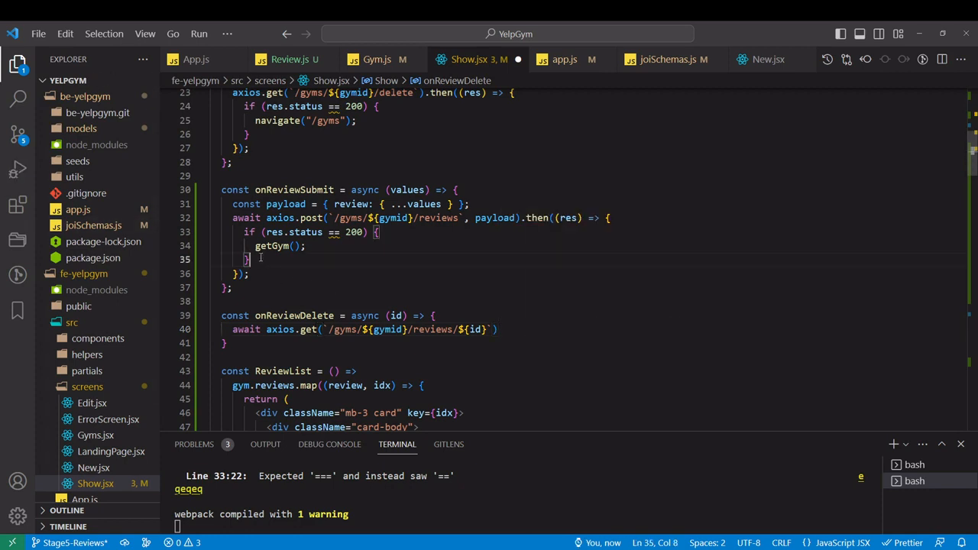
Chain .then(res => ...) calling getGym() when res.status is 200
{"action": "left_click", "coordinate": [496, 331]}
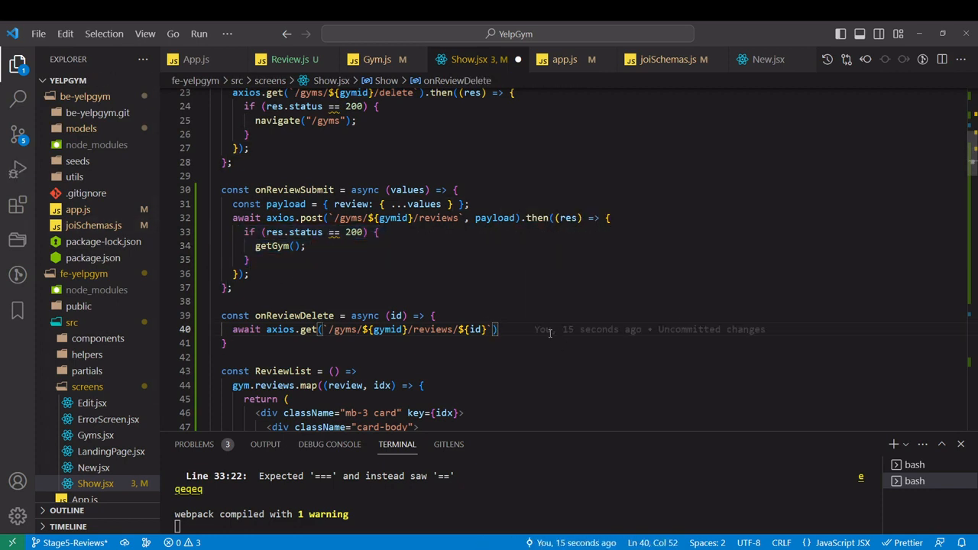
{"action": "type", "text": "if (res.status == 200) {"}
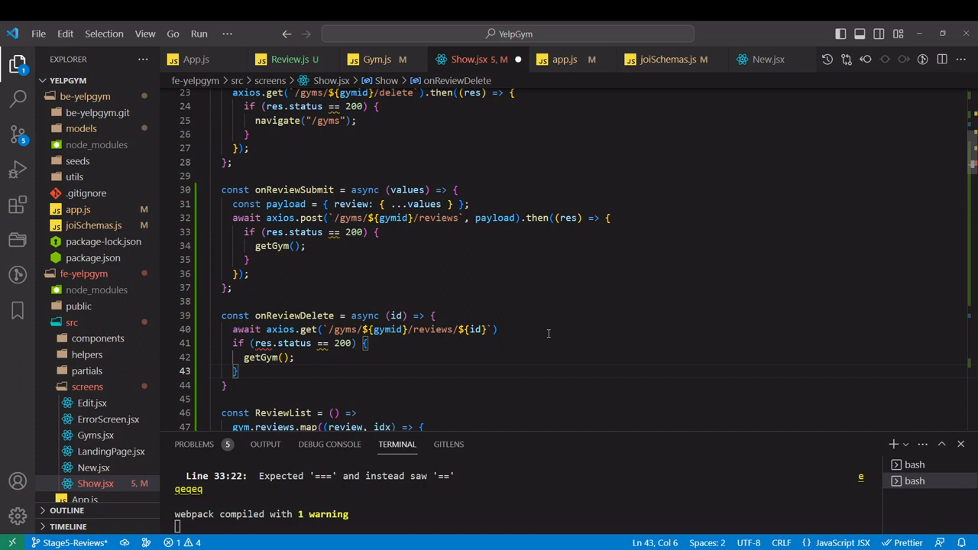
{"action": "type", "text": ".then("}
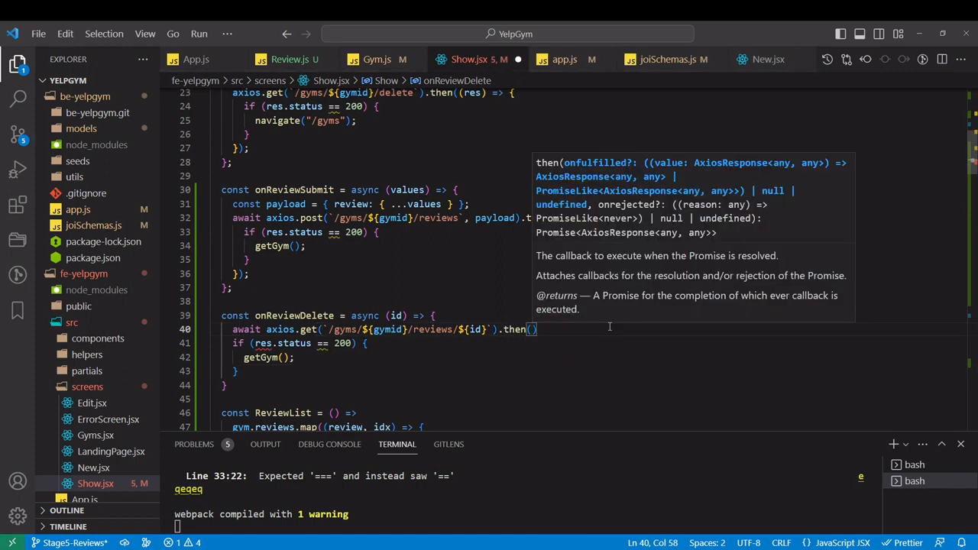
{"action": "type", "text": "res"}
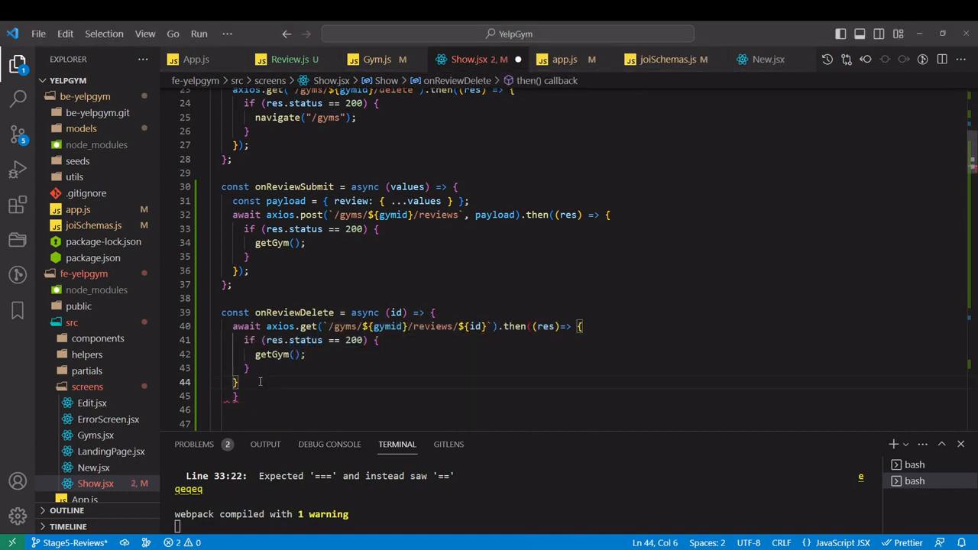
{"action": "type", "text": ");"}
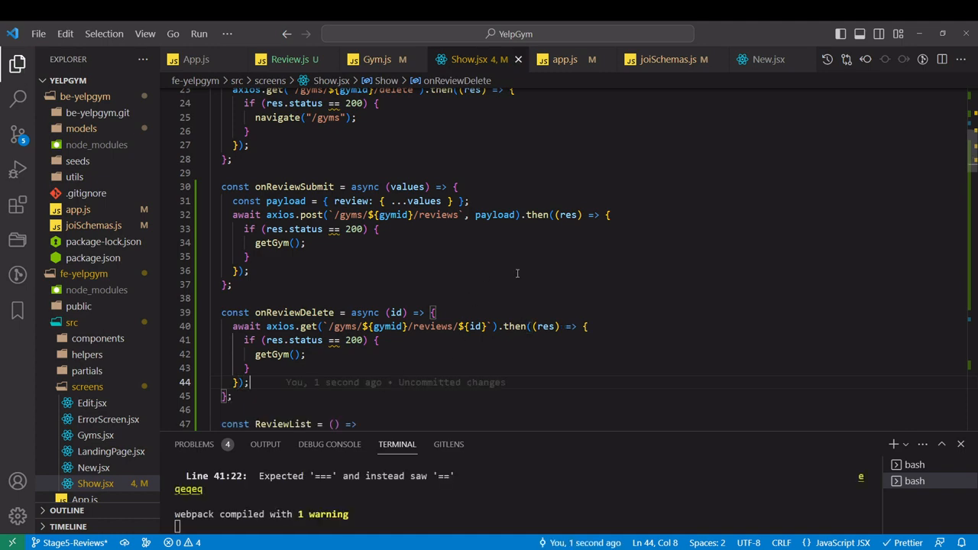
Delete the Solid equipment review and inspect the failing 500 request in the Network log
{"action": "scroll", "scroll_direction": "down", "scroll_amount": 3}
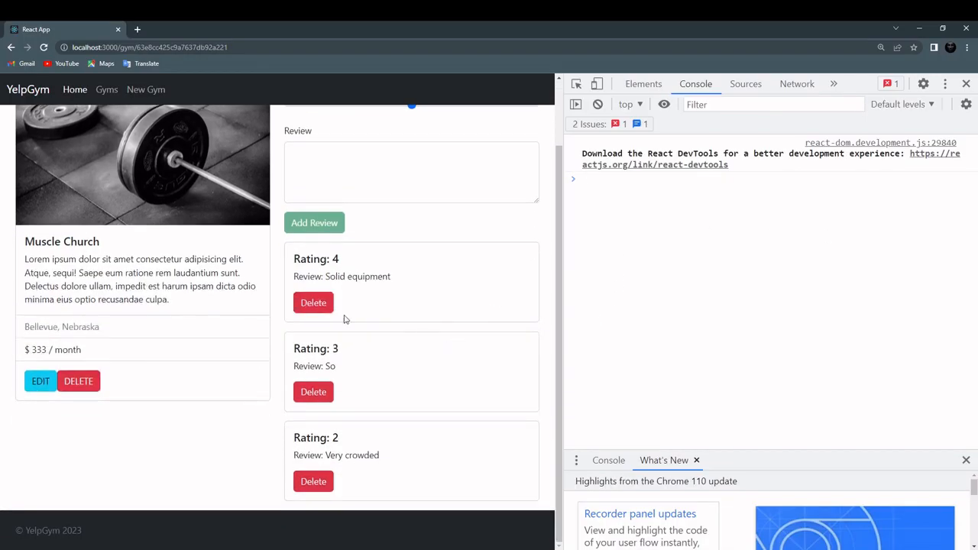
{"action": "double_click", "coordinate": [357, 275]}
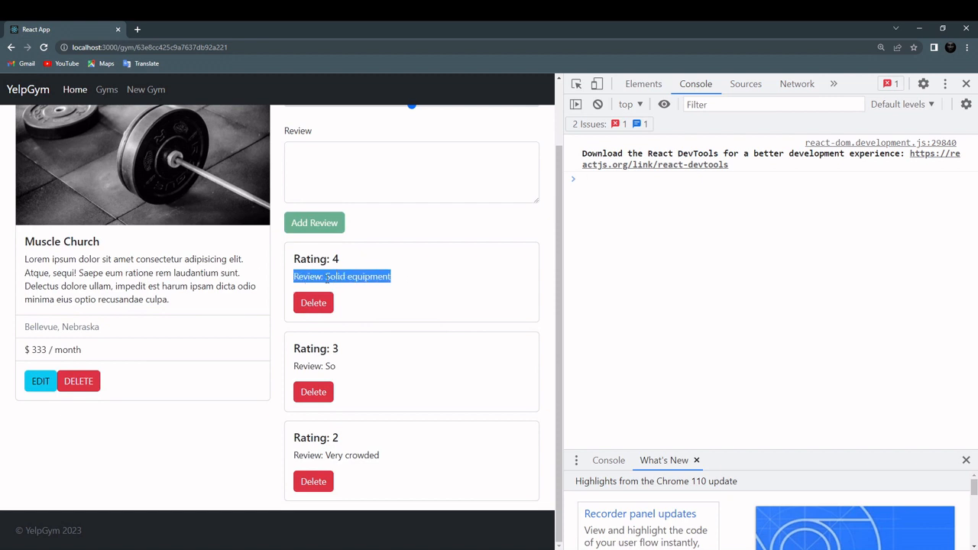
{"action": "left_click", "coordinate": [313, 303]}
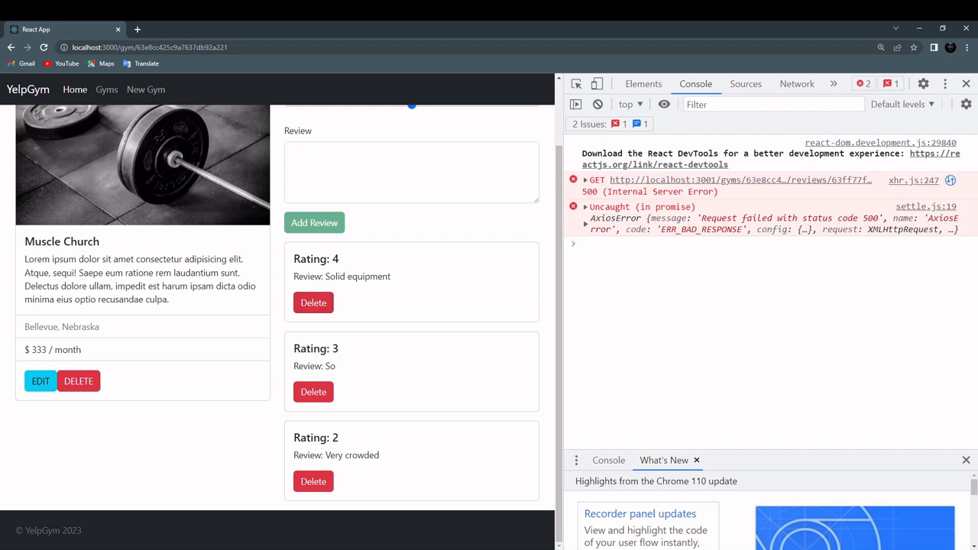
{"action": "left_click", "coordinate": [796, 83]}
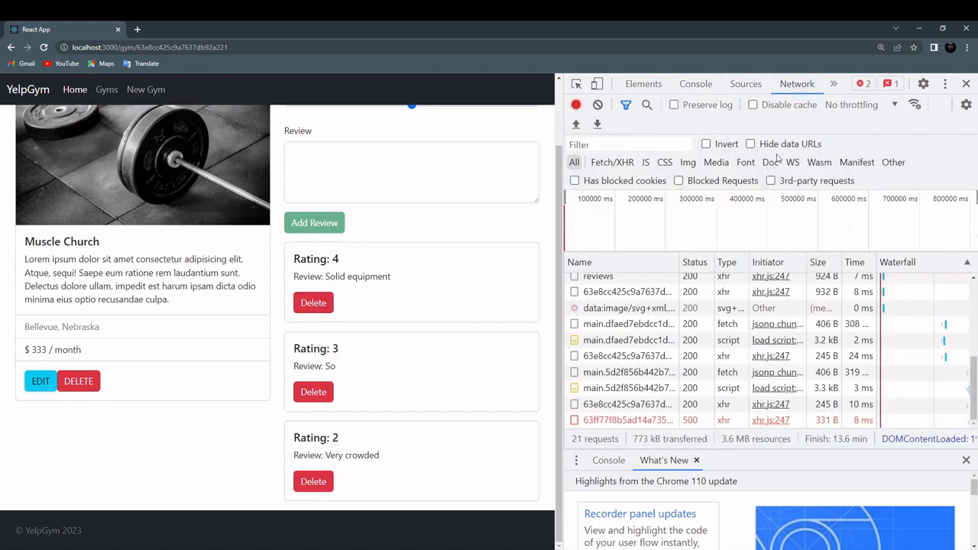
{"action": "left_click", "coordinate": [627, 419]}
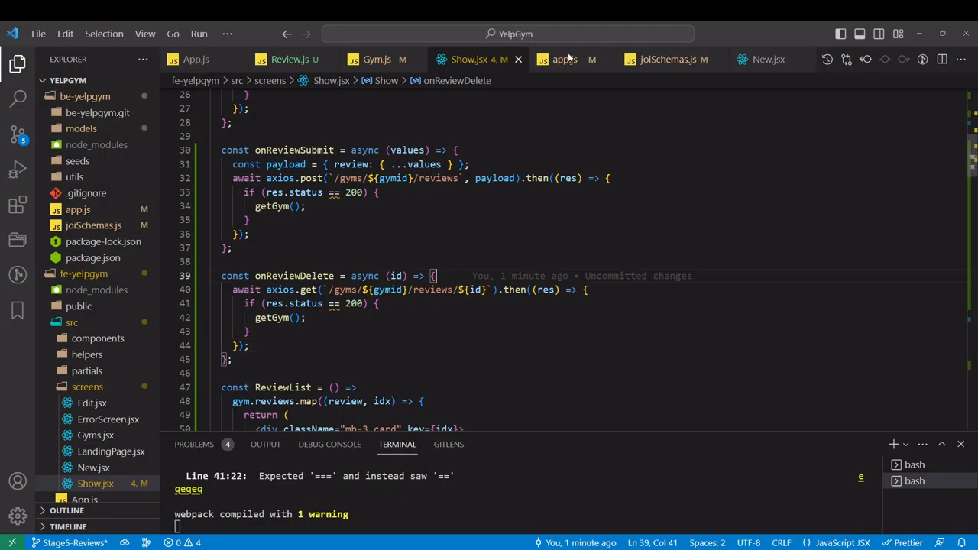
Make the app.js review-delete route respond res.status(200).send("review deleted")
{"action": "left_click", "coordinate": [564, 58]}
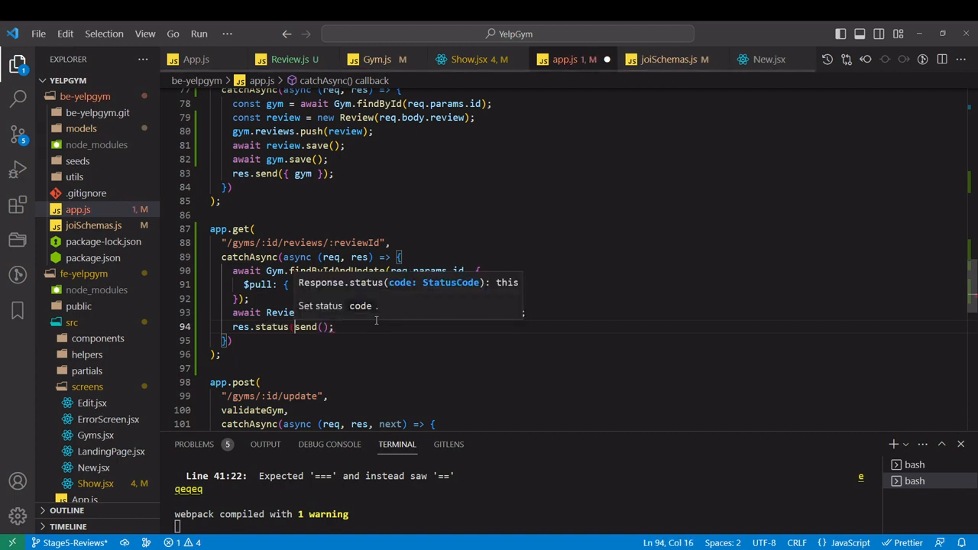
{"action": "type", "text": "200)."}
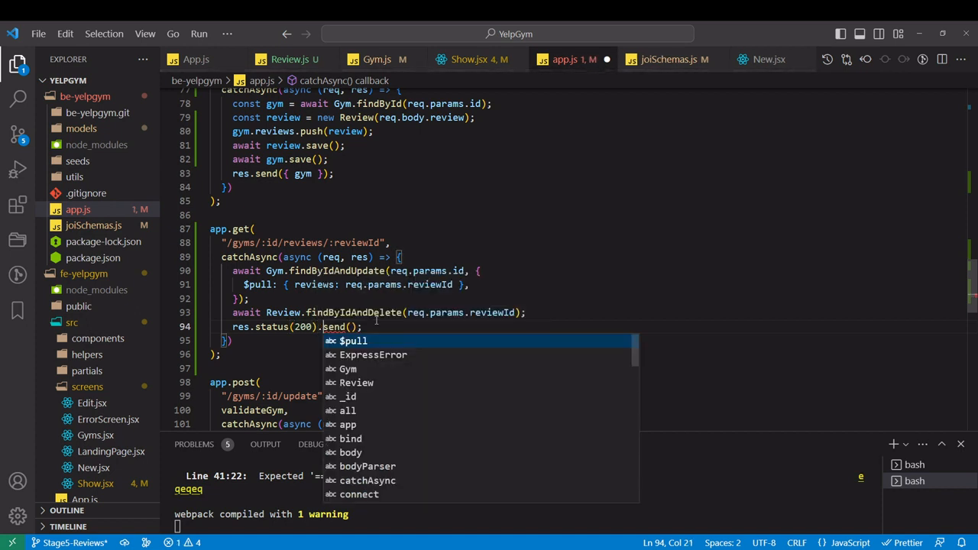
{"action": "type", "text": "\"\""}
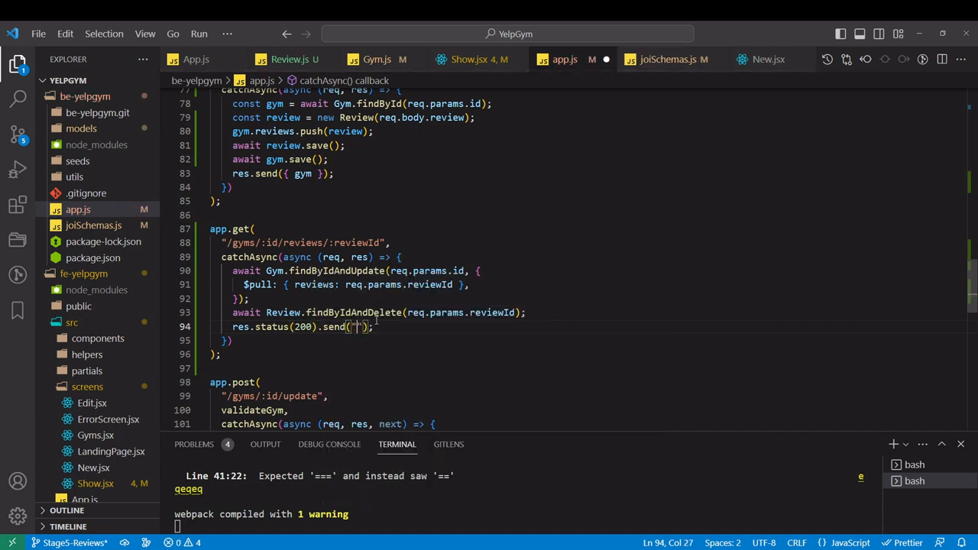
{"action": "type", "text": "review del"}
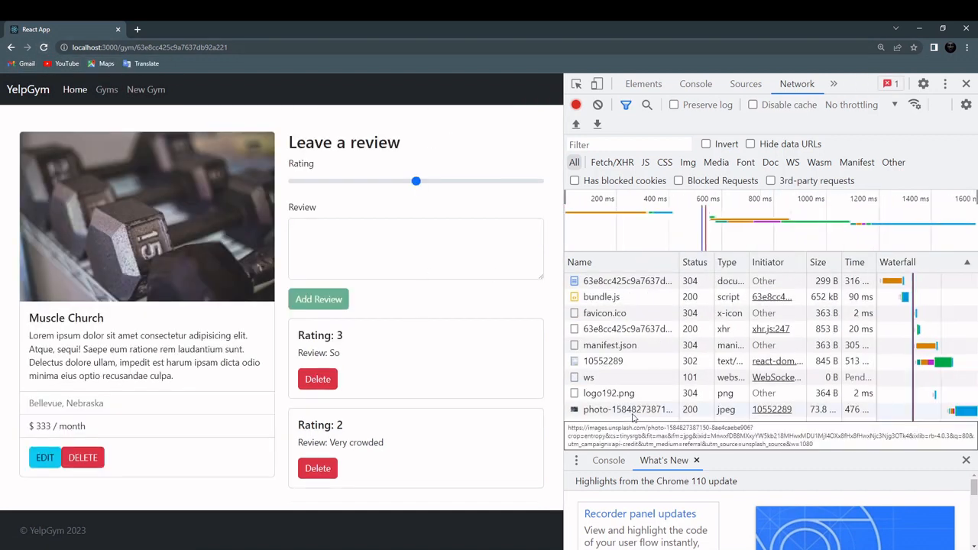
{"action": "mouse_move", "coordinate": [374, 385]}
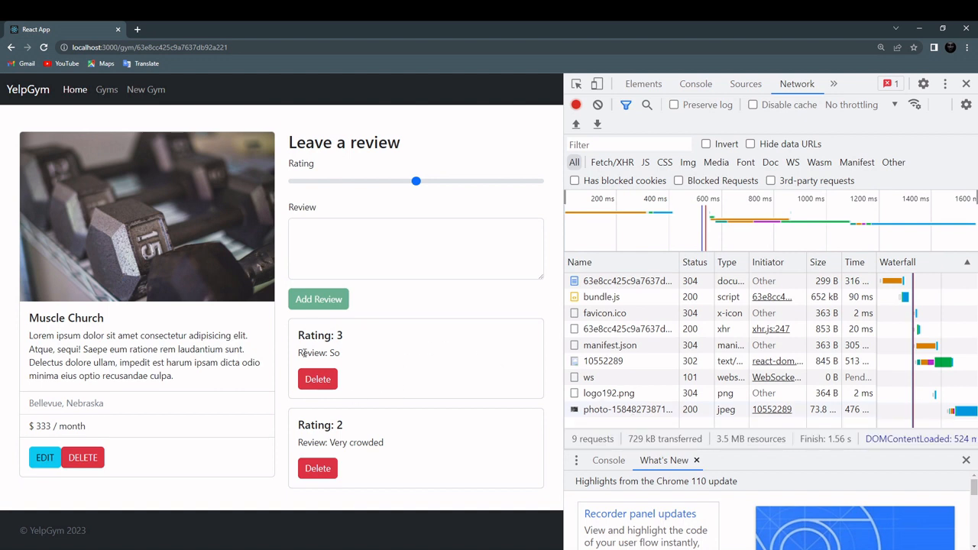
Delete the Rating 3 'So' review from the Muscle Church page
{"action": "double_click", "coordinate": [315, 335]}
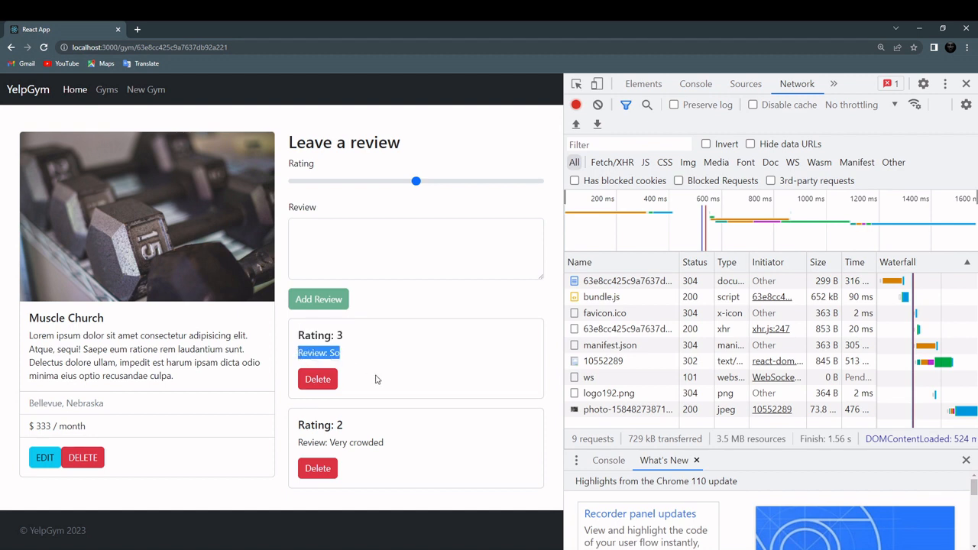
{"action": "left_click", "coordinate": [318, 379]}
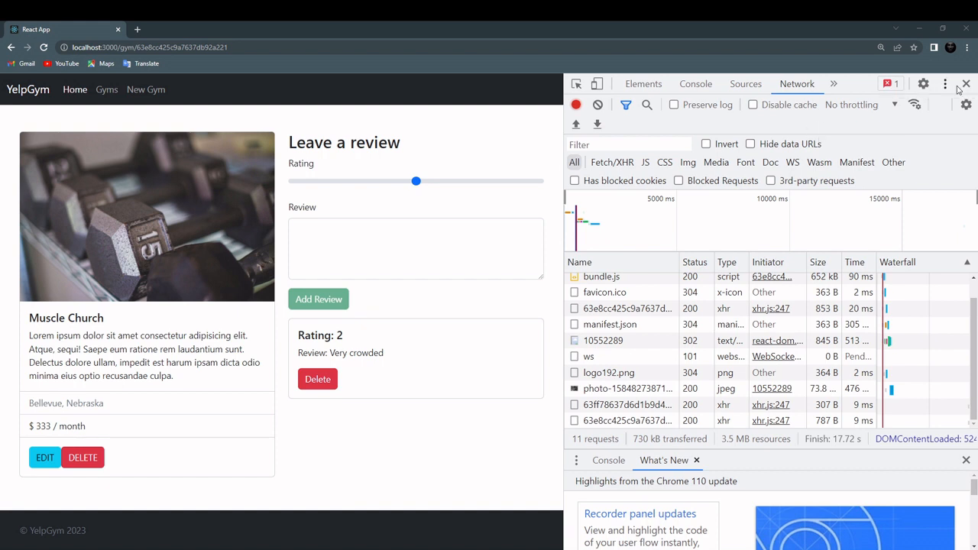
Submit a rating-5 review with repeated 'This is a very long review' text
{"action": "left_click", "coordinate": [966, 83]}
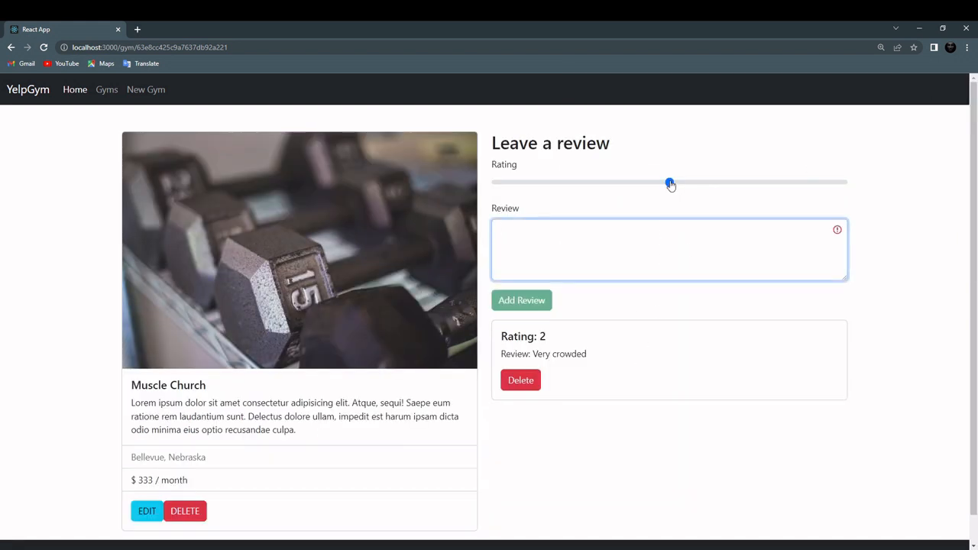
{"action": "left_click_drag", "start_coordinate": [670, 182], "coordinate": [843, 182]}
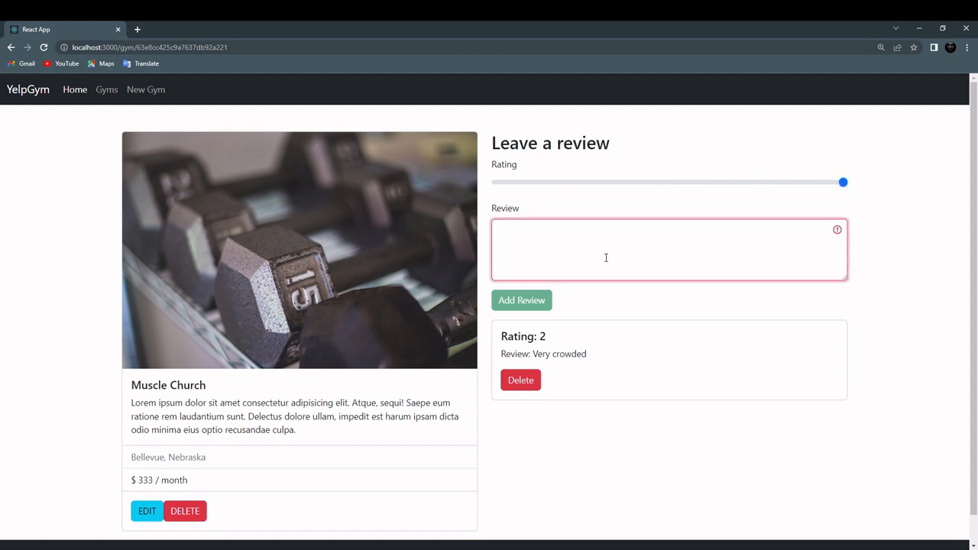
{"action": "type", "text": "T"}
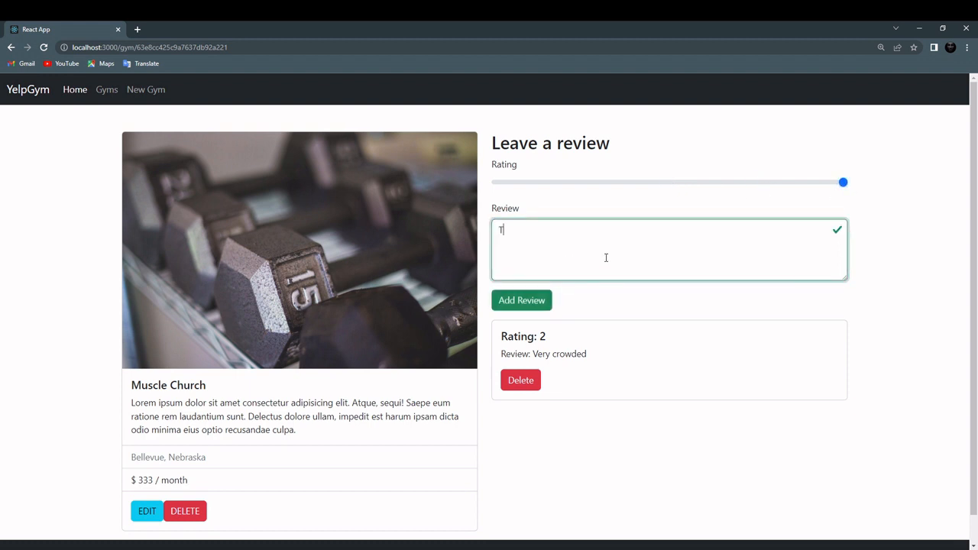
{"action": "type", "text": "This is a ve"}
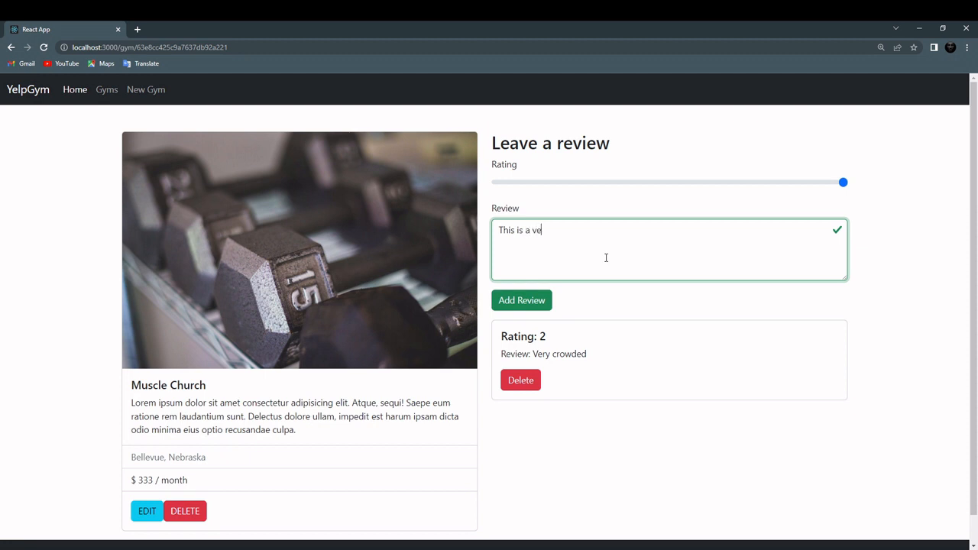
{"action": "type", "text": "ry long"}
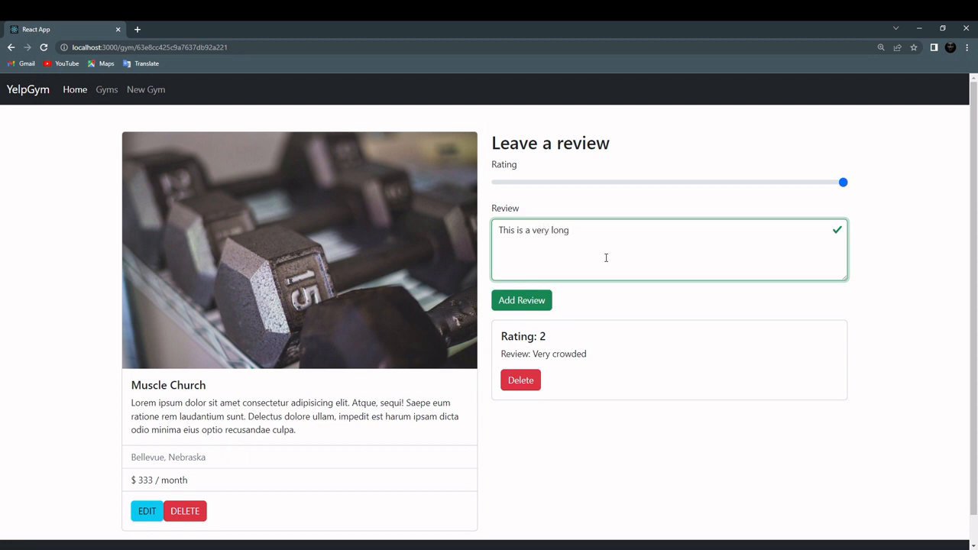
{"action": "type", "text": "review"}
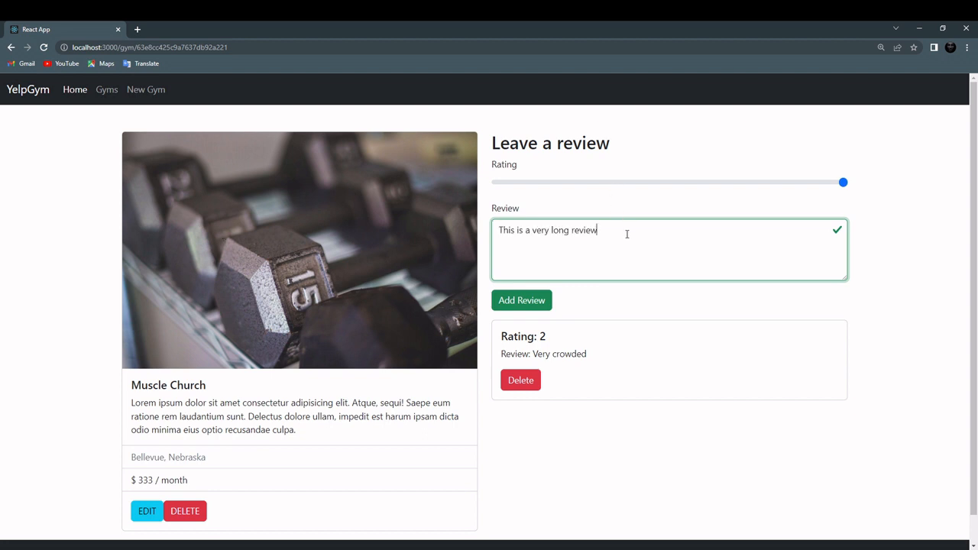
{"action": "type", "text": ", This is a very long review,"}
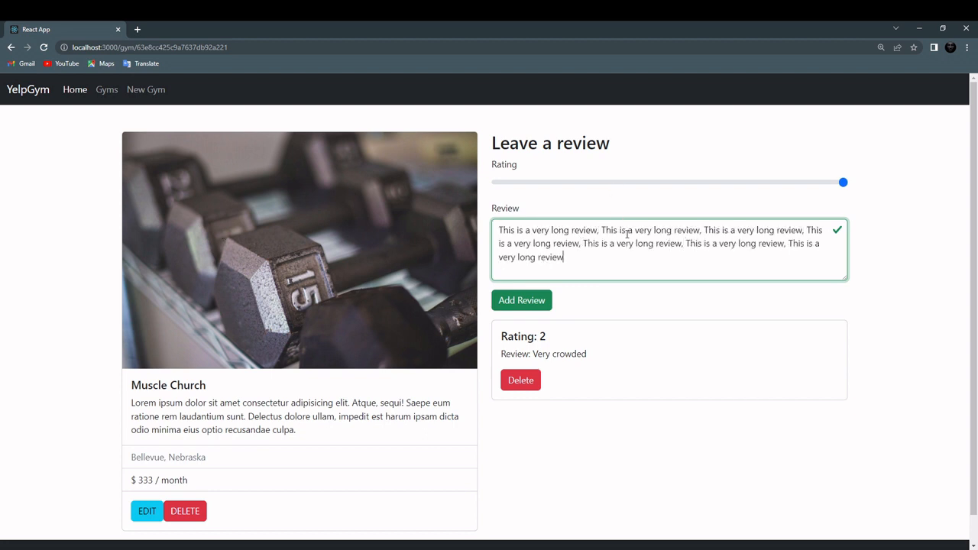
{"action": "left_click", "coordinate": [523, 300]}
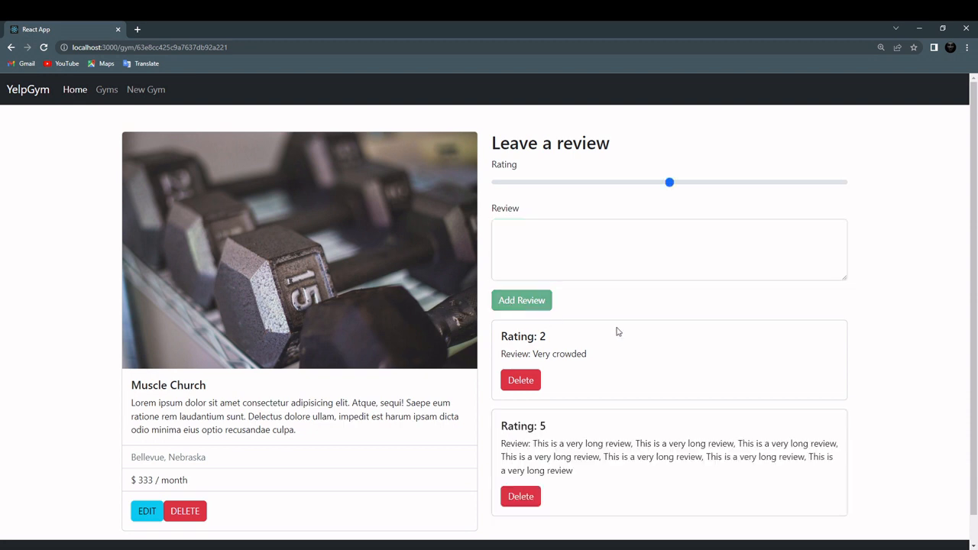
Review the new long review on the page, then go back to the list of all gyms
{"action": "scroll", "scroll_direction": "down", "scroll_amount": 3}
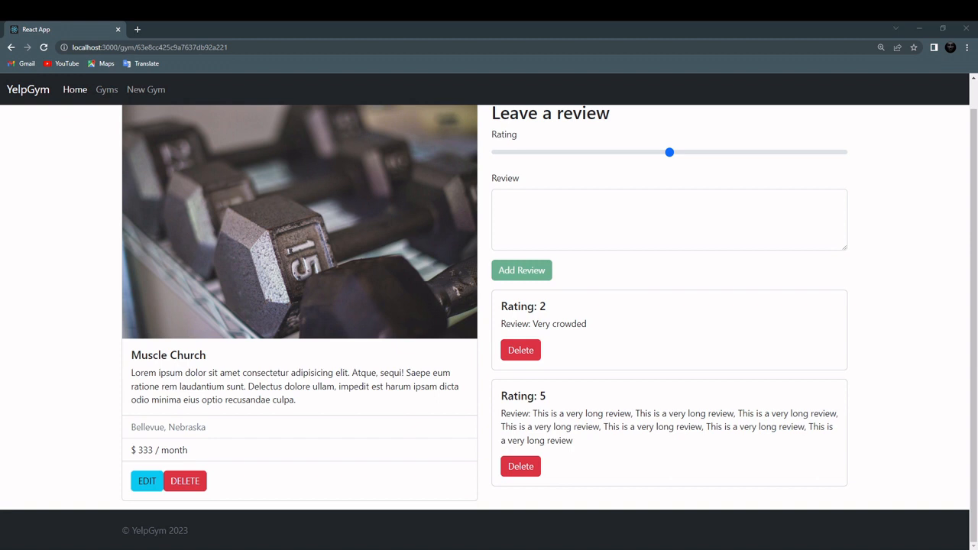
{"action": "mouse_move", "coordinate": [687, 342]}
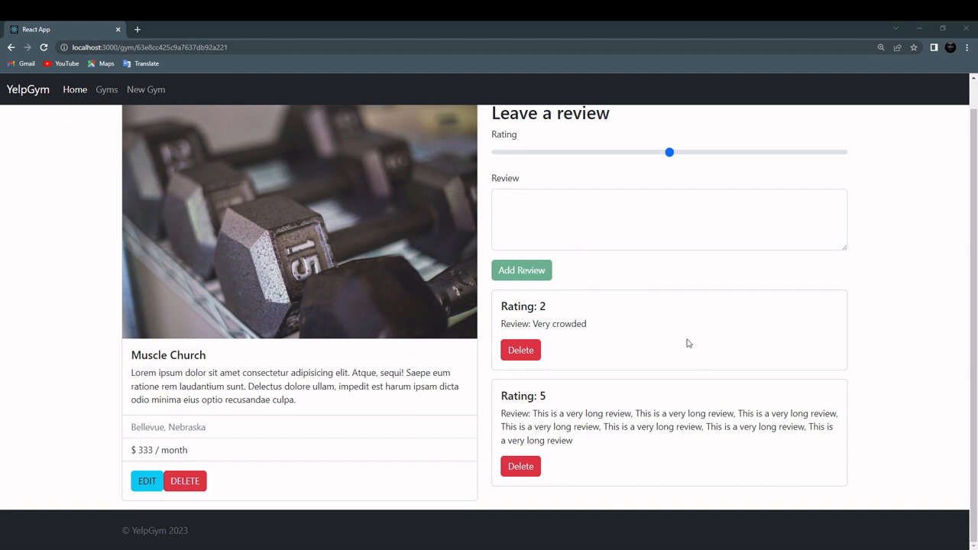
{"action": "mouse_move", "coordinate": [669, 153]}
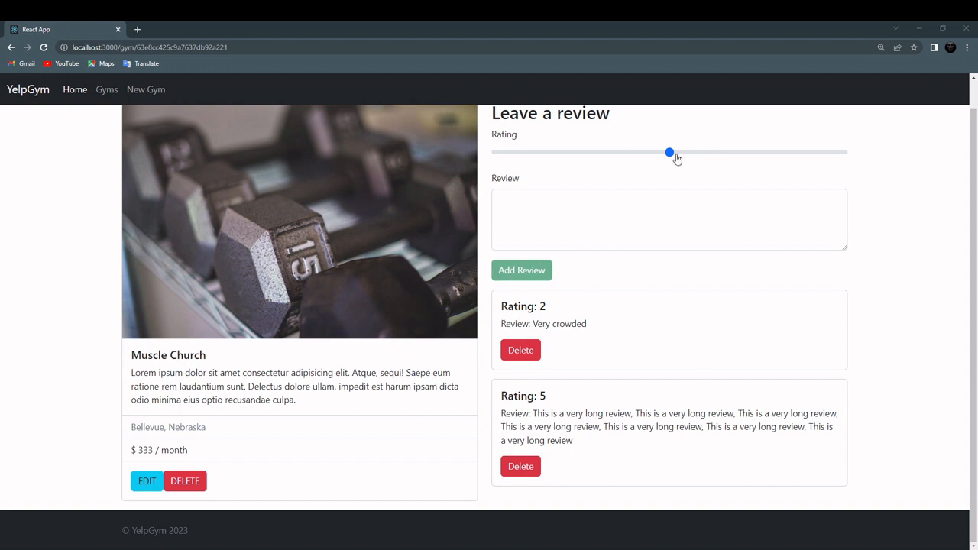
{"action": "mouse_move", "coordinate": [630, 165]}
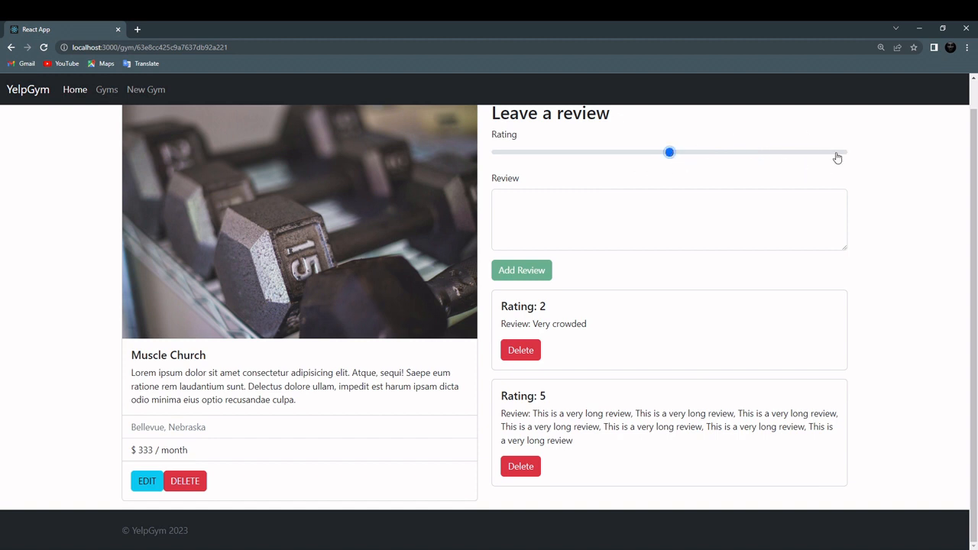
{"action": "mouse_move", "coordinate": [871, 159]}
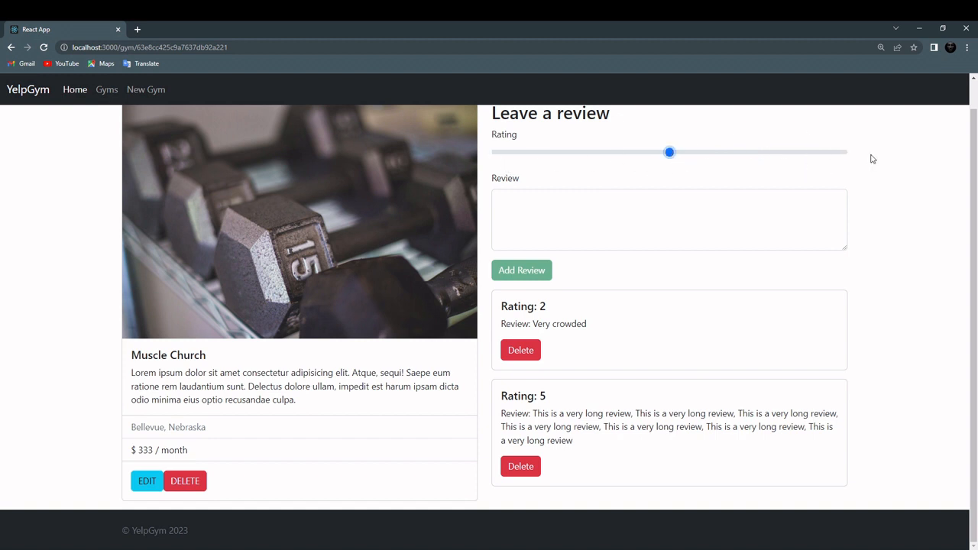
{"action": "mouse_move", "coordinate": [116, 434]}
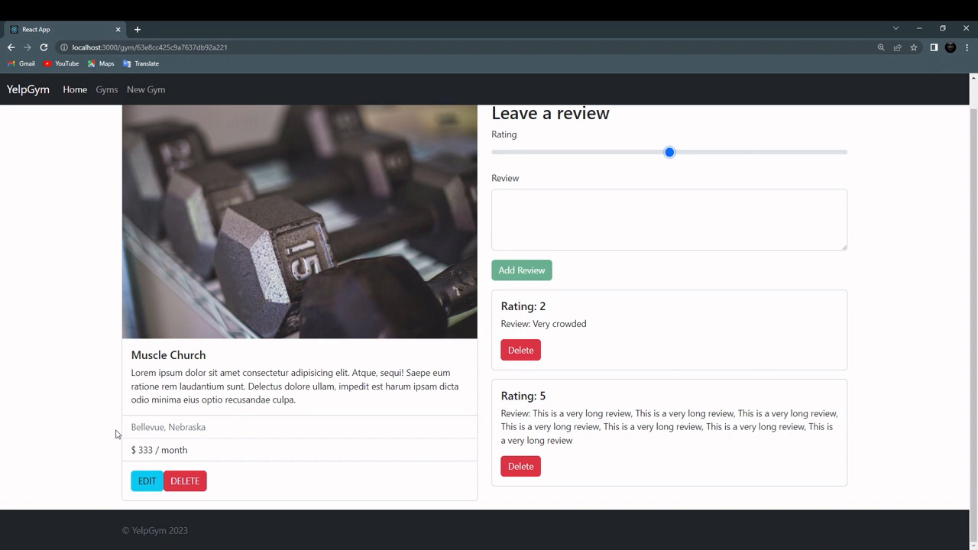
{"action": "mouse_move", "coordinate": [729, 373]}
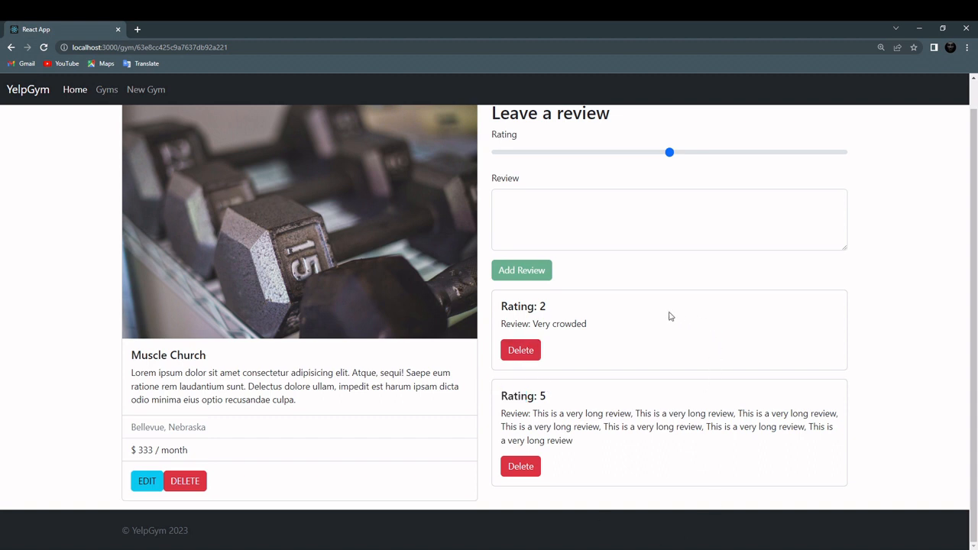
{"action": "mouse_move", "coordinate": [532, 455]}
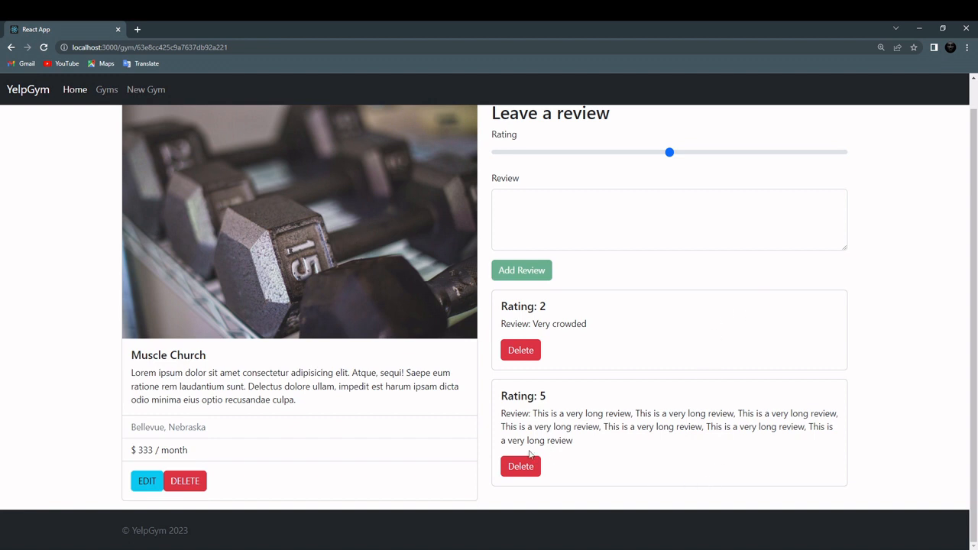
{"action": "mouse_move", "coordinate": [546, 286]}
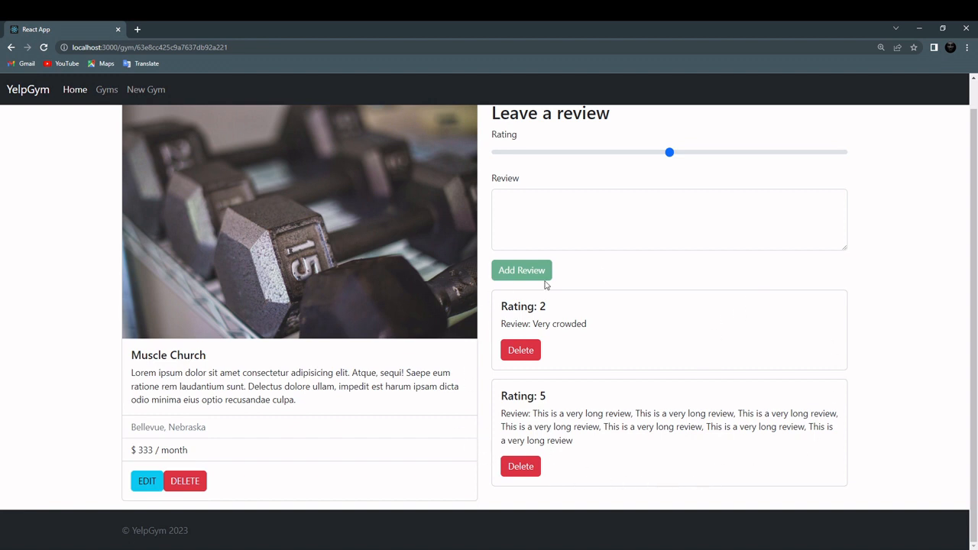
{"action": "mouse_move", "coordinate": [376, 412]}
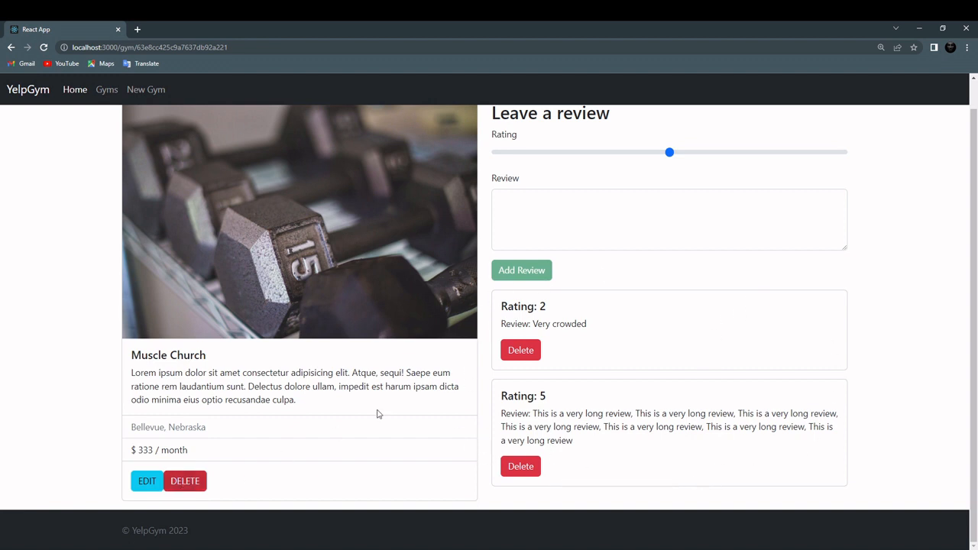
{"action": "key", "text": "ctrl+a"}
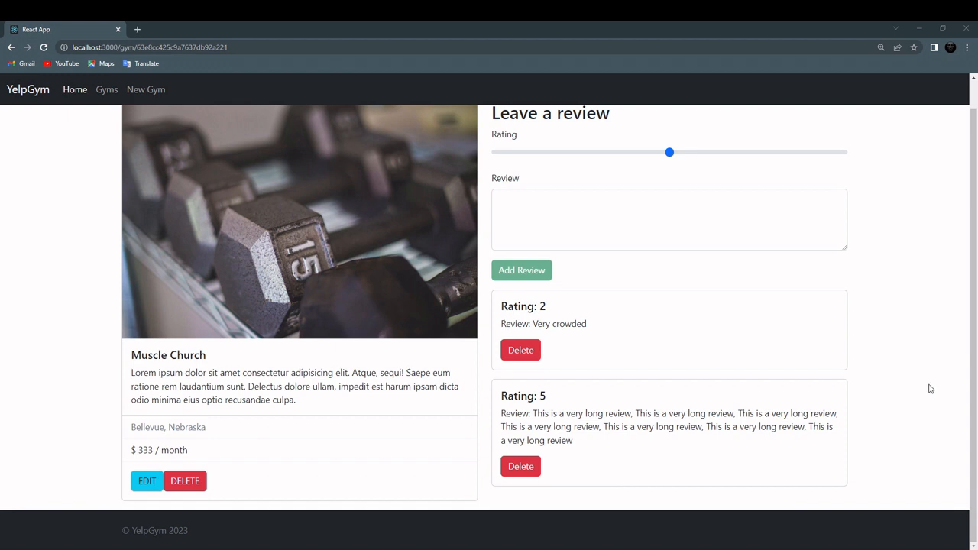
{"action": "mouse_move", "coordinate": [730, 389]}
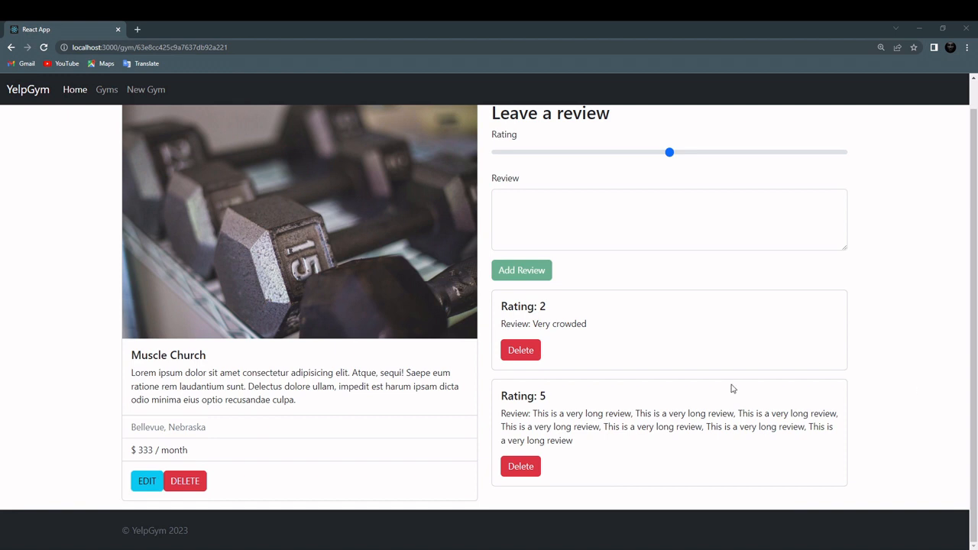
{"action": "scroll", "scroll_direction": "up", "scroll_amount": 3}
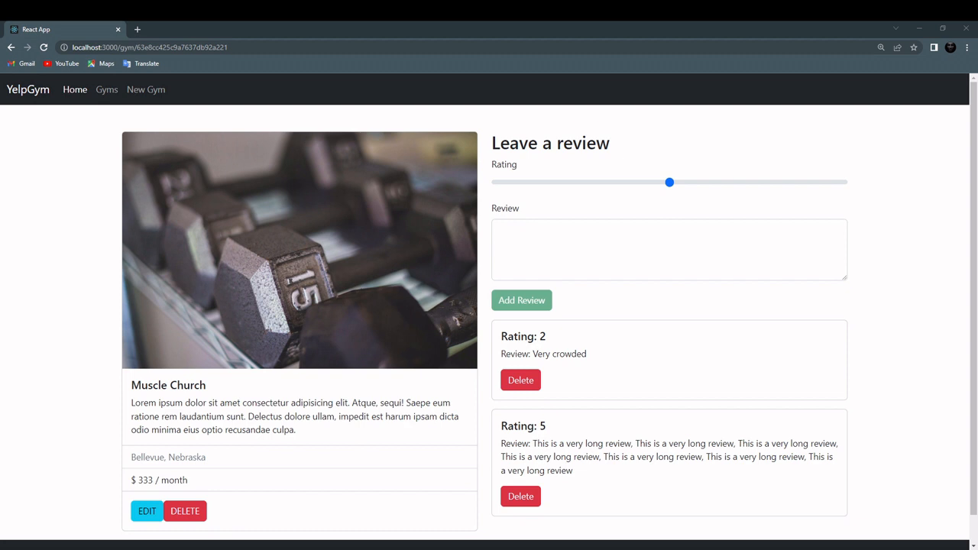
{"action": "left_click", "coordinate": [107, 89]}
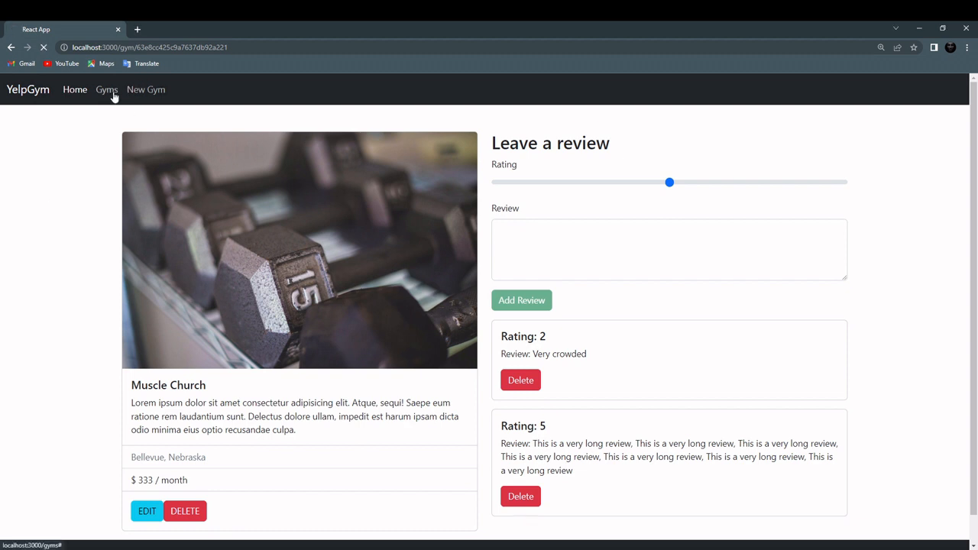
Navigate to the Gyms list and go to the Wild Cave gym's page
{"action": "left_click", "coordinate": [107, 89]}
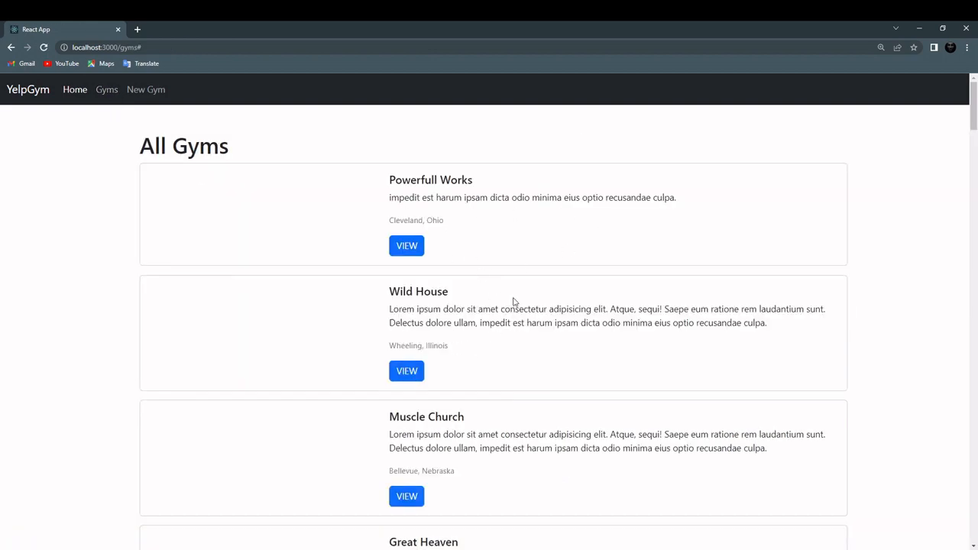
{"action": "scroll", "scroll_direction": "down", "scroll_amount": 3}
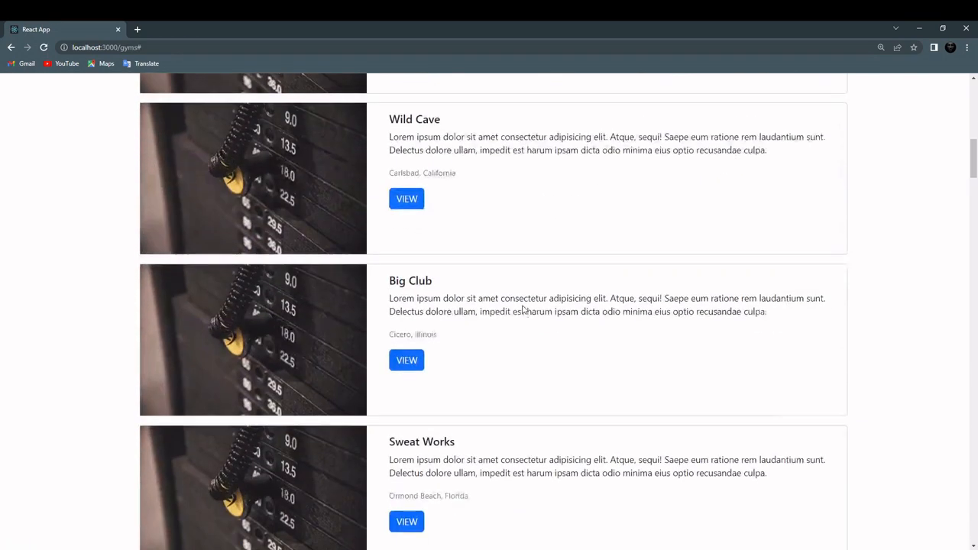
{"action": "left_click", "coordinate": [407, 198]}
{"action": "type", "text": "FFFFFFFFFFFFFFFFFFFFFFFFFFFFFFFFFFFFFFFFFFFFFFFFFFFFFFFFFFFFFFFFFFFFFFFFFFFFFFFFFFFFFFFFFFFFFFFFFFF"}
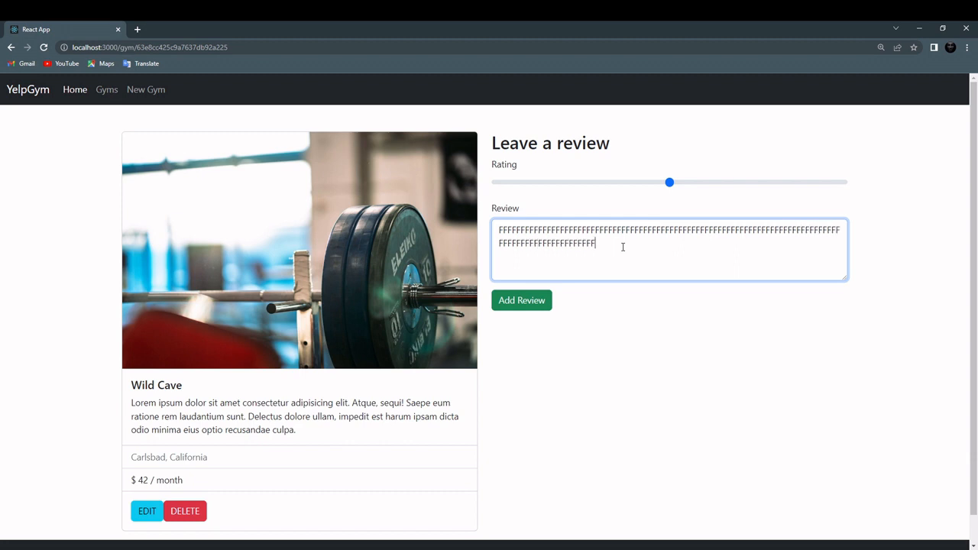
Add several rating-3 reviews of repeated F characters to Wild Cave
{"action": "key", "text": "ctrl+a"}
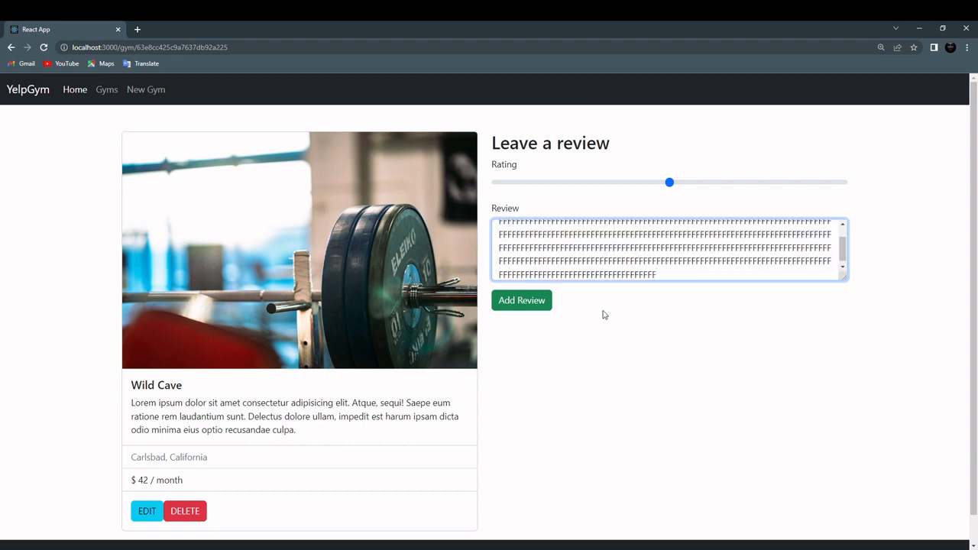
{"action": "left_click", "coordinate": [523, 300]}
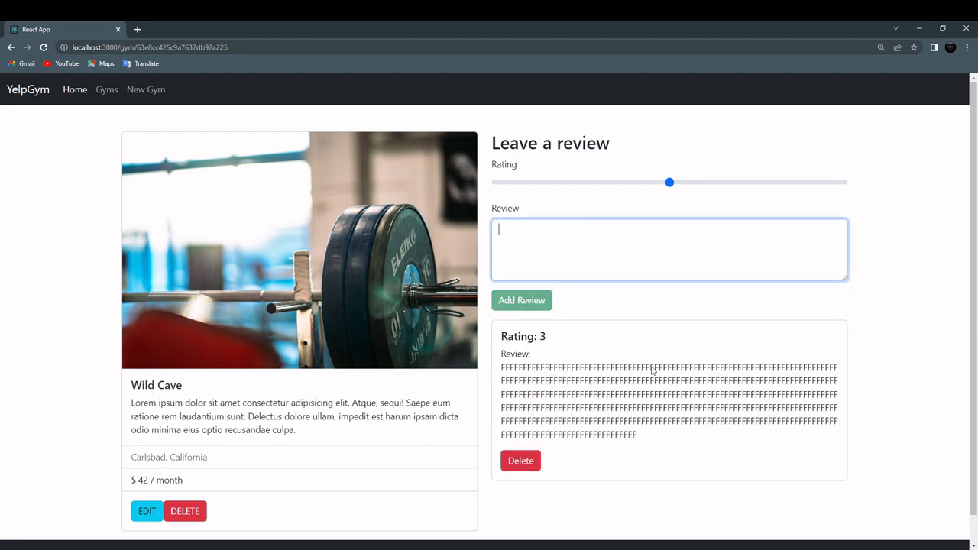
{"action": "left_click", "coordinate": [521, 299]}
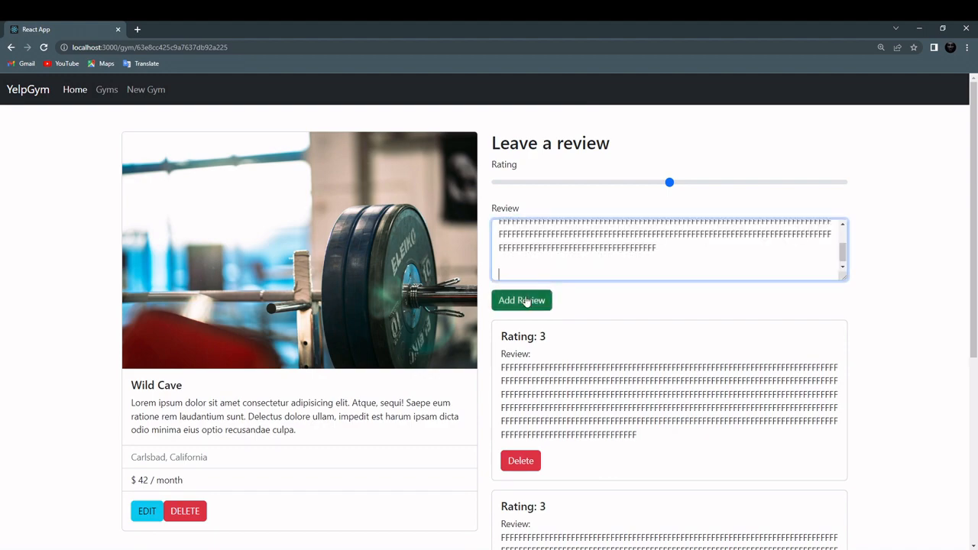
{"action": "scroll", "scroll_direction": "down", "scroll_amount": 3}
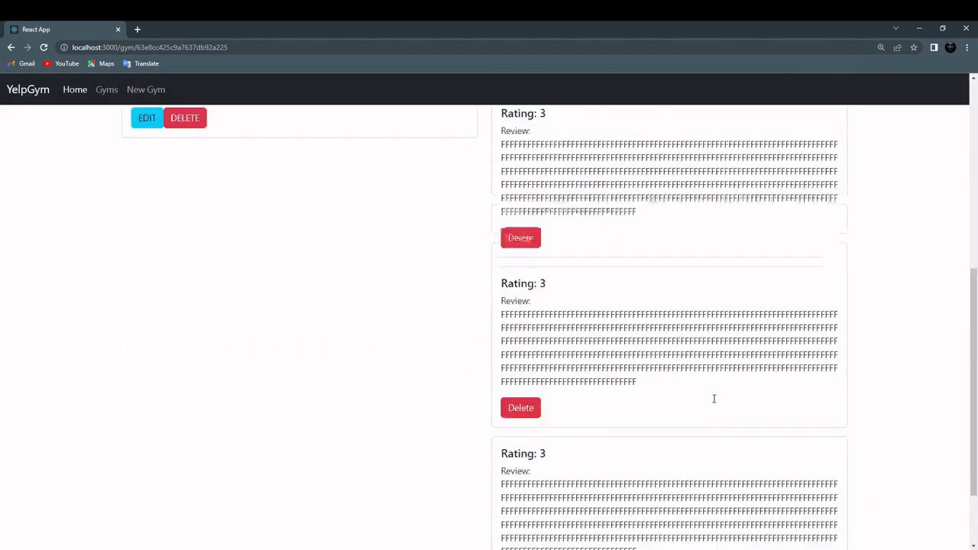
{"action": "scroll", "scroll_direction": "up", "scroll_amount": 3}
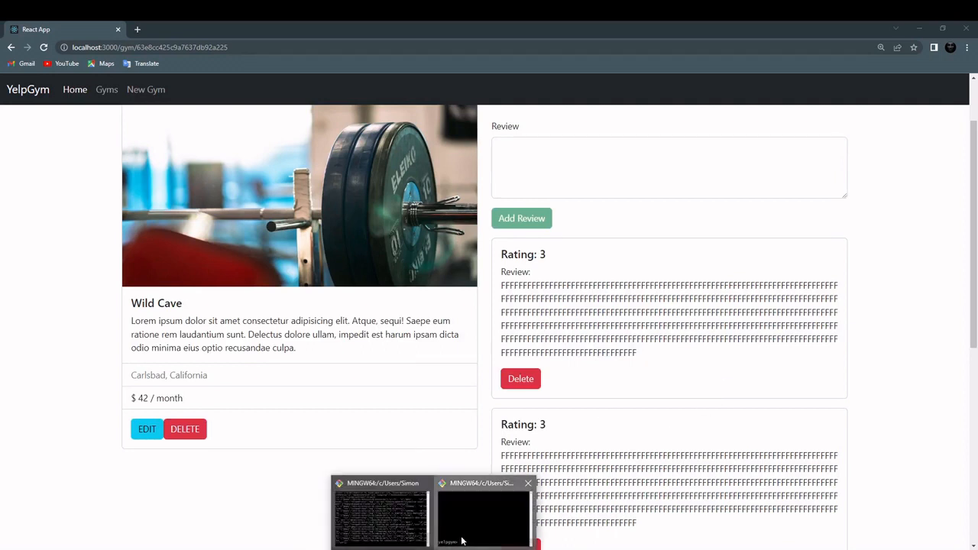
Run db.reviews.find() in the mongo shell and look through the stored reviews
{"action": "left_click", "coordinate": [380, 512]}
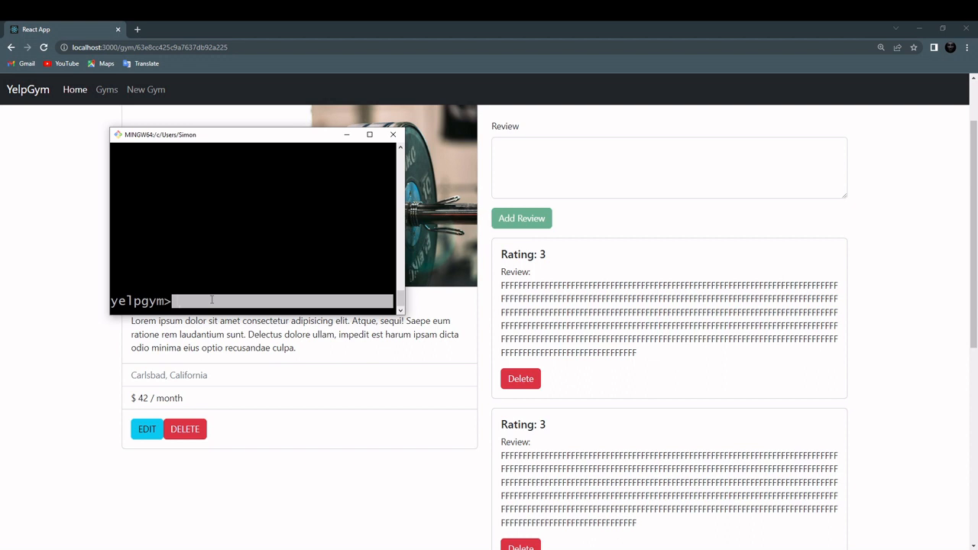
{"action": "type", "text": "db"}
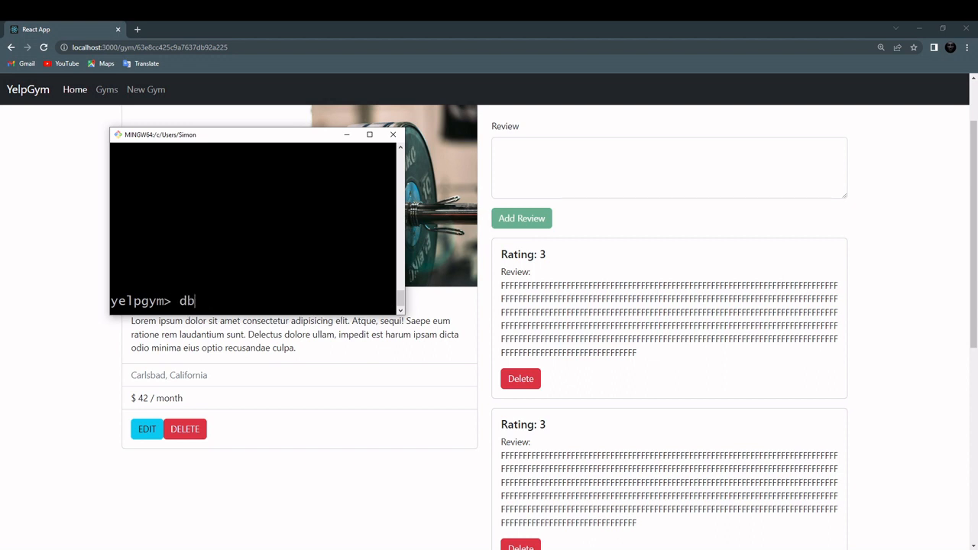
{"action": "type", "text": ".re"}
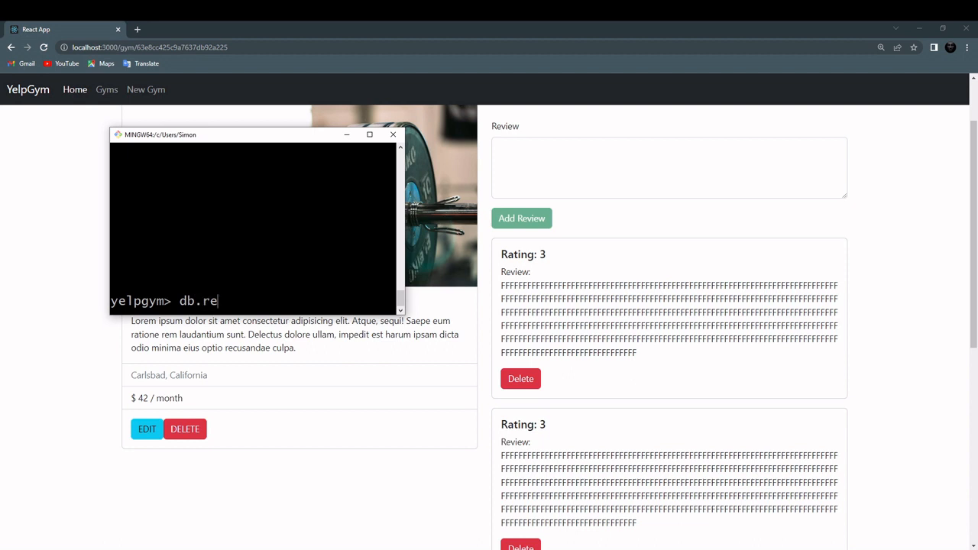
{"action": "type", "text": "views."}
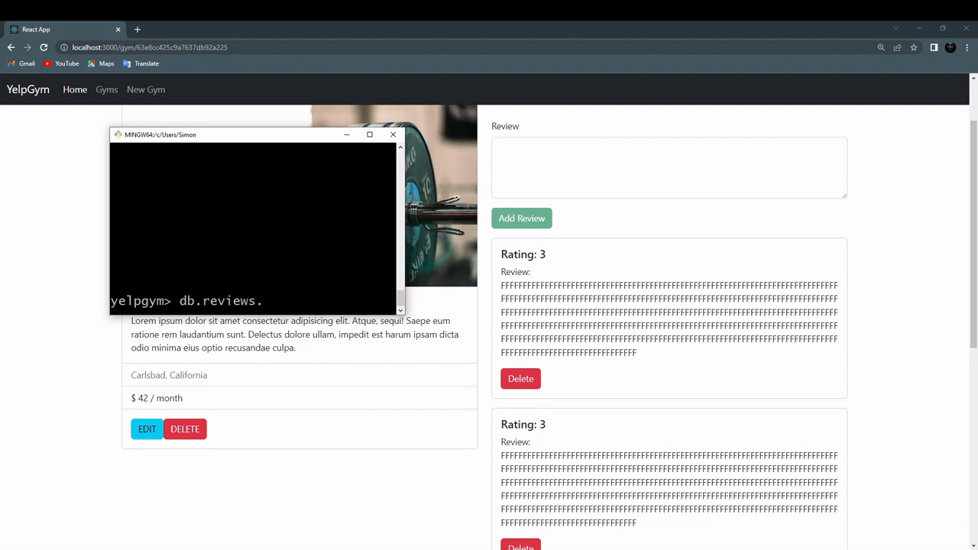
{"action": "key", "text": "Return"}
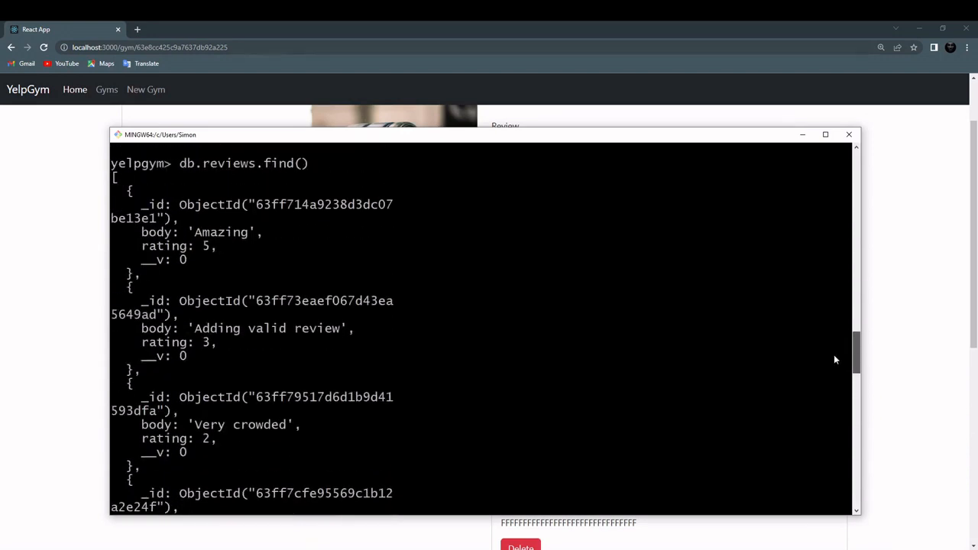
{"action": "scroll", "scroll_direction": "down", "scroll_amount": 3}
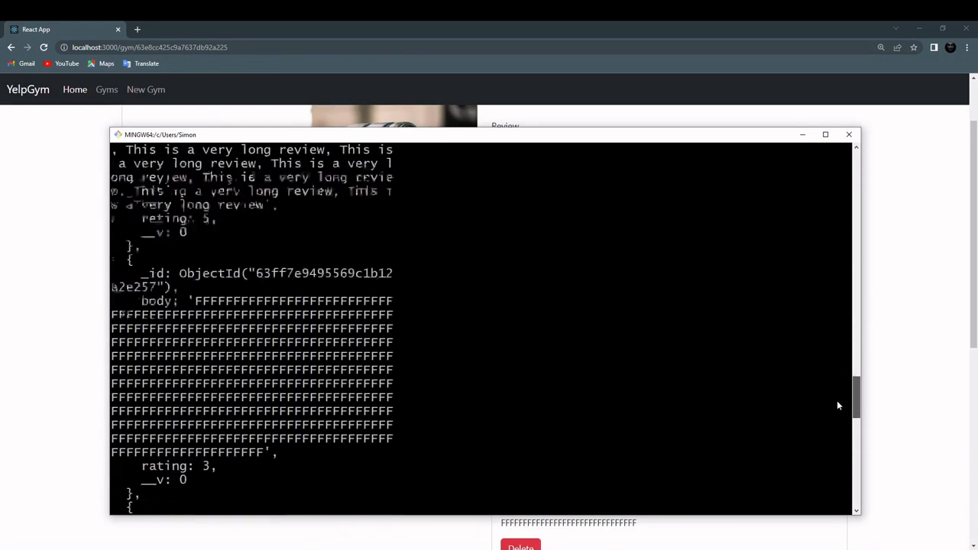
{"action": "scroll", "scroll_direction": "down", "scroll_amount": 3}
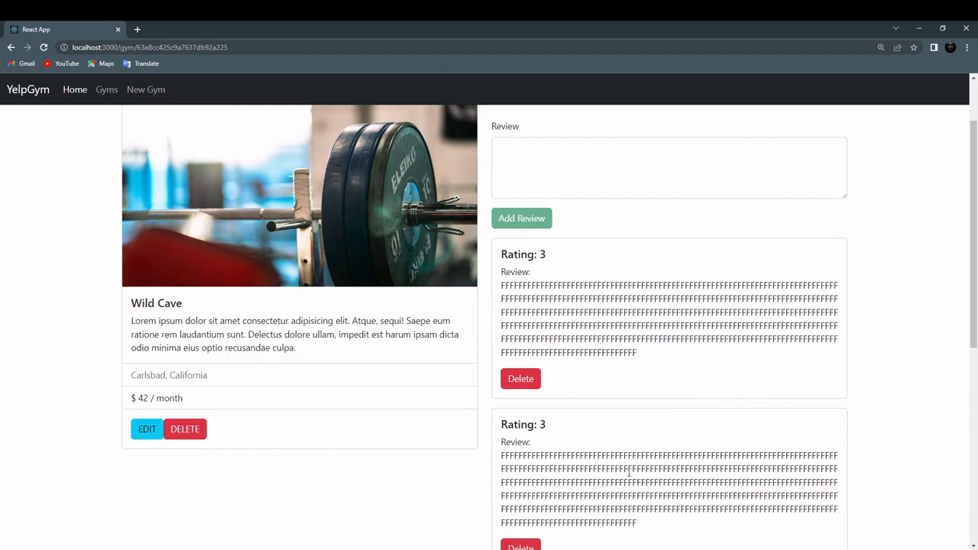
Scroll the Wild Cave page up to its Leave a review form
{"action": "scroll", "scroll_direction": "up", "scroll_amount": 3}
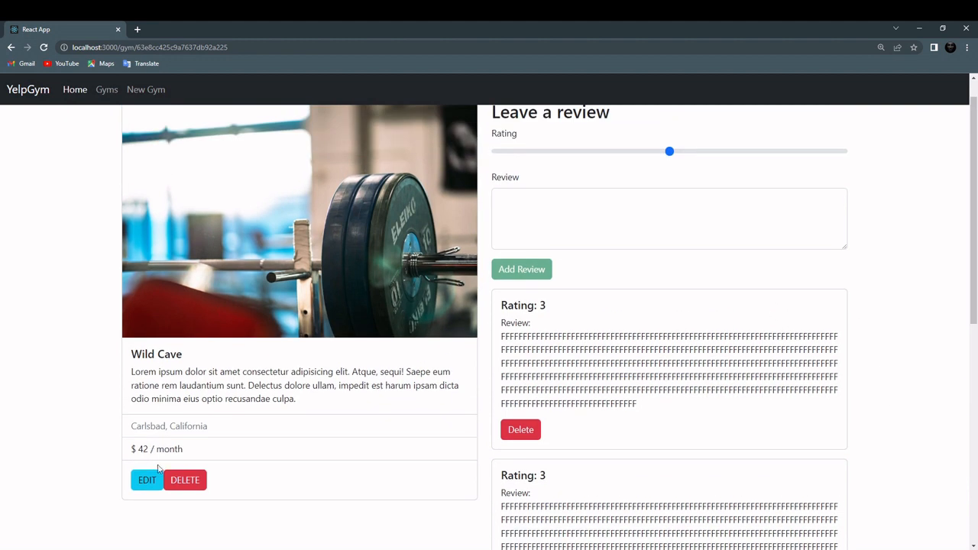
{"action": "mouse_move", "coordinate": [185, 480]}
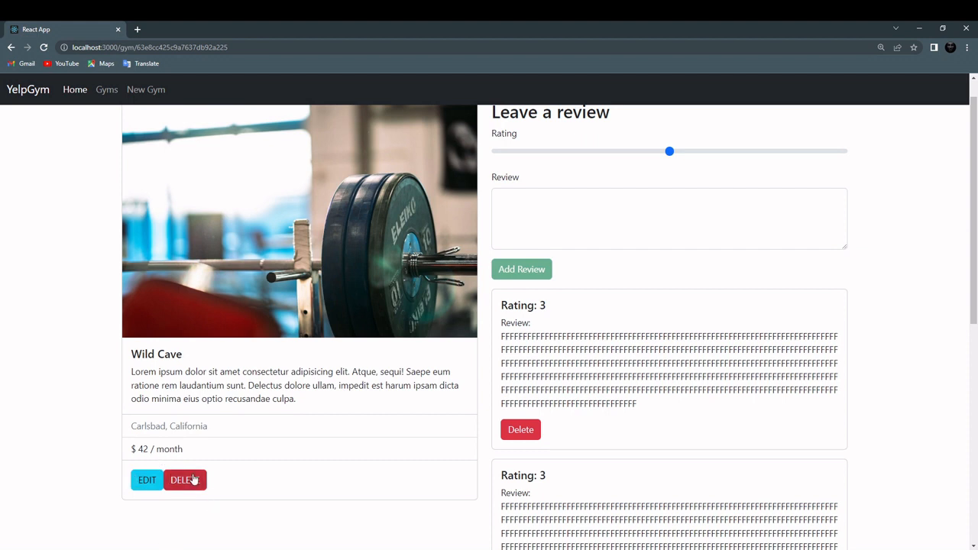
{"action": "mouse_move", "coordinate": [223, 470]}
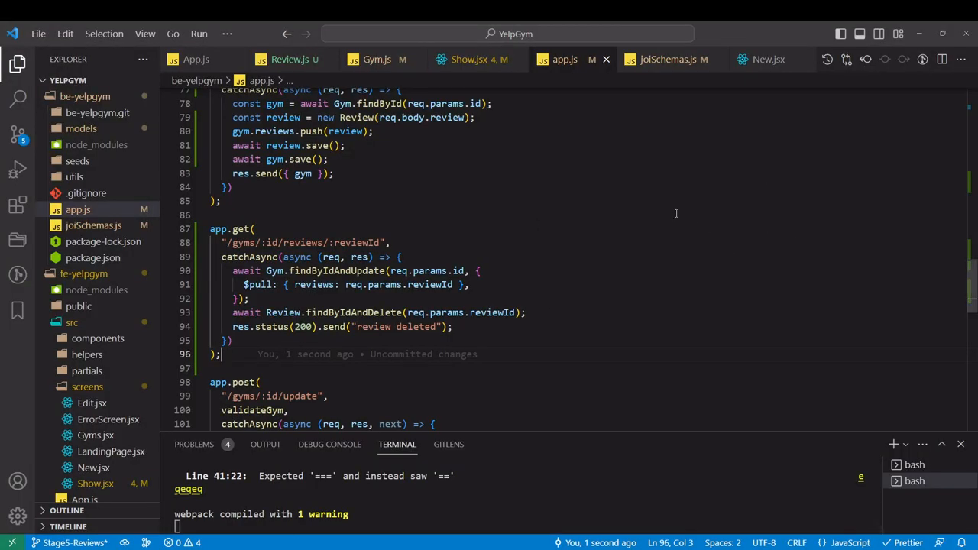
Switch from app.js to the Gym.js model with its reviews ObjectId field
{"action": "scroll", "scroll_direction": "up", "scroll_amount": 3}
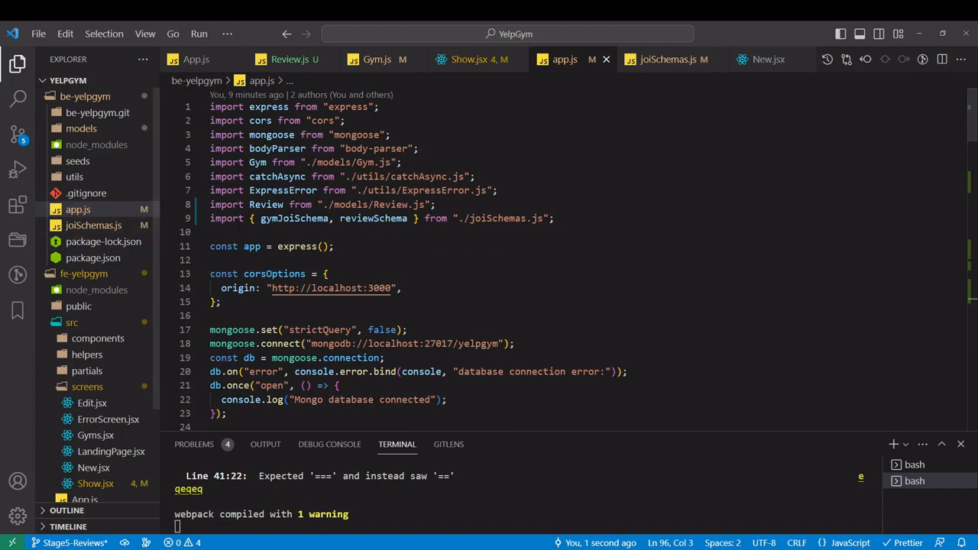
{"action": "left_click", "coordinate": [80, 128]}
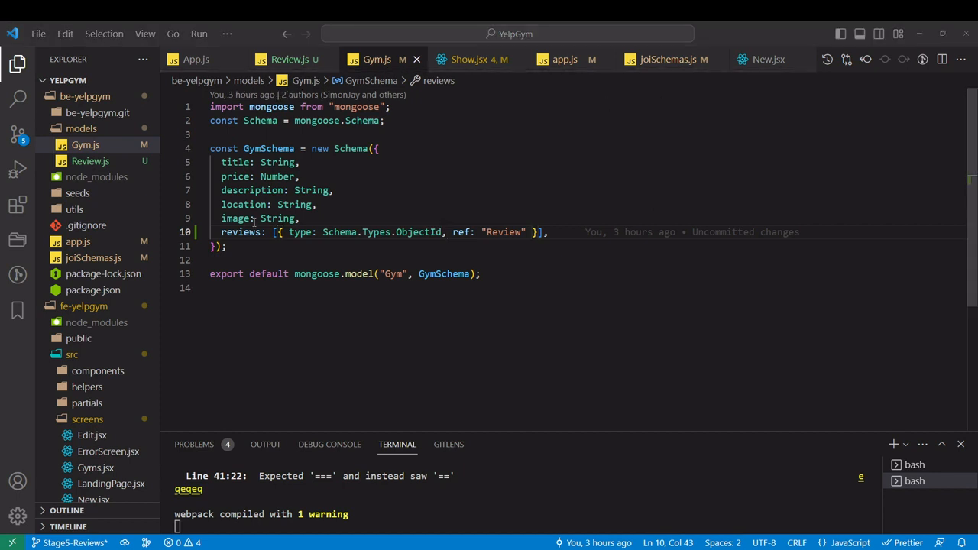
Start a GymSchema.post("findOneAndDelete", async function(doc){...}) hook below the schema
{"action": "double_click", "coordinate": [268, 149]}
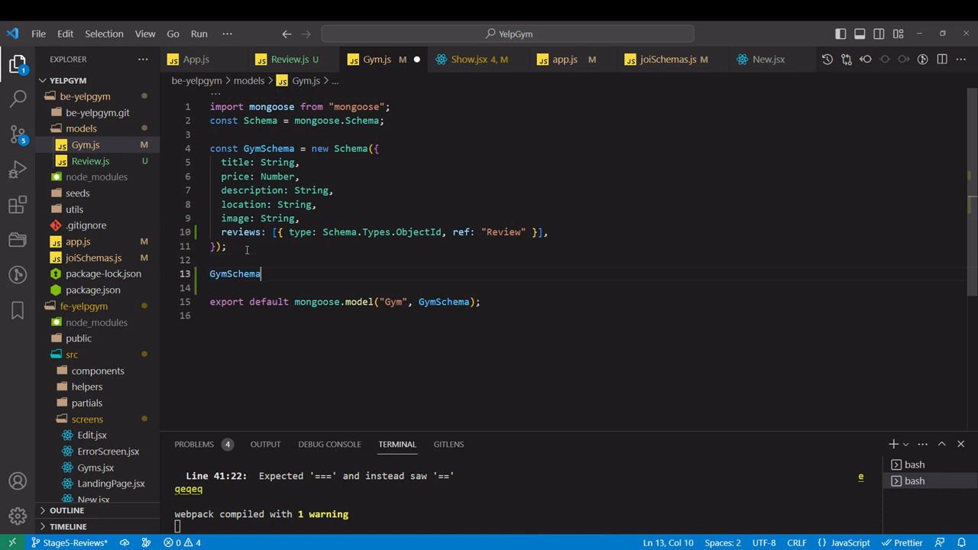
{"action": "type", "text": ".post()"}
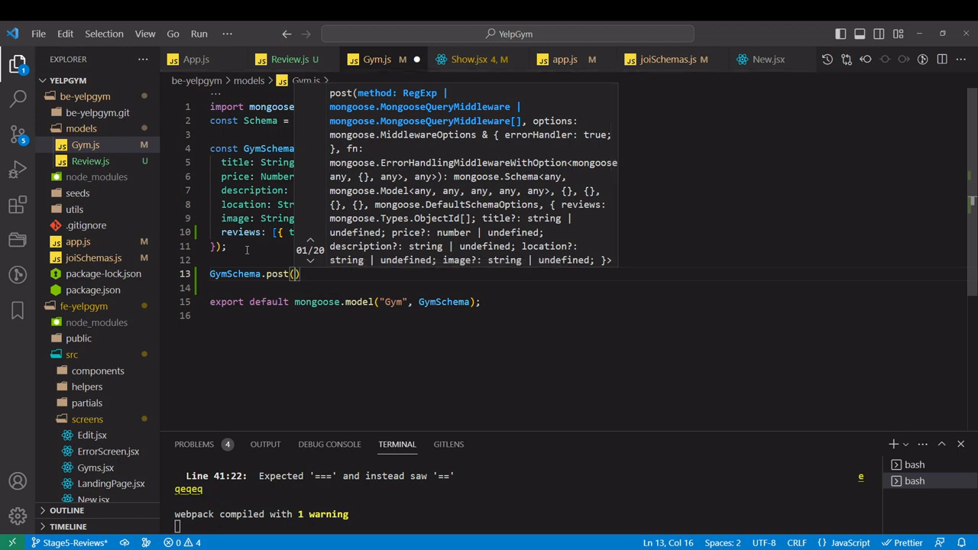
{"action": "type", "text": "\""}
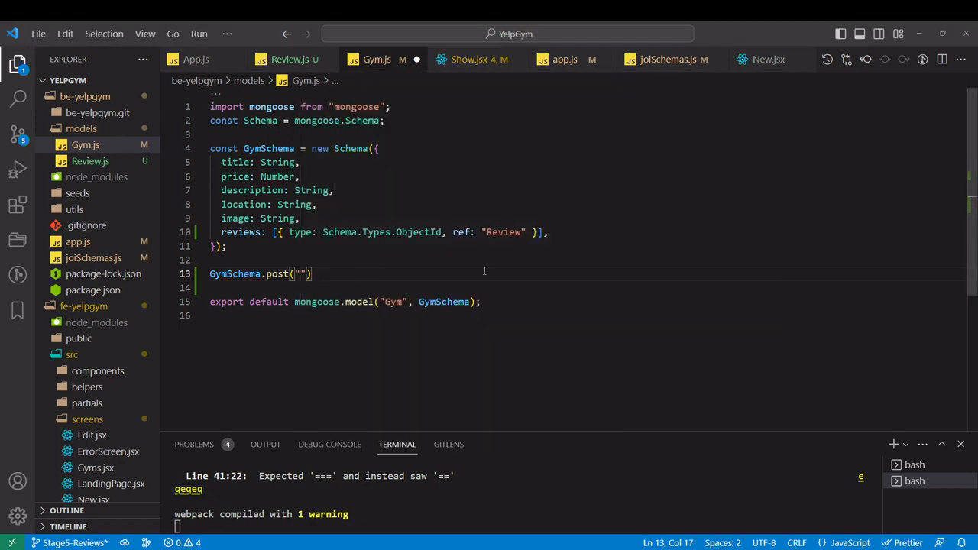
{"action": "type", "text": "findOneAndDelete"}
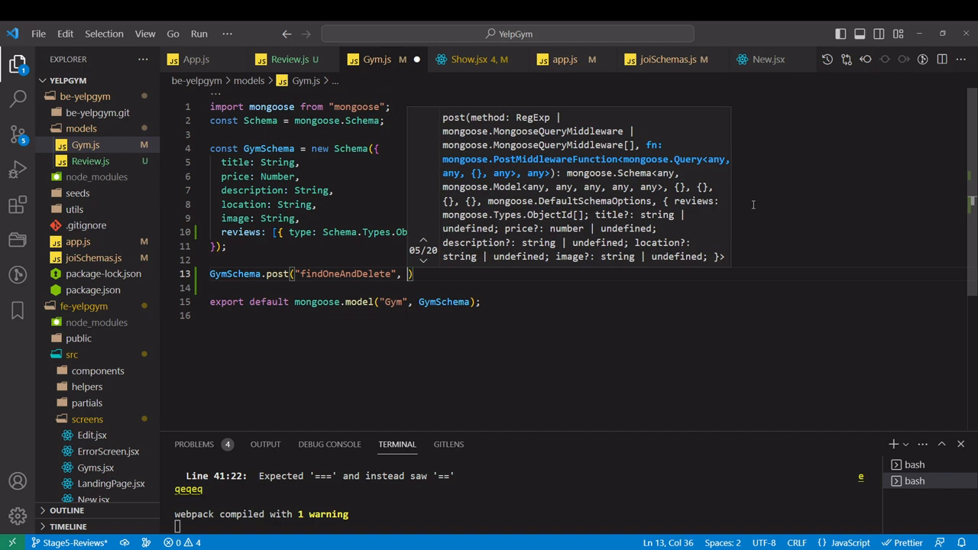
{"action": "type", "text": "async function("}
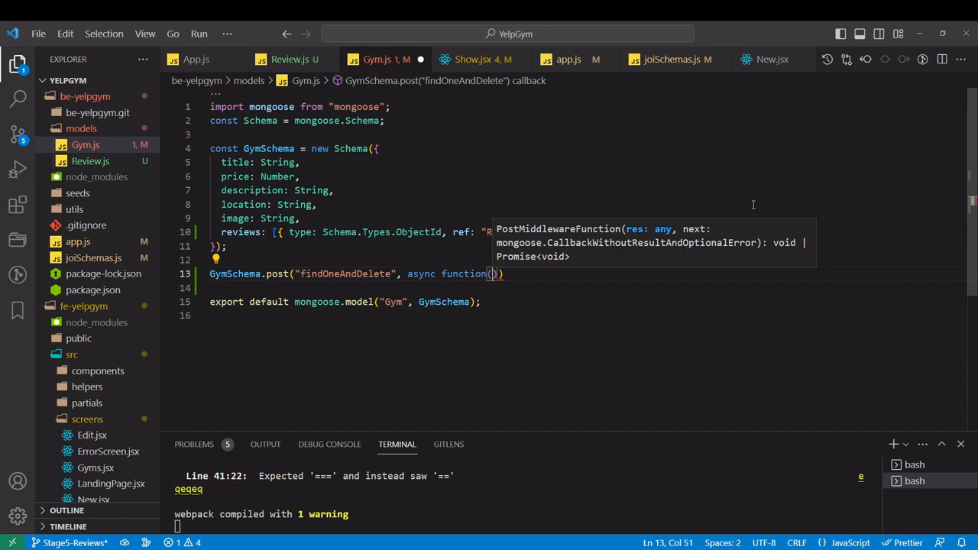
{"action": "mouse_move", "coordinate": [489, 274]}
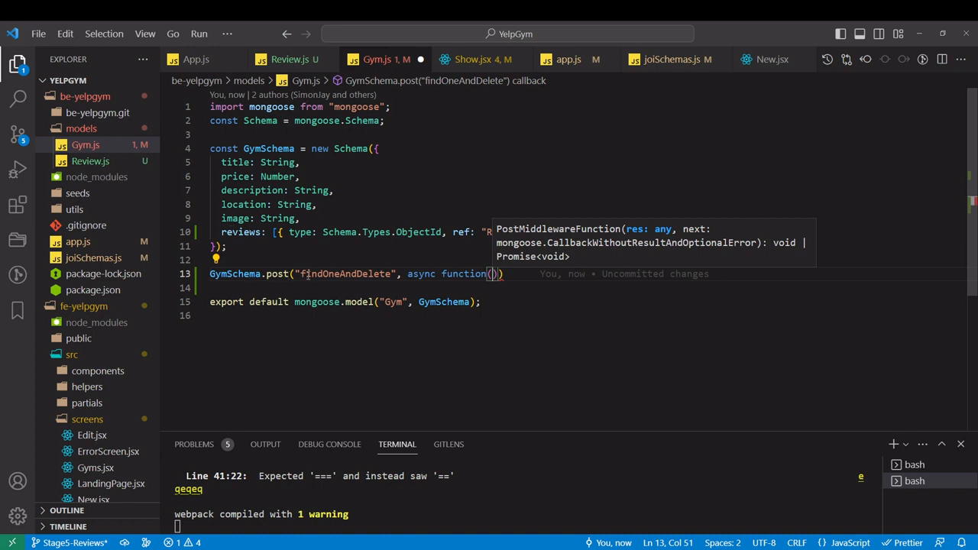
{"action": "mouse_move", "coordinate": [596, 287]}
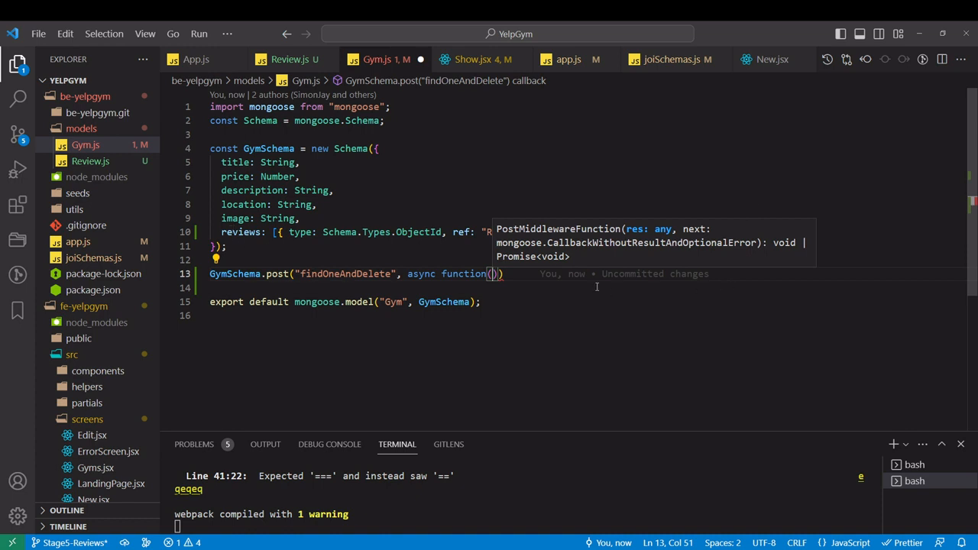
{"action": "type", "text": "doc"}
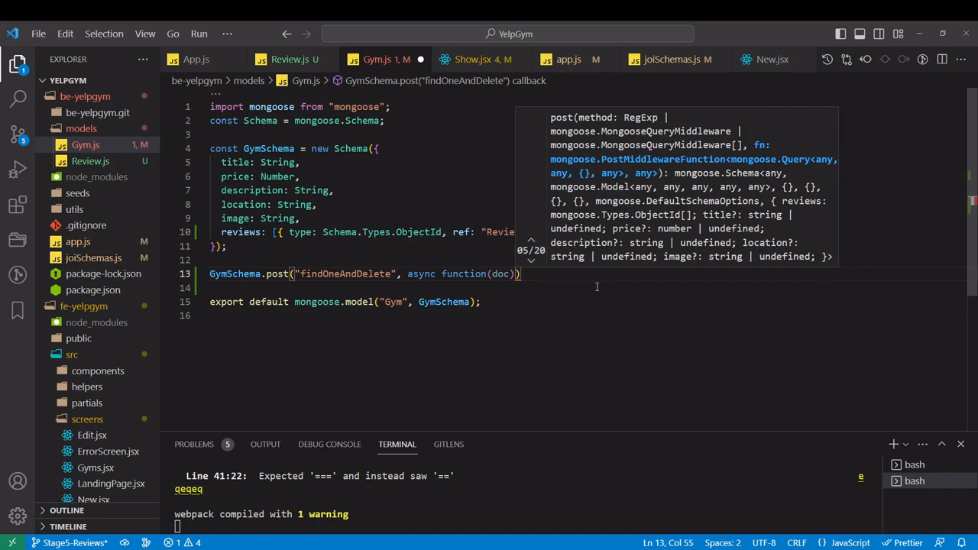
{"action": "type", "text": "{"}
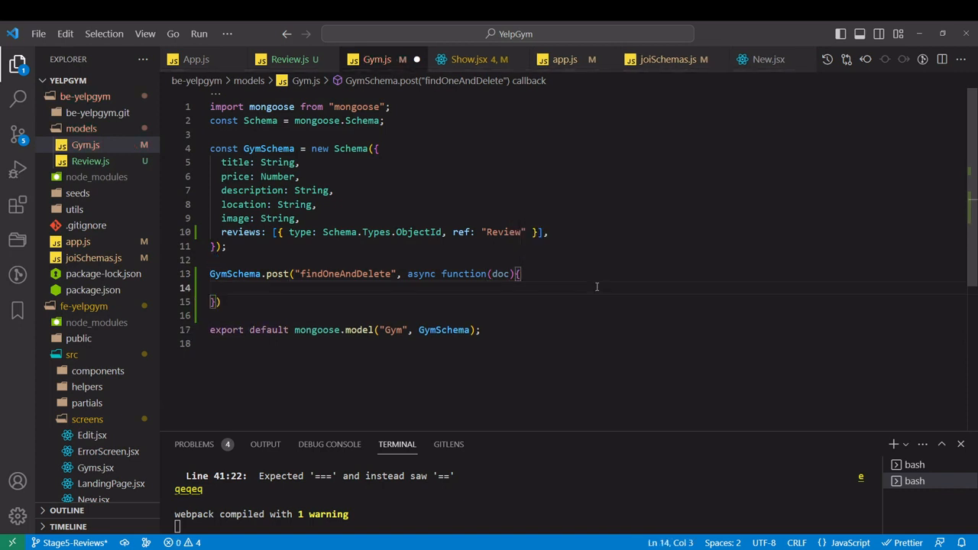
Inside the hook, if doc exists, await Review.remove({_id: {$: doc.reviews}})
{"action": "type", "text": "if(doc){"}
{"action": "type", "text": "await "}
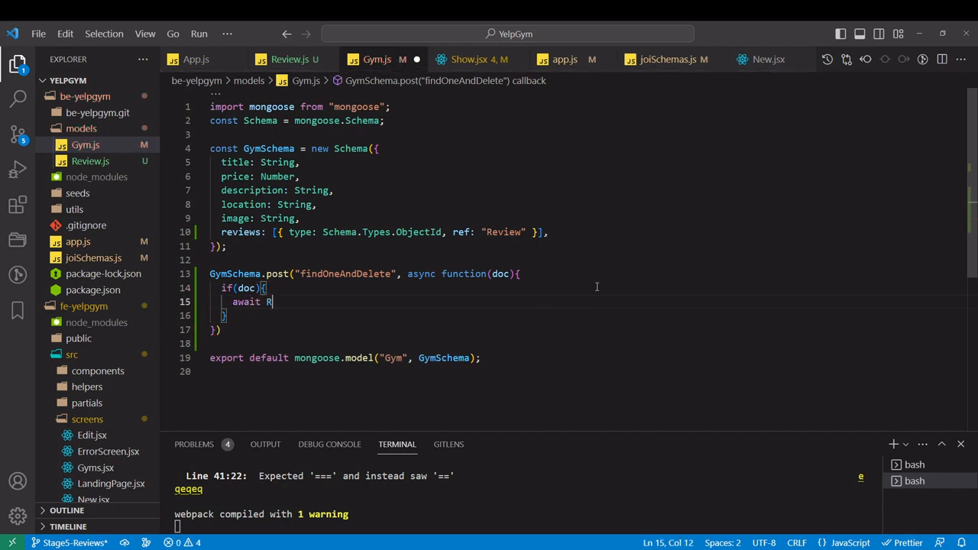
{"action": "type", "text": "R"}
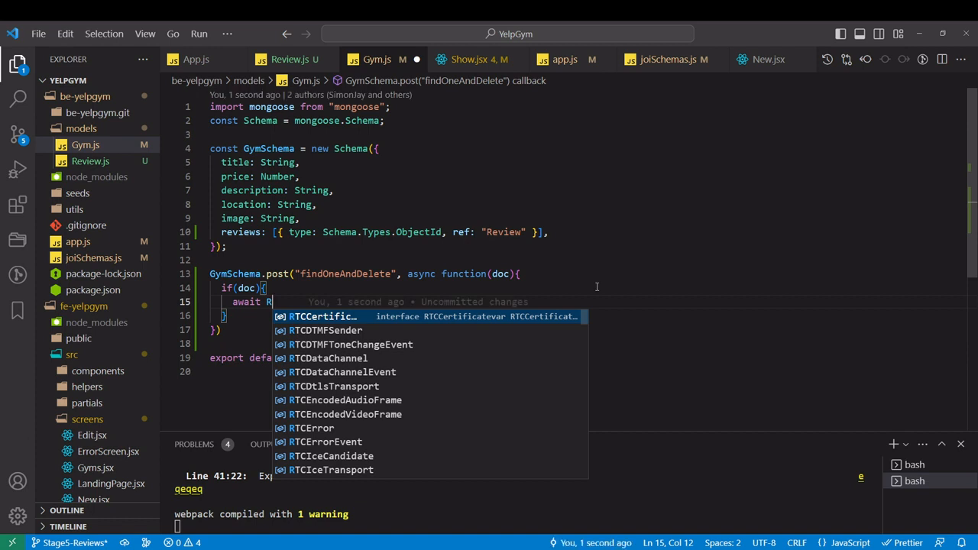
{"action": "type", "text": "eview"}
{"action": "type", "text": "_id"}
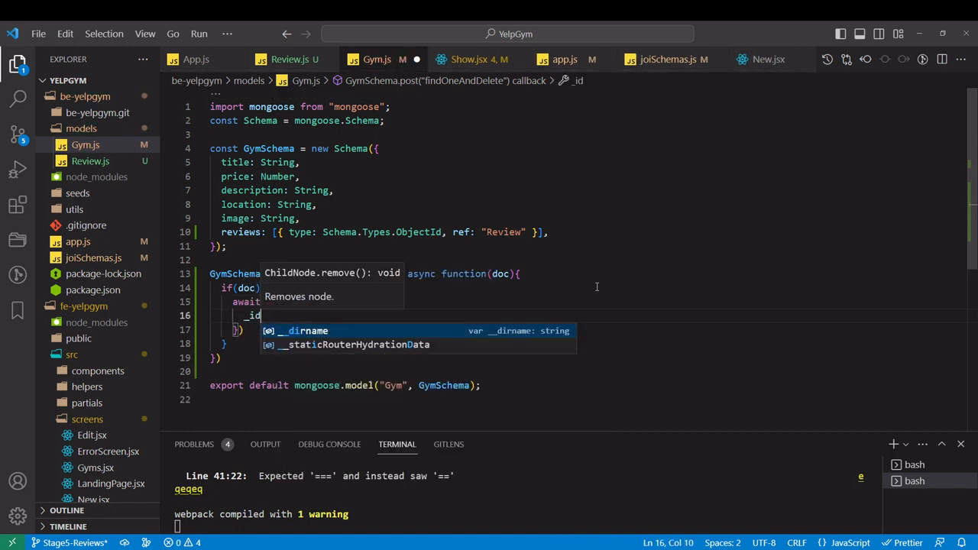
{"action": "type", "text": ": {$: }"}
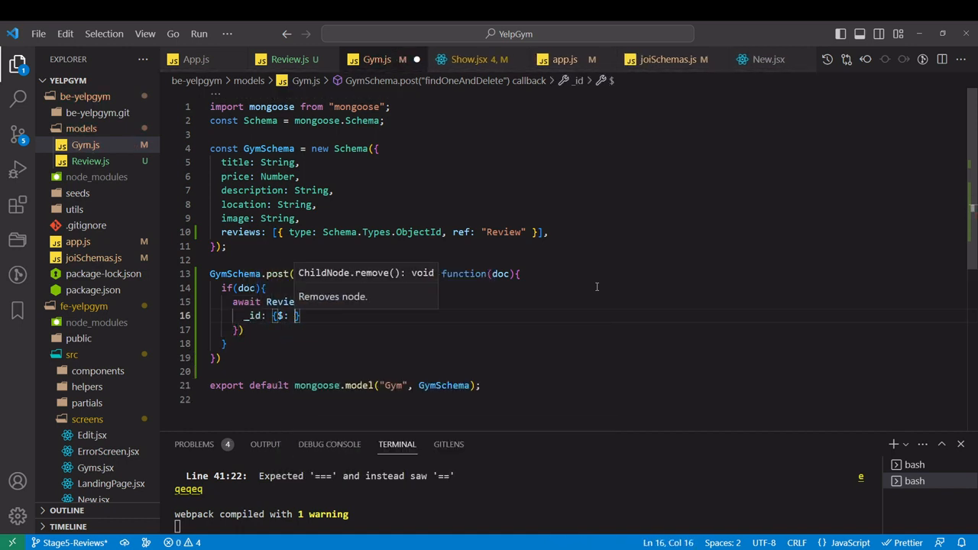
{"action": "type", "text": "doc.reviews"}
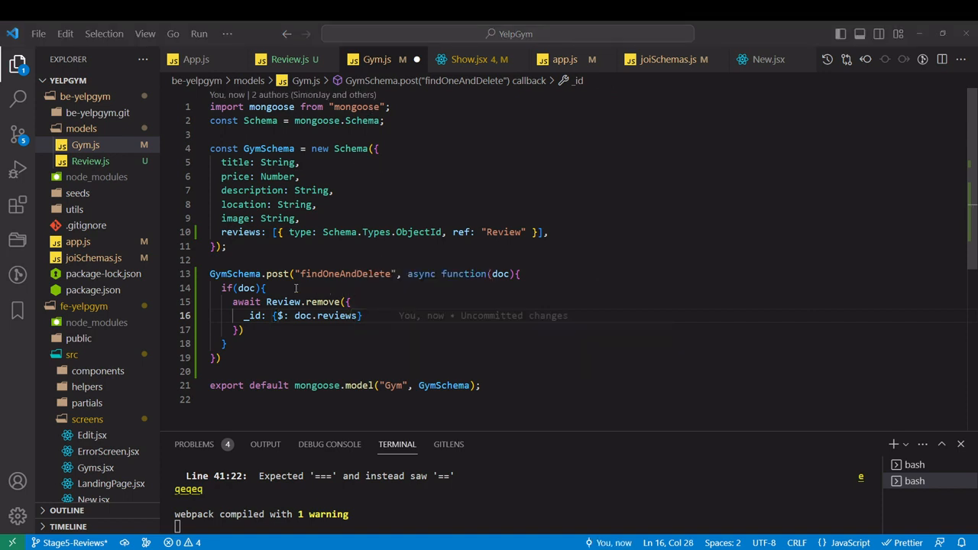
Highlight the findOneAndDelete name, doc parameter, Review model and _id field to review the hook
{"action": "double_click", "coordinate": [346, 274]}
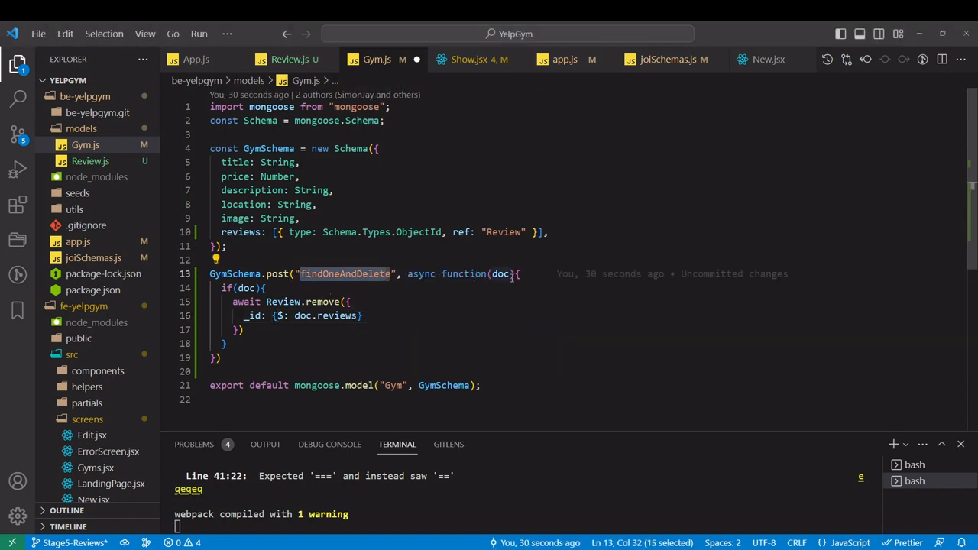
{"action": "left_click", "coordinate": [510, 273]}
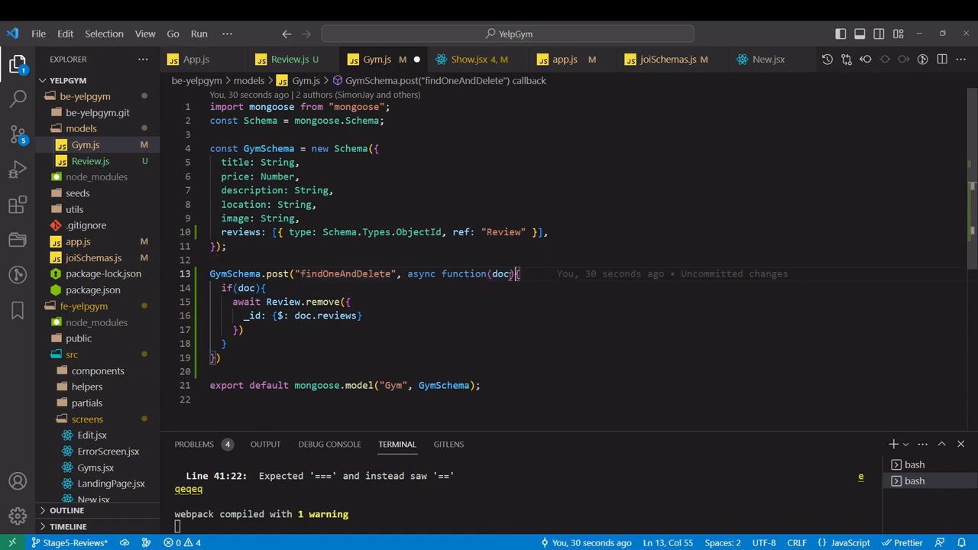
{"action": "double_click", "coordinate": [502, 274]}
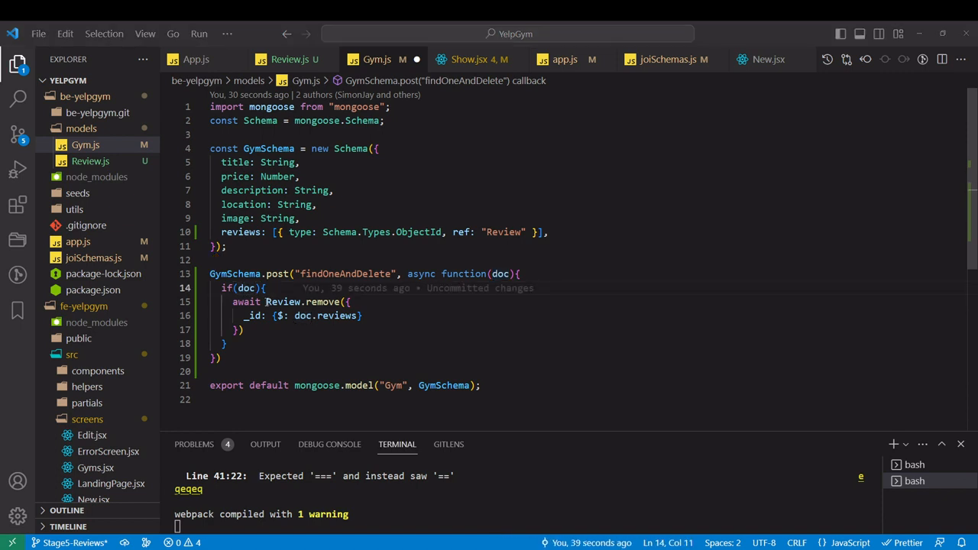
{"action": "double_click", "coordinate": [301, 301]}
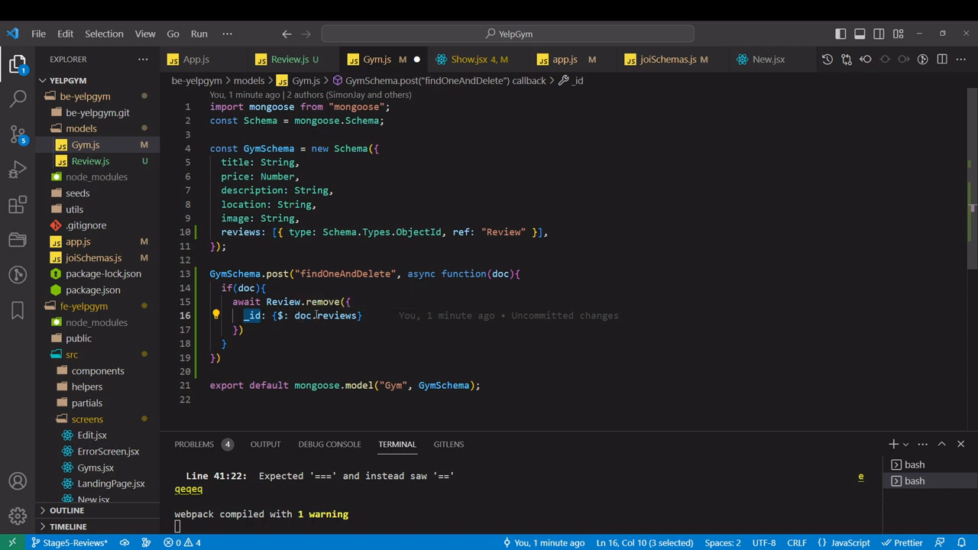
{"action": "double_click", "coordinate": [336, 315]}
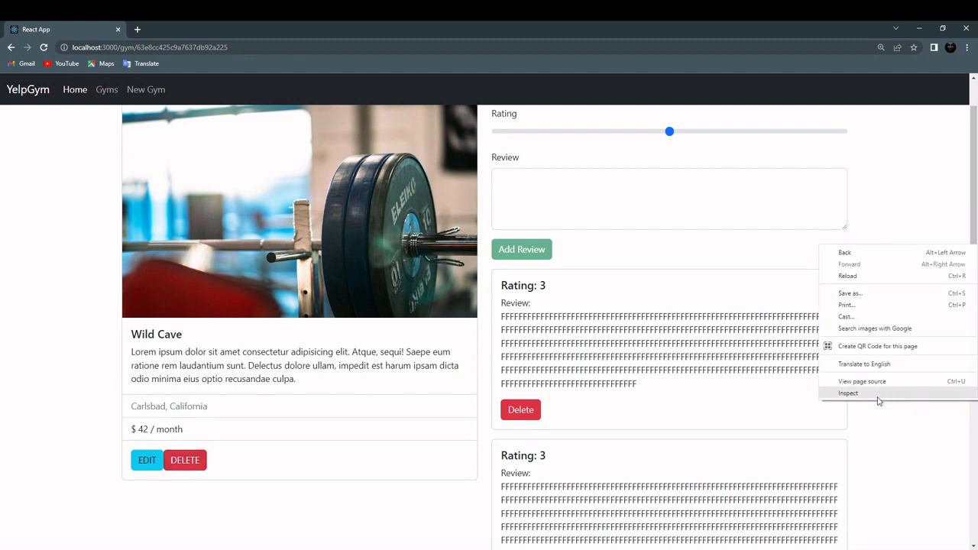
Delete Wild Cave with DevTools open and confirm the delete request's 200 "ok" response
{"action": "left_click", "coordinate": [848, 393]}
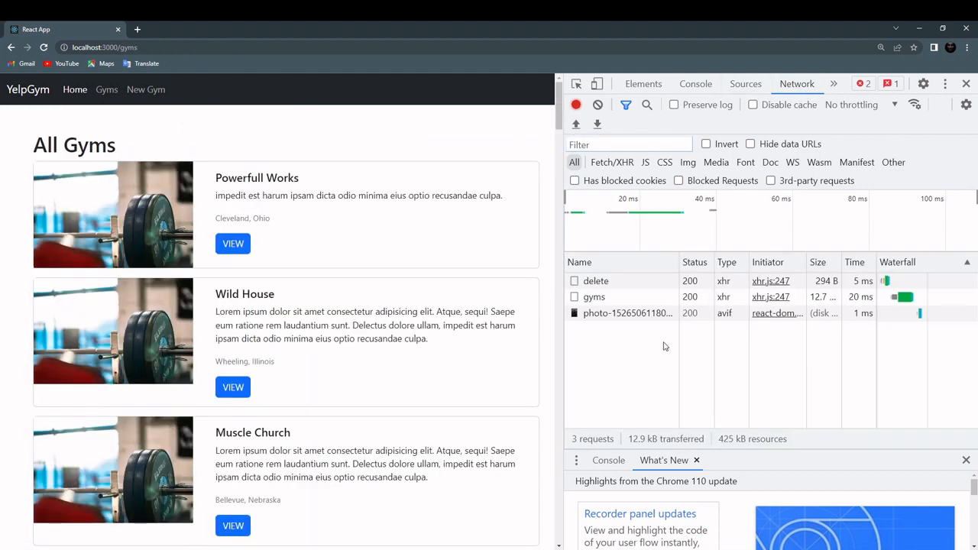
{"action": "left_click", "coordinate": [596, 281]}
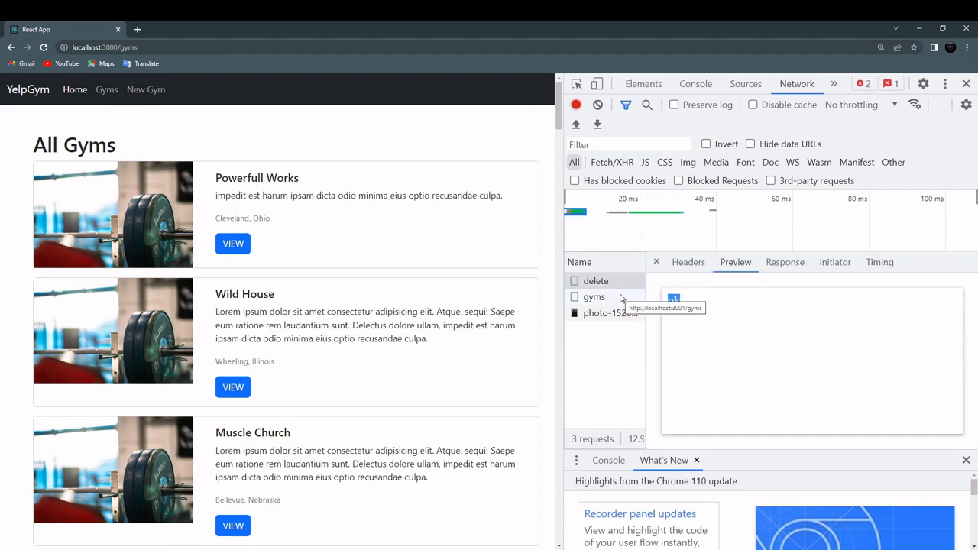
{"action": "scroll", "scroll_direction": "down", "scroll_amount": 3}
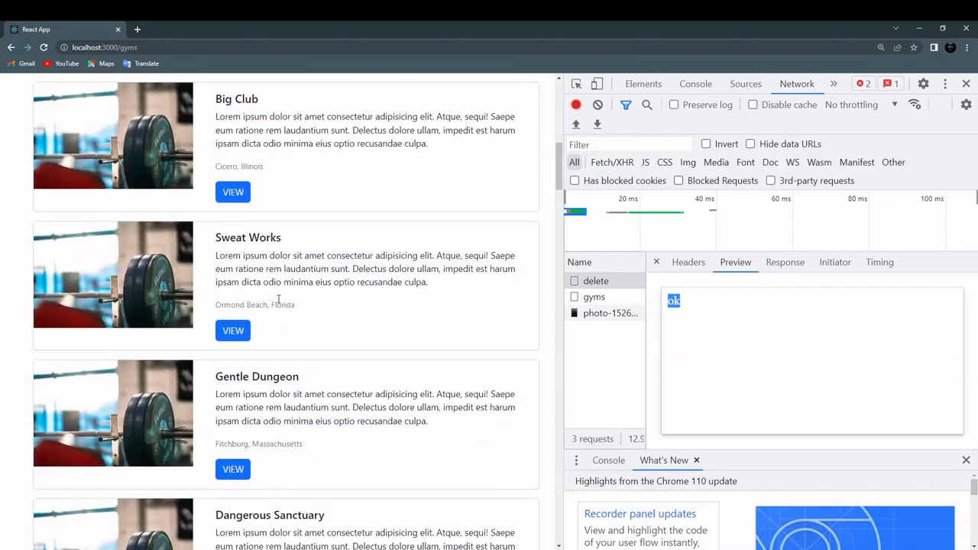
{"action": "scroll", "scroll_direction": "up", "scroll_amount": 3}
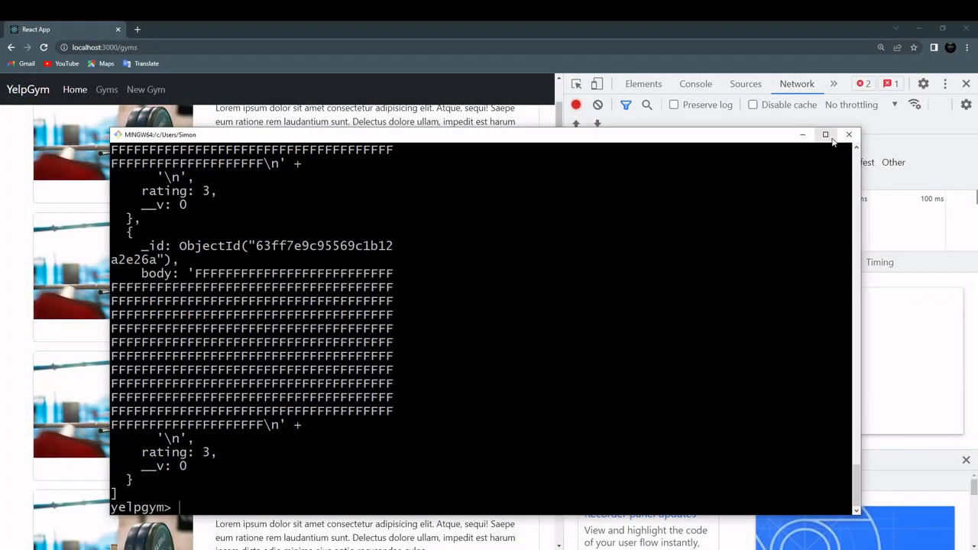
Maximize the mongosh terminal and run db.reviews on the yelpgym database
{"action": "left_click", "coordinate": [825, 134]}
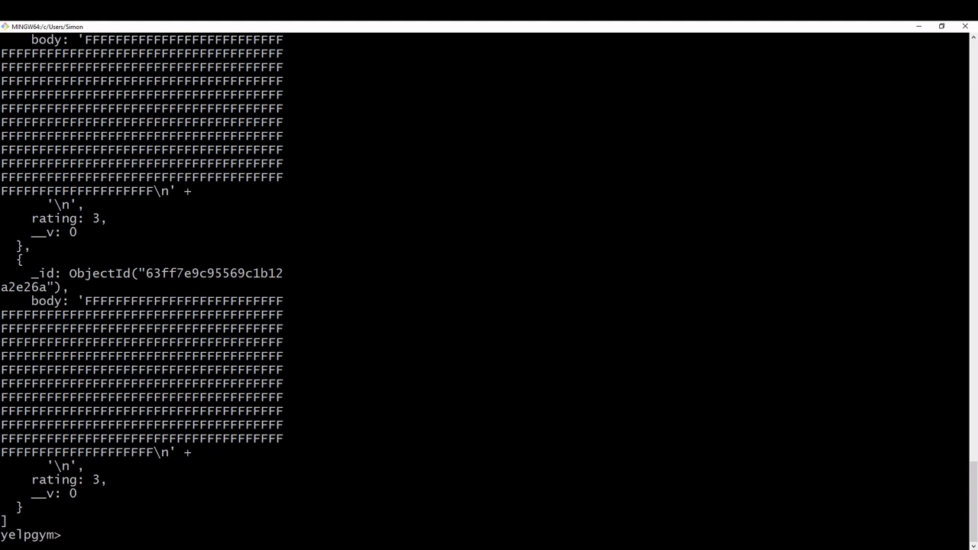
{"action": "type", "text": "db.reviews"}
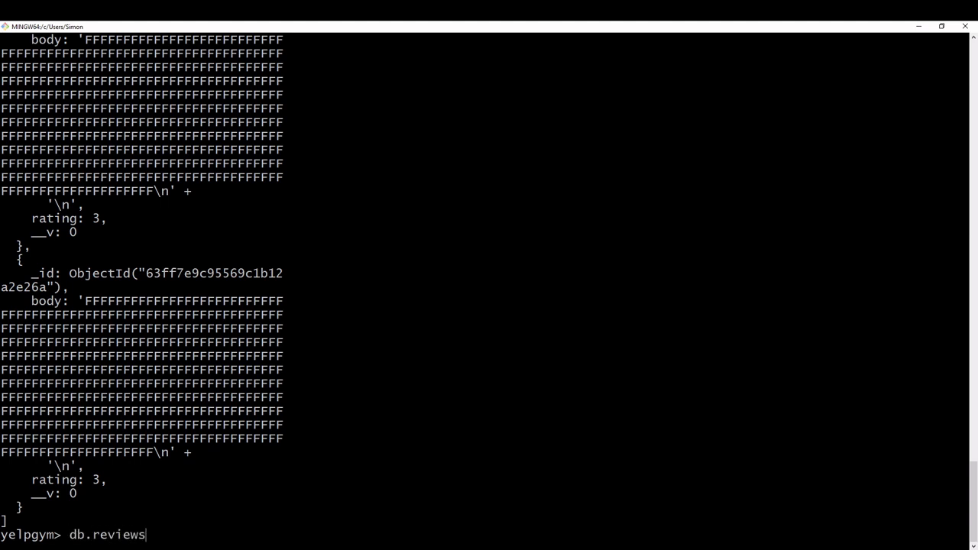
{"action": "key", "text": "Return"}
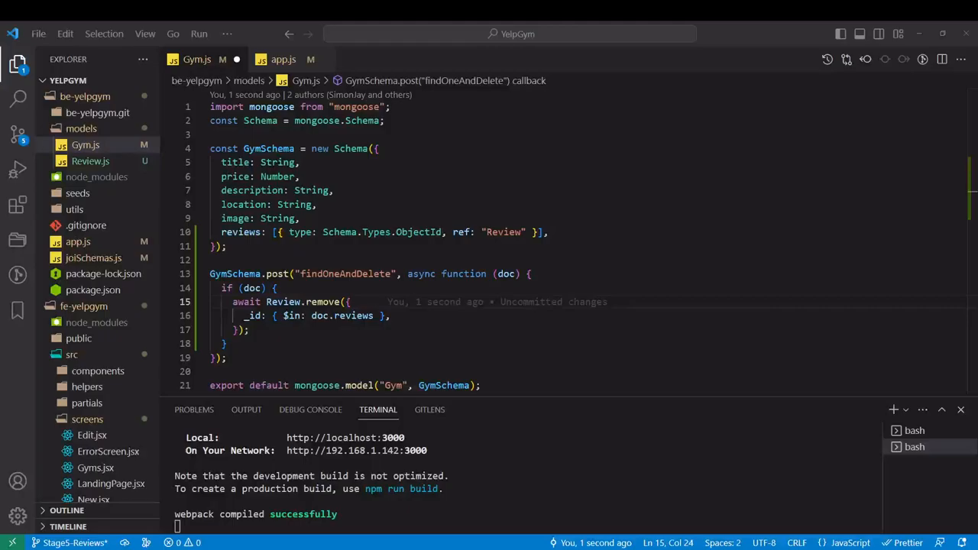
Import Review from "./Review.js" in Gym.js and change Review.remove to Review.deleteMany
{"action": "left_click", "coordinate": [388, 107]}
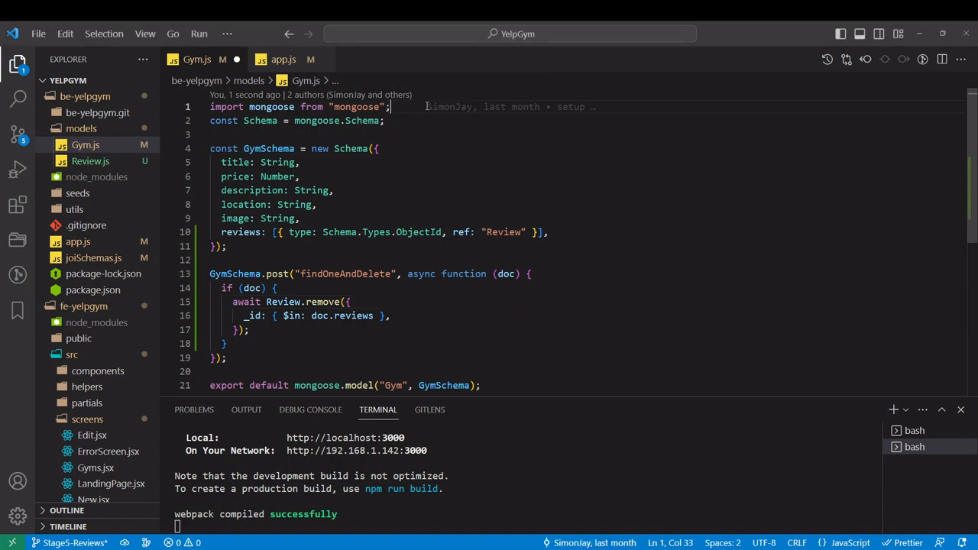
{"action": "key", "text": "Enter"}
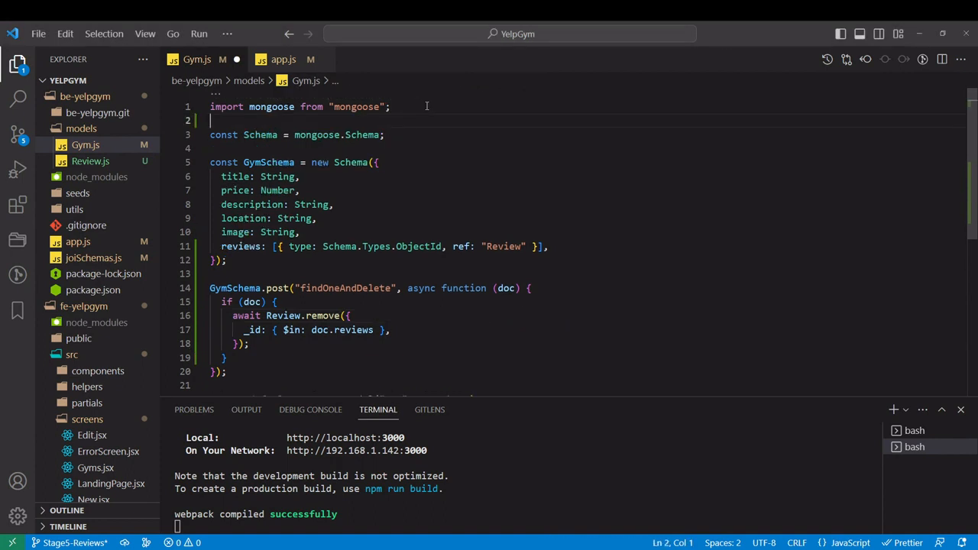
{"action": "type", "text": "import Review from \"./Review.js\";"}
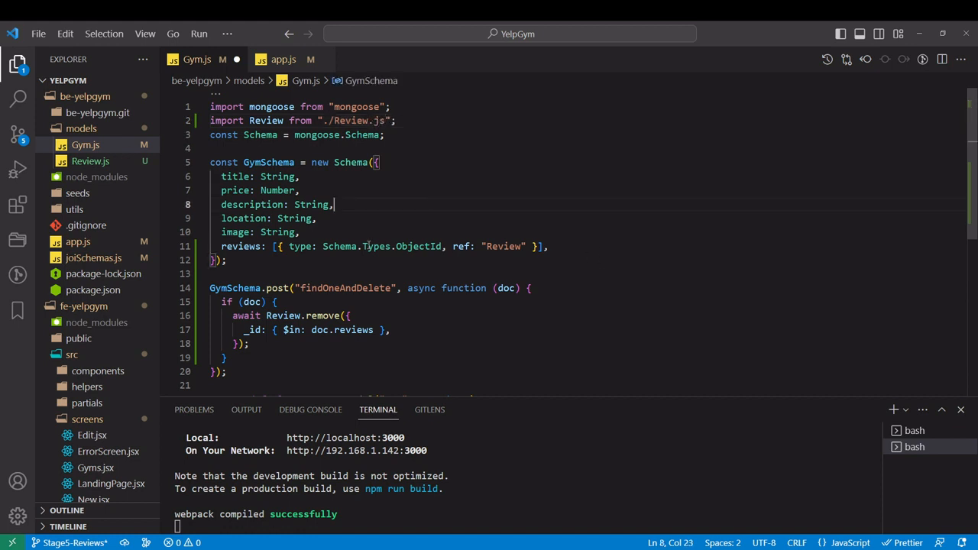
{"action": "double_click", "coordinate": [322, 314]}
{"action": "type", "text": "deleteM"}
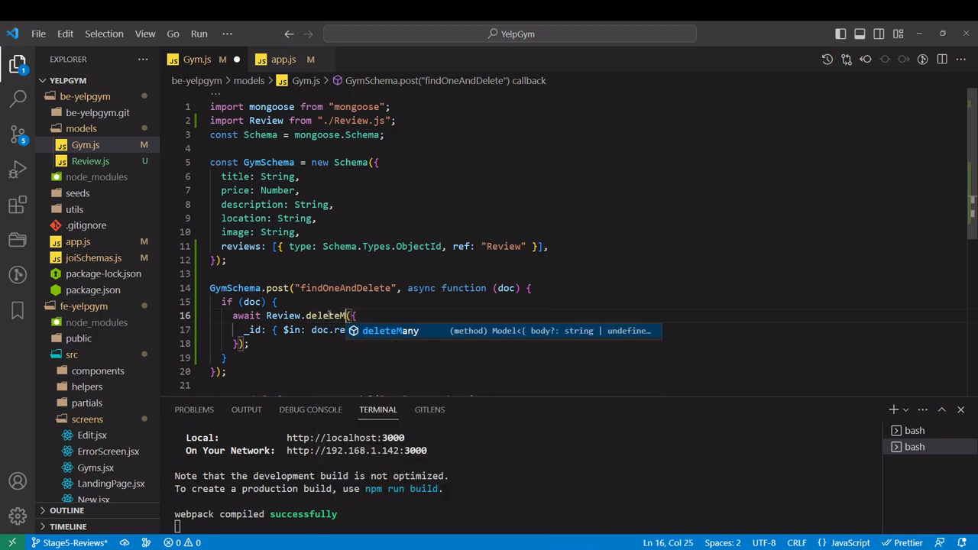
{"action": "type", "text": "any"}
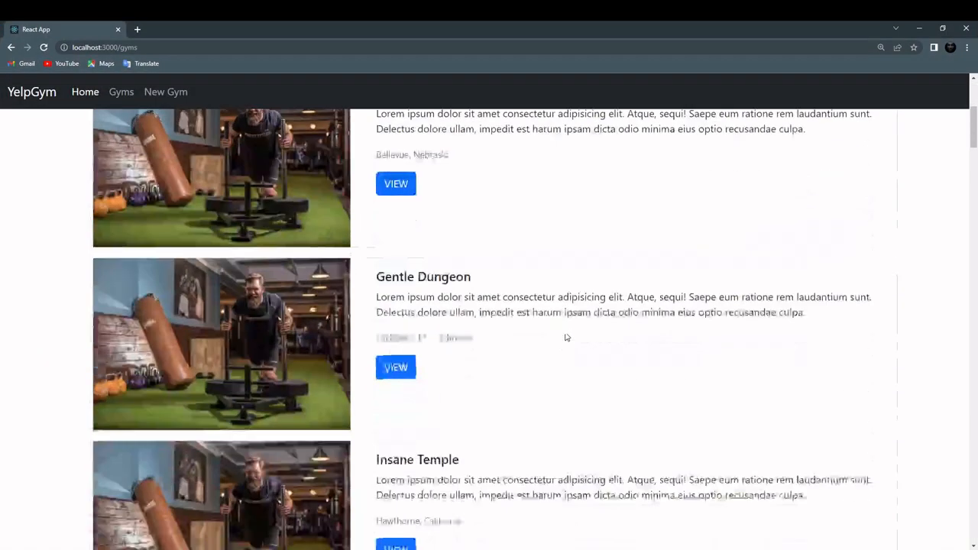
On the Gentle Dungeon gym page, add two rating-3 reviews of repeated Os
{"action": "scroll", "scroll_direction": "down", "scroll_amount": 3}
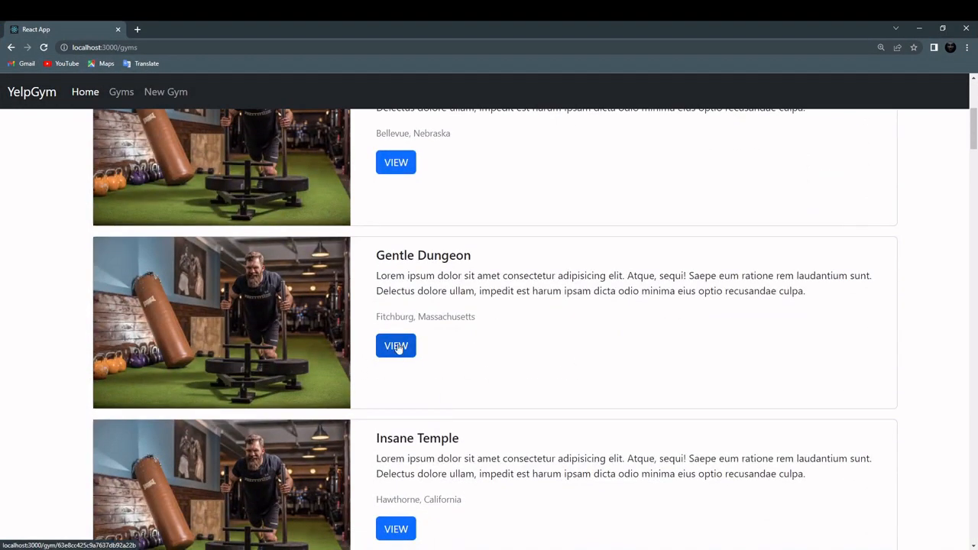
{"action": "left_click", "coordinate": [396, 346]}
{"action": "type", "text": "oooooooooooooooooooooooo"}
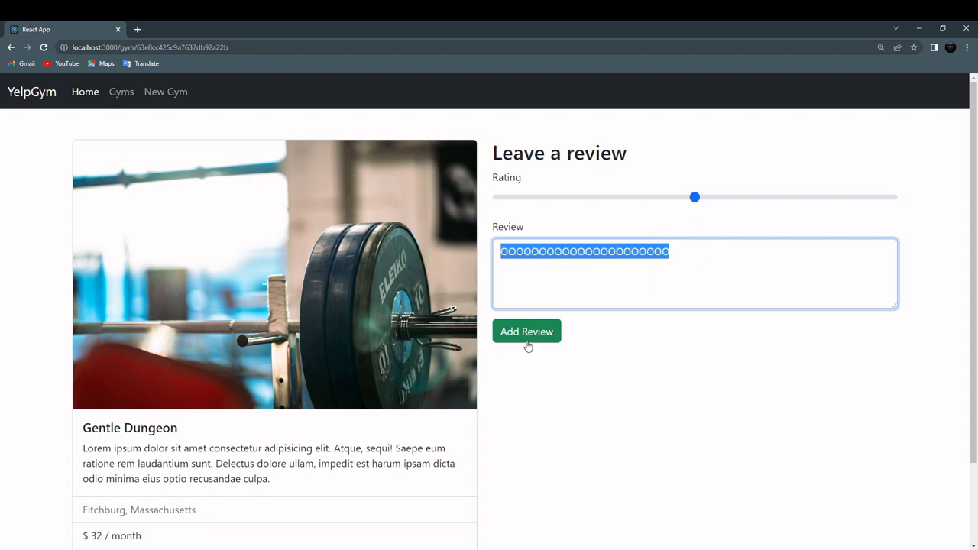
{"action": "left_click", "coordinate": [526, 330]}
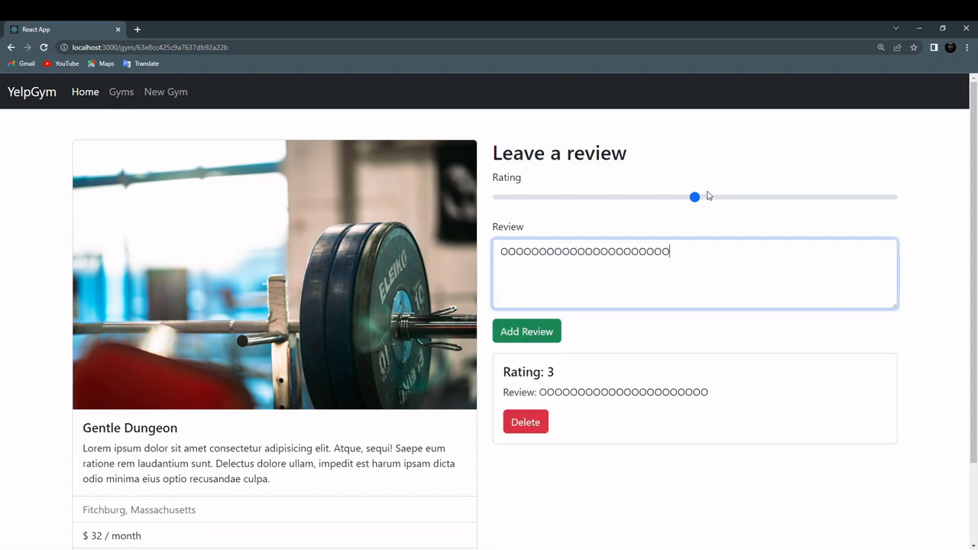
{"action": "left_click", "coordinate": [526, 330]}
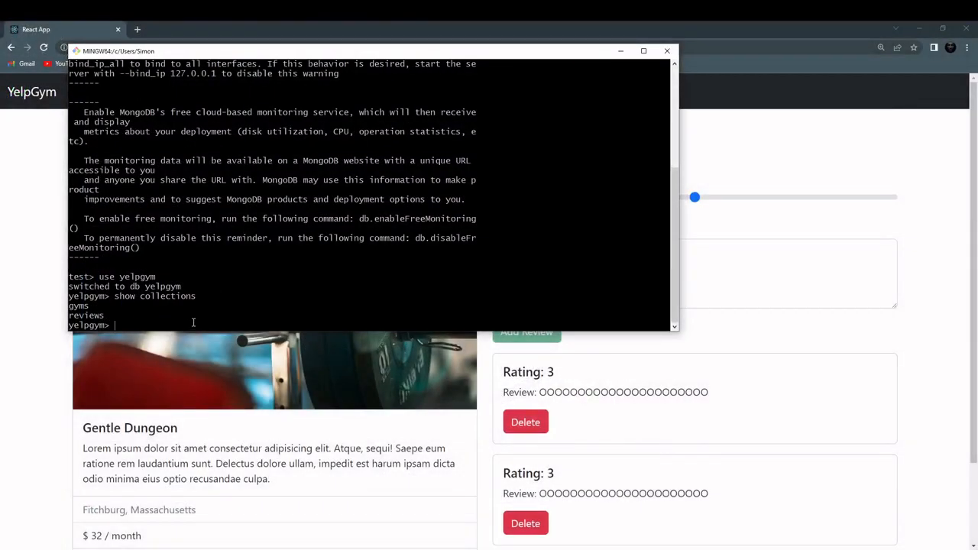
Run db.reviews.find() in mongosh to list every stored review
{"action": "type", "text": "d"}
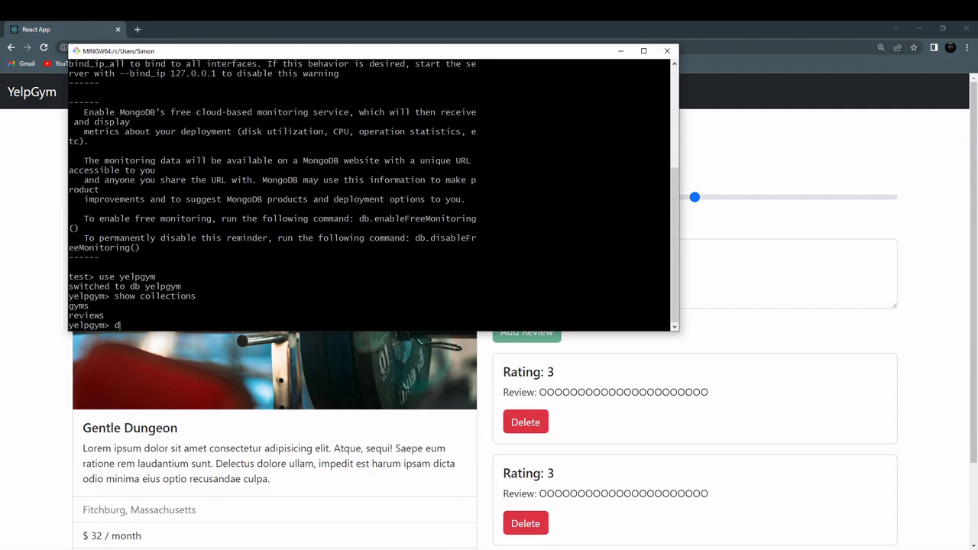
{"action": "type", "text": "db.reviews.fi"}
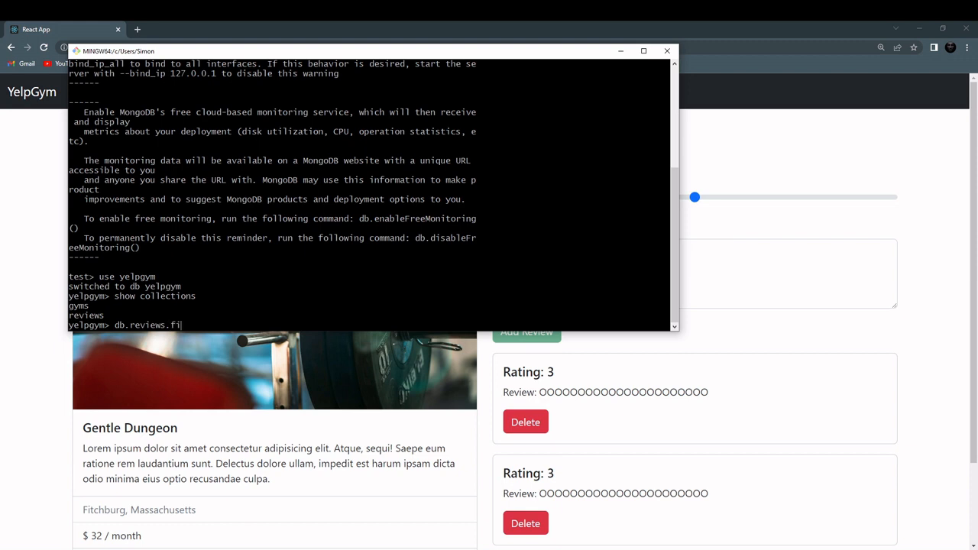
{"action": "type", "text": "nd*("}
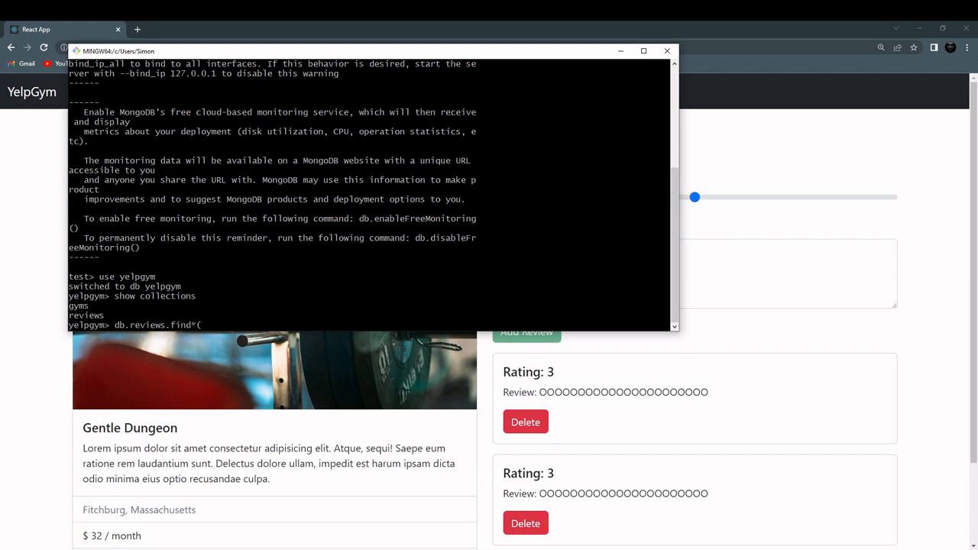
{"action": "type", "text": ")"}
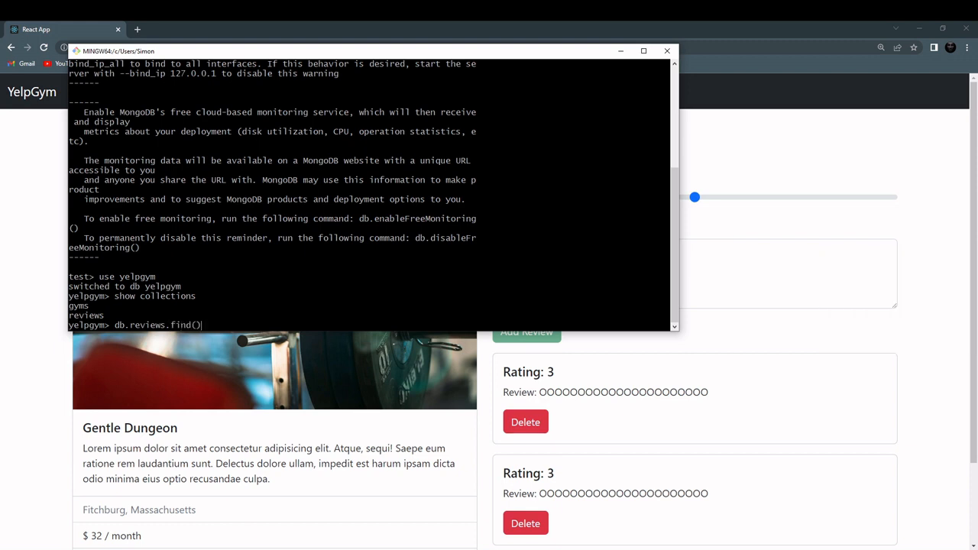
{"action": "key", "text": "Return"}
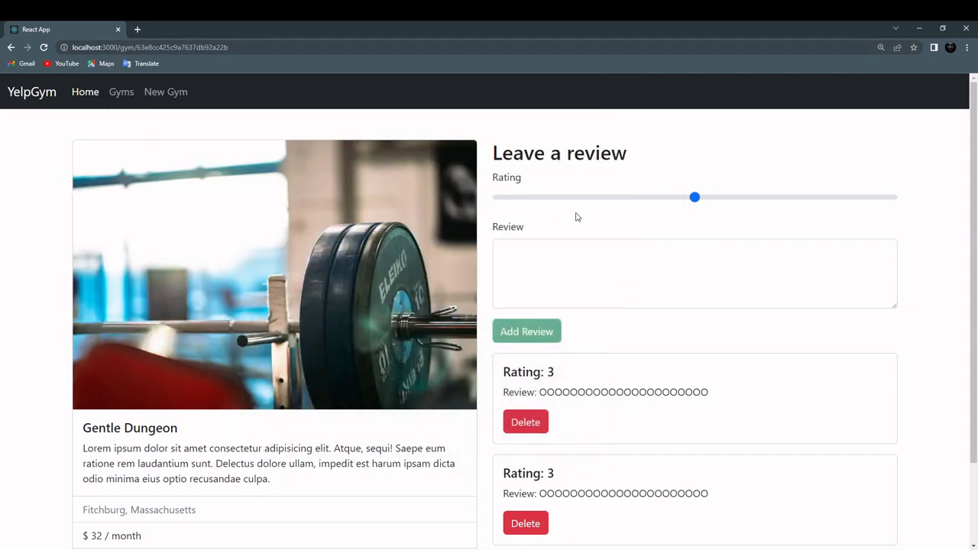
Scroll the All Gyms page listing Powerfull Works and Muscle Church
{"action": "scroll", "scroll_direction": "down", "scroll_amount": 3}
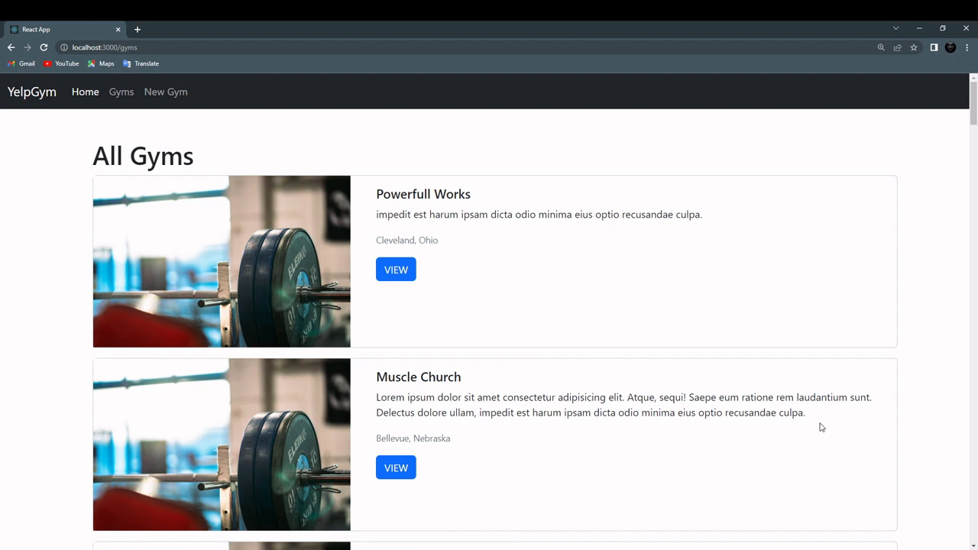
{"action": "mouse_move", "coordinate": [777, 290]}
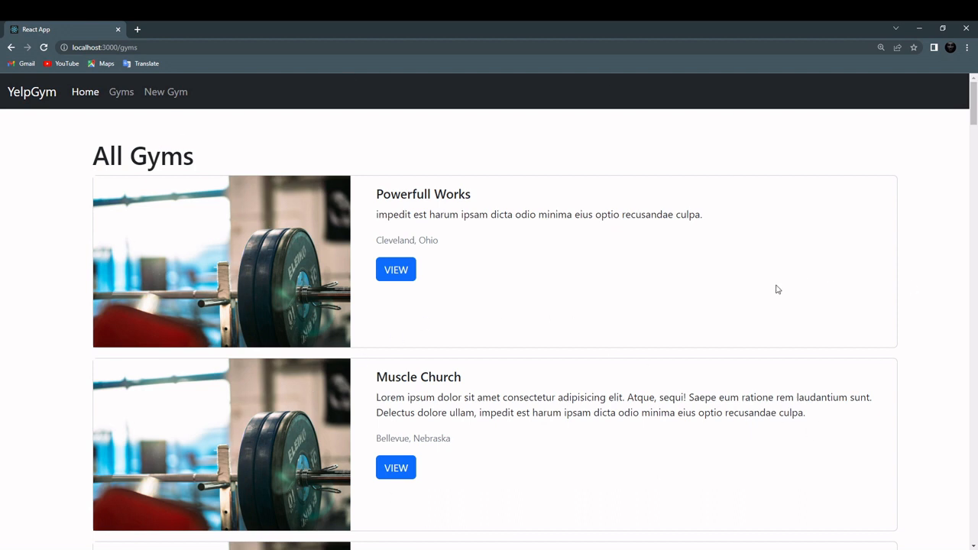
{"action": "mouse_move", "coordinate": [440, 547]}
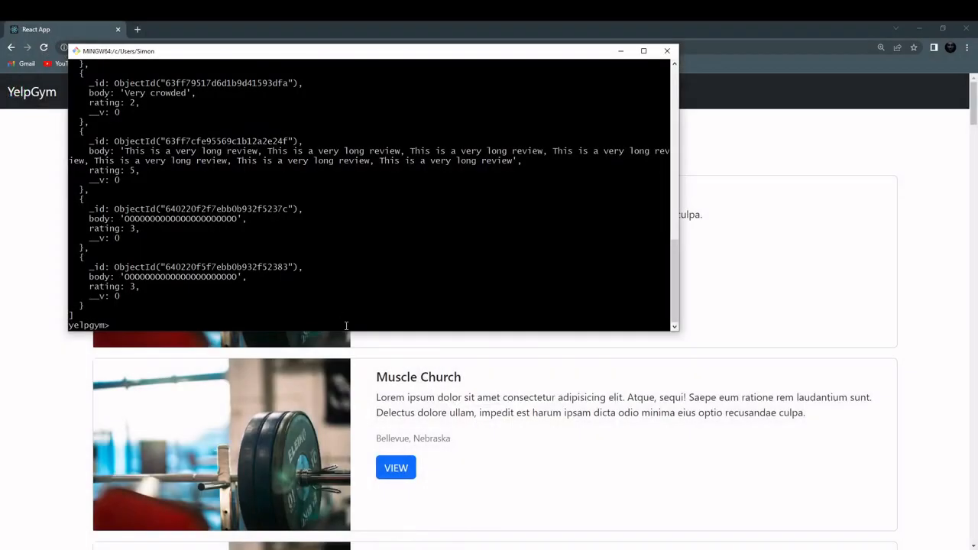
Run db.reviews.find() in mongosh and scroll through the listed reviews
{"action": "type", "text": "db"}
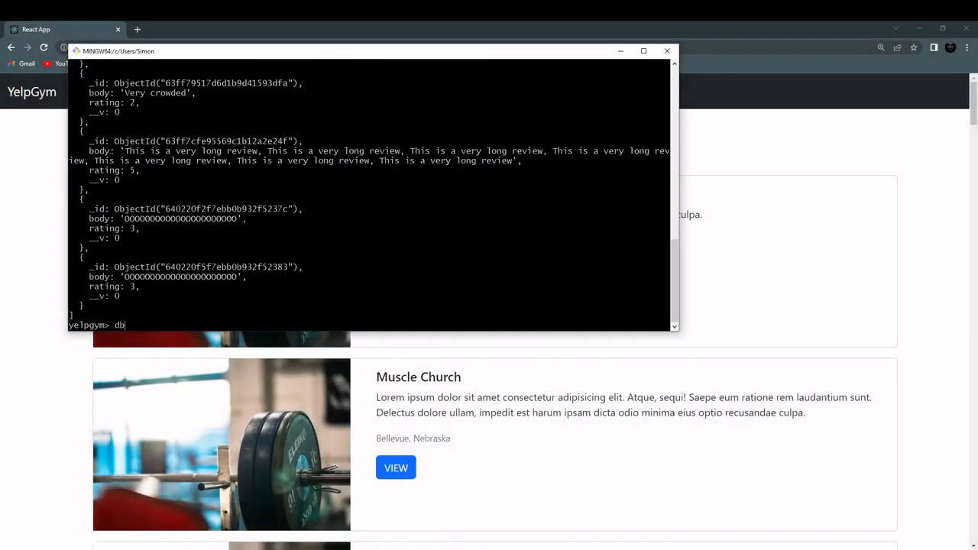
{"action": "type", "text": "."}
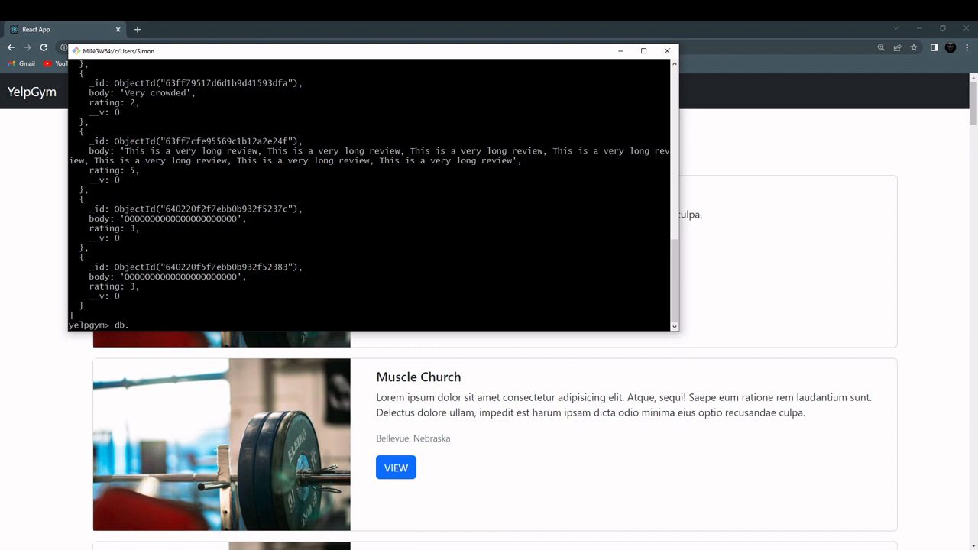
{"action": "type", "text": "reviews.find("}
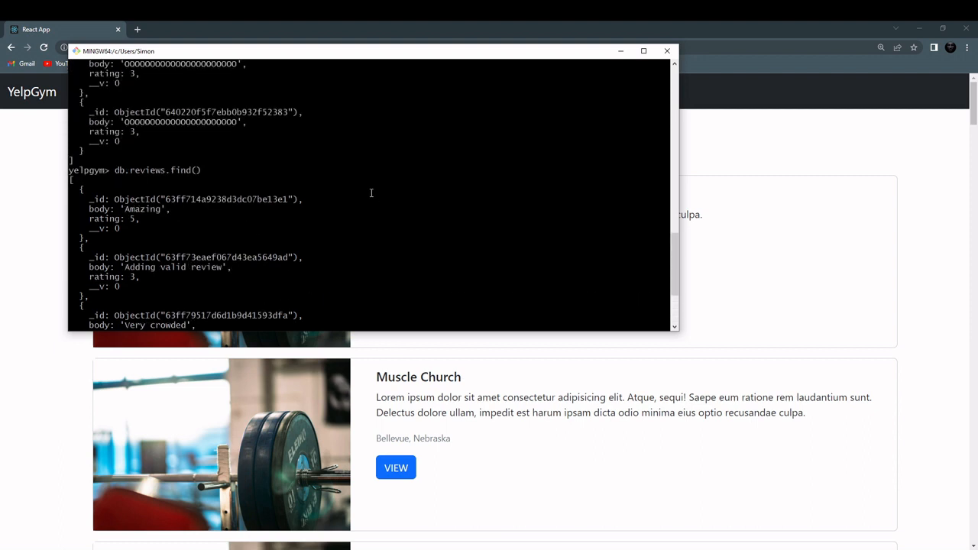
{"action": "scroll", "scroll_direction": "up", "scroll_amount": 3}
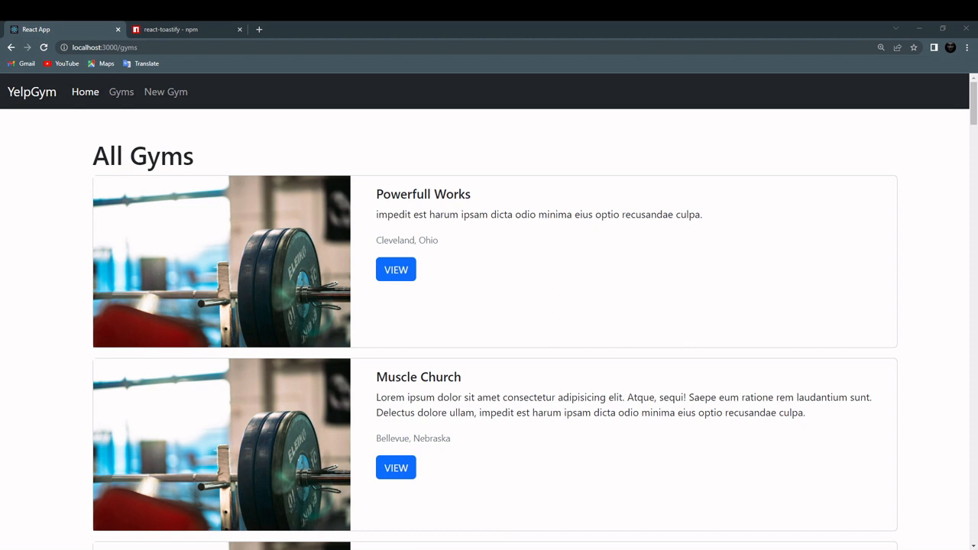
{"action": "mouse_move", "coordinate": [177, 30]}
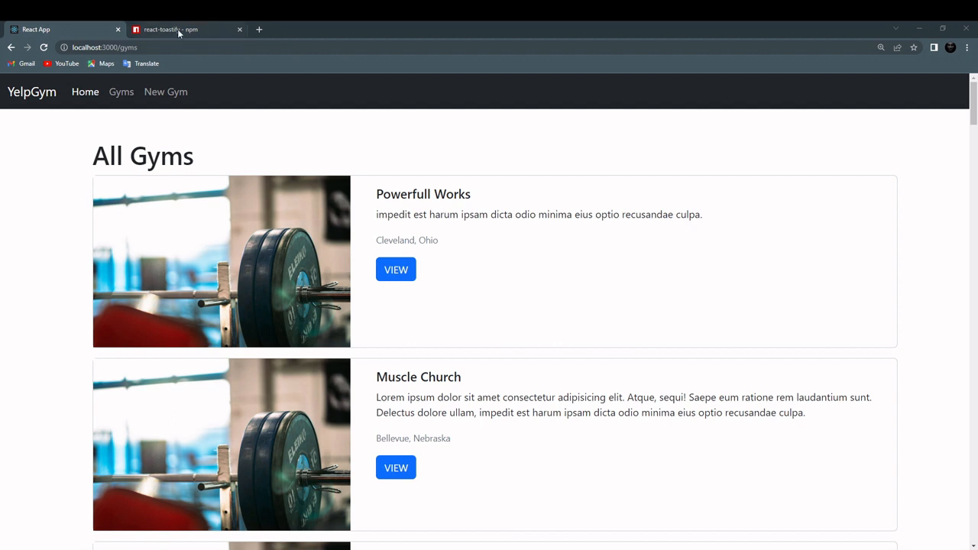
View the react-toastify npm package page with its install command and readme
{"action": "left_click", "coordinate": [170, 29]}
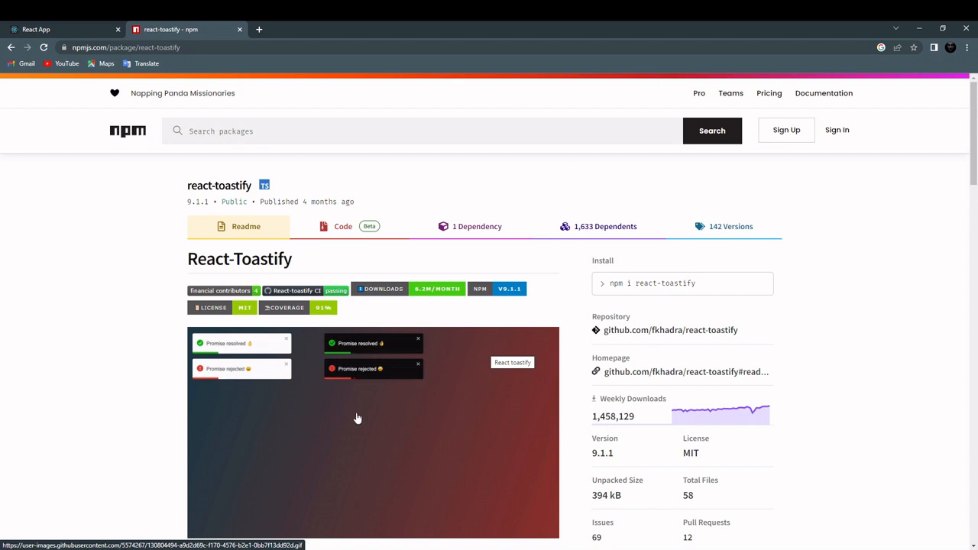
{"action": "scroll", "scroll_direction": "down", "scroll_amount": 3}
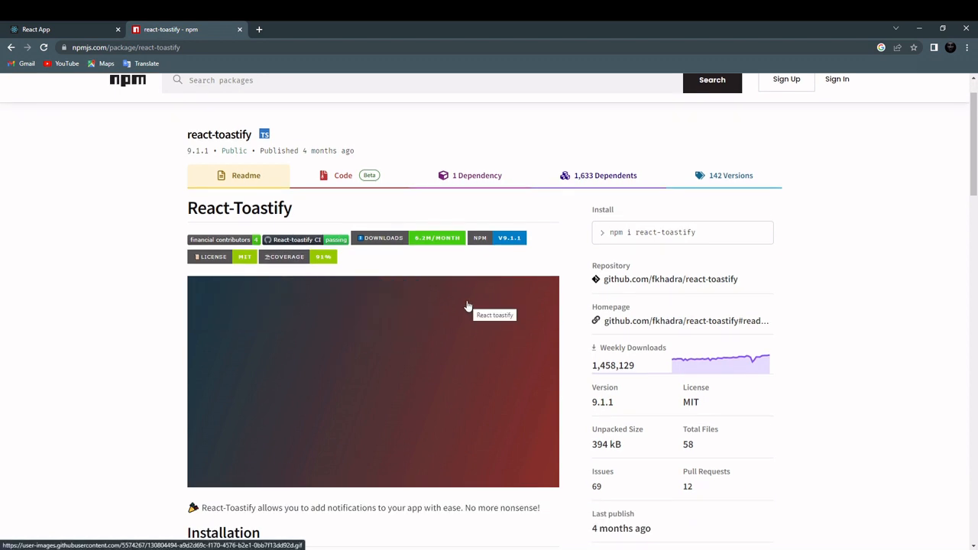